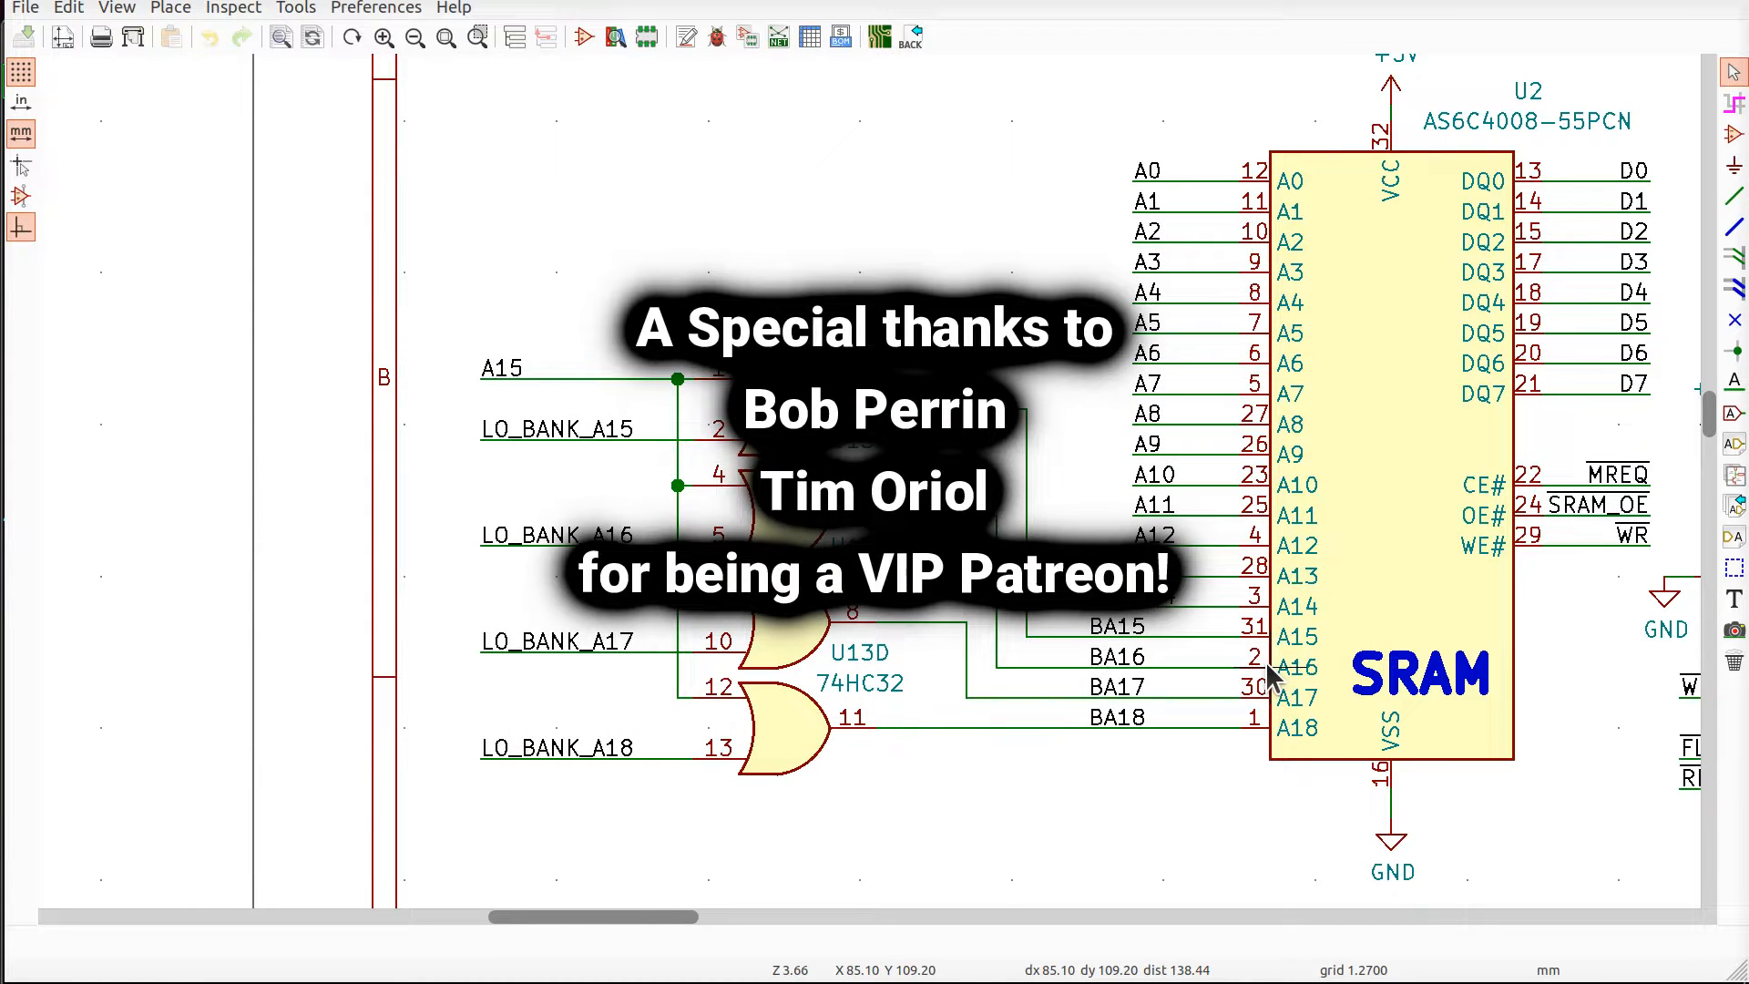
pyautogui.moveTo(1161, 190)
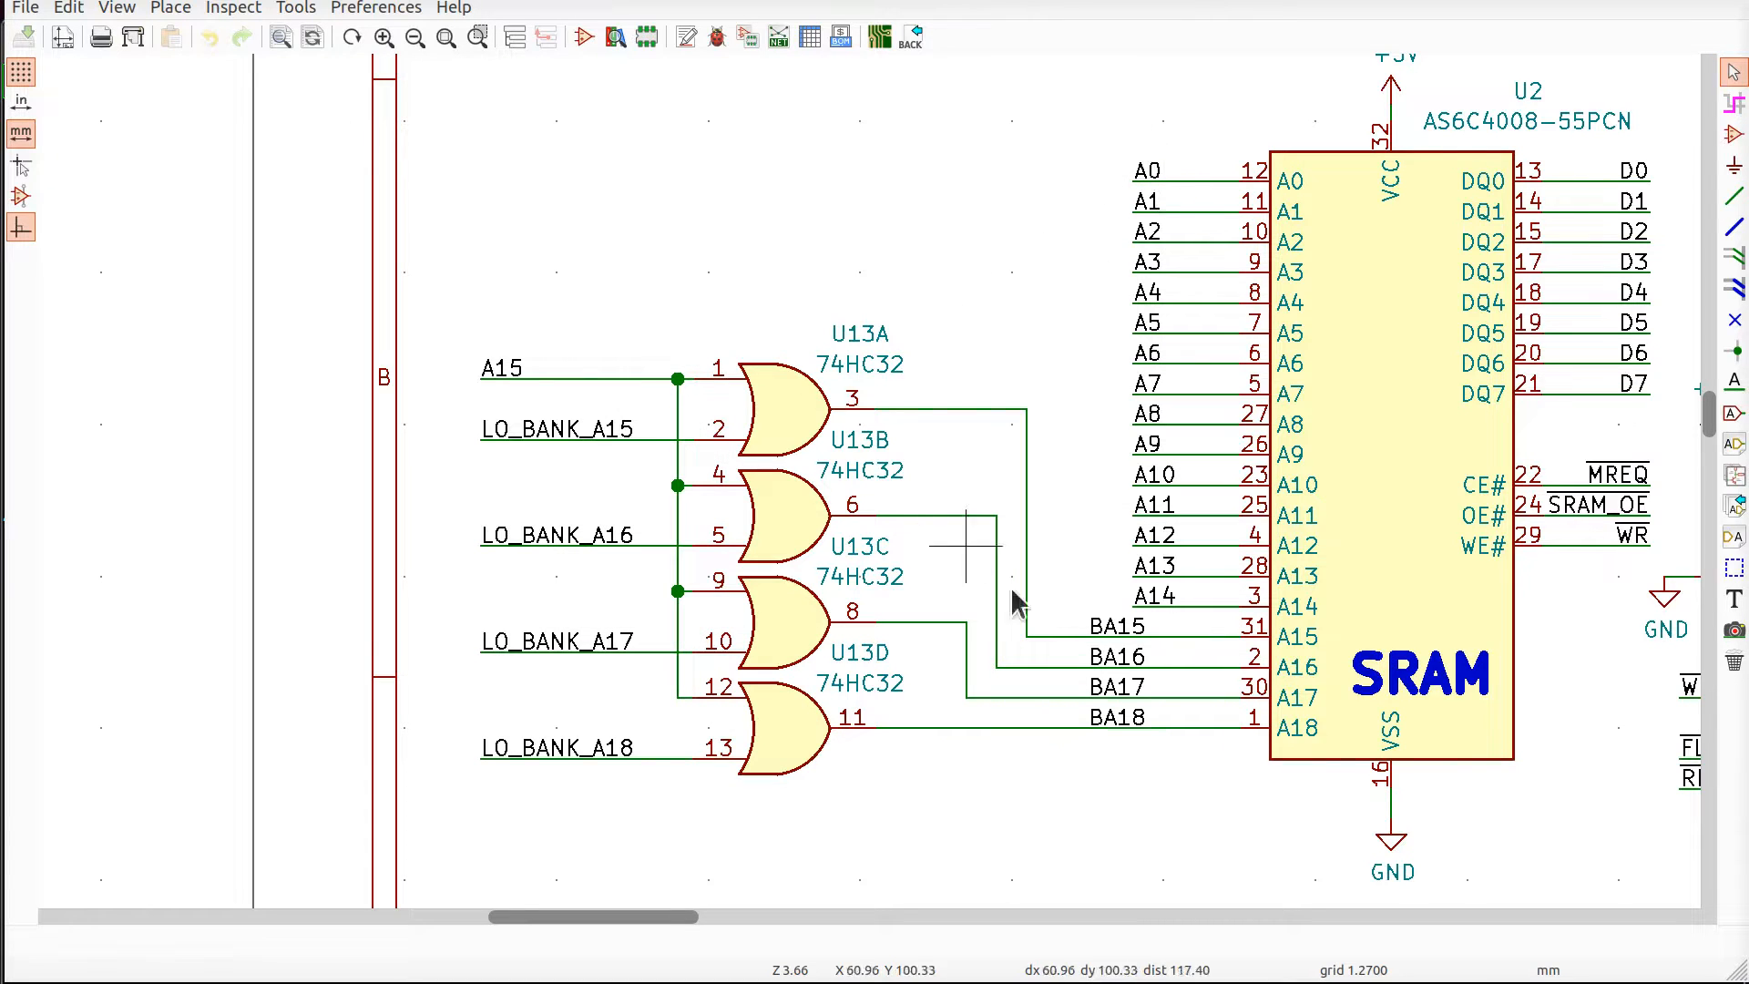
pyautogui.moveTo(1199, 168)
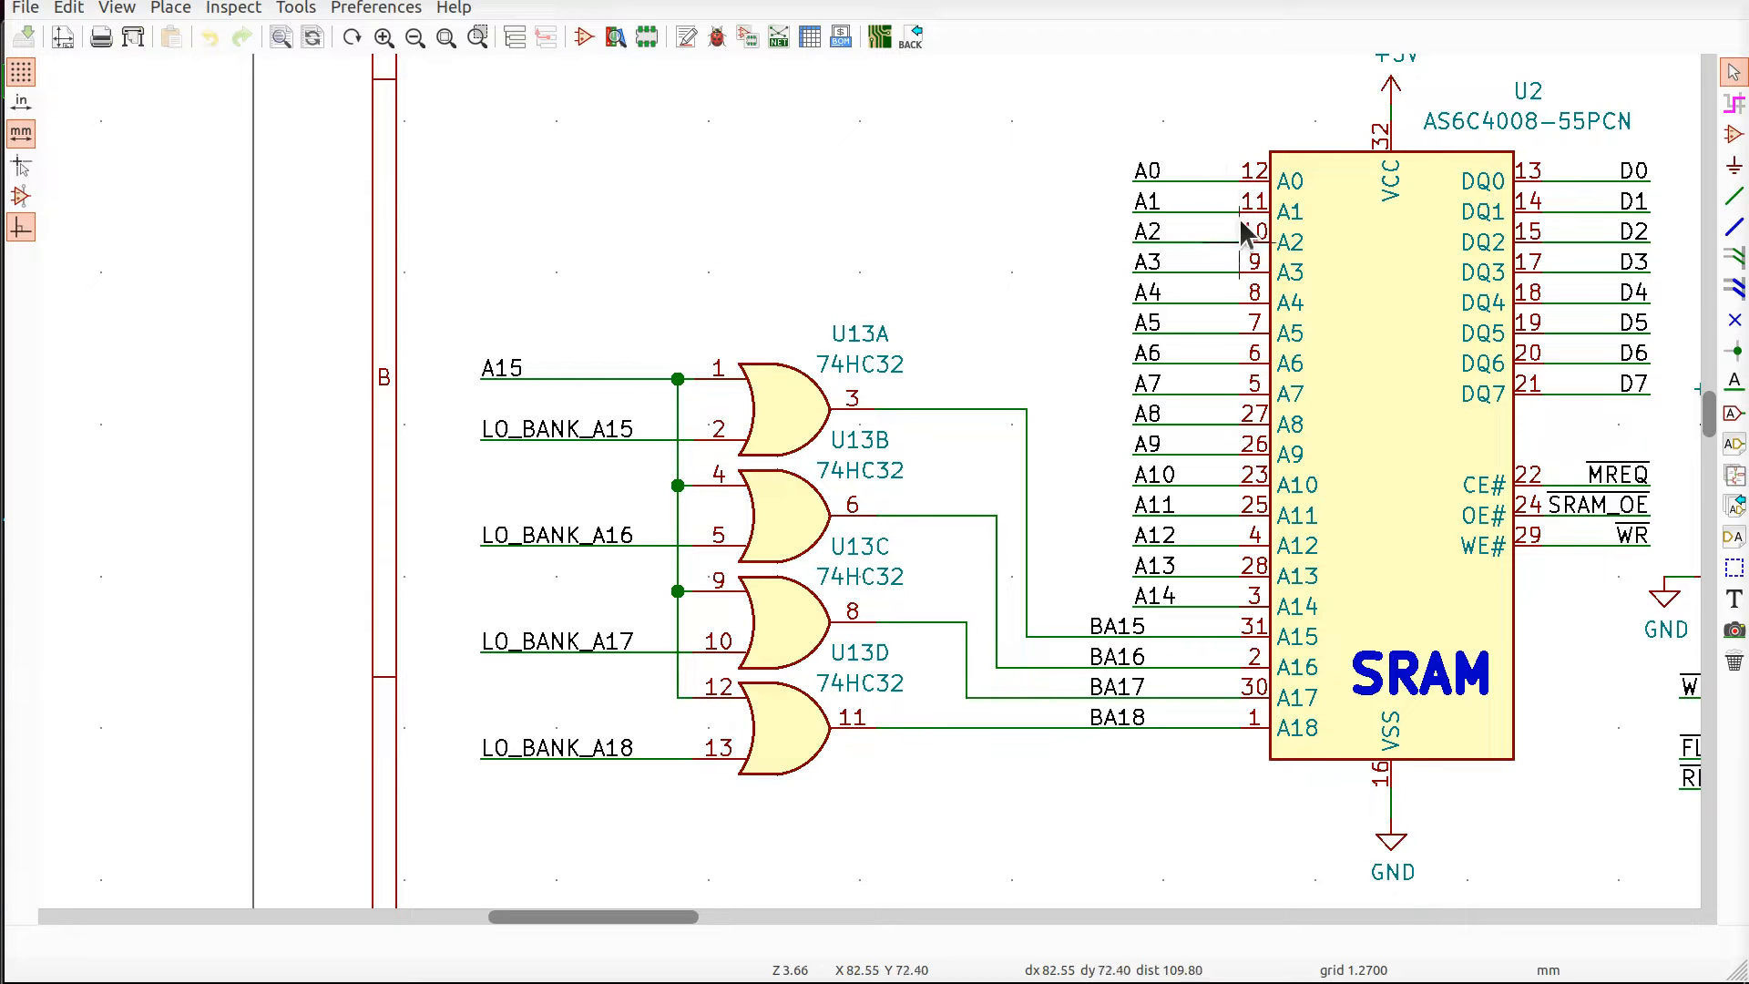
pyautogui.moveTo(1183, 173)
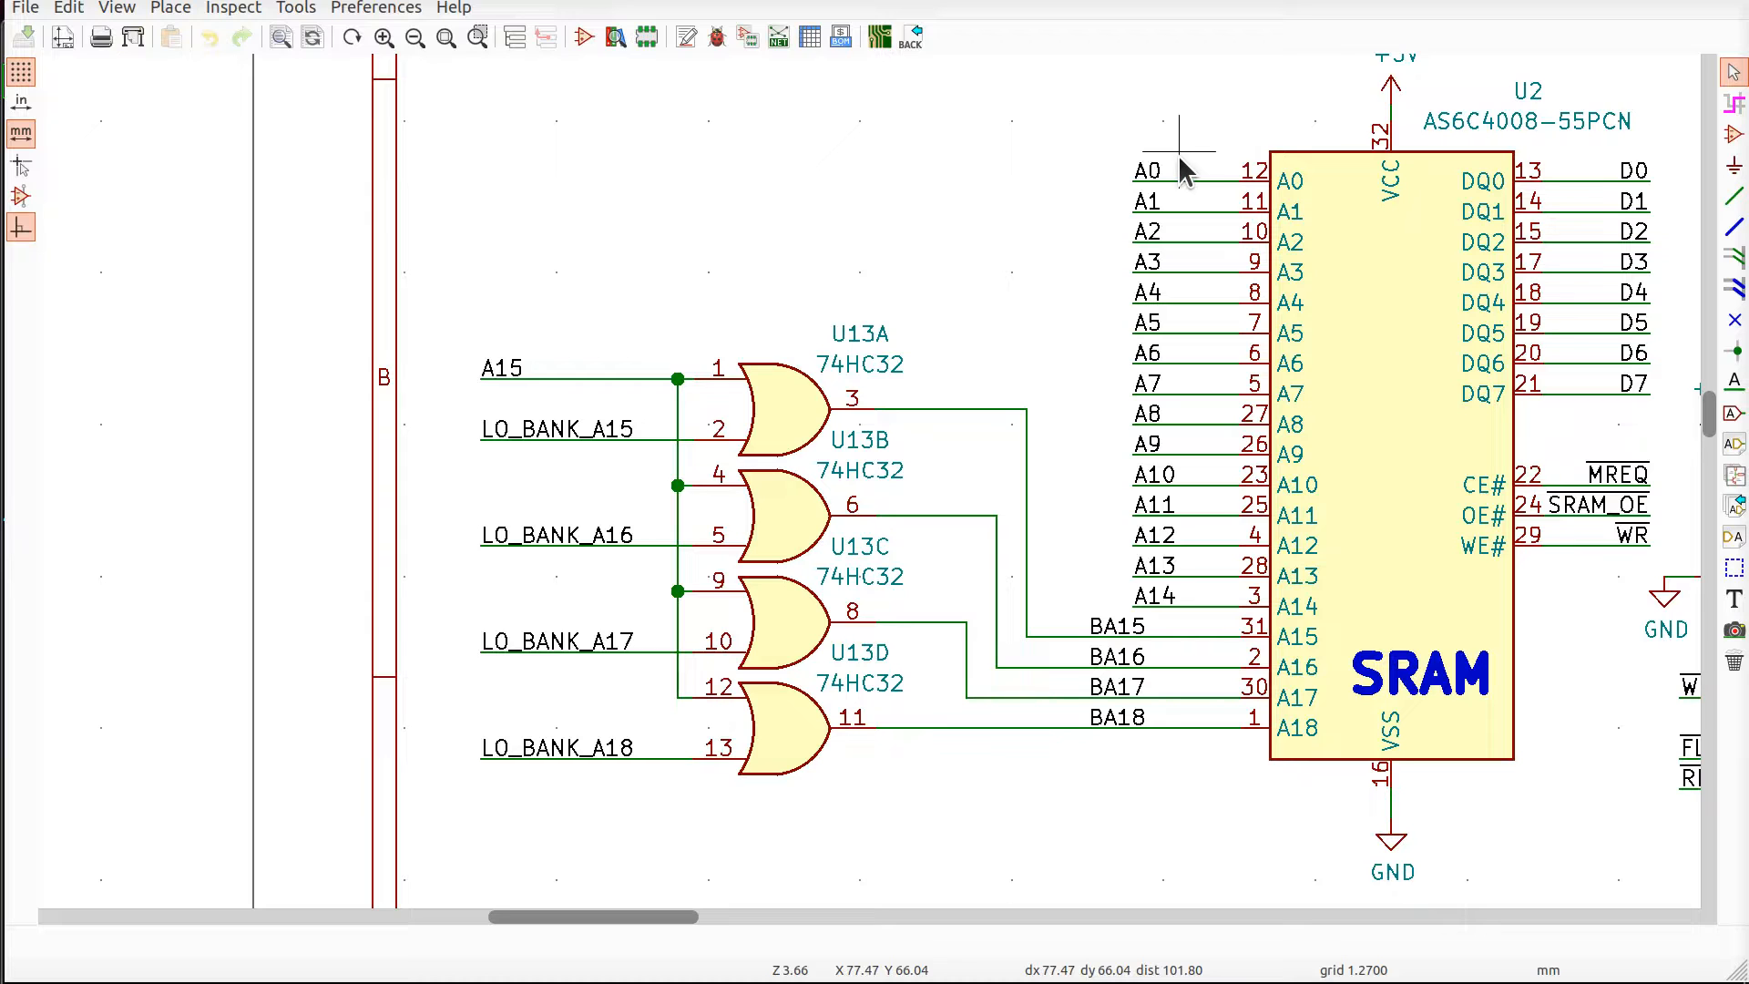
pyautogui.moveTo(1203, 547)
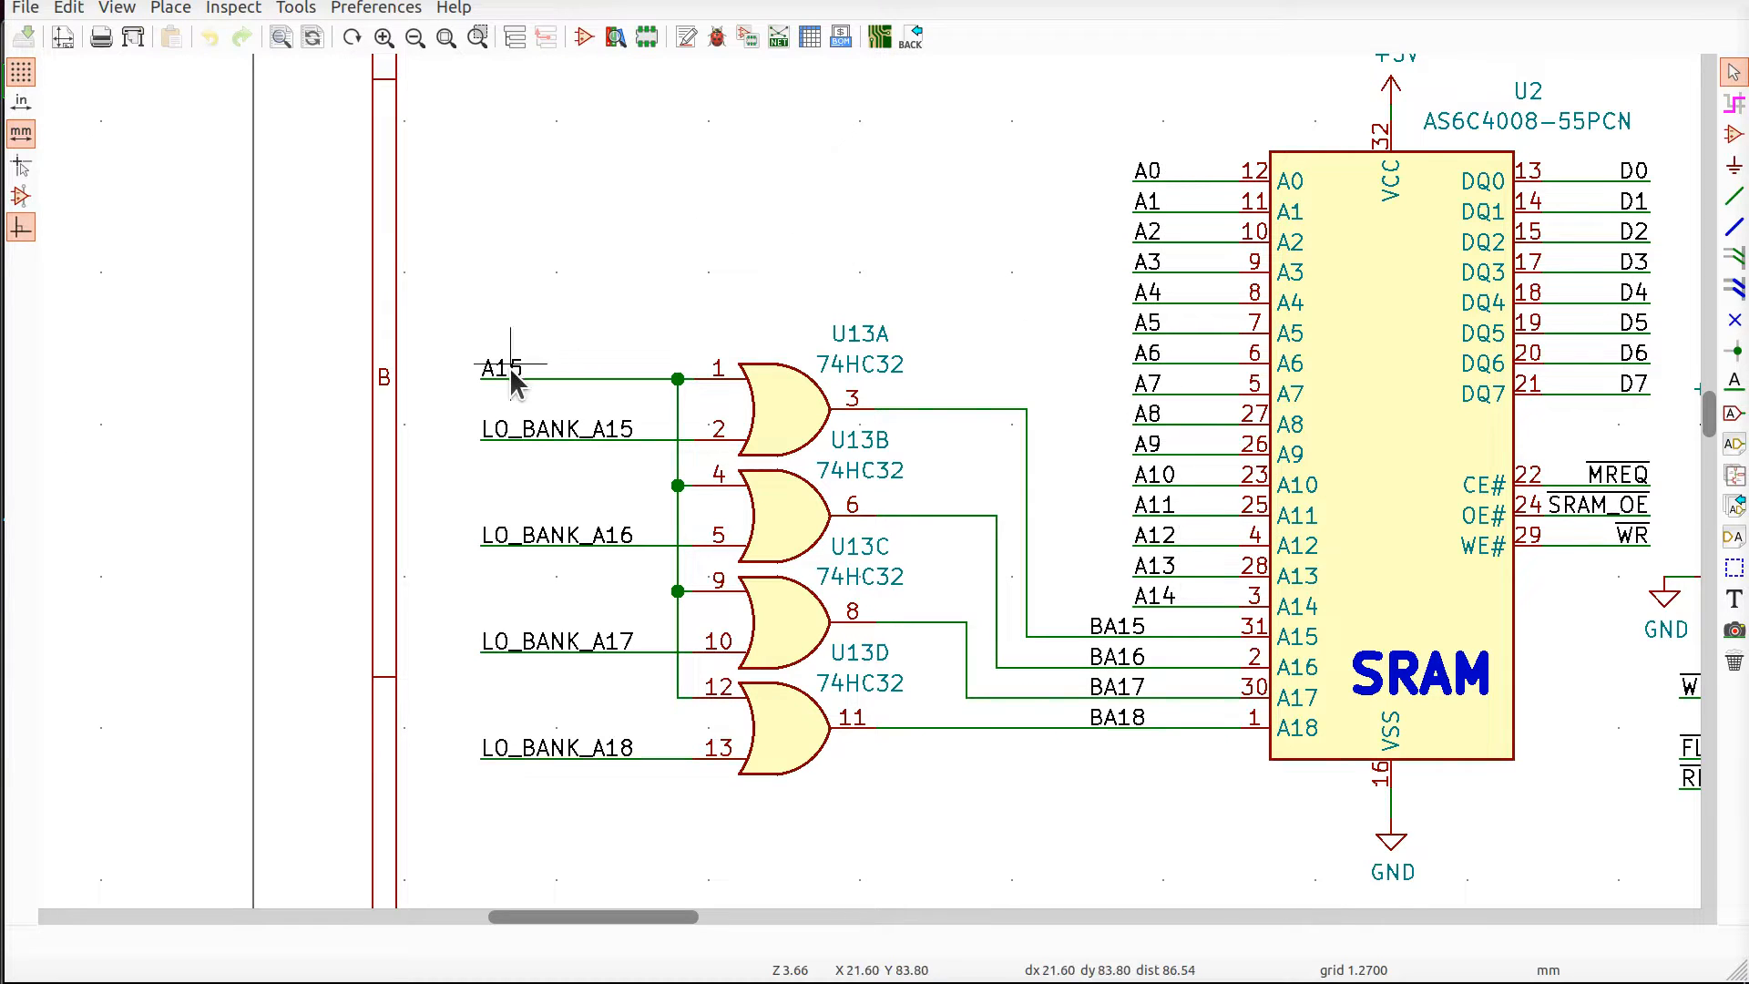
pyautogui.moveTo(1026, 157)
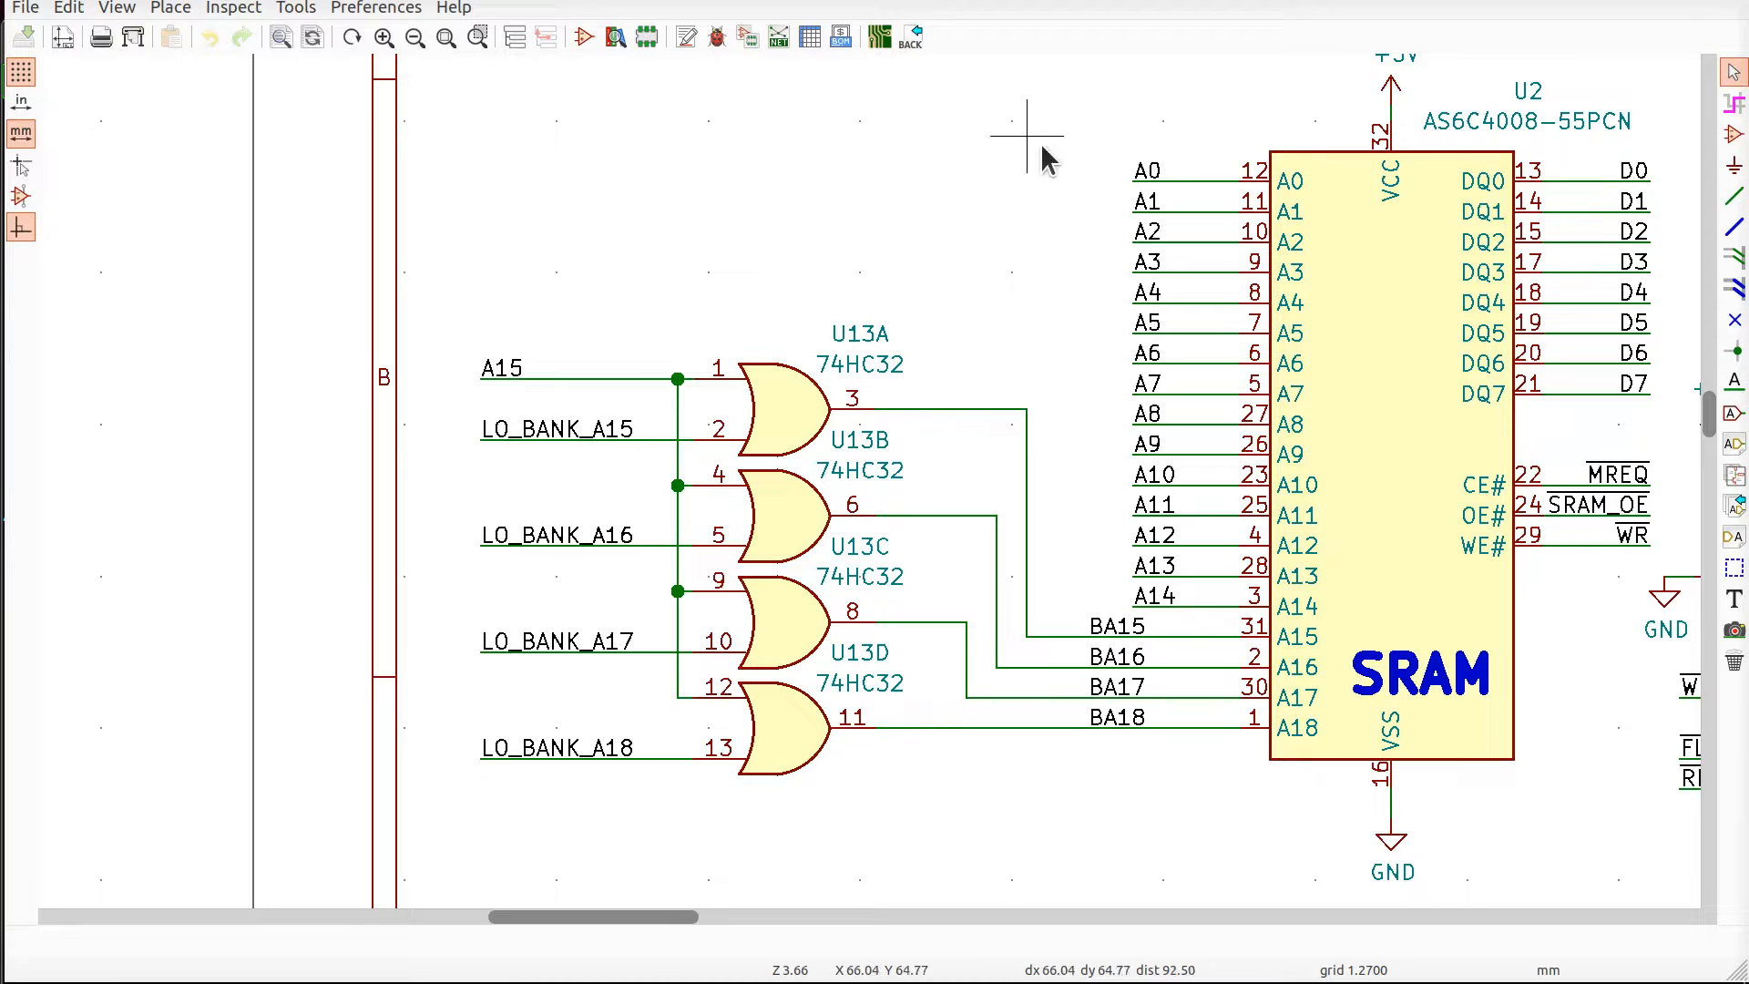
pyautogui.moveTo(1182, 603)
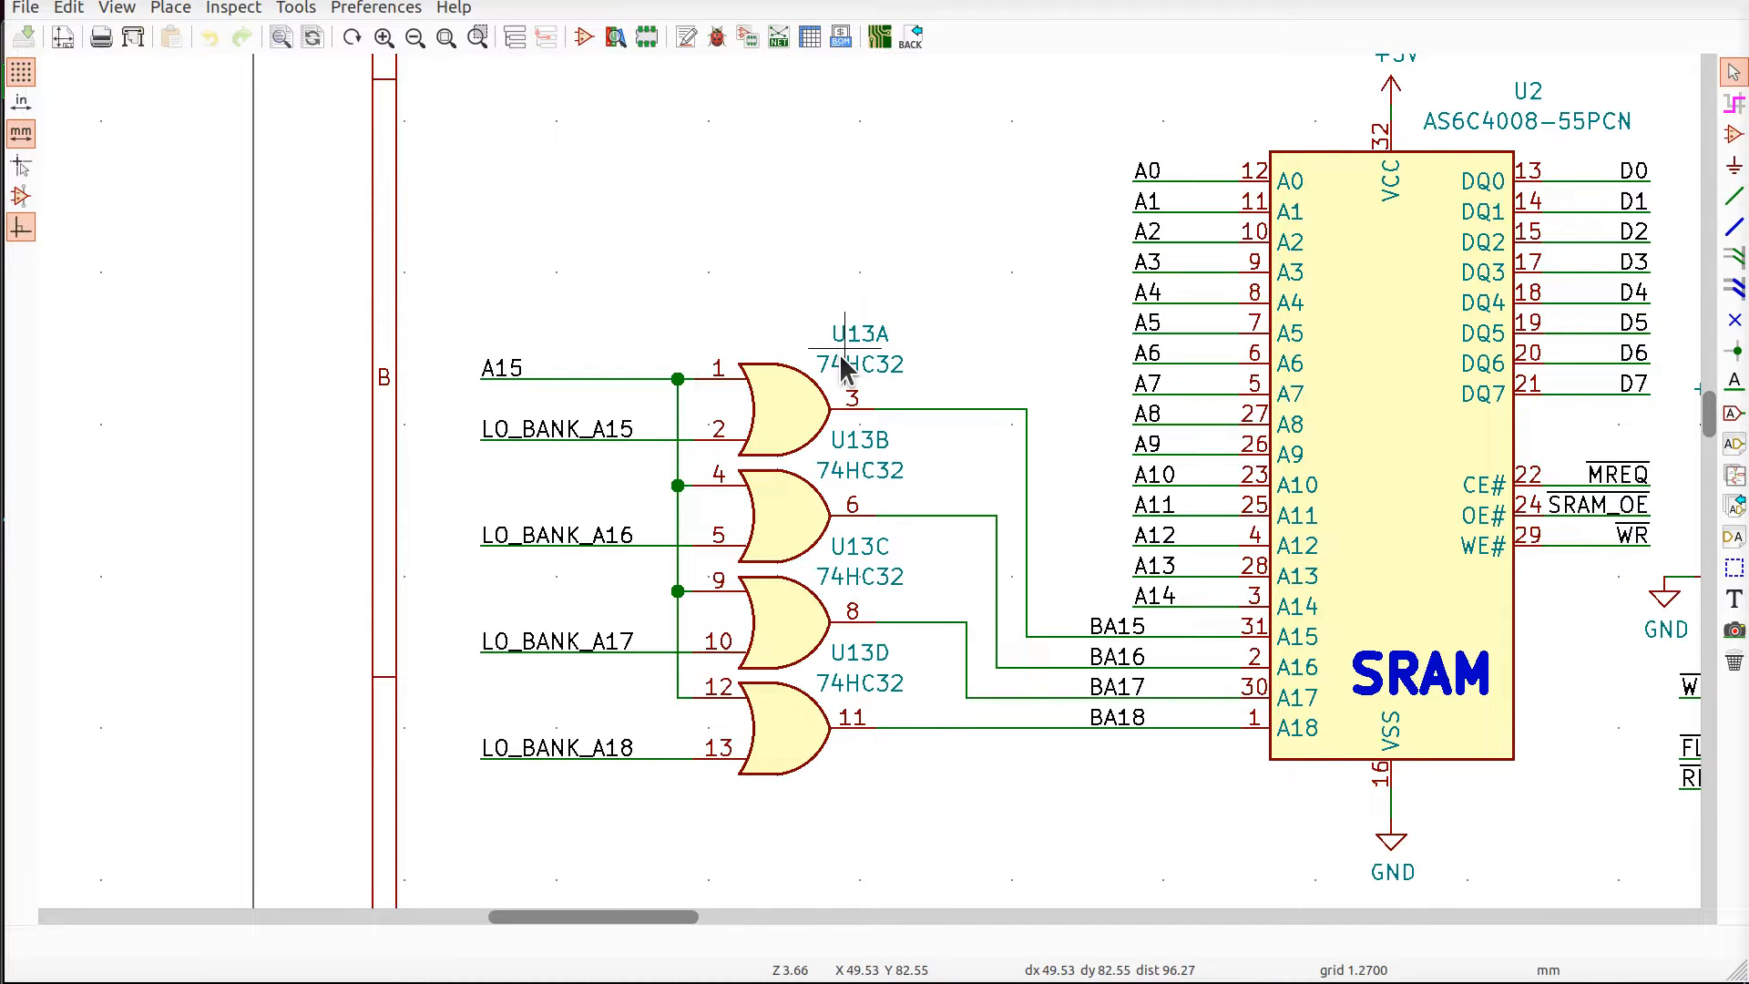
pyautogui.moveTo(525, 379)
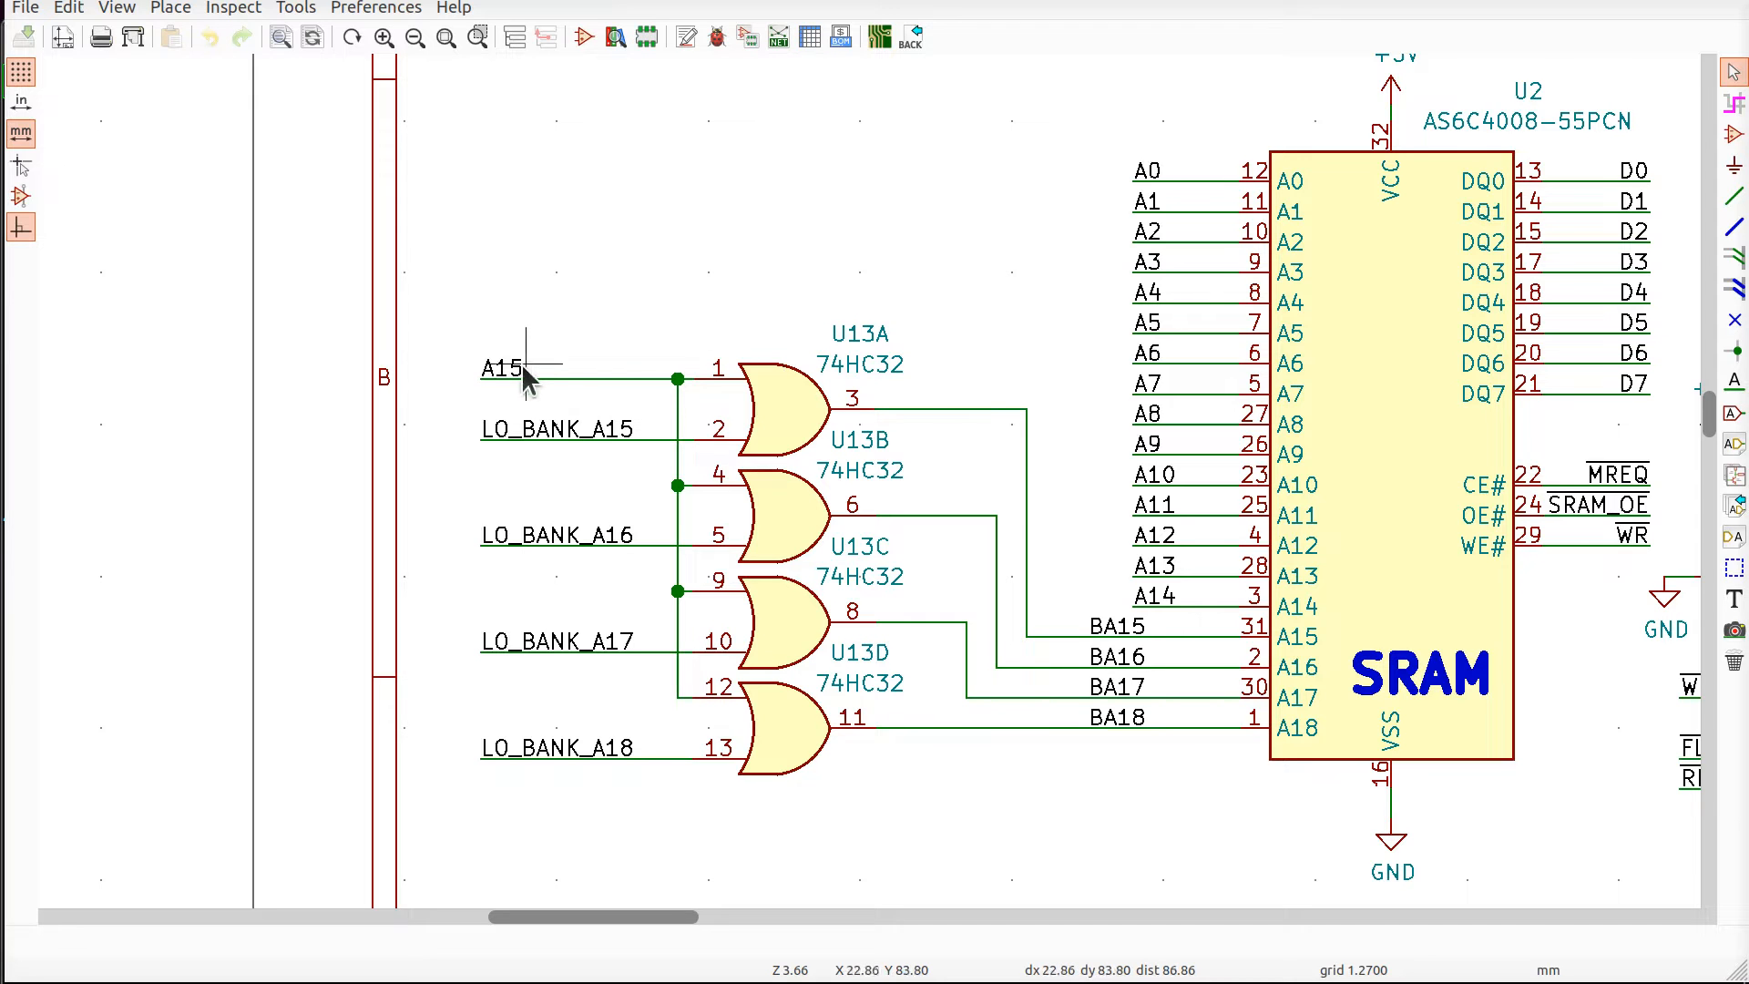
pyautogui.moveTo(888, 390)
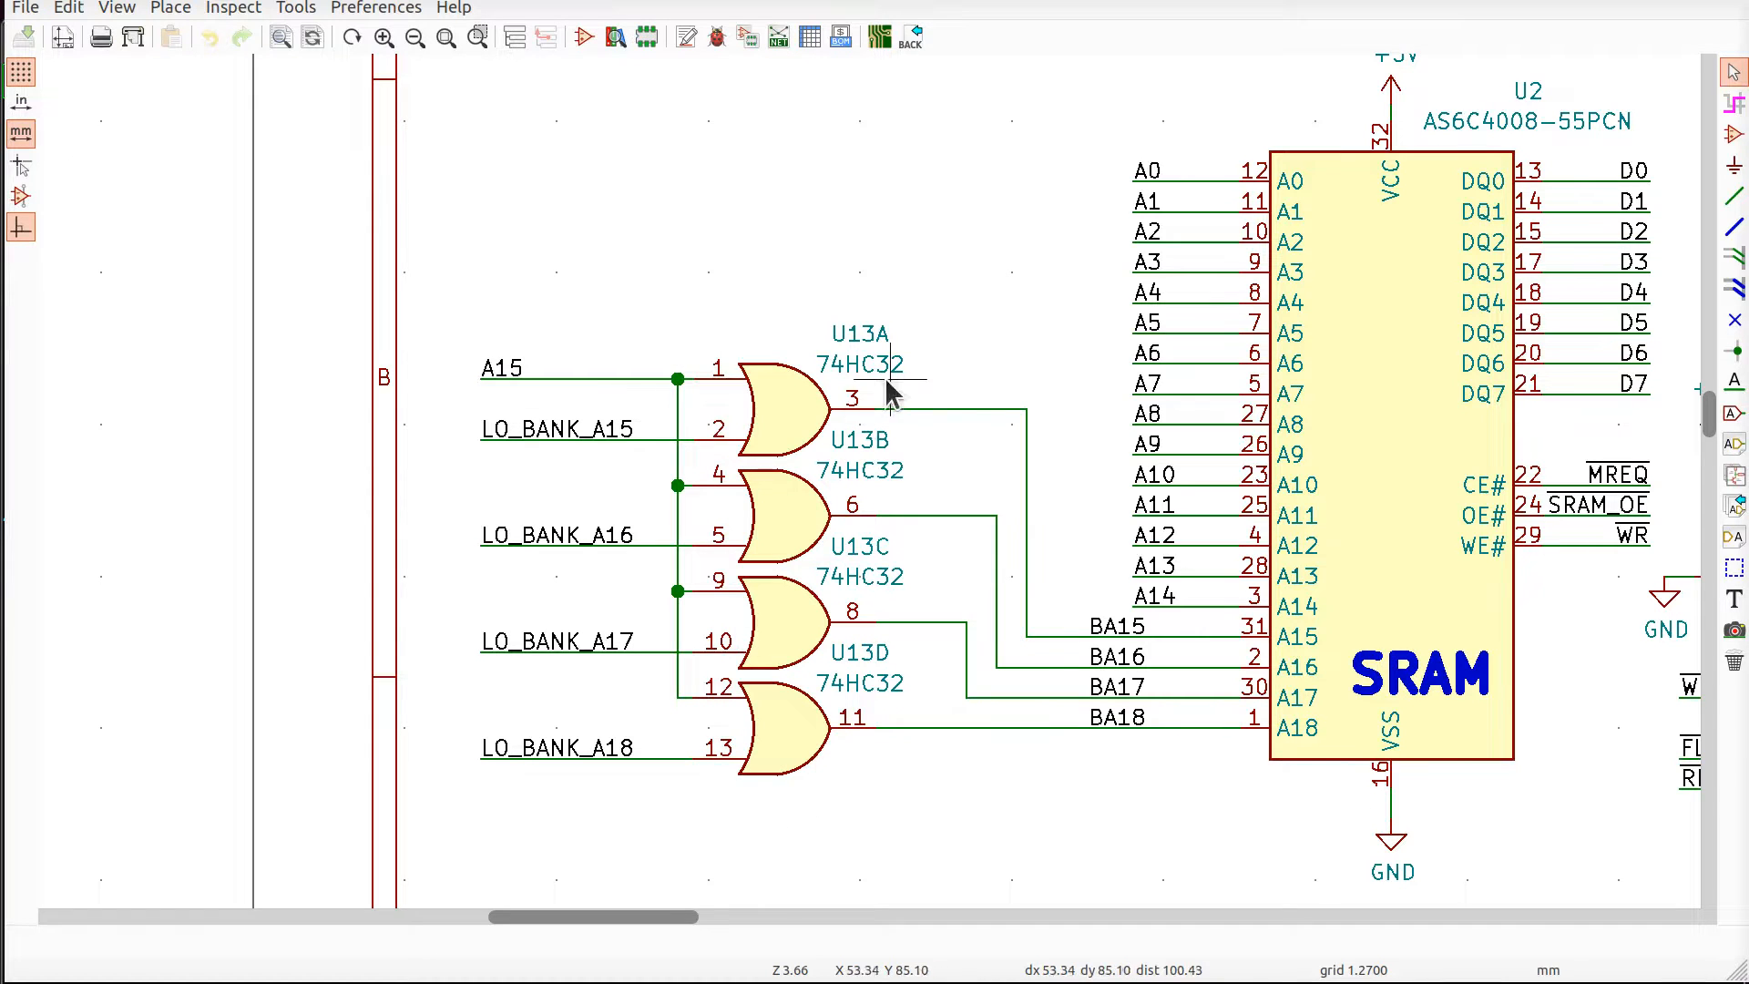
pyautogui.moveTo(1077, 815)
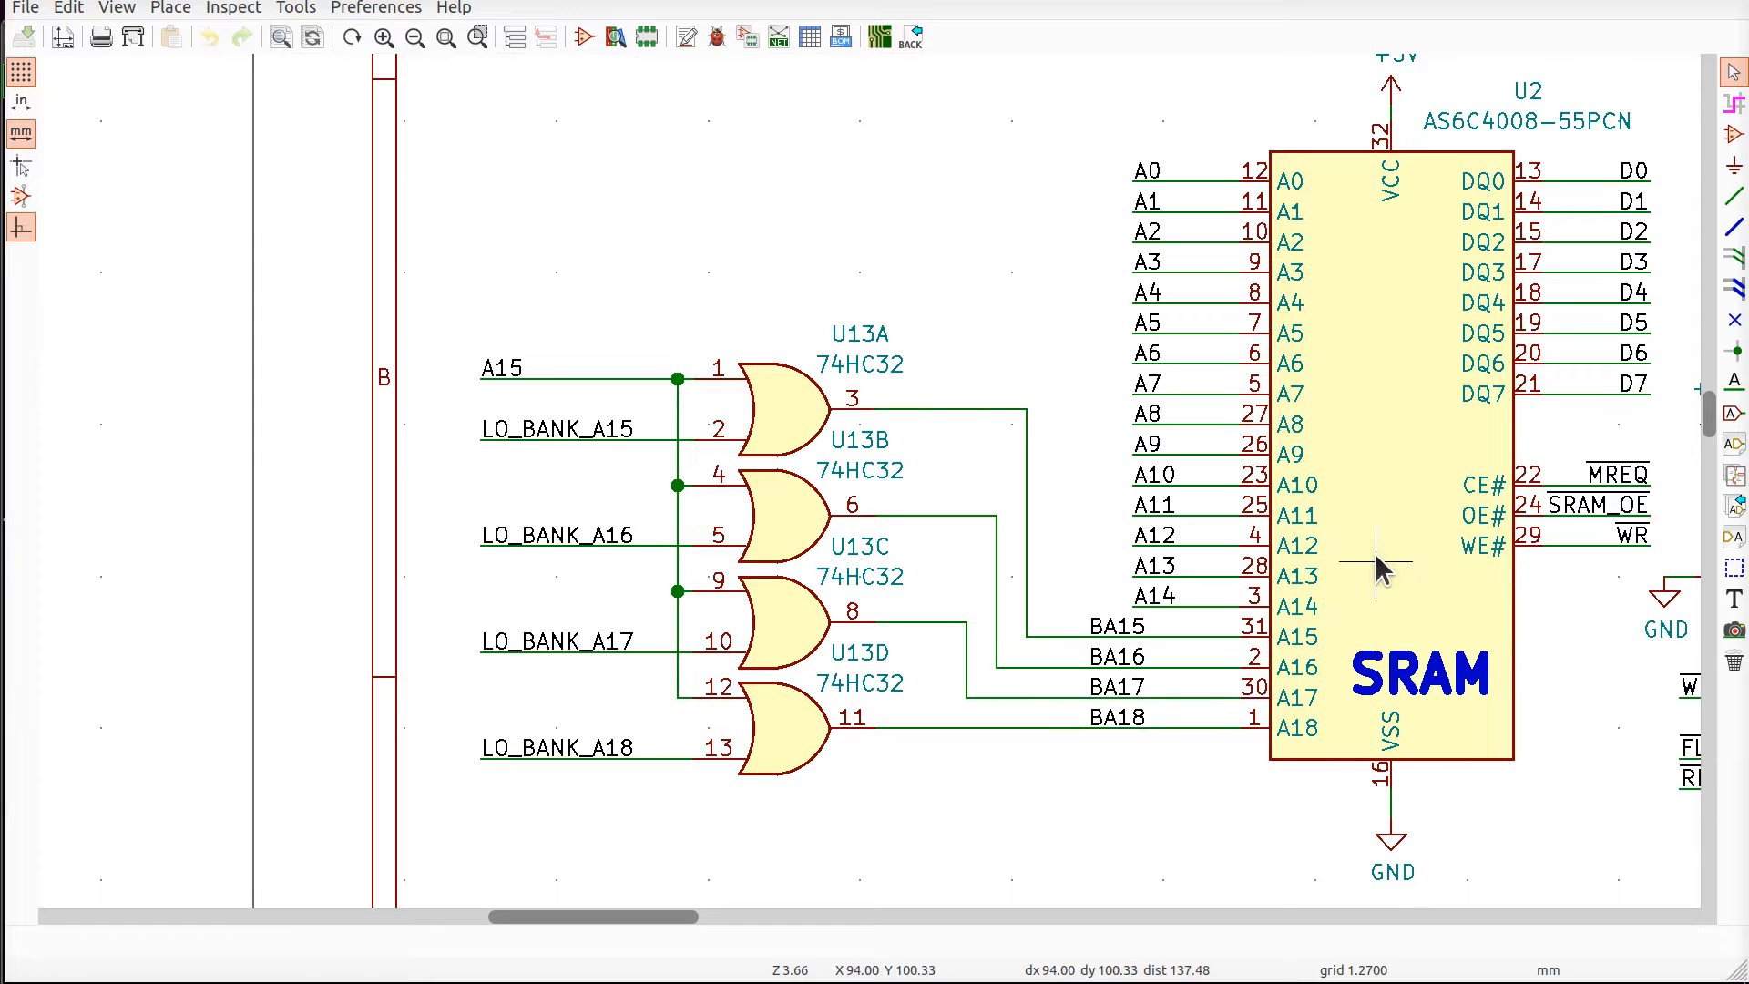
pyautogui.moveTo(1300, 206)
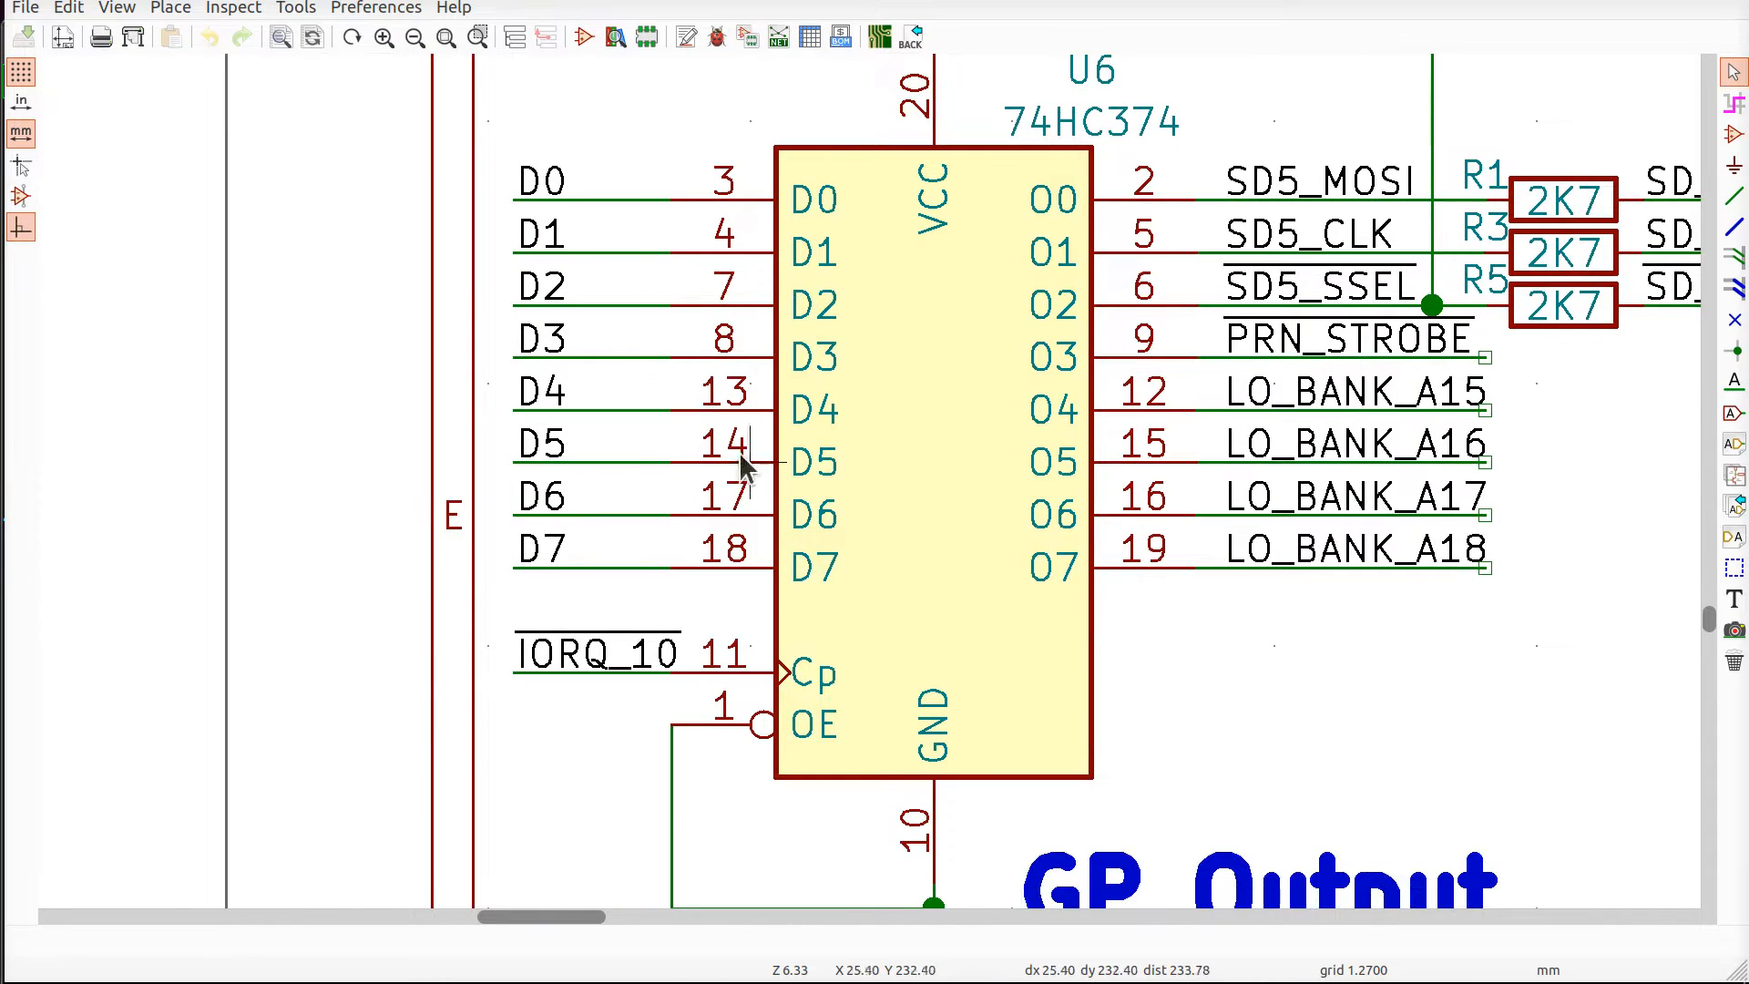
pyautogui.moveTo(1432, 594)
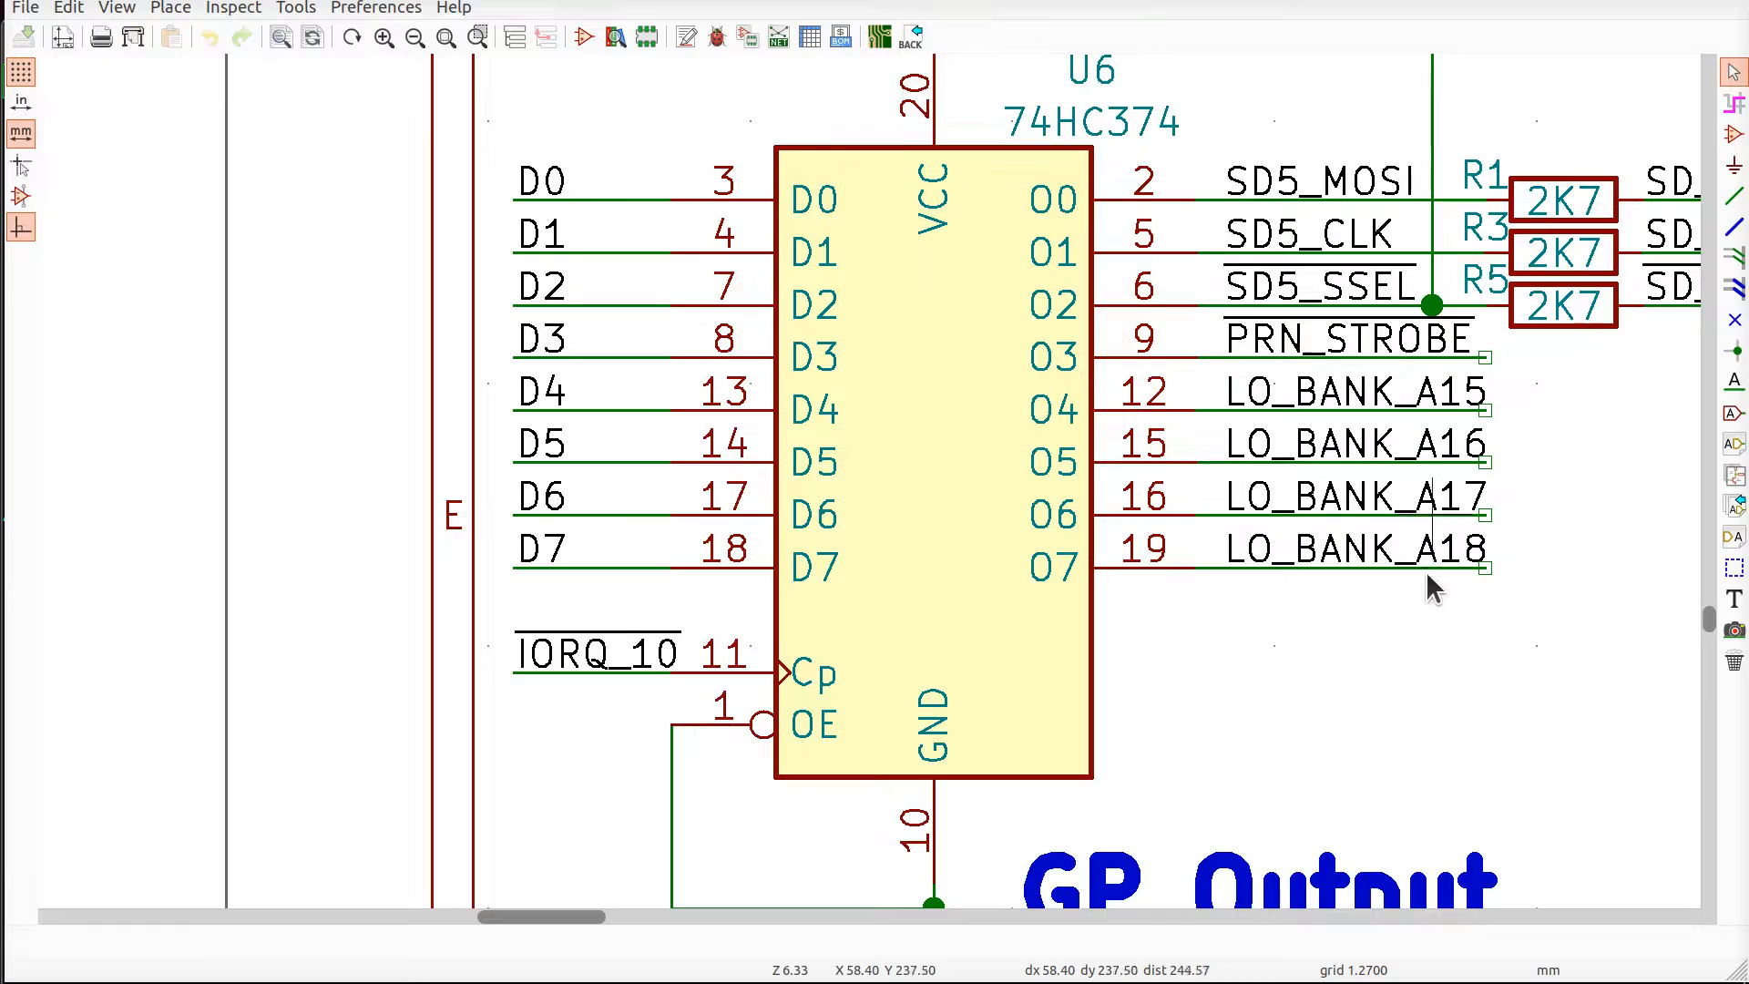
# List ~/2063-Z80/tests and load bank_select.asm into vi to read its SRAM bank test code.
pyautogui.scroll(-3)
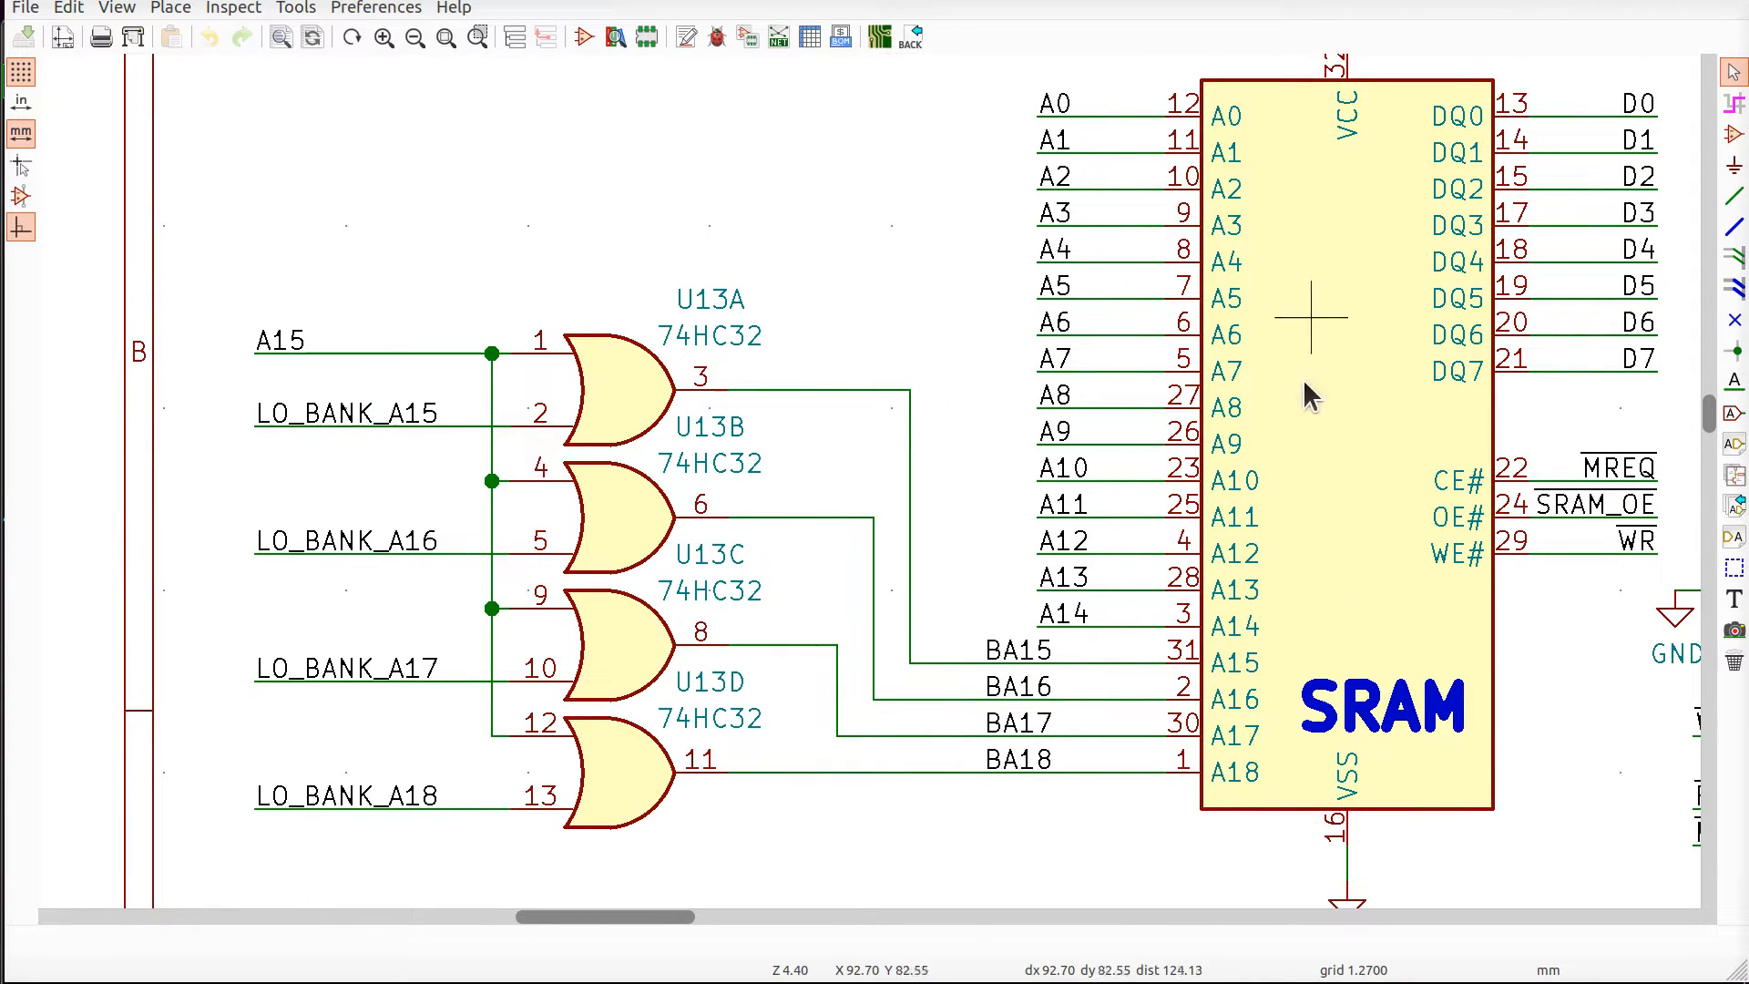
pyautogui.moveTo(1310, 446)
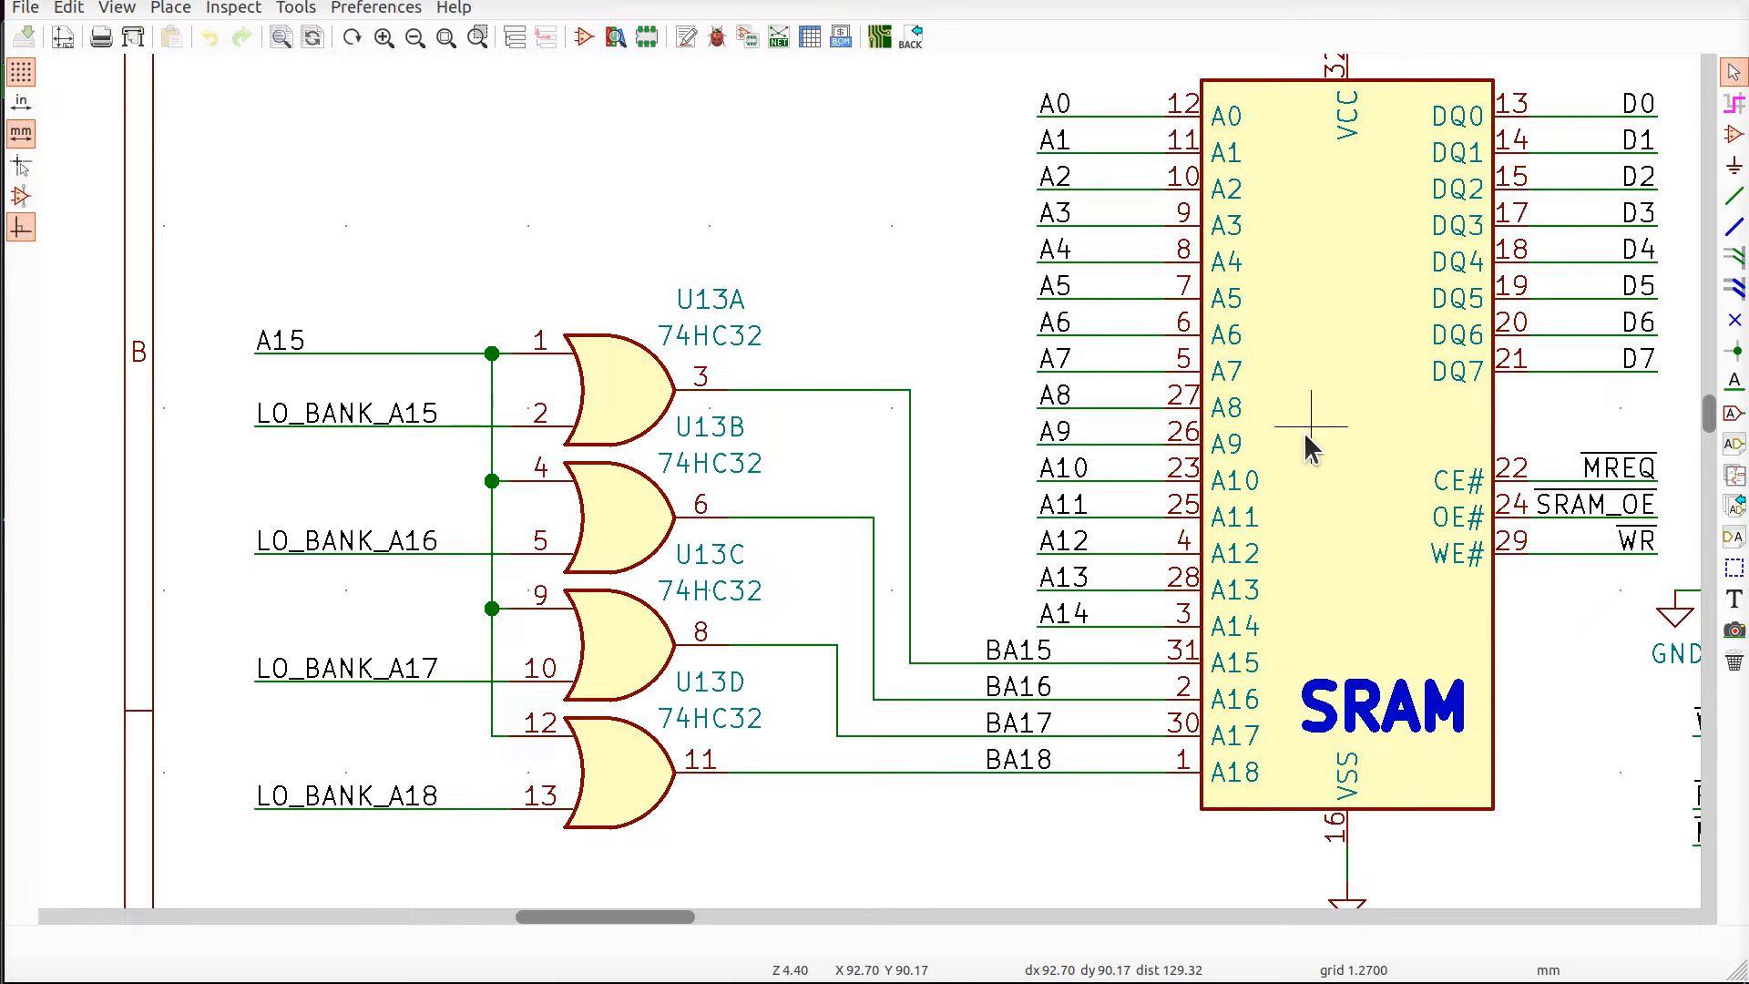
pyautogui.moveTo(373, 341)
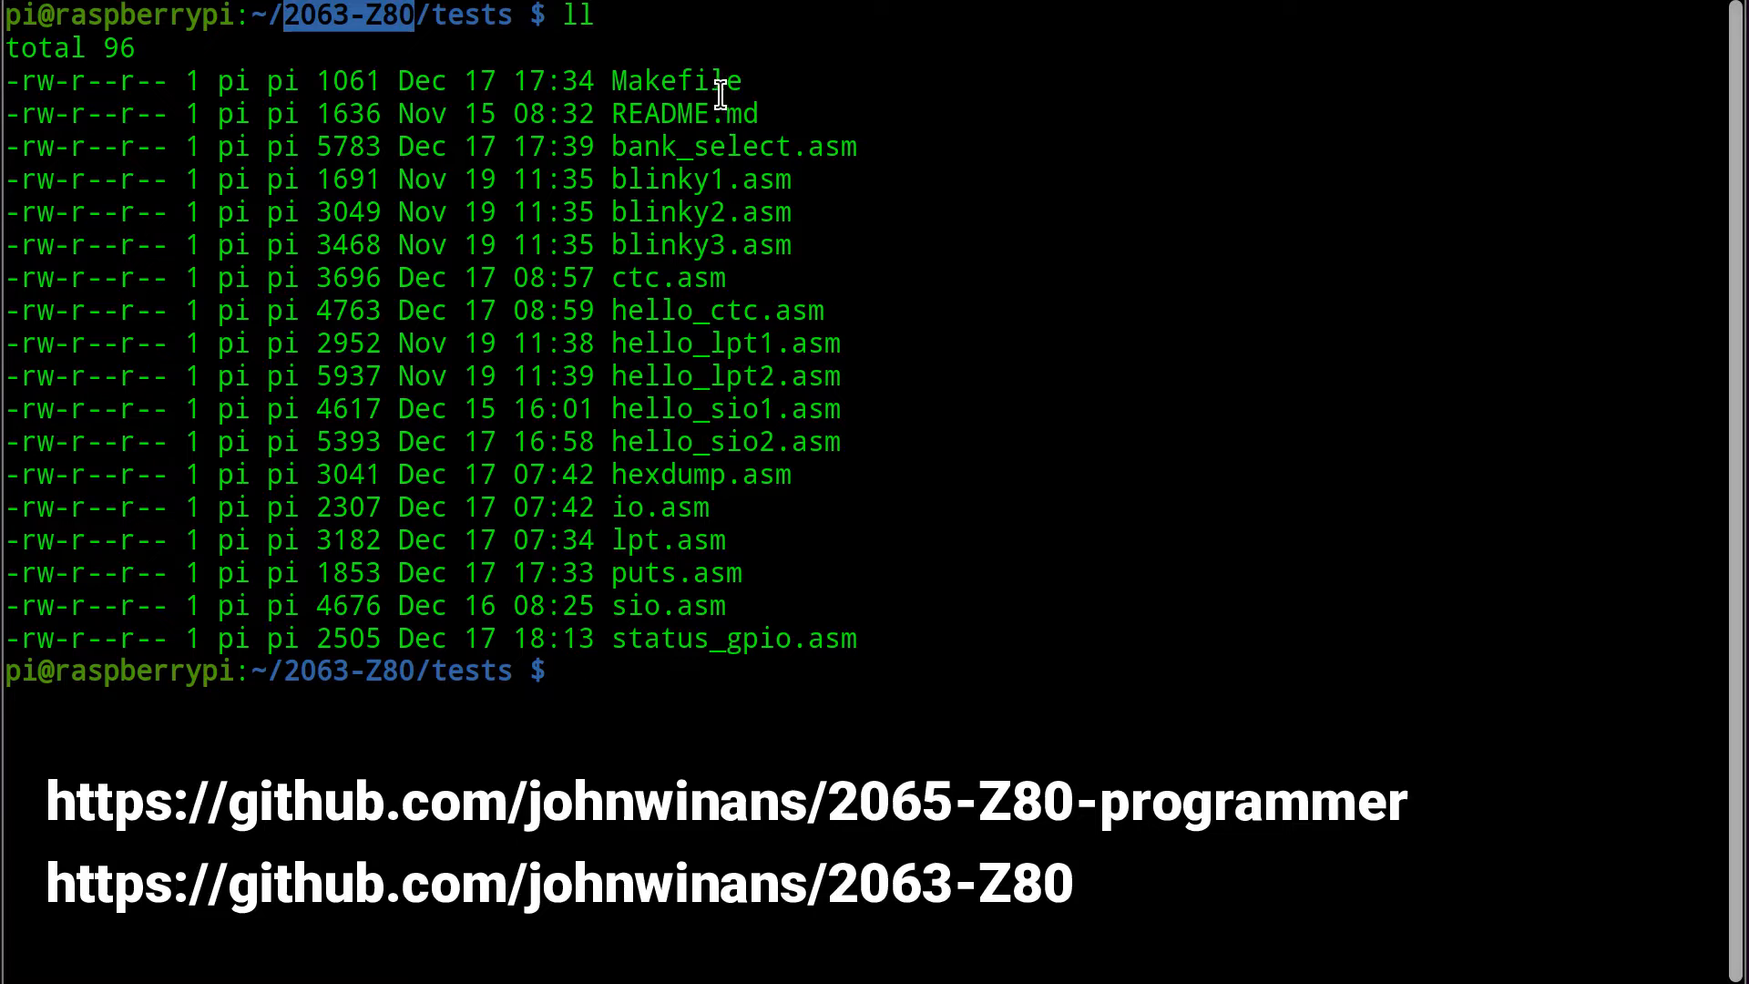
pyautogui.write('vi')
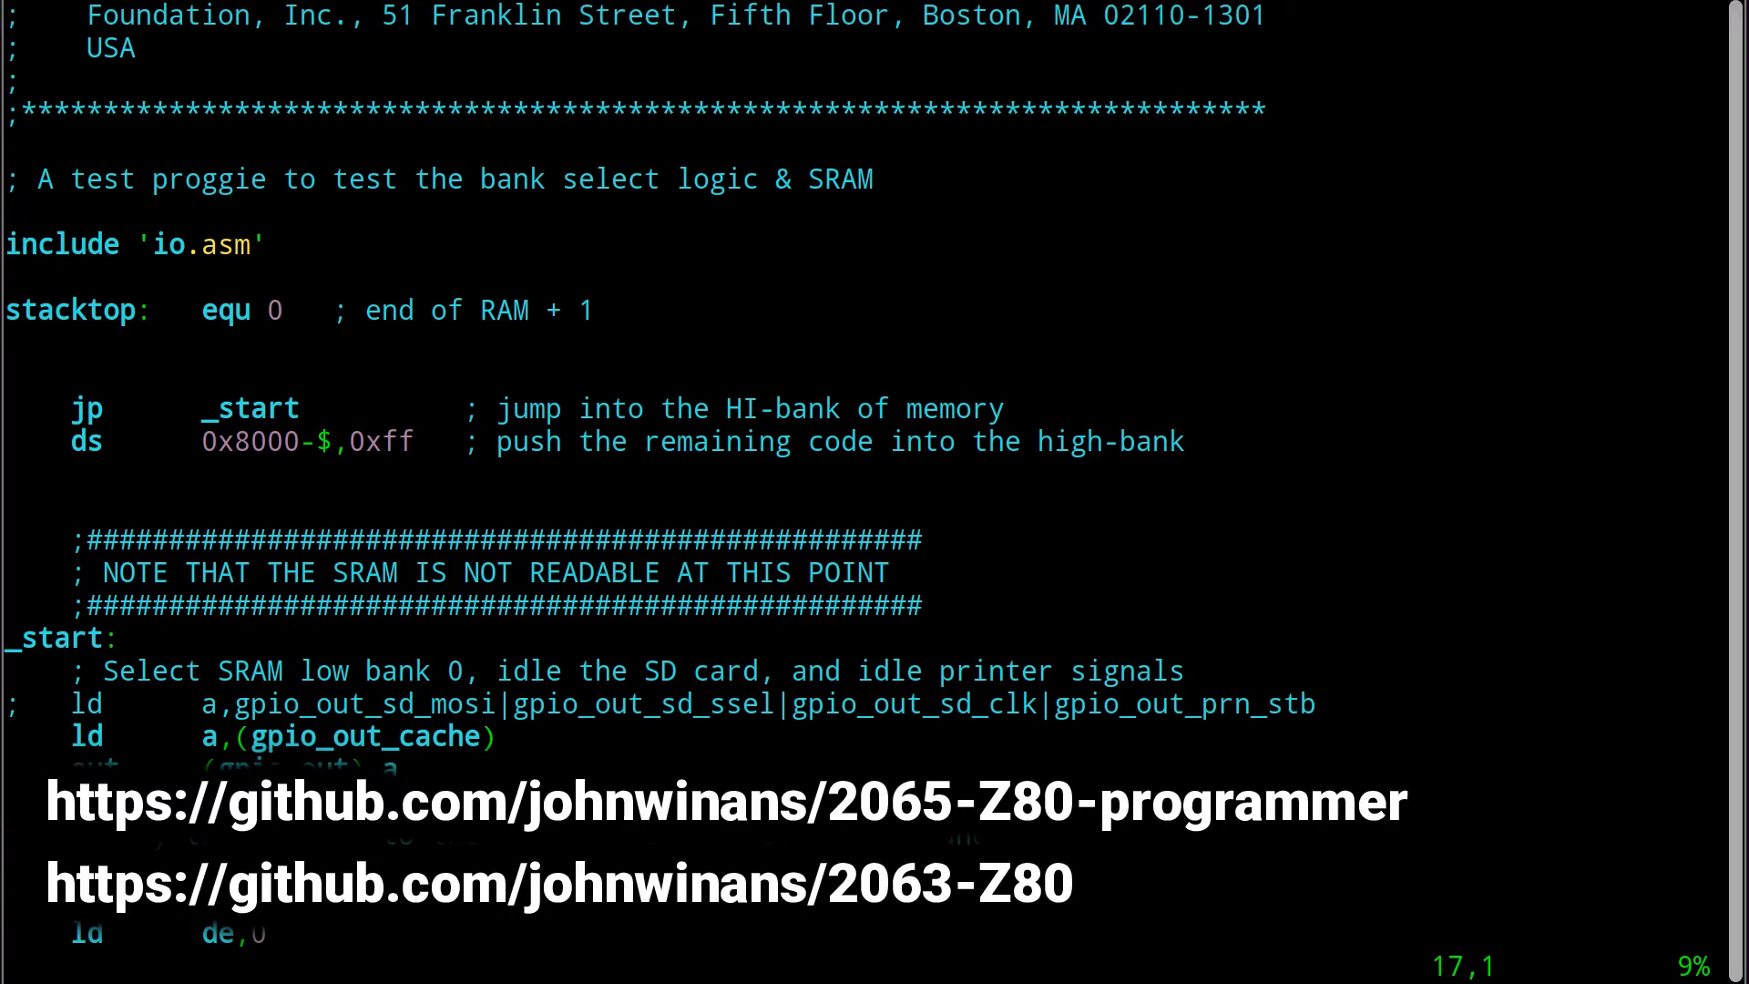
pyautogui.scroll(-3)
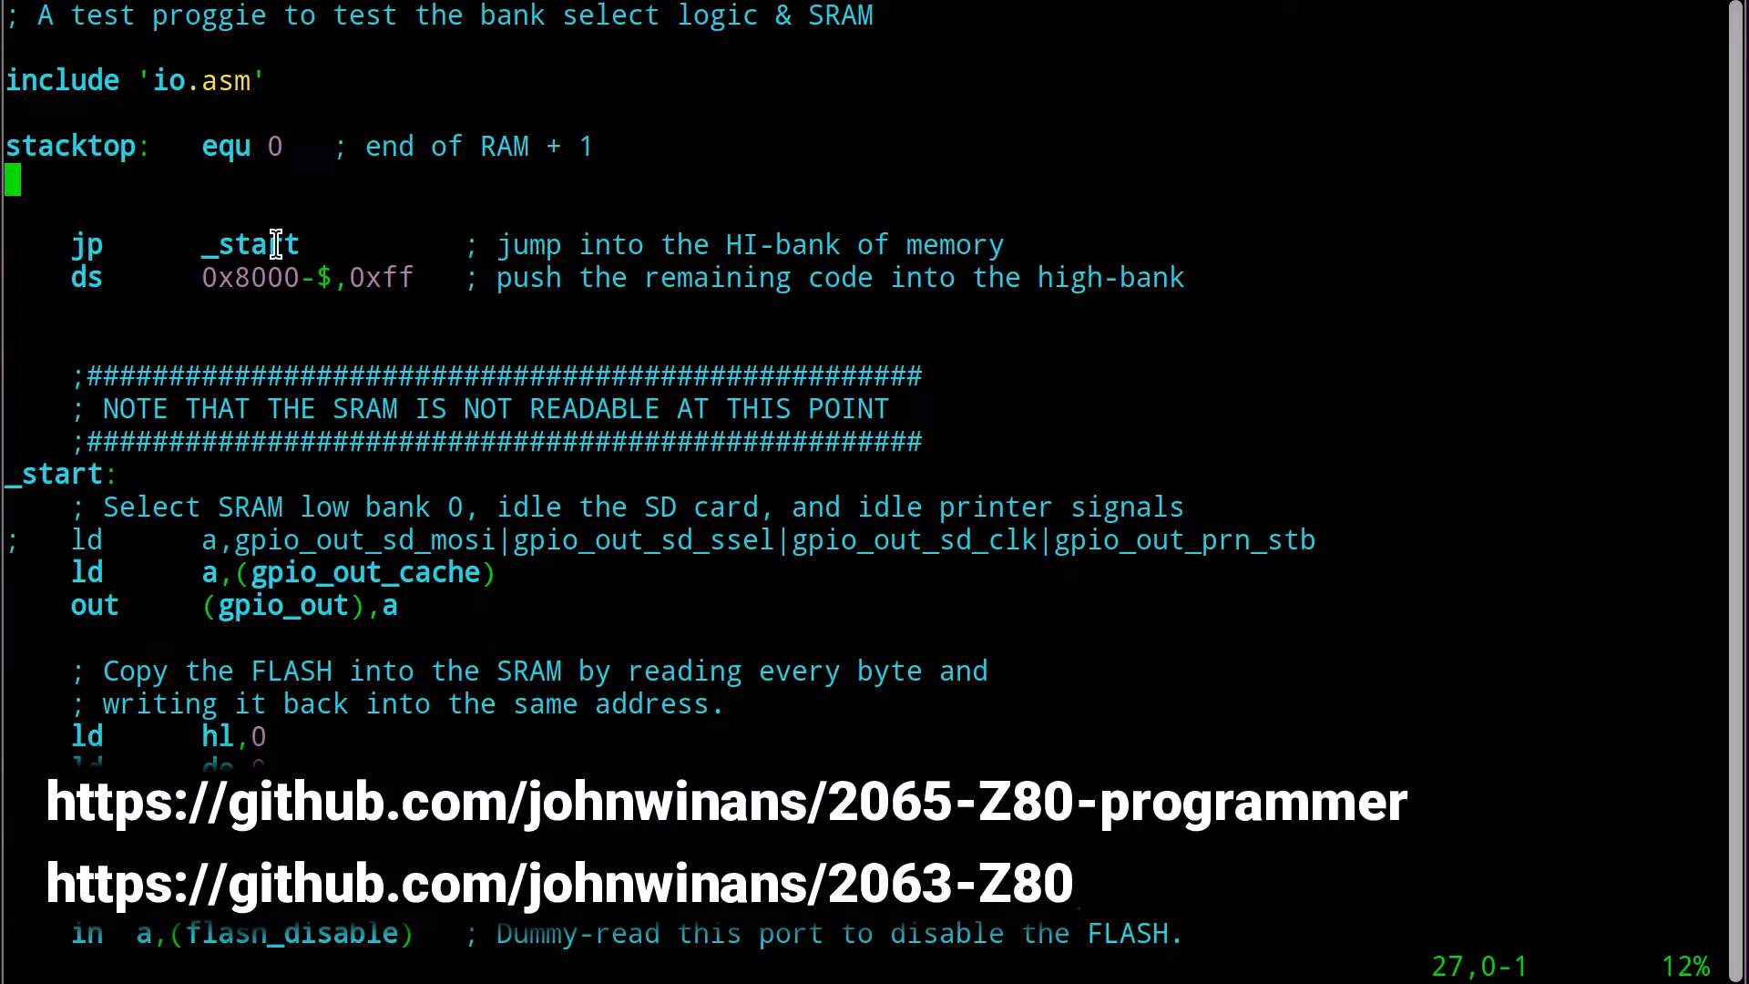
pyautogui.doubleClick(250, 244)
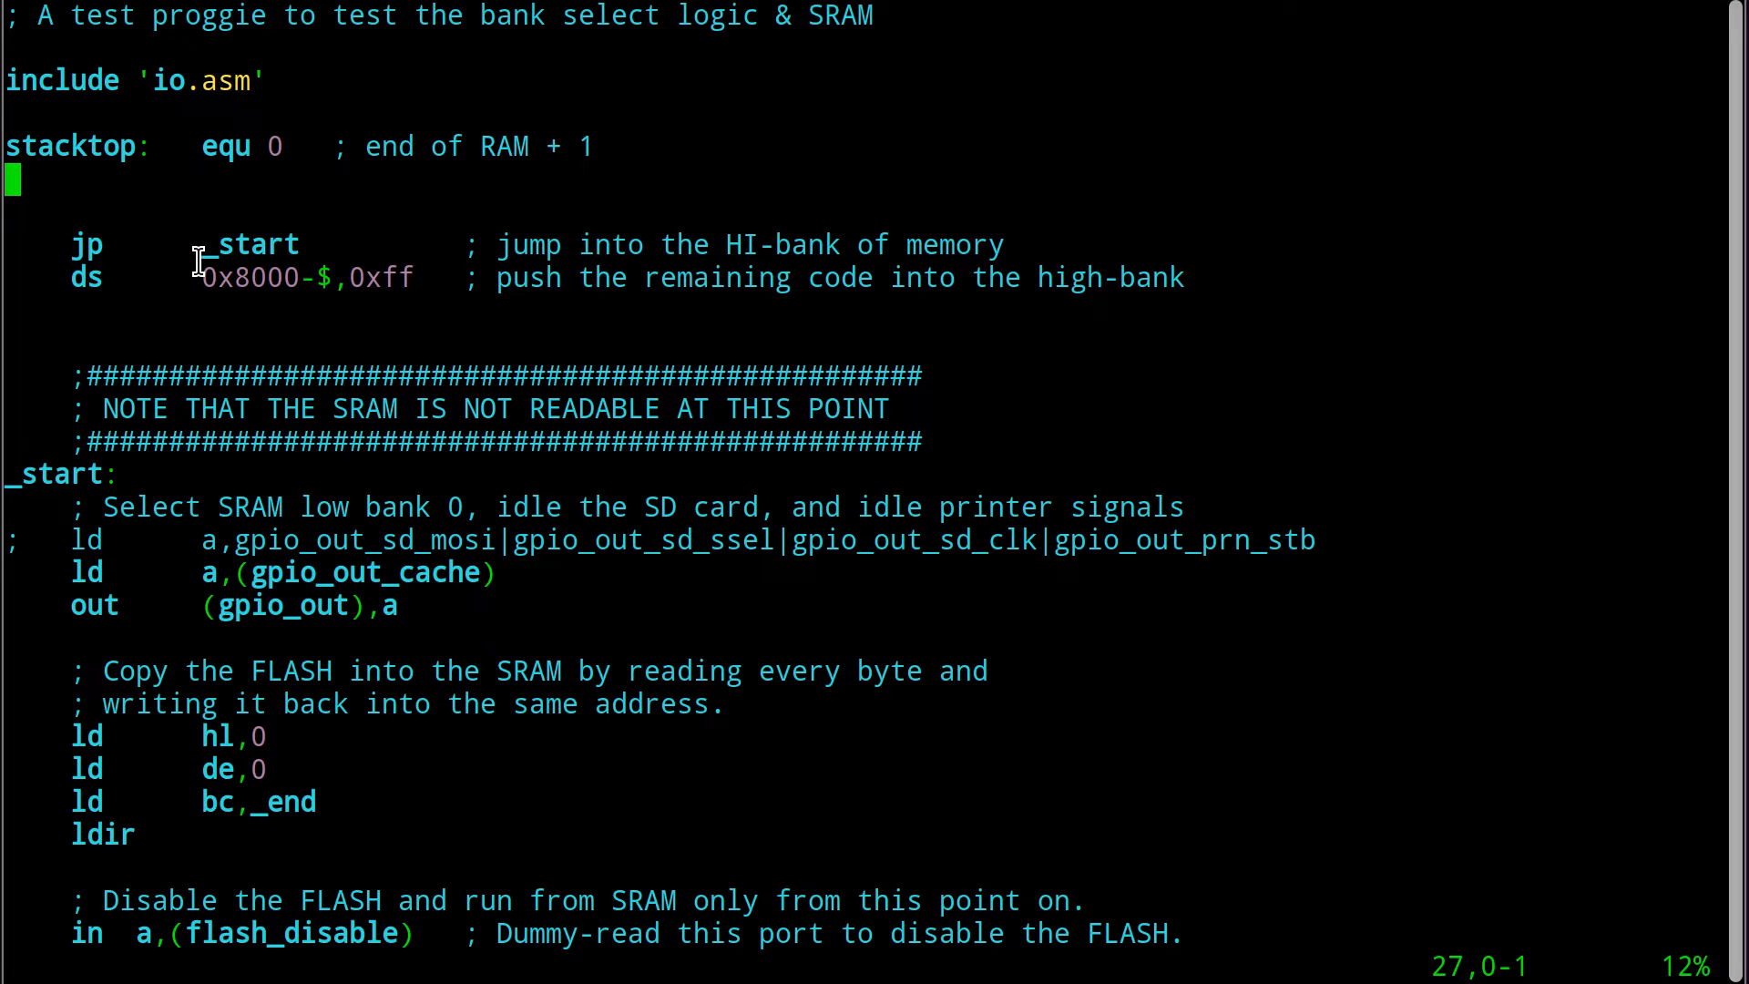
pyautogui.moveTo(441, 282)
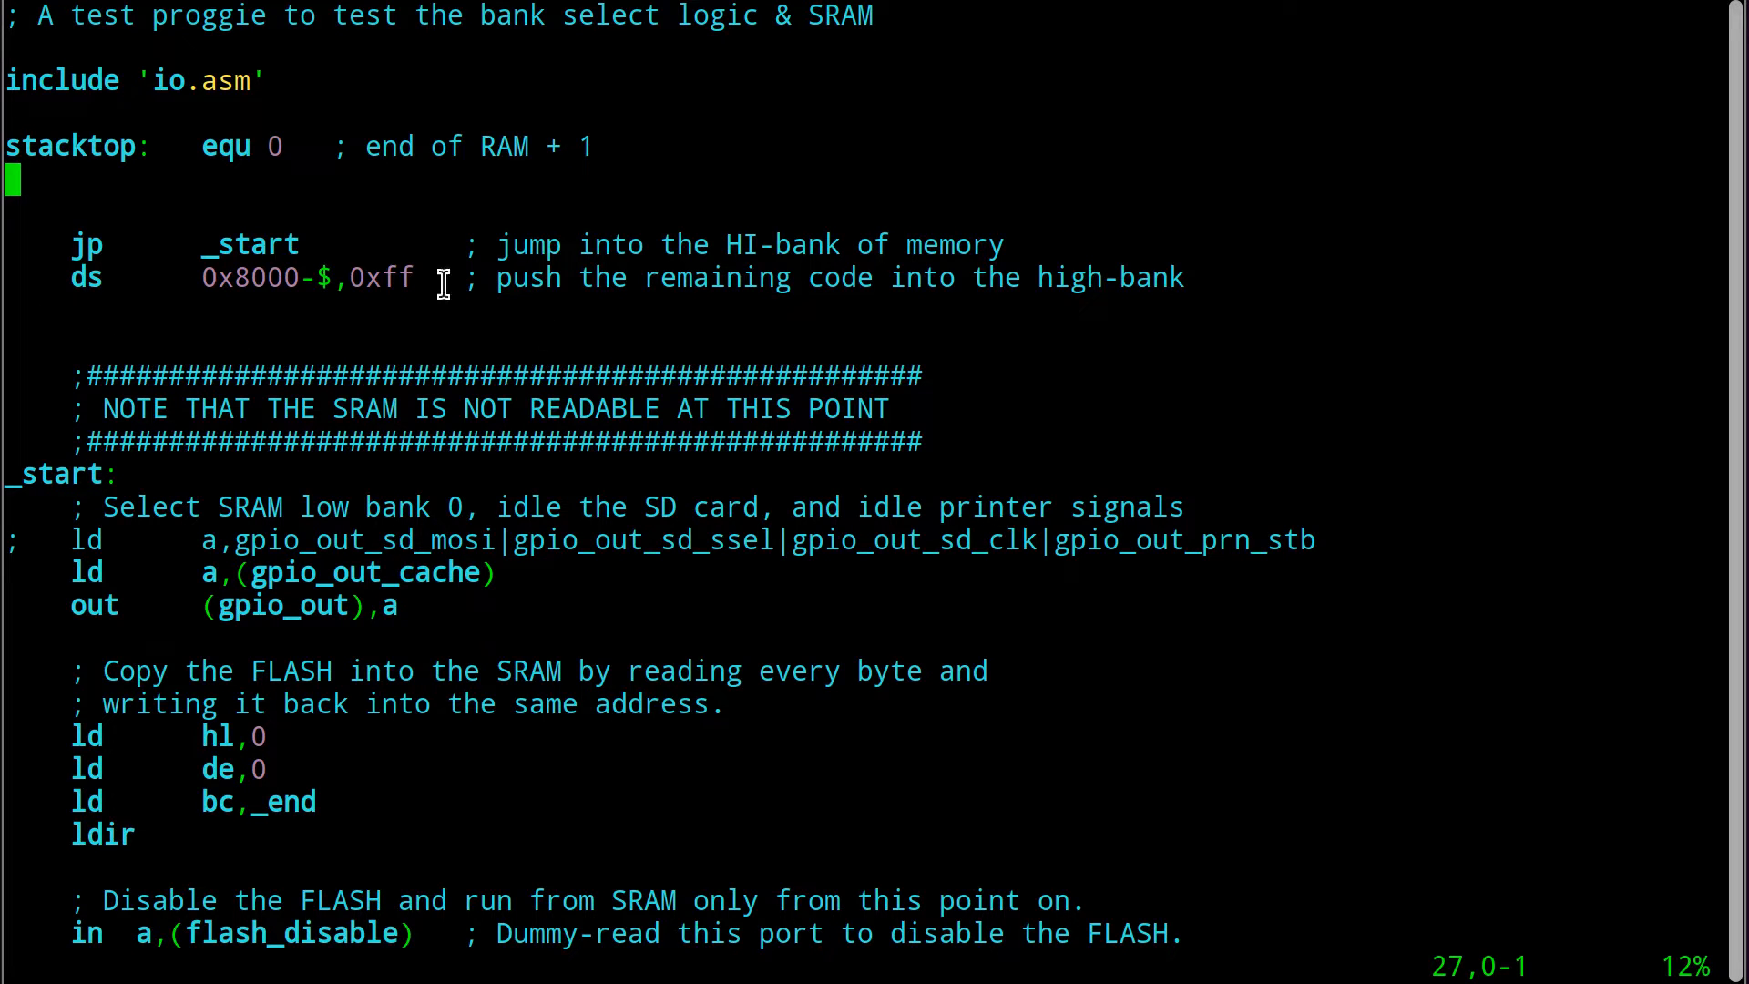
pyautogui.doubleClick(85, 277)
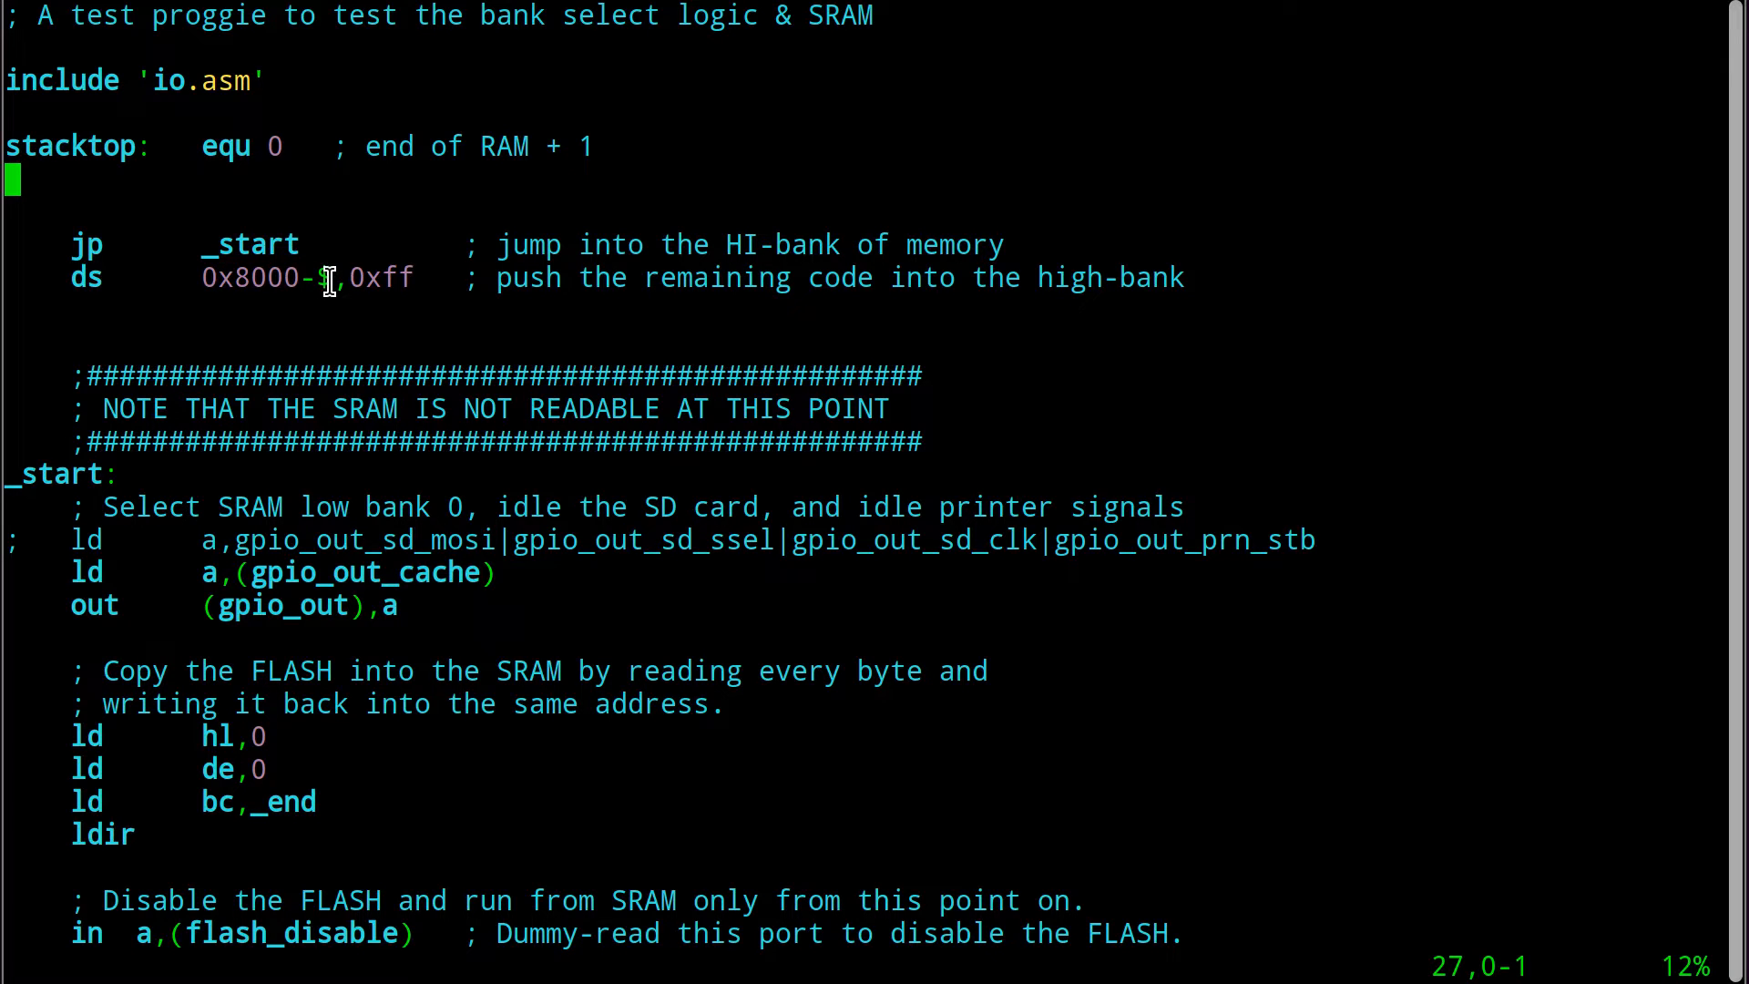
pyautogui.doubleClick(85, 277)
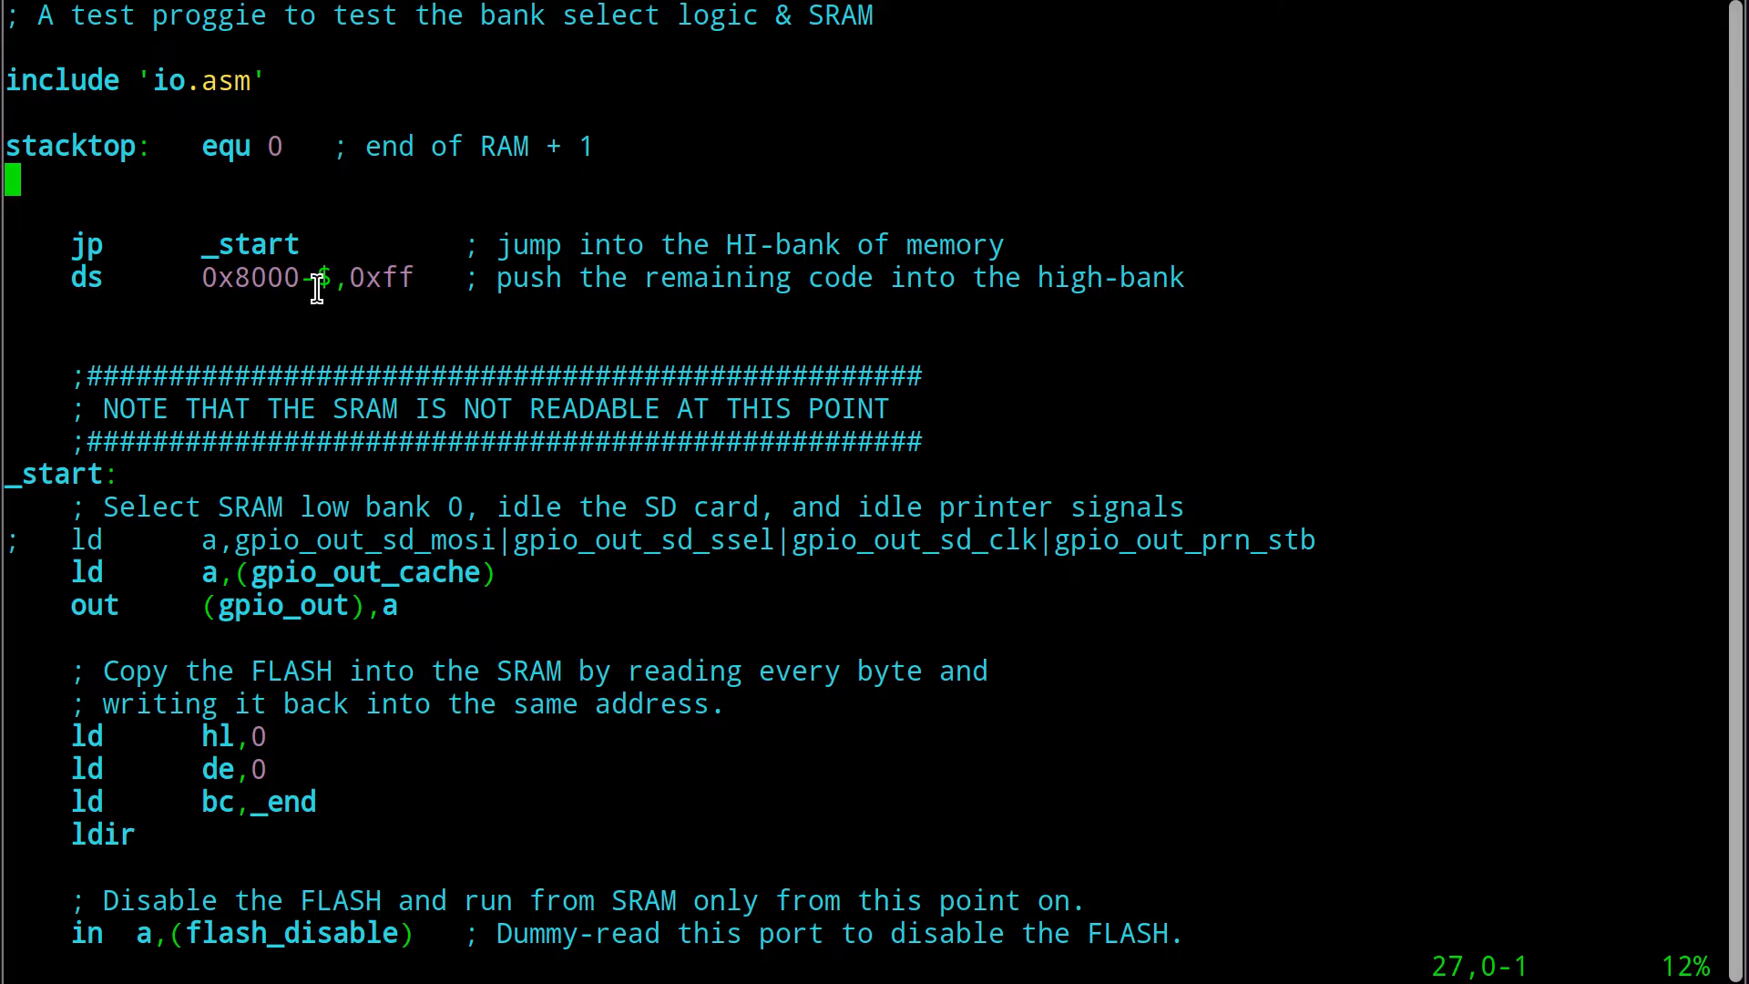
pyautogui.moveTo(279, 357)
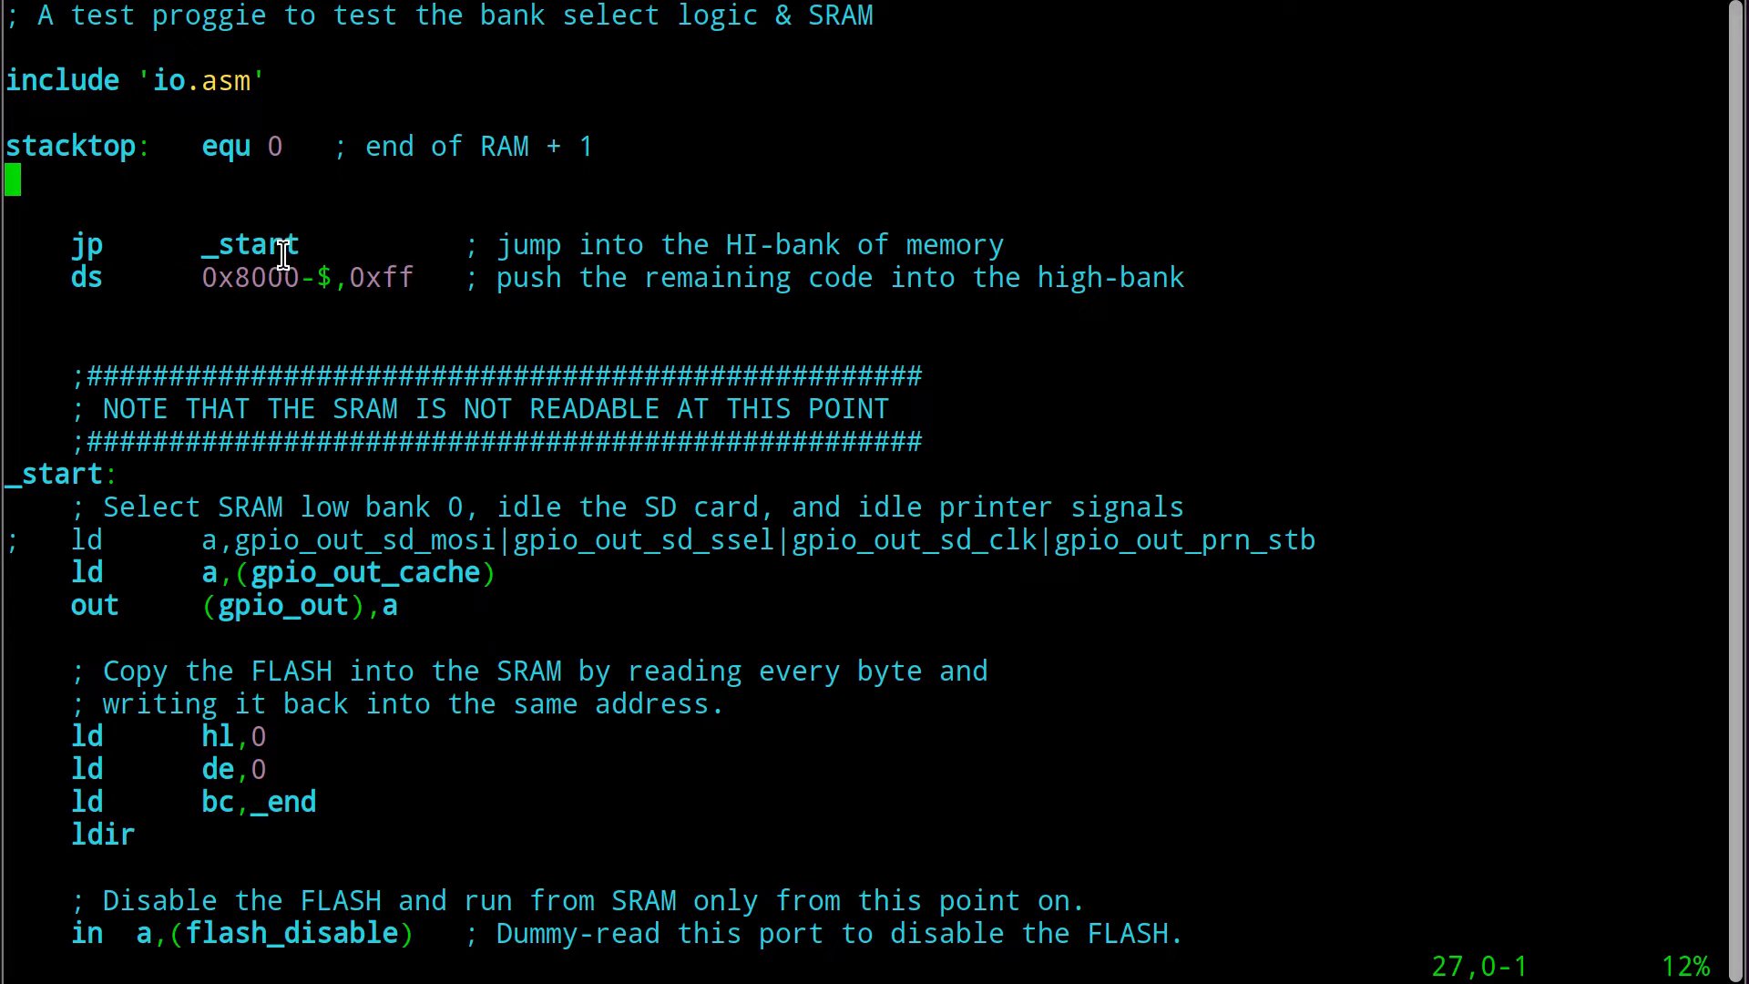
pyautogui.doubleClick(383, 277)
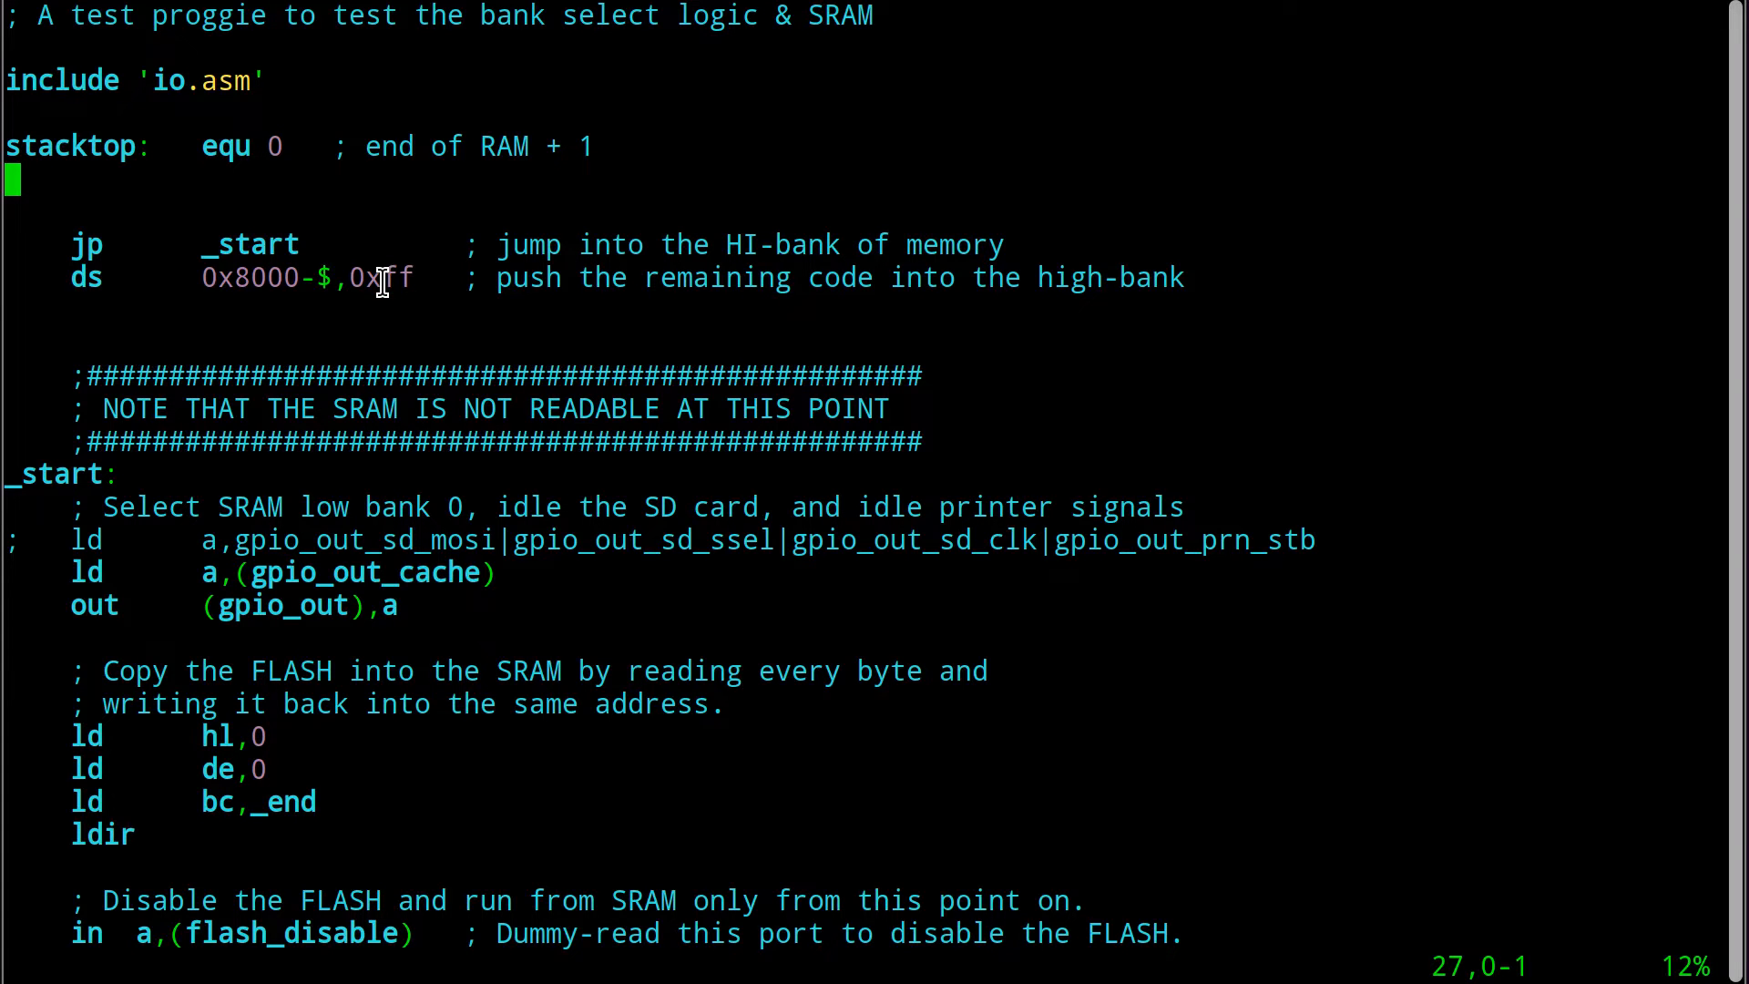
pyautogui.moveTo(455, 240)
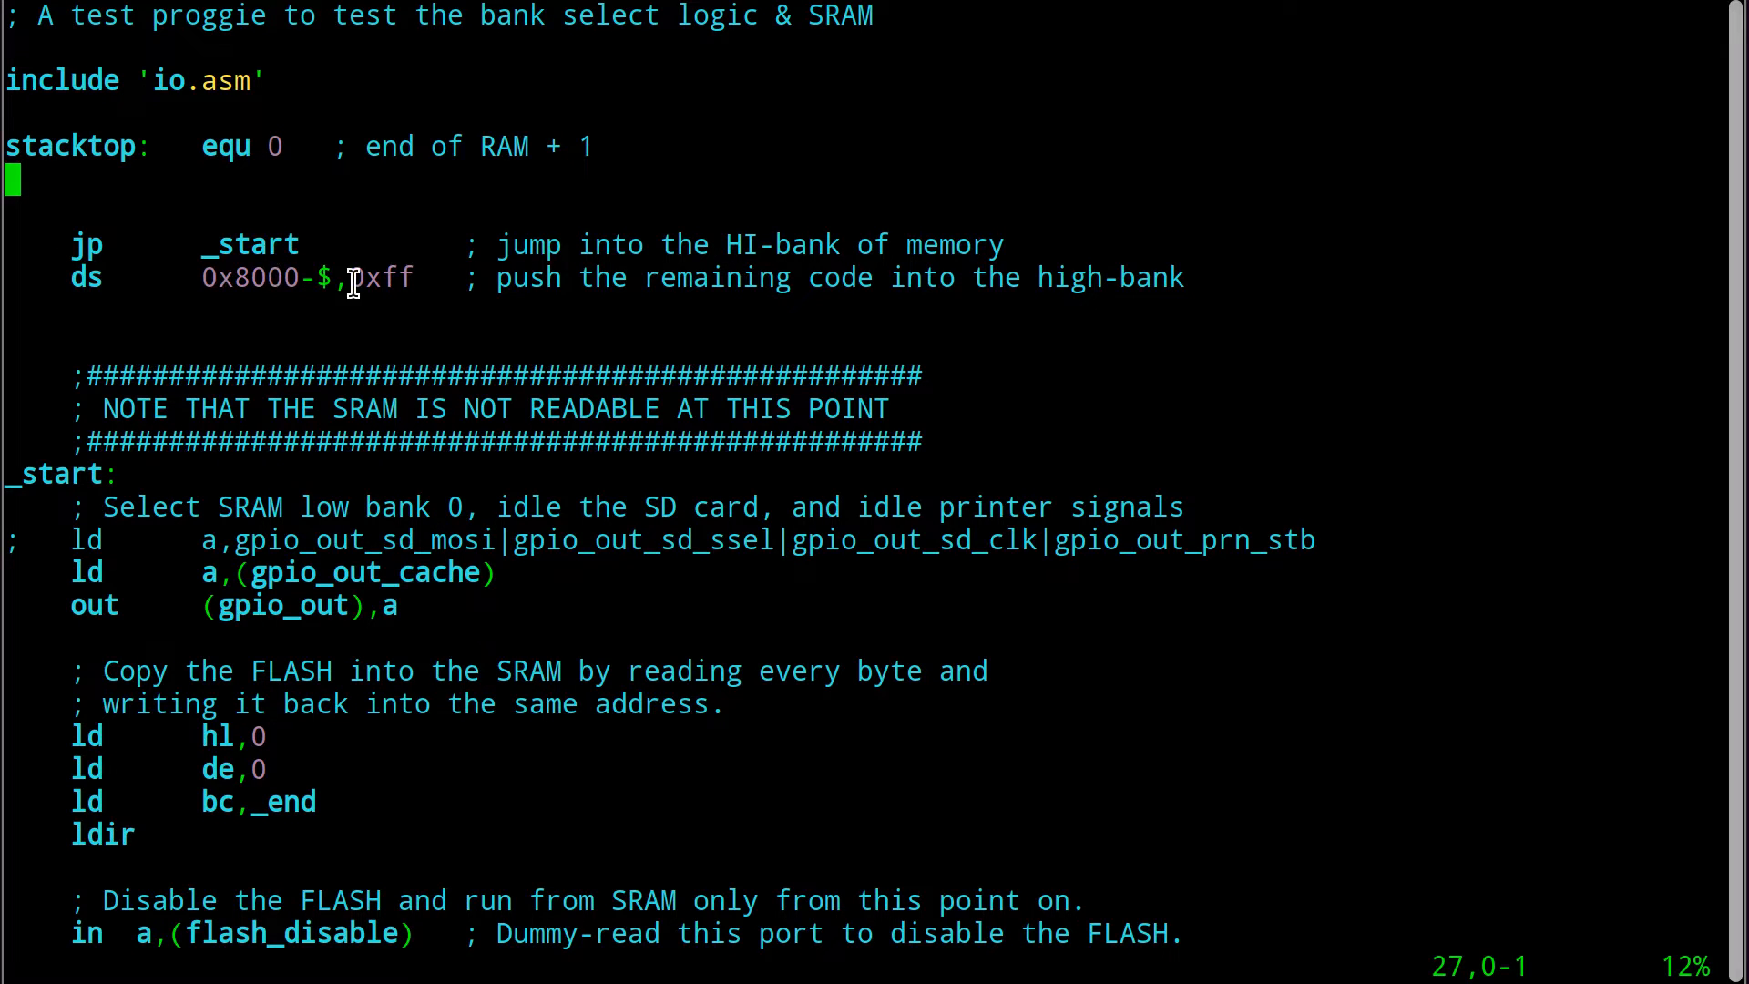
pyautogui.moveTo(295, 277)
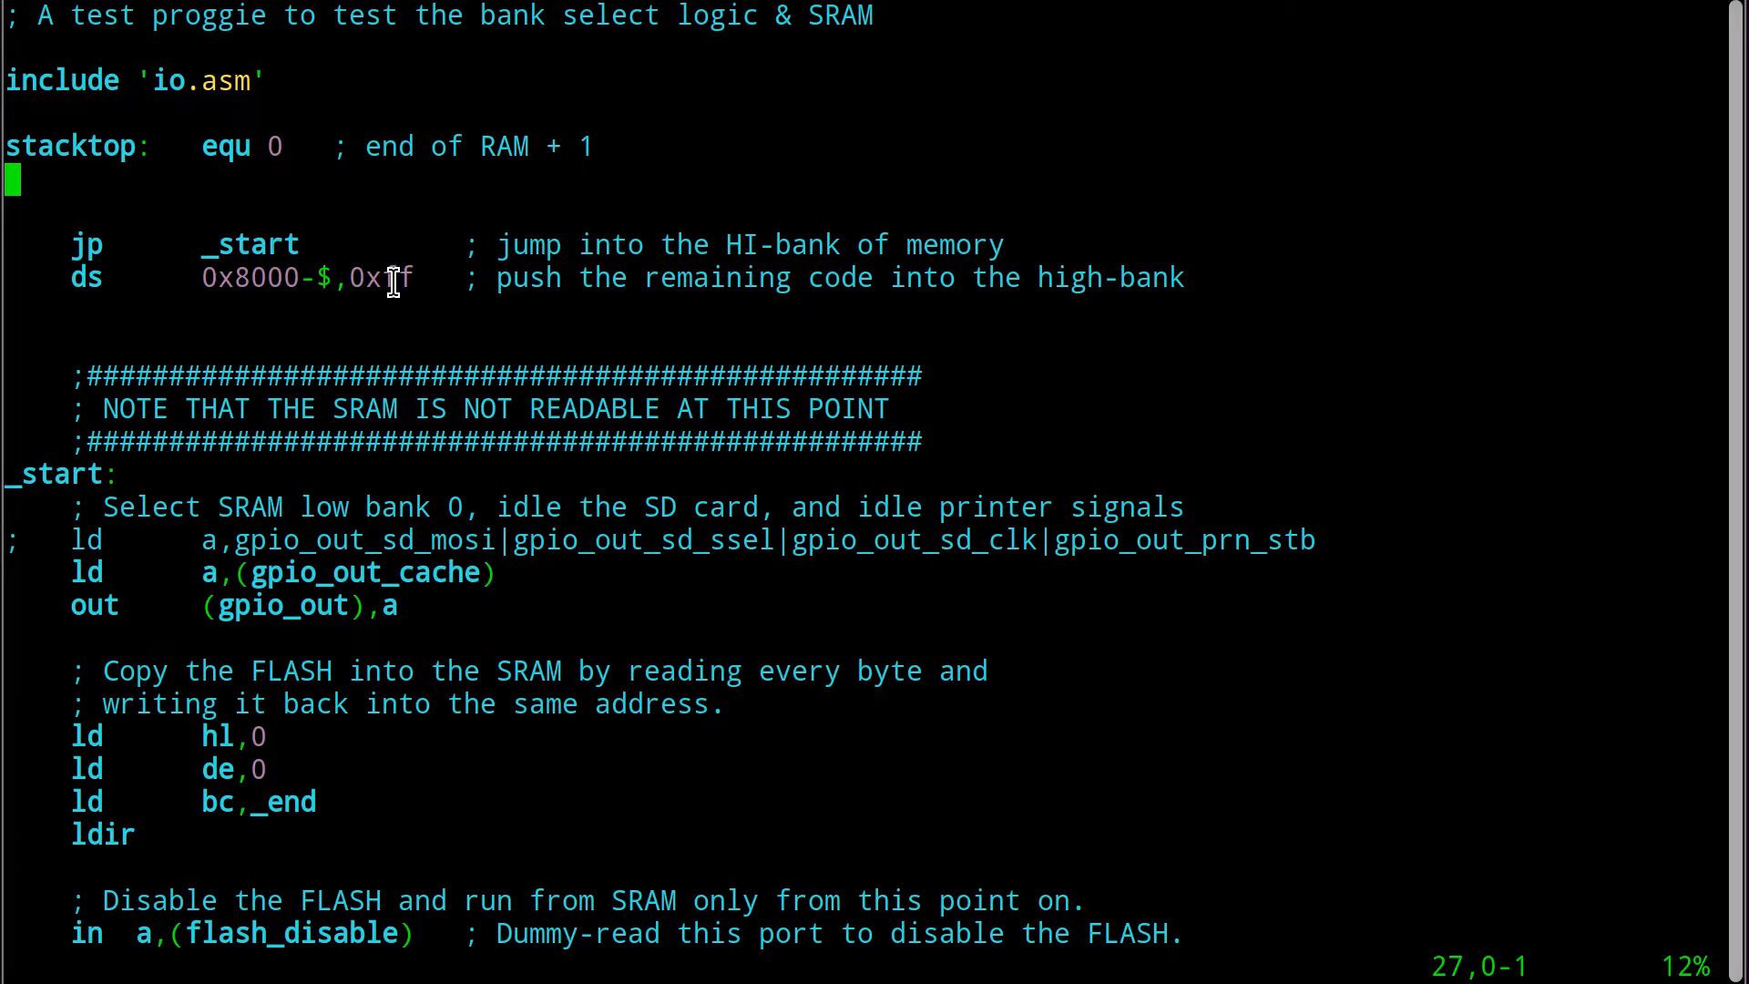
pyautogui.scroll(-3)
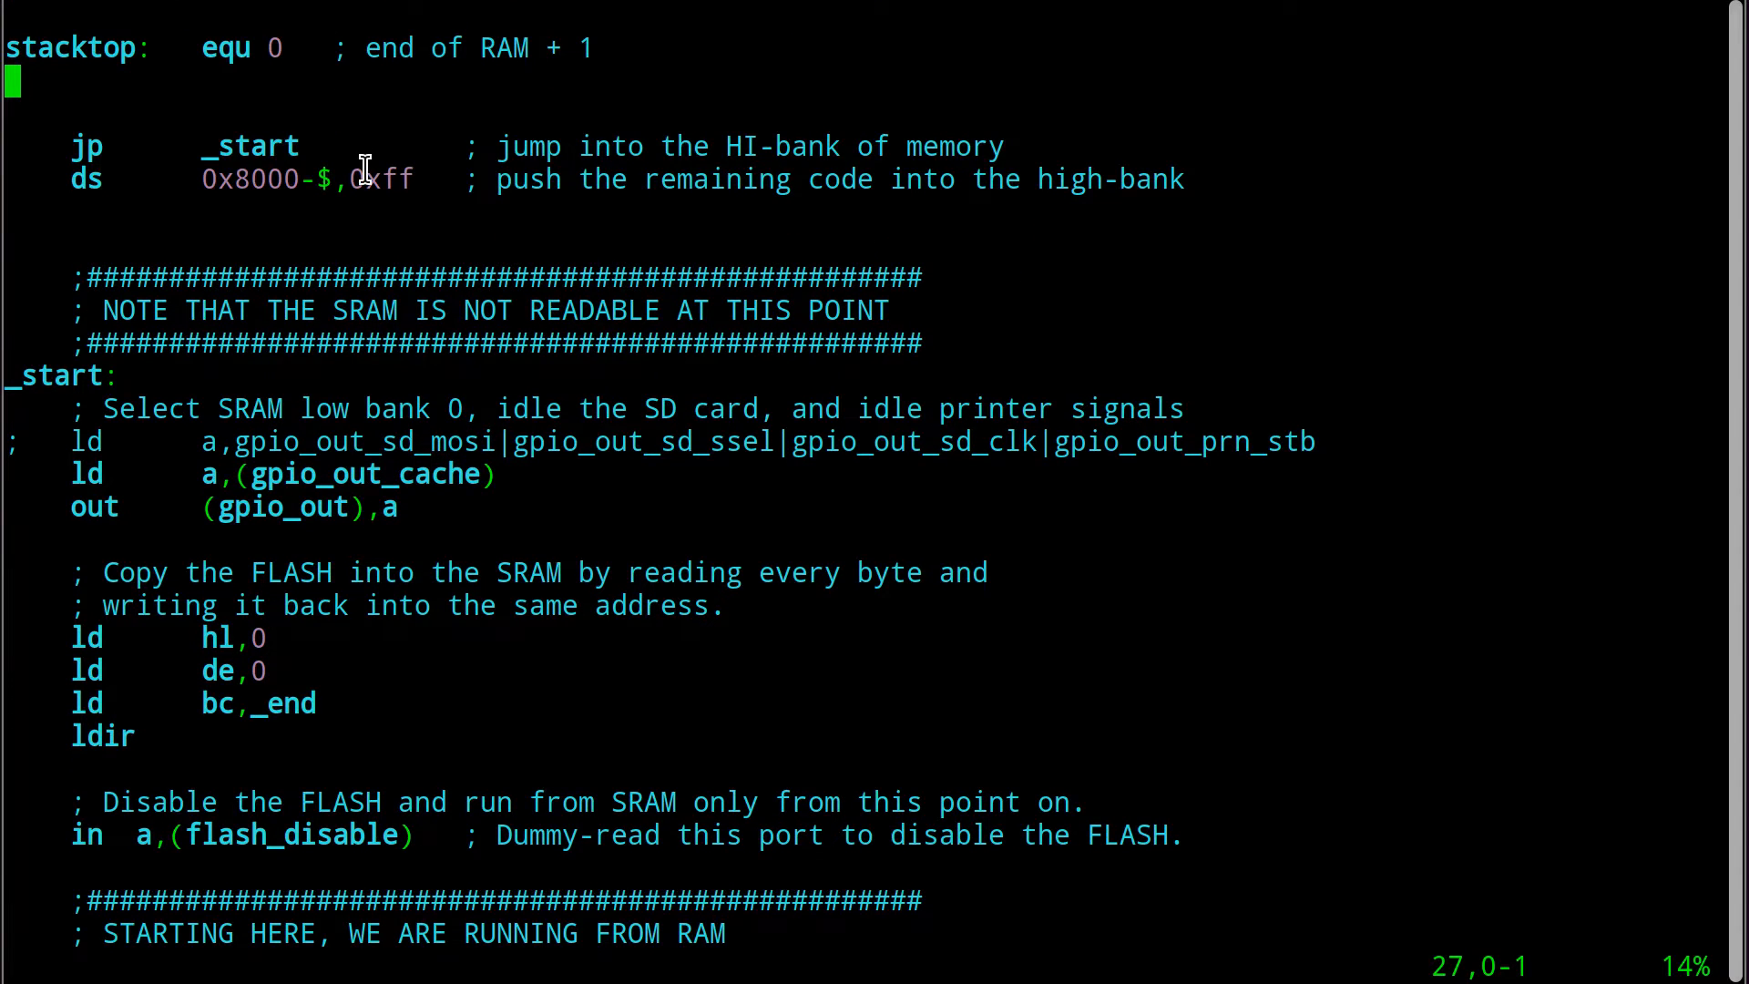
pyautogui.moveTo(292, 146)
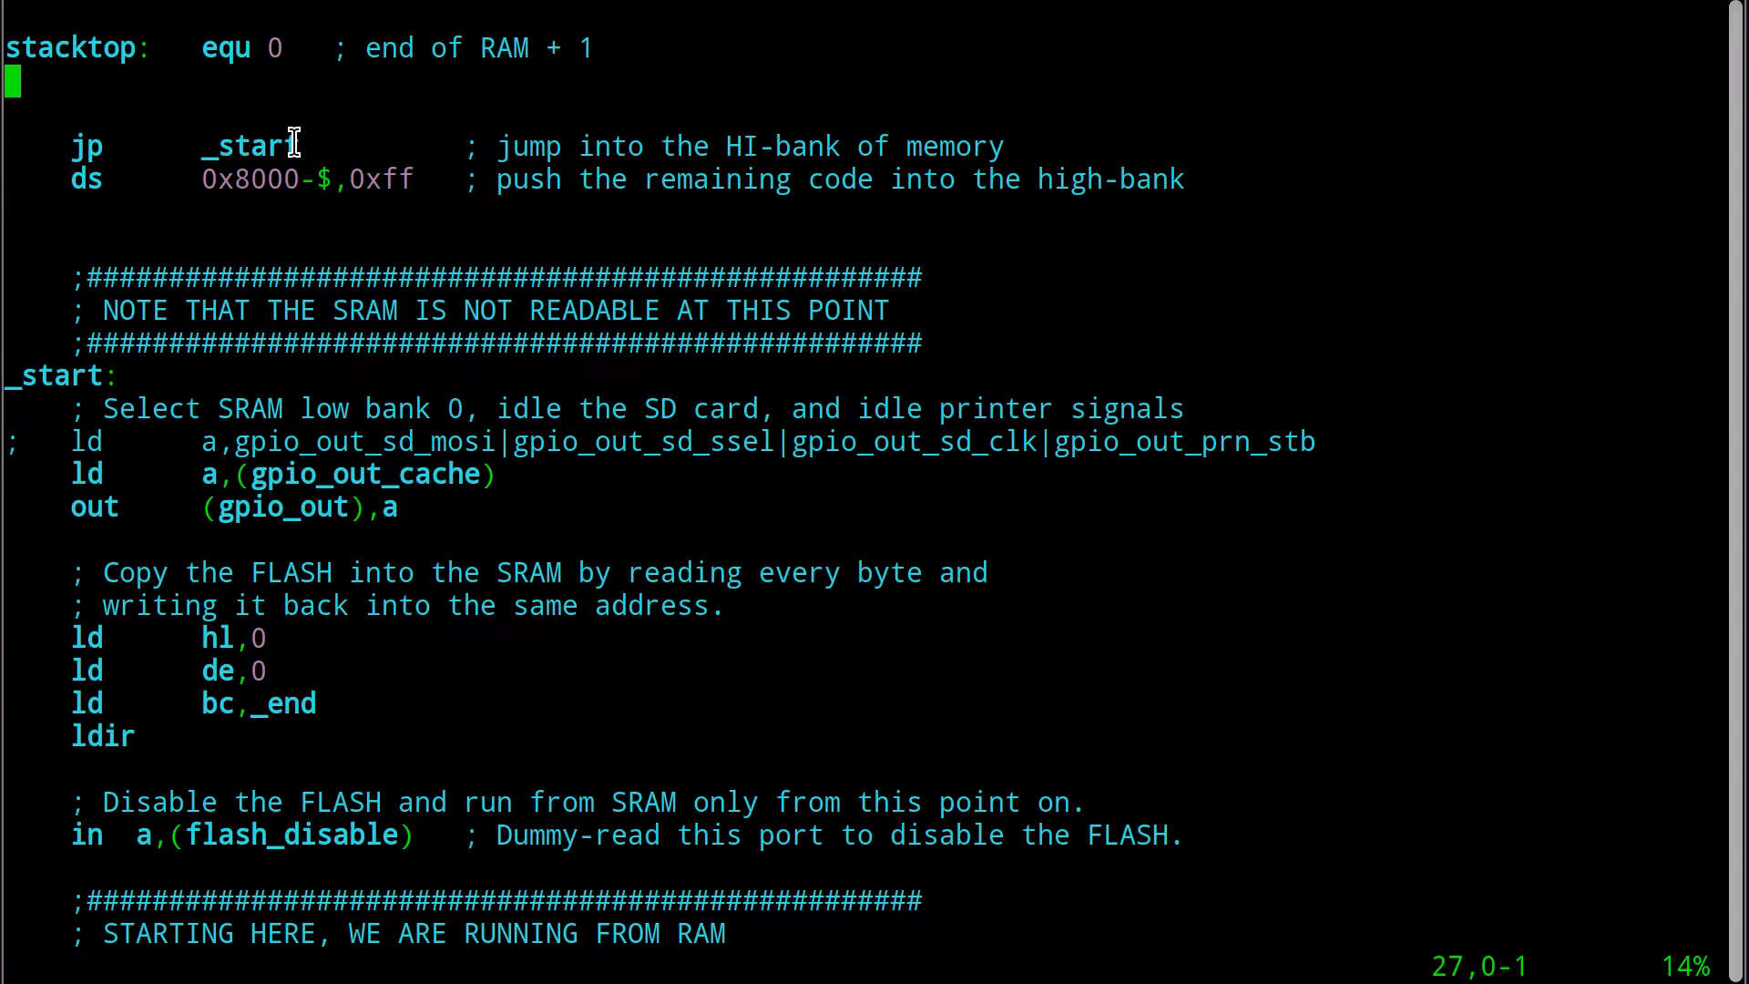
pyautogui.moveTo(230, 108)
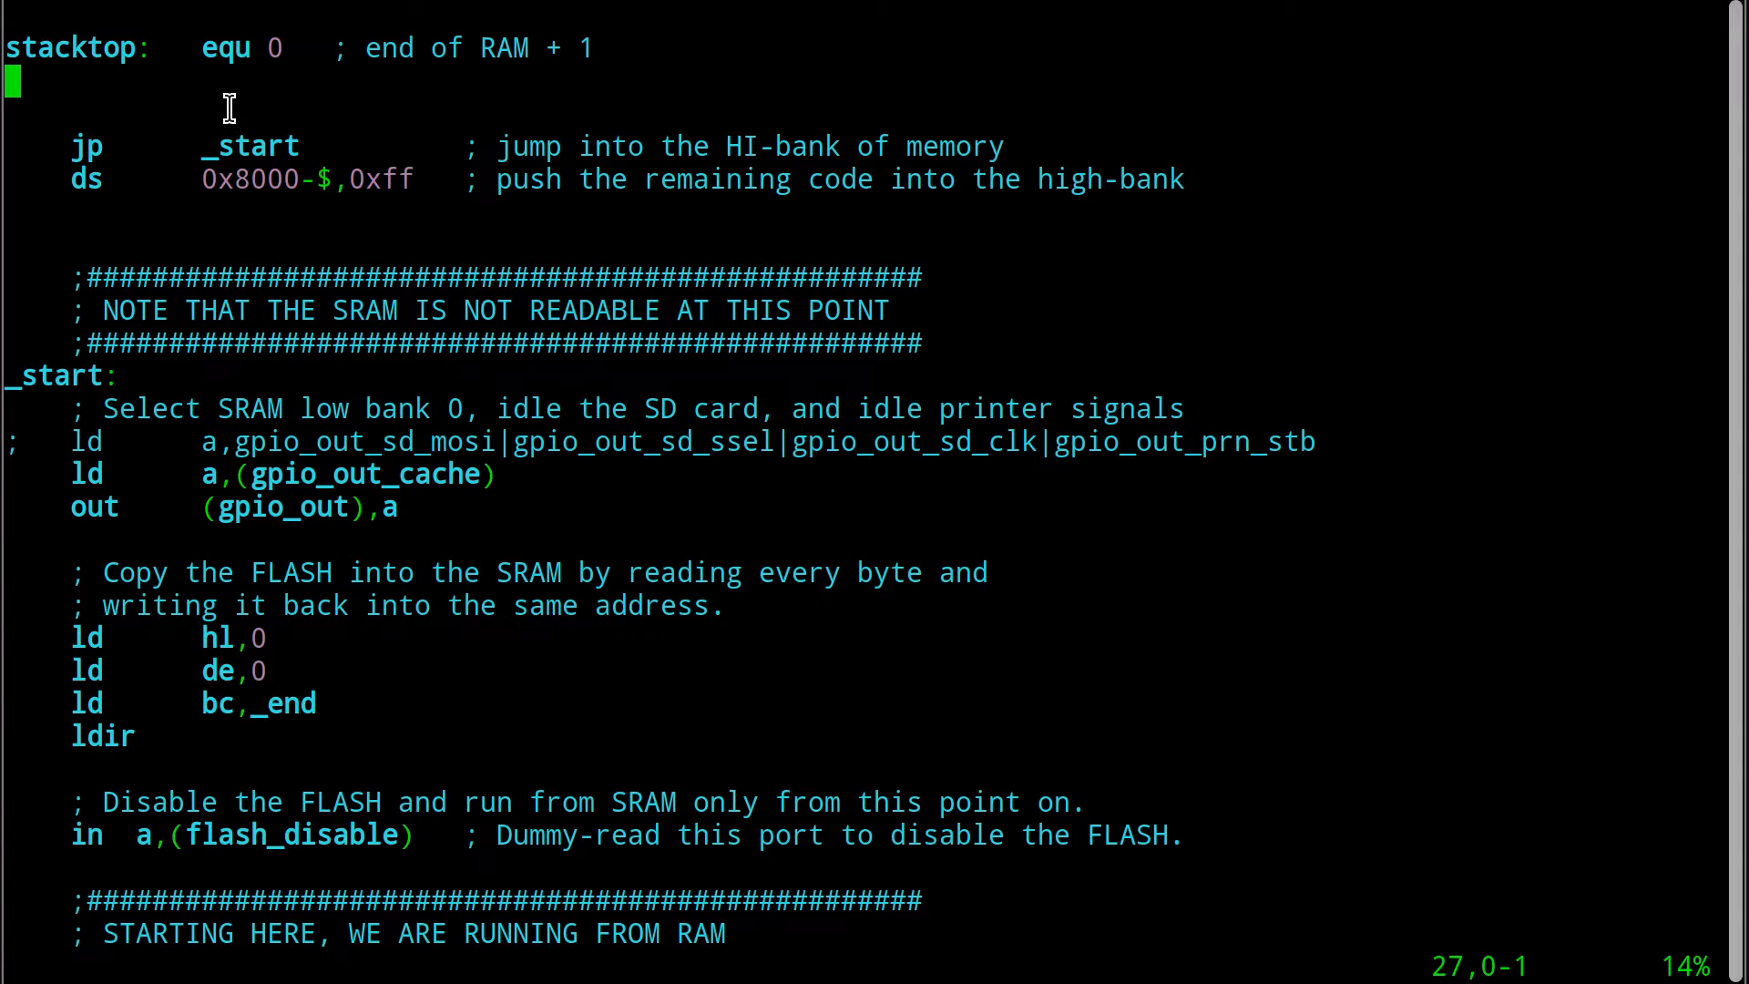
pyautogui.doubleClick(51, 373)
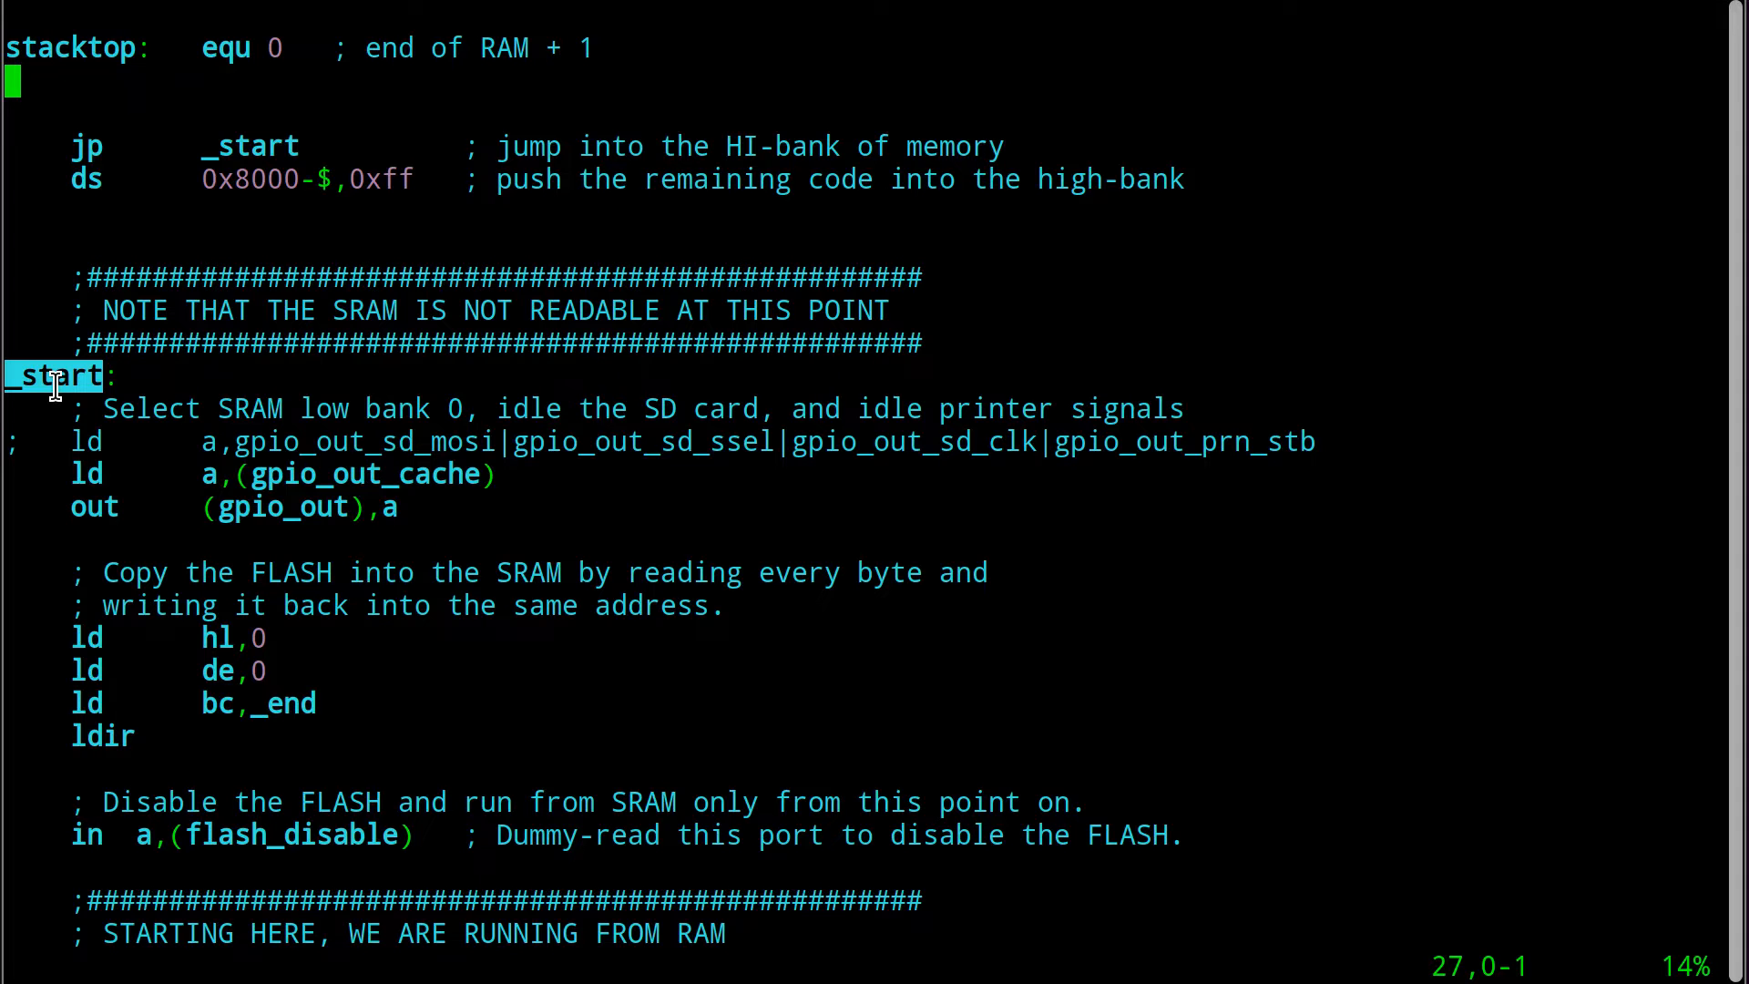
pyautogui.scroll(-3)
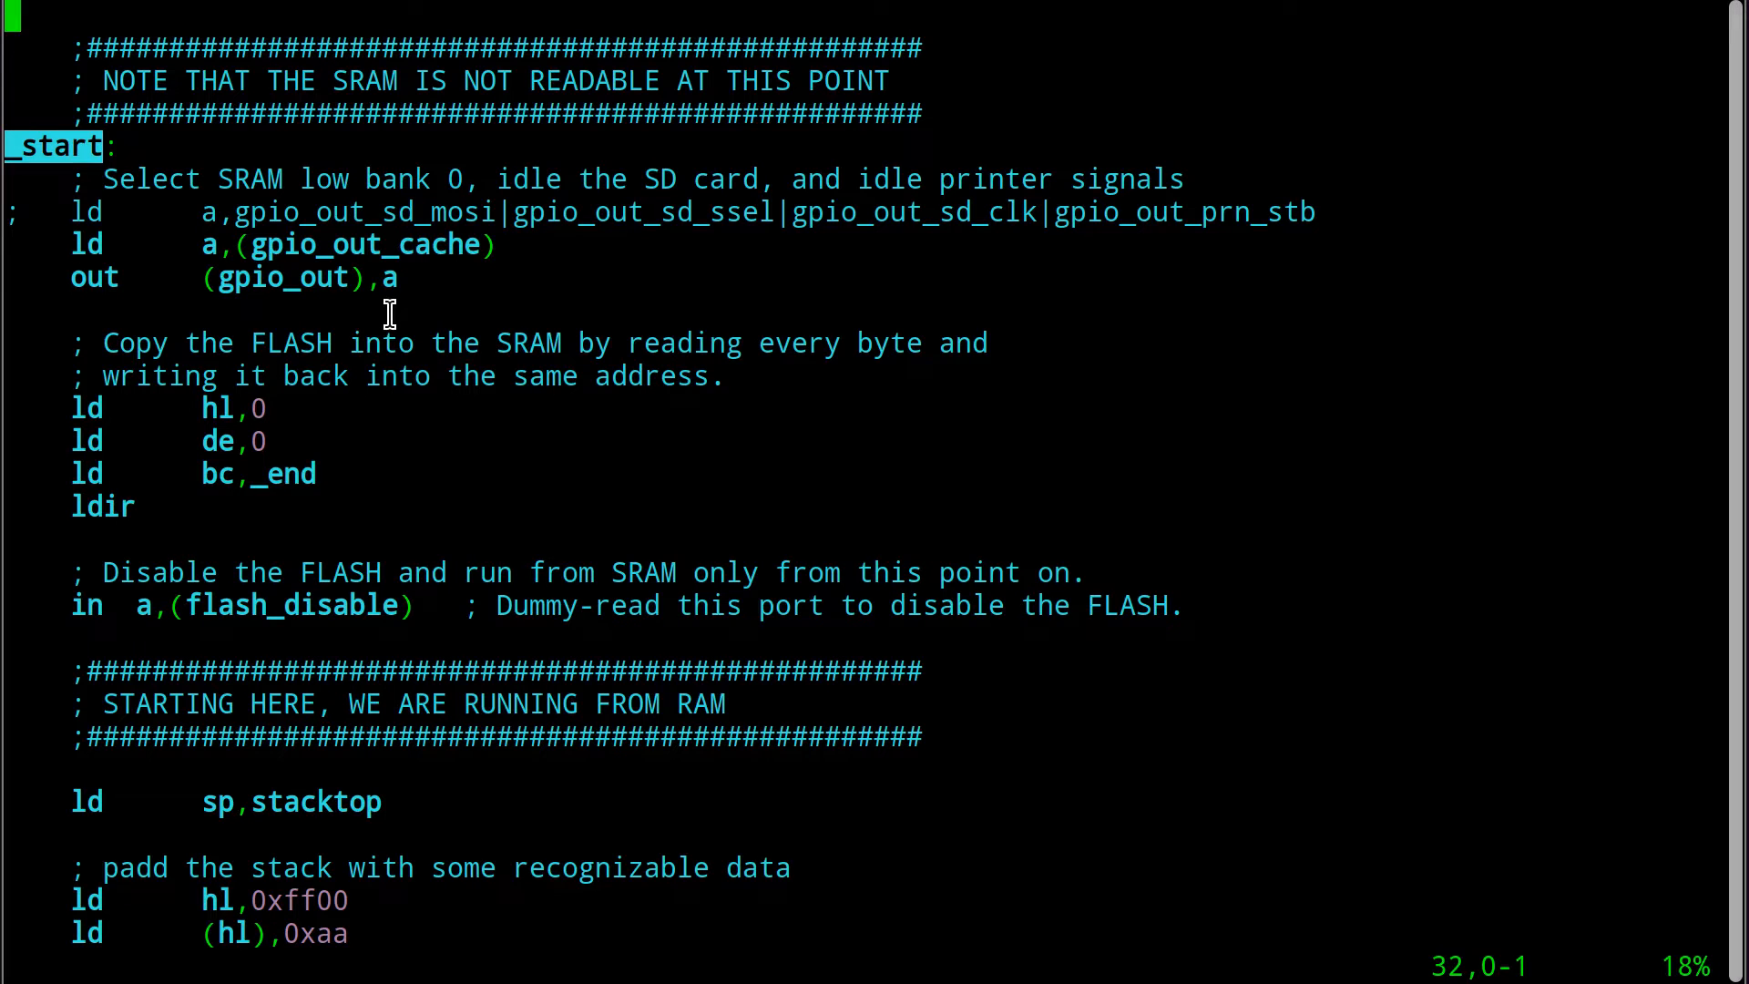
pyautogui.moveTo(553, 217)
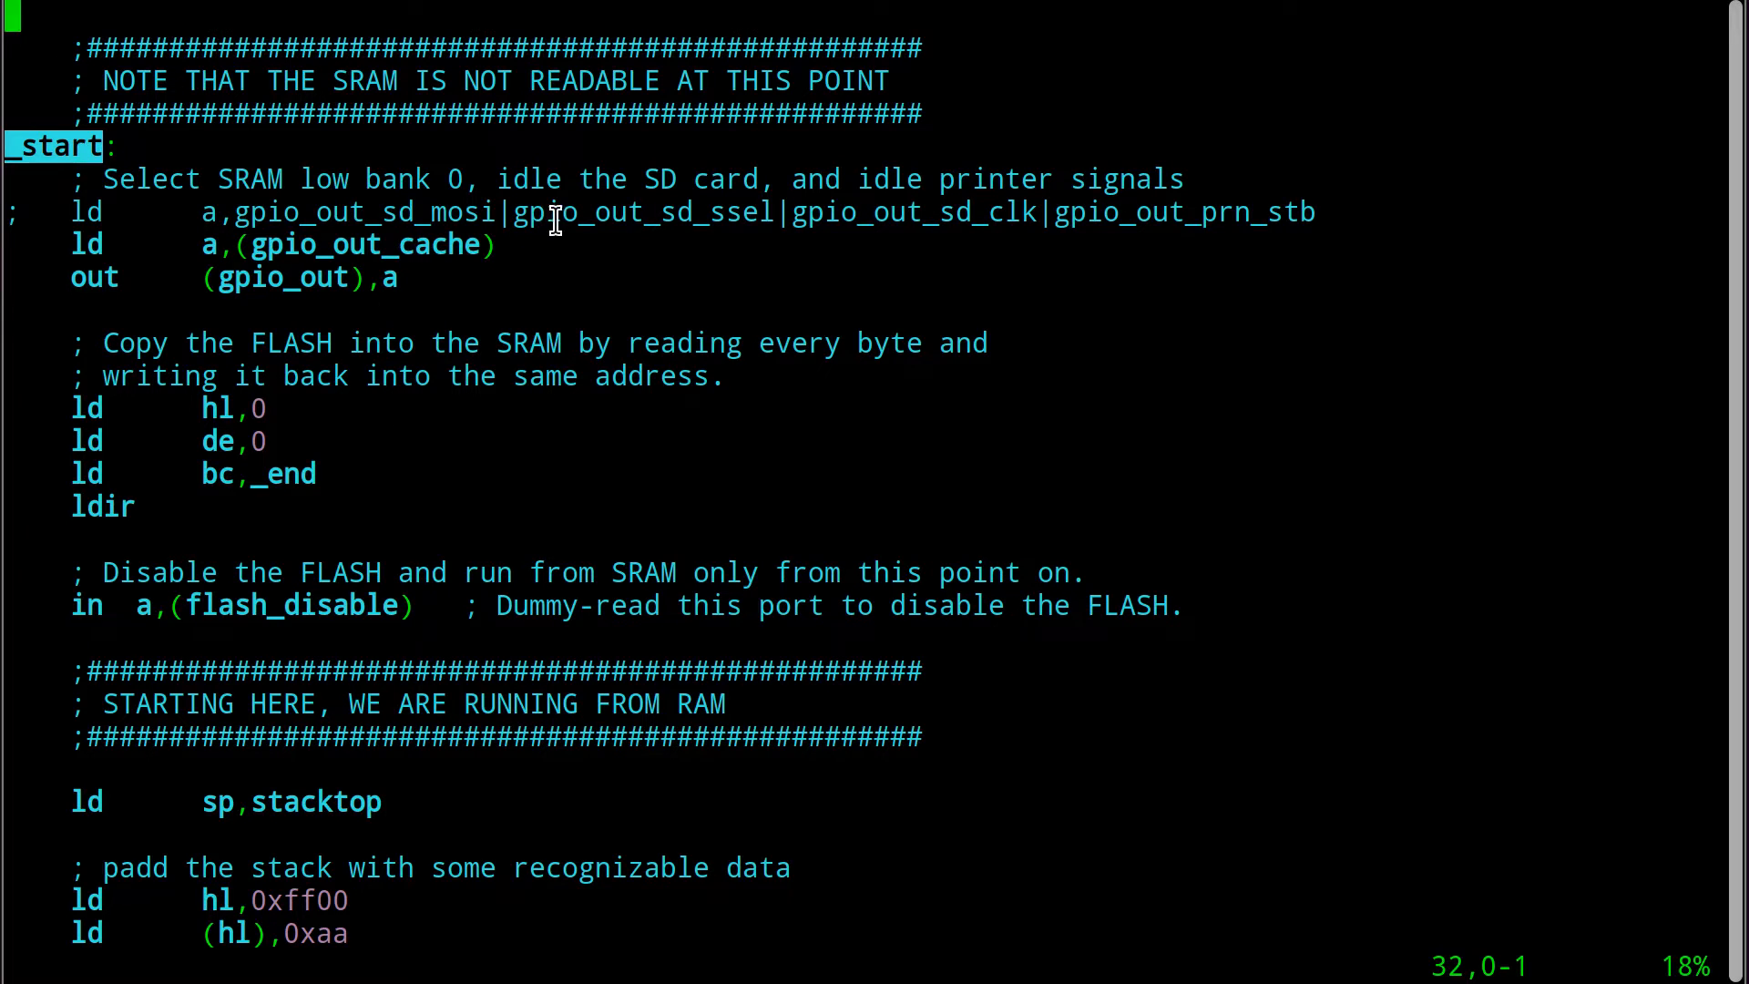
pyautogui.moveTo(833, 263)
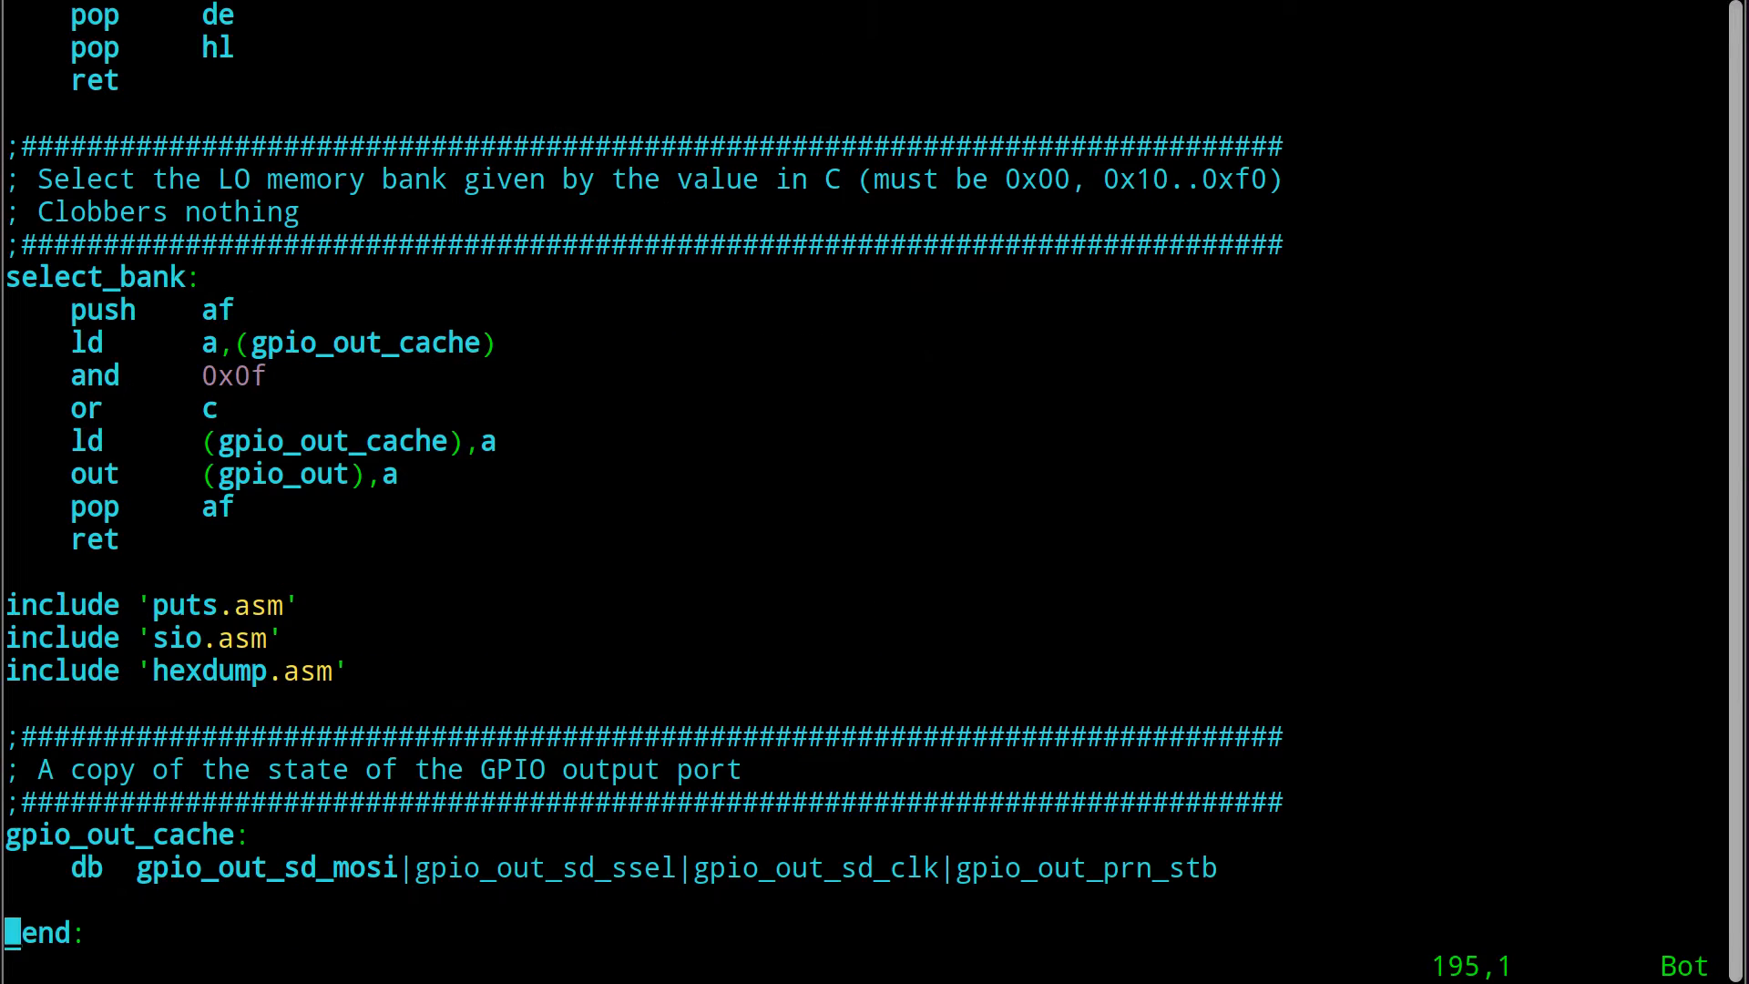
# Remove the commented-out 'ld a,gpio_out_sd_mosi|...' line under _start and save at 194 lines.
pyautogui.scroll(-3)
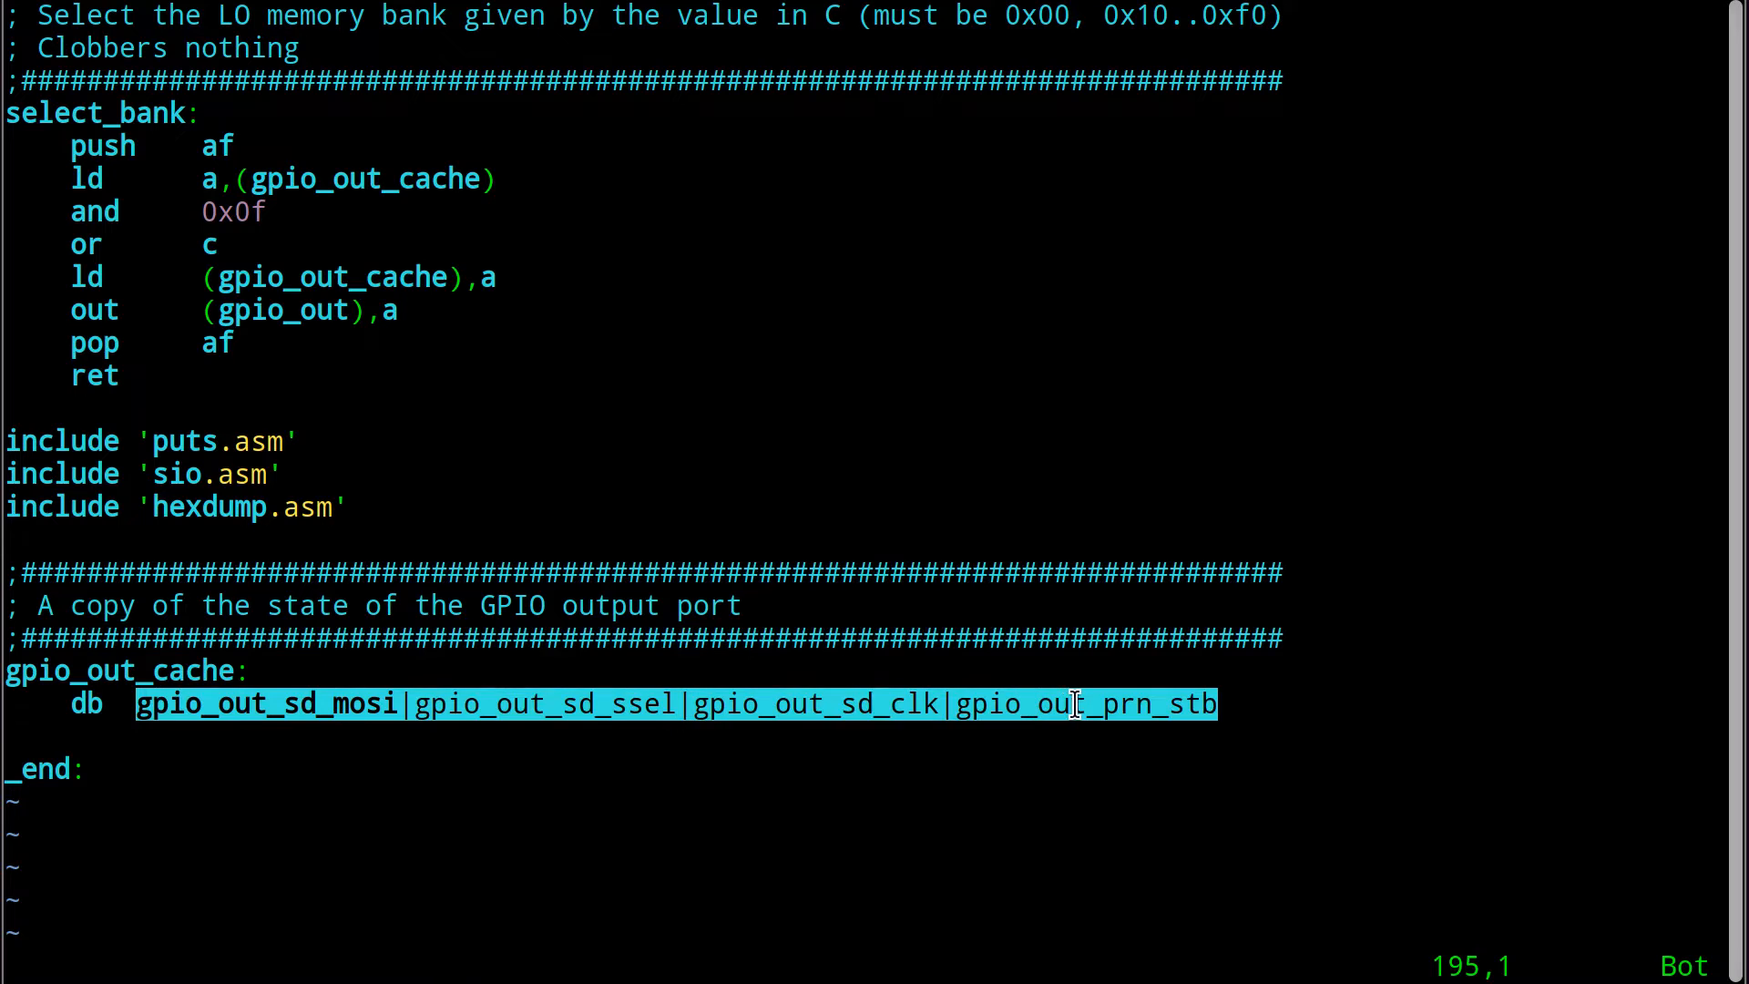
pyautogui.click(1071, 703)
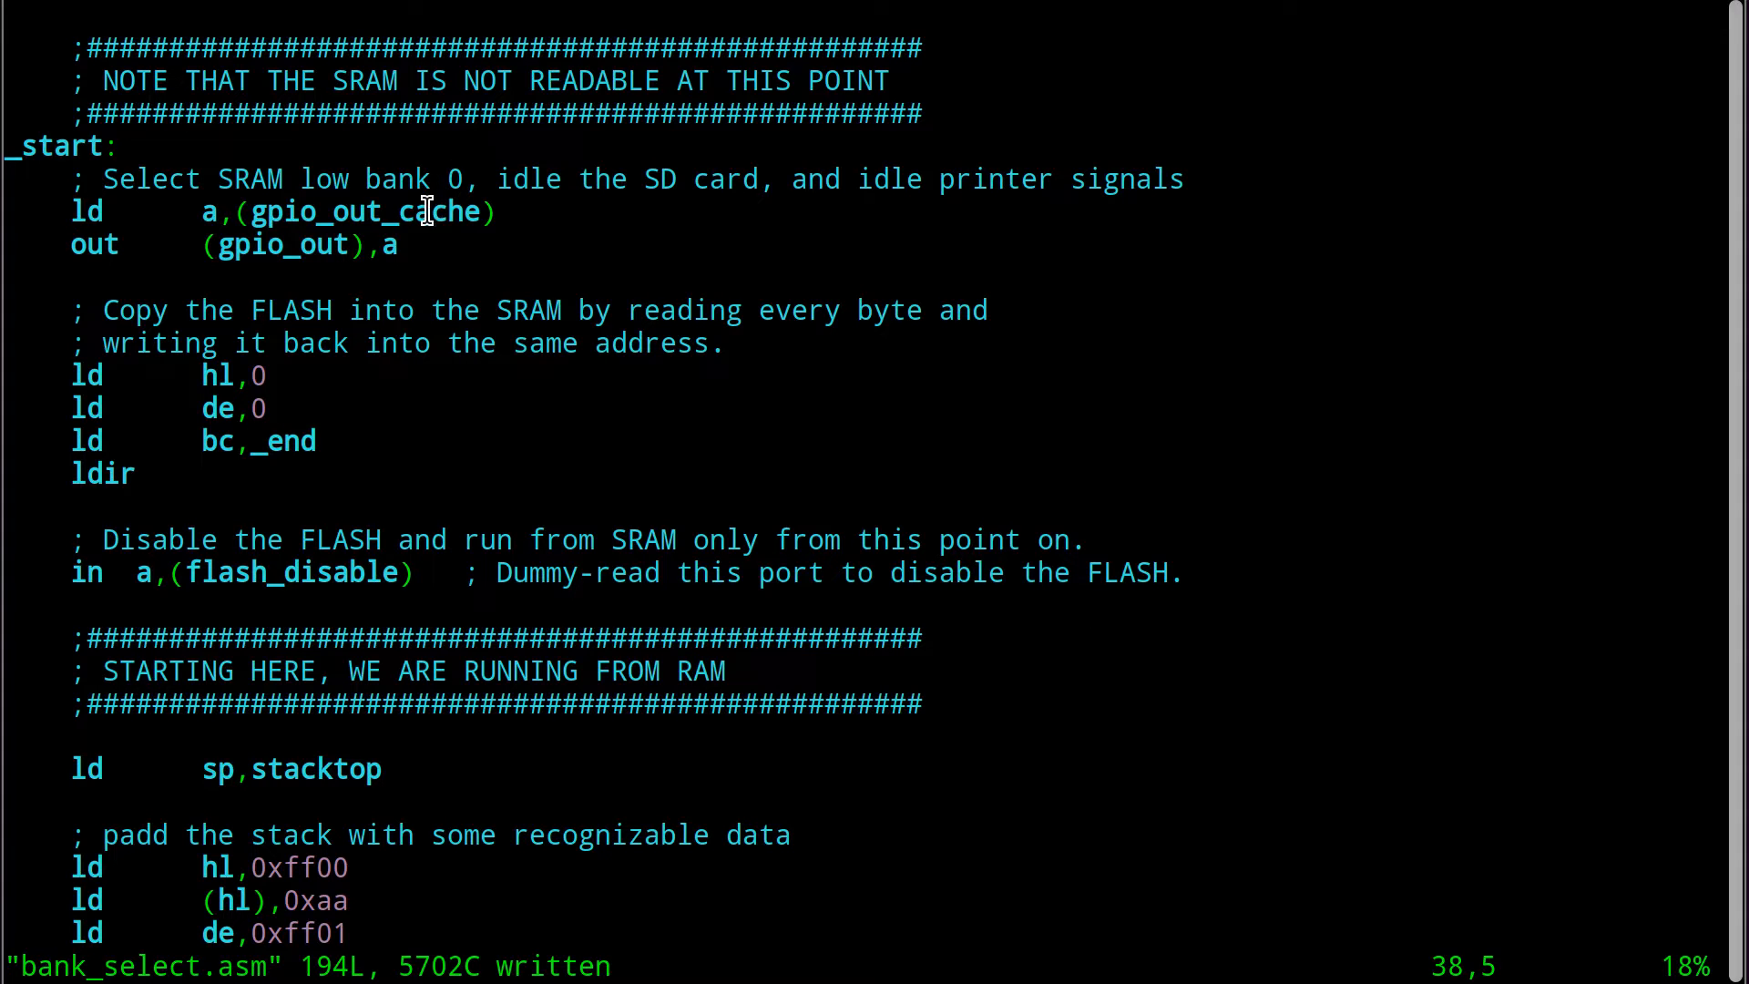
pyautogui.doubleClick(366, 211)
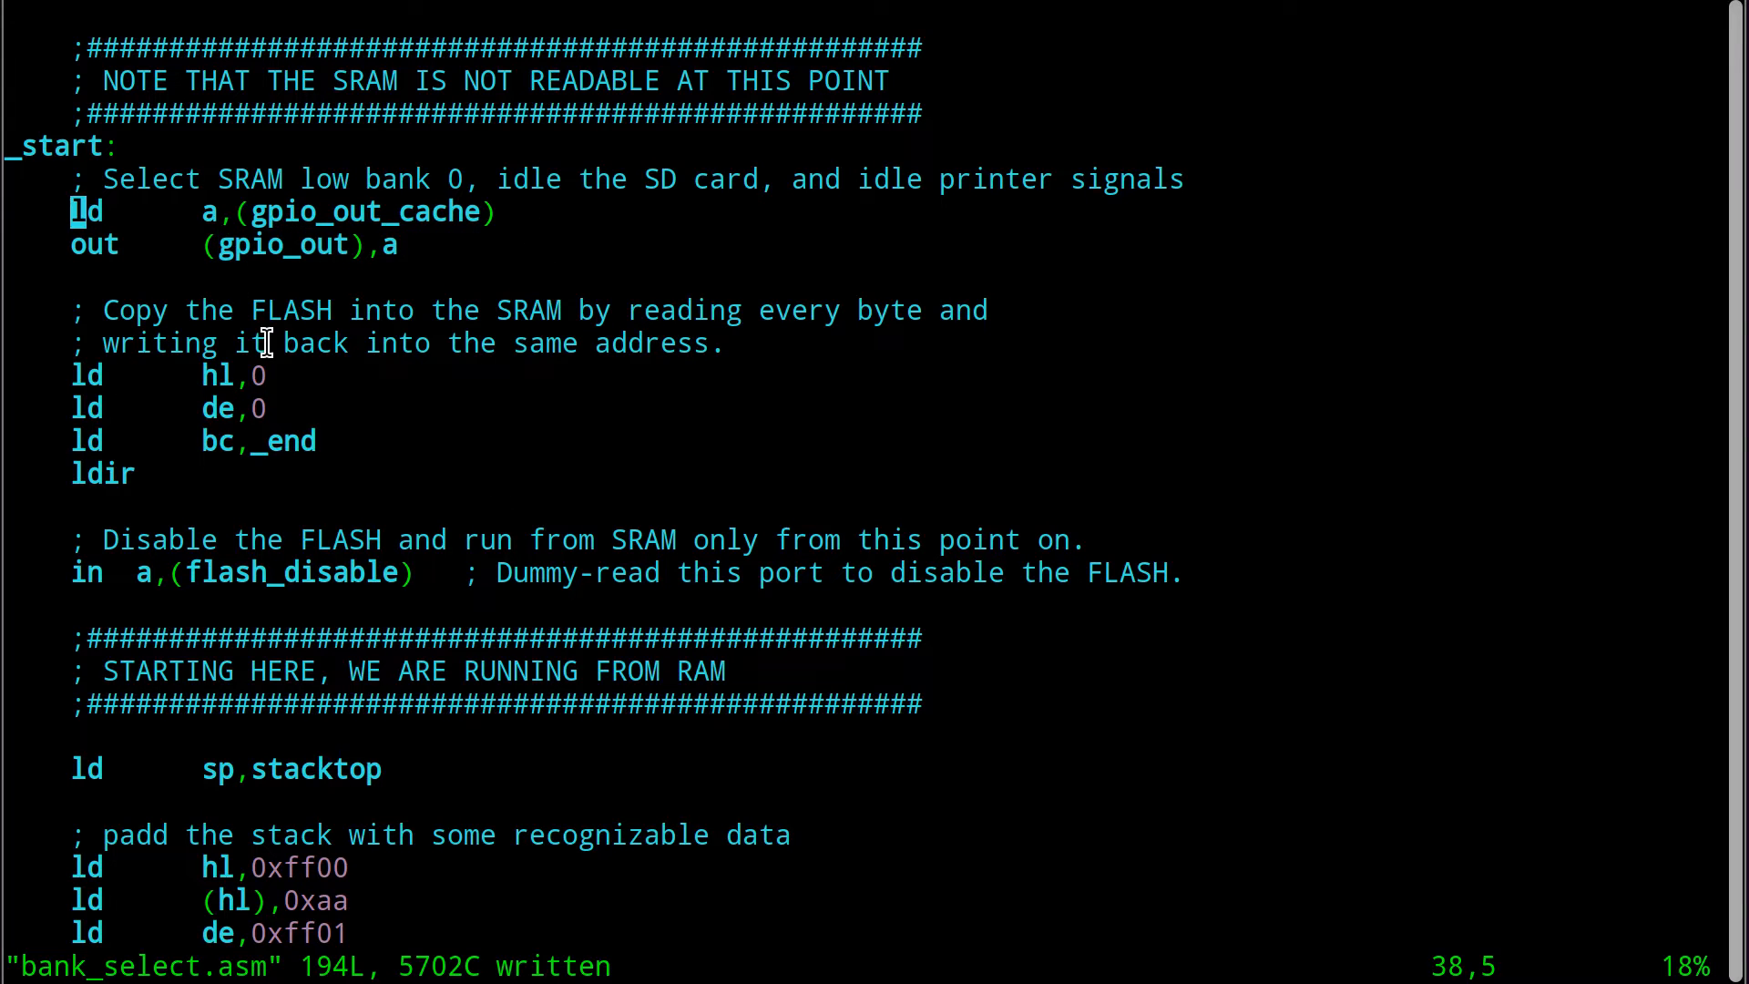
pyautogui.moveTo(447, 279)
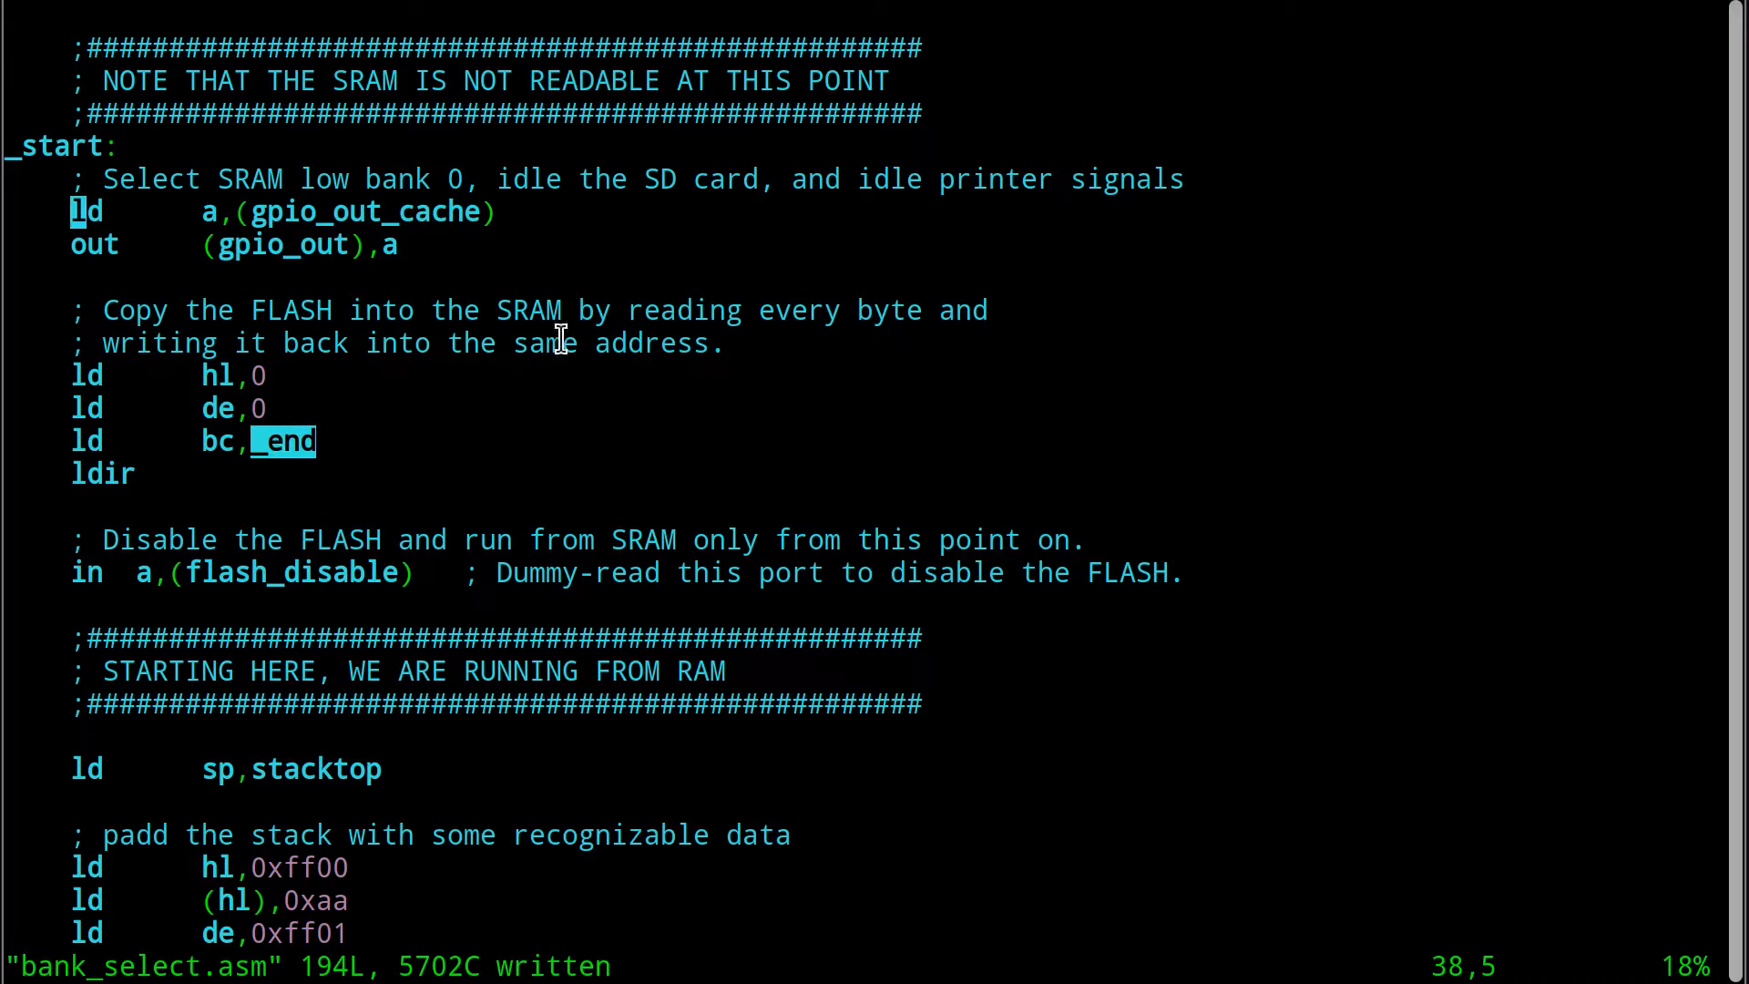
pyautogui.scroll(-3)
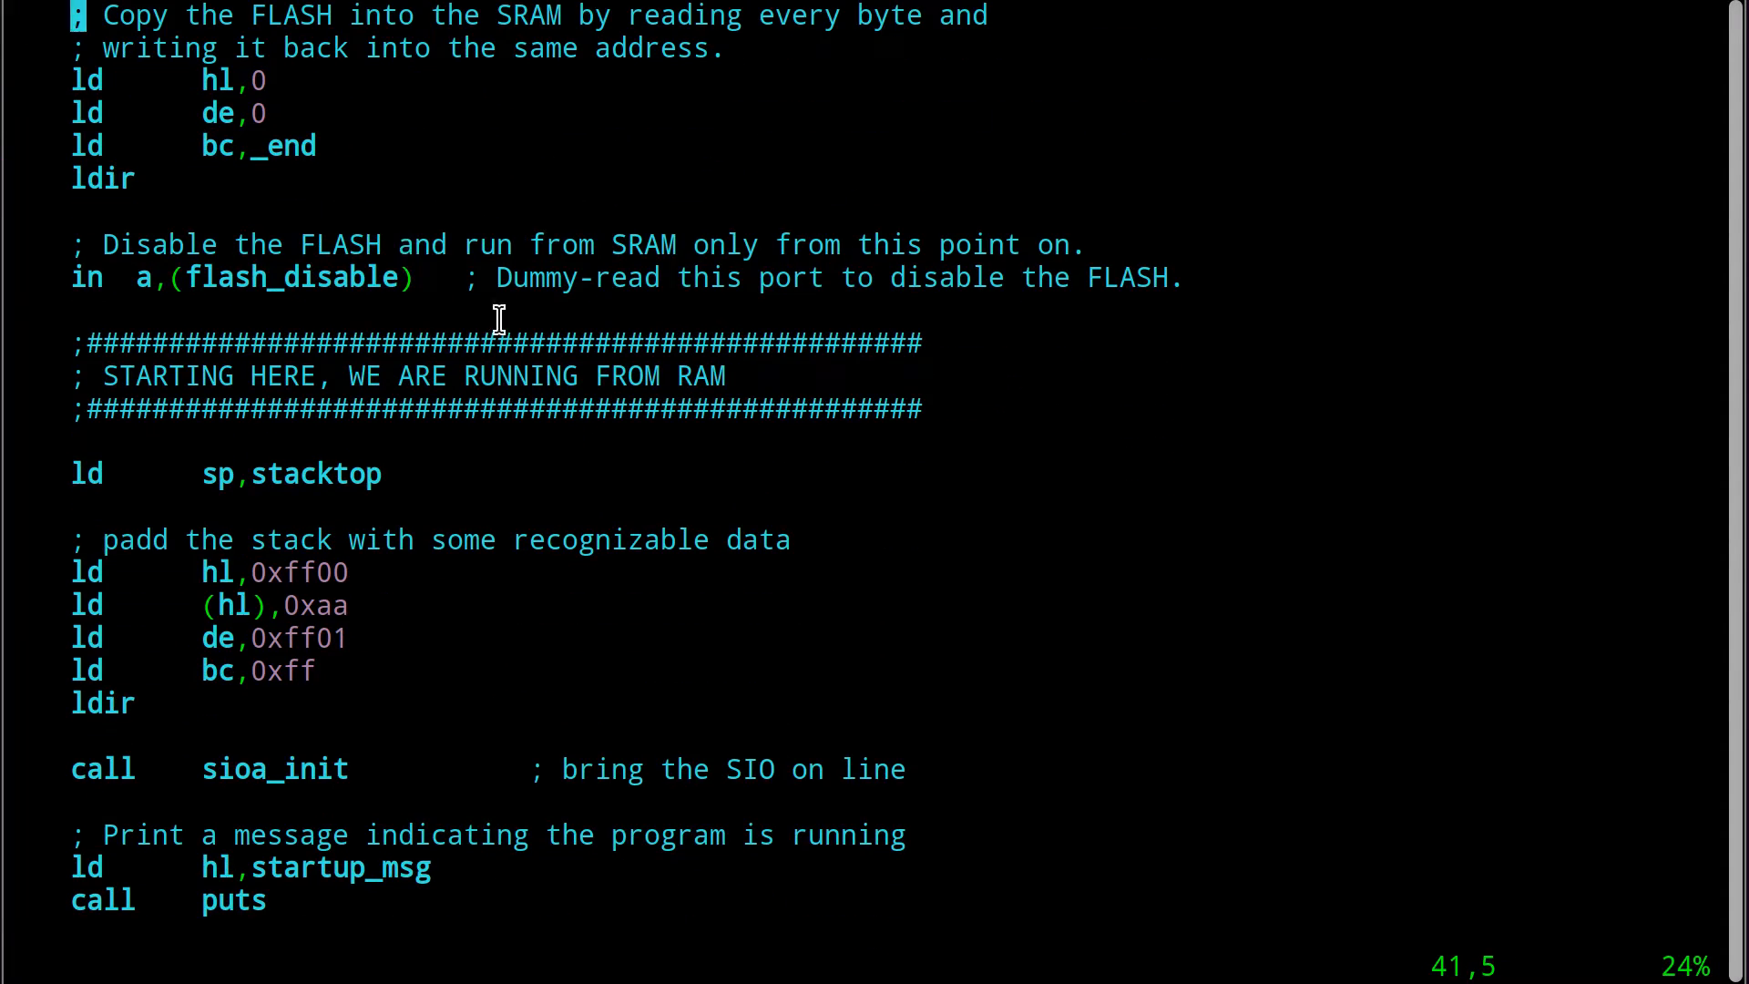
pyautogui.doubleClick(292, 277)
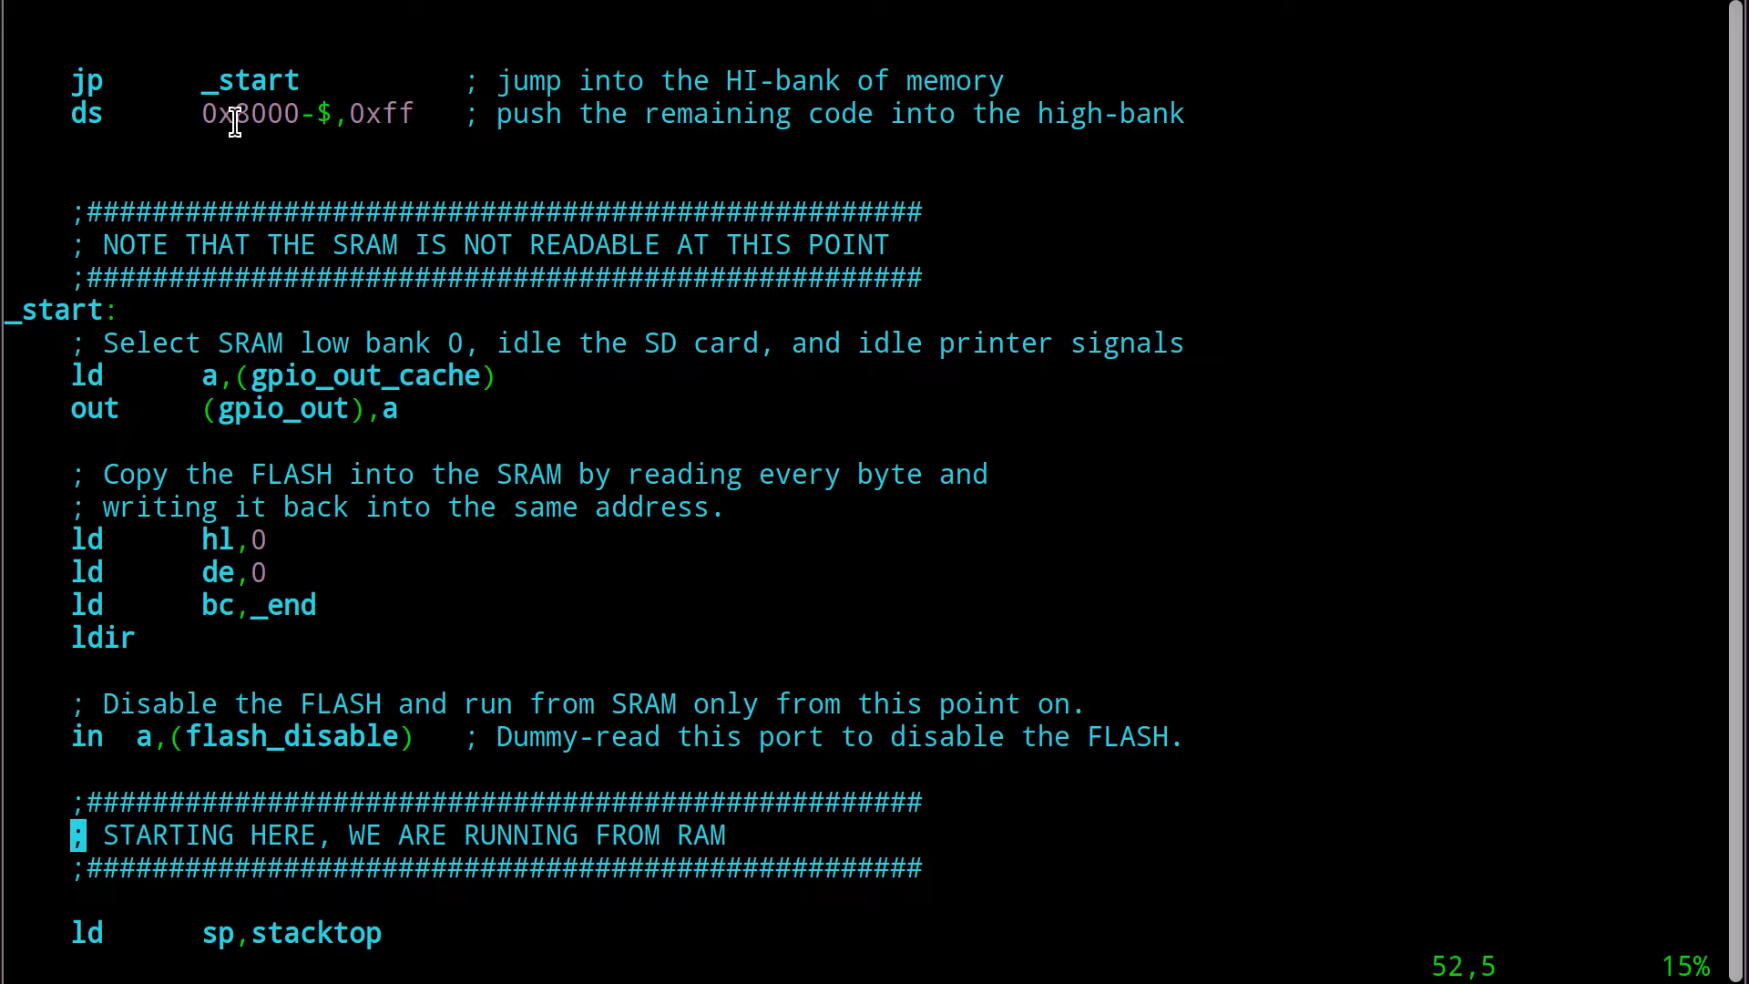
pyautogui.moveTo(290, 189)
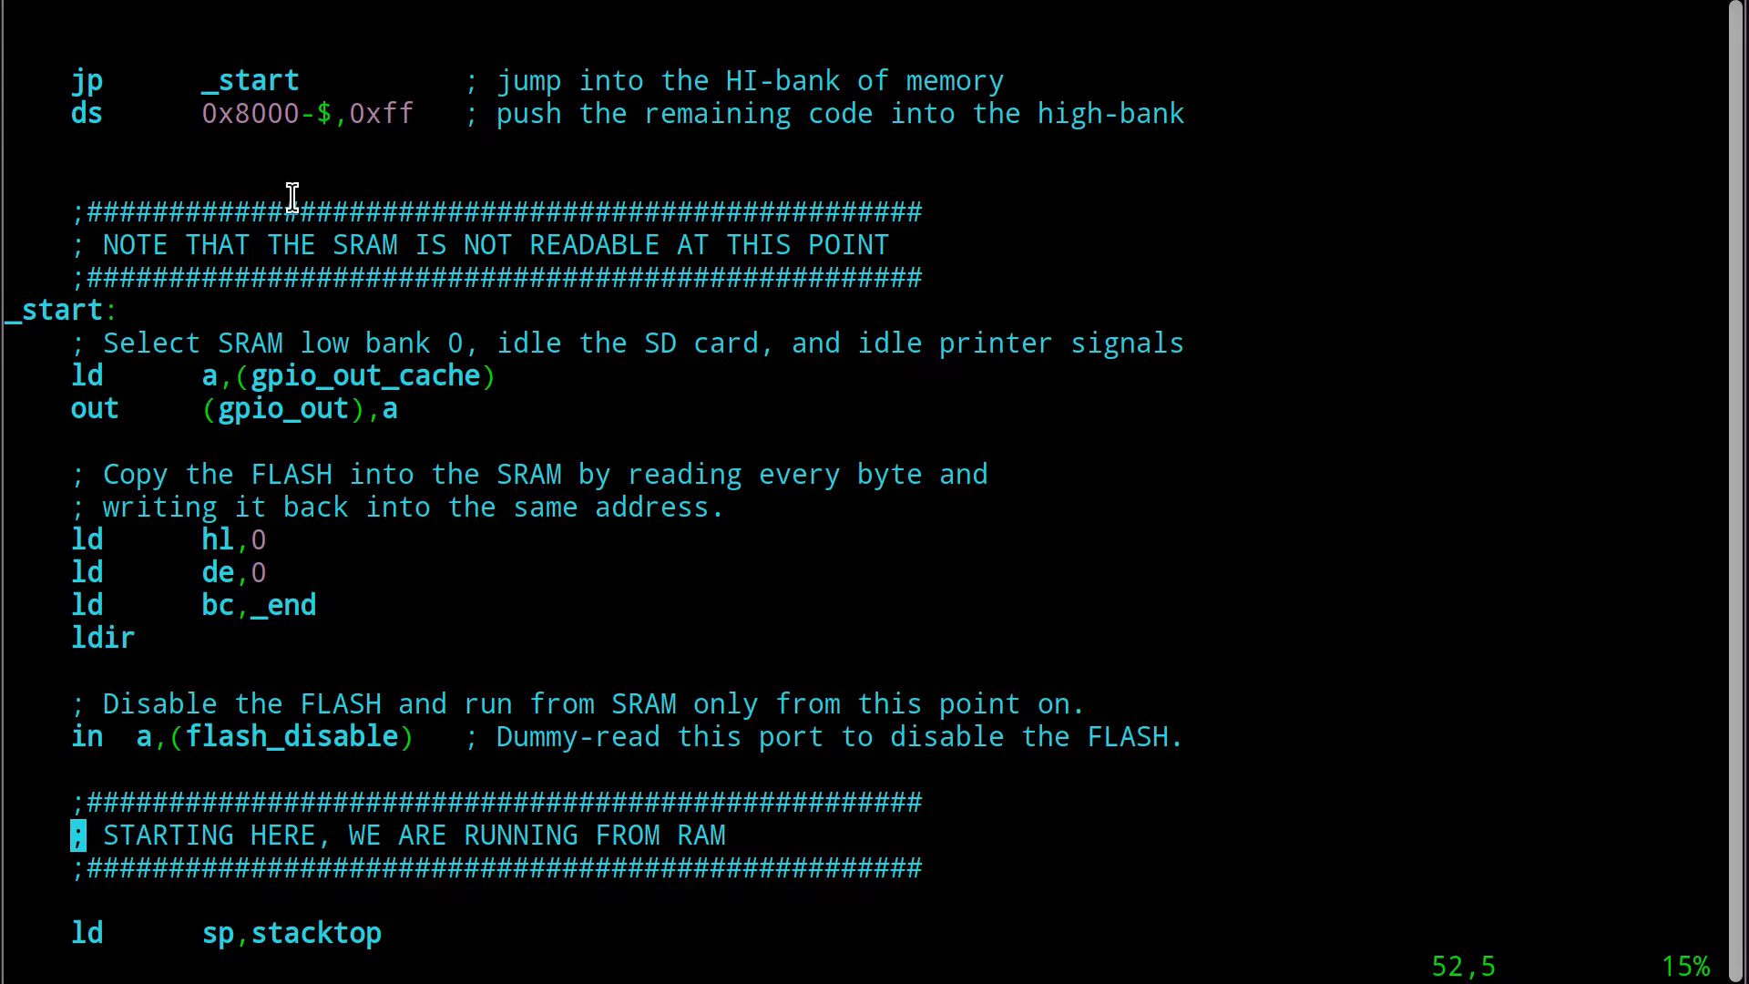
pyautogui.moveTo(266, 105)
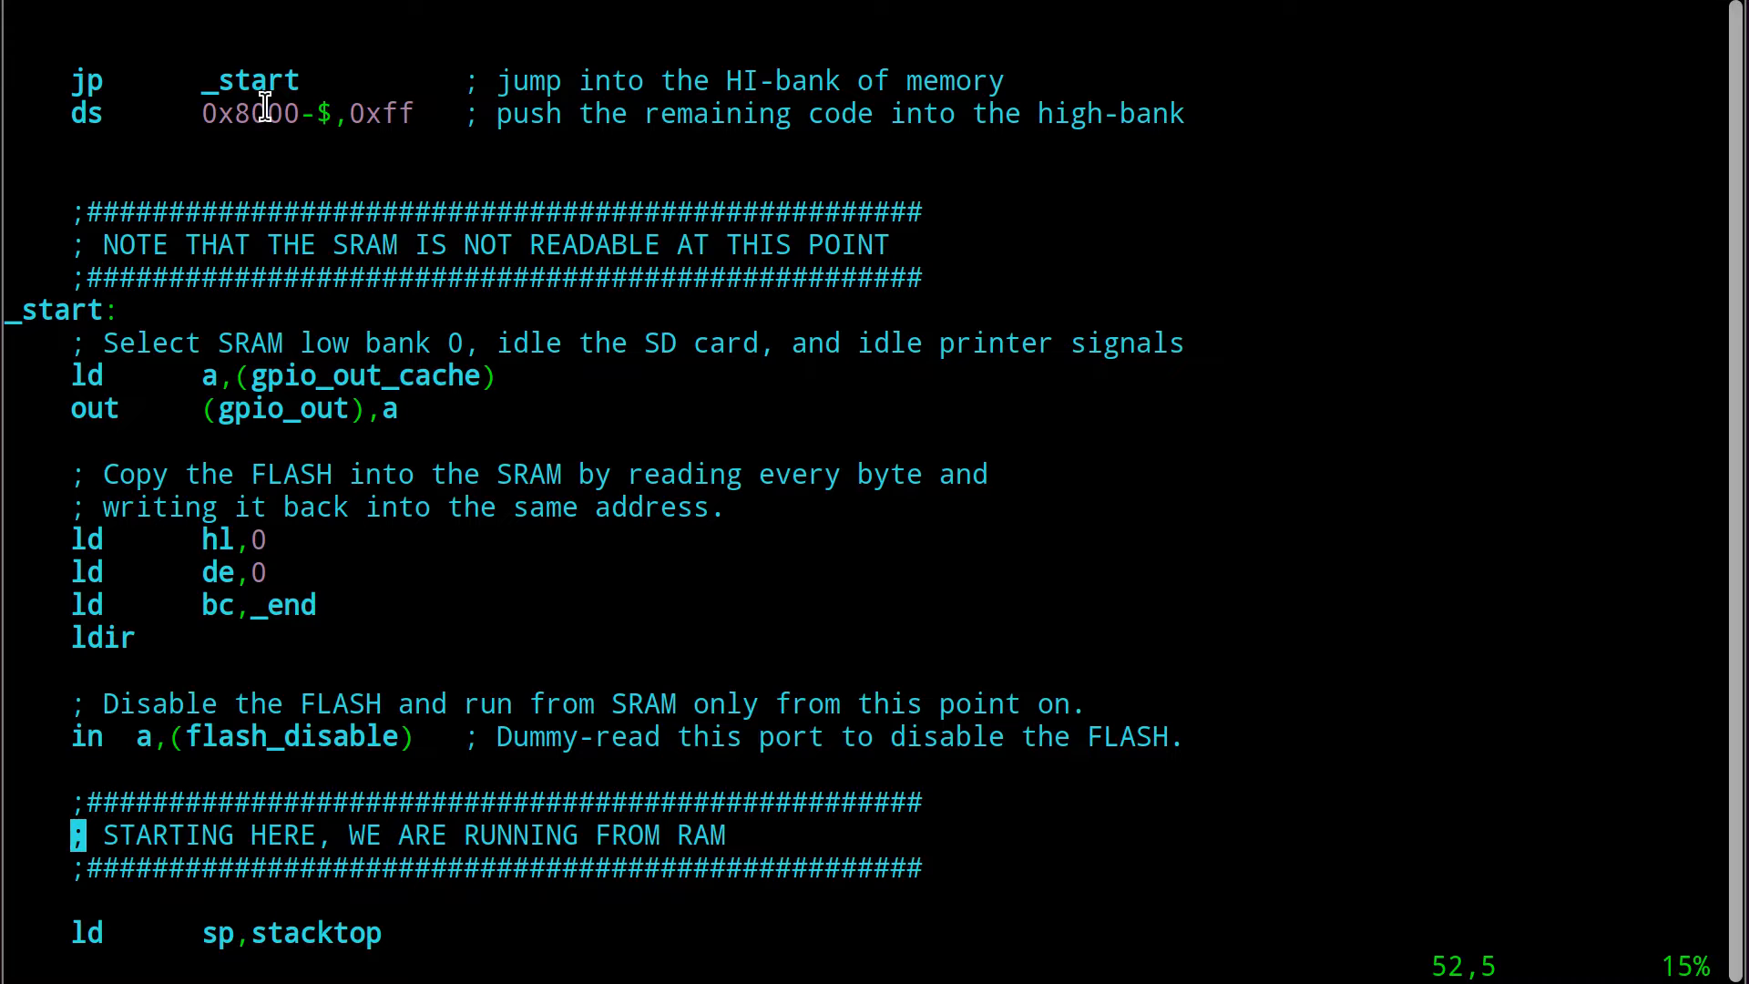
pyautogui.scroll(-3)
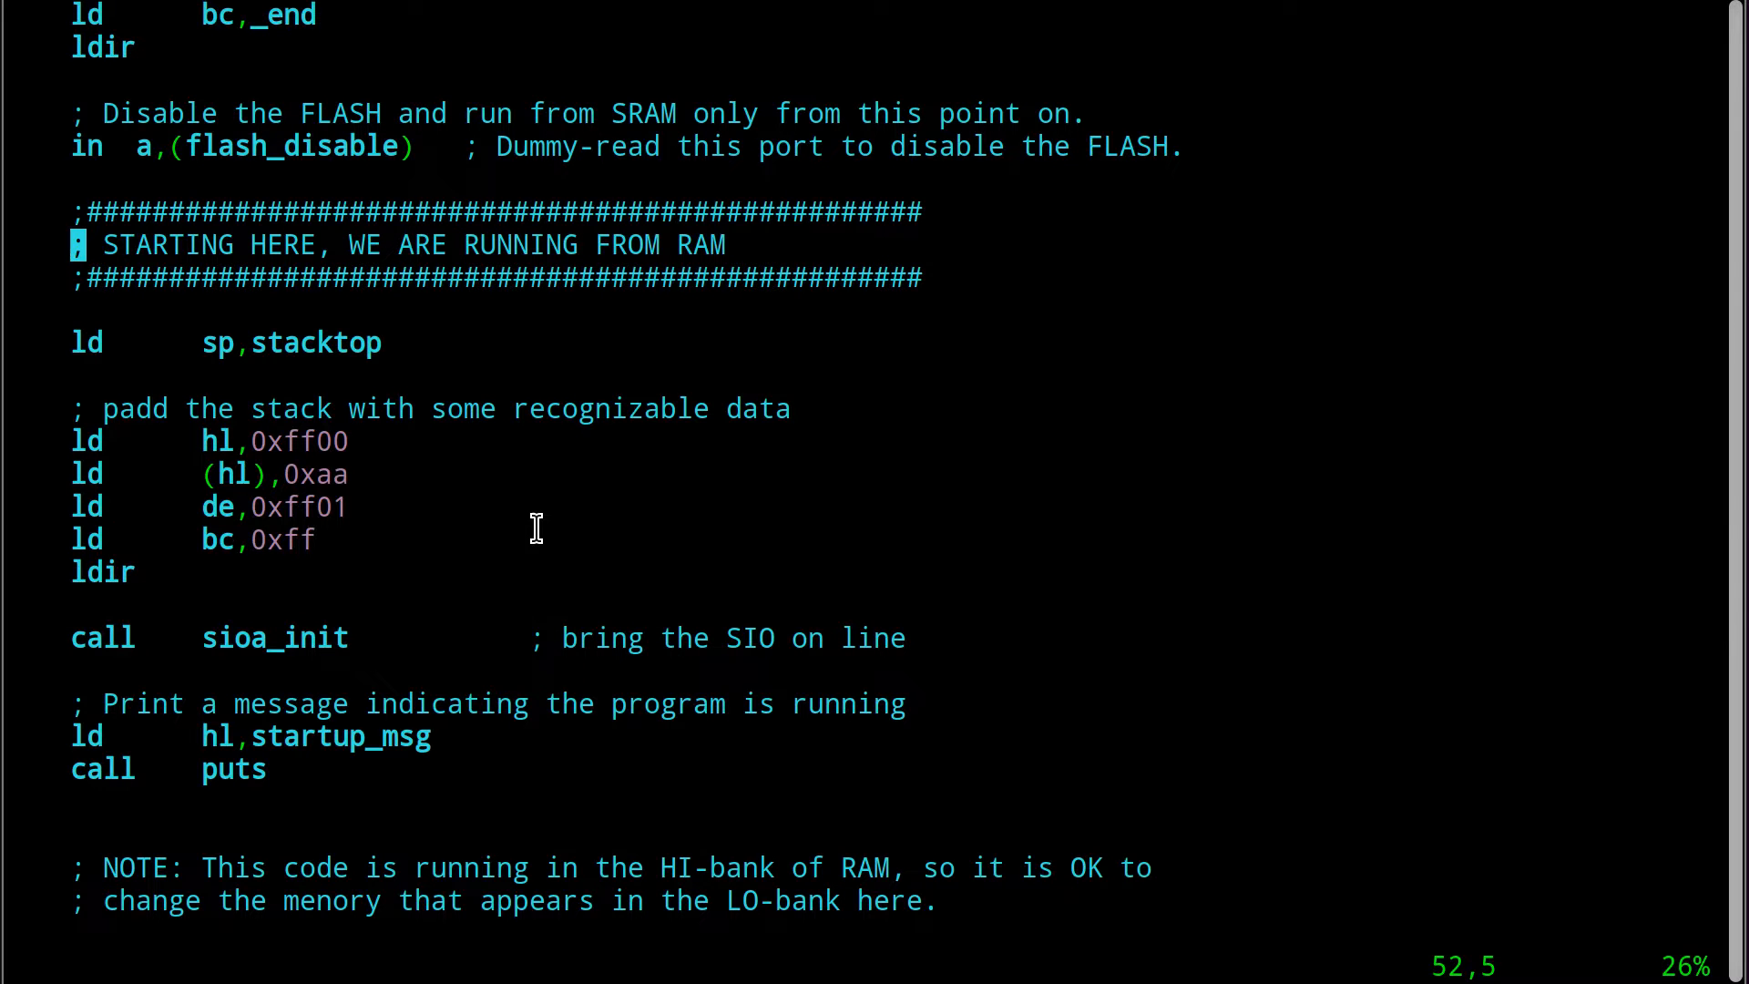
pyautogui.scroll(-3)
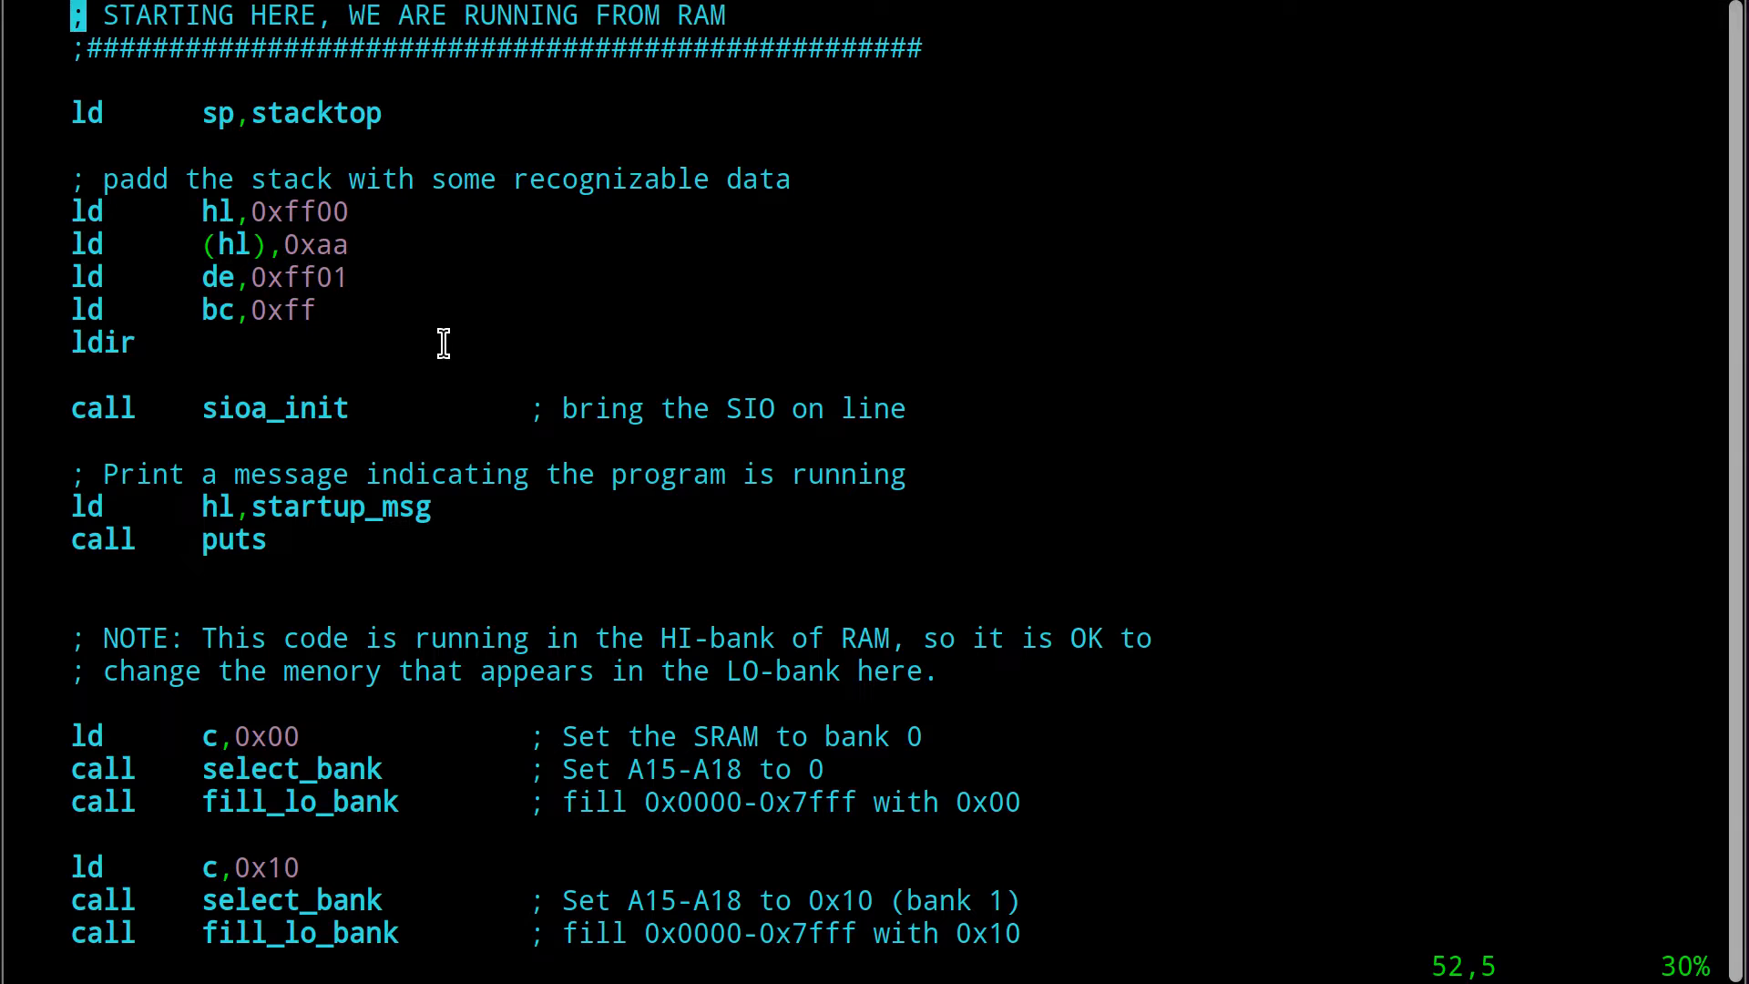
pyautogui.moveTo(456, 357)
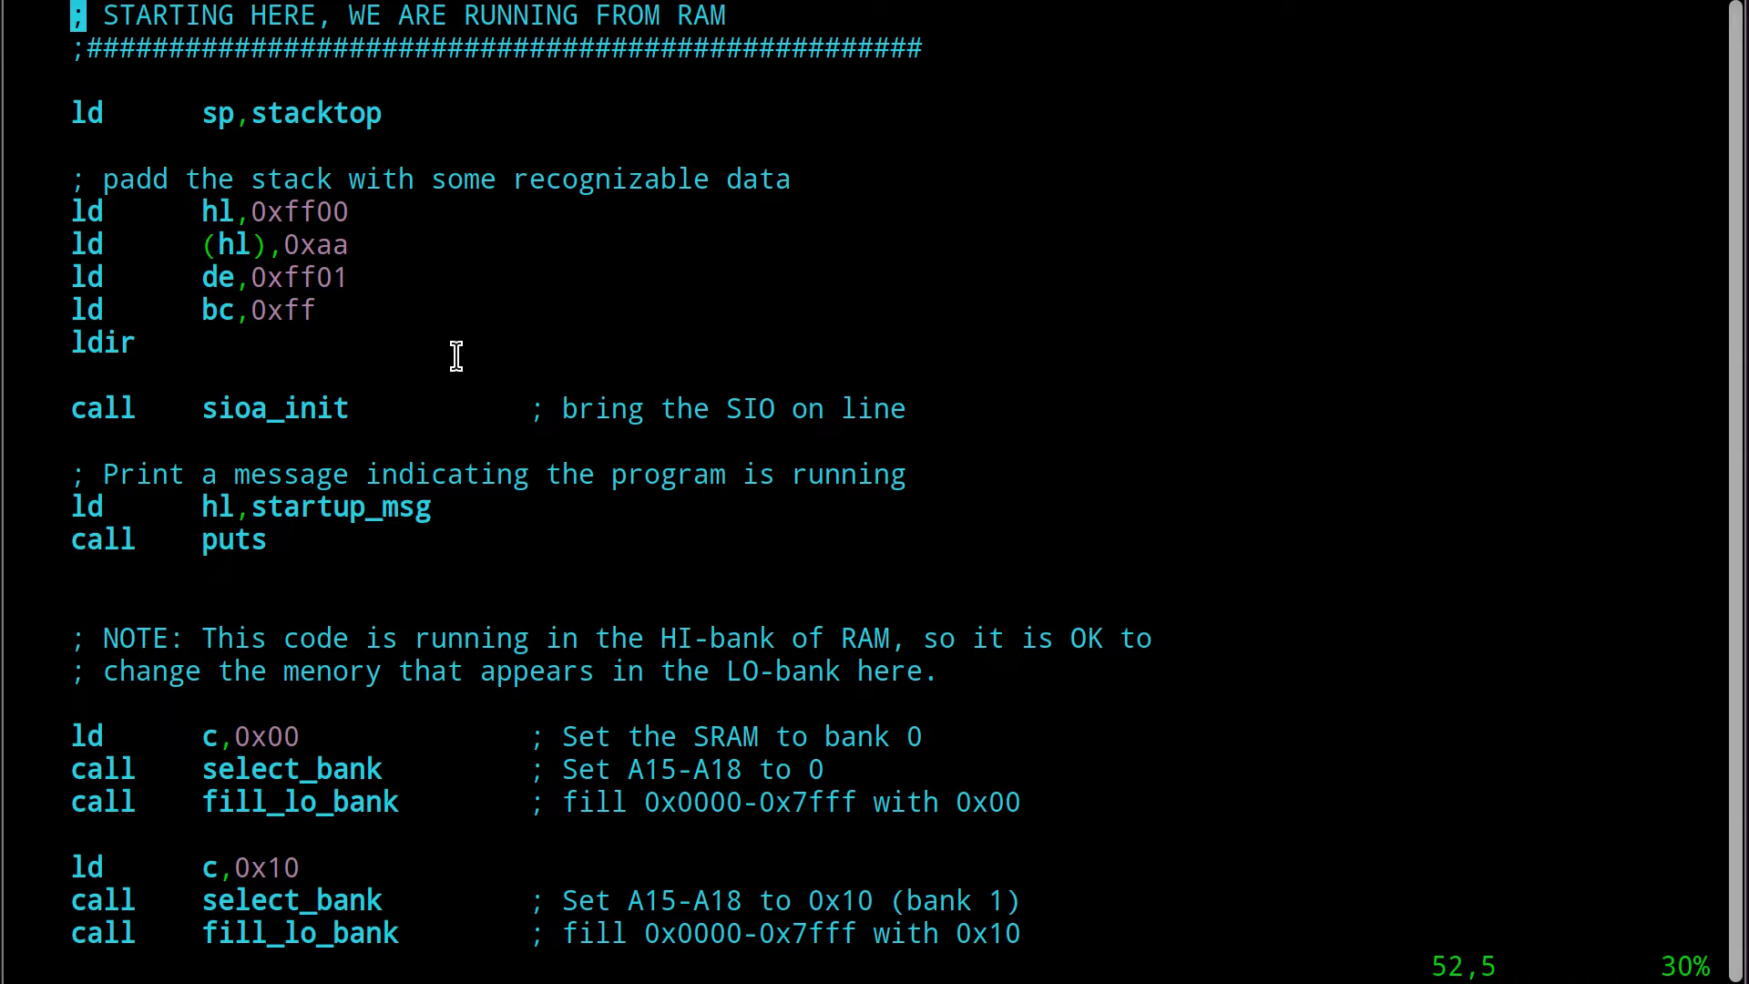
pyautogui.scroll(-3)
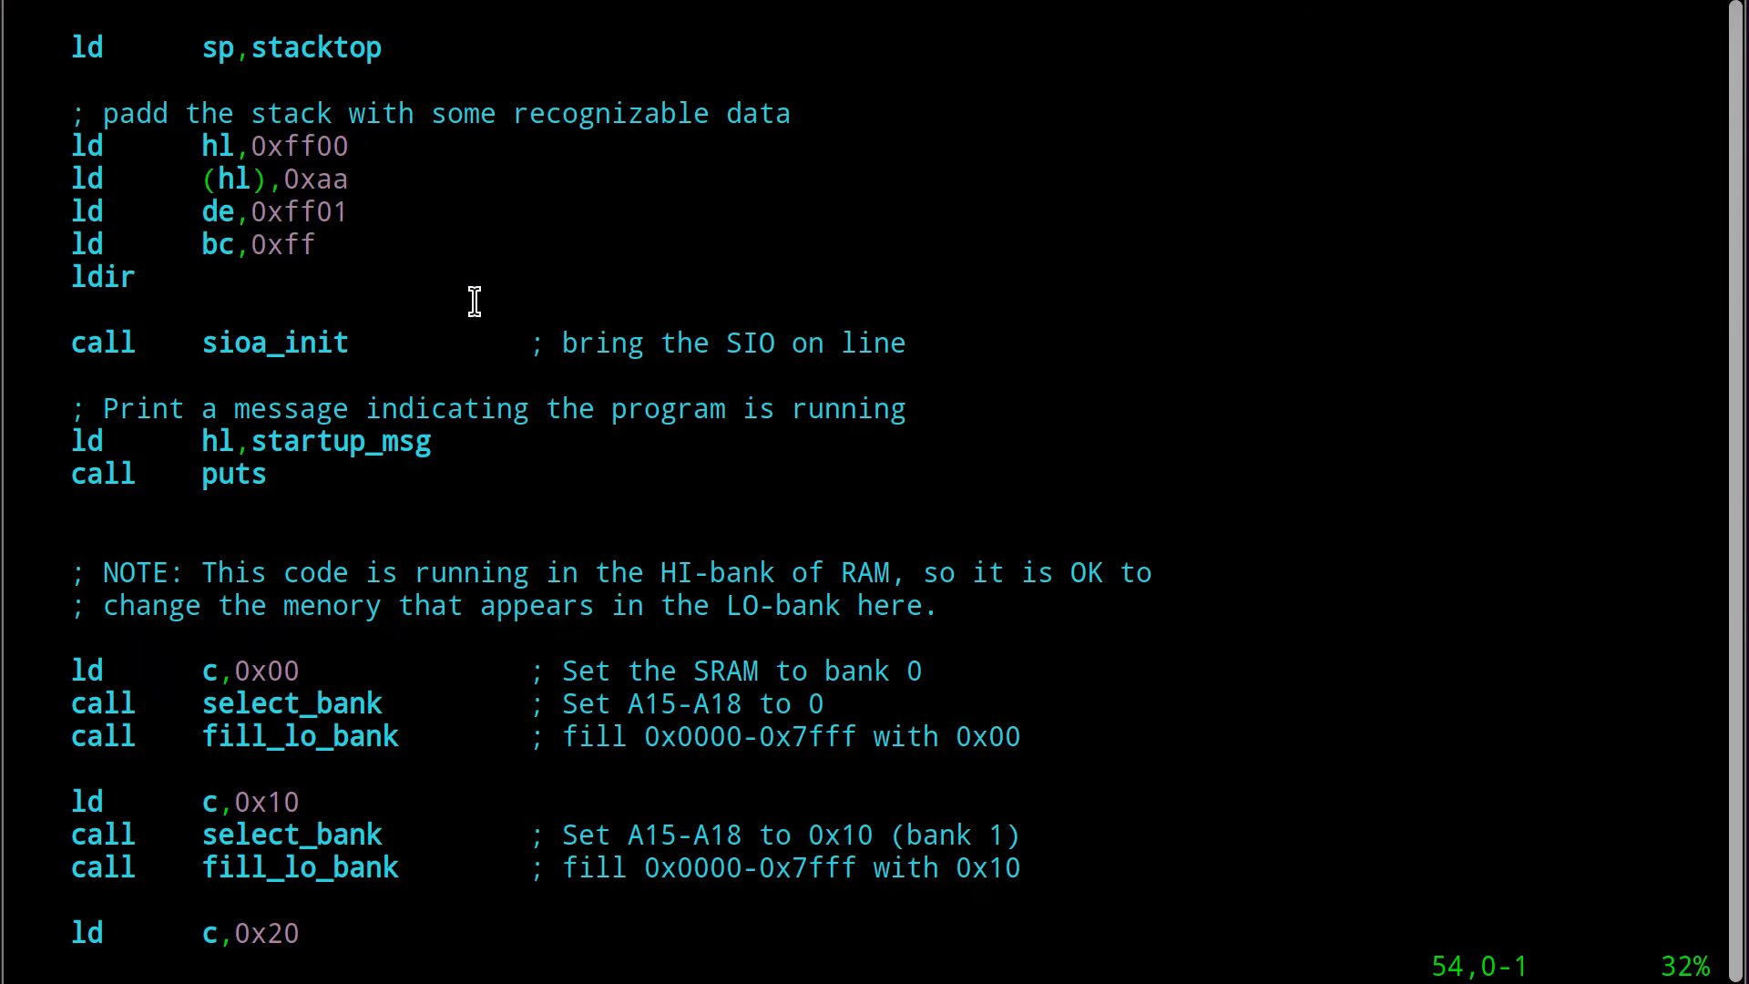
pyautogui.doubleClick(315, 179)
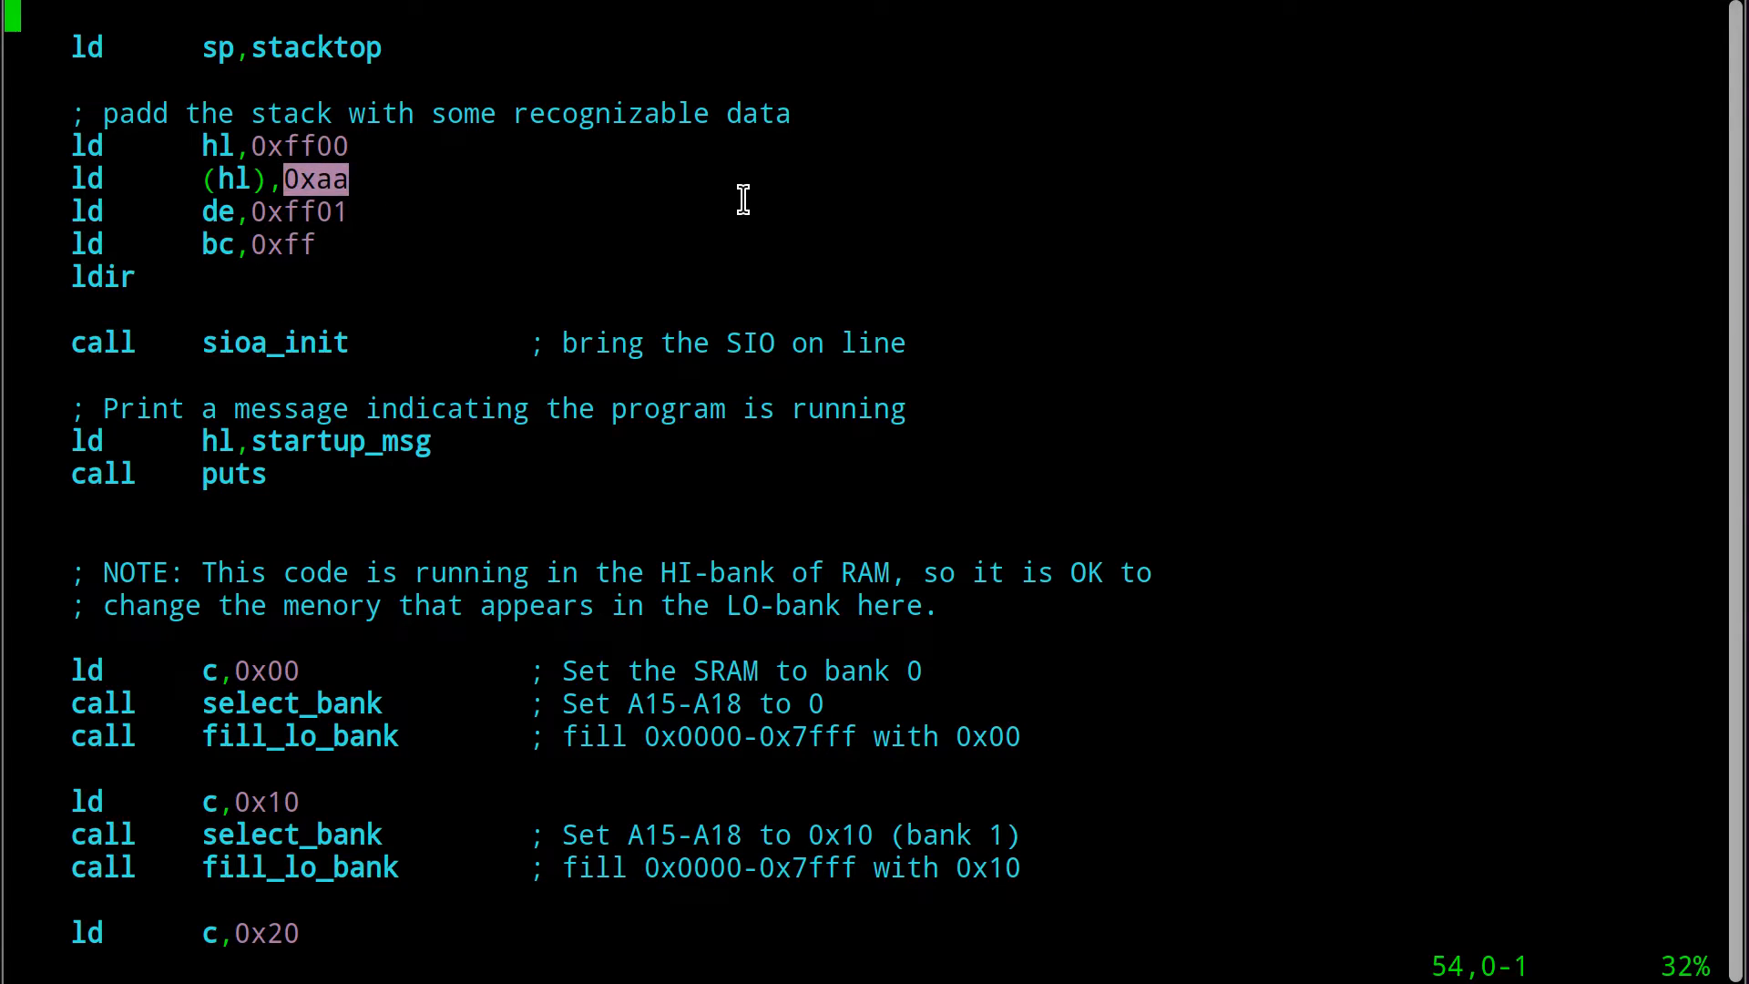
pyautogui.moveTo(195, 285)
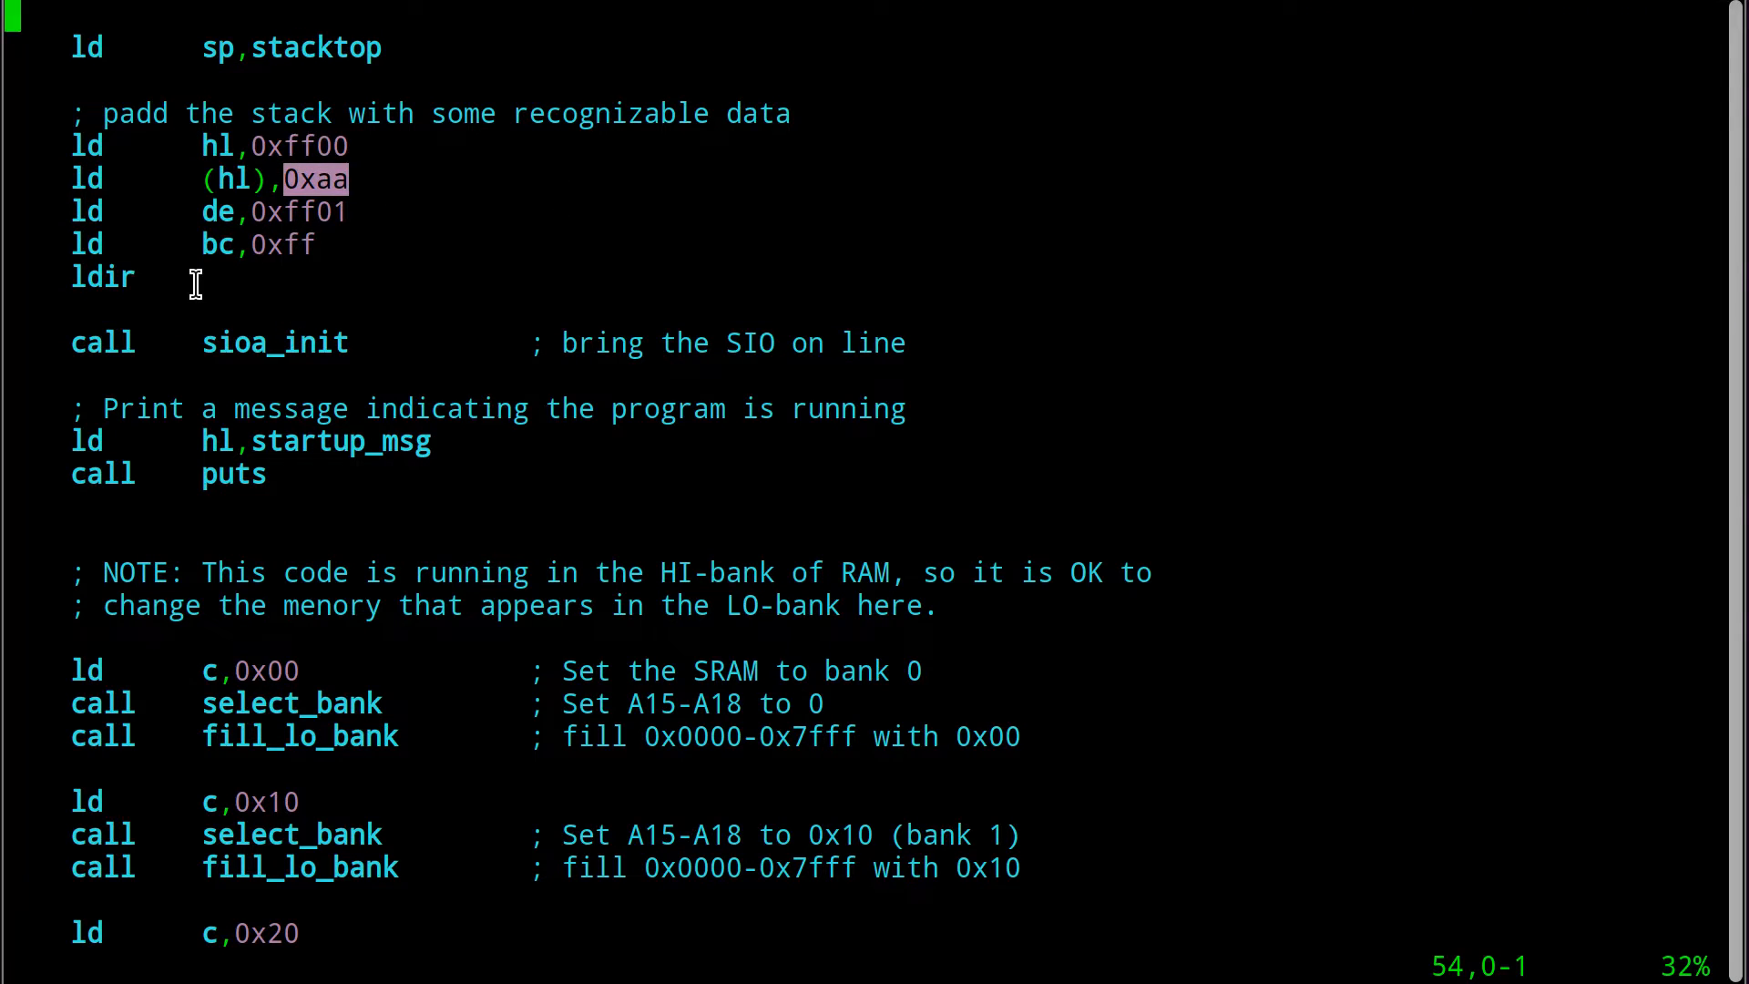
pyautogui.moveTo(202, 314)
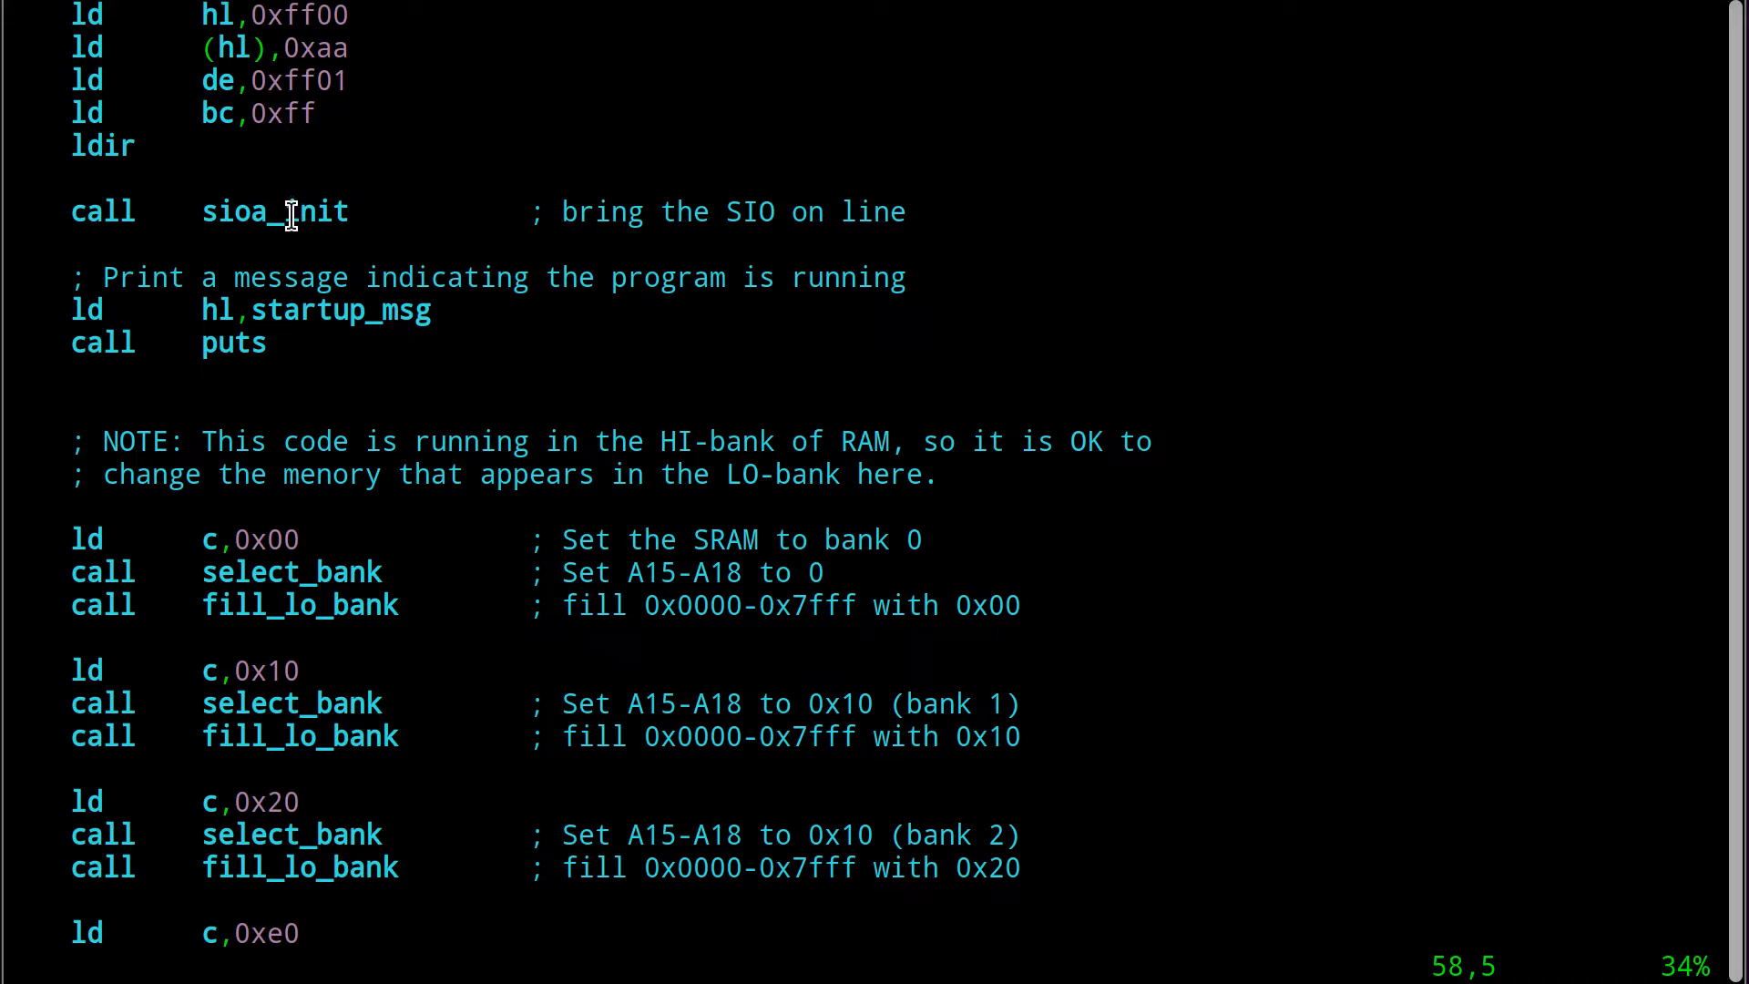
pyautogui.scroll(-3)
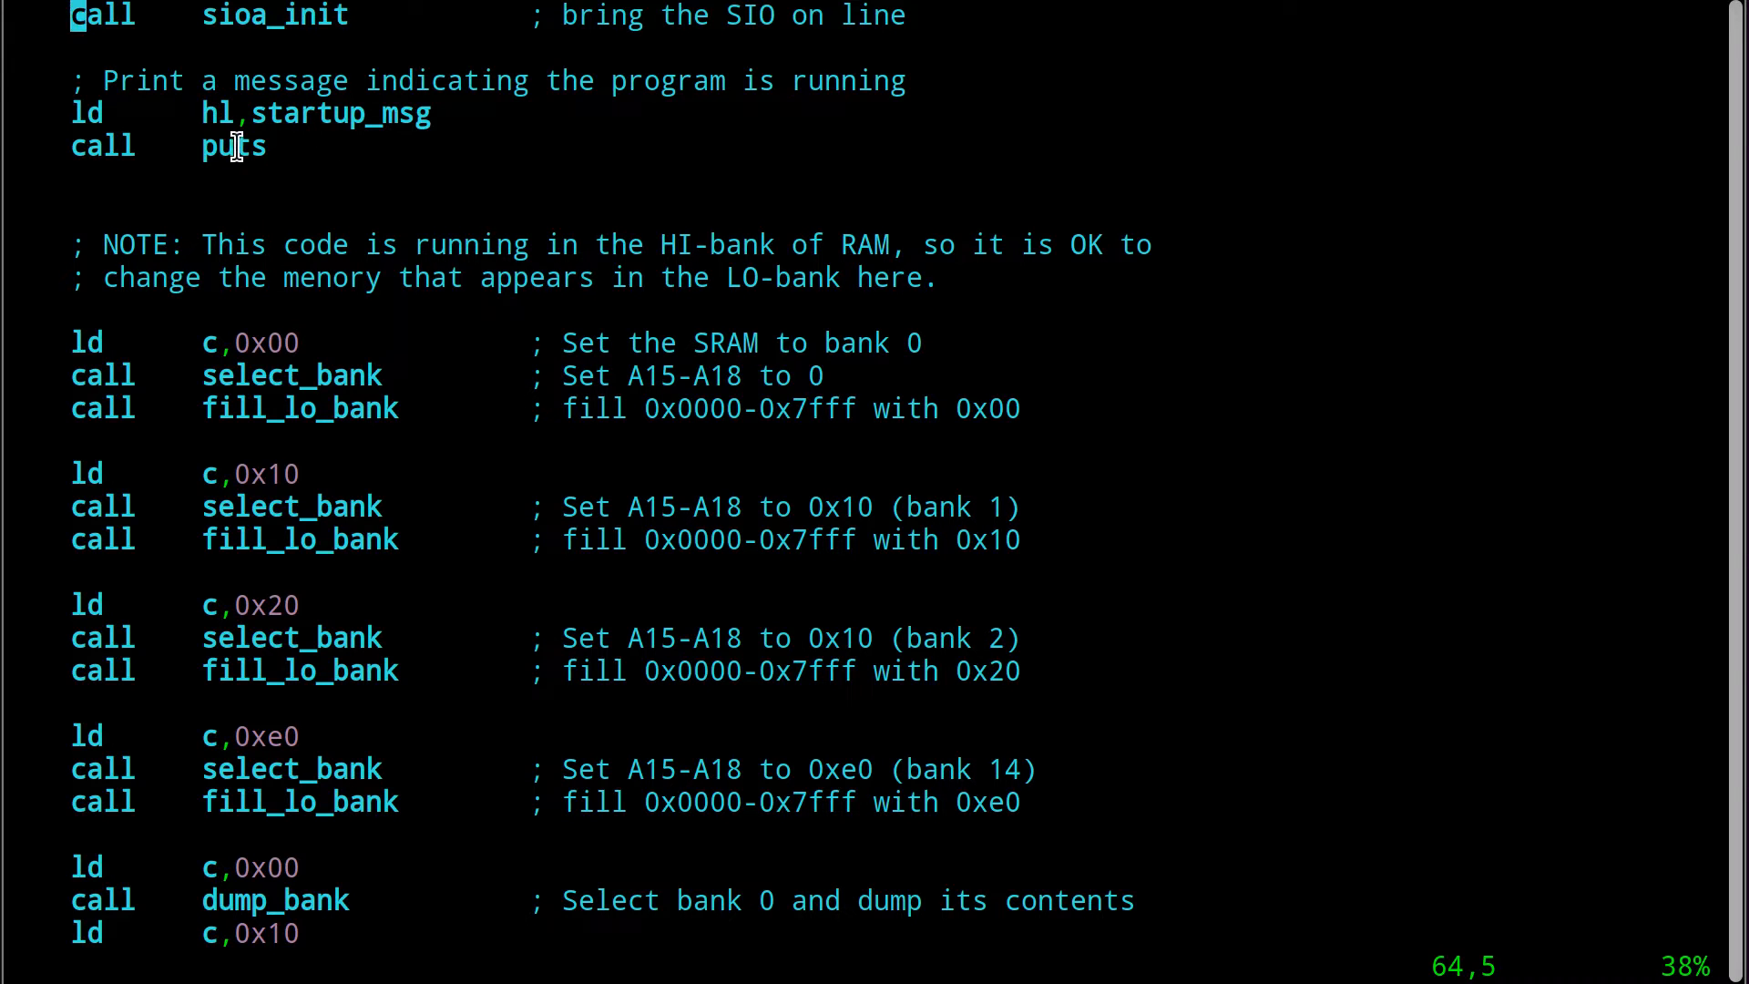
pyautogui.doubleClick(234, 146)
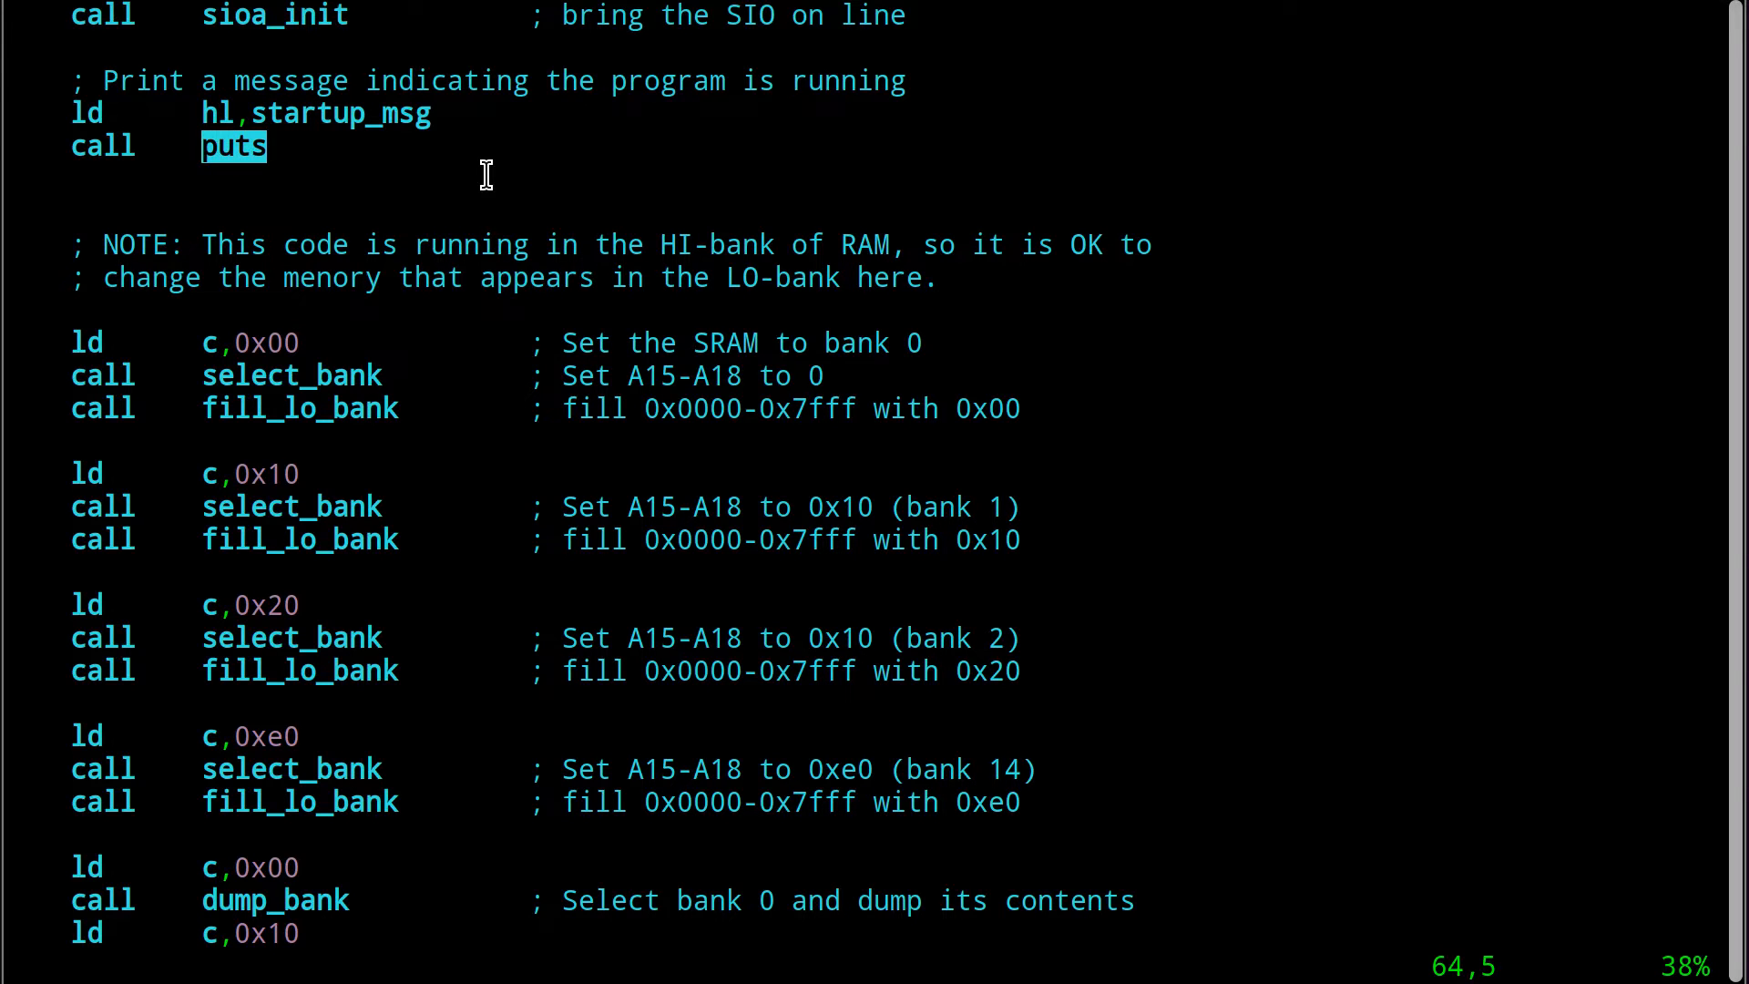
pyautogui.moveTo(335, 177)
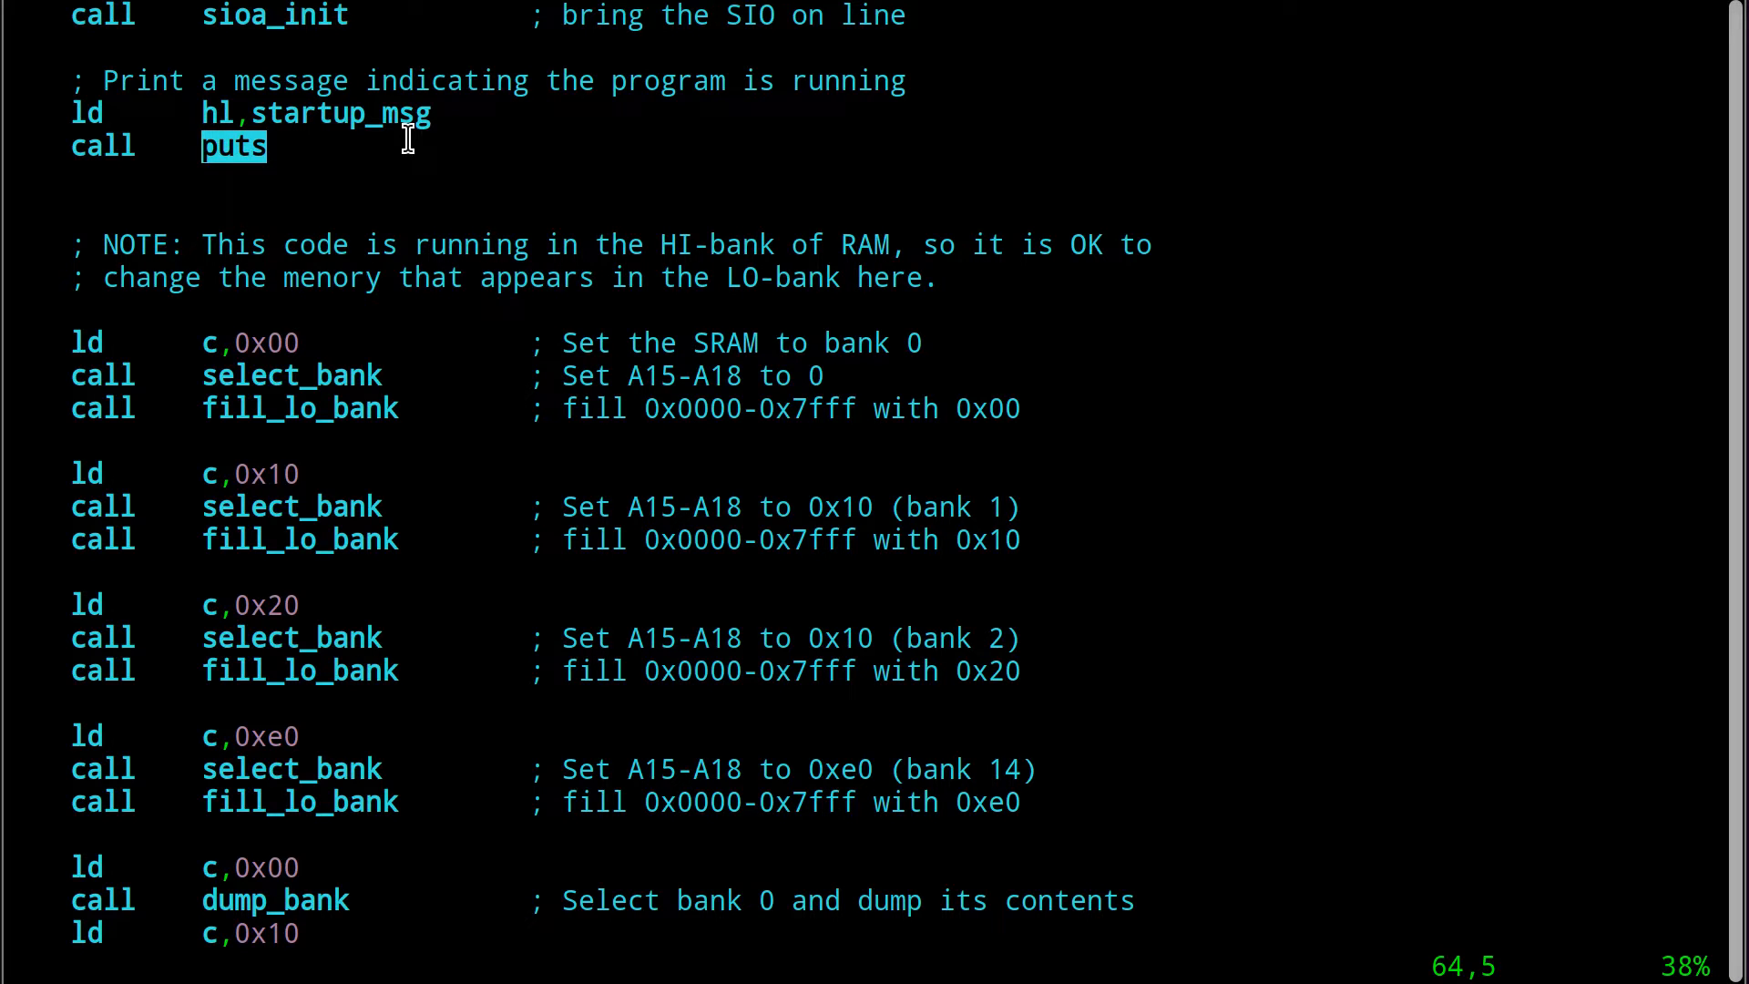
pyautogui.scroll(-3)
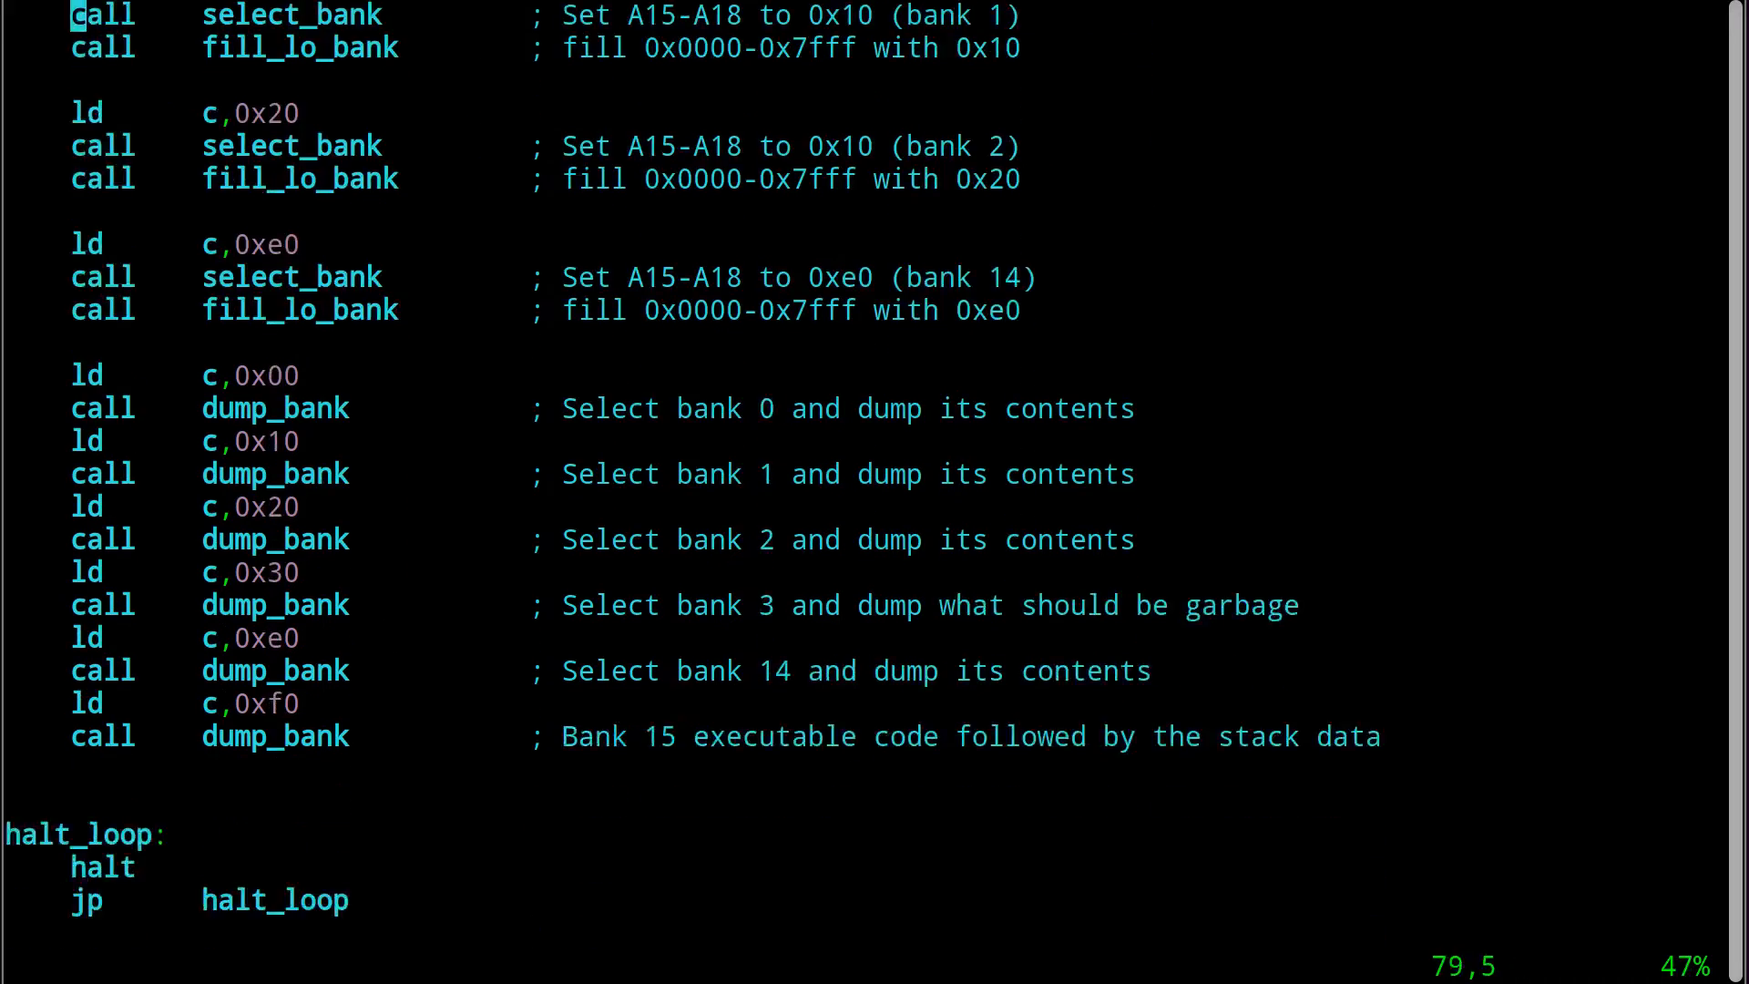
pyautogui.scroll(-3)
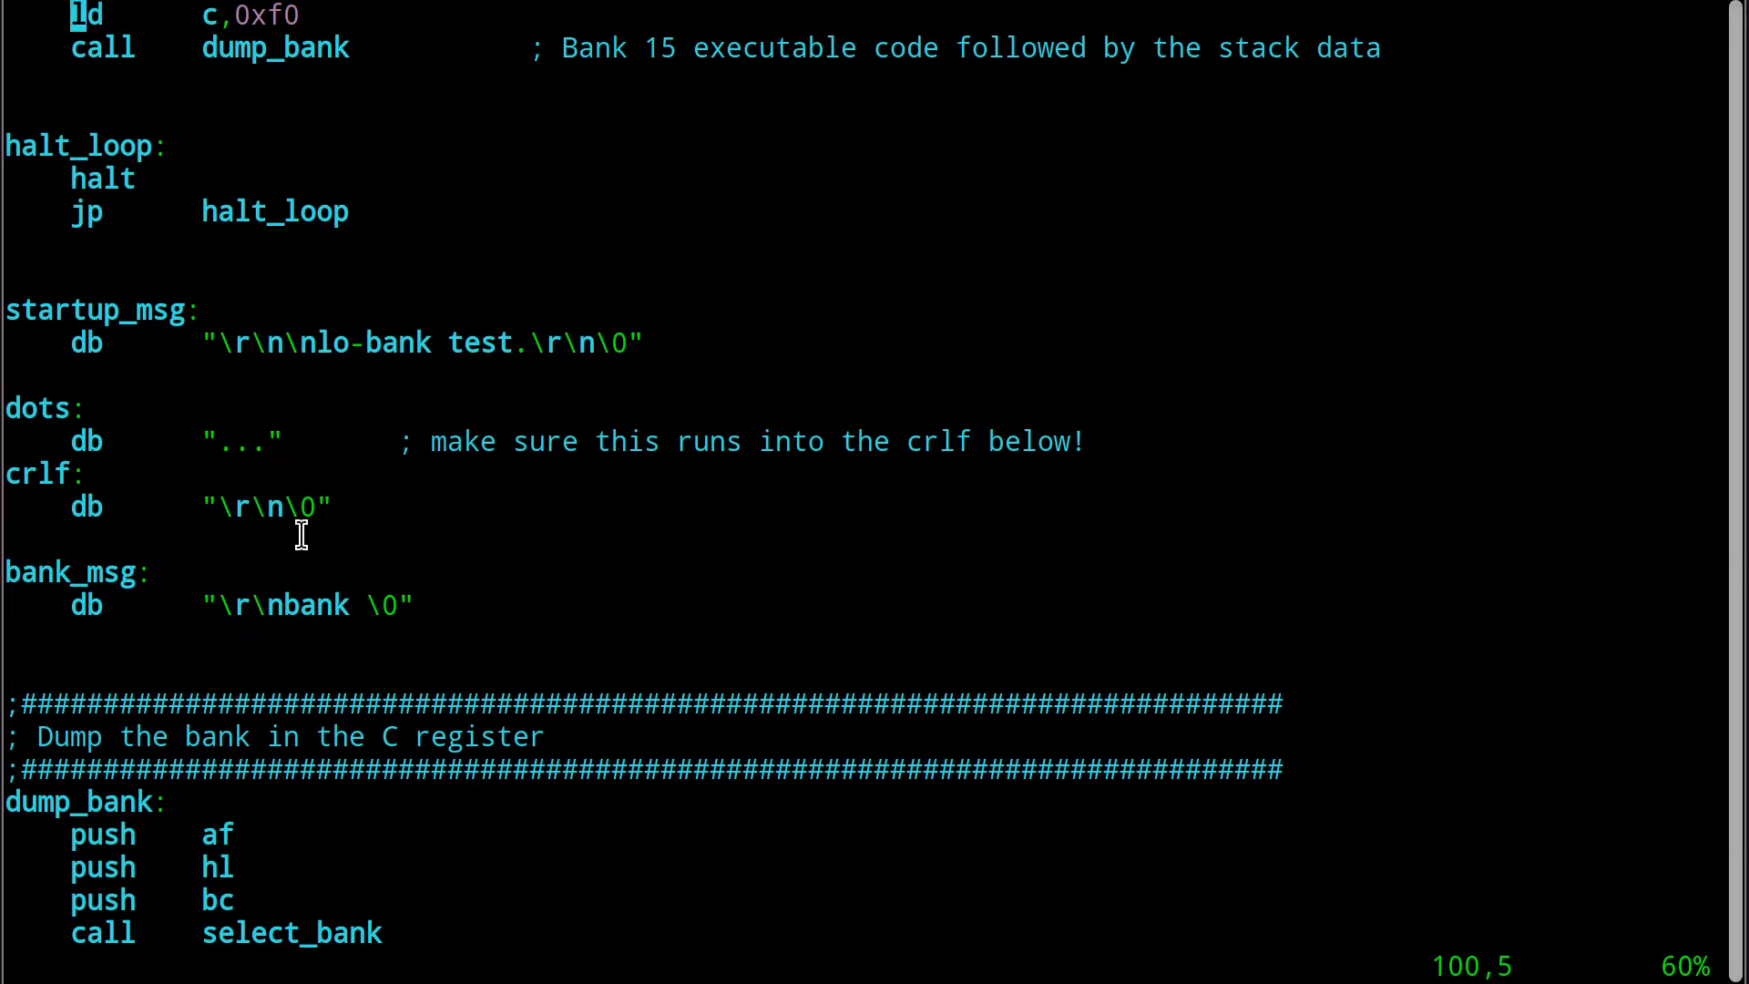
pyautogui.moveTo(620, 421)
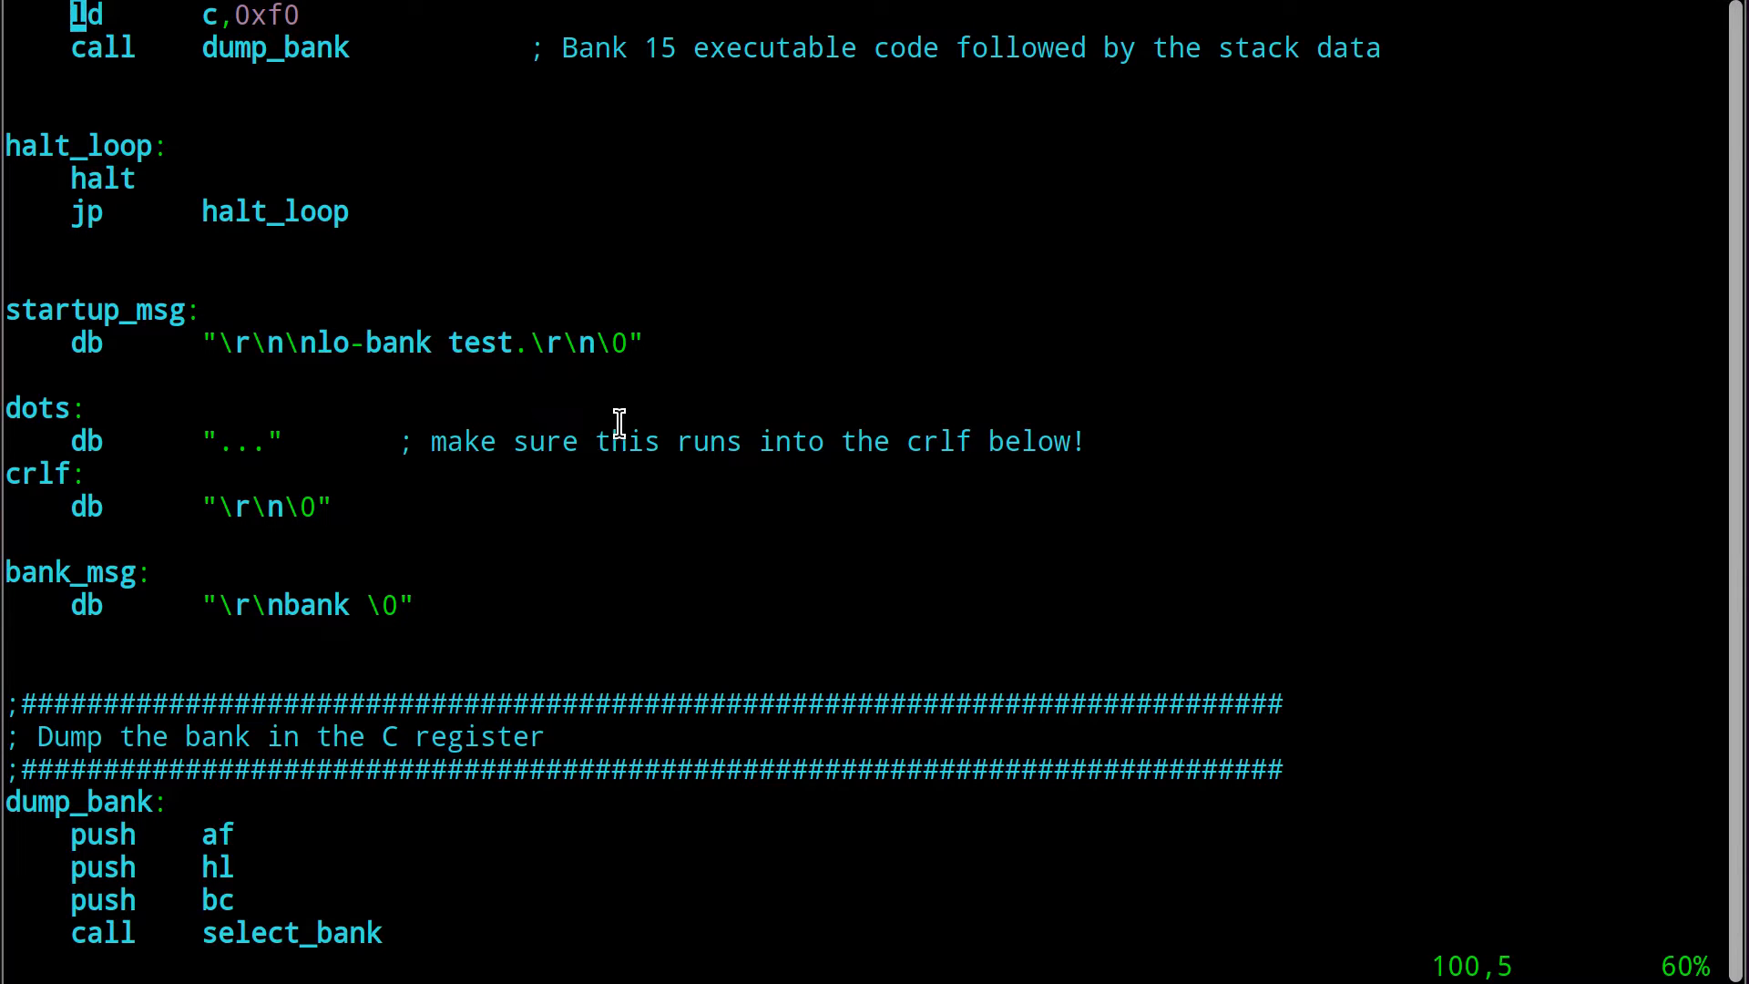
# Quit vim back to the tests prompt and begin a vi command for puts.asm.
pyautogui.scroll(-3)
pyautogui.write('vi')
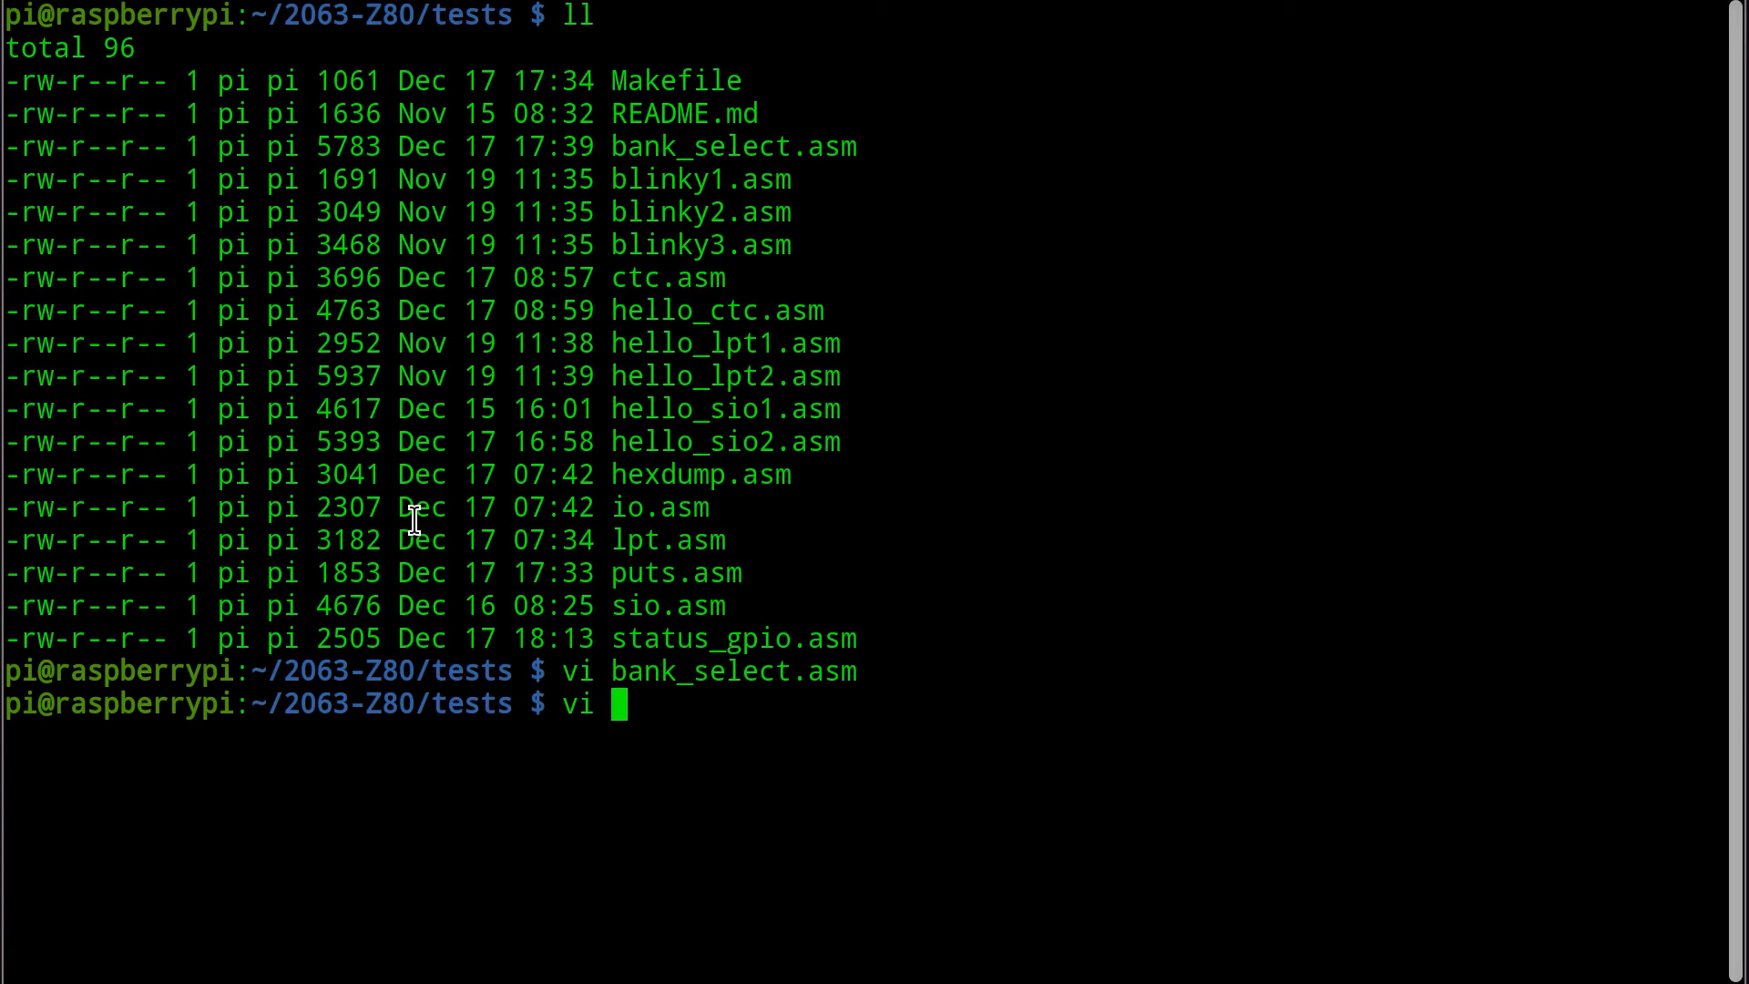
# Review puts.asm, pointing out the puts_done jump target, then return to the bank select source.
pyautogui.write('puts.asm')
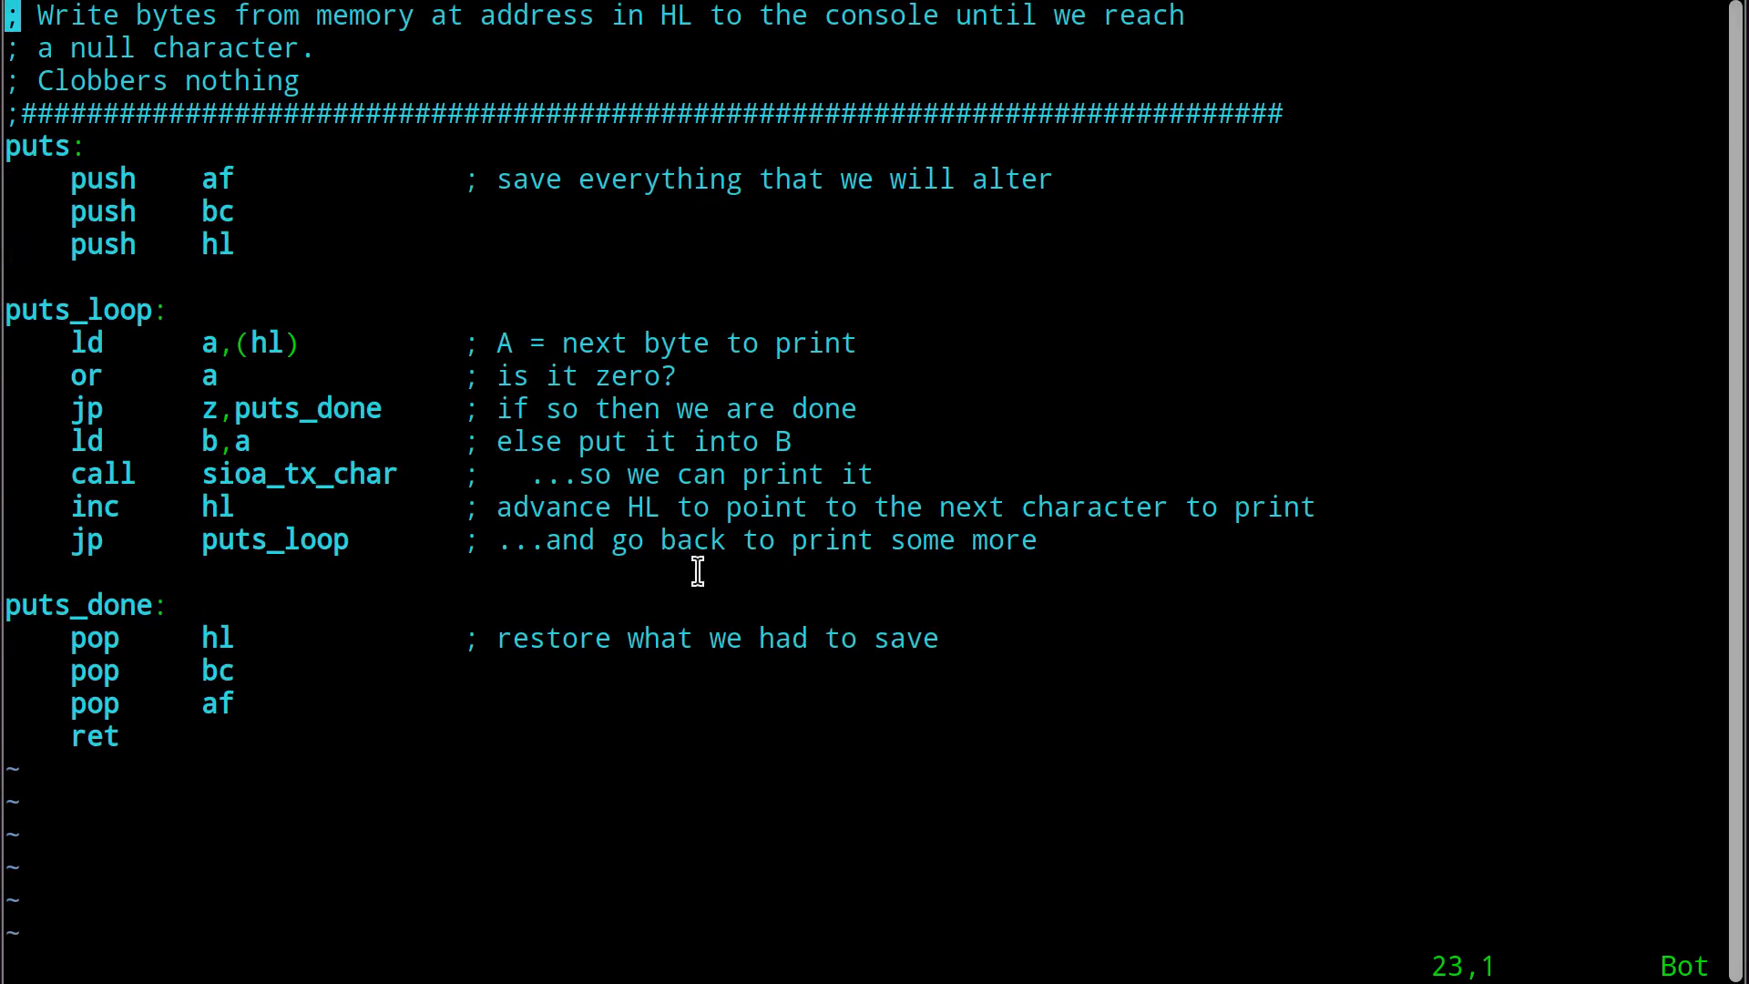
pyautogui.moveTo(763, 162)
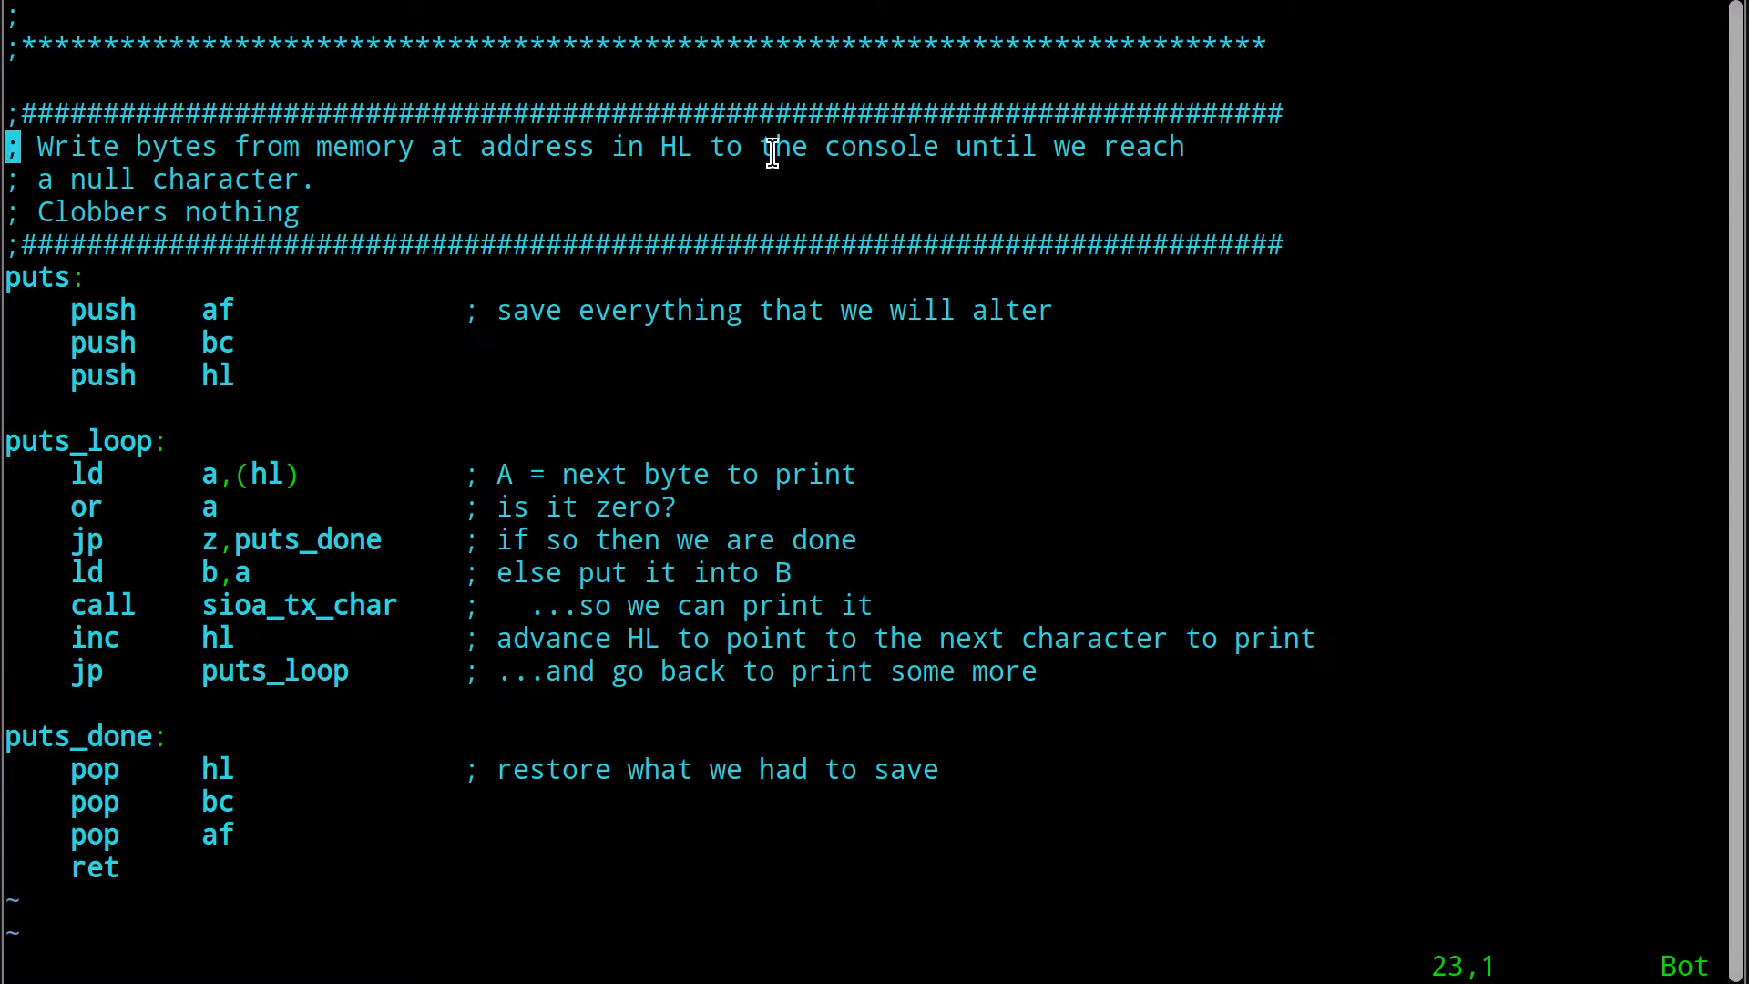
pyautogui.moveTo(173, 163)
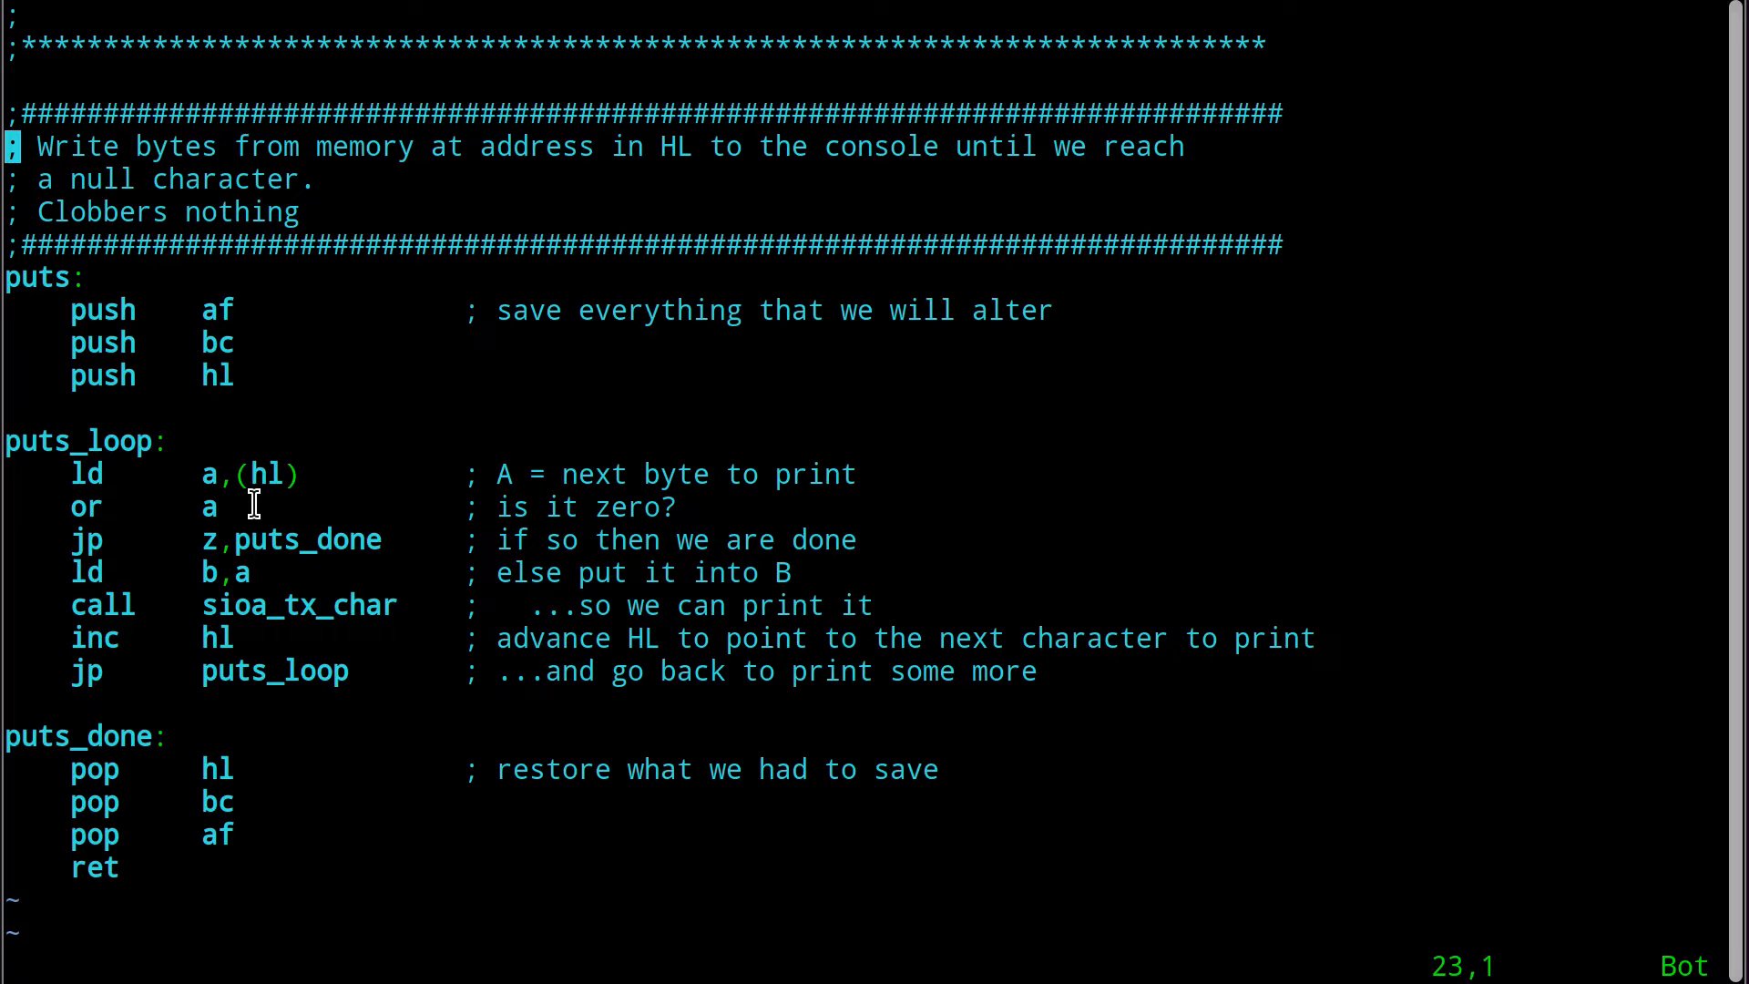
pyautogui.moveTo(206, 540)
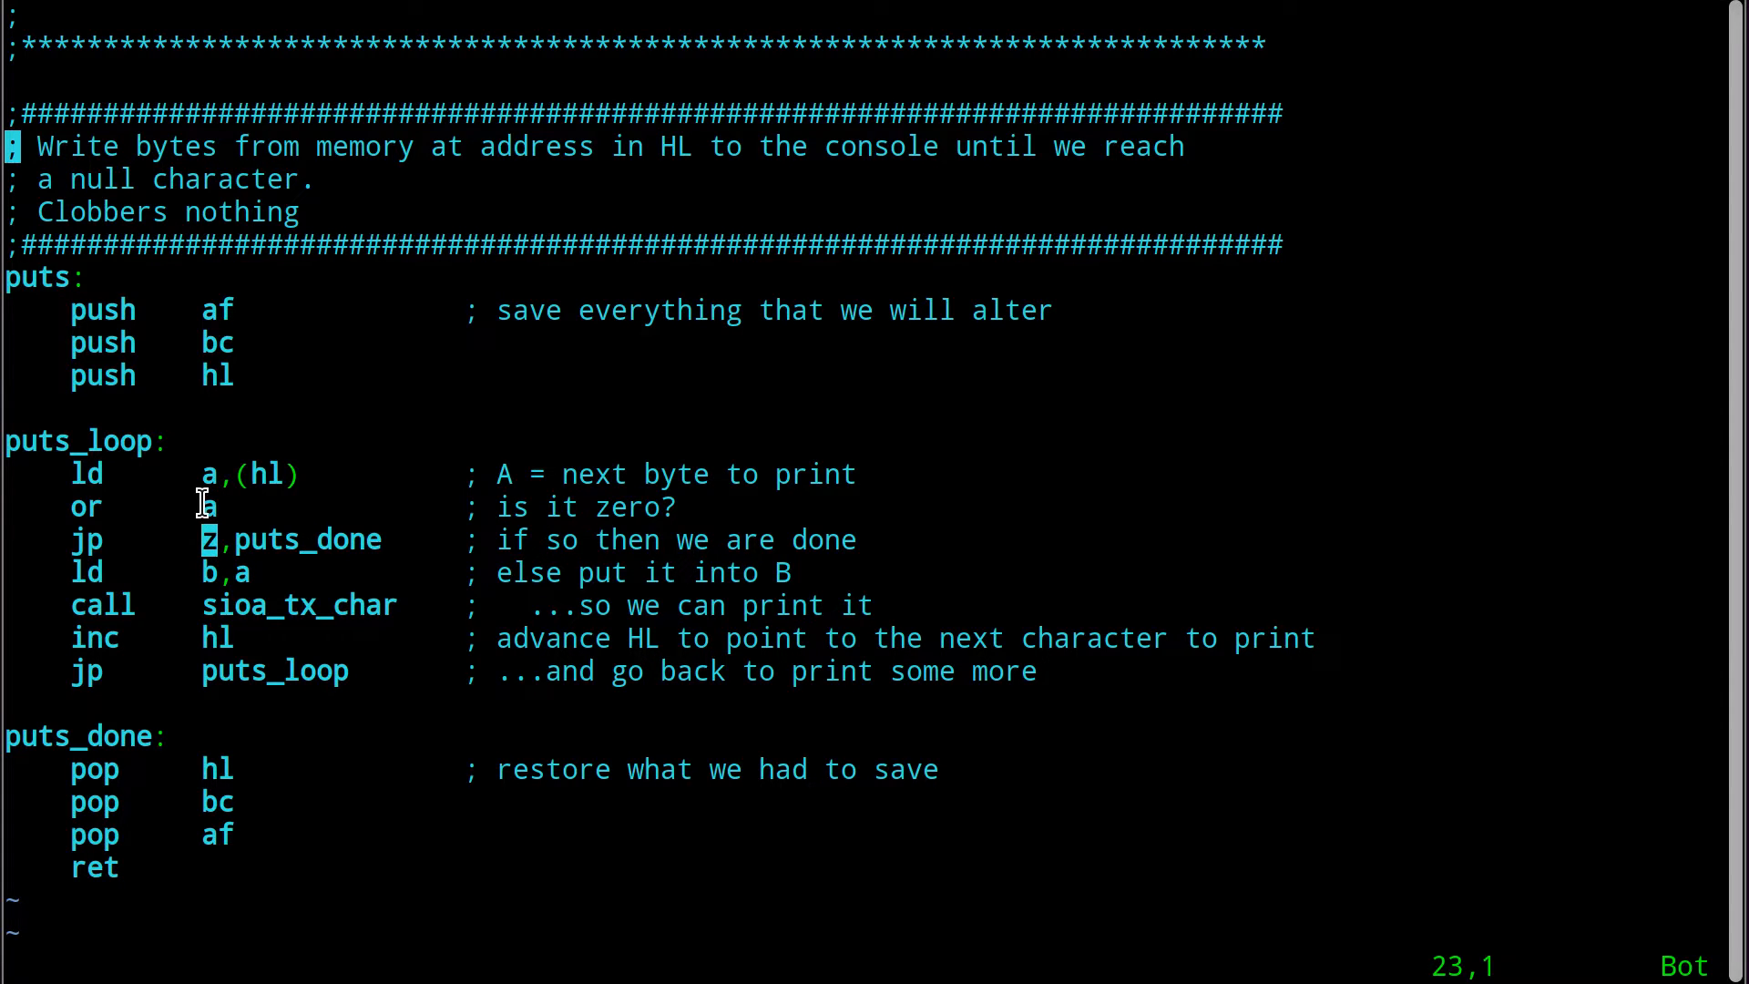
pyautogui.doubleClick(306, 539)
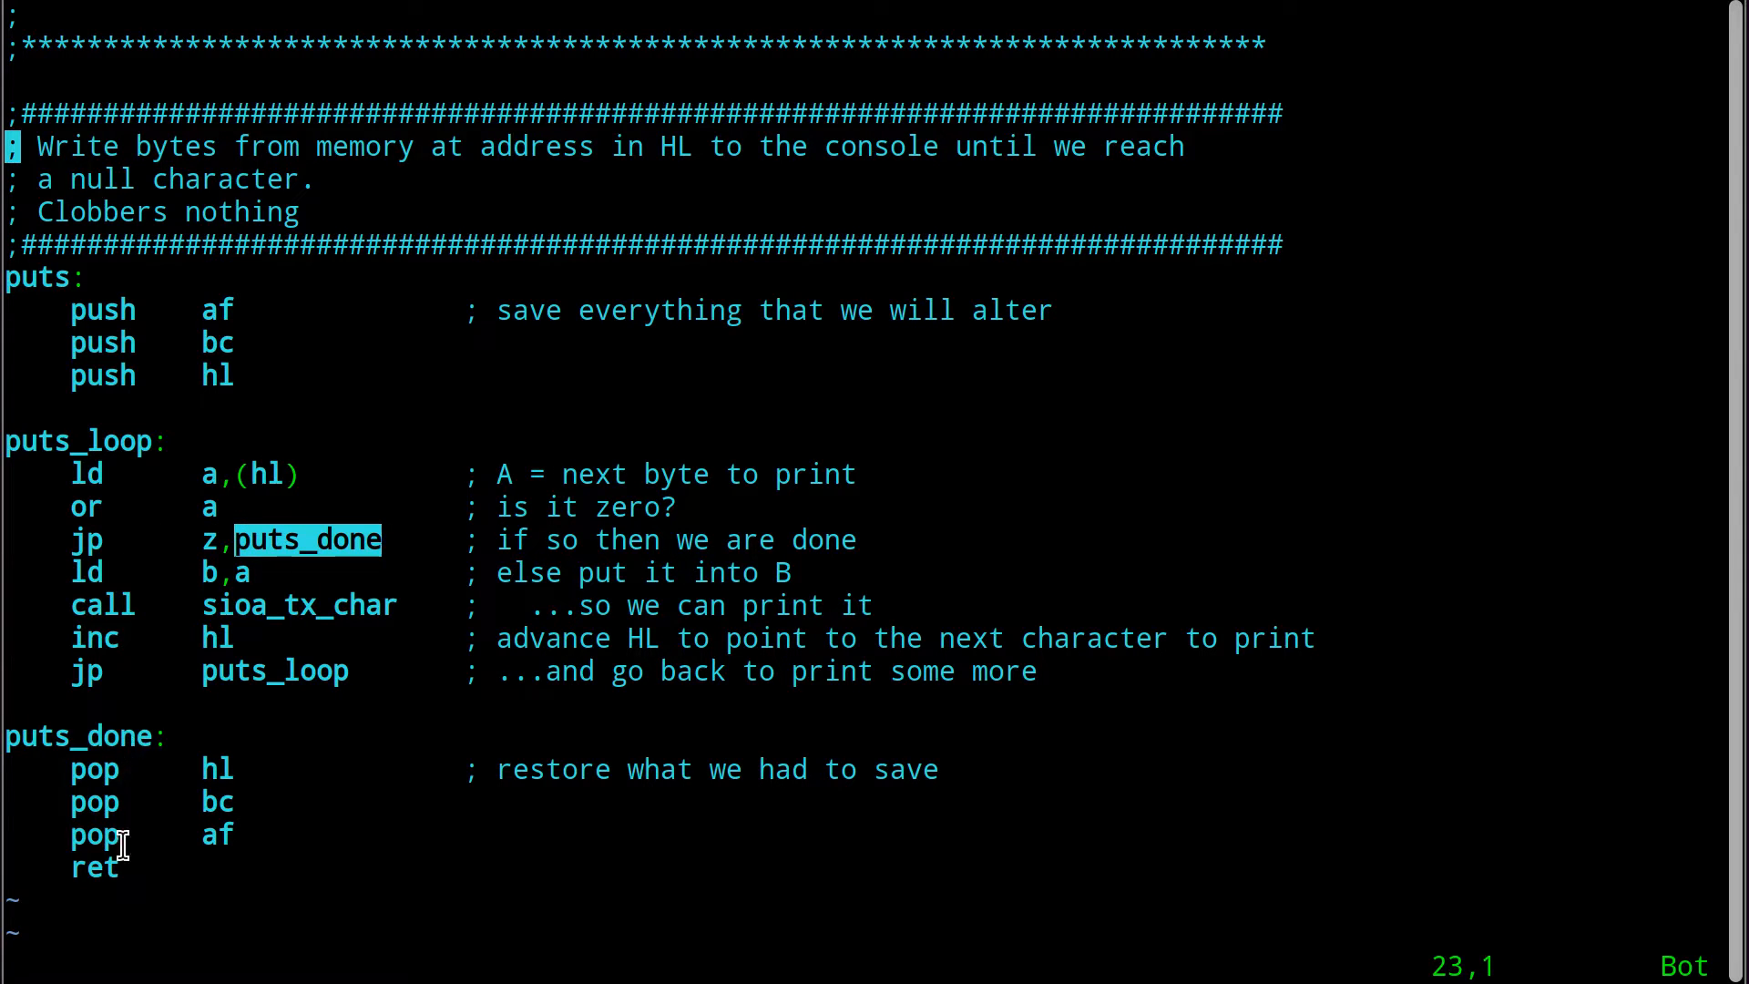
pyautogui.moveTo(112, 868)
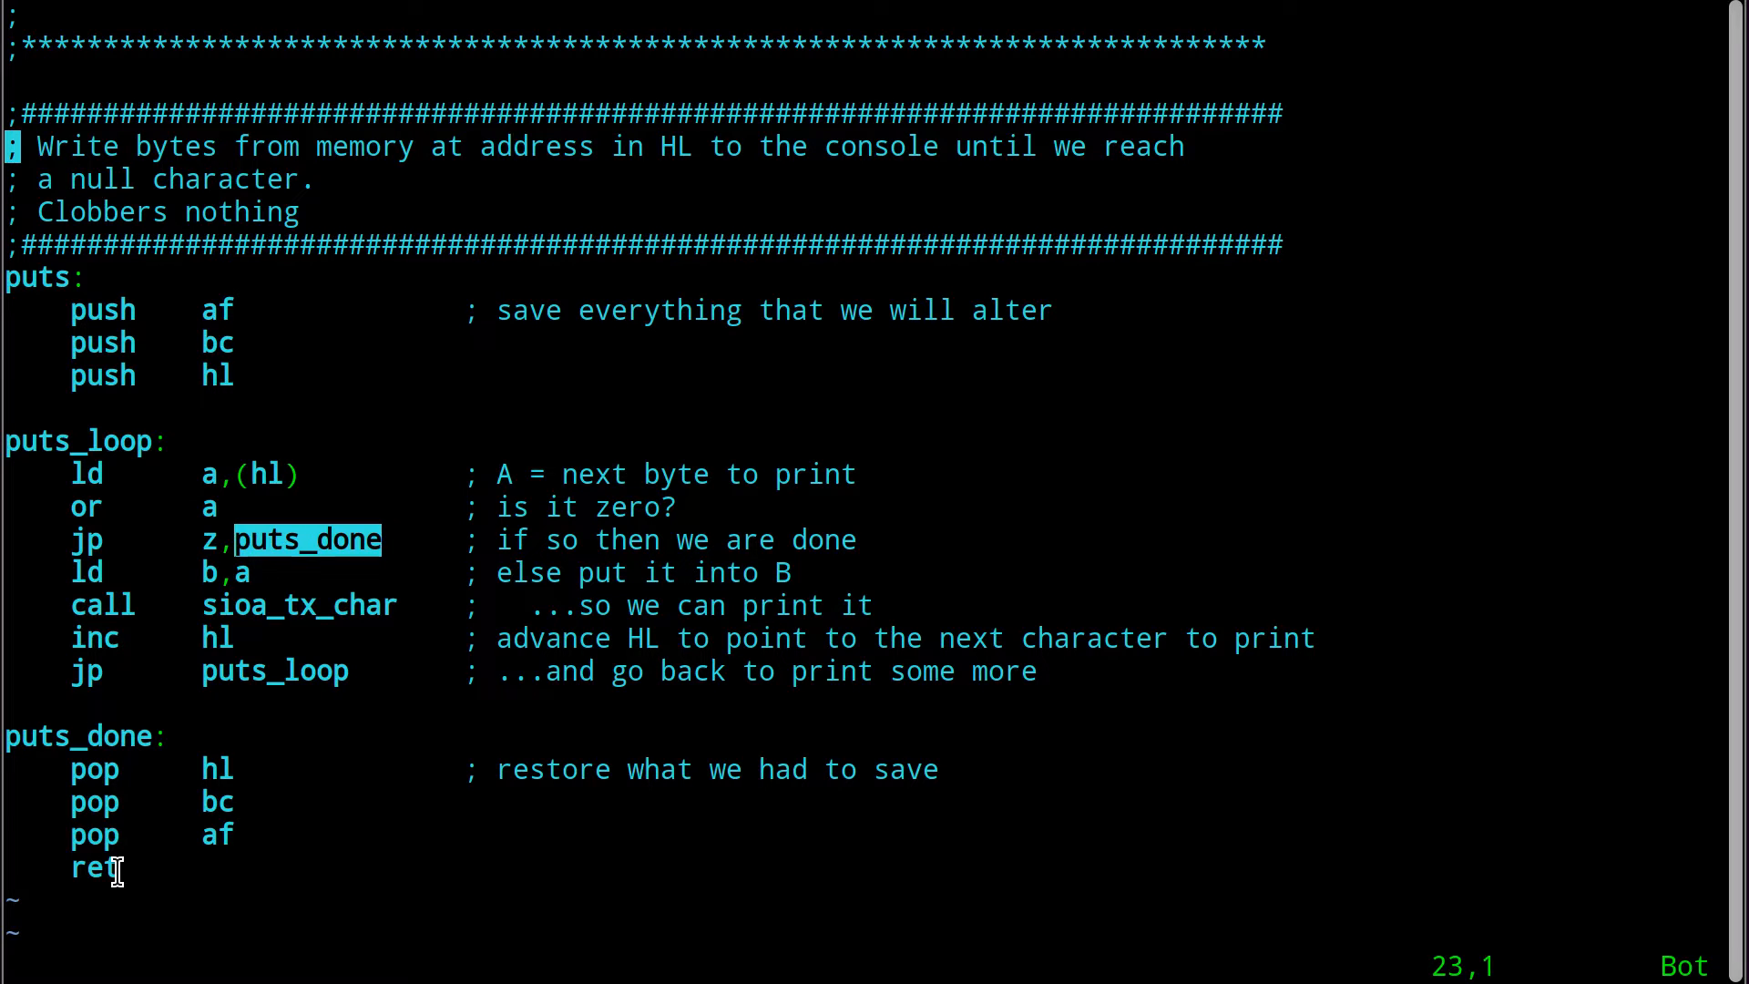
pyautogui.moveTo(288, 524)
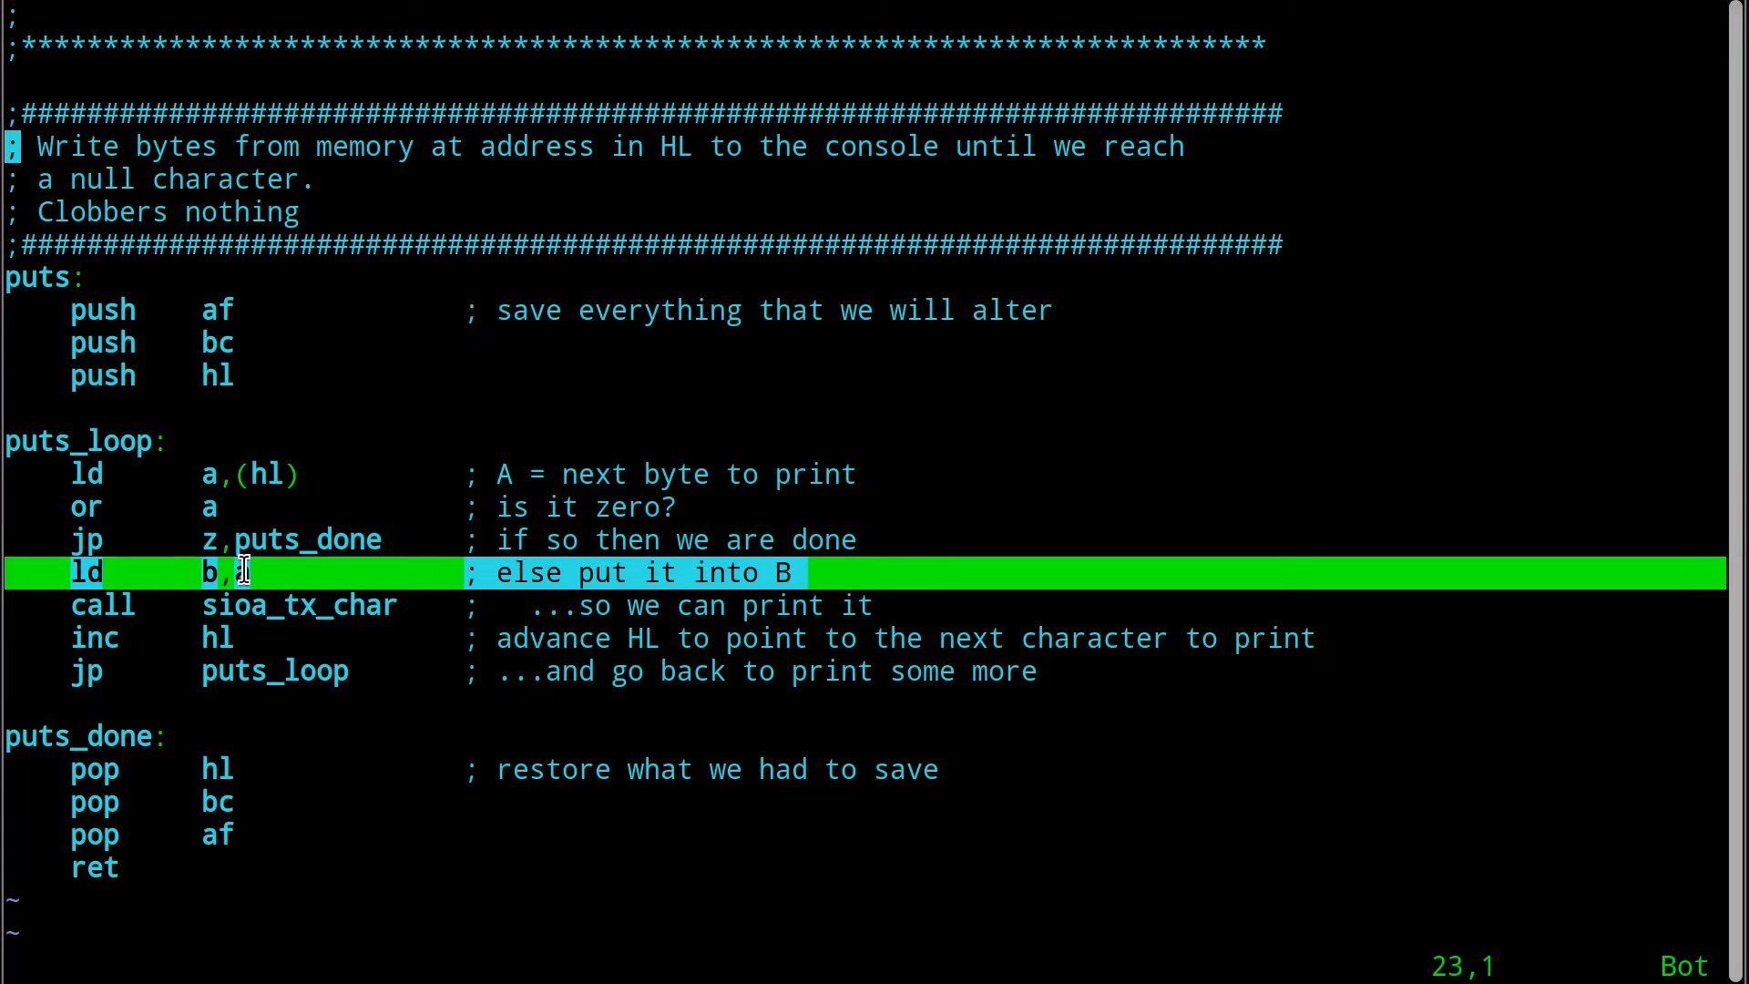
pyautogui.write('a')
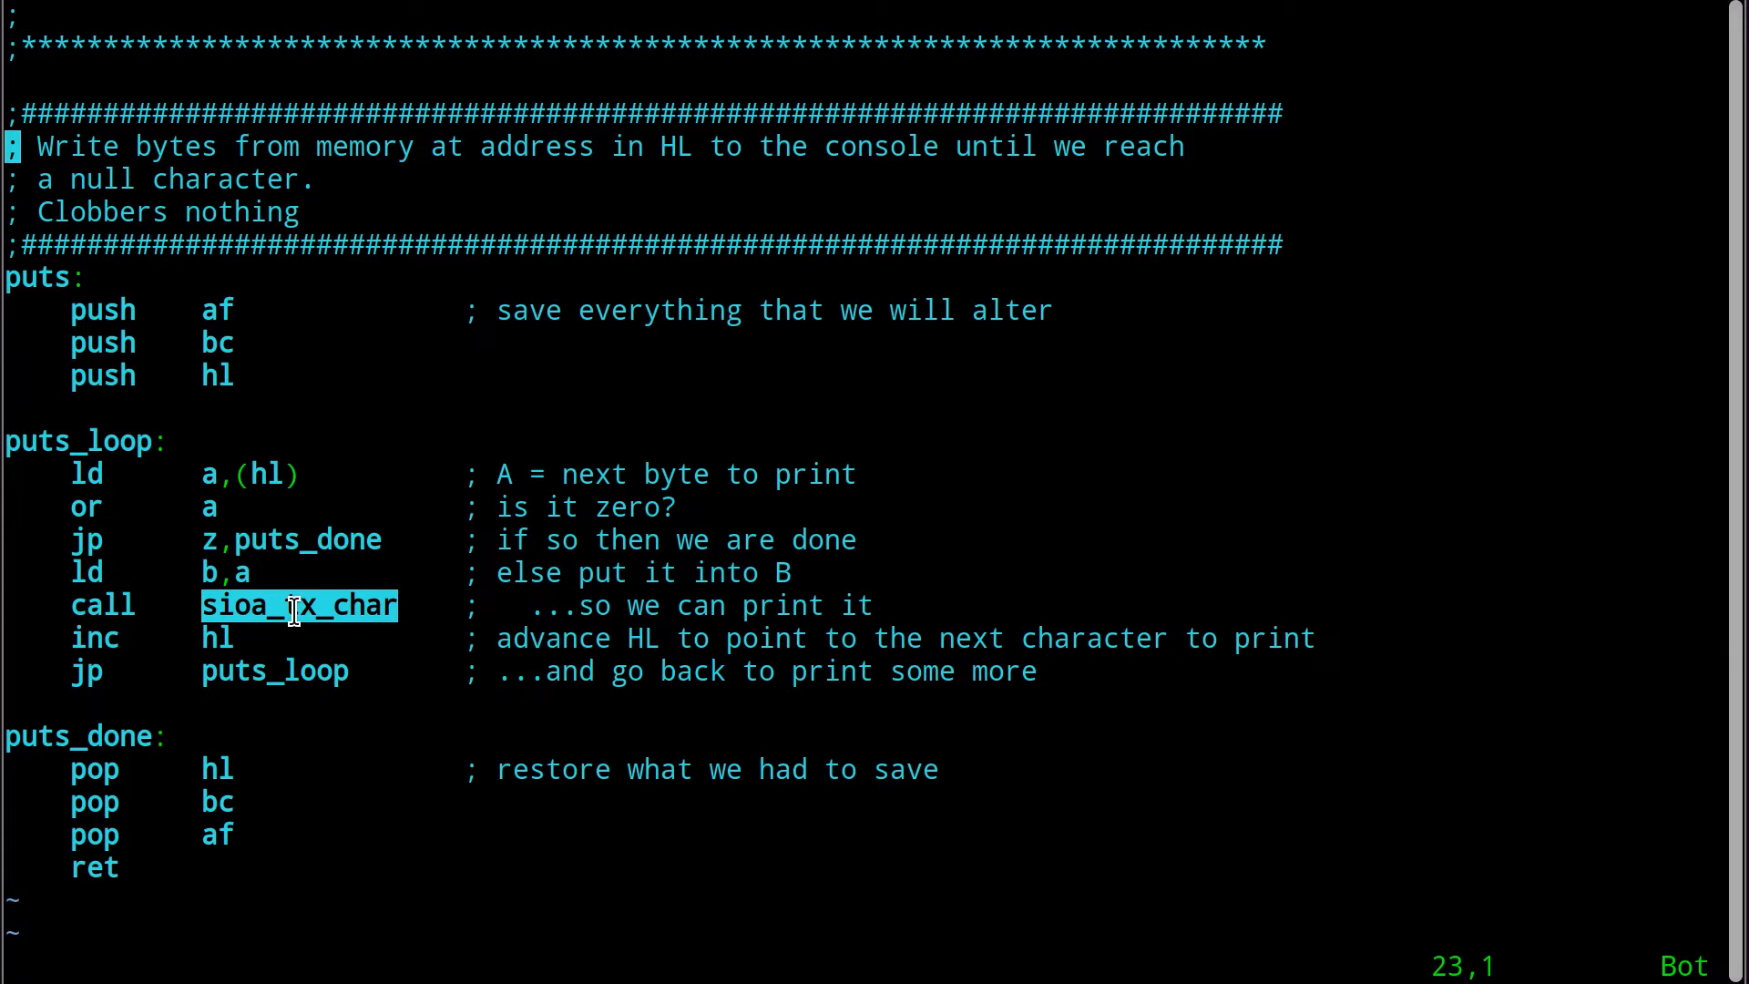
pyautogui.moveTo(273, 574)
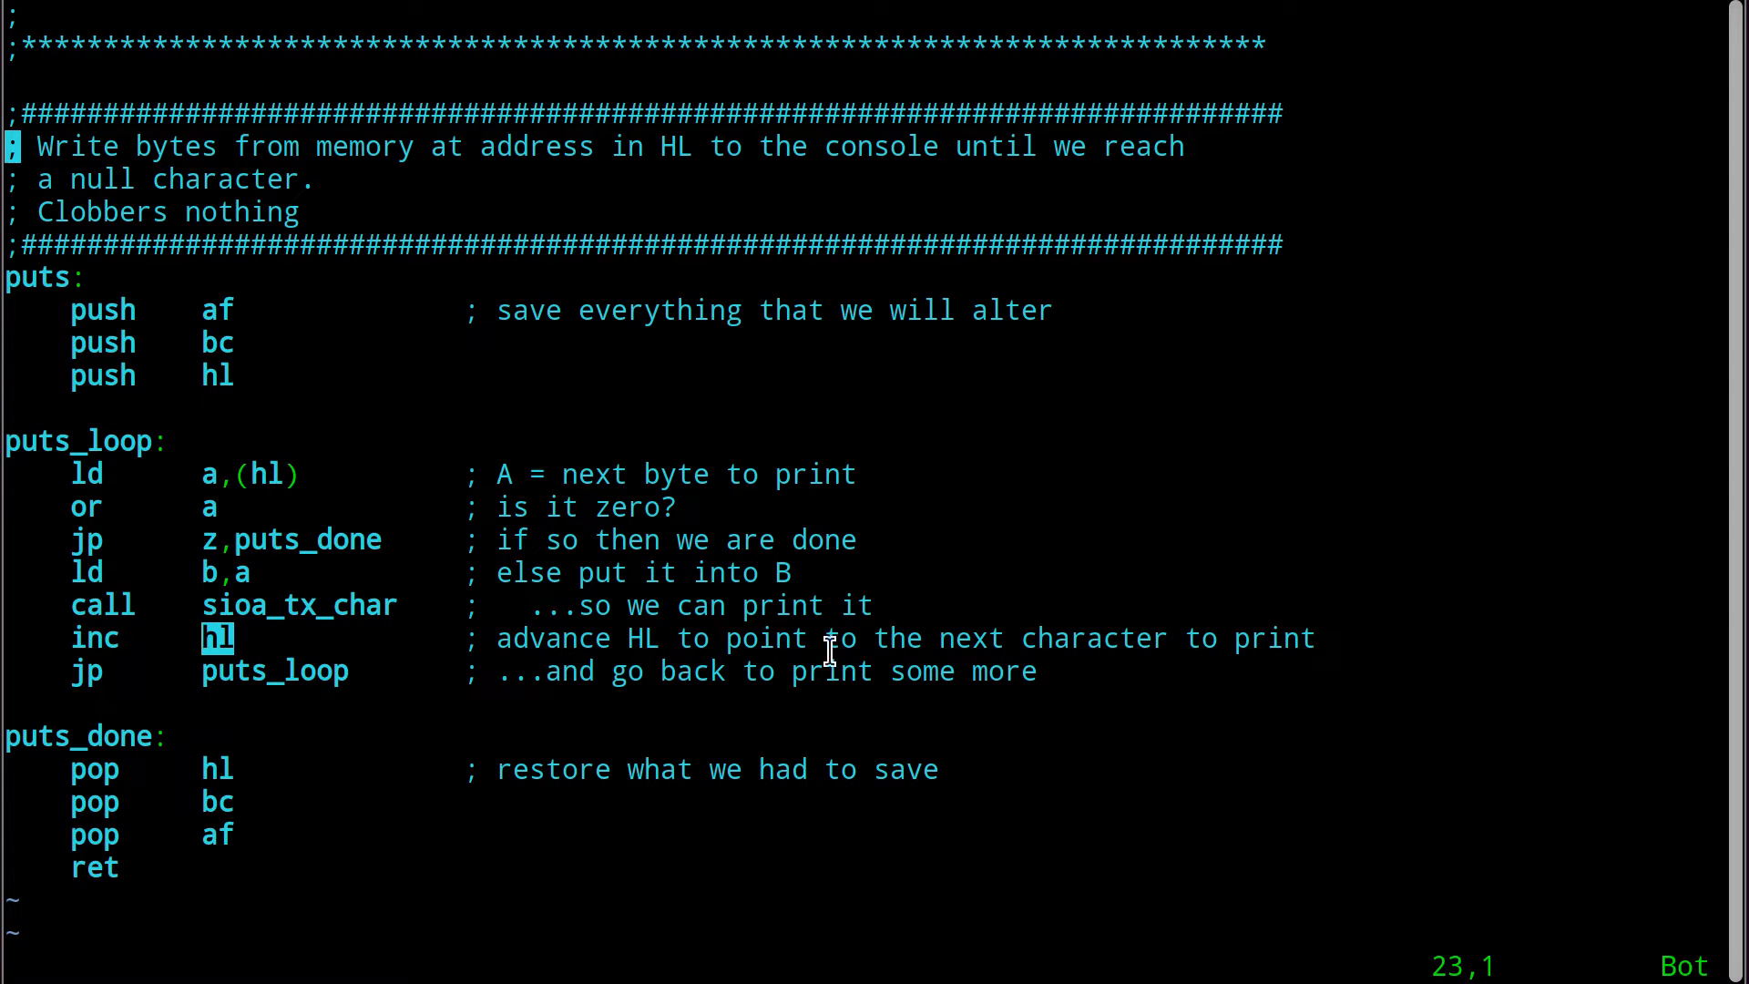
pyautogui.moveTo(273, 680)
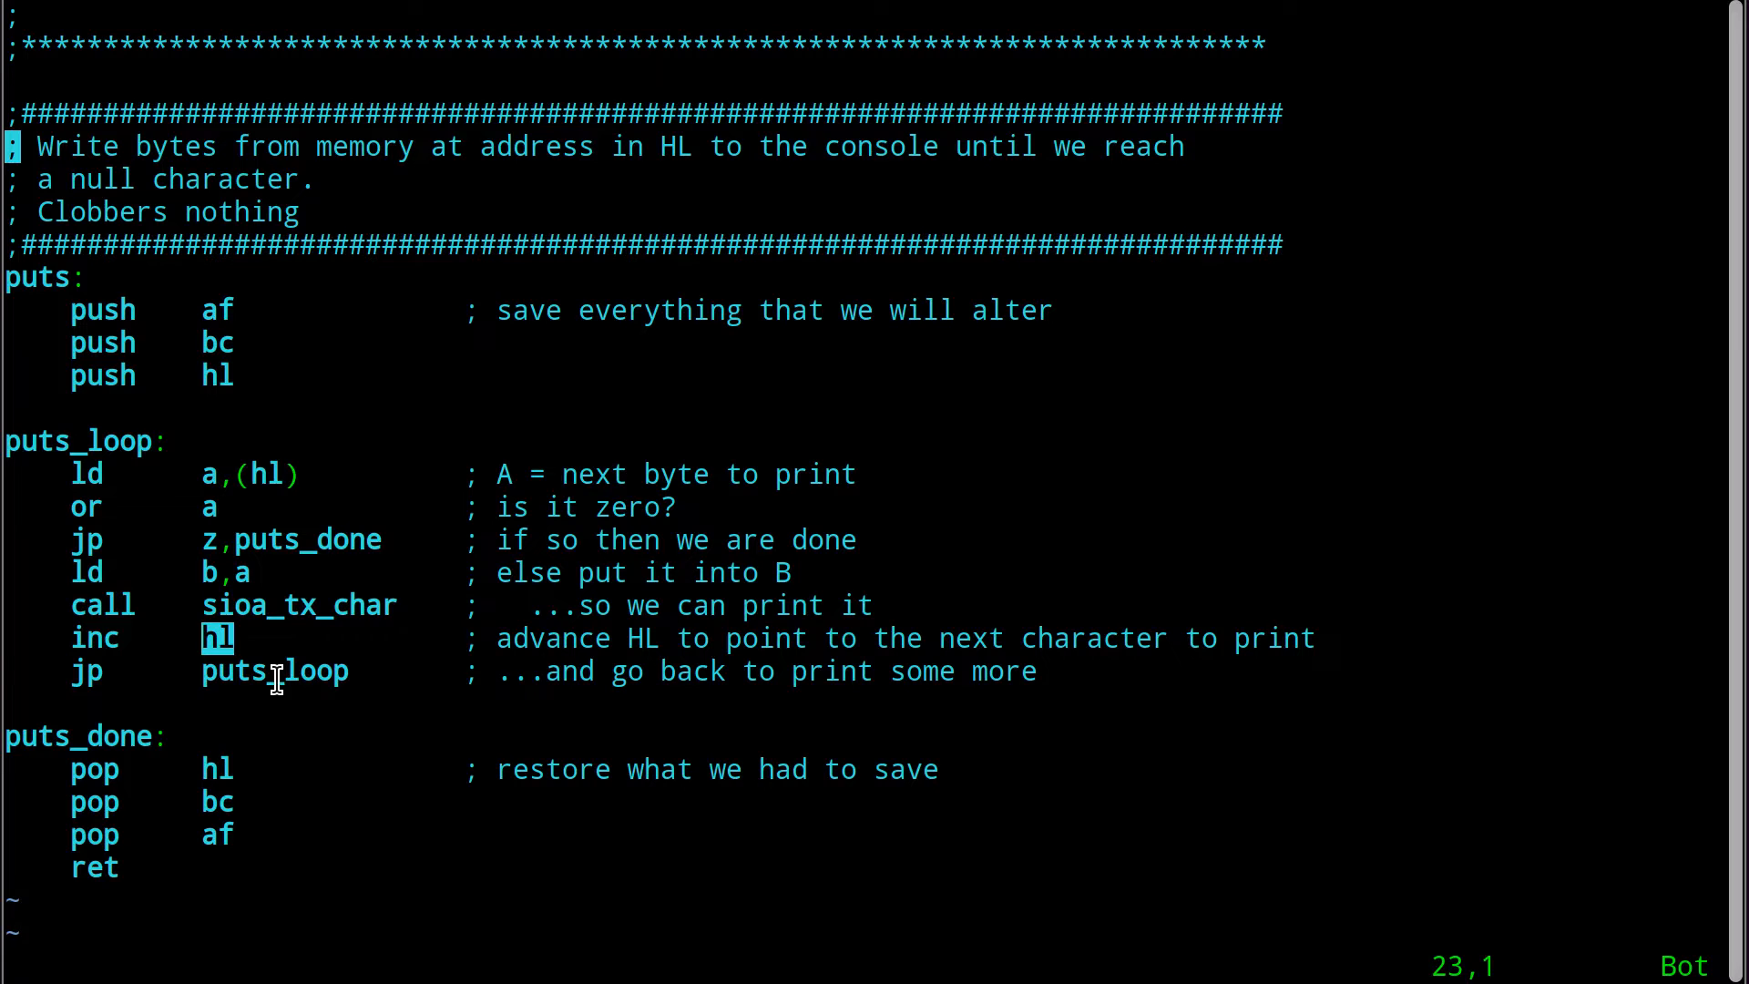
pyautogui.moveTo(247, 485)
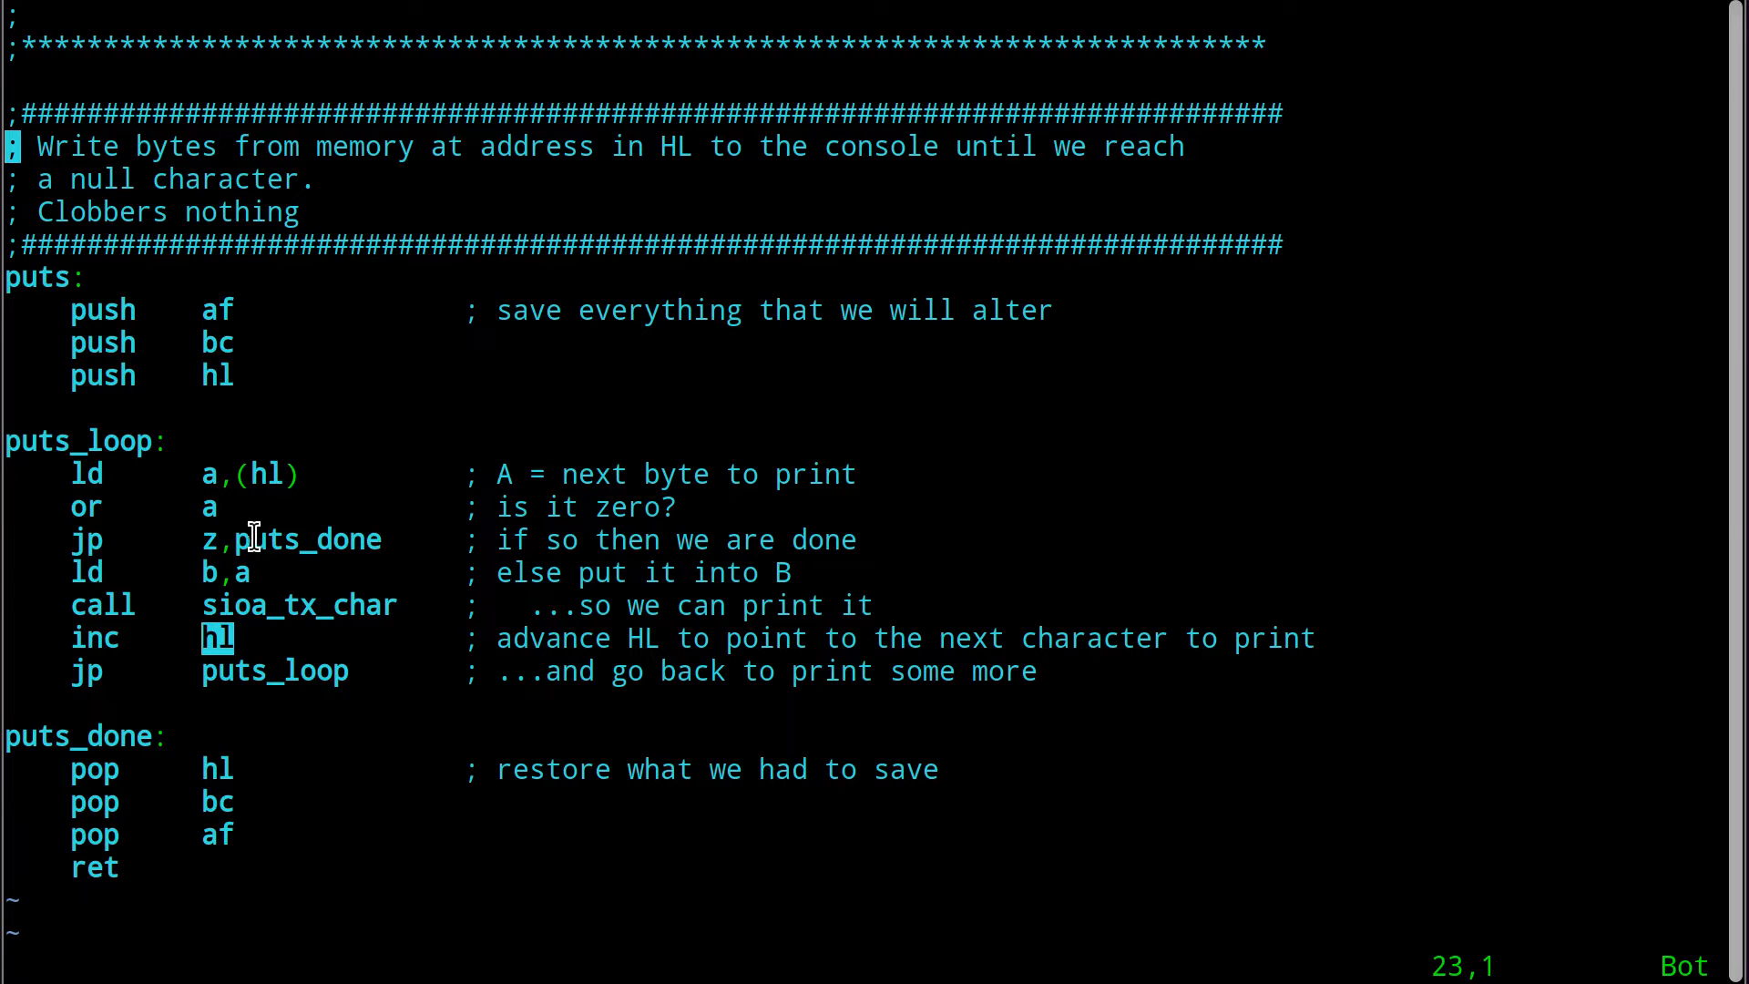
pyautogui.moveTo(89, 603)
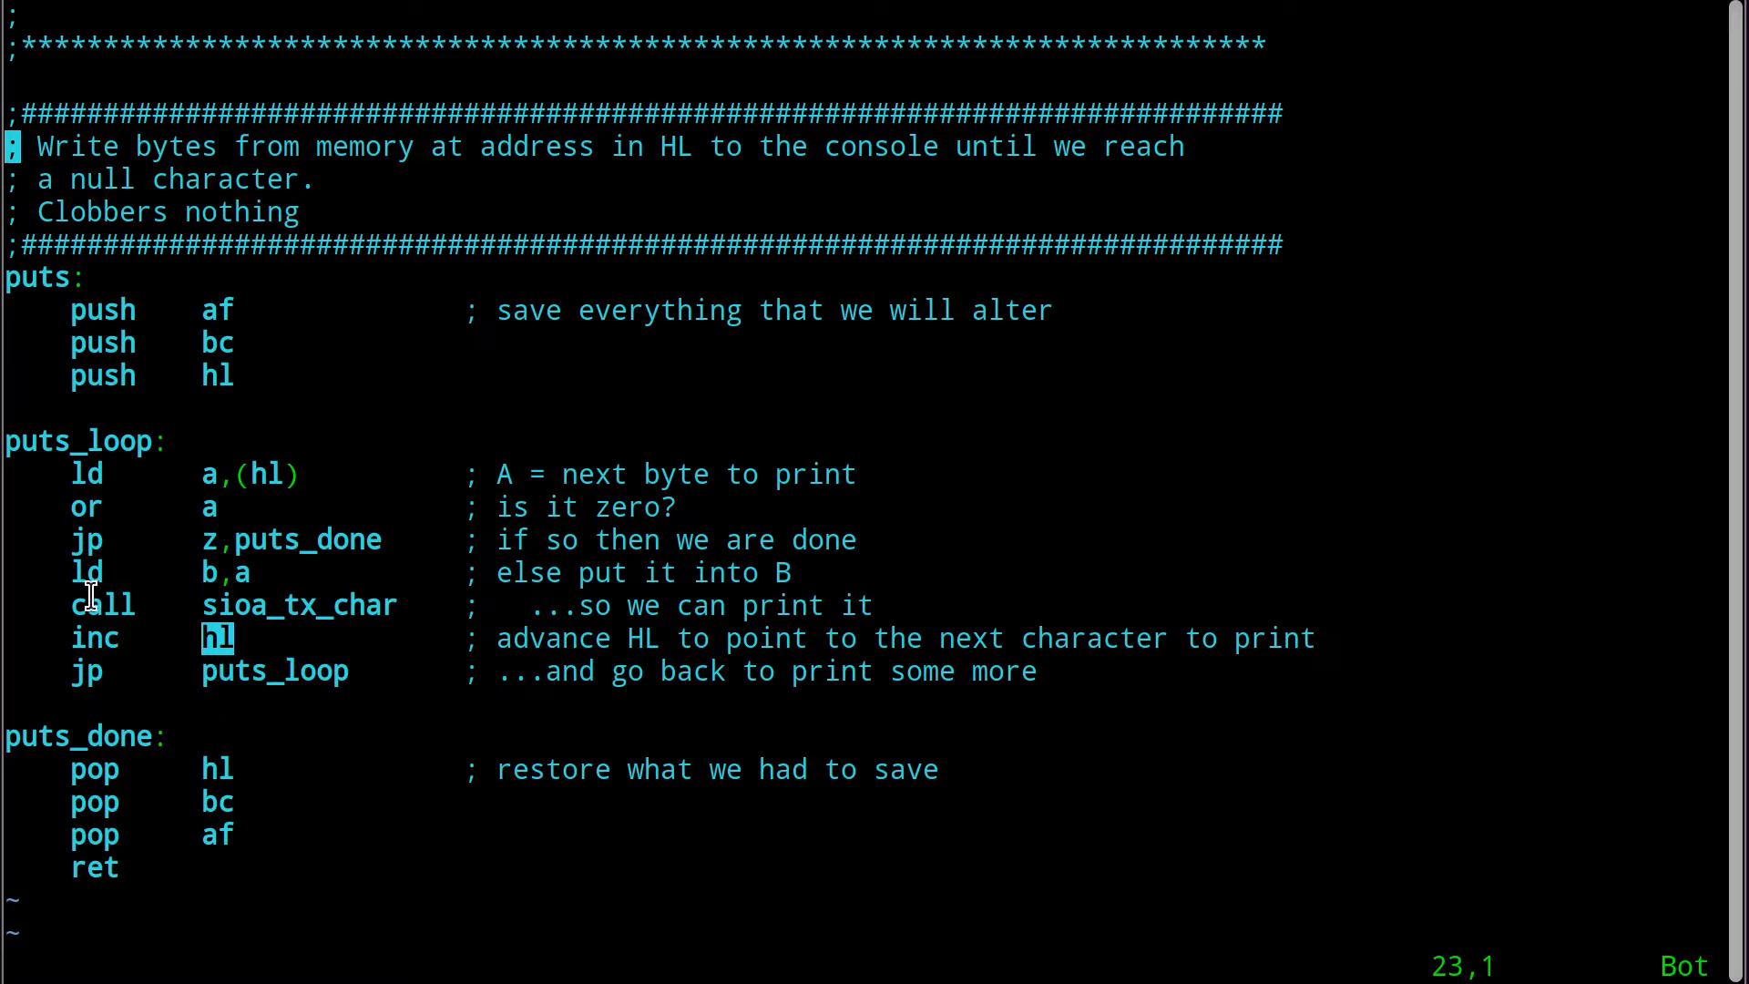
pyautogui.moveTo(257, 734)
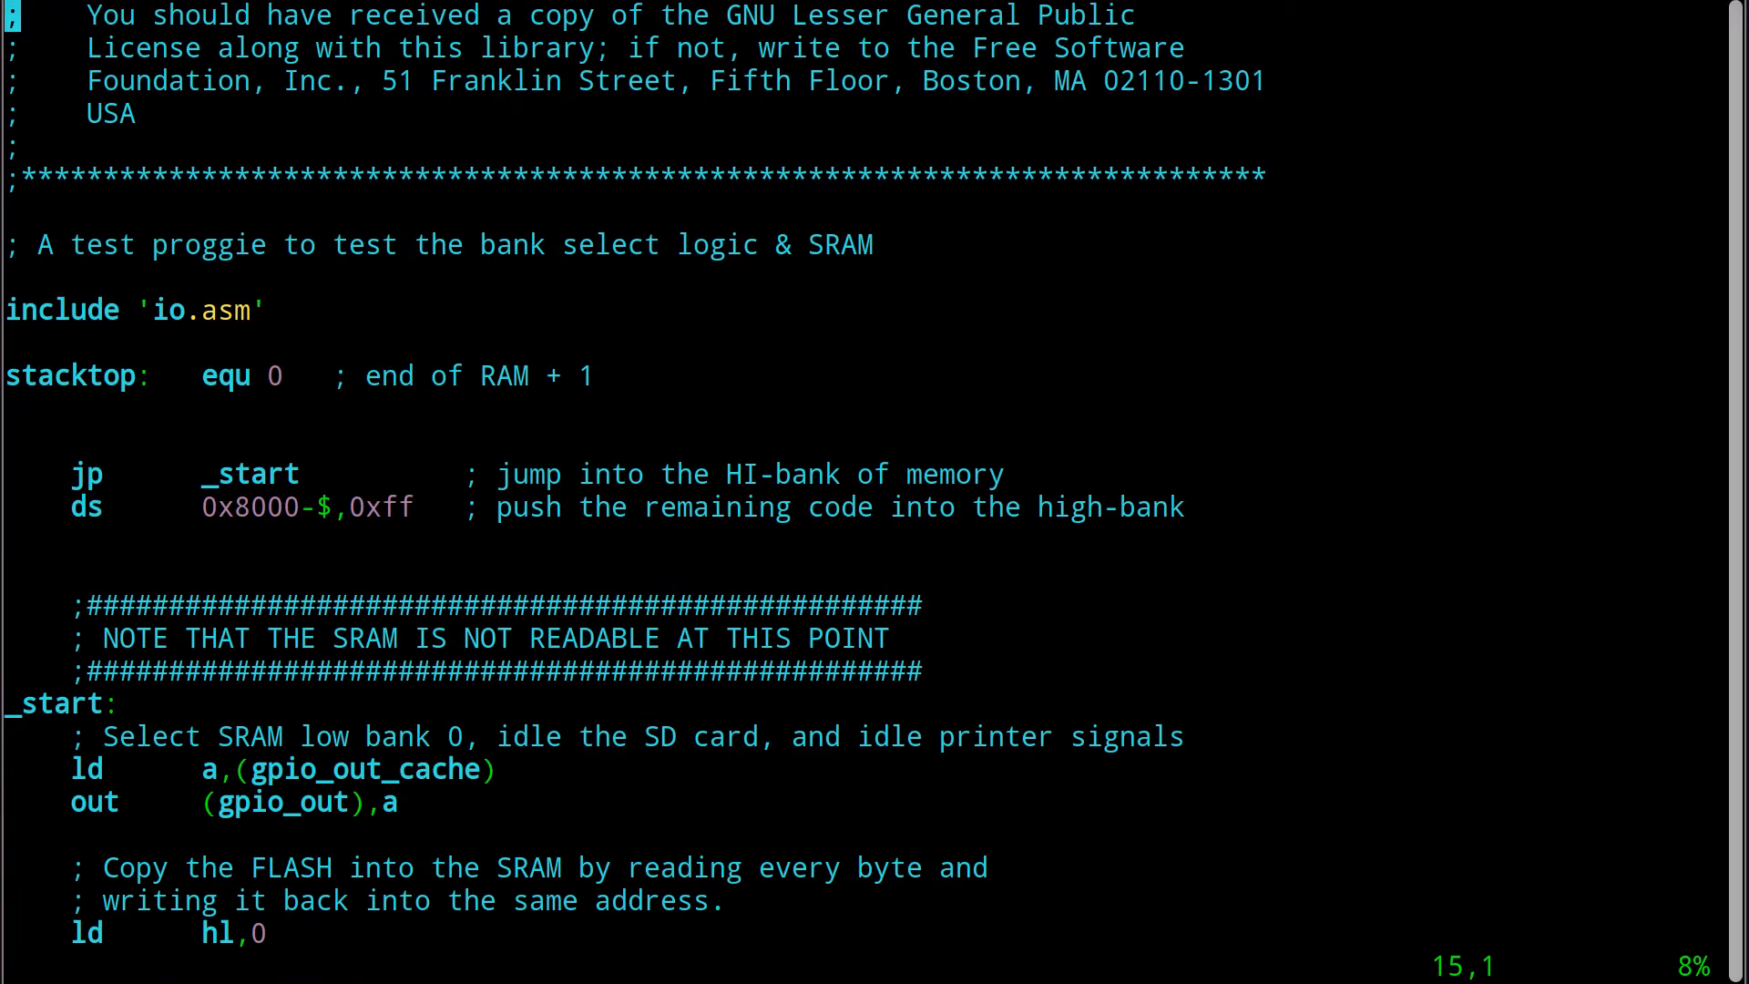
pyautogui.scroll(-3)
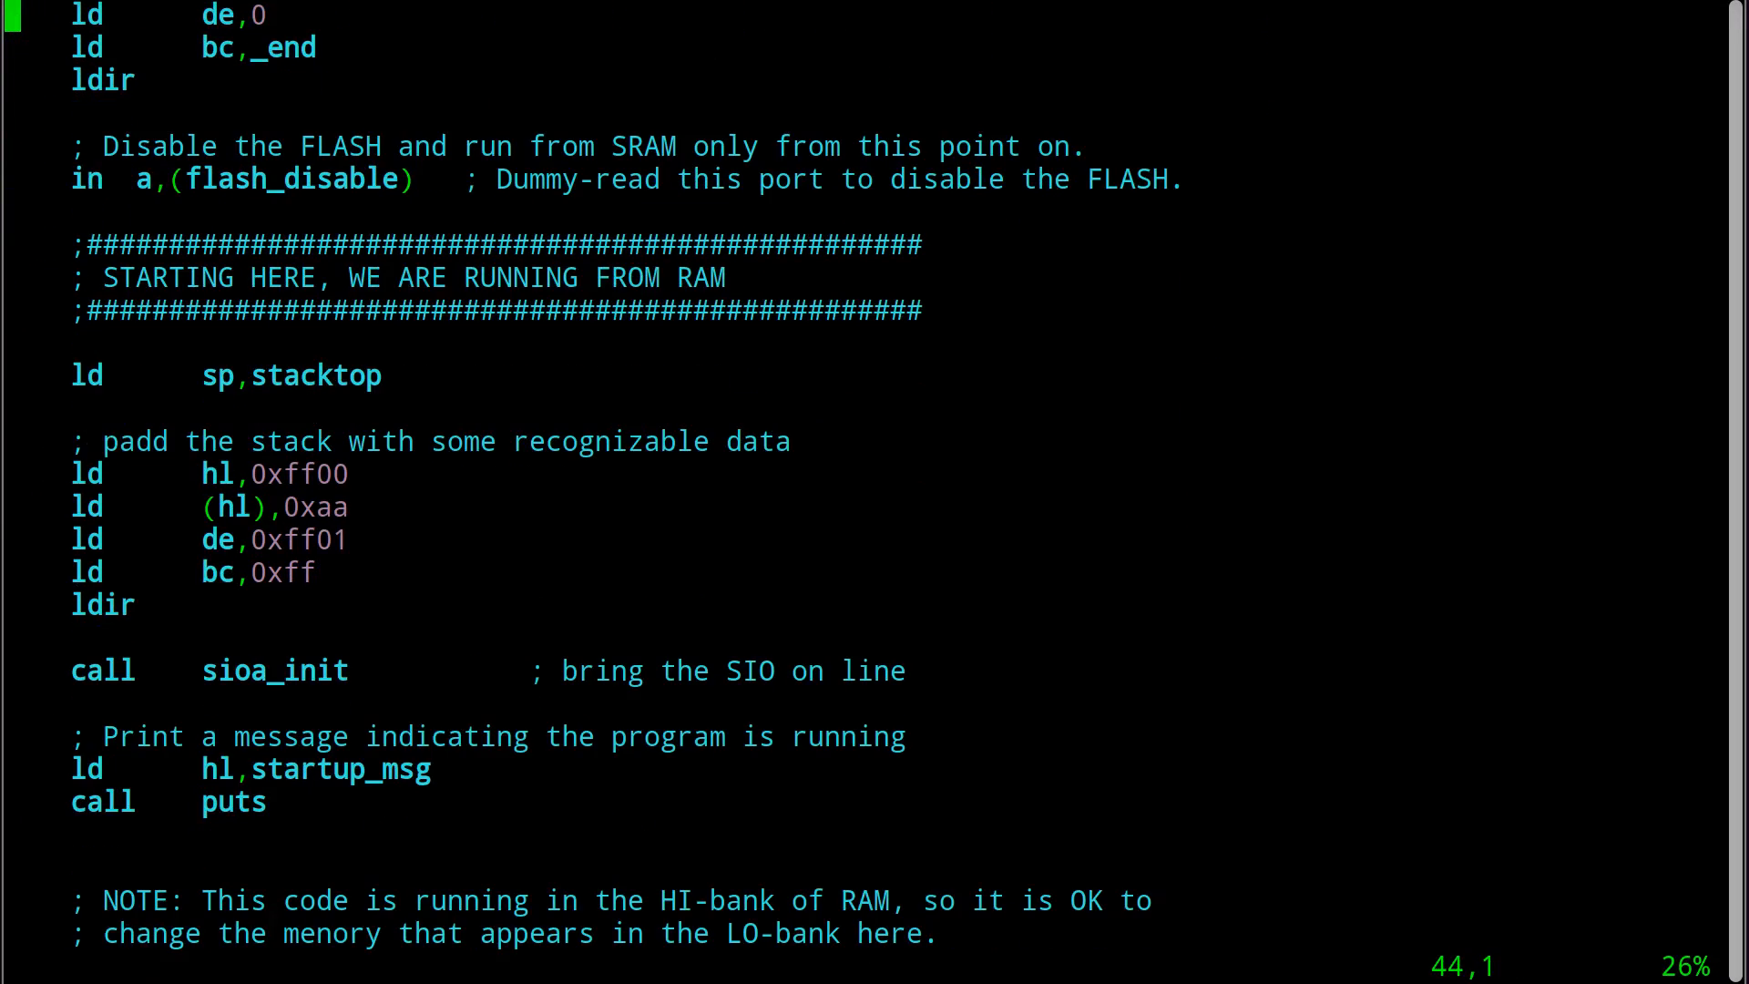
pyautogui.scroll(-3)
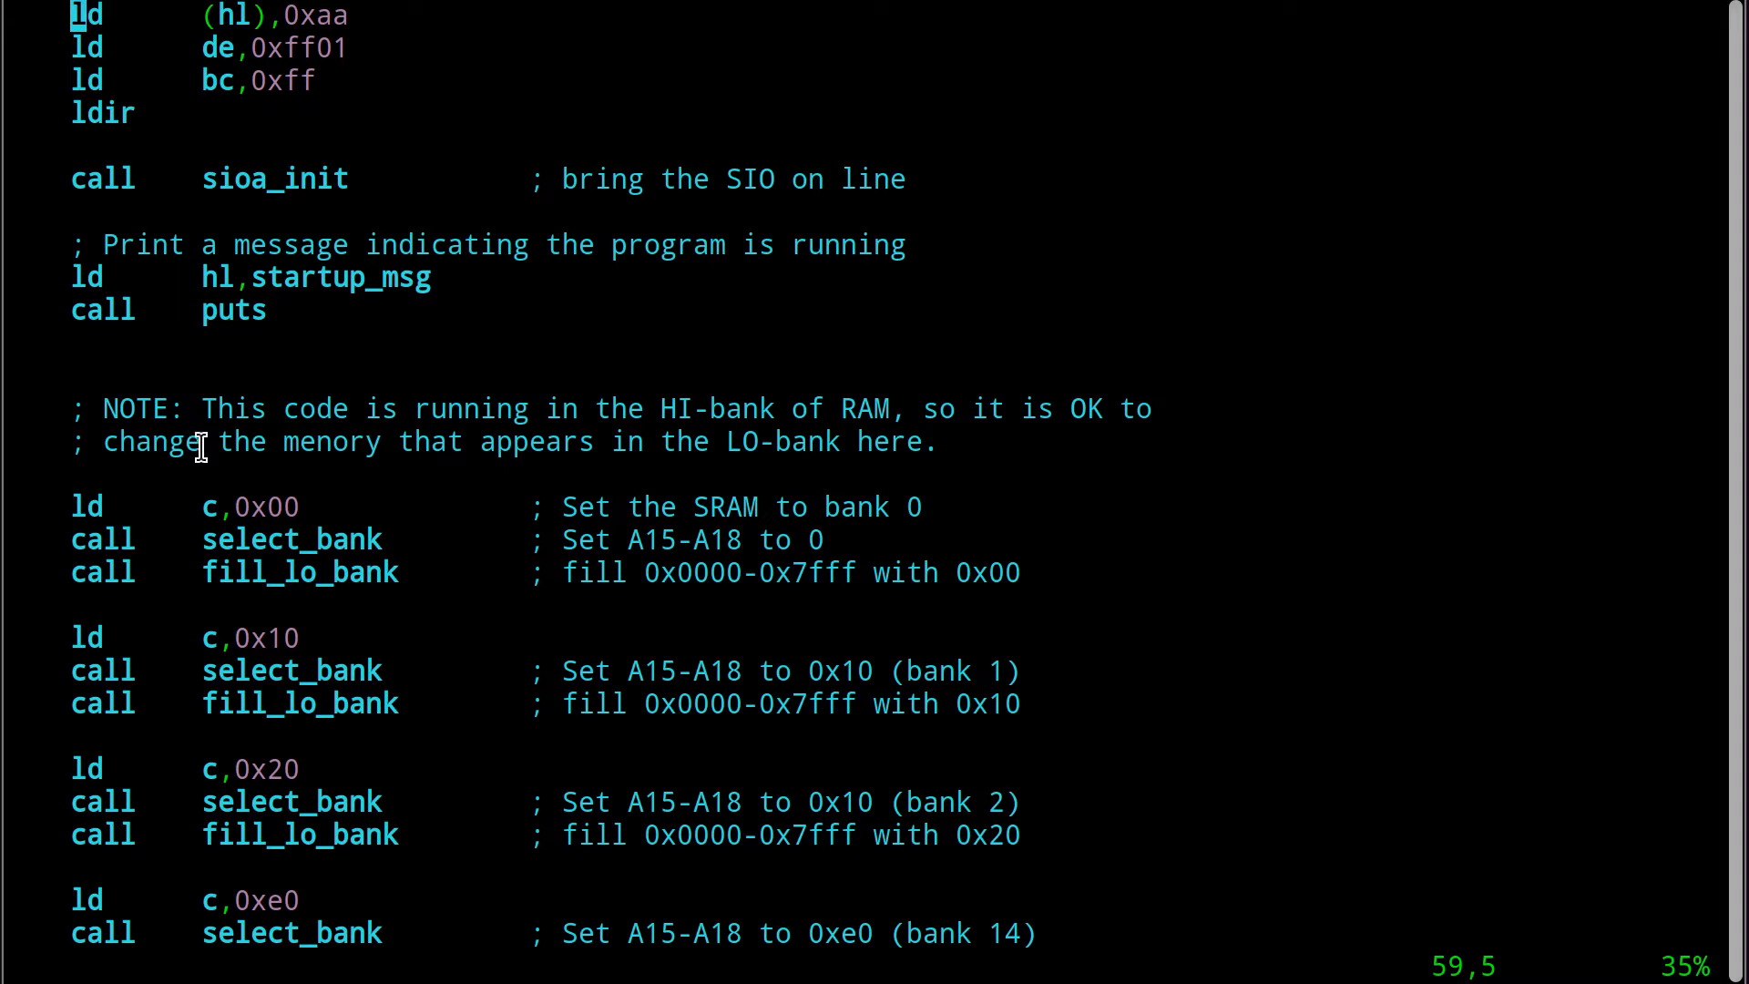
pyautogui.scroll(-3)
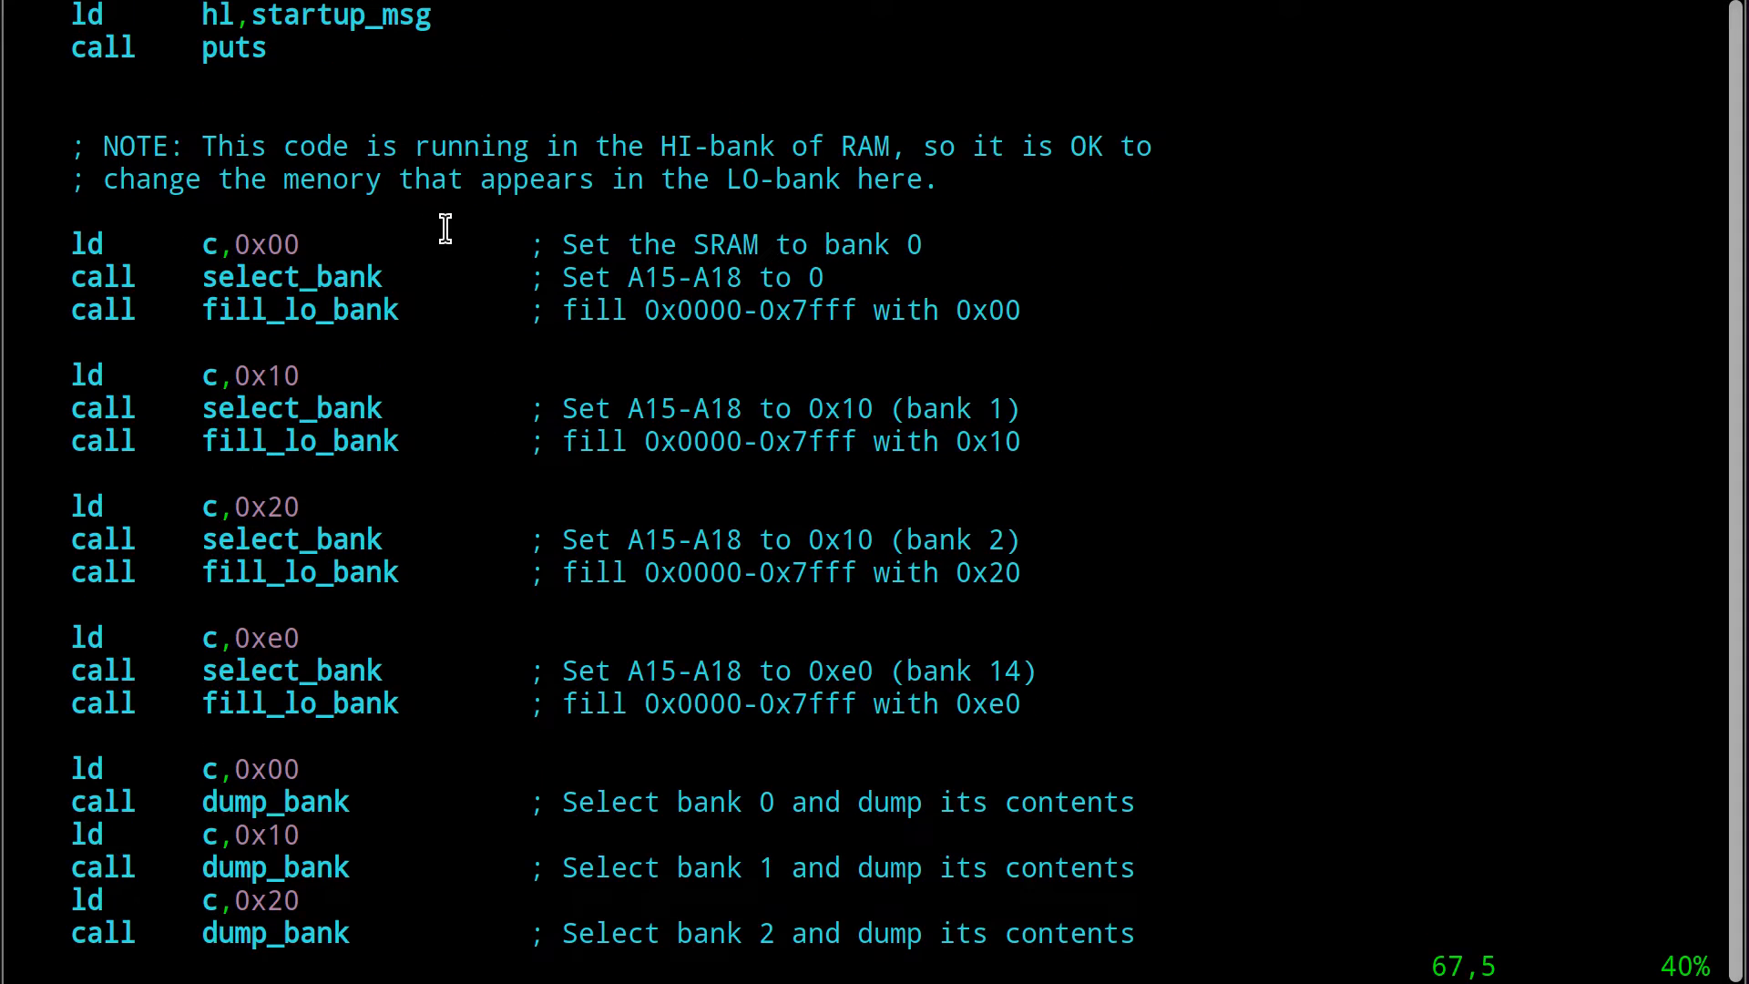
pyautogui.scroll(-3)
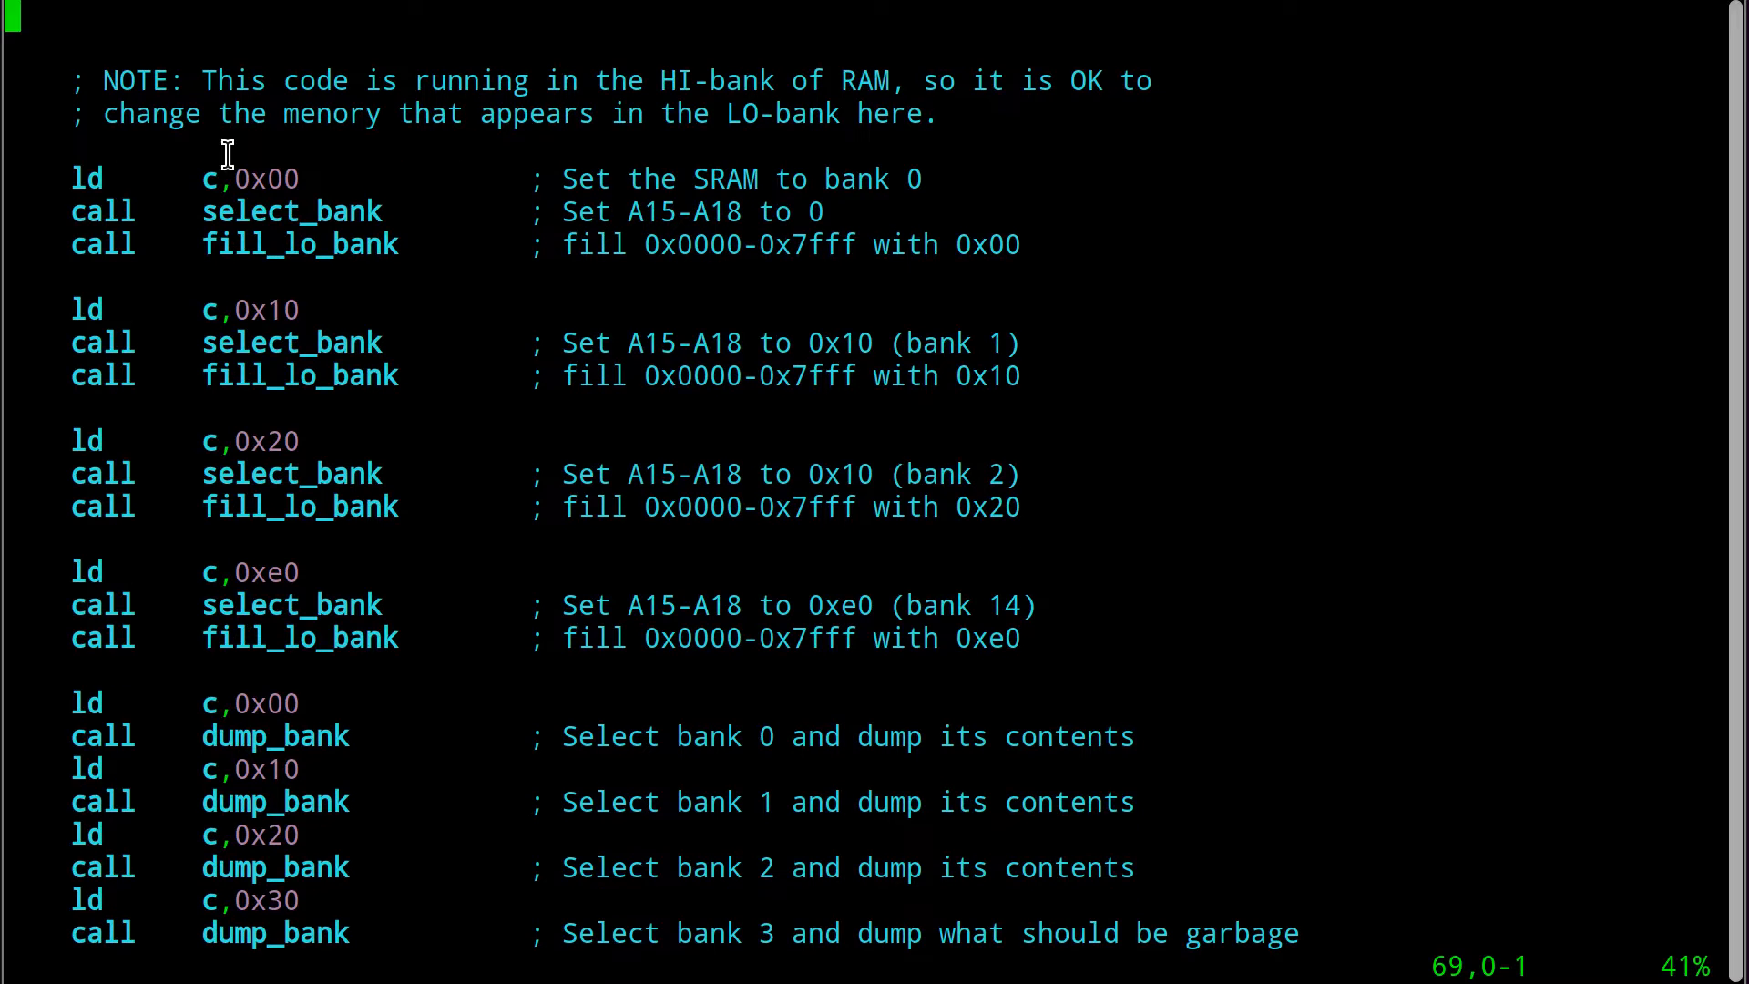
pyautogui.doubleClick(299, 244)
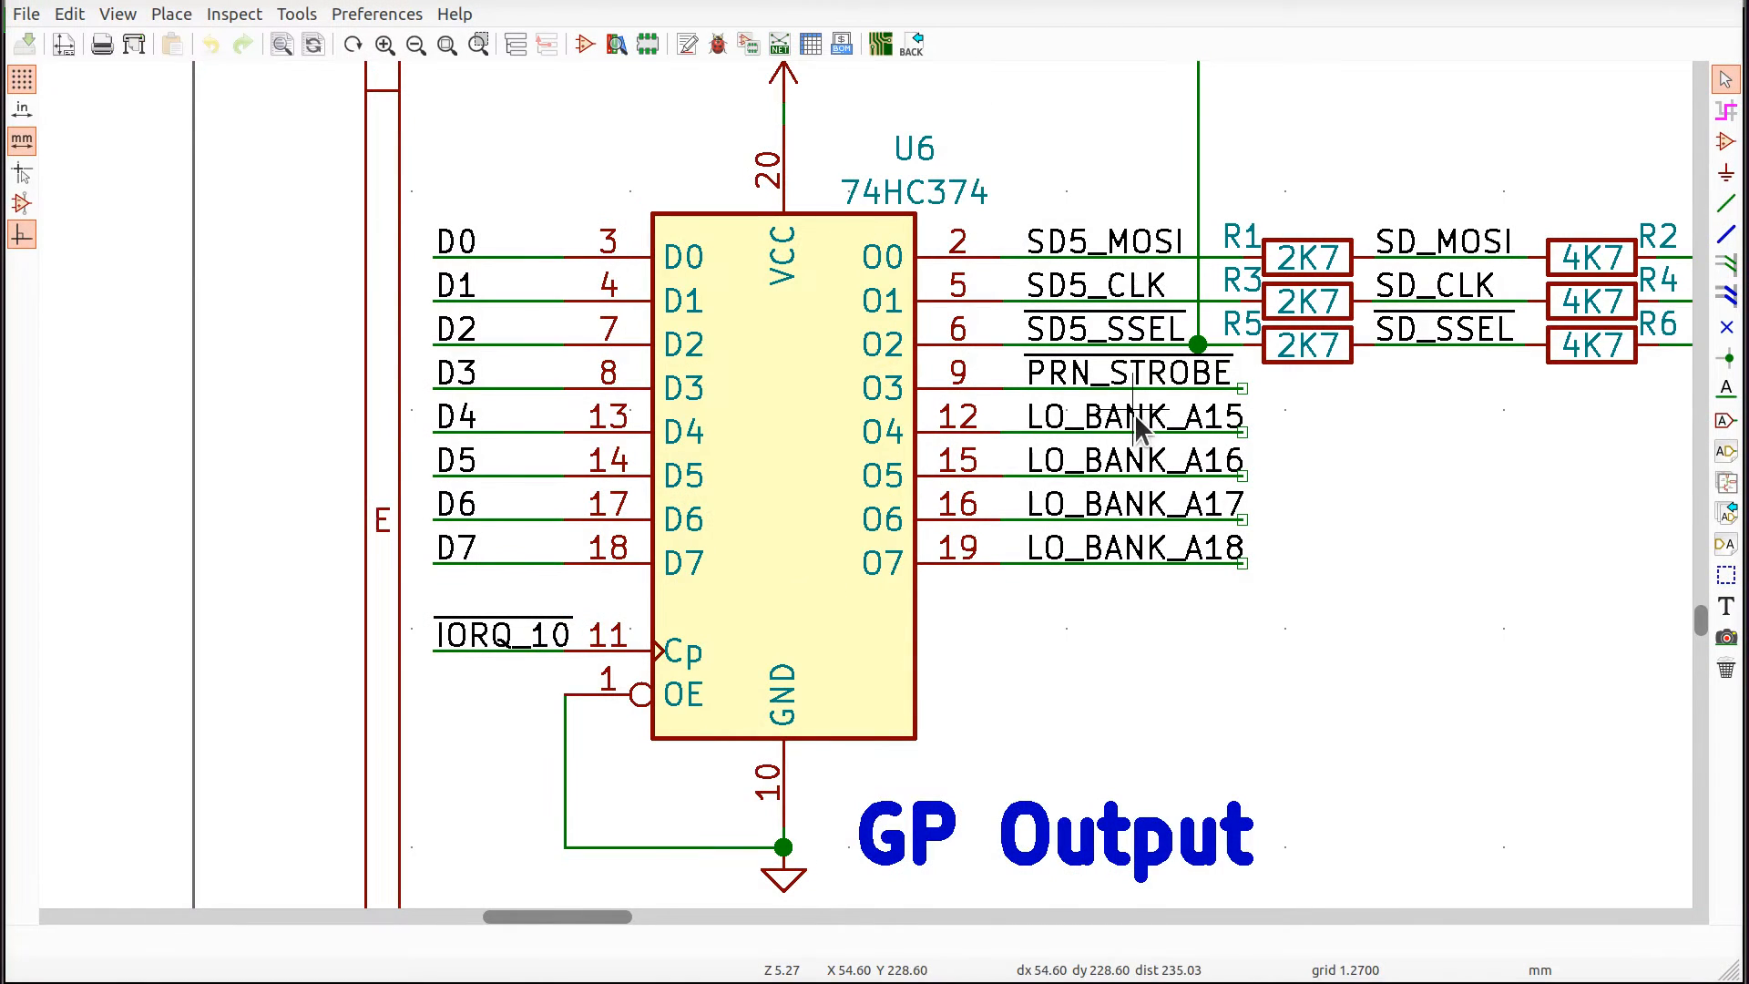
pyautogui.moveTo(1156, 530)
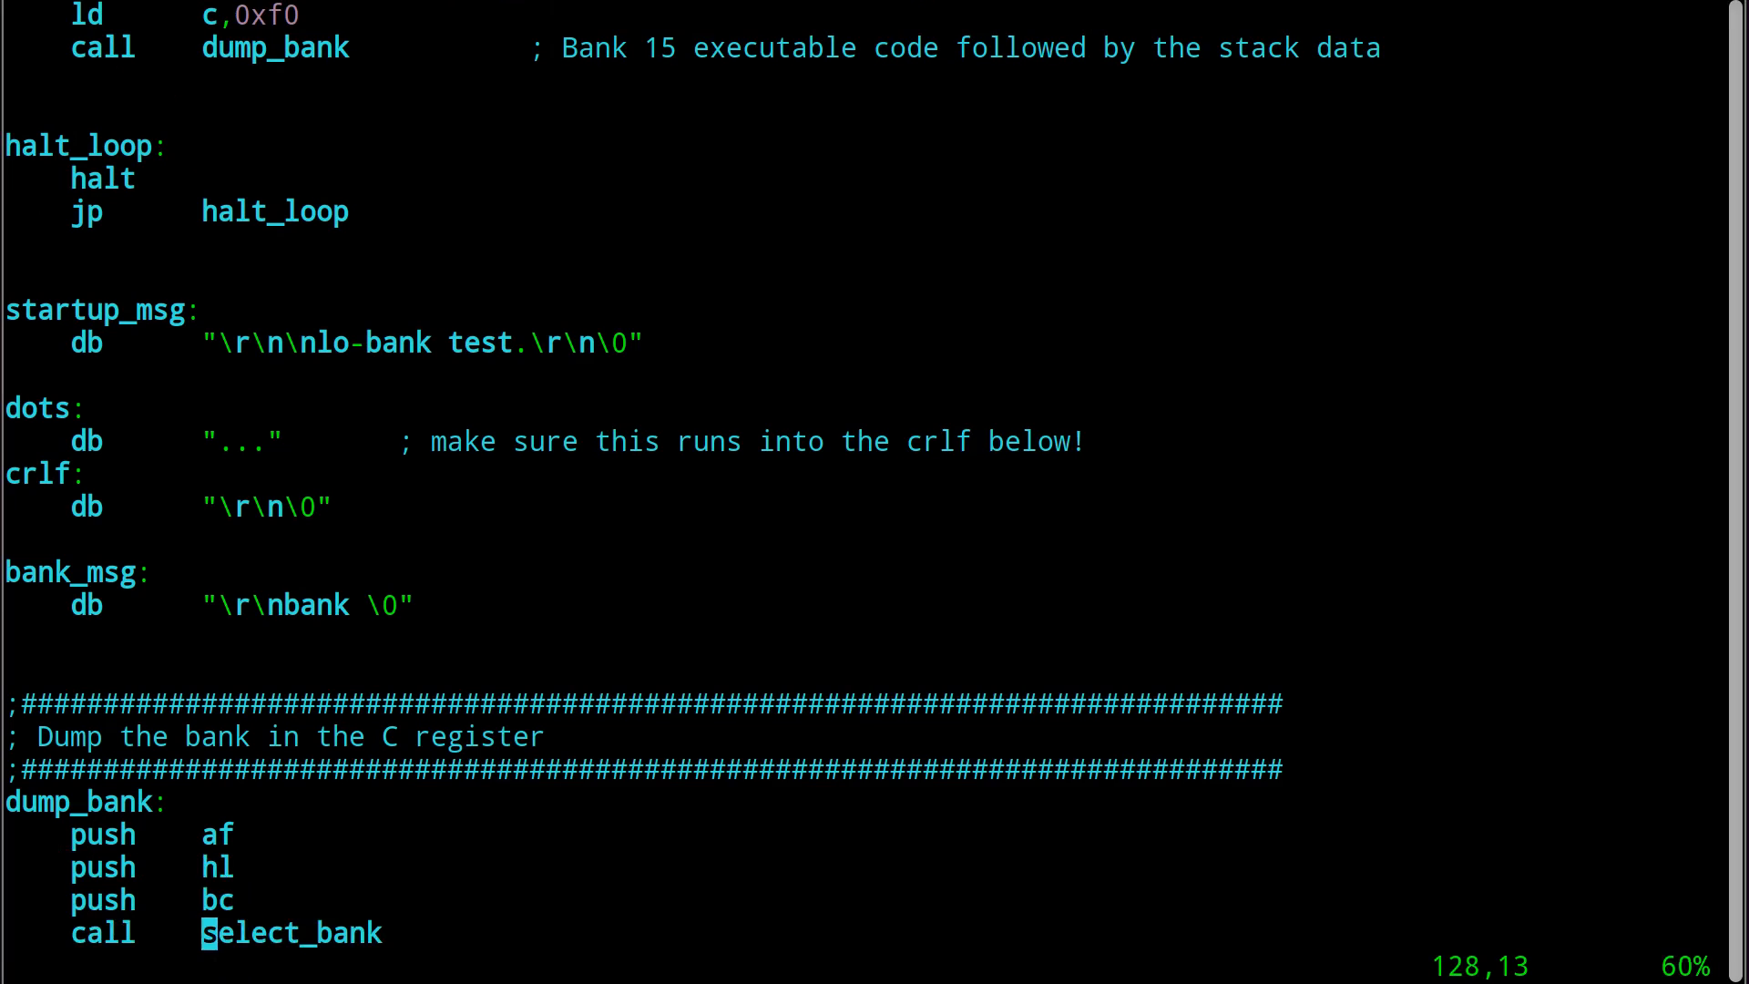
# Scroll past dump_bank to the select_bank routine that masks the GPIO cache and ORs in C.
pyautogui.scroll(-3)
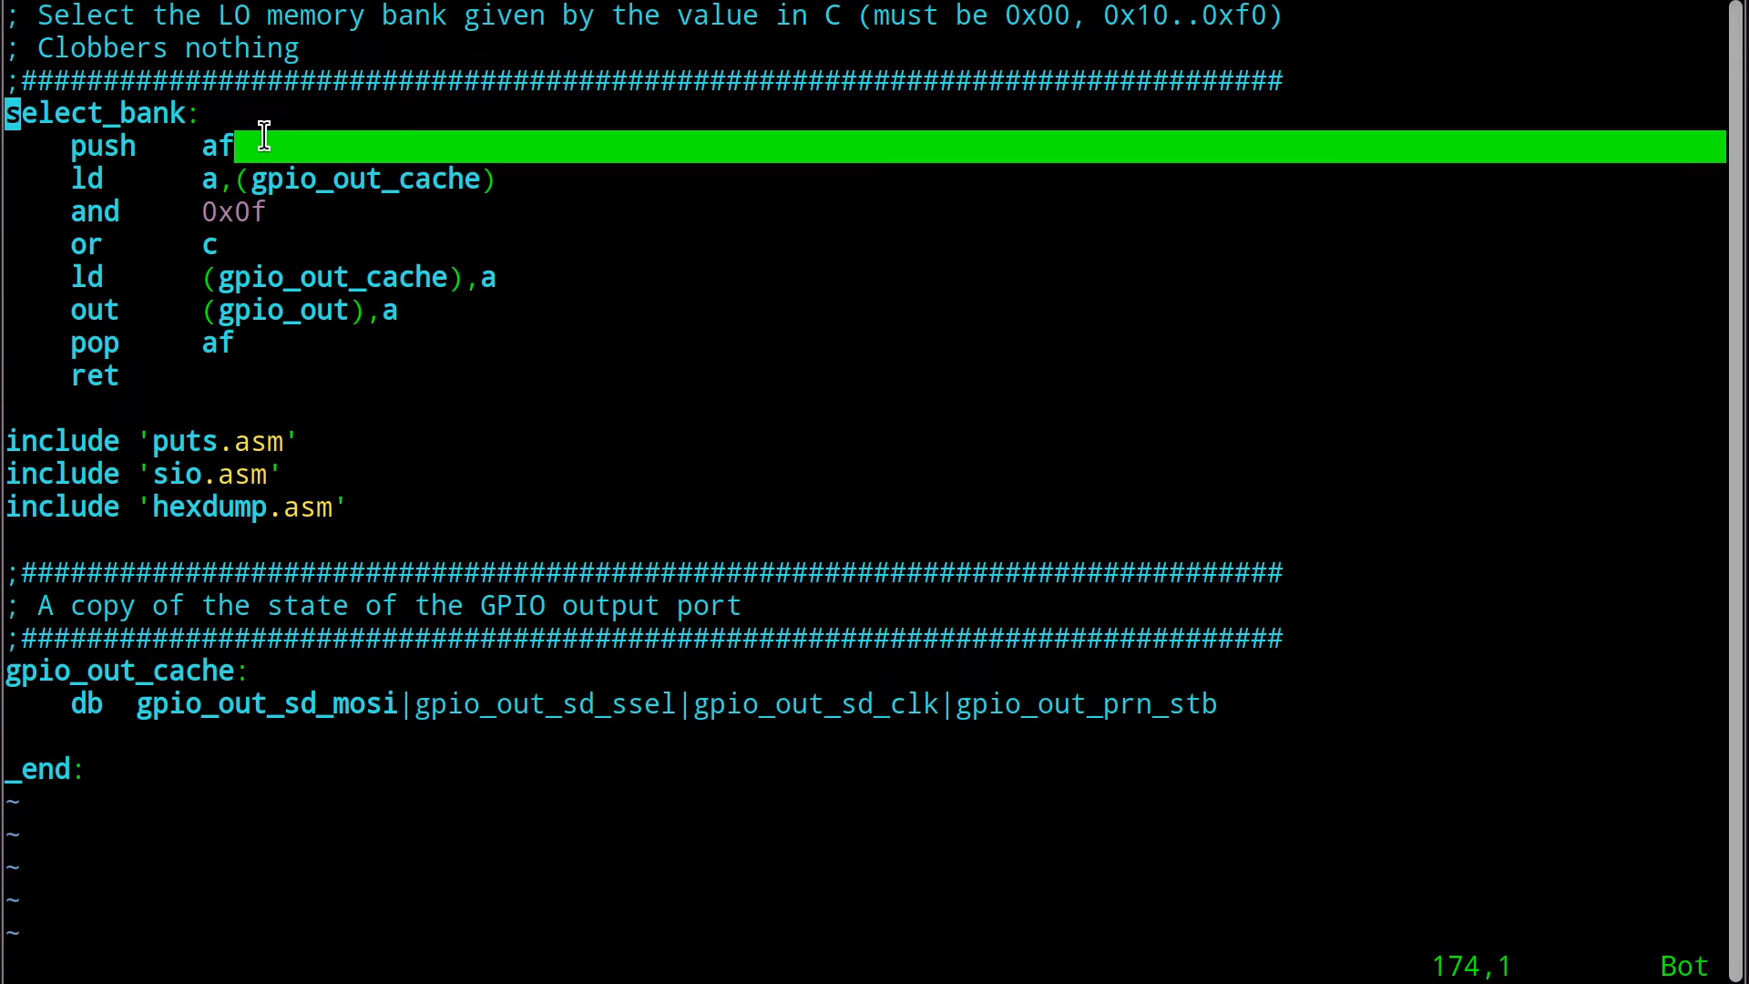
pyautogui.scroll(-3)
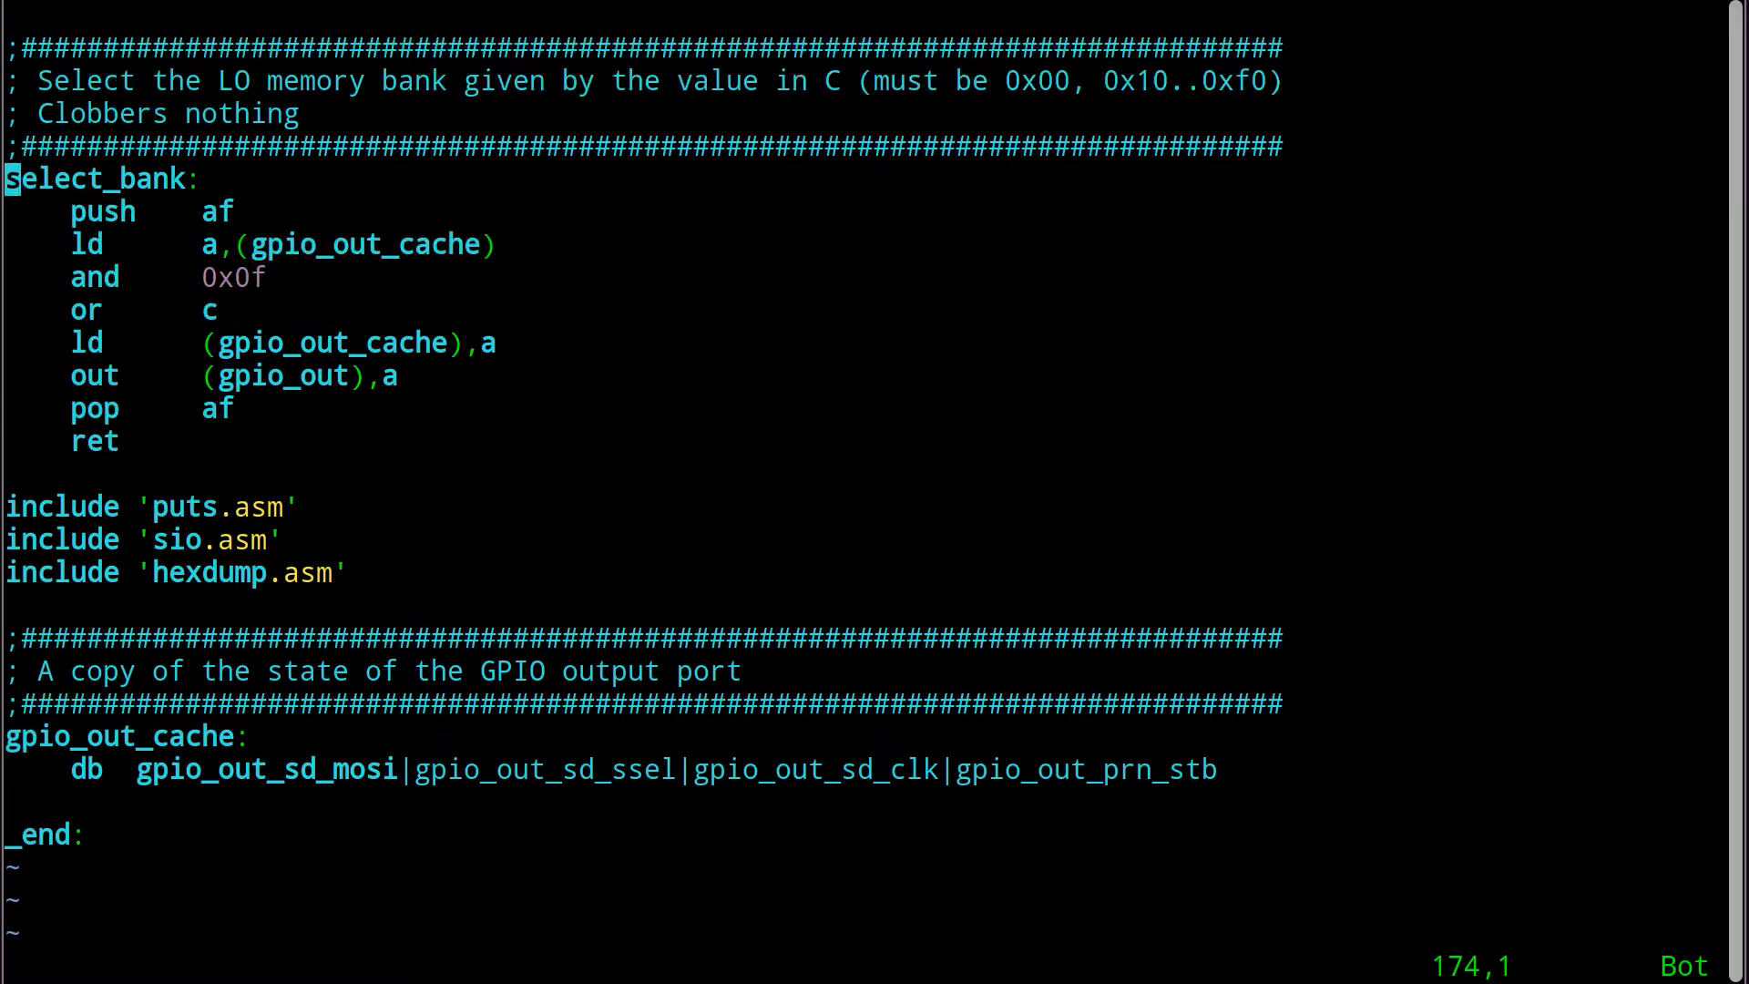
pyautogui.scroll(-3)
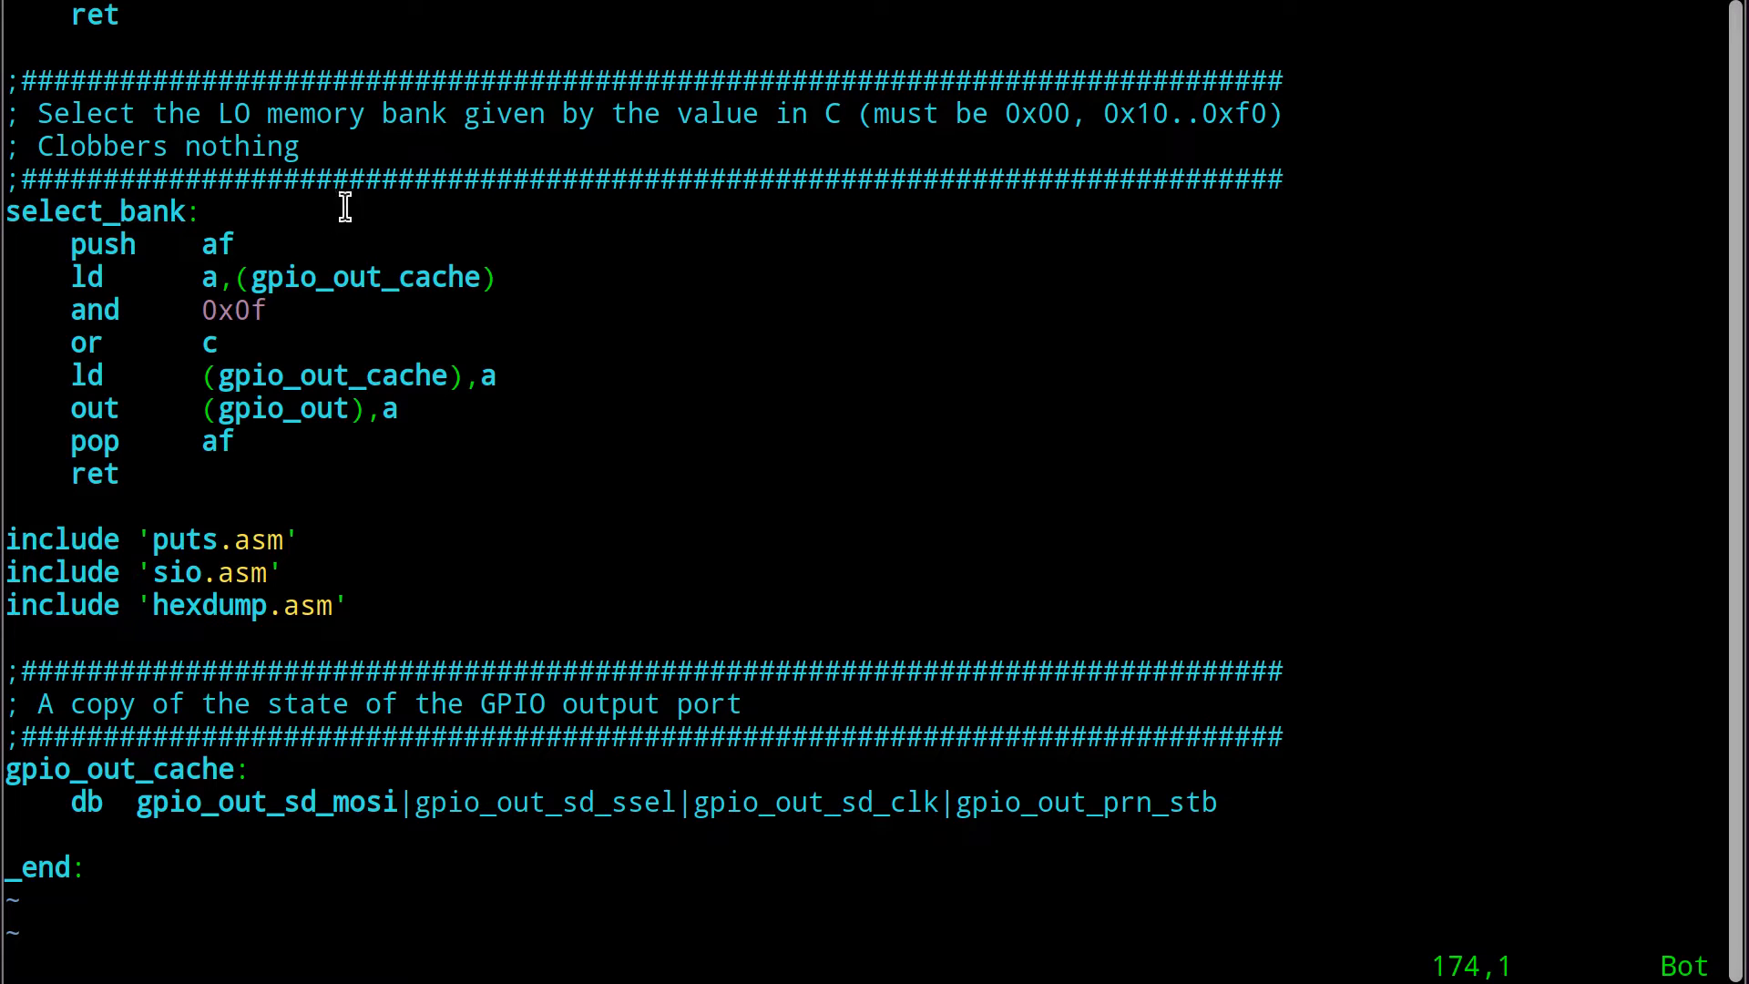
pyautogui.doubleClick(366, 277)
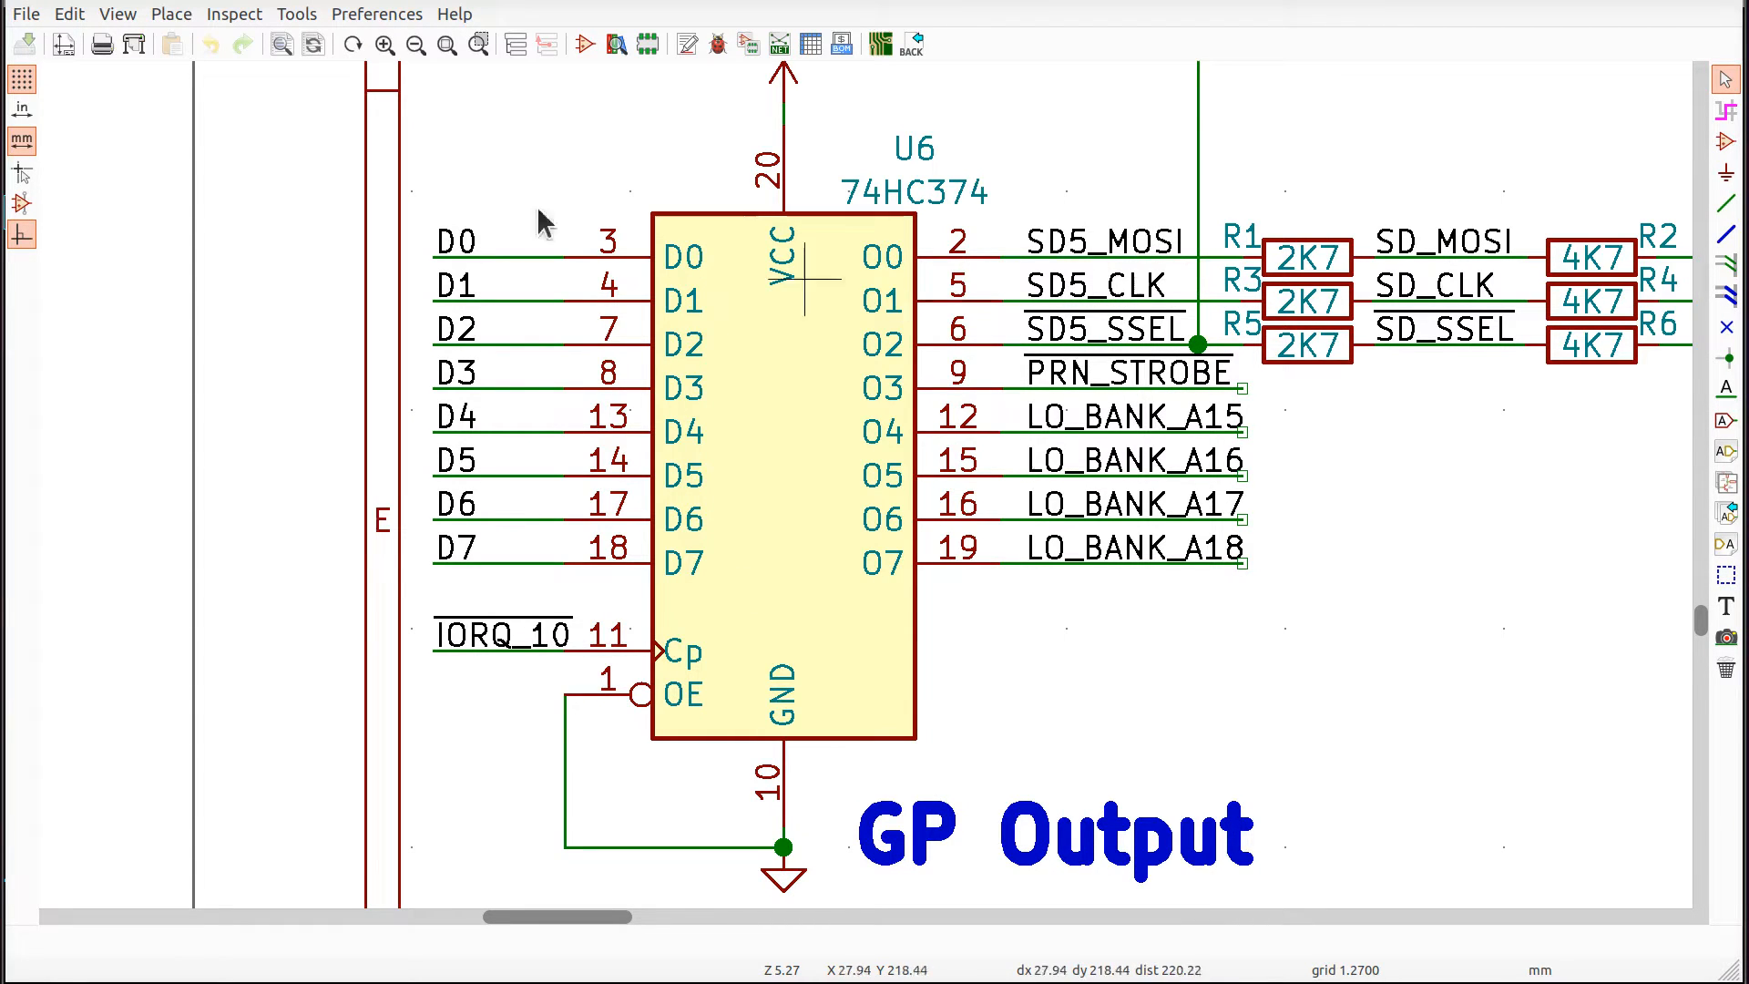
pyautogui.moveTo(1083, 436)
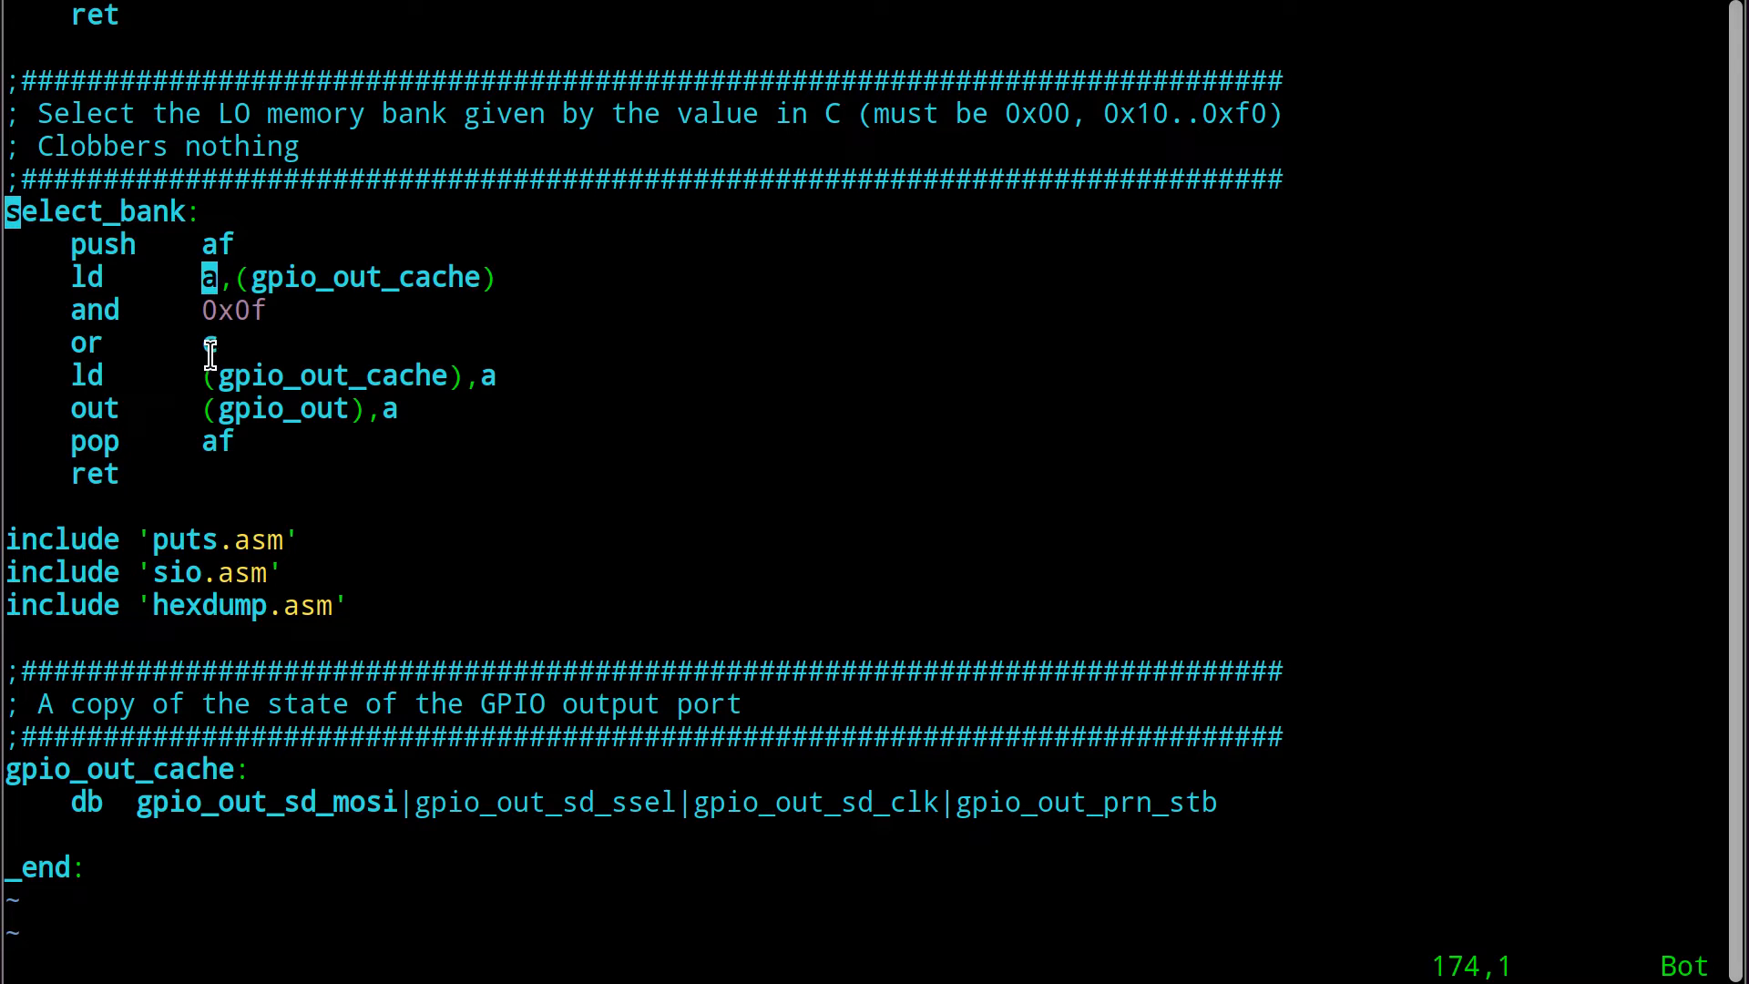
pyautogui.write('c')
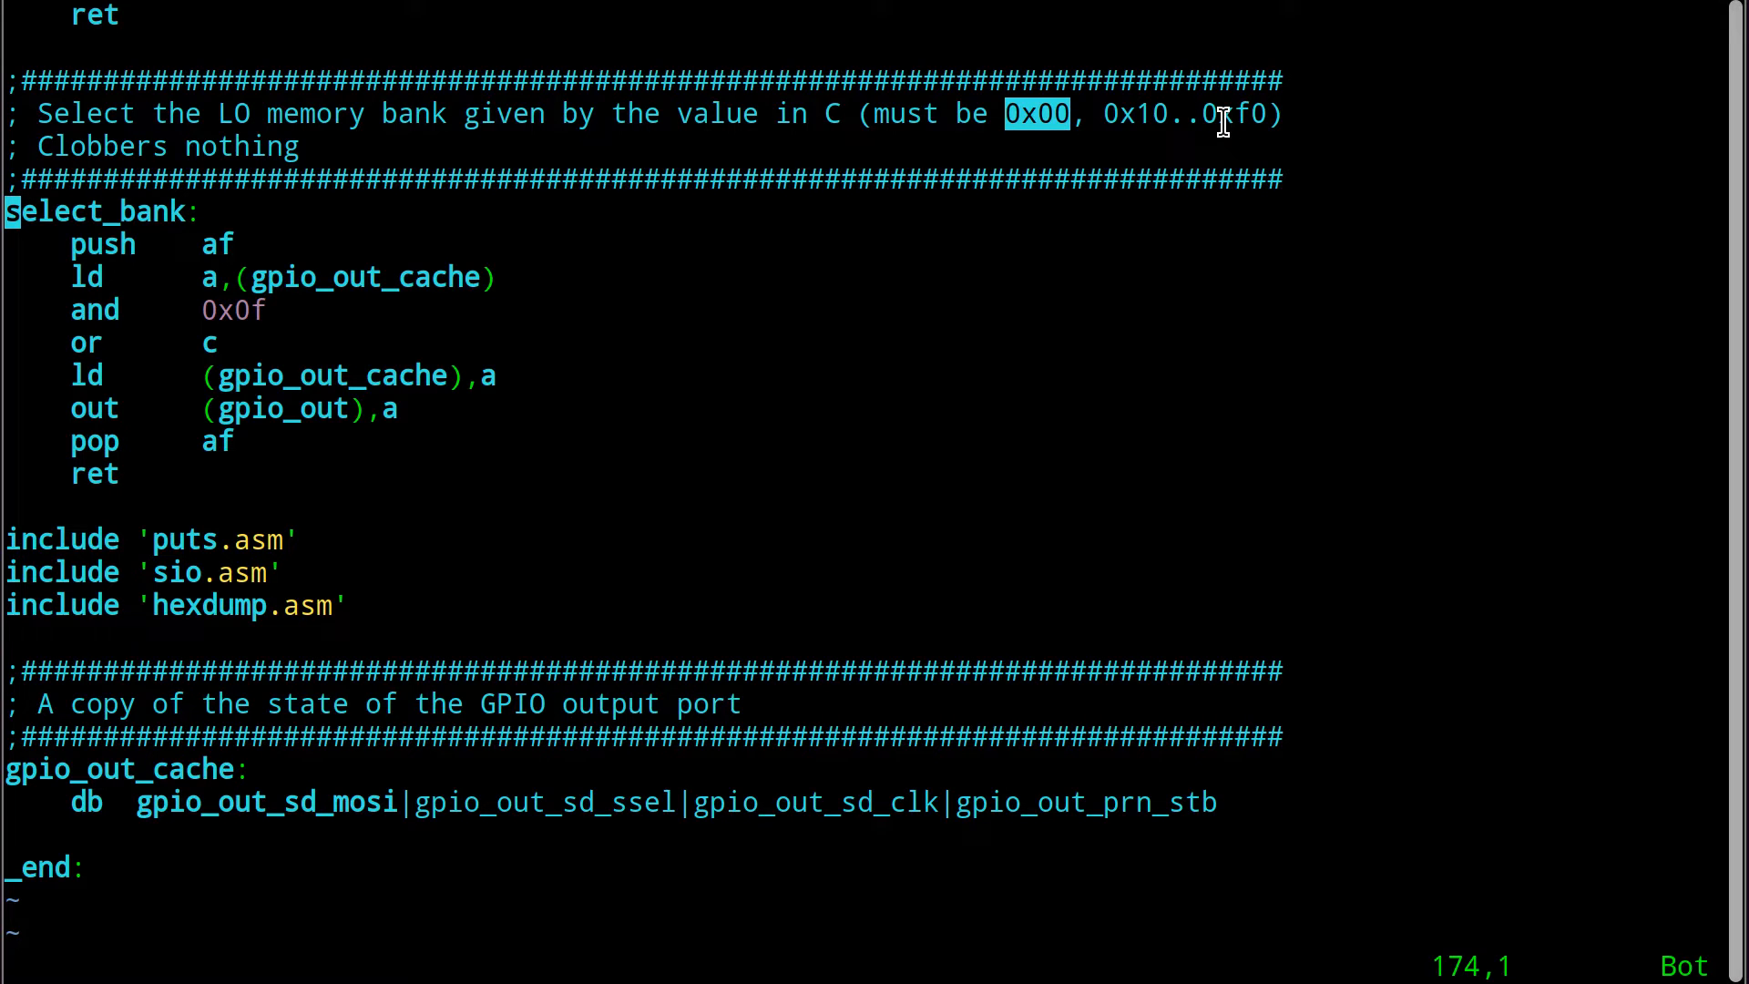
pyautogui.moveTo(1010, 146)
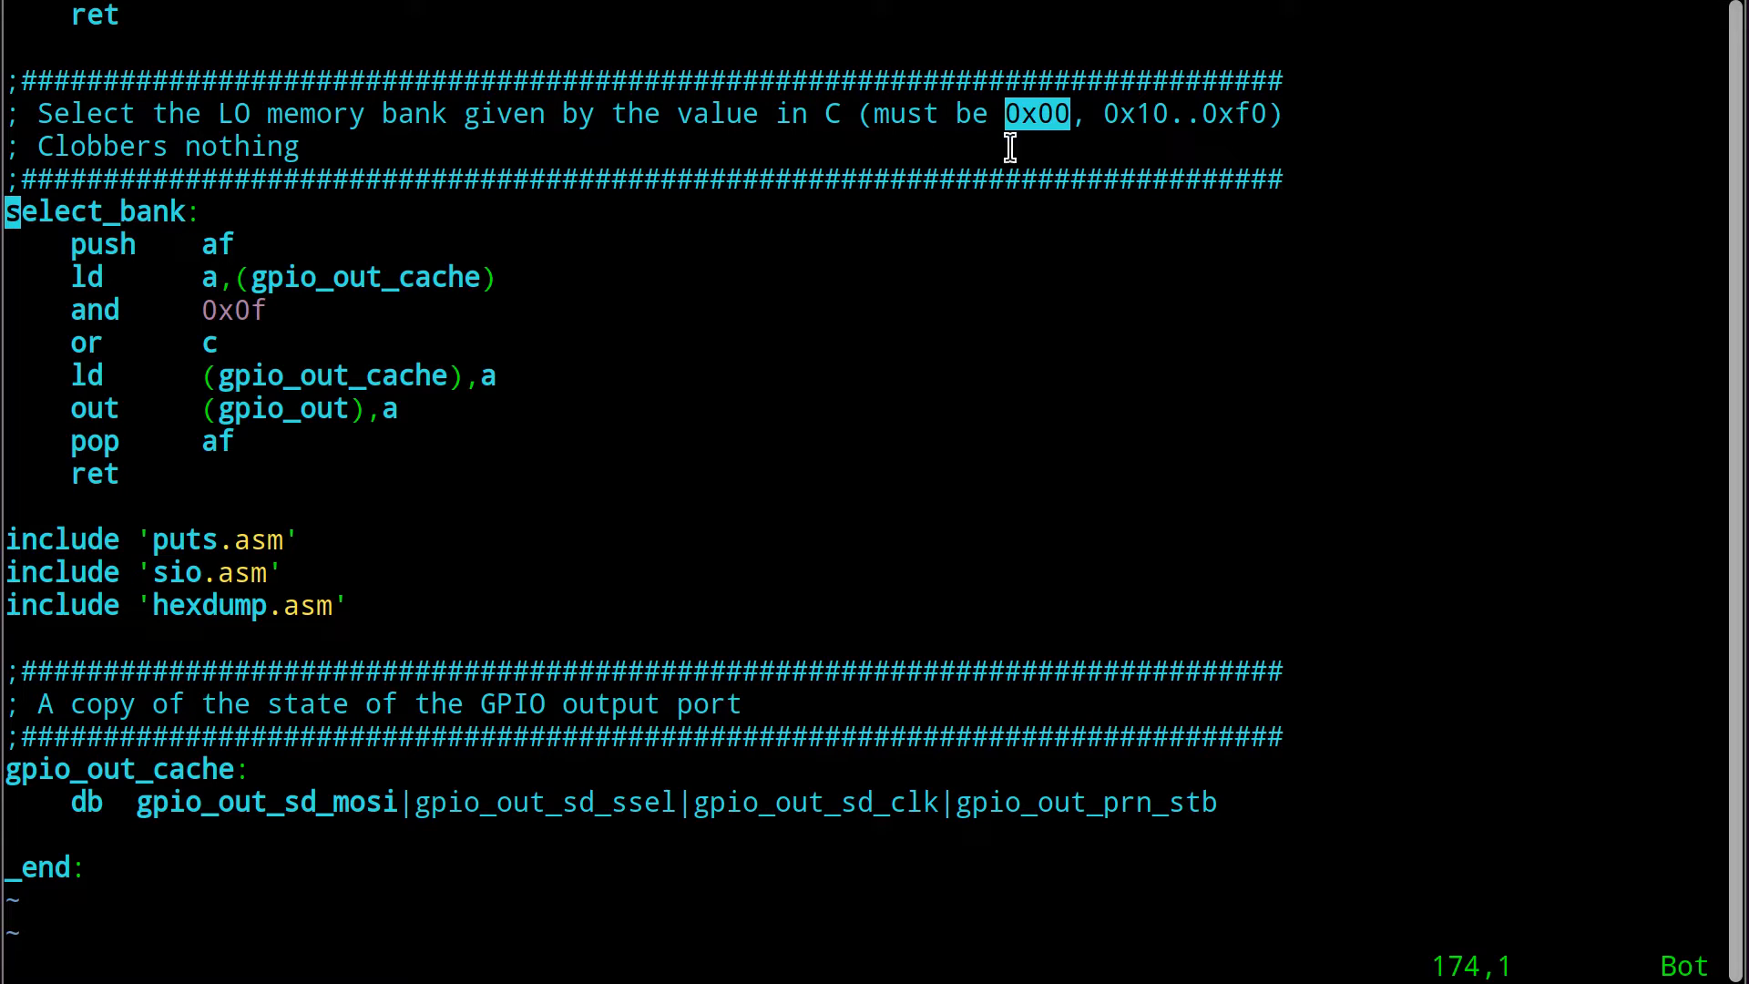
pyautogui.moveTo(1214, 146)
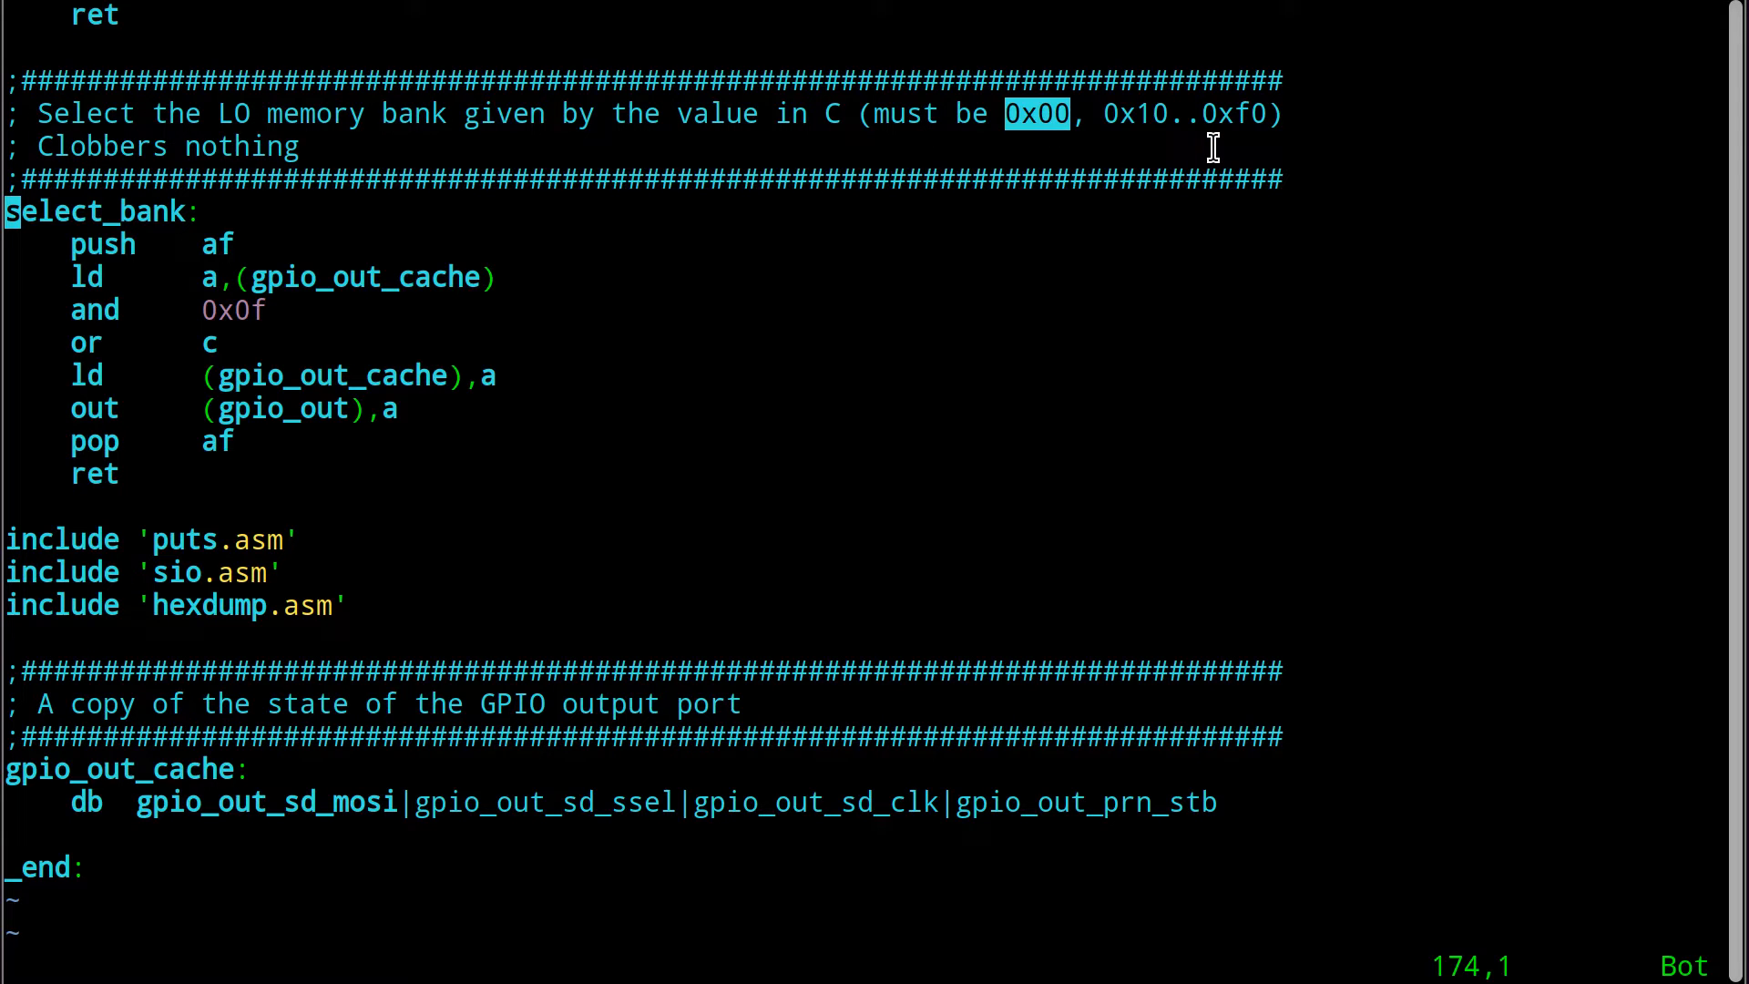
pyautogui.moveTo(1078, 113)
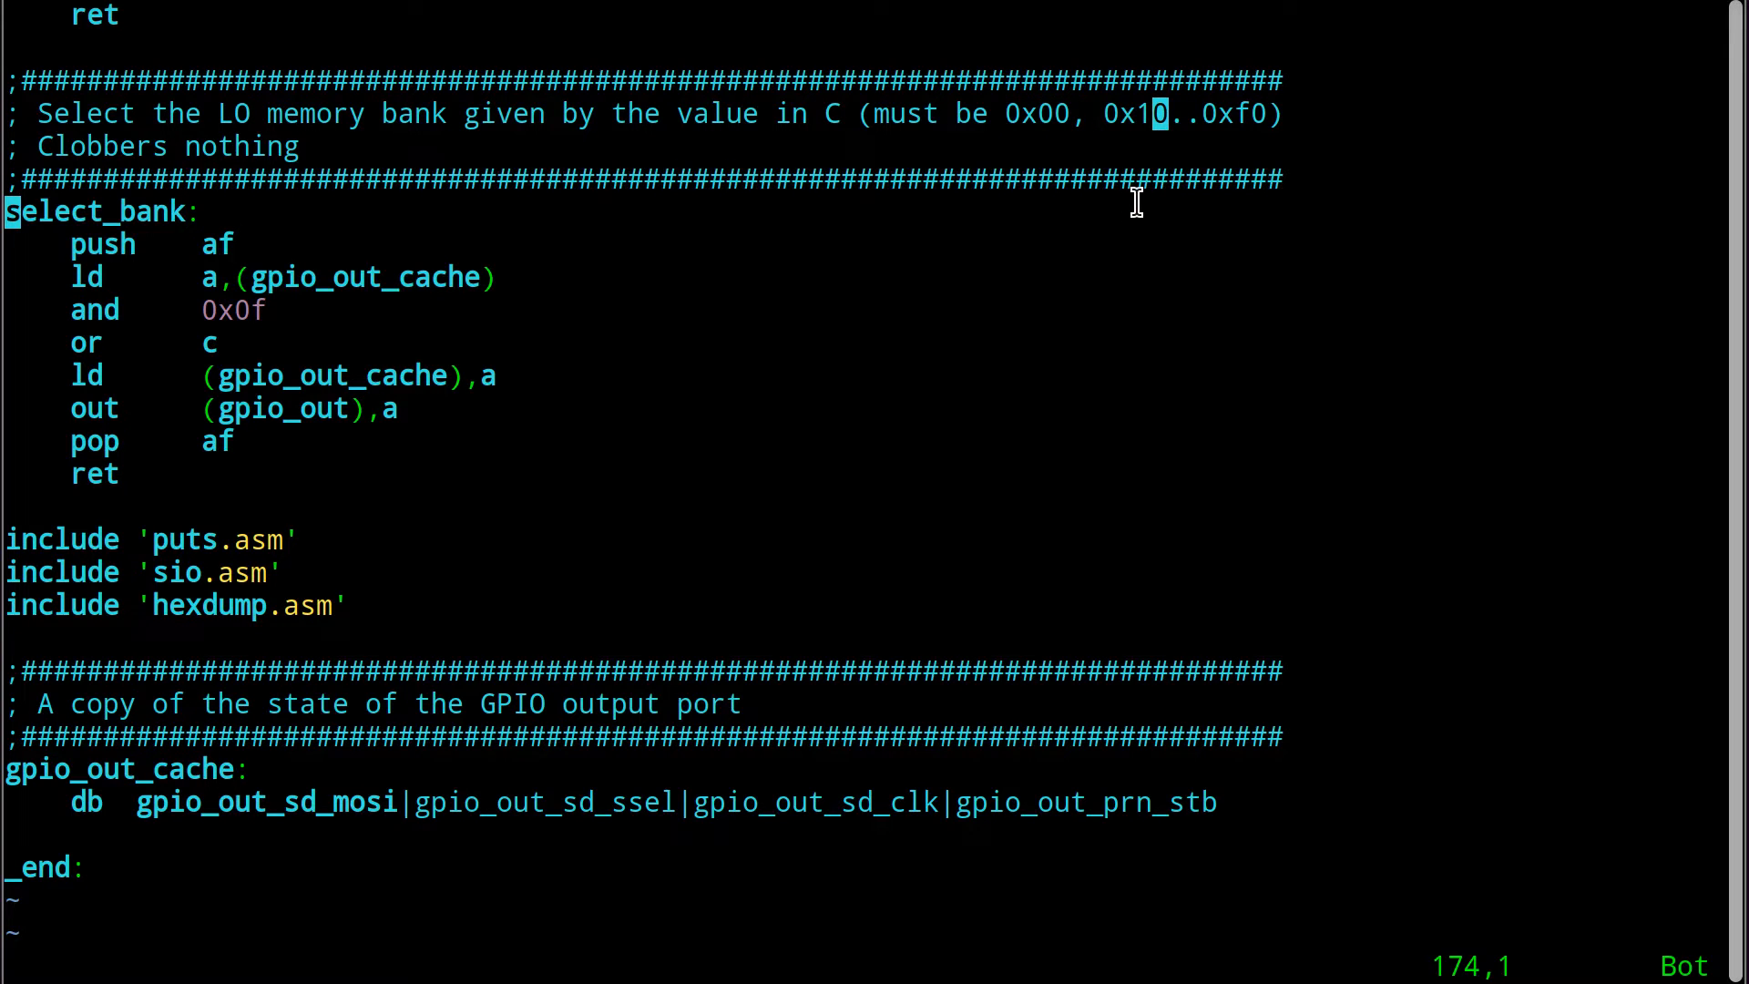
pyautogui.moveTo(250, 310)
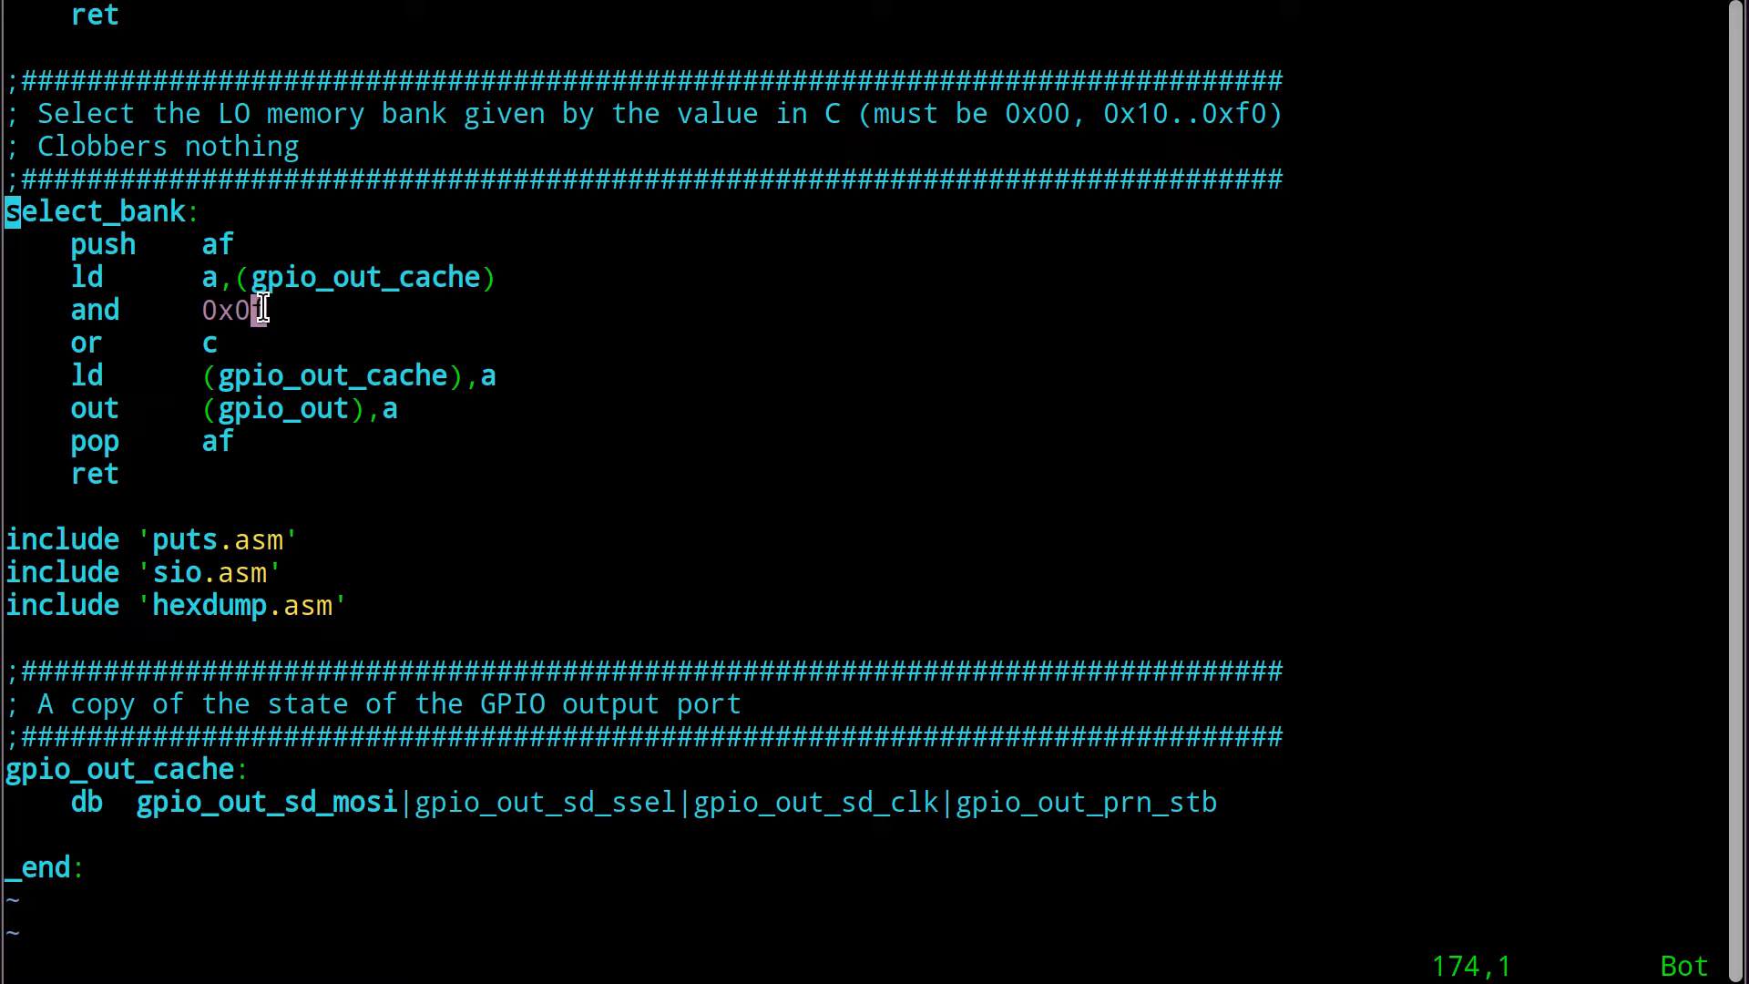
pyautogui.write('f')
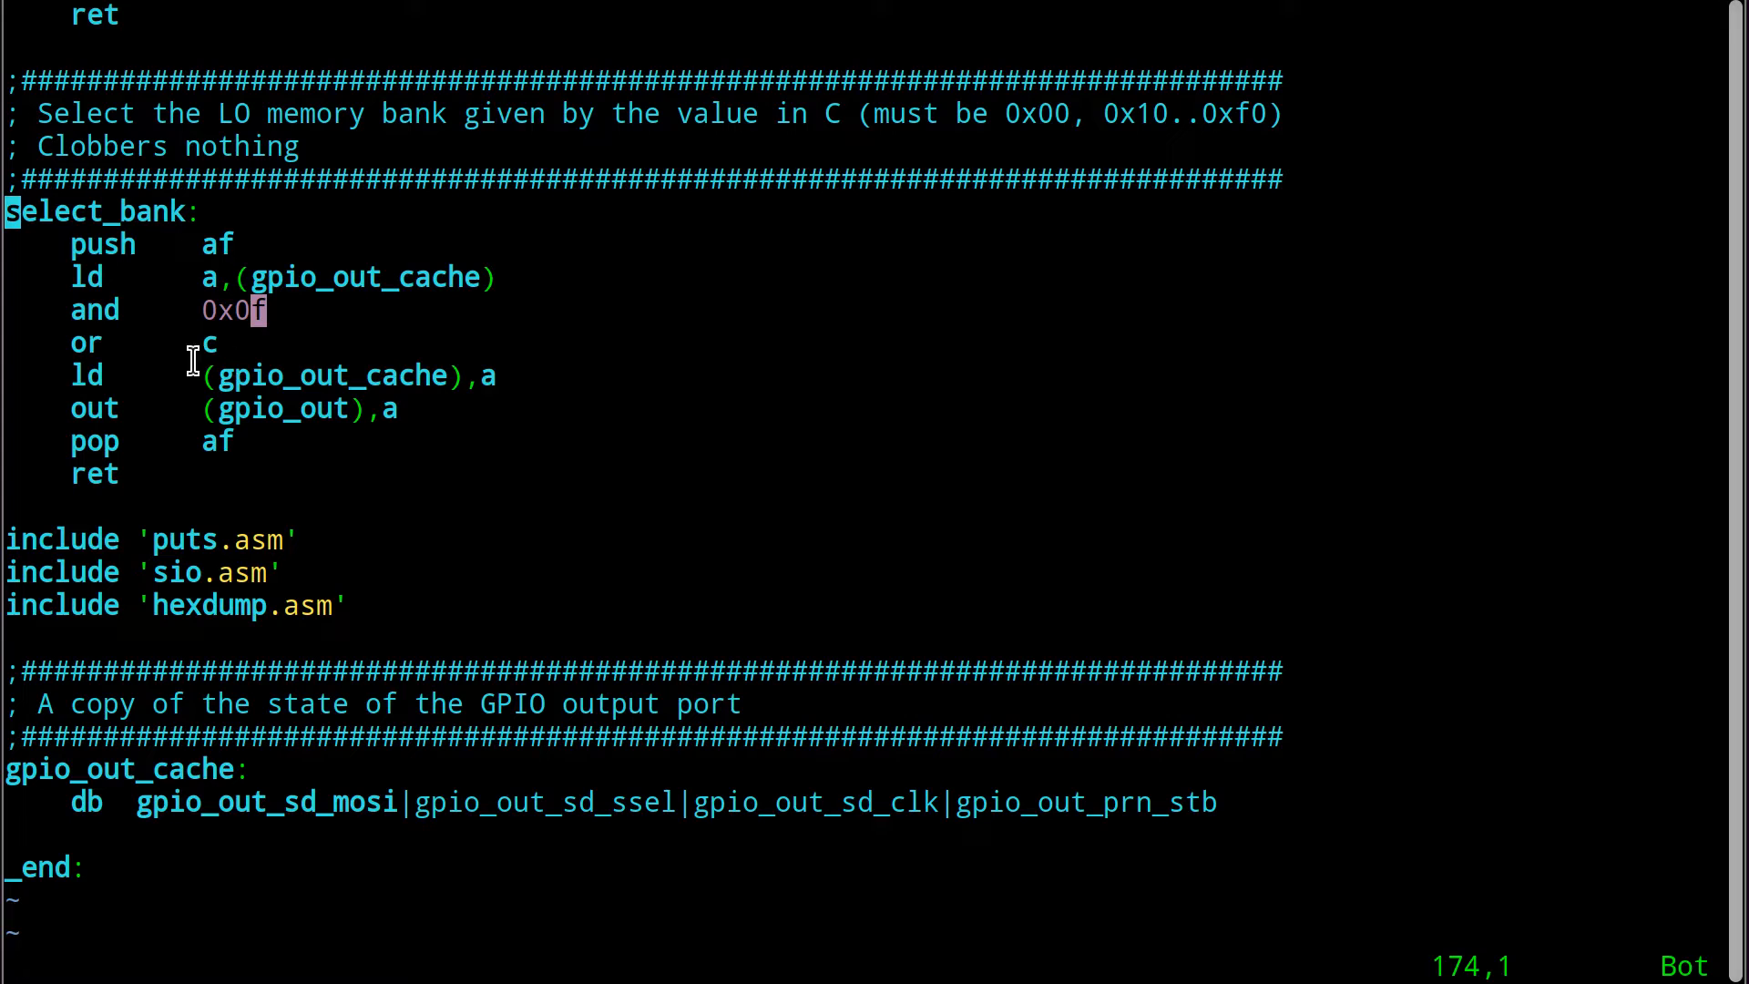
pyautogui.doubleClick(330, 375)
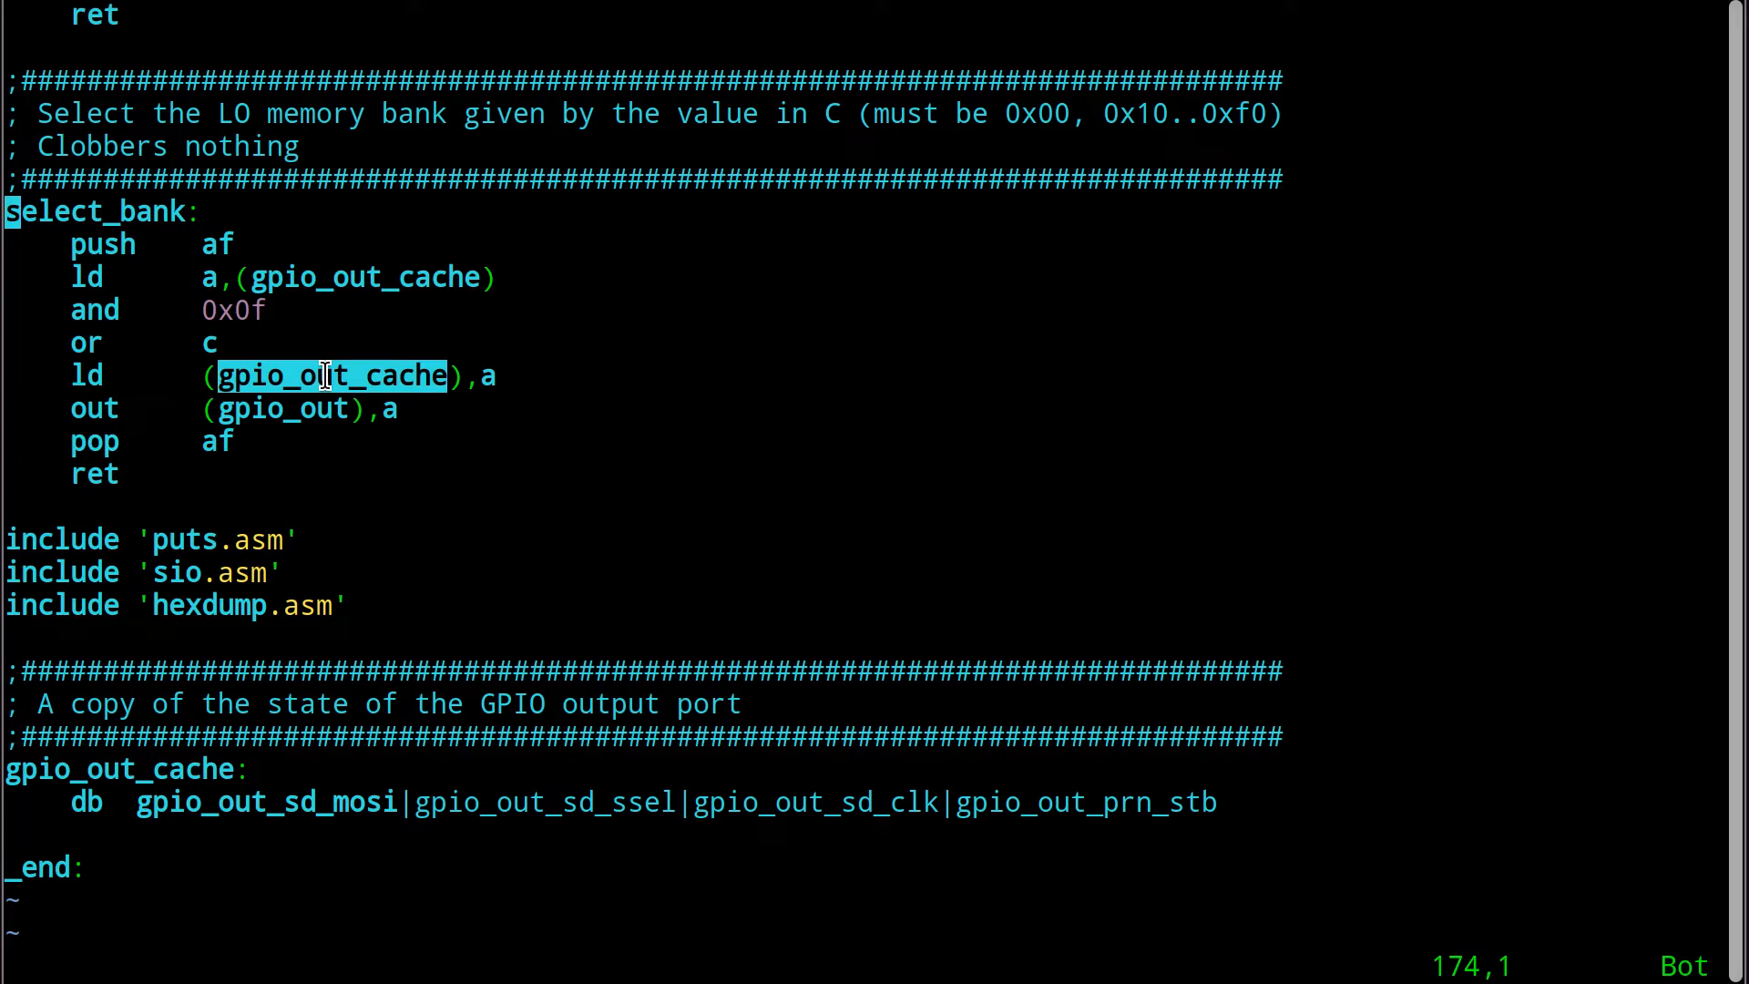
pyautogui.moveTo(280, 408)
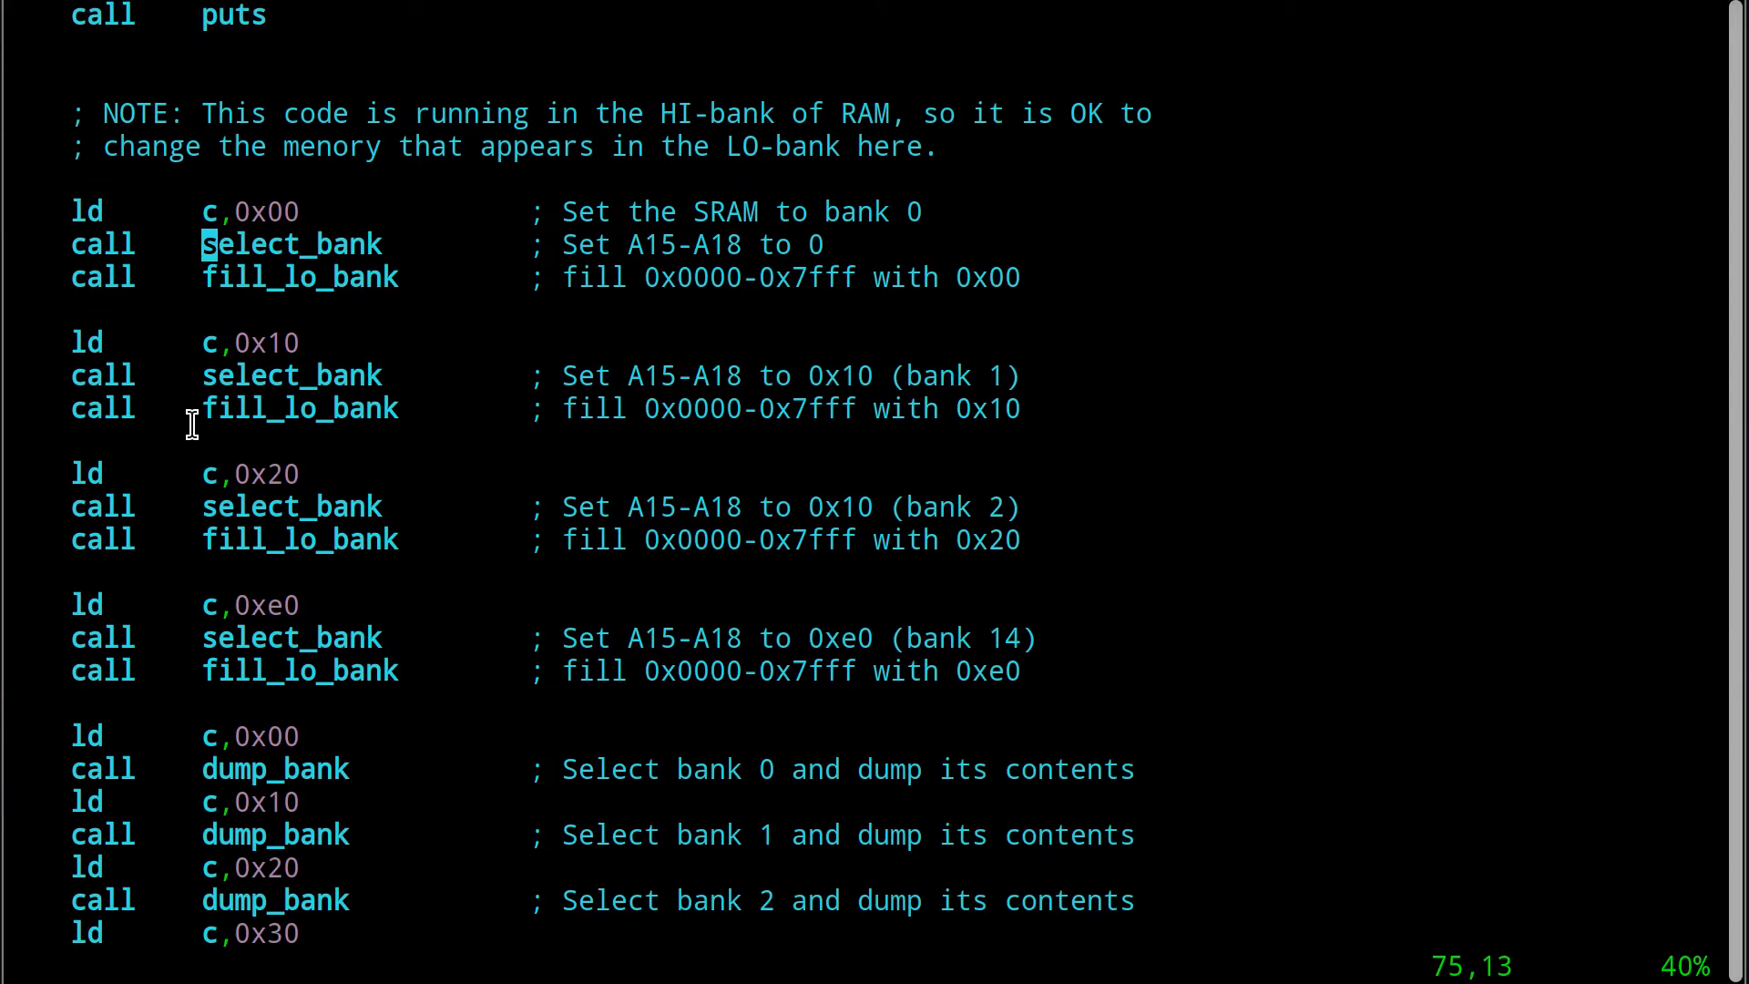
pyautogui.scroll(-3)
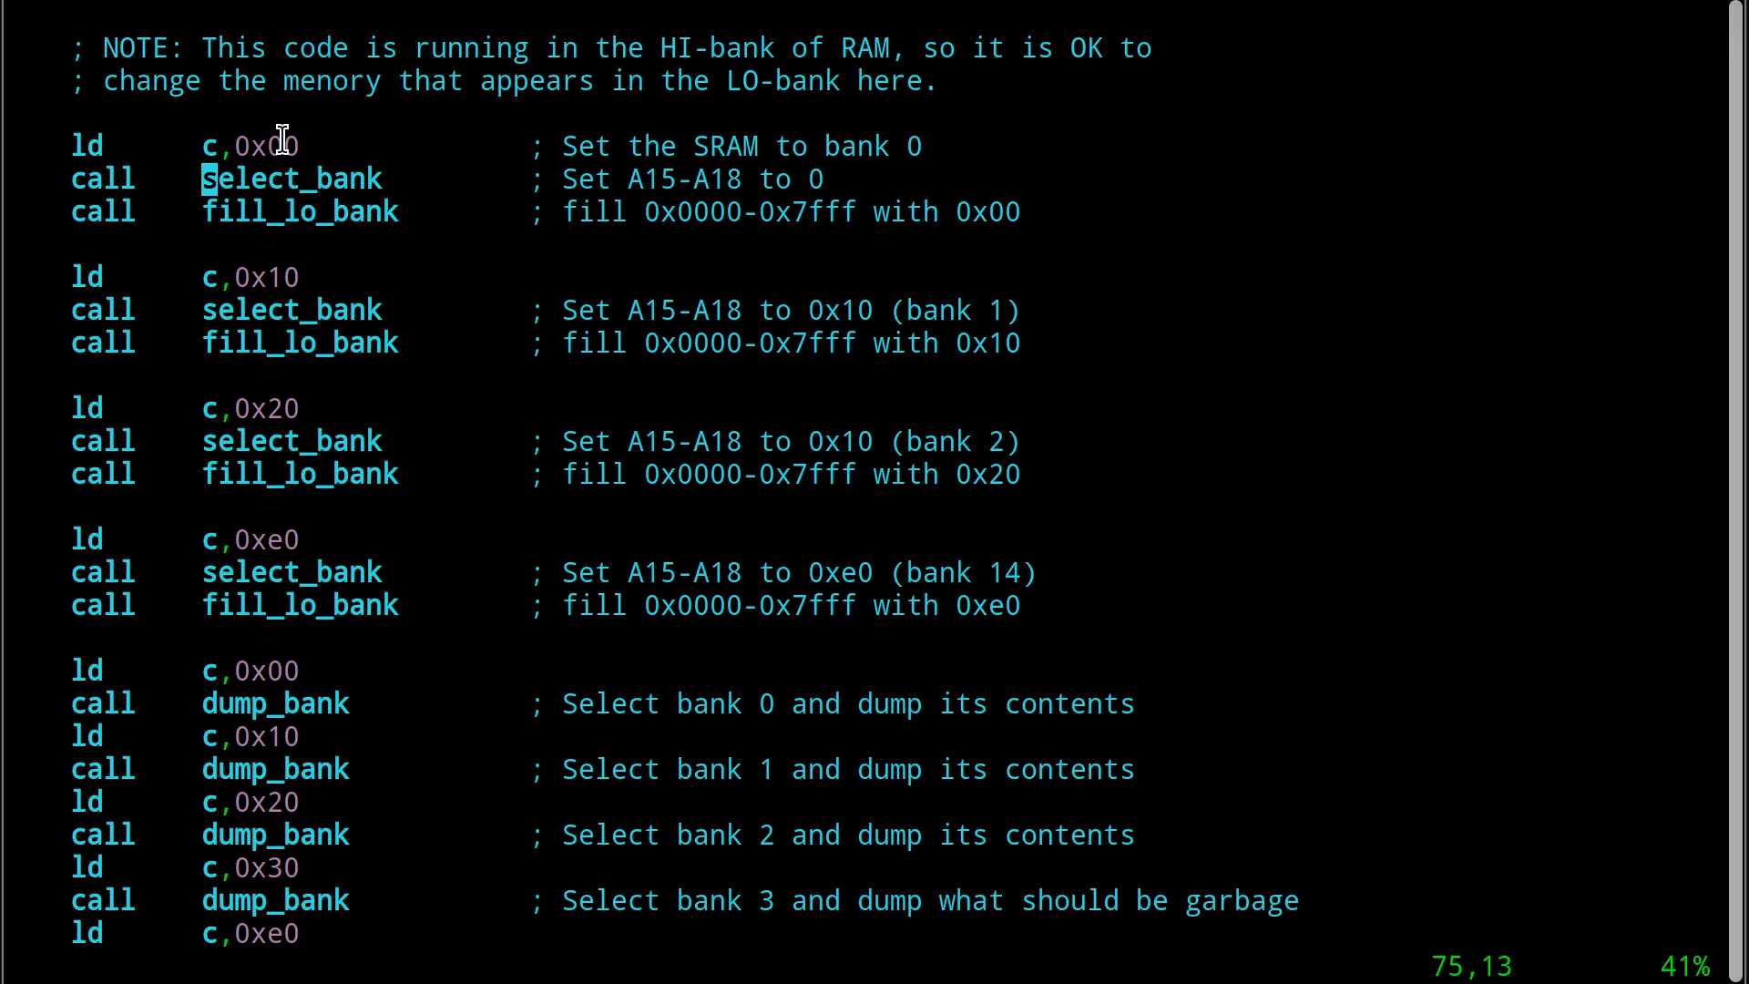
pyautogui.doubleClick(289, 179)
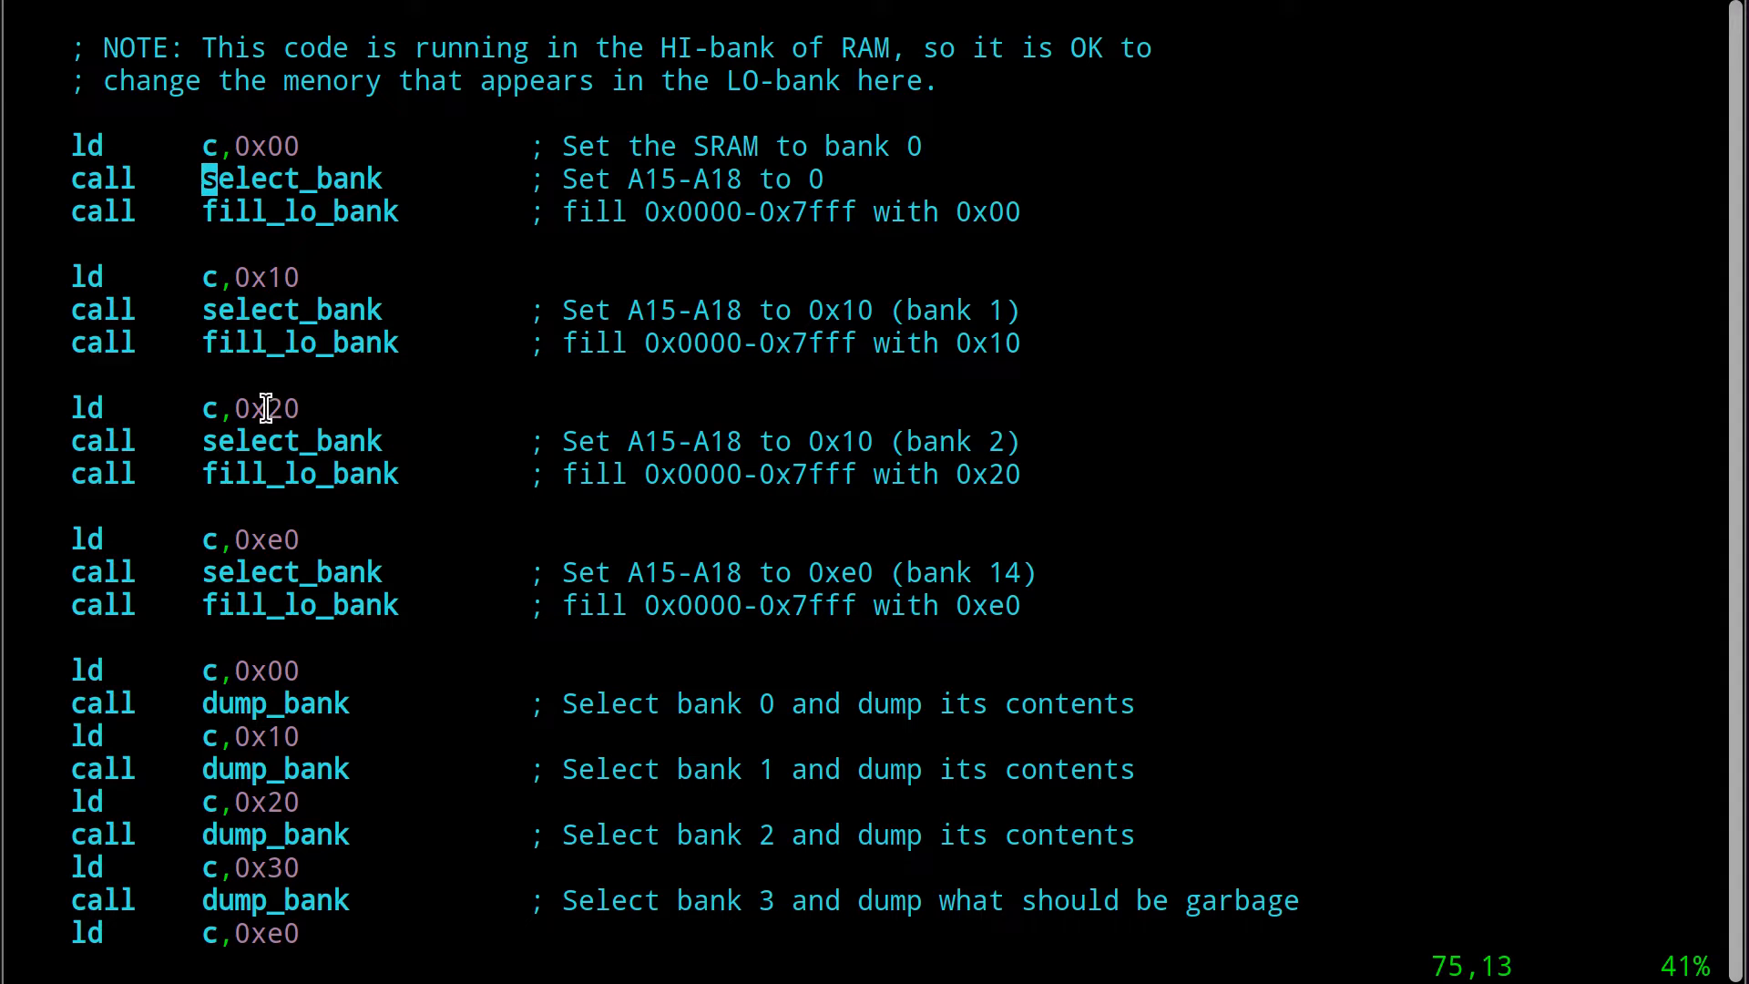
pyautogui.doubleClick(290, 441)
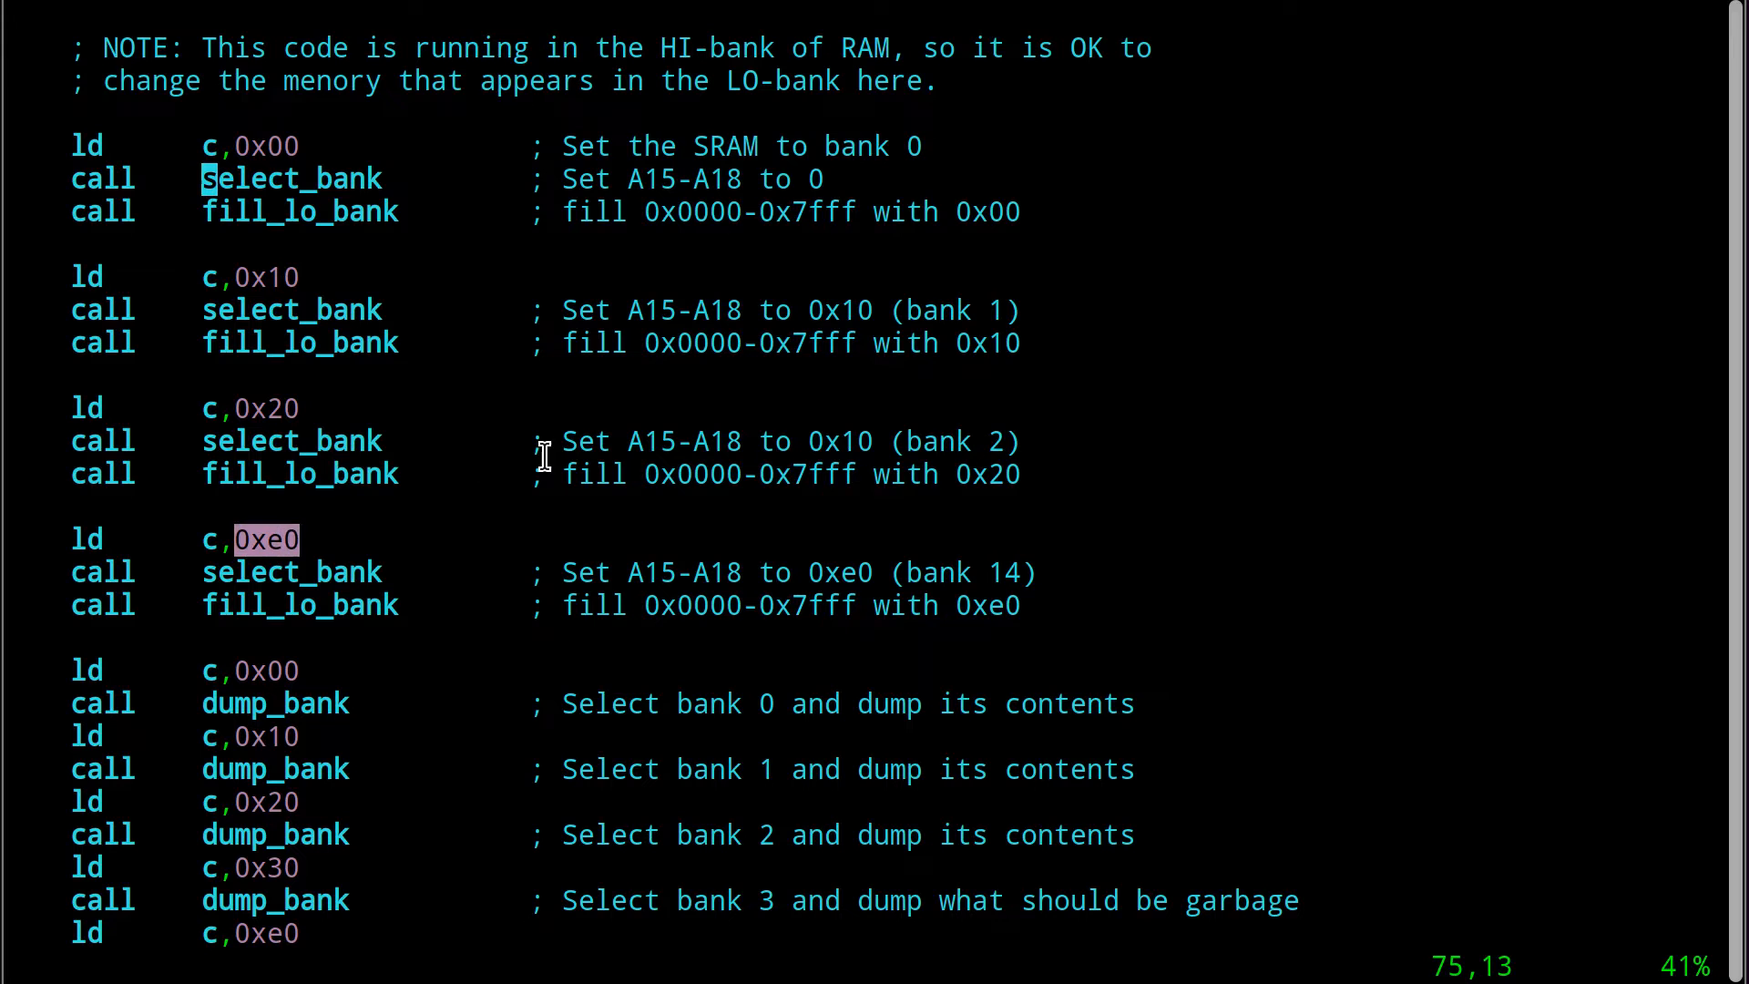
pyautogui.scroll(-3)
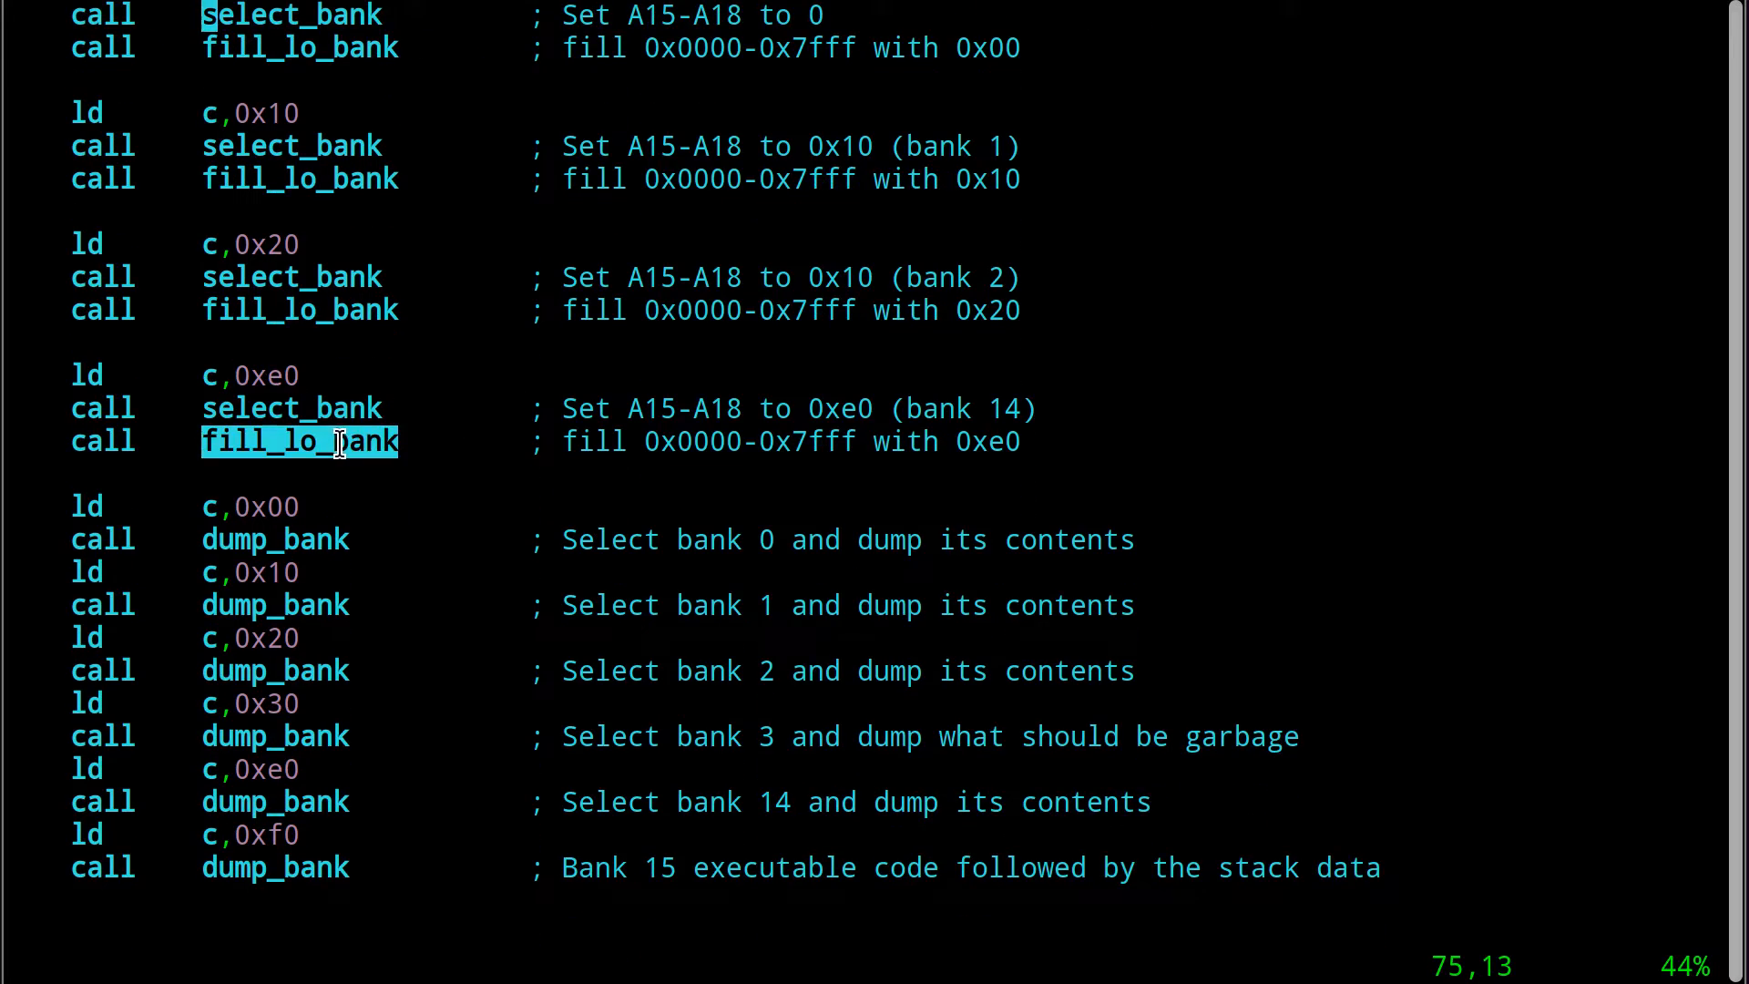
pyautogui.scroll(-3)
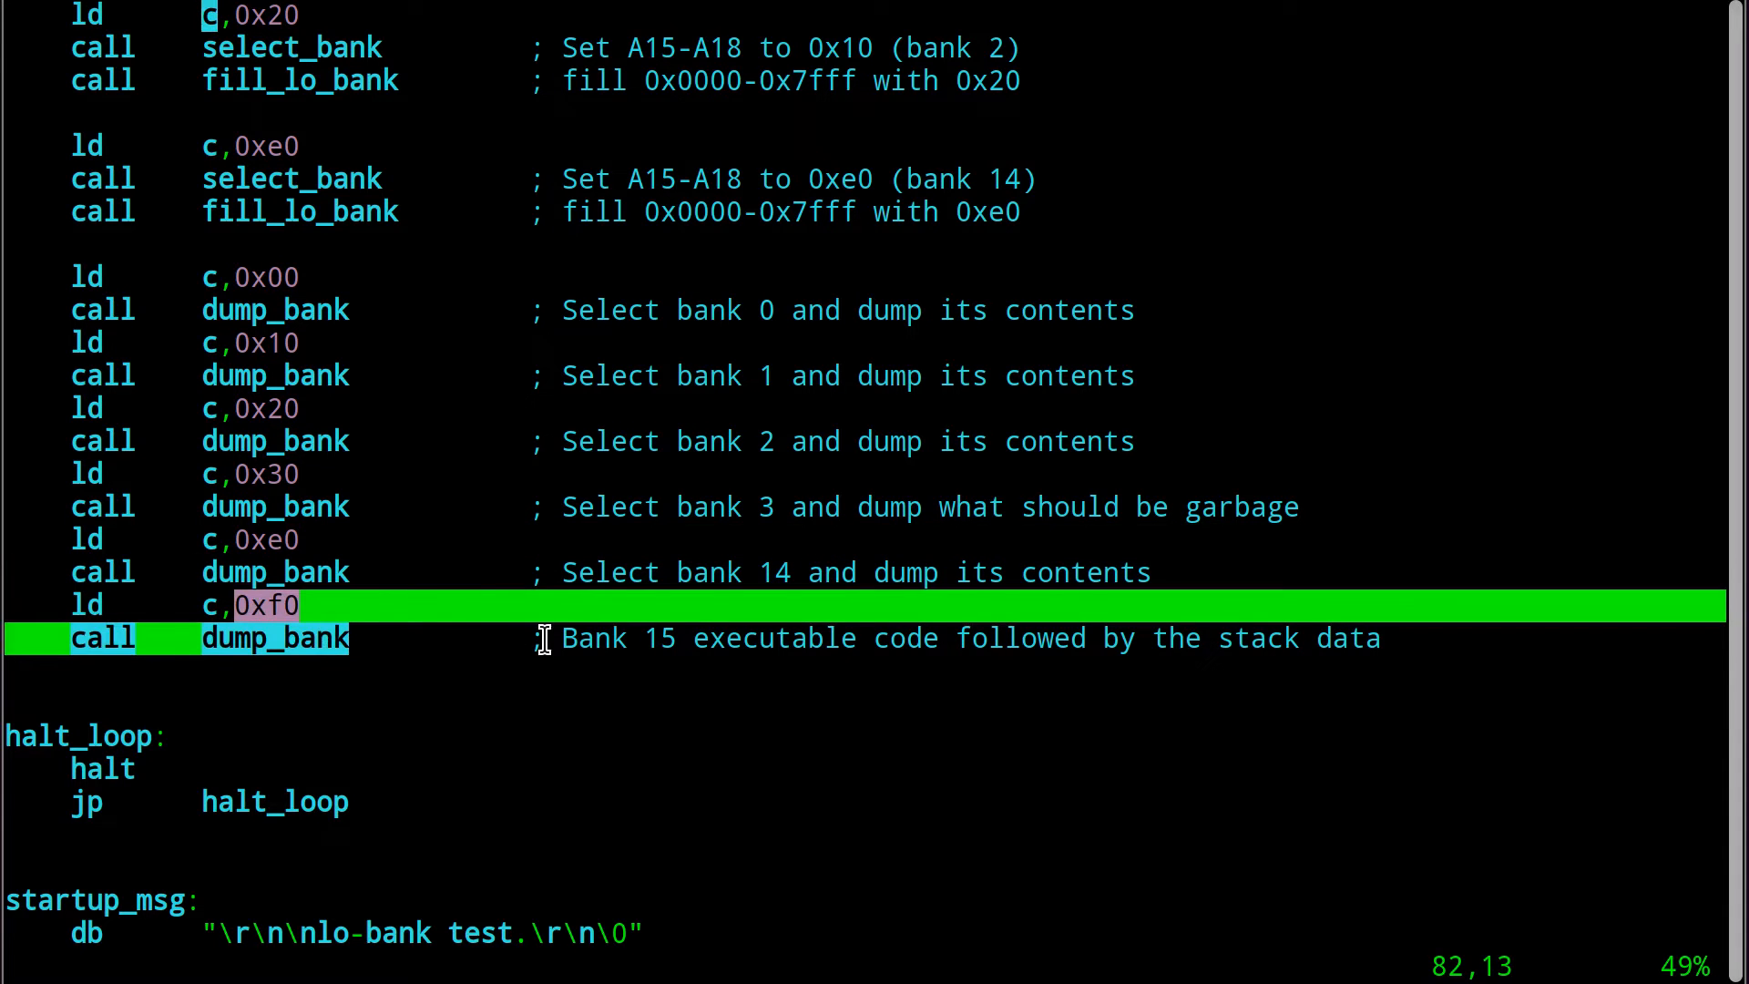
pyautogui.scroll(-3)
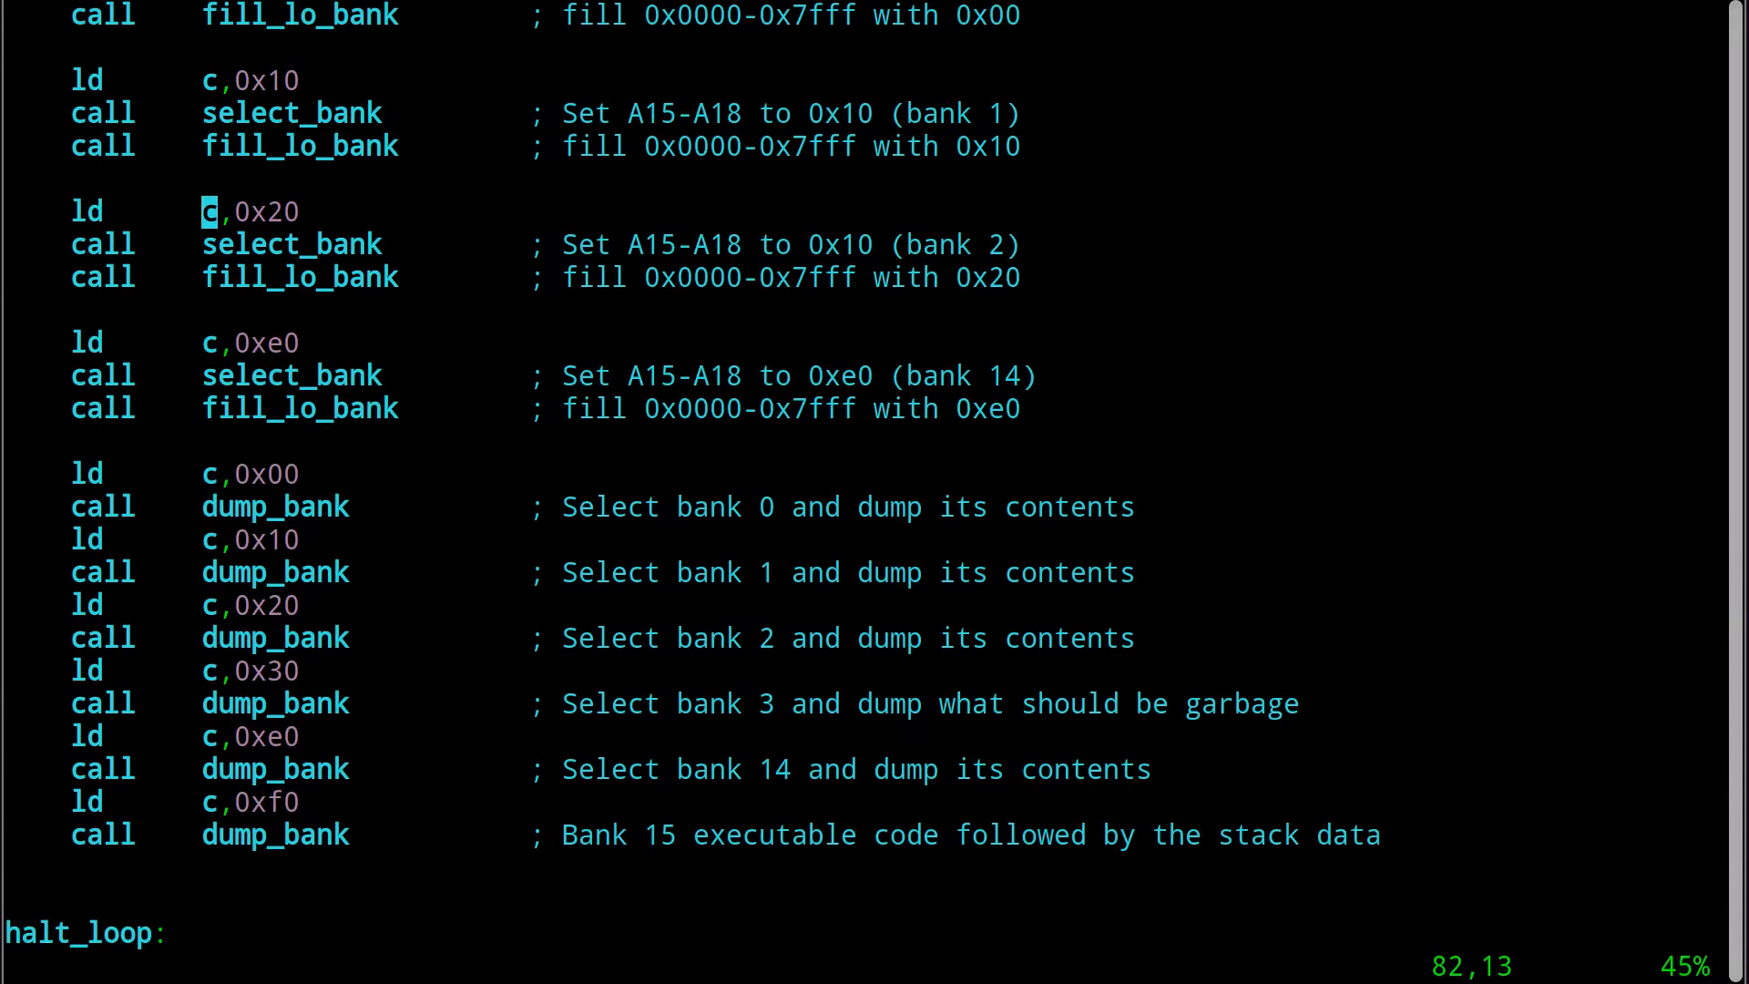
pyautogui.scroll(-3)
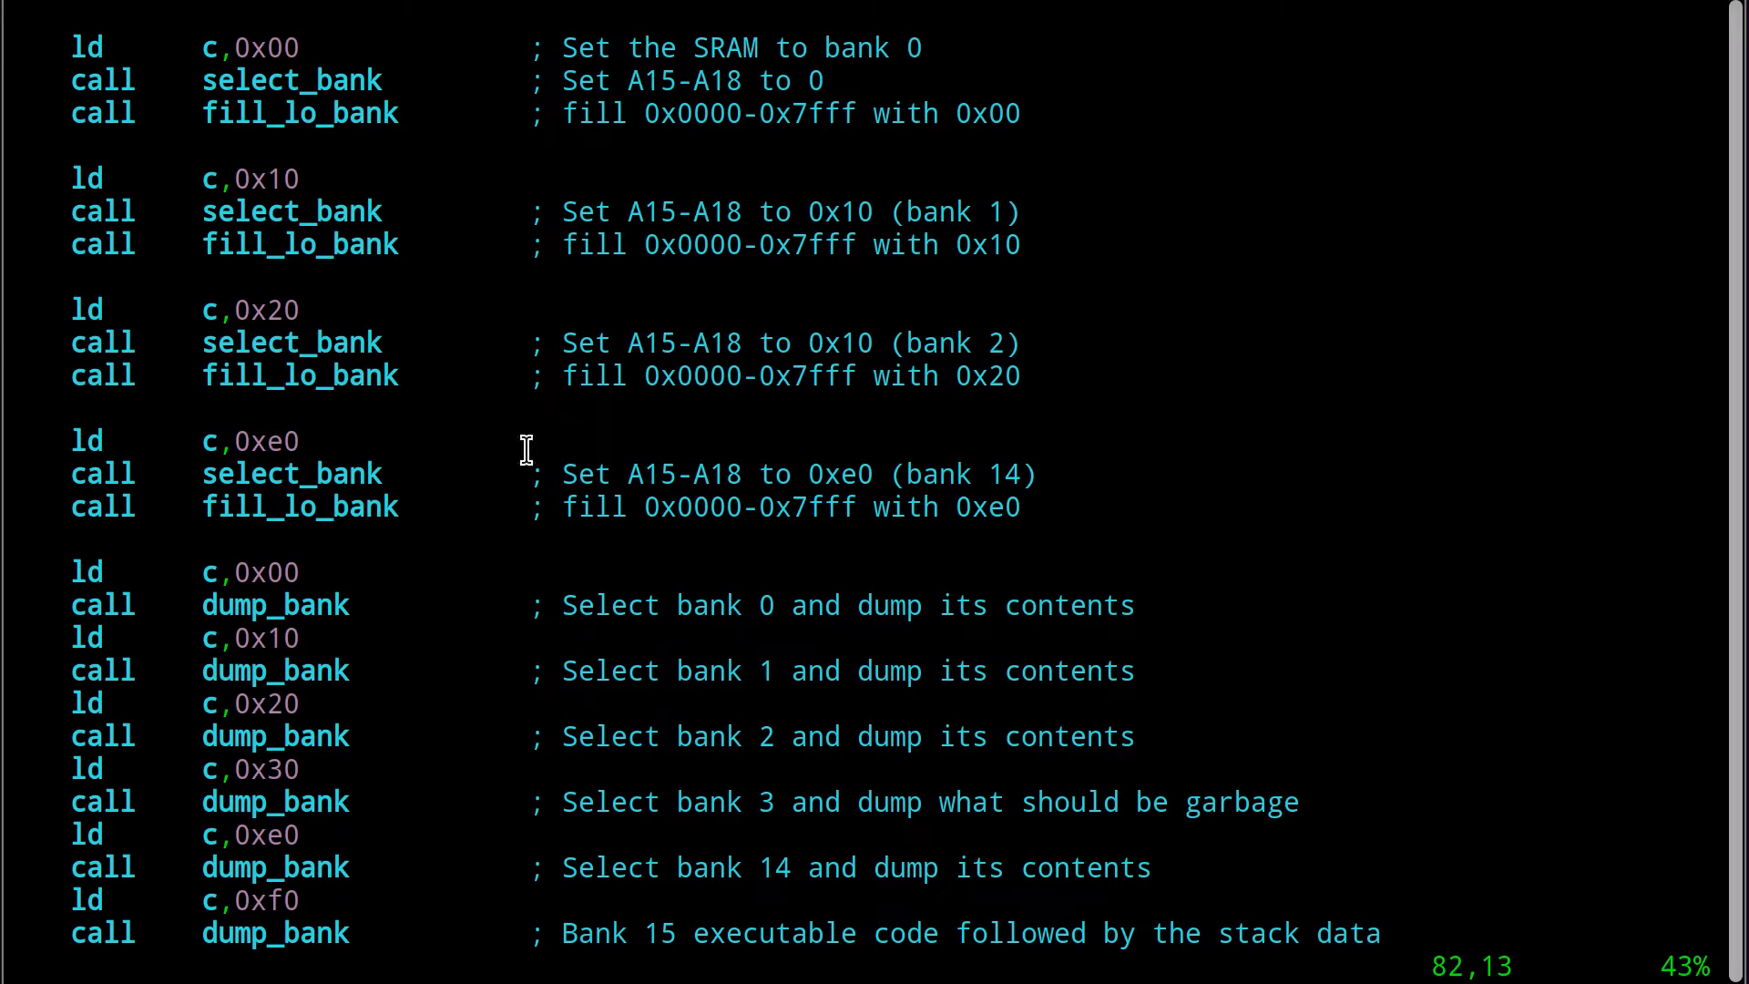
pyautogui.scroll(-3)
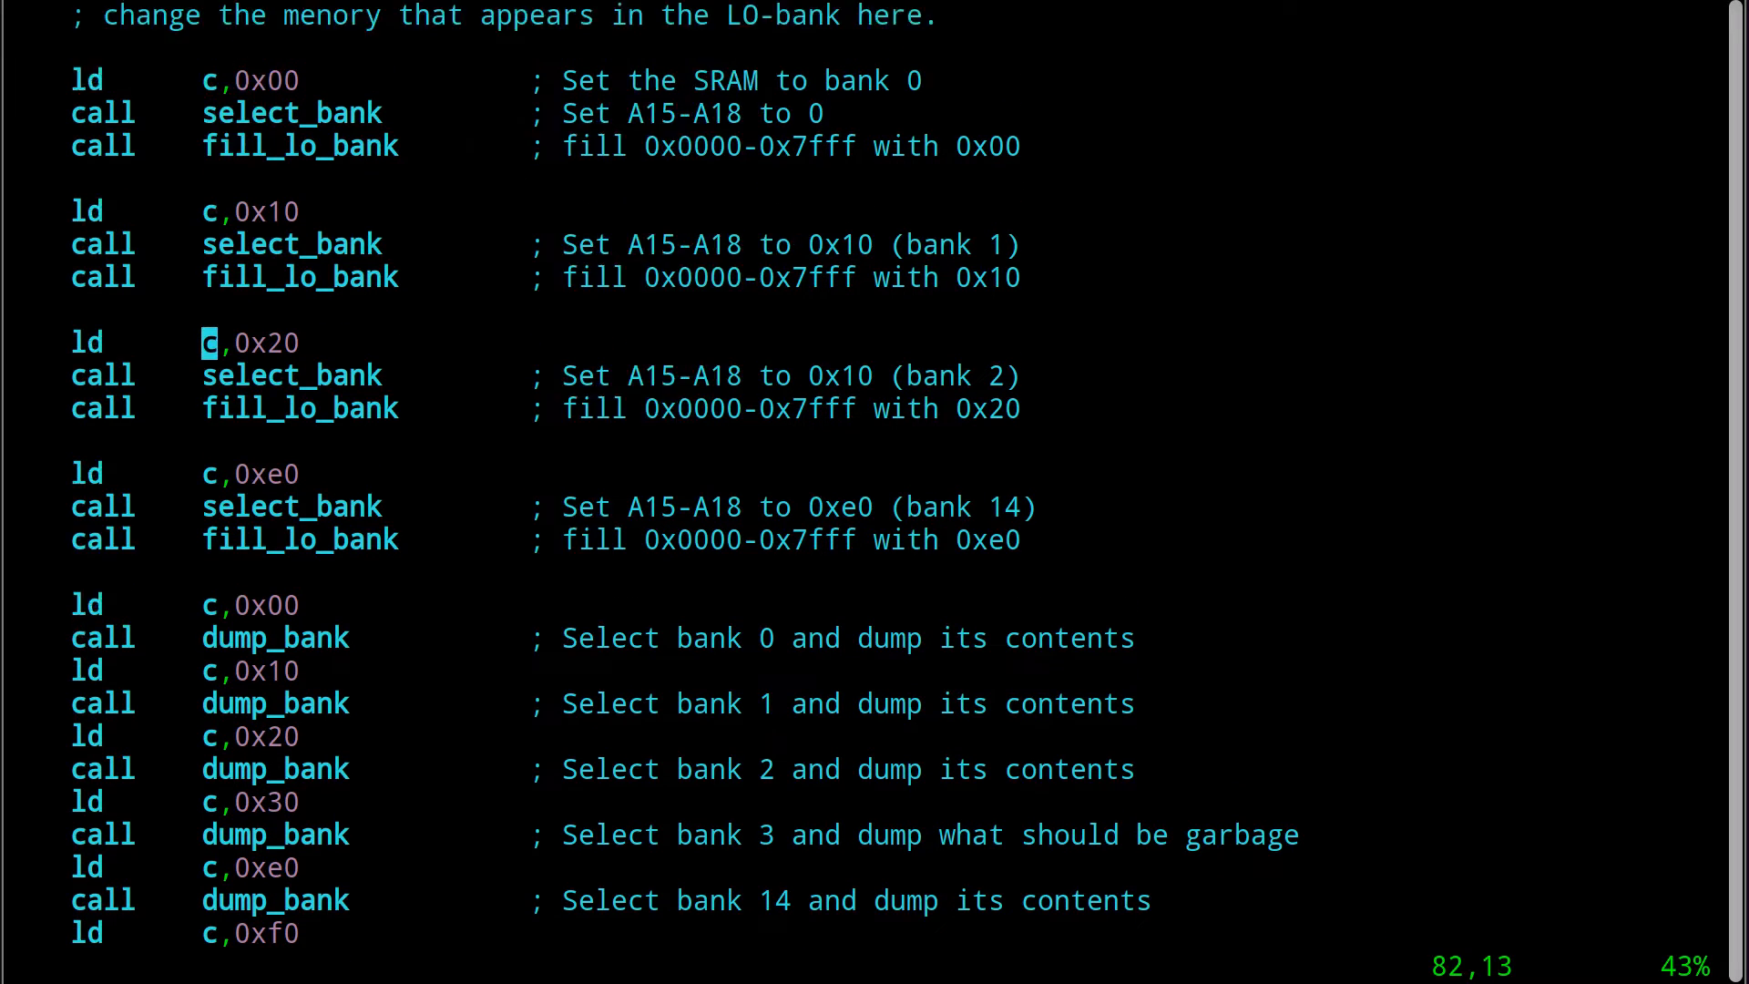
pyautogui.scroll(-3)
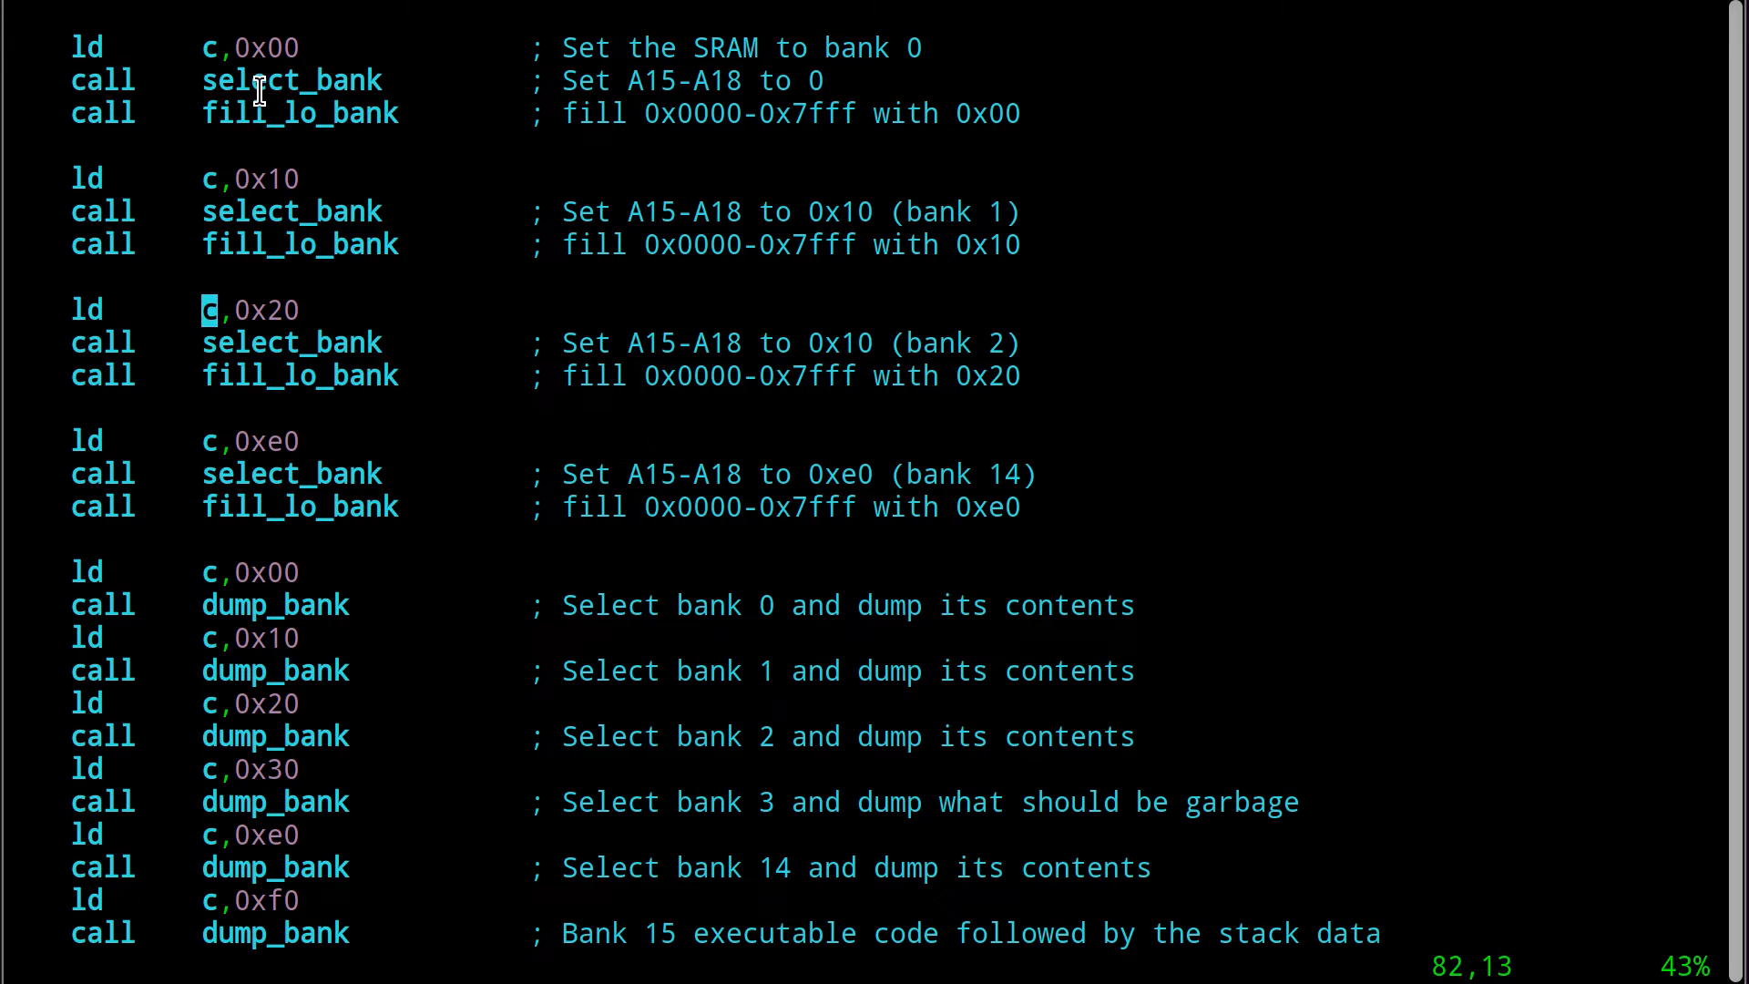
pyautogui.doubleClick(289, 78)
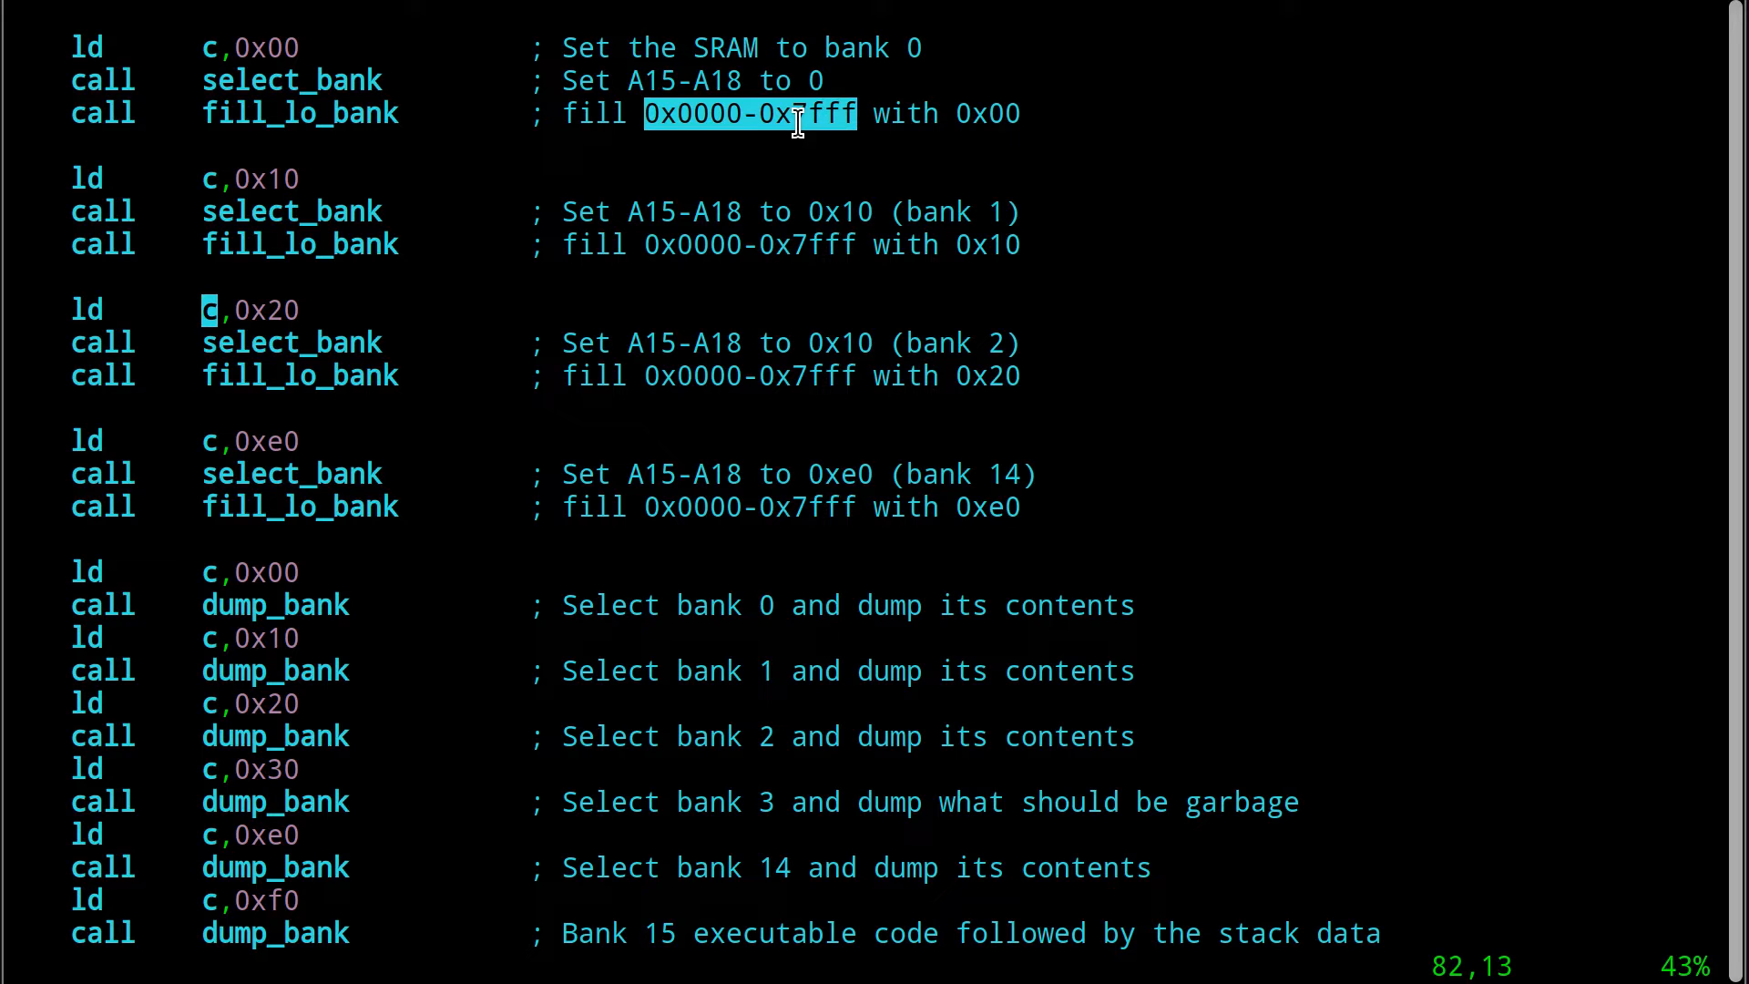
pyautogui.moveTo(481, 126)
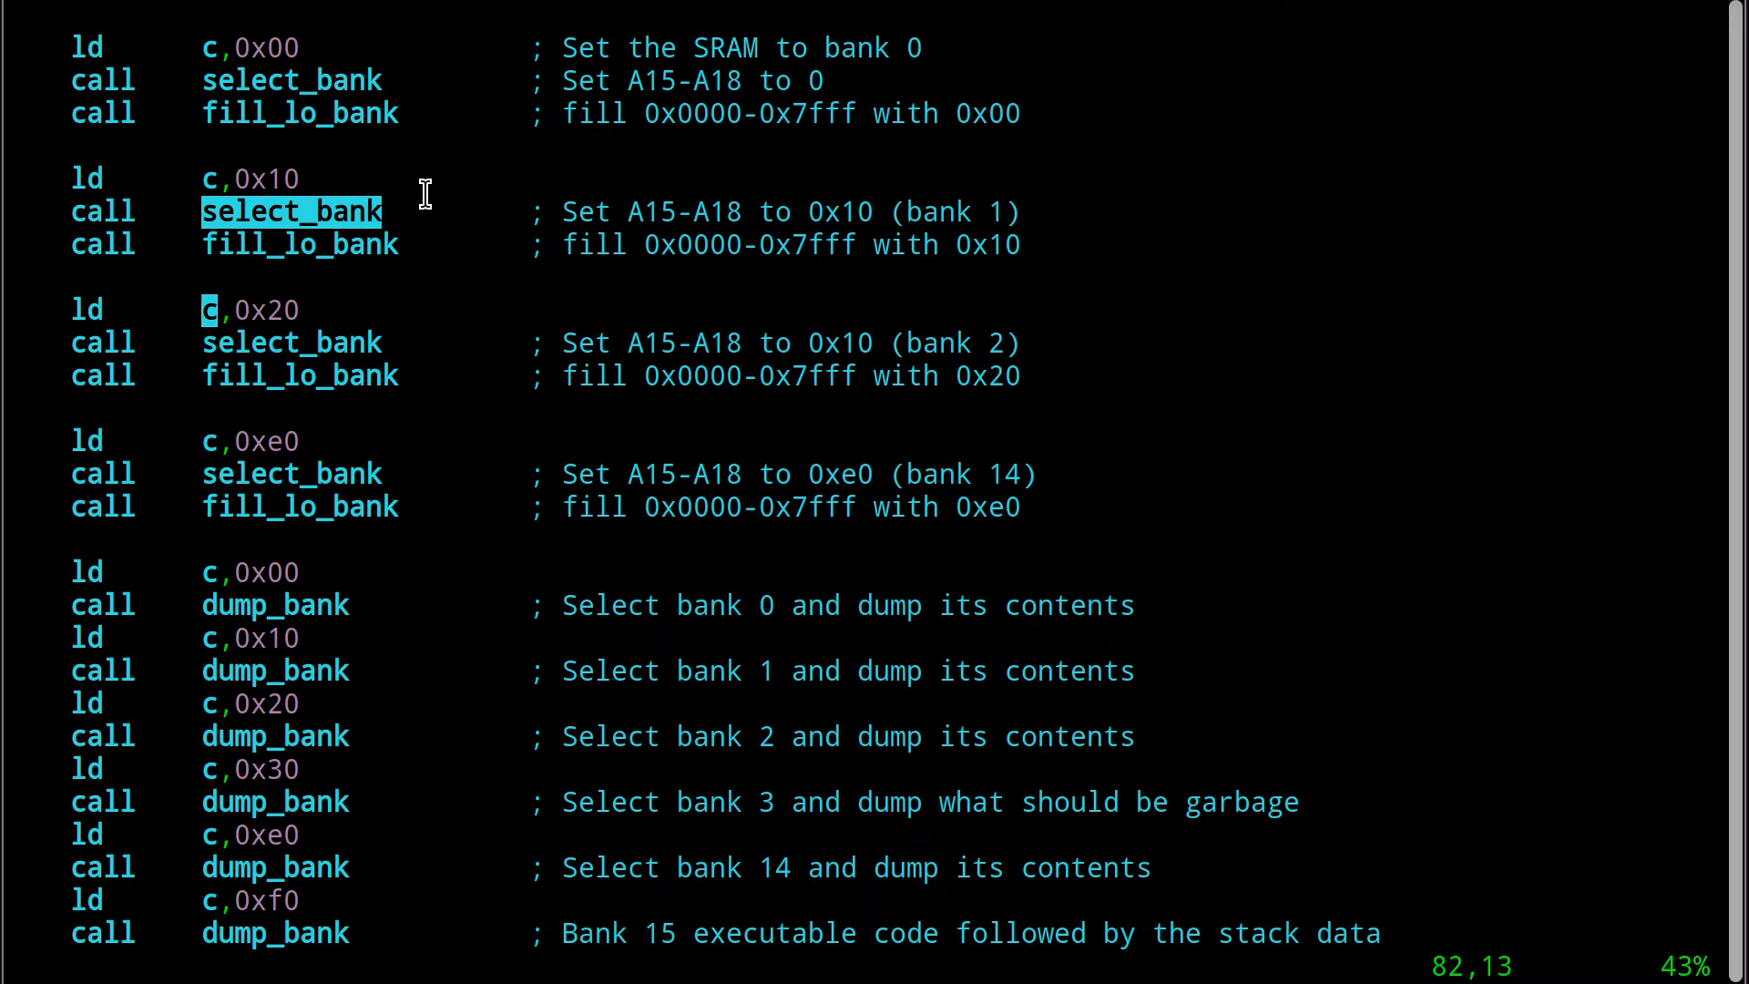
pyautogui.moveTo(920, 217)
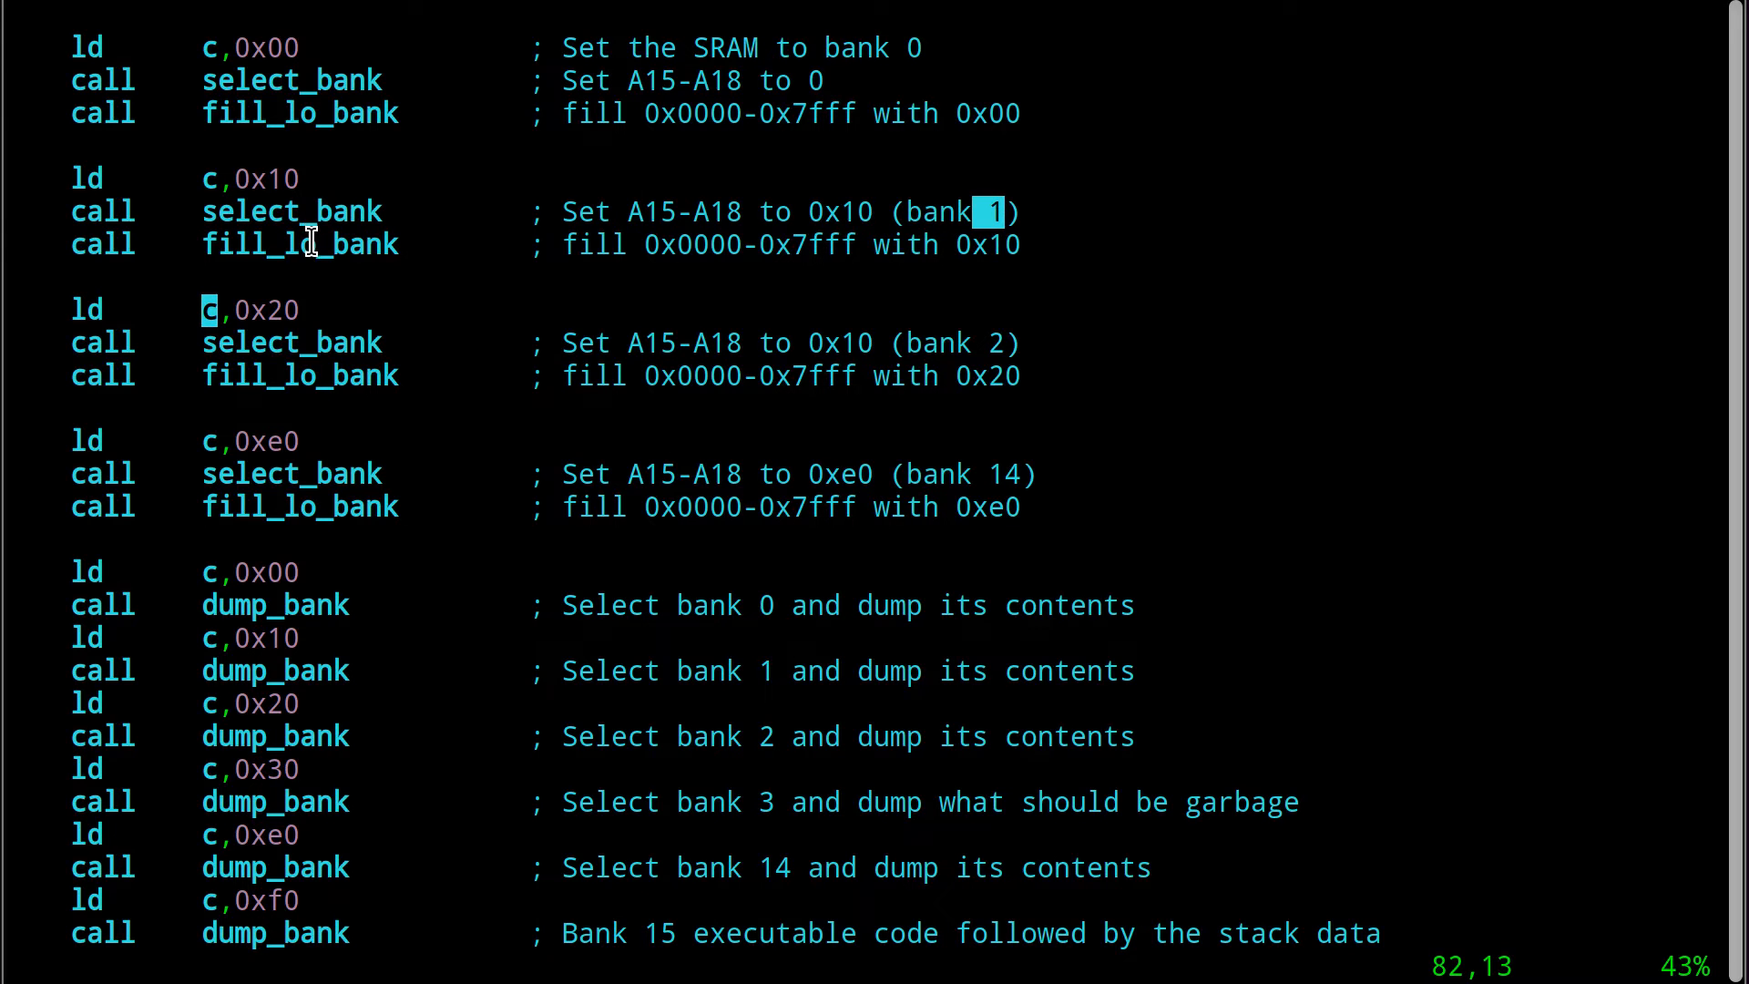
pyautogui.doubleClick(299, 244)
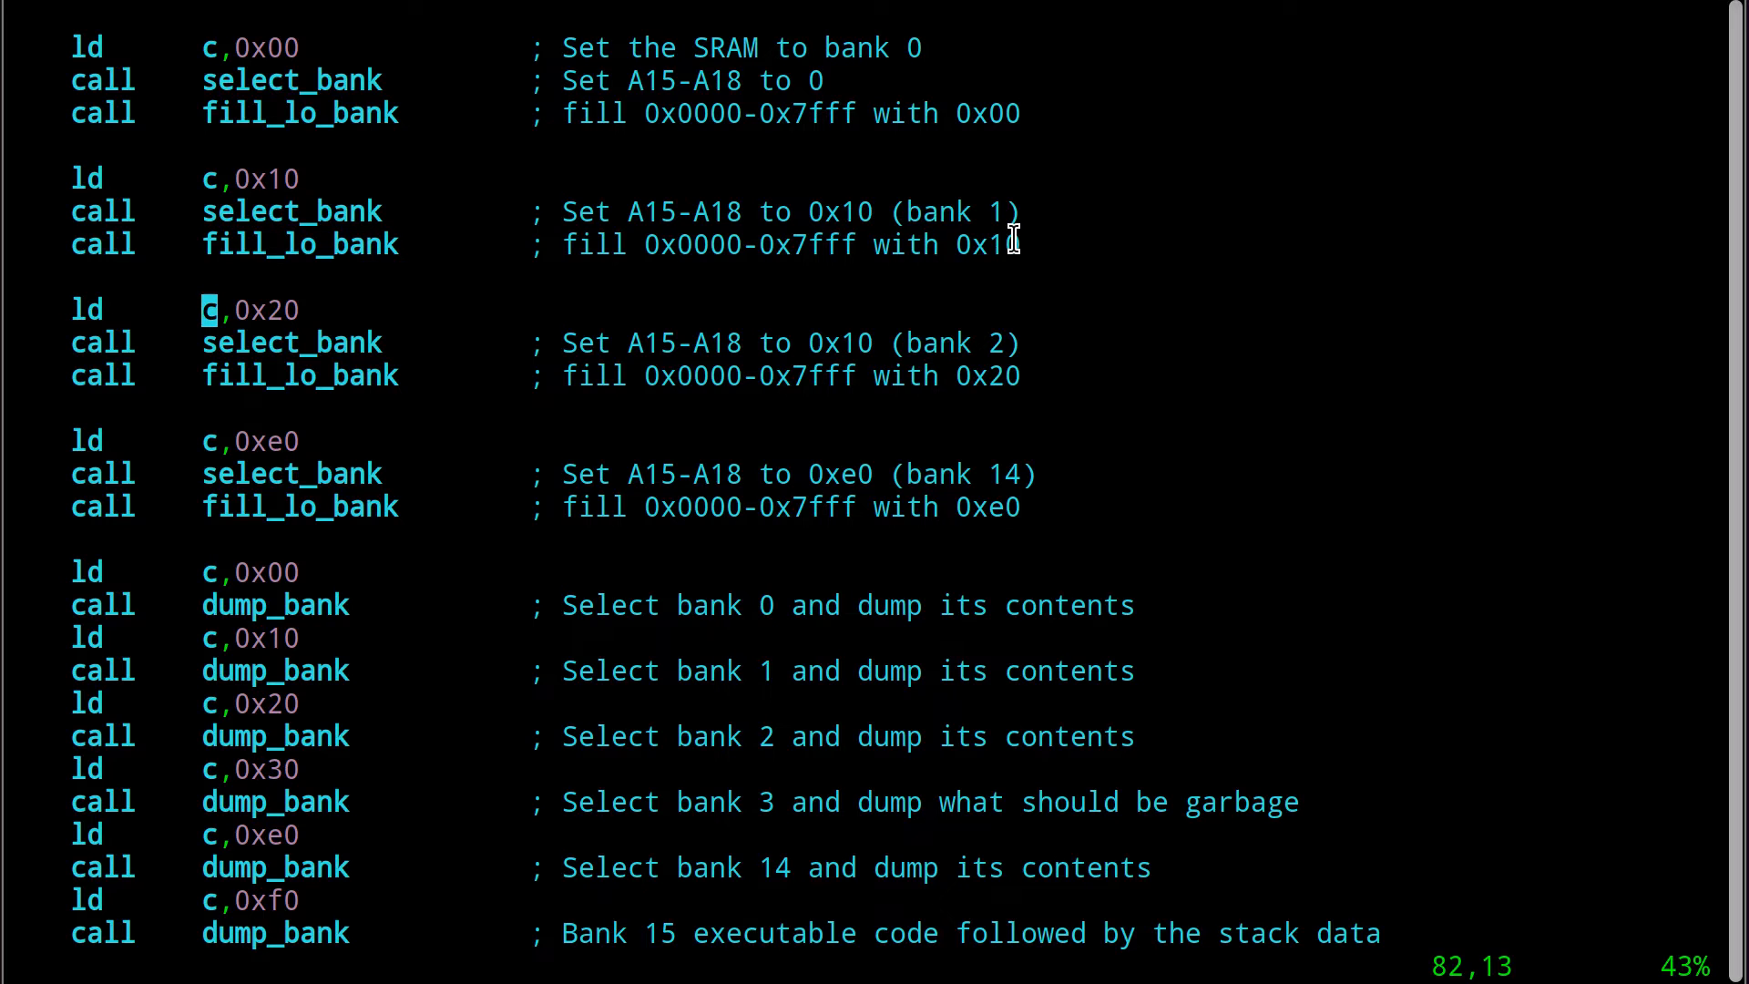
pyautogui.doubleClick(986, 244)
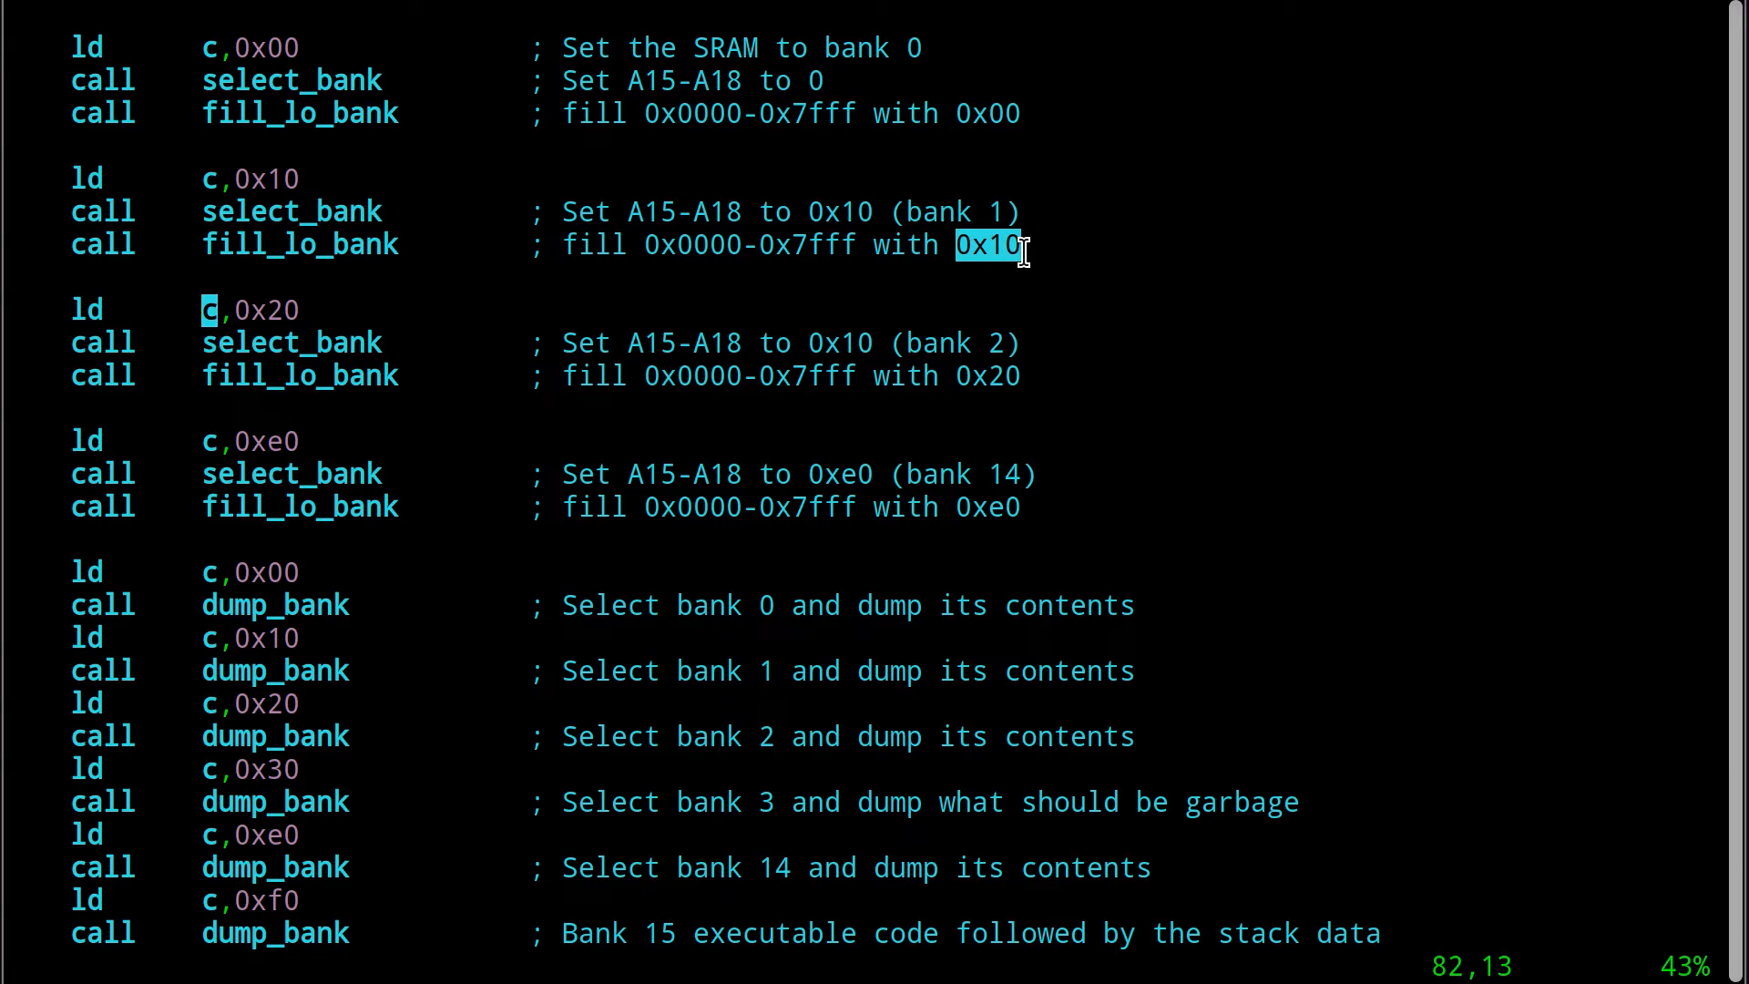
pyautogui.scroll(-3)
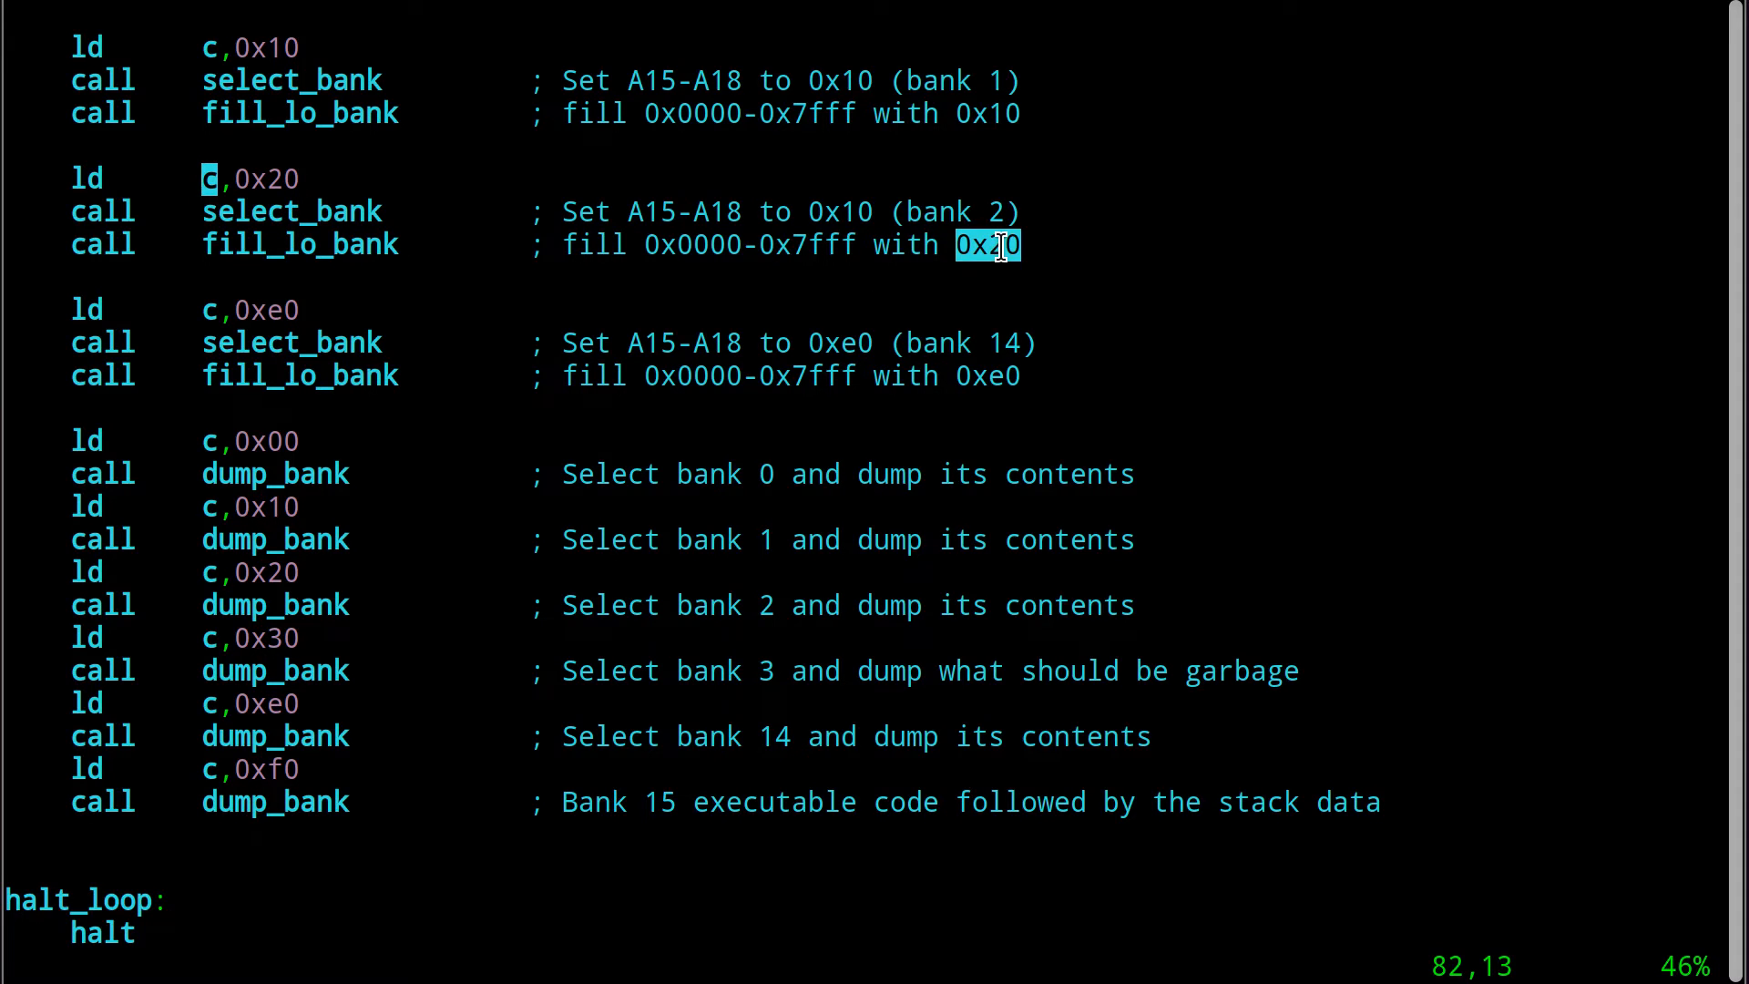
pyautogui.scroll(-3)
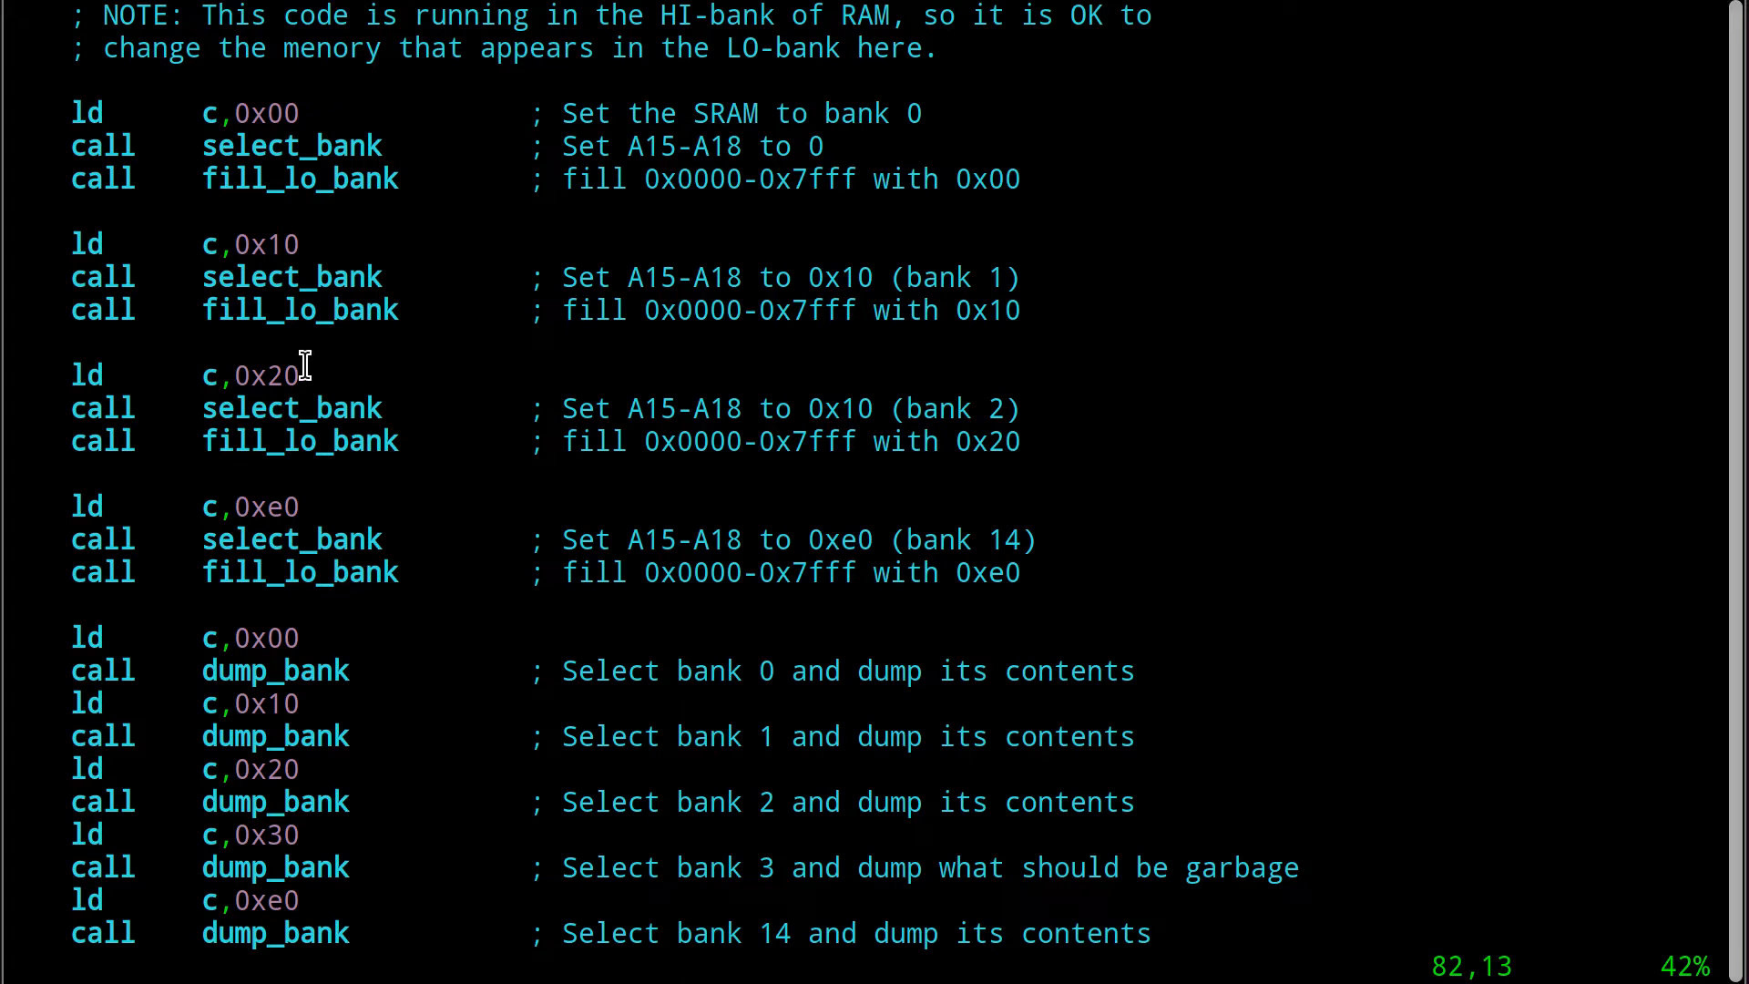
pyautogui.moveTo(292, 506)
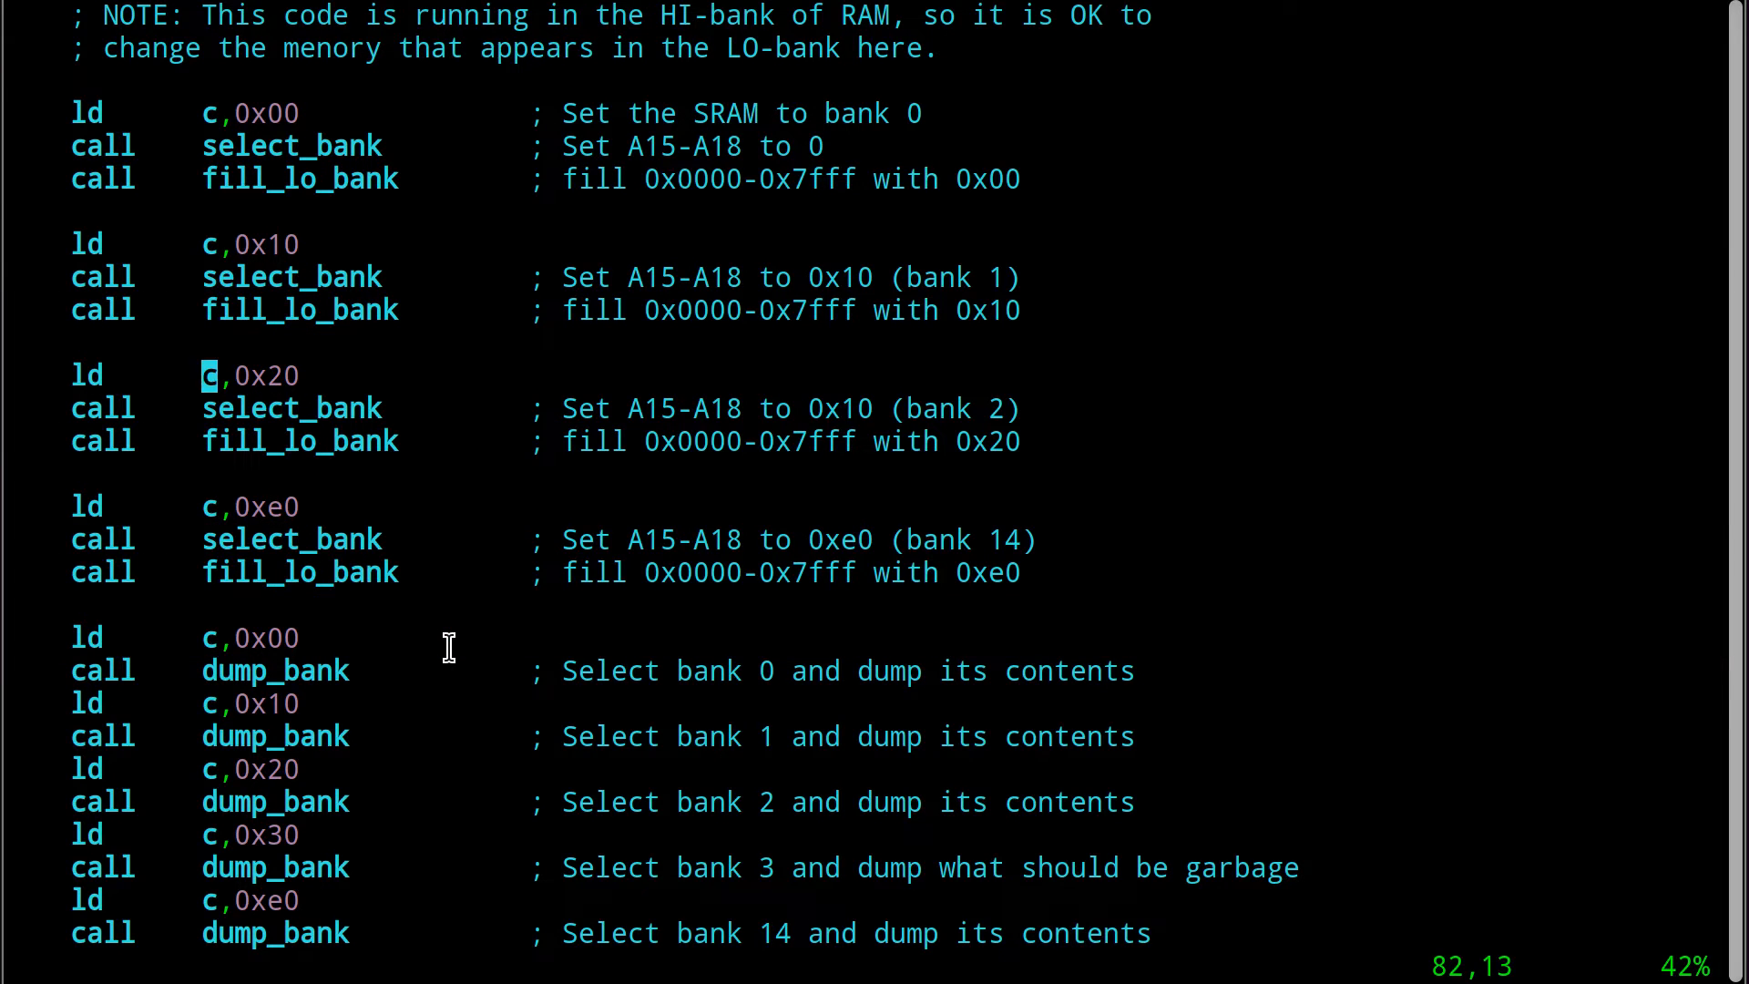
pyautogui.scroll(-3)
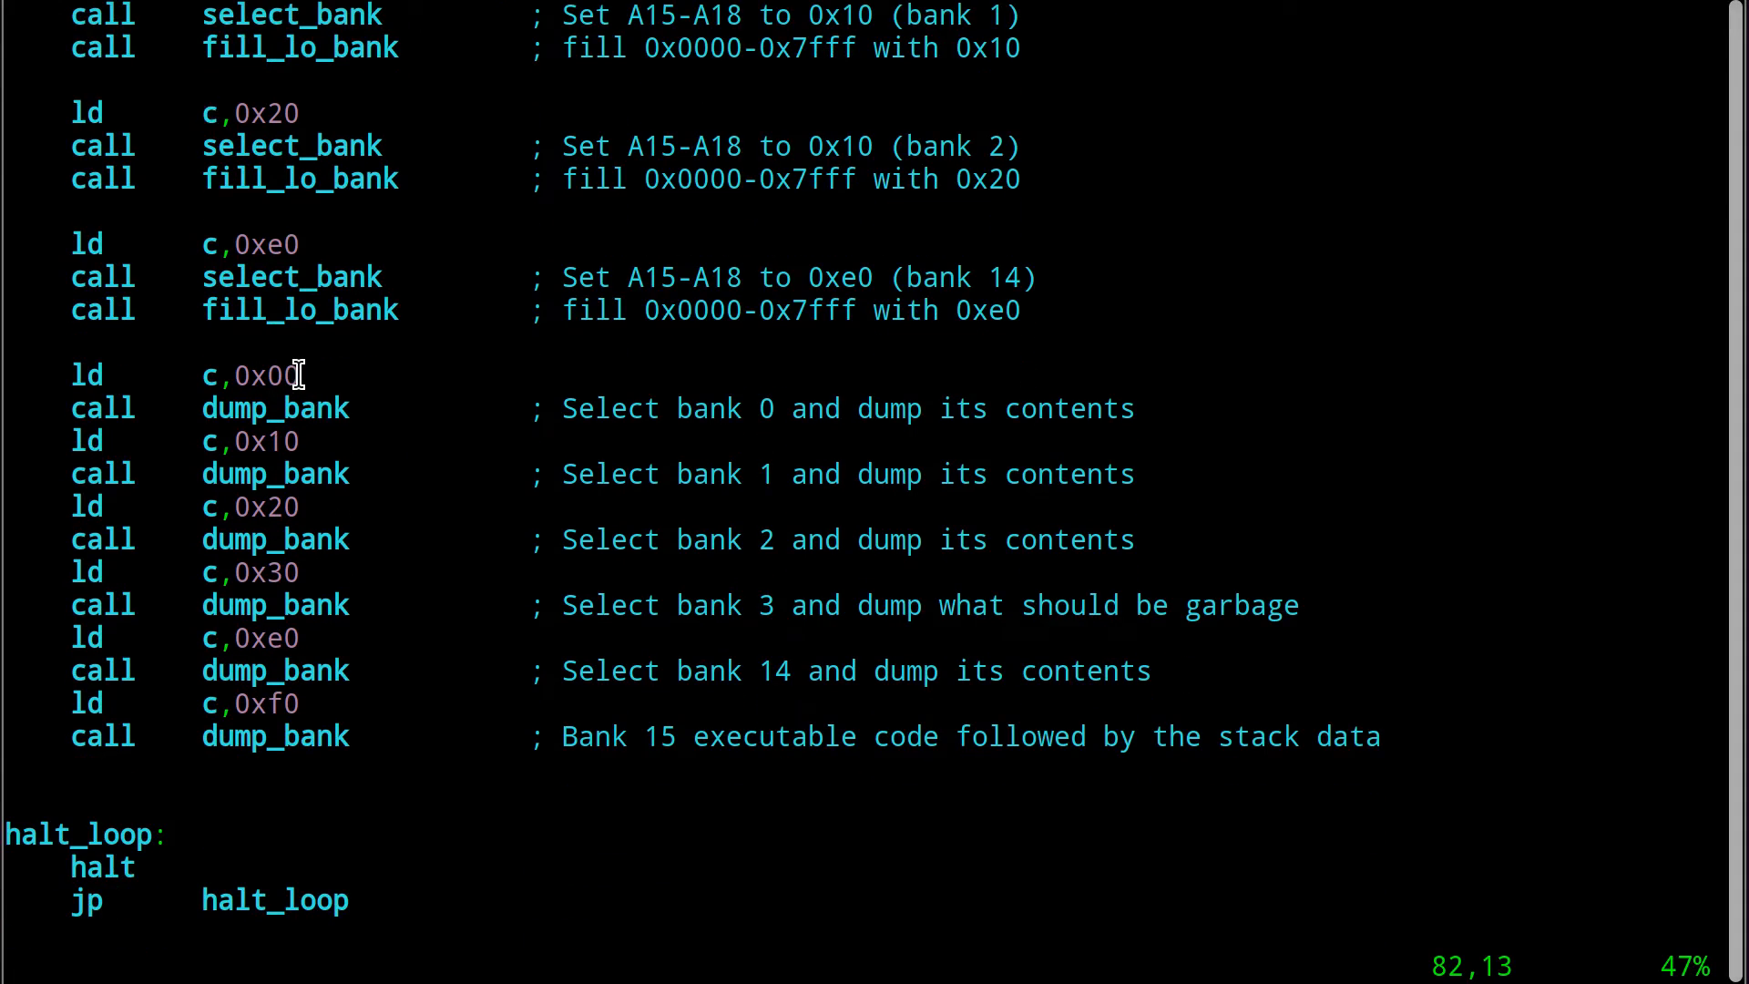
pyautogui.moveTo(273, 441)
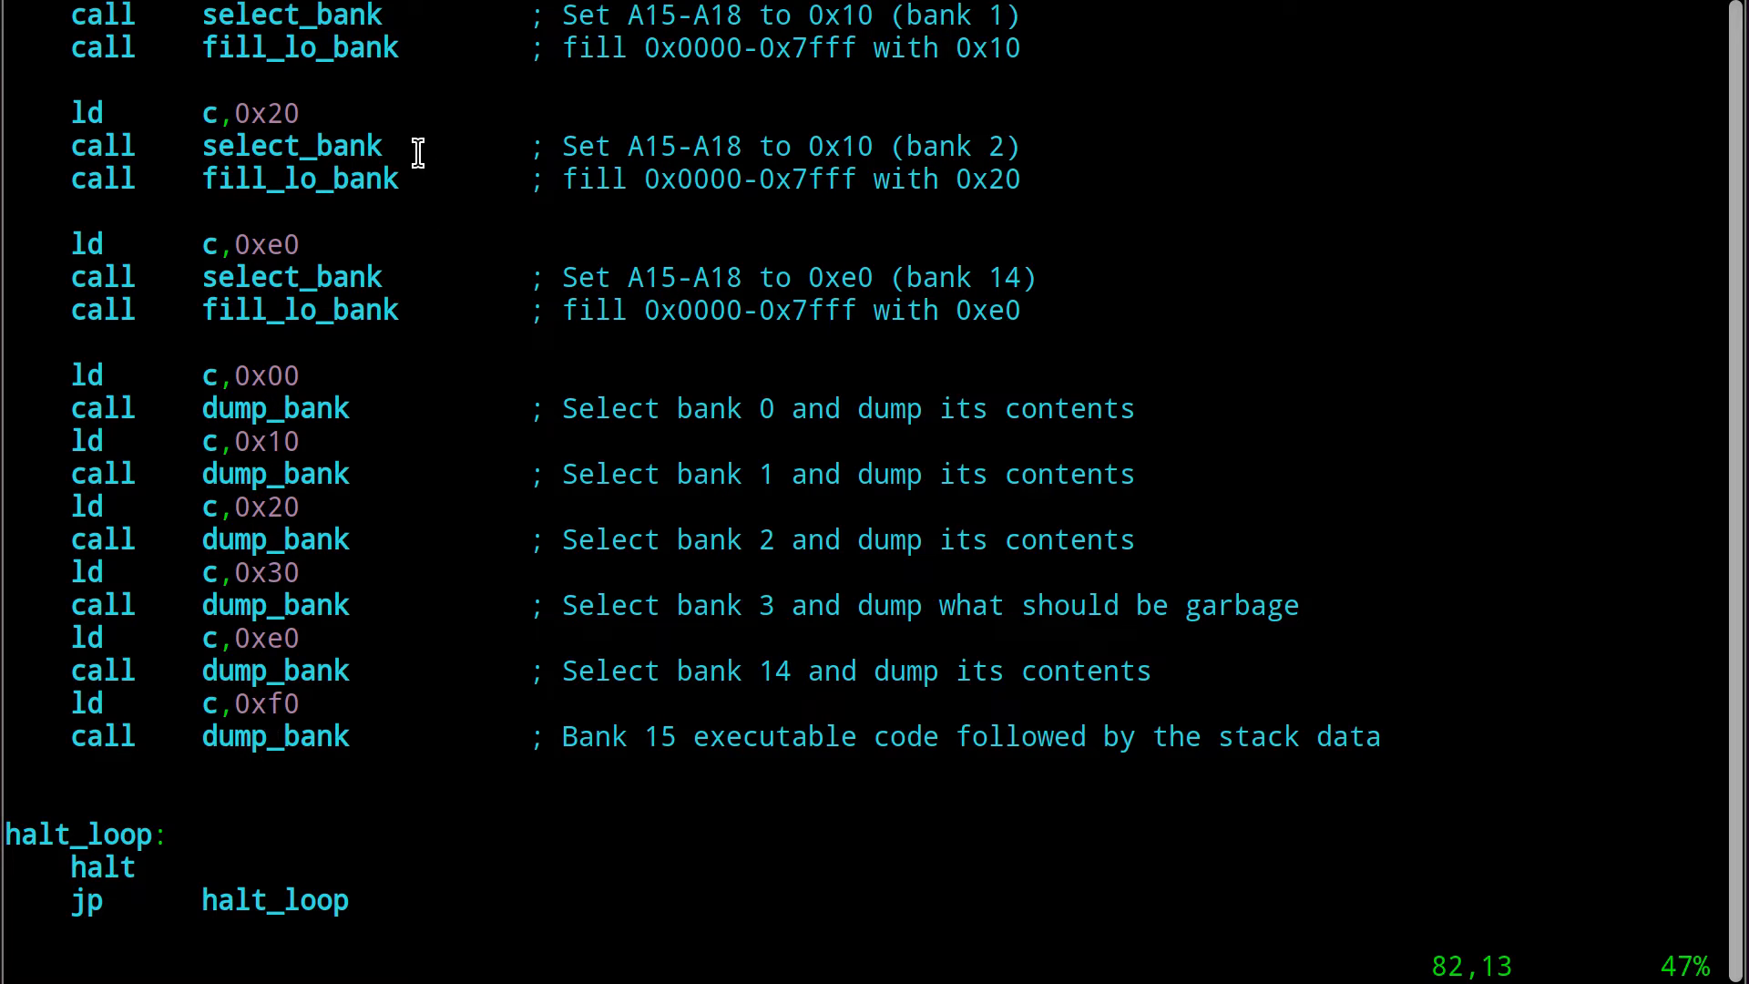
pyautogui.doubleClick(265, 572)
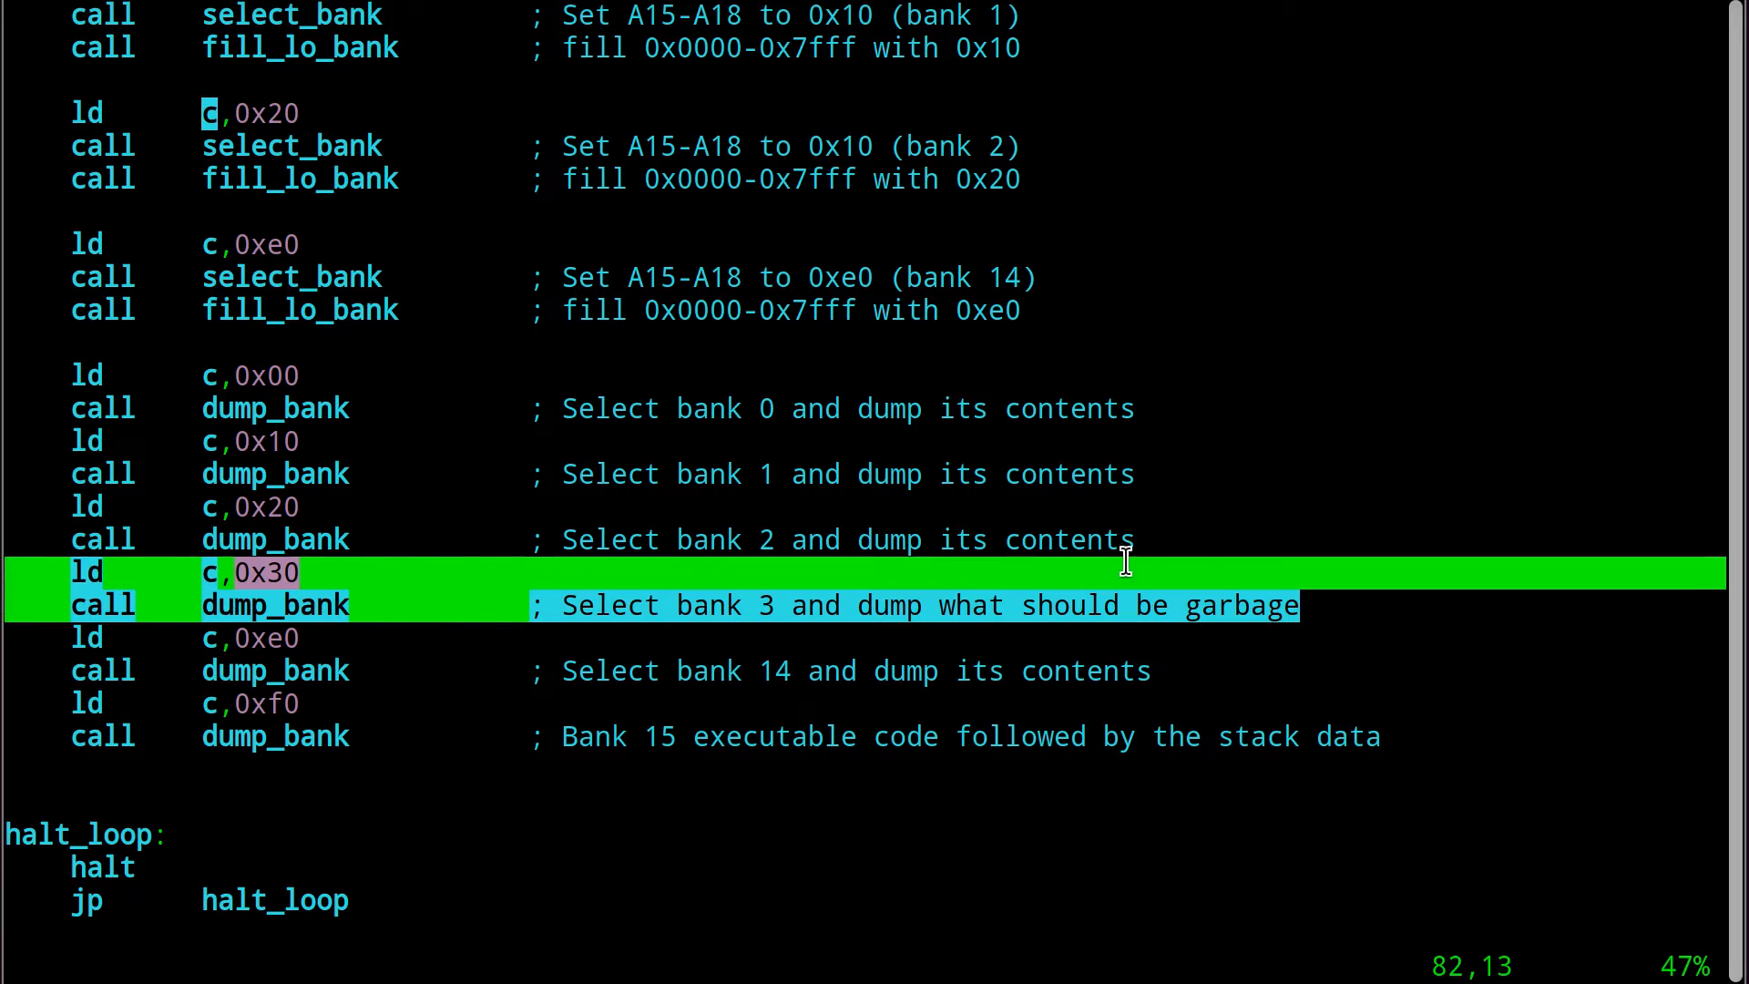
pyautogui.moveTo(1046, 605)
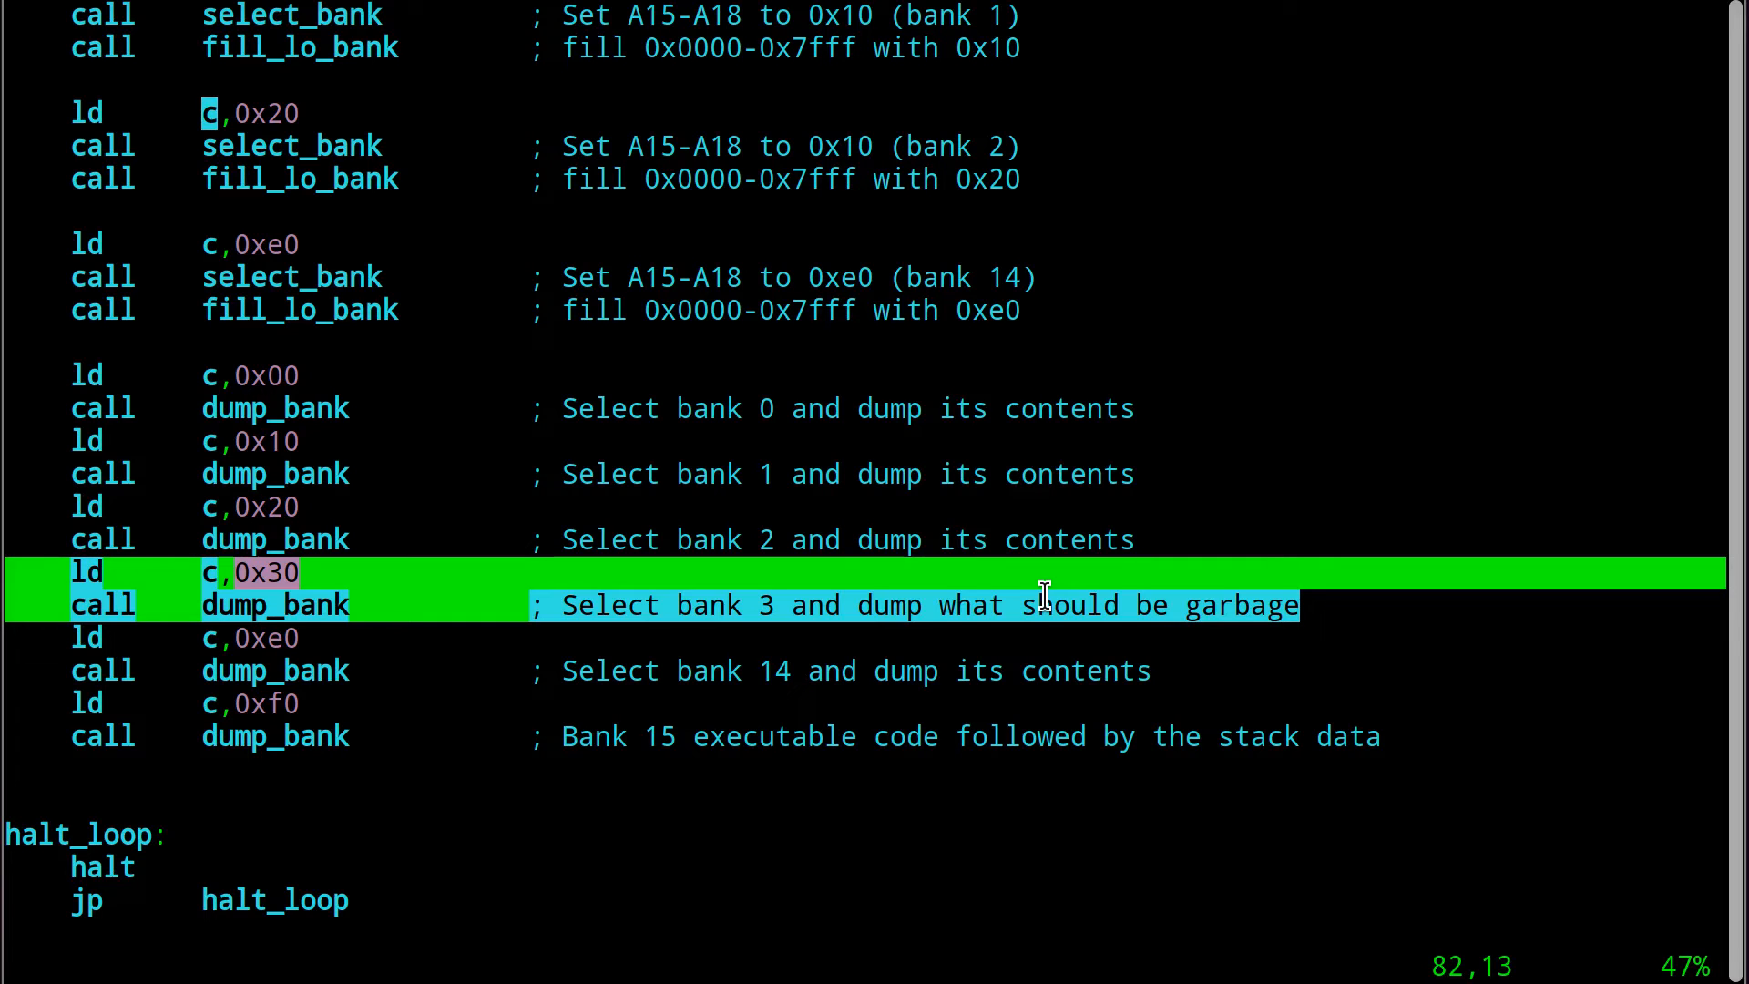
pyautogui.moveTo(603, 578)
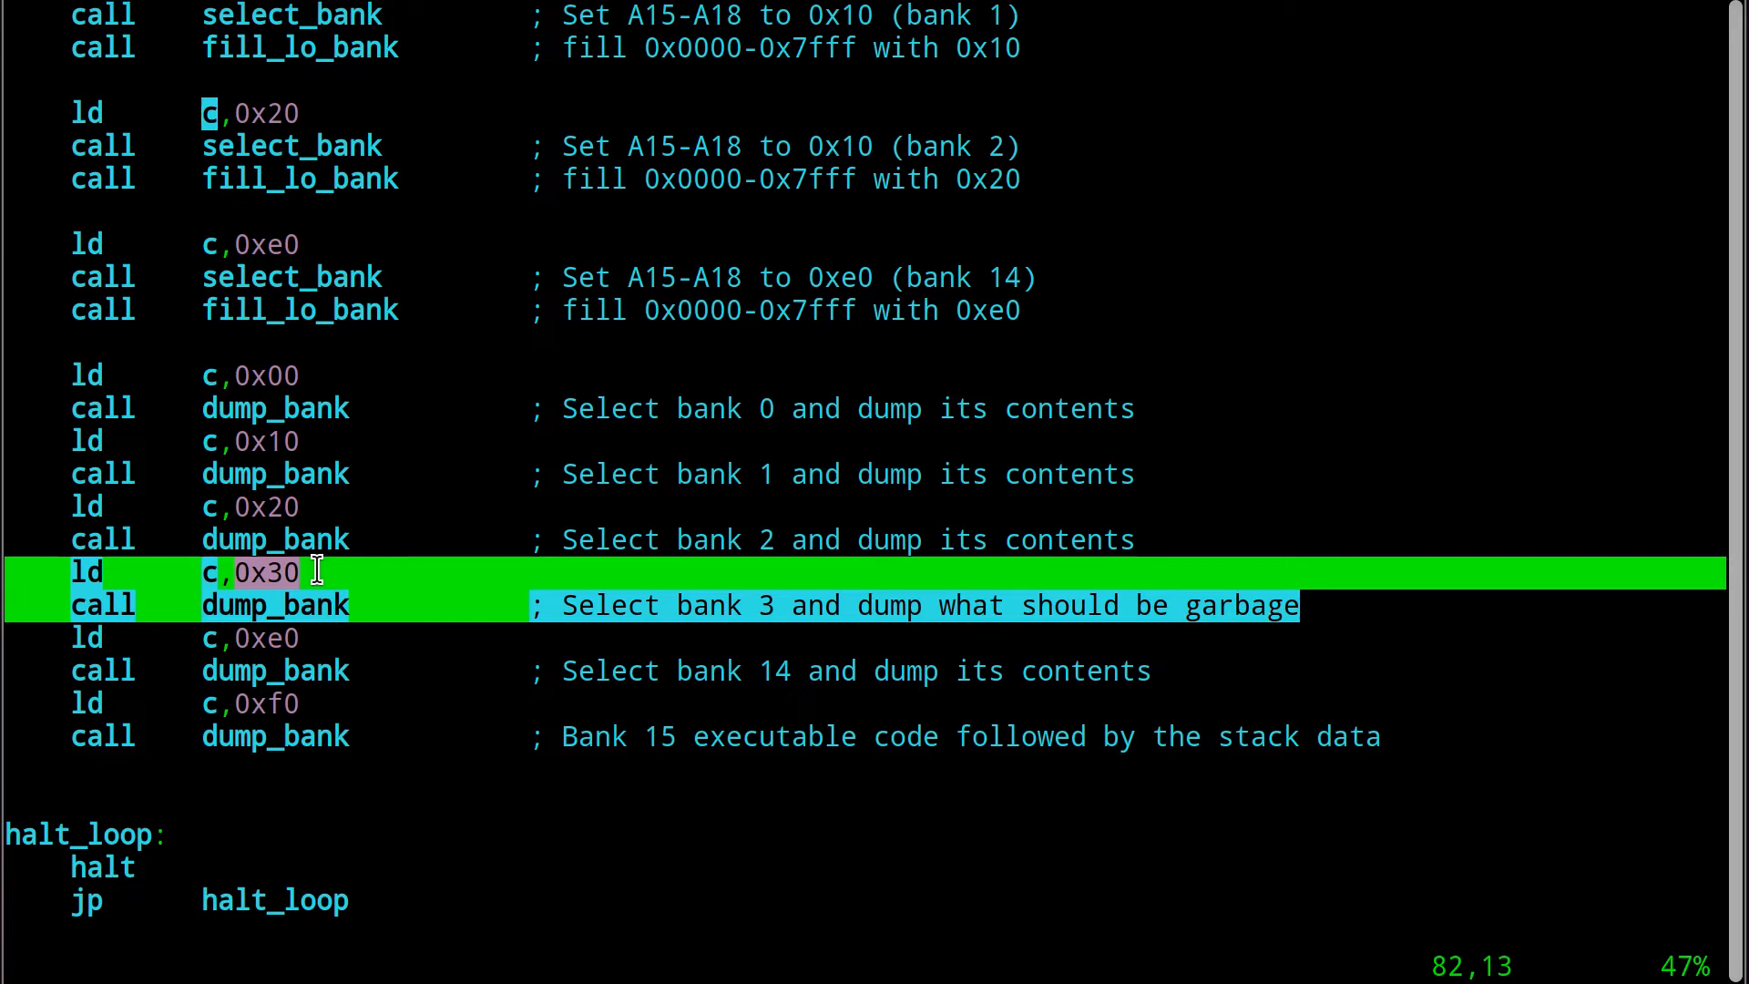
pyautogui.moveTo(426, 598)
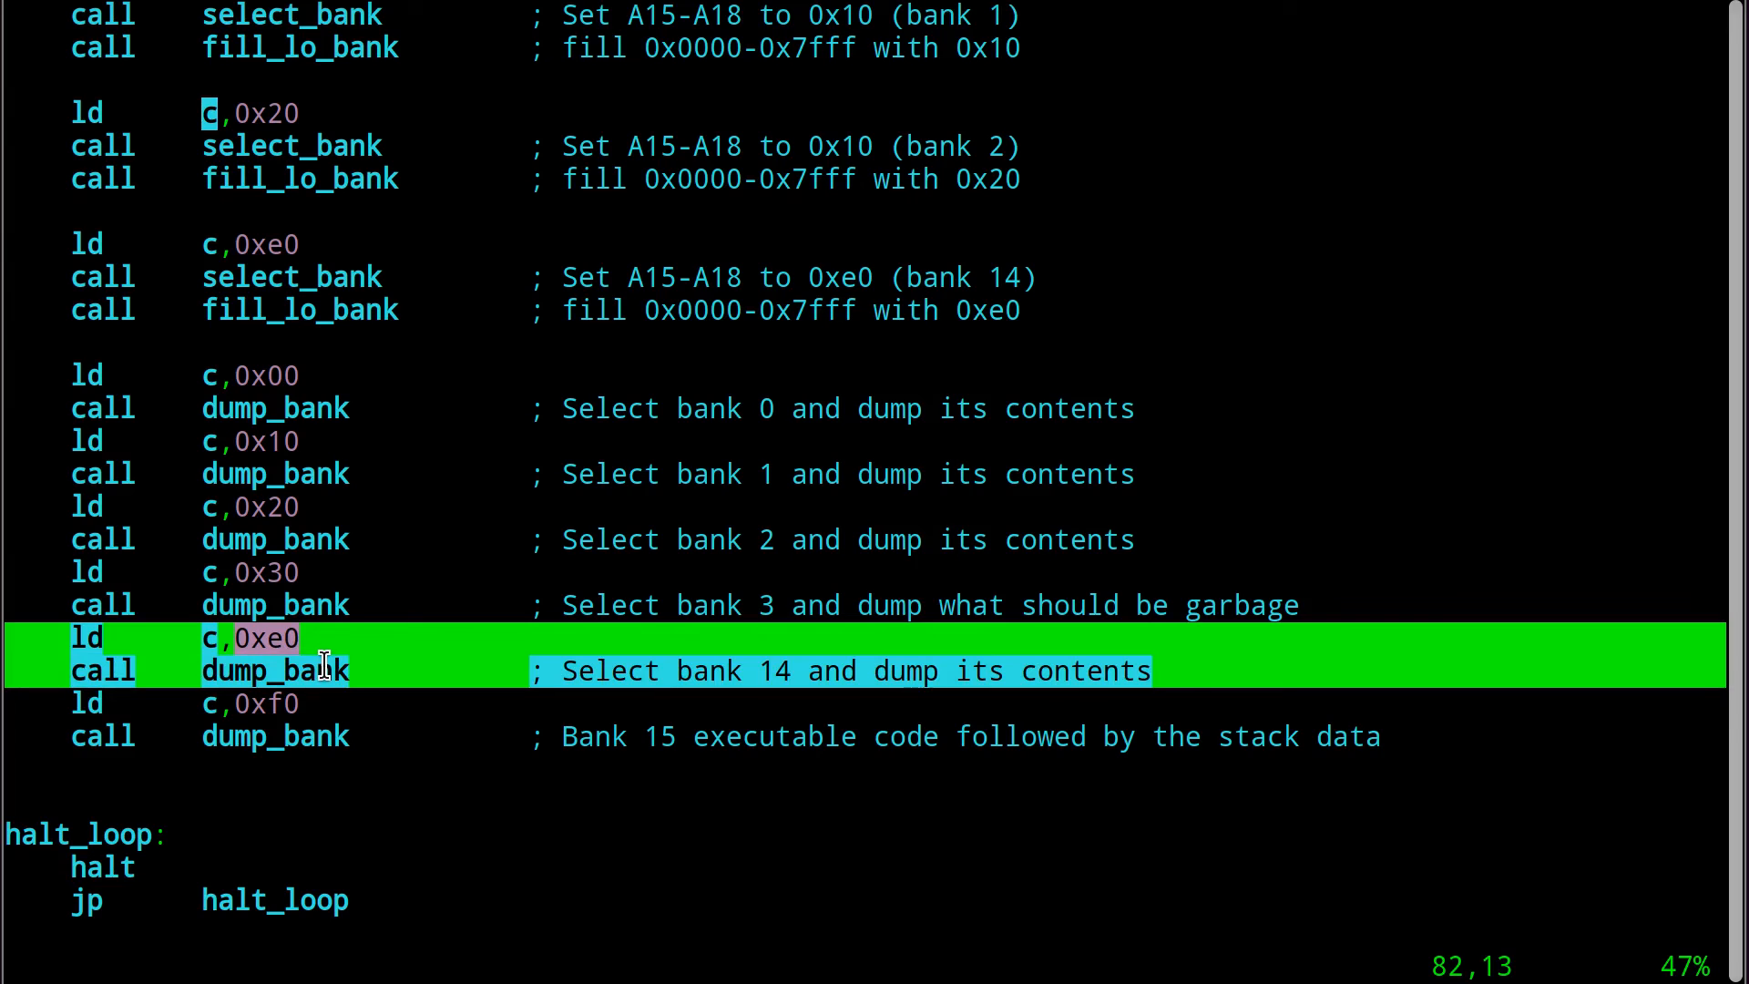
pyautogui.moveTo(285, 246)
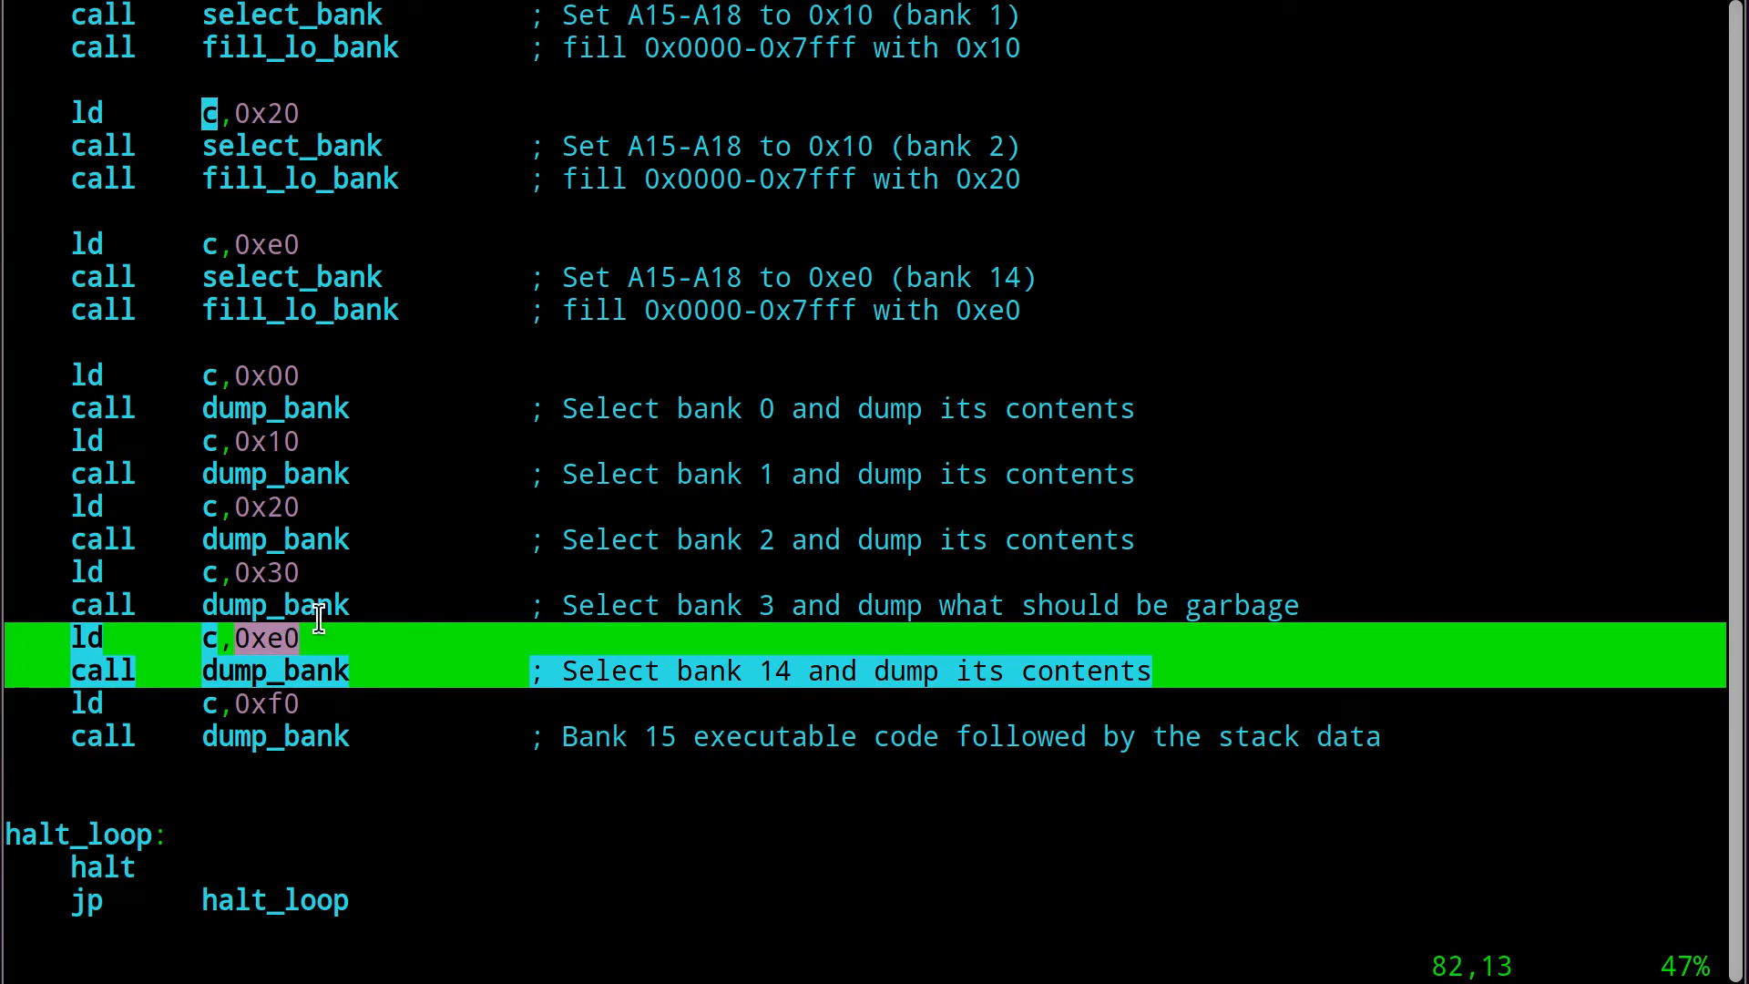
pyautogui.moveTo(279, 714)
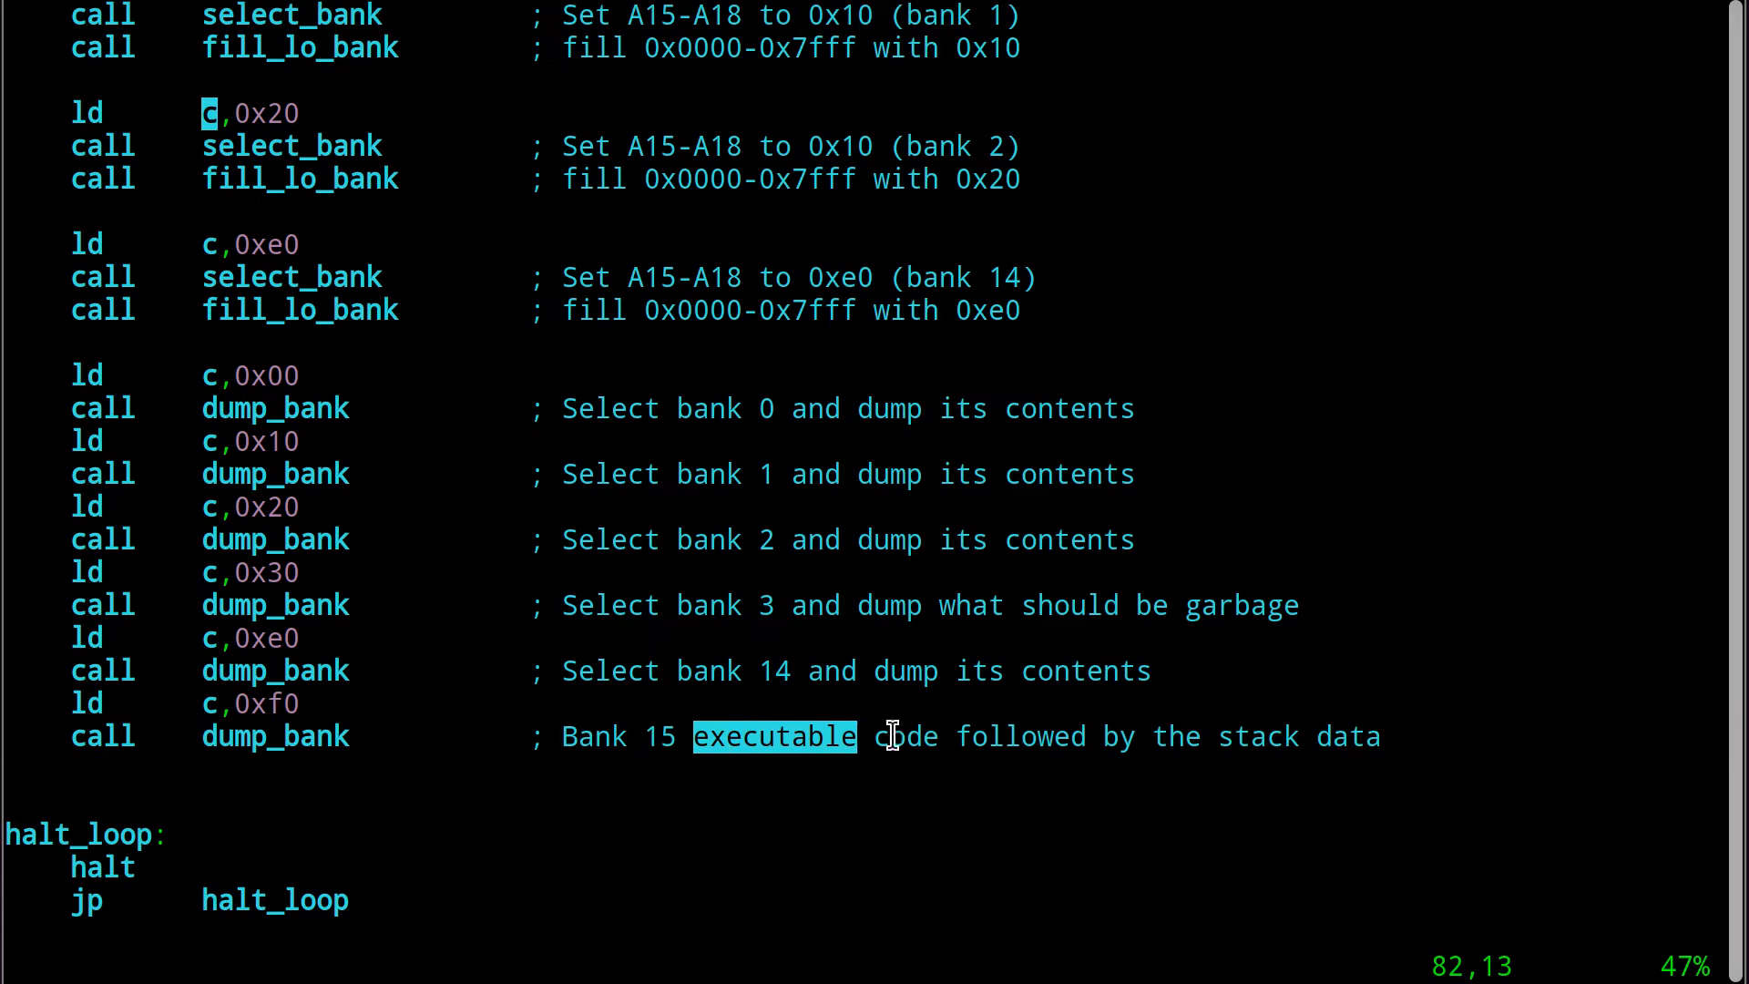
pyautogui.moveTo(887, 736); pyautogui.dragTo(1379, 736)
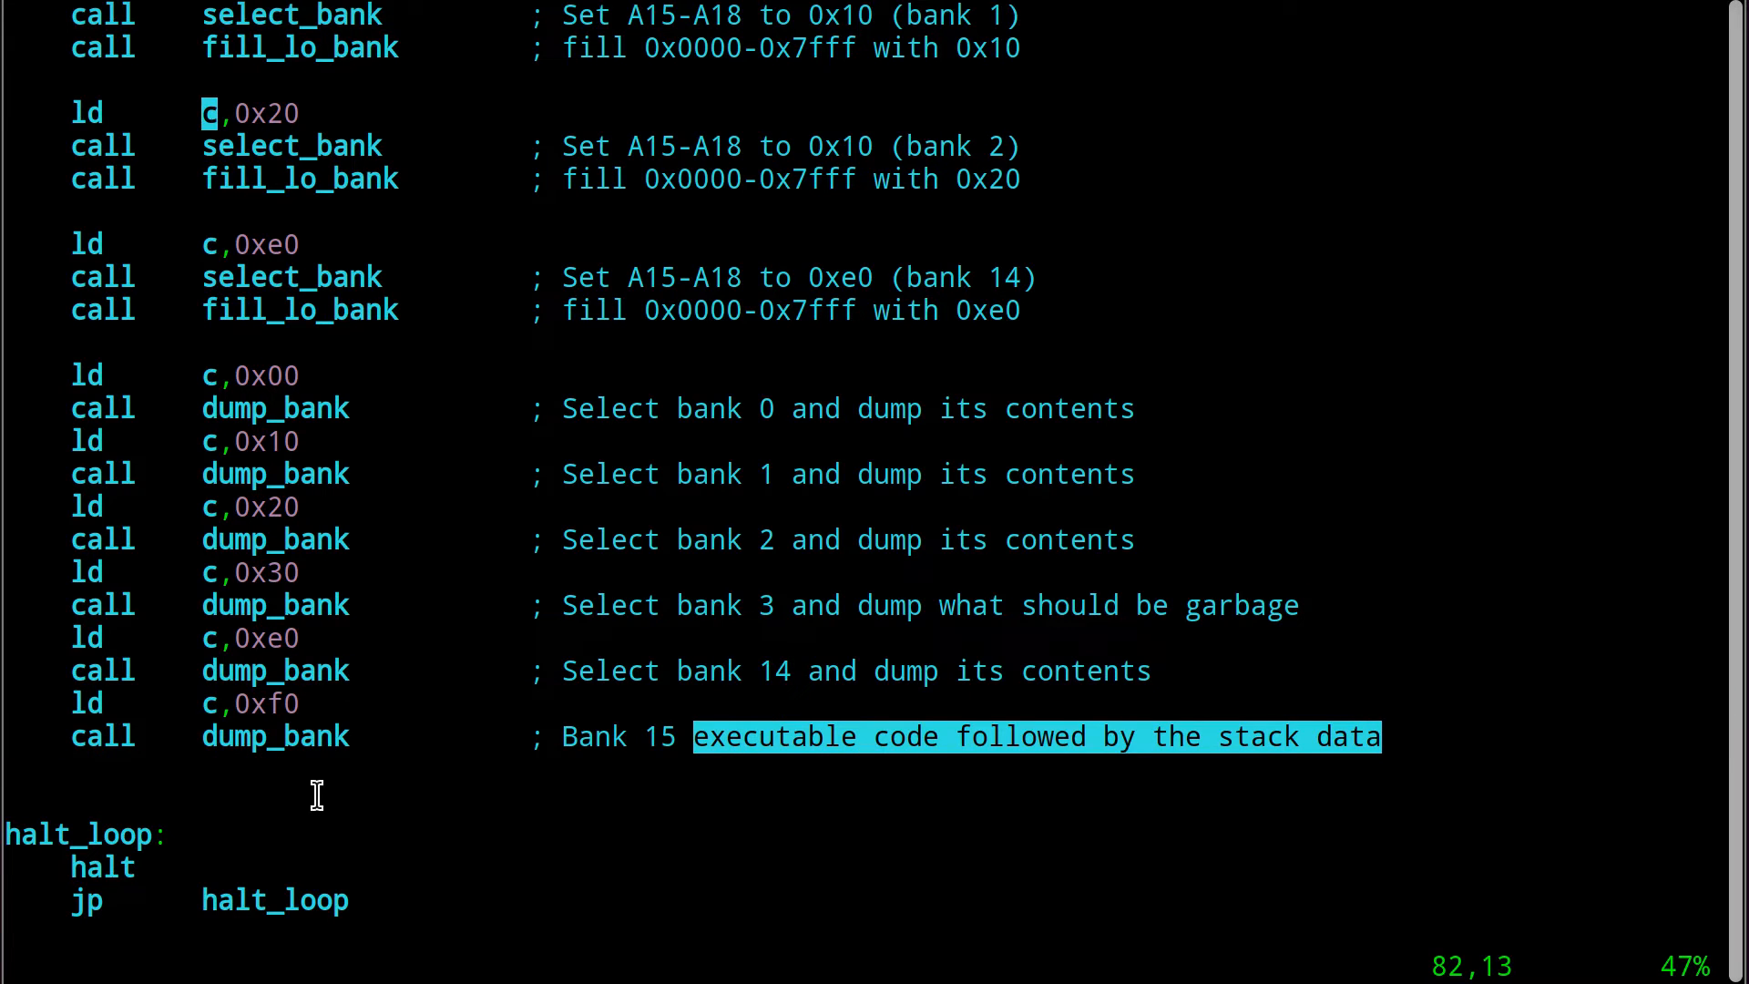
pyautogui.moveTo(394, 532)
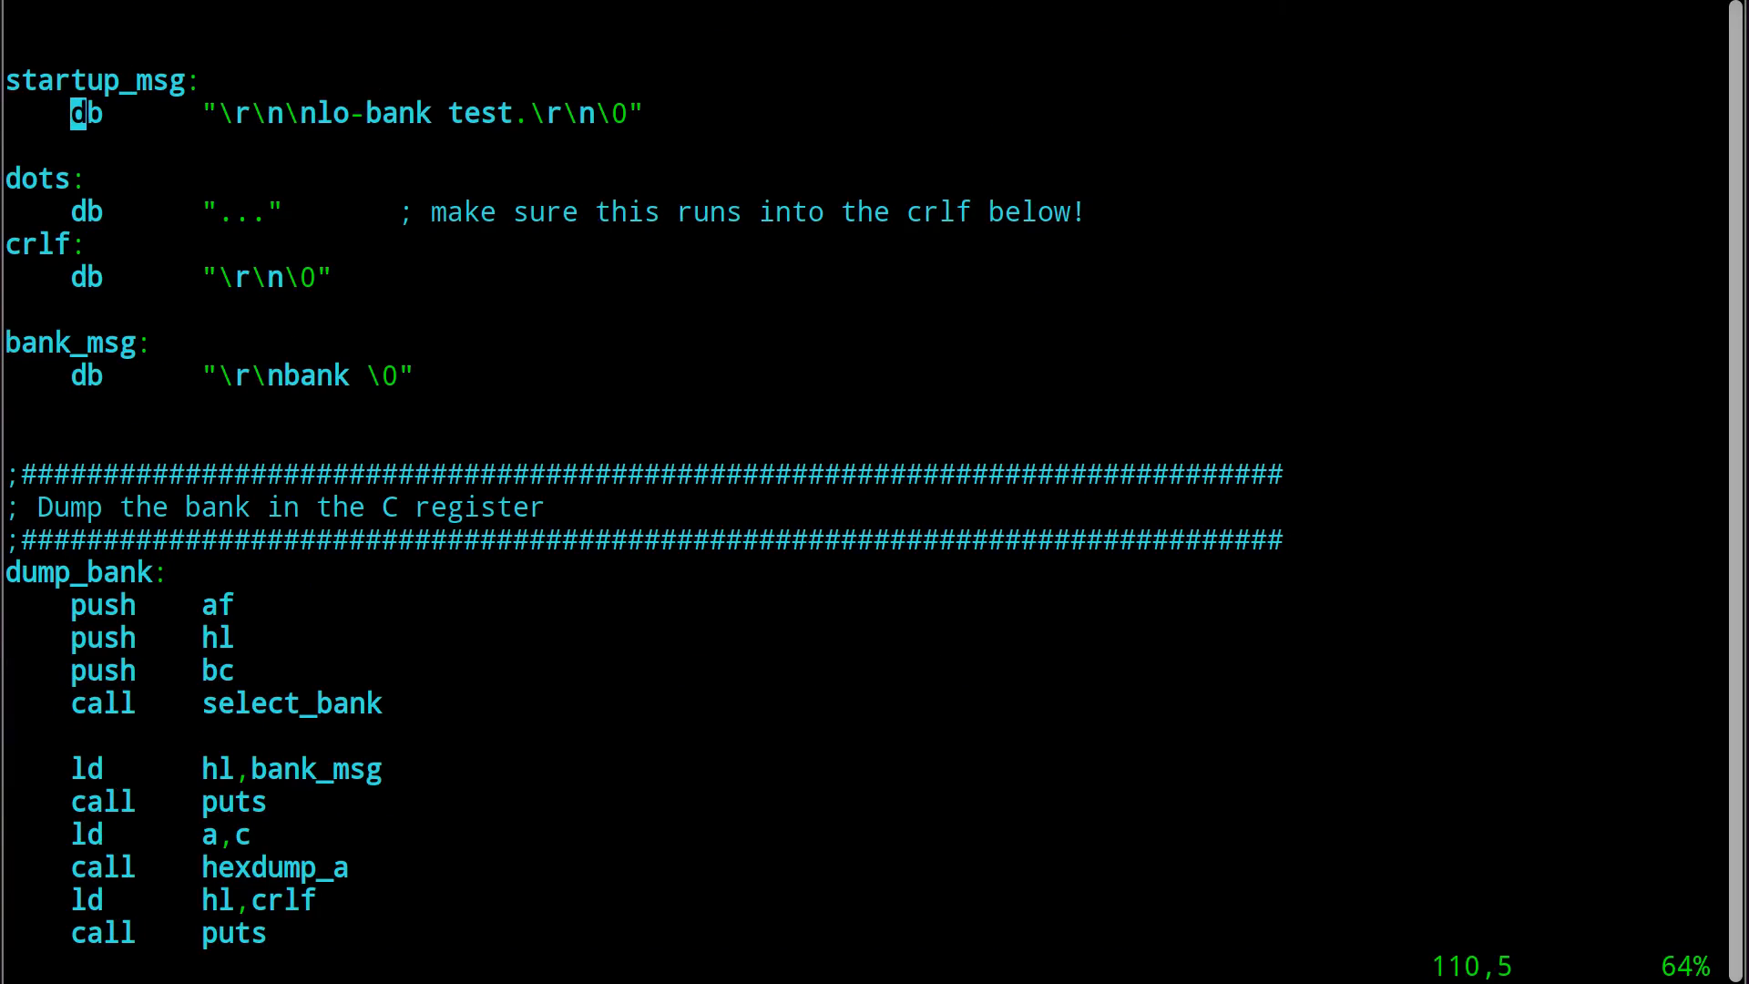
pyautogui.scroll(-3)
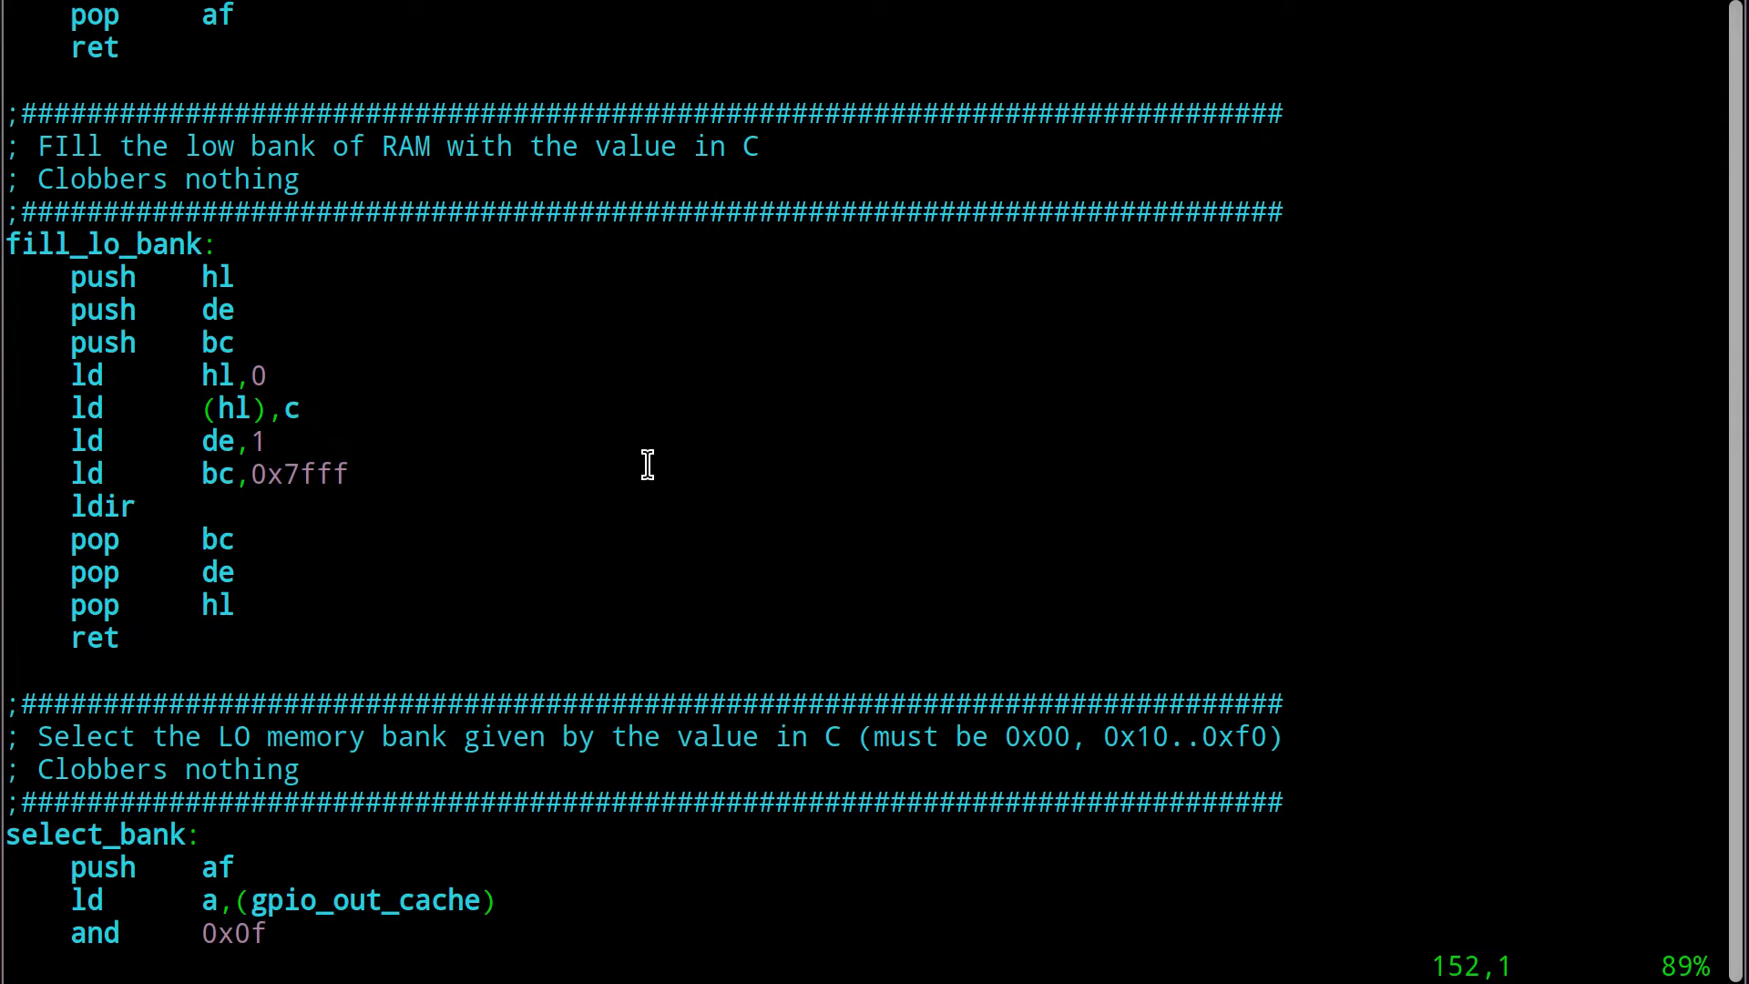
pyautogui.scroll(-3)
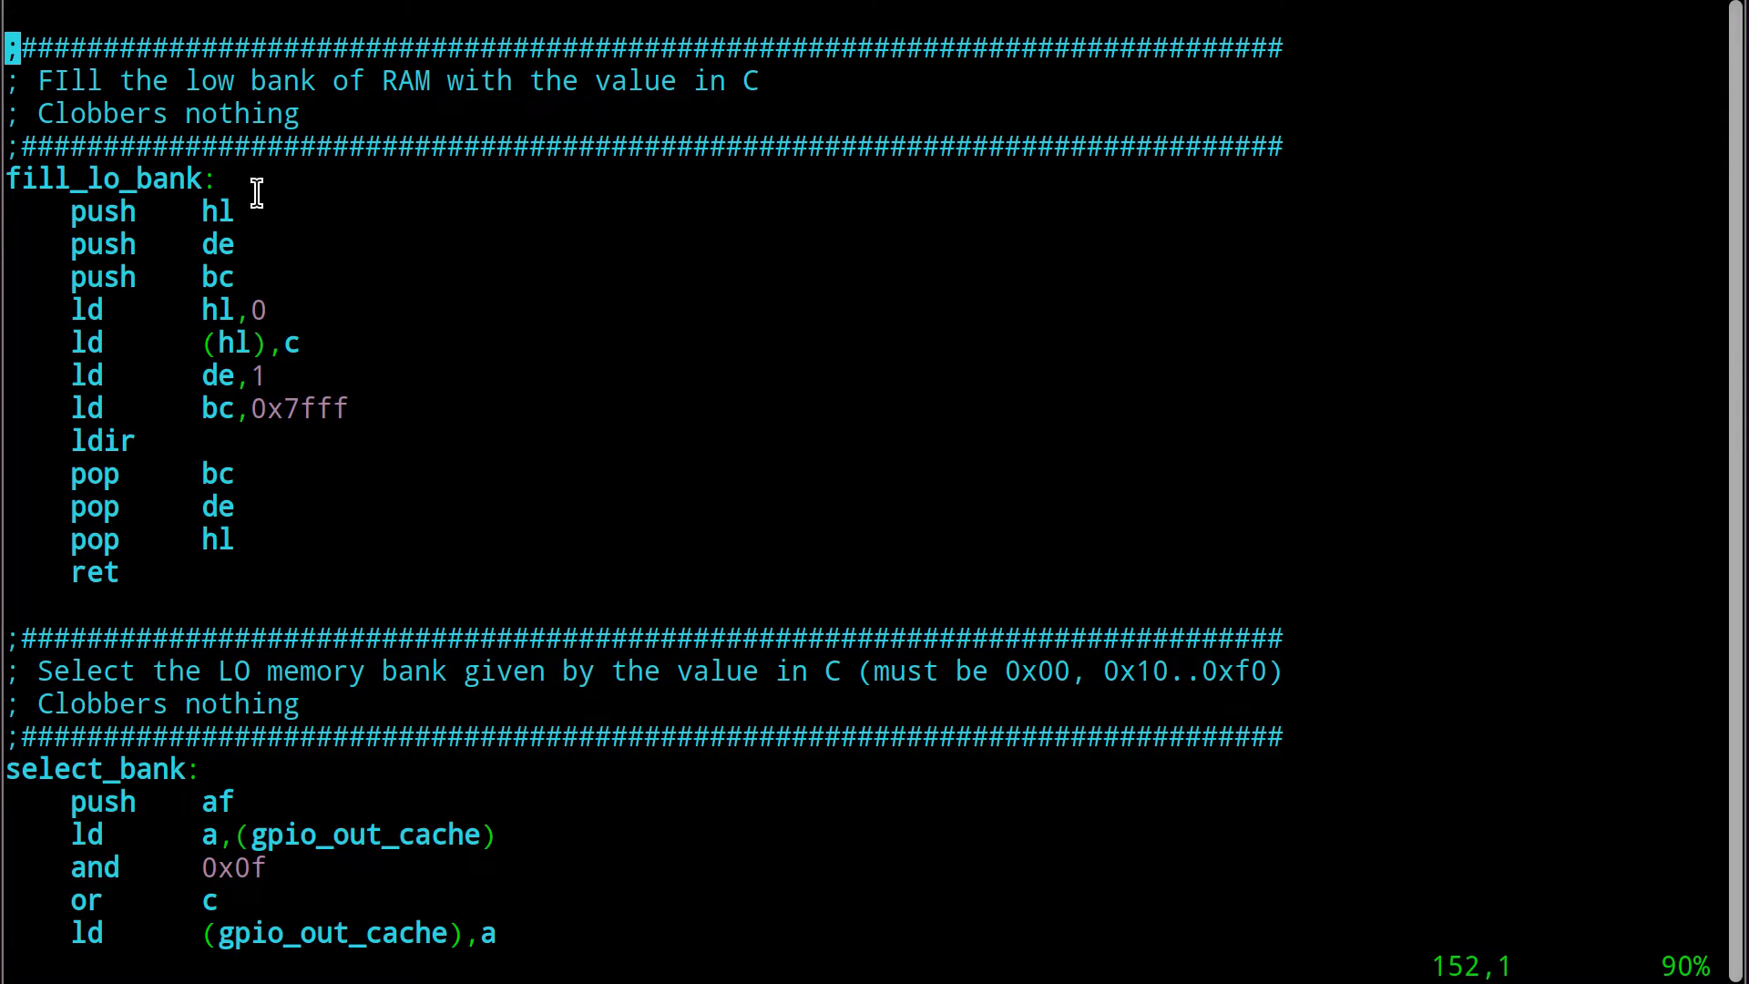
pyautogui.moveTo(217, 288)
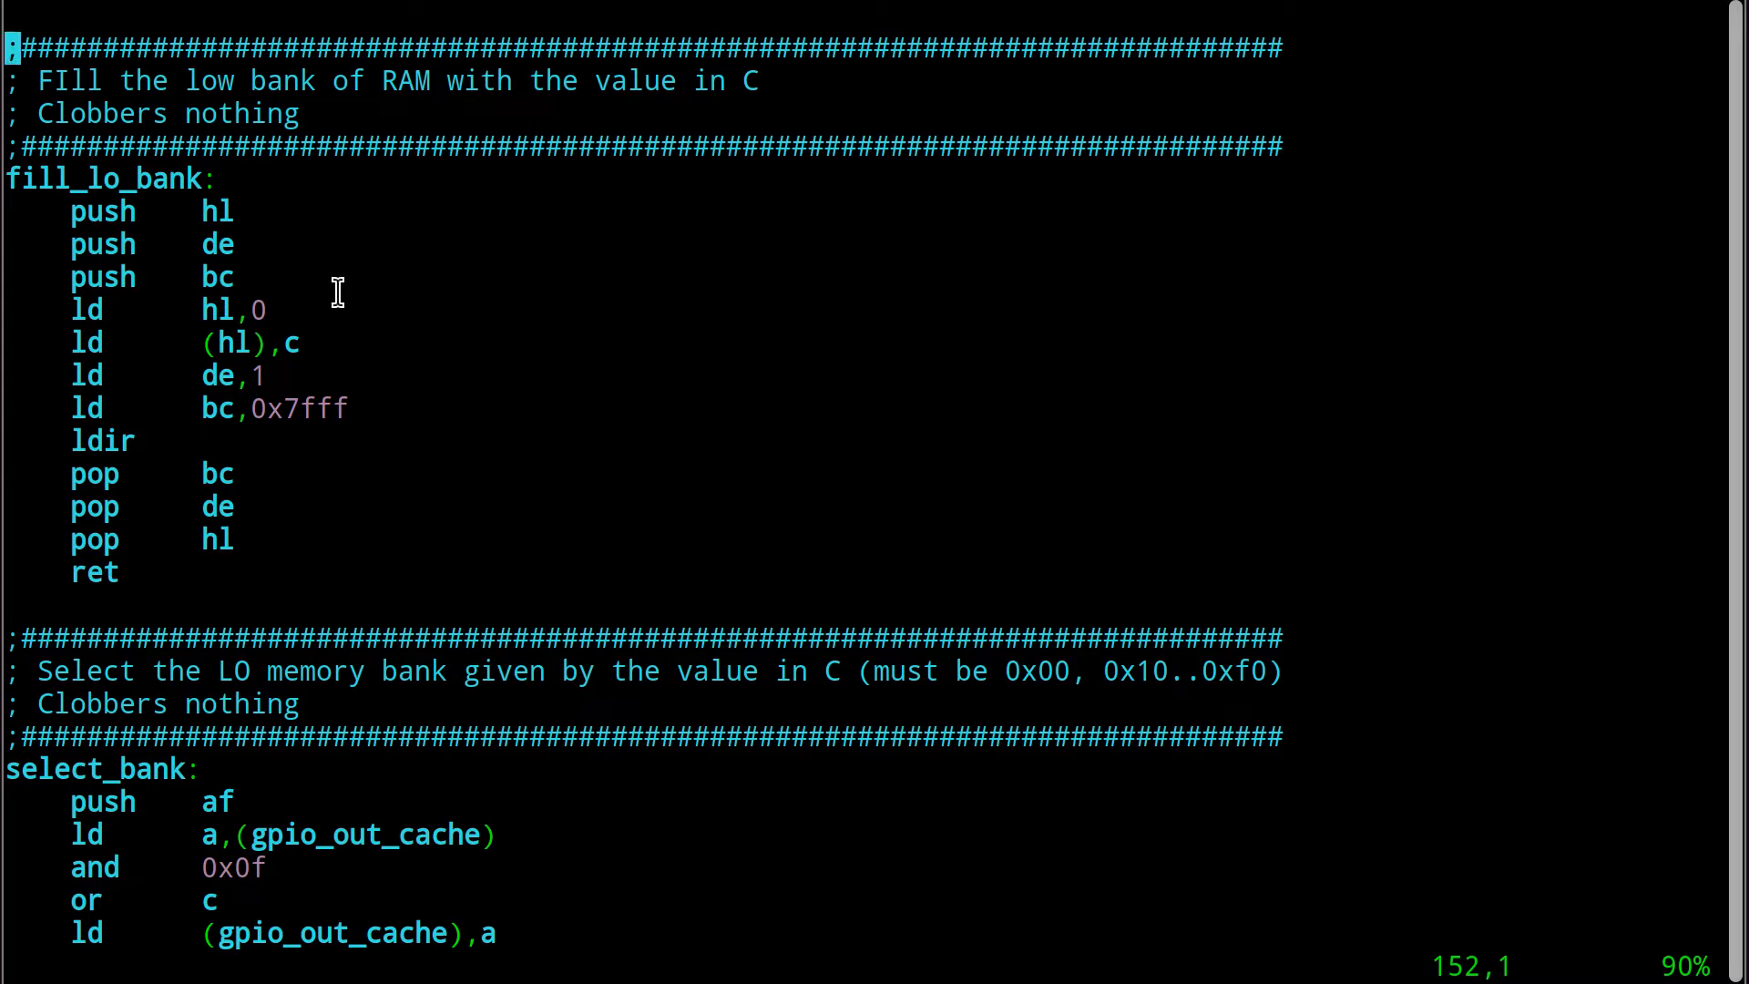
pyautogui.moveTo(127, 441)
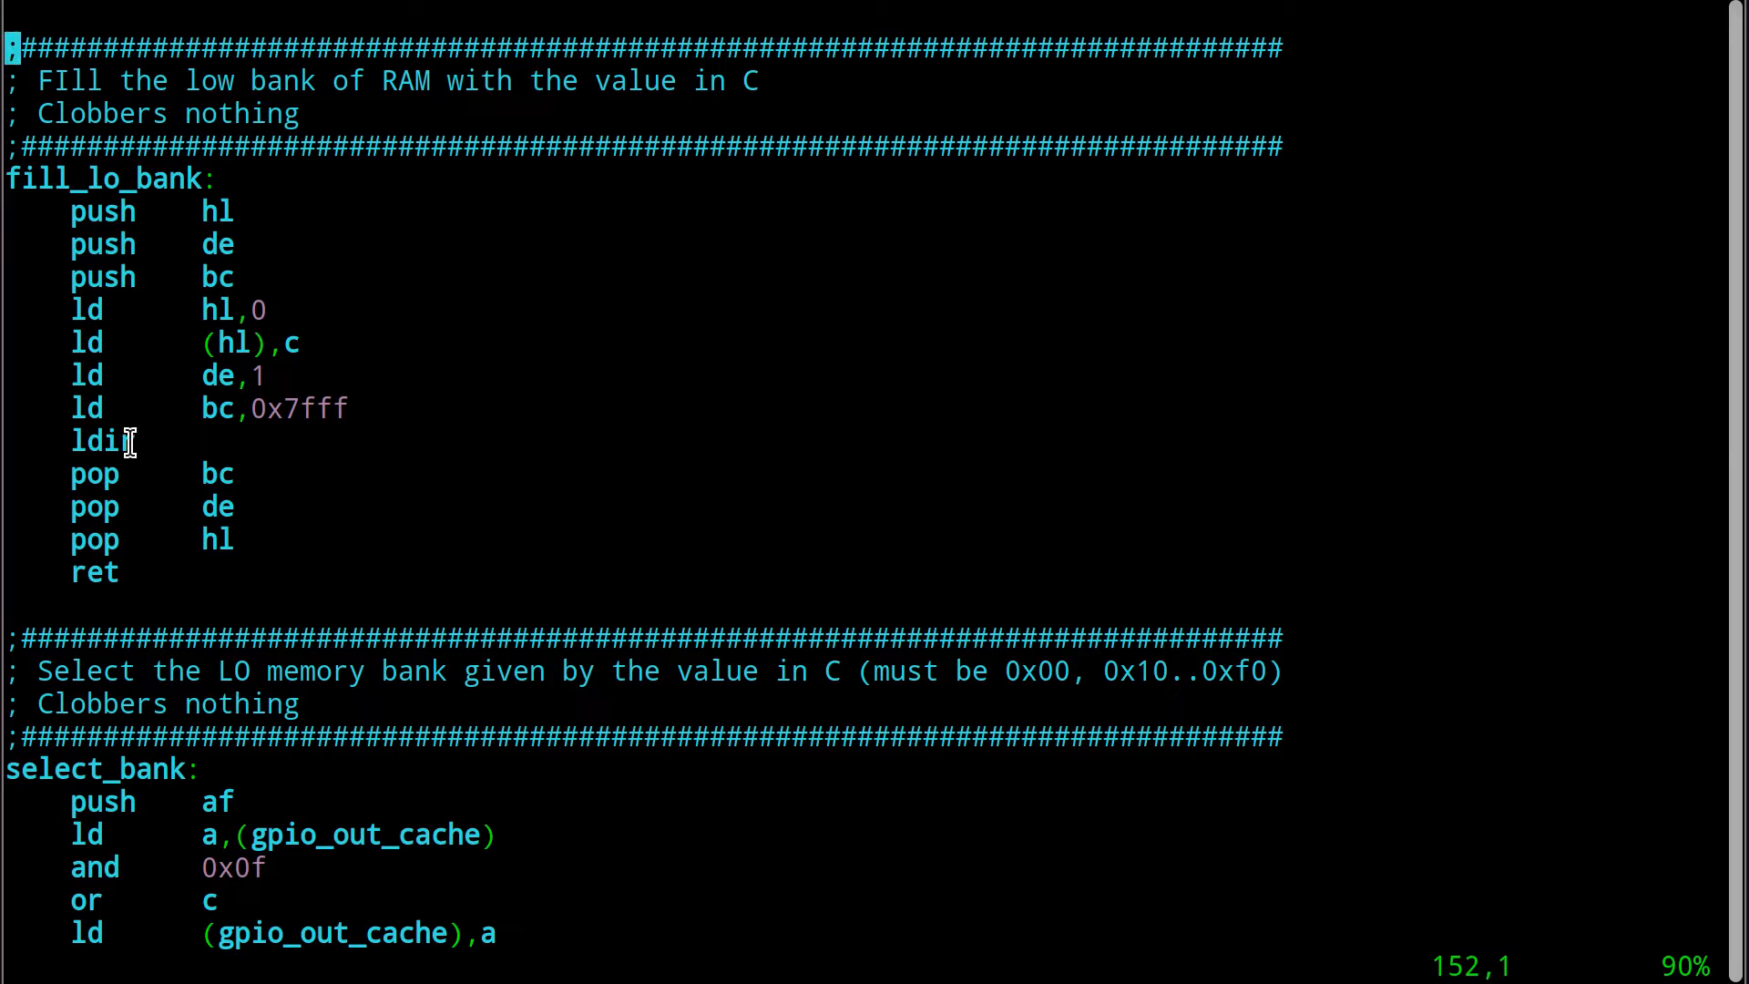
pyautogui.write('r')
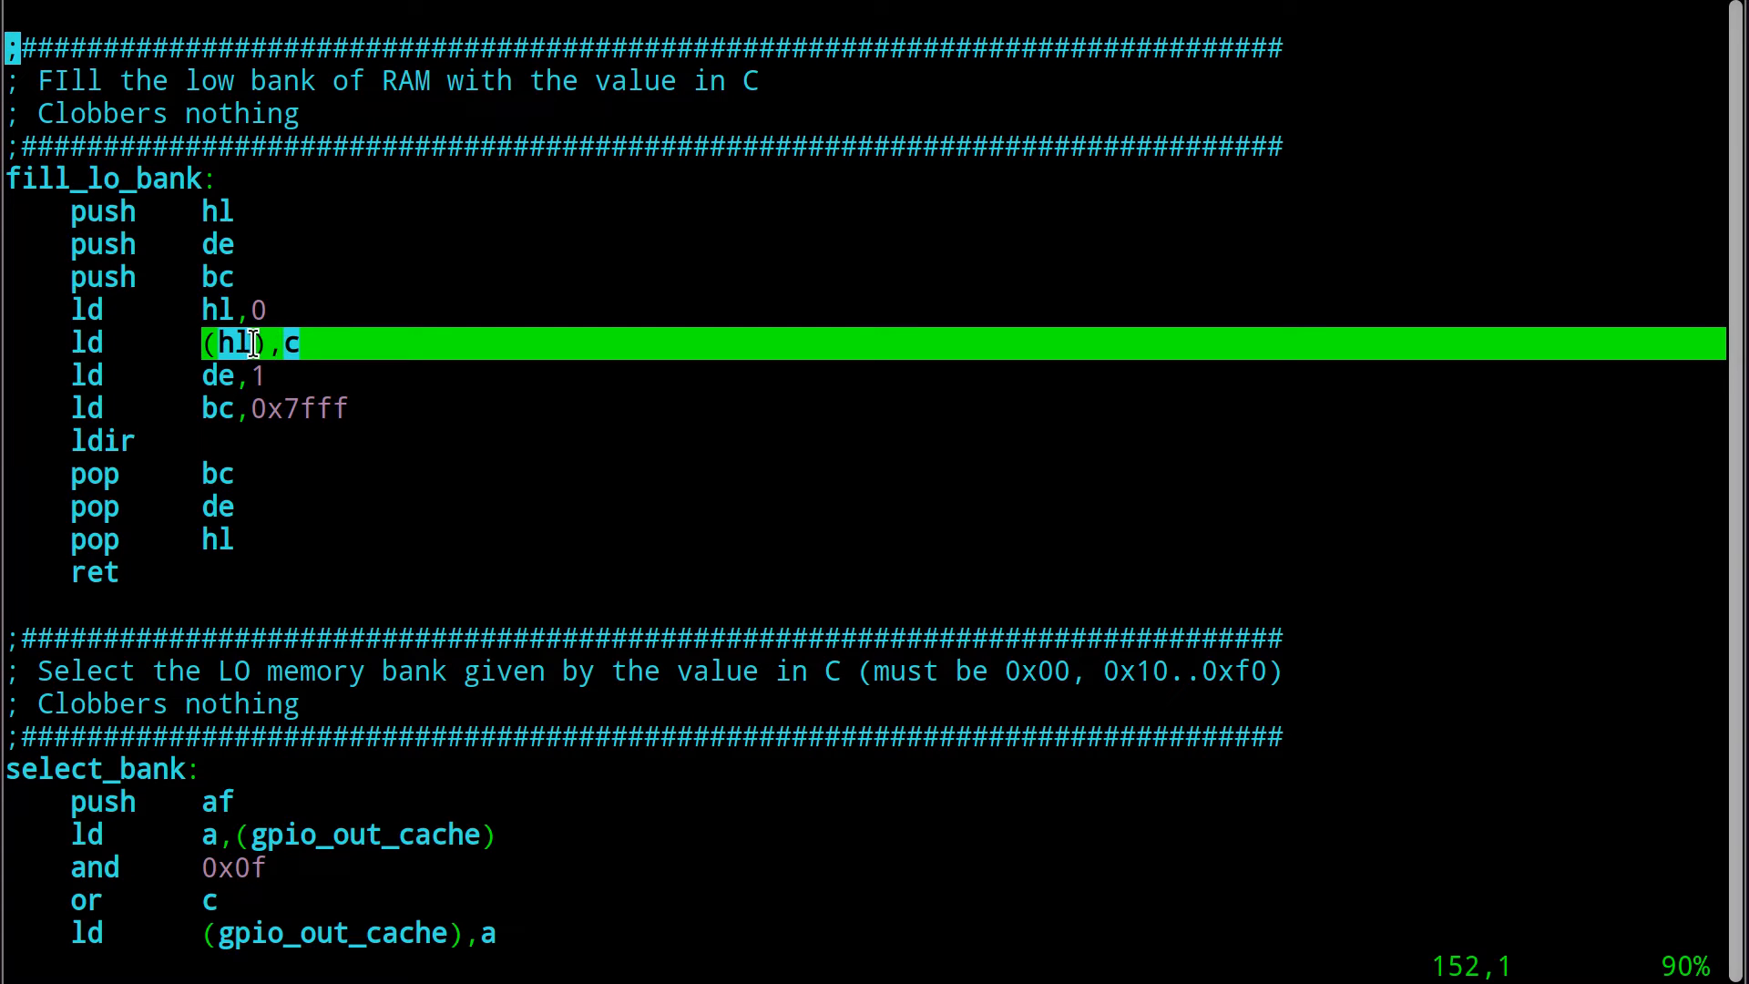
pyautogui.moveTo(284, 376)
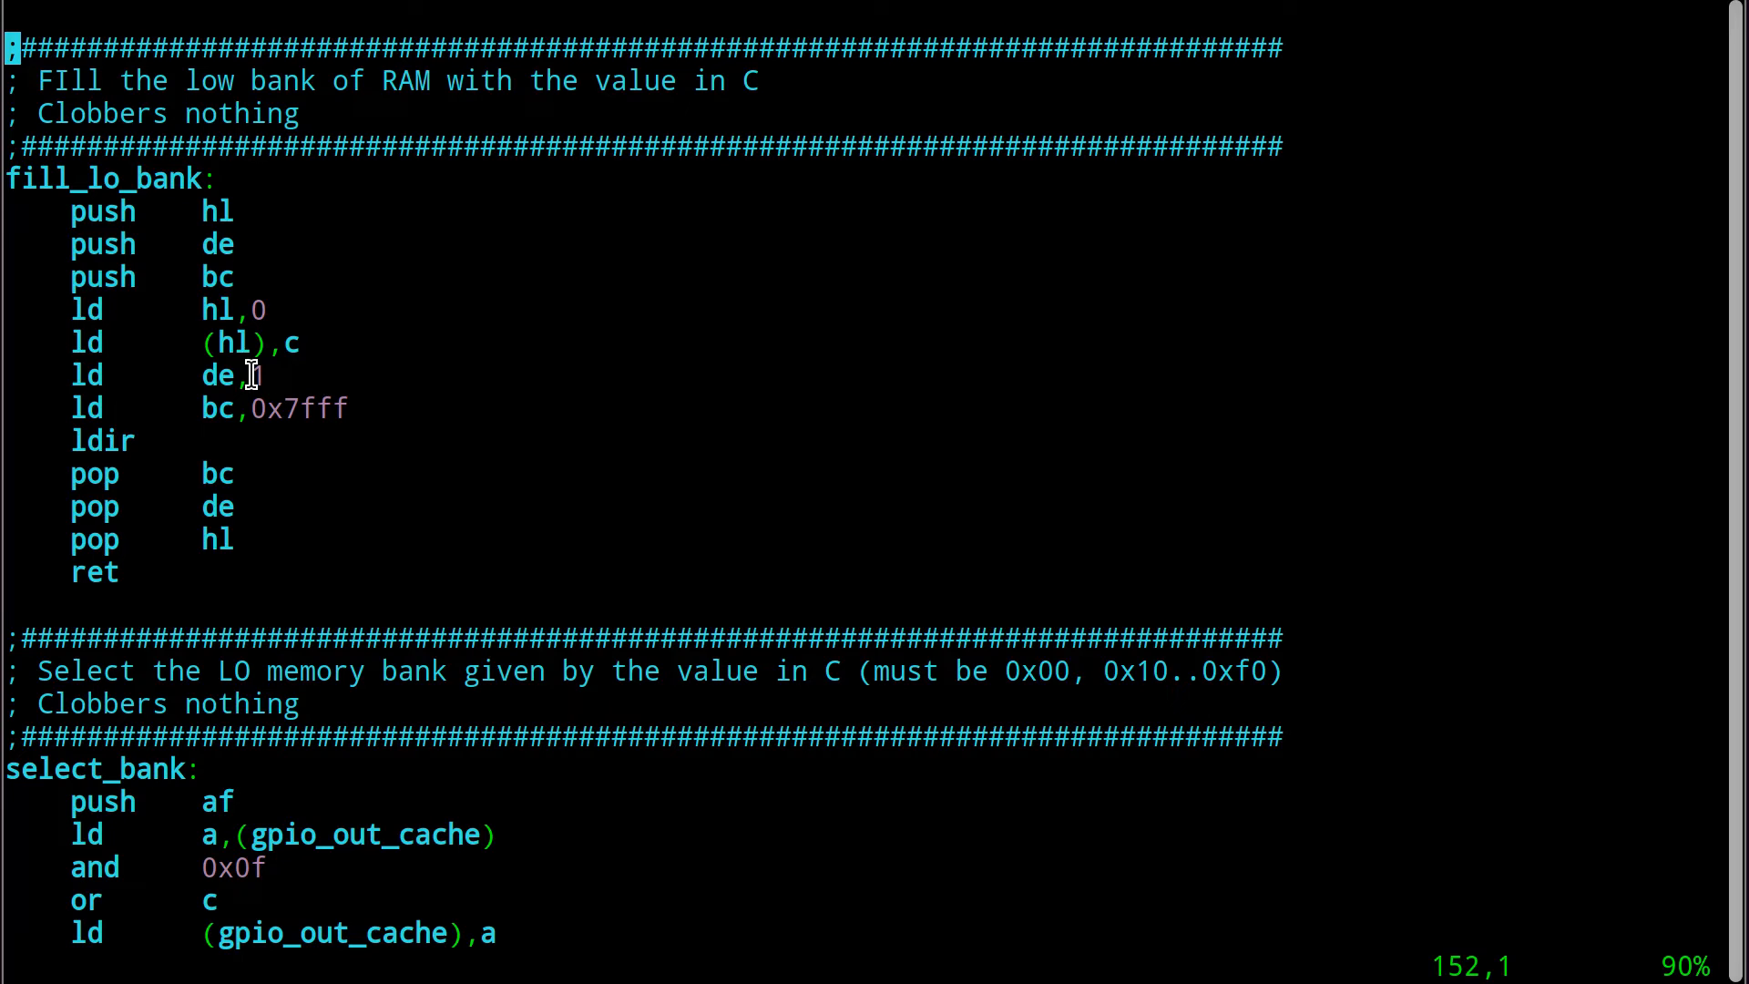
pyautogui.write('1')
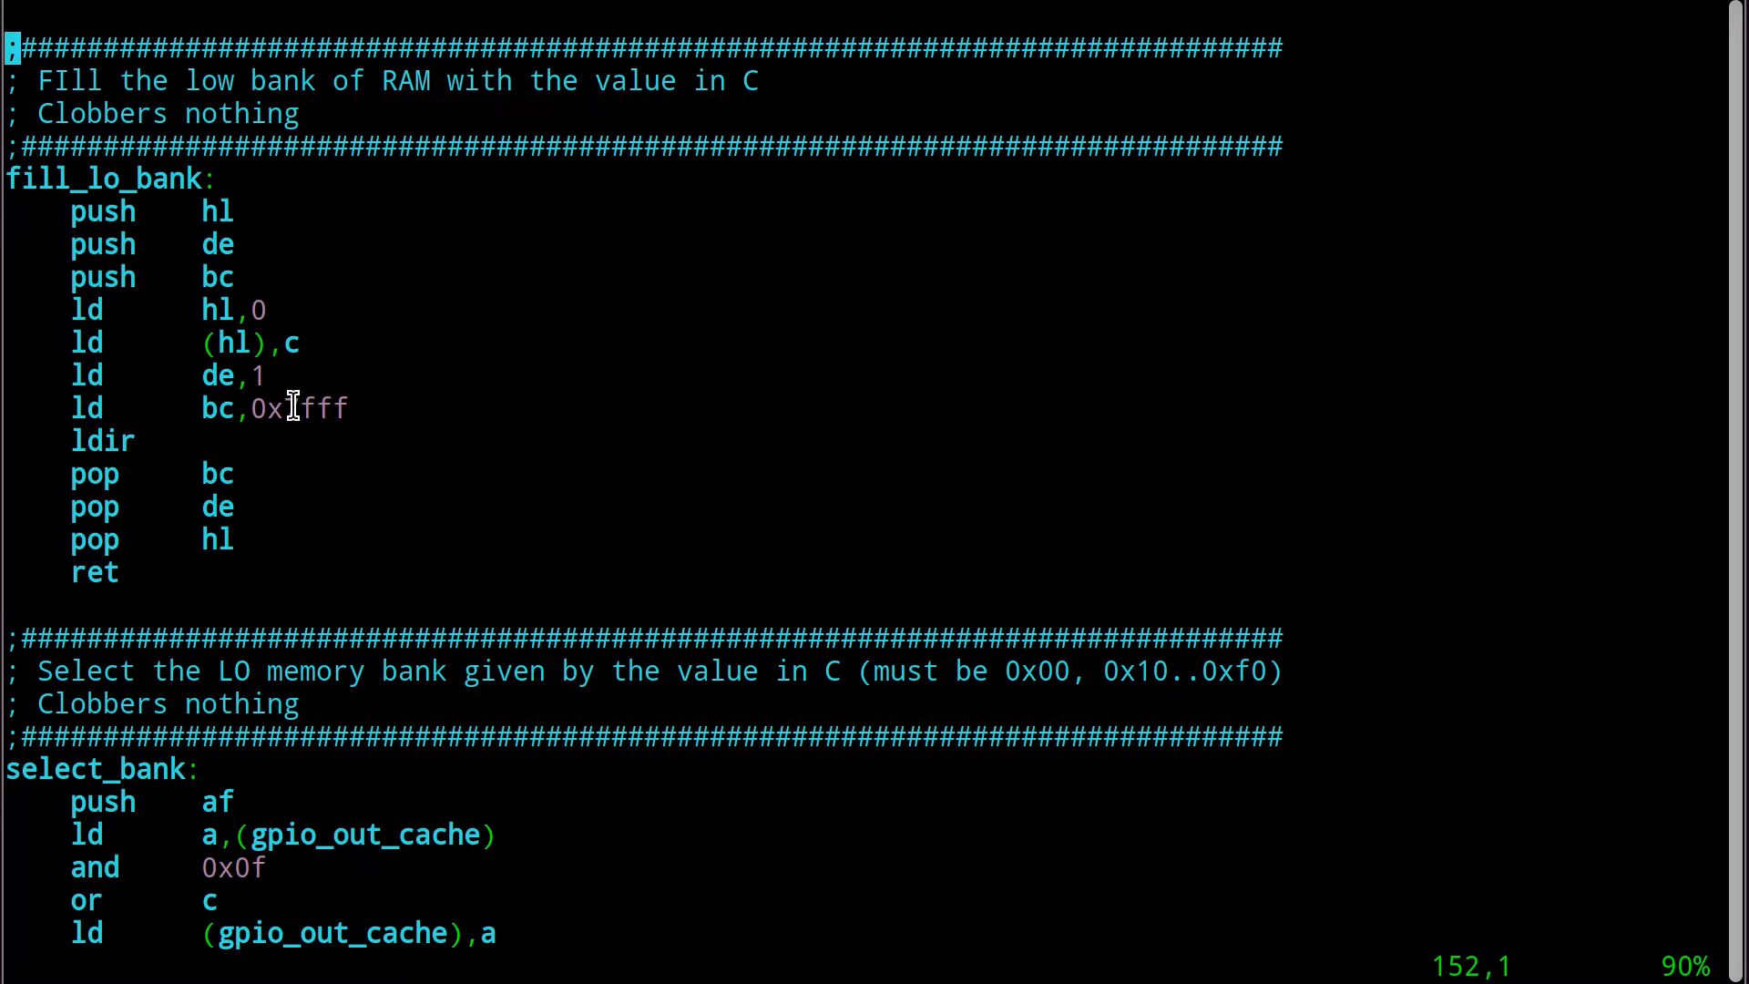
pyautogui.doubleClick(297, 407)
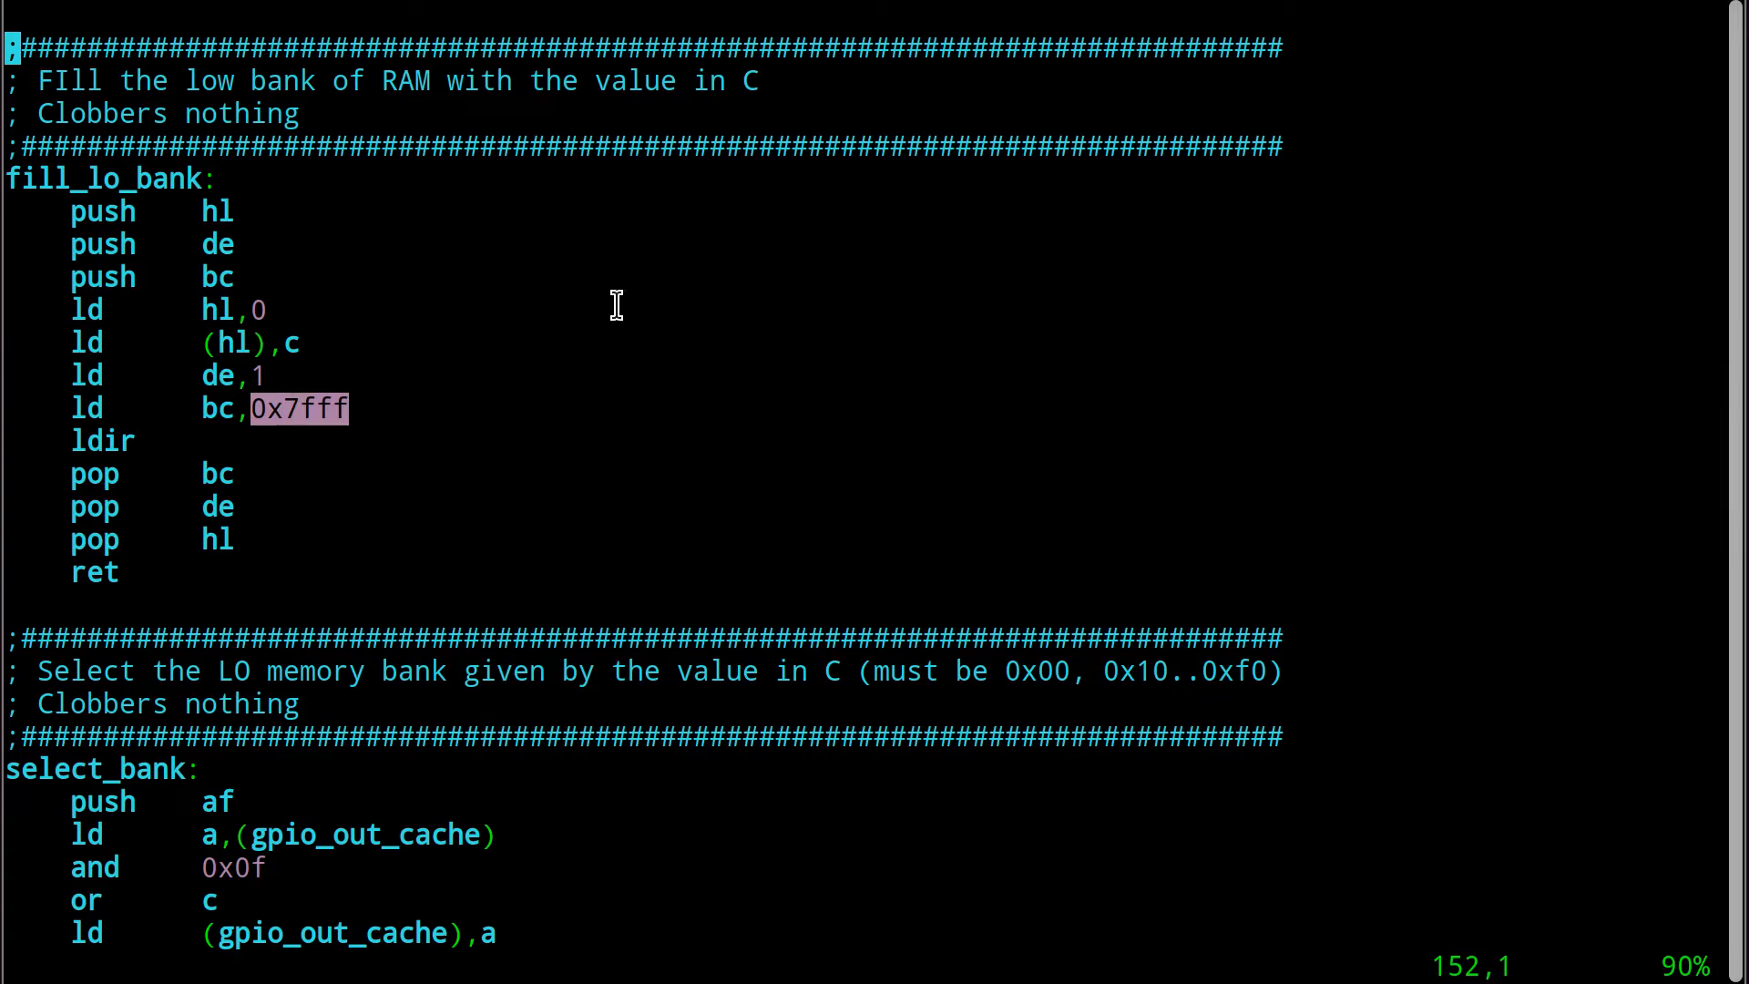
pyautogui.moveTo(631, 299)
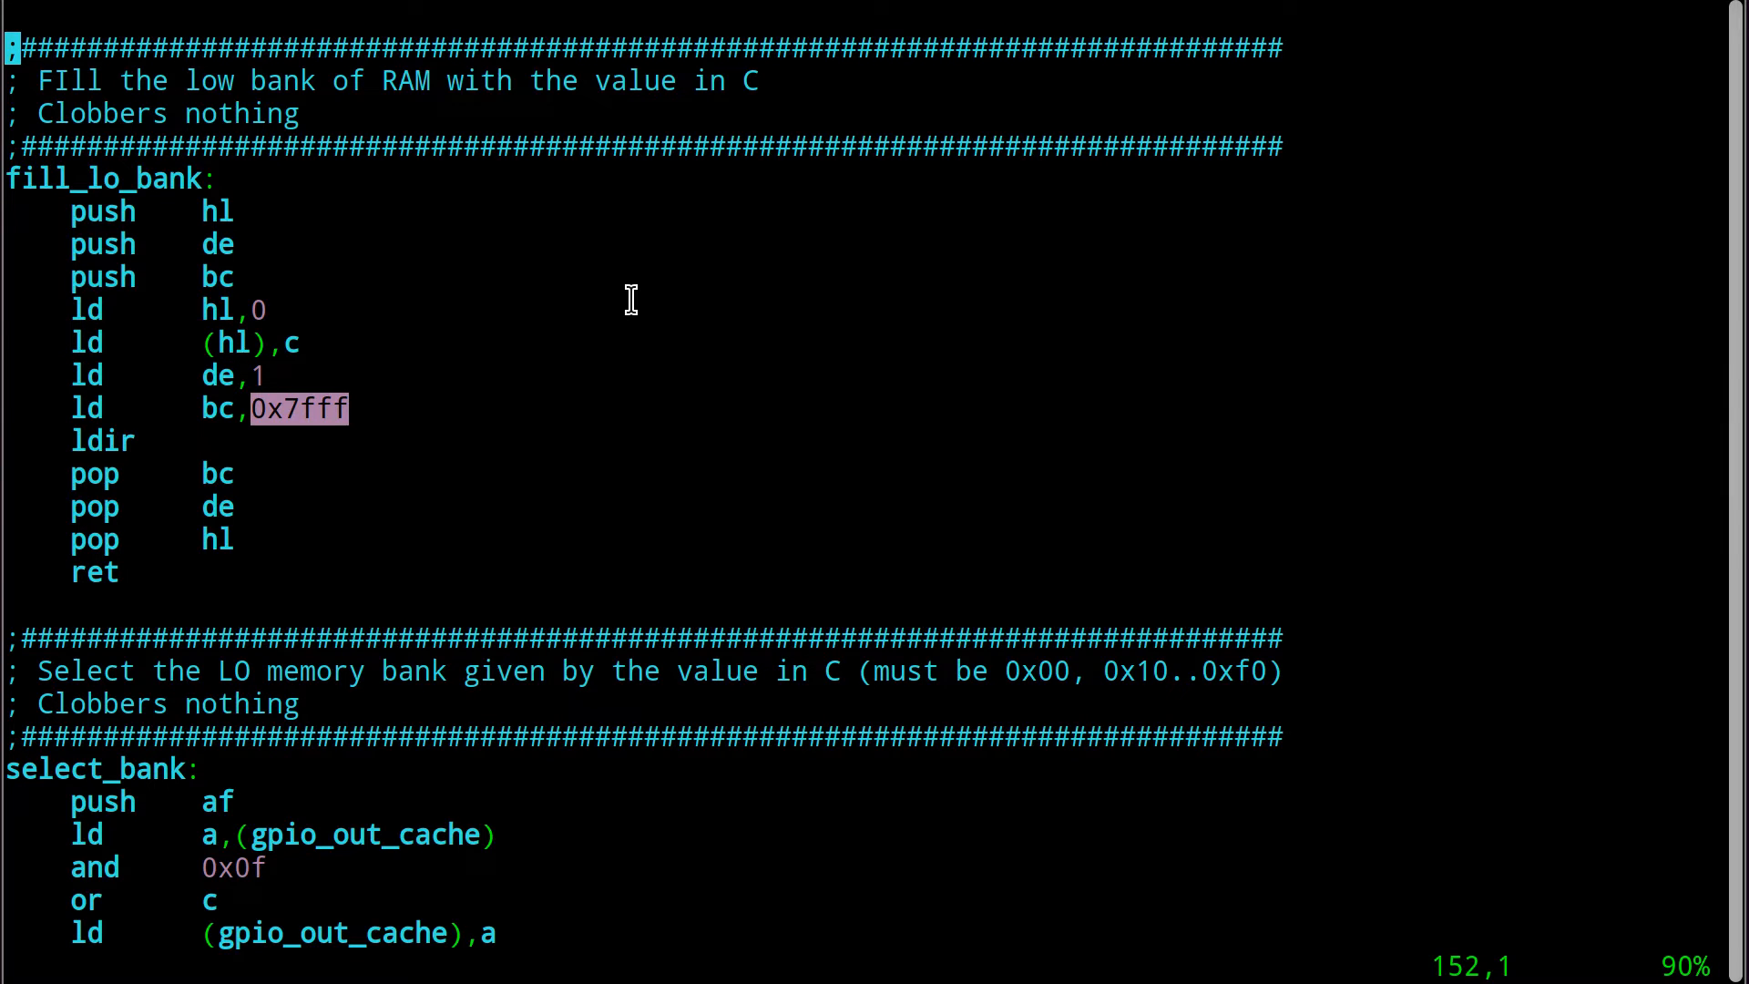
pyautogui.moveTo(570, 397)
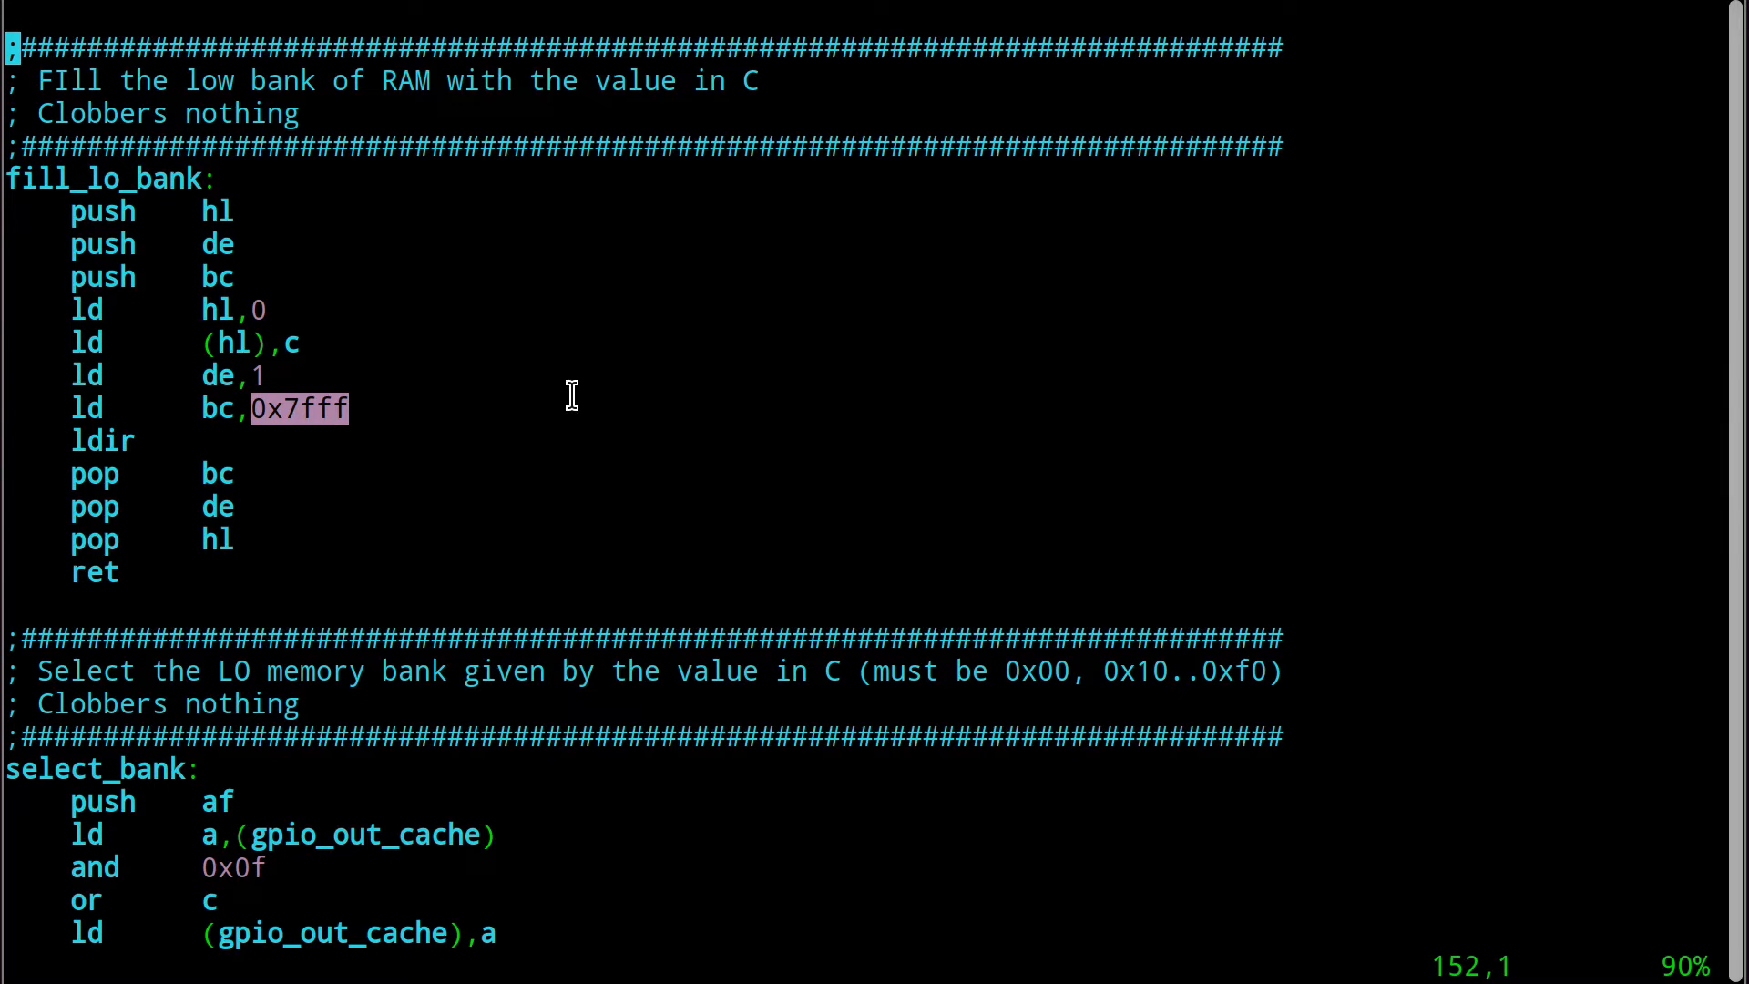
pyautogui.moveTo(325, 410)
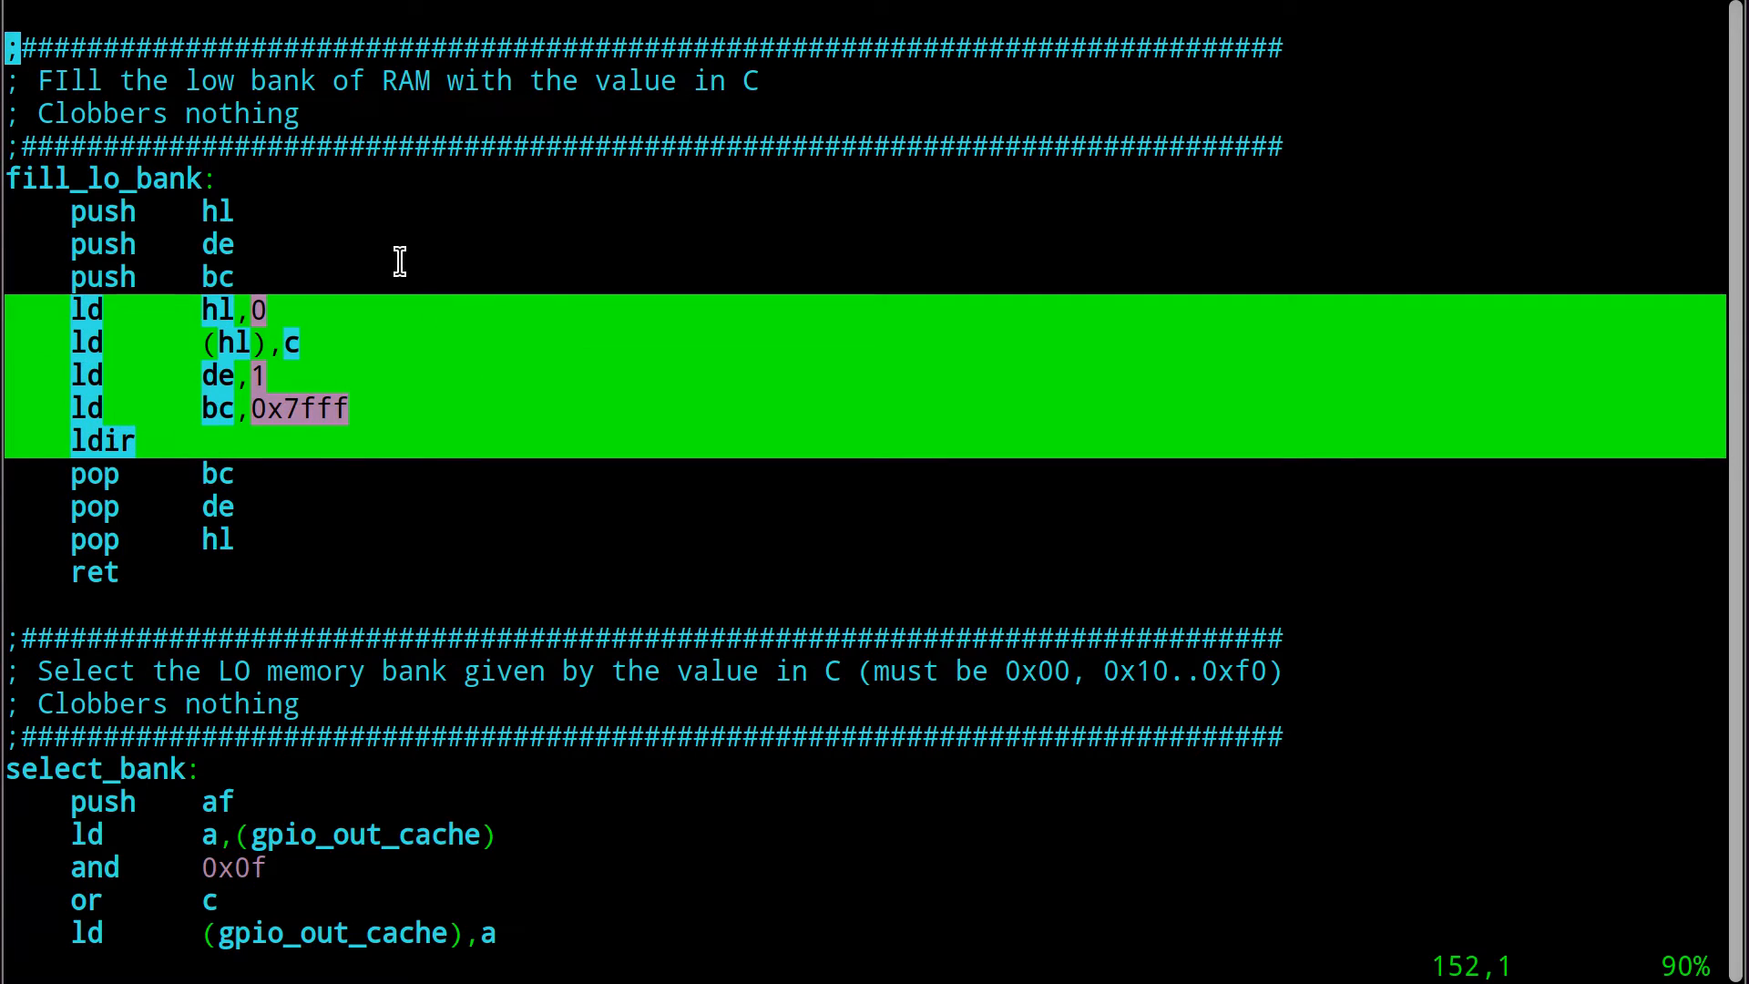
pyautogui.moveTo(280, 419)
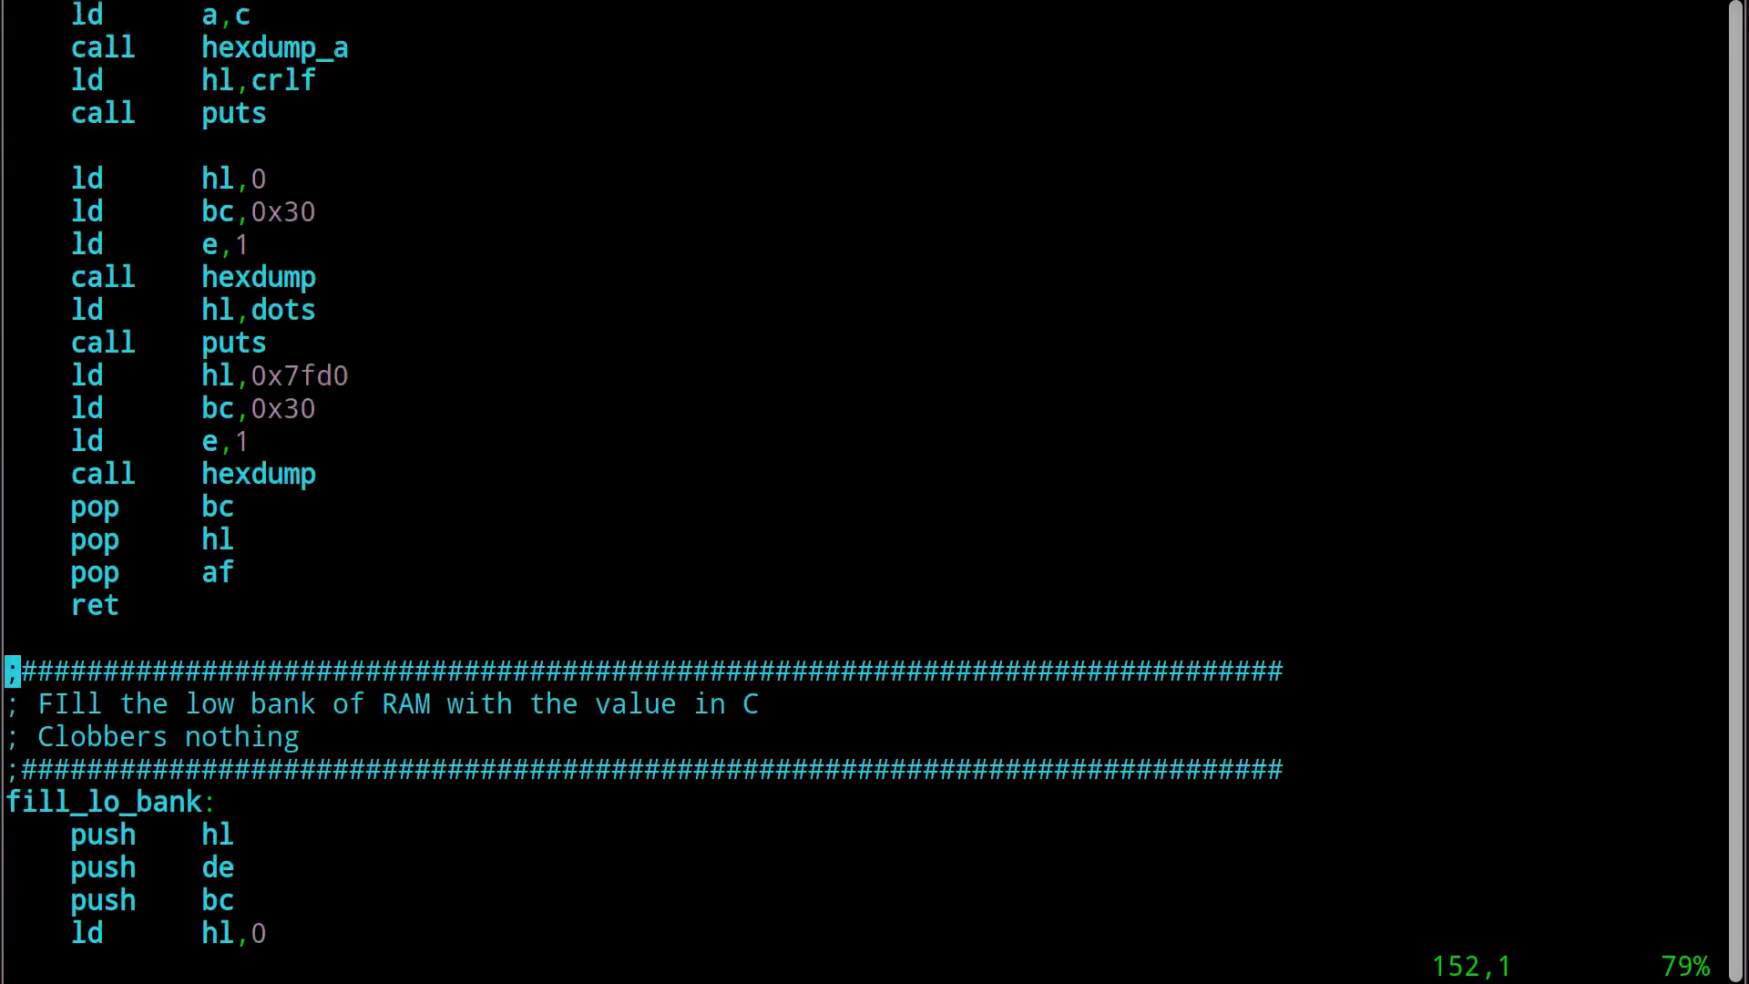
pyautogui.scroll(3)
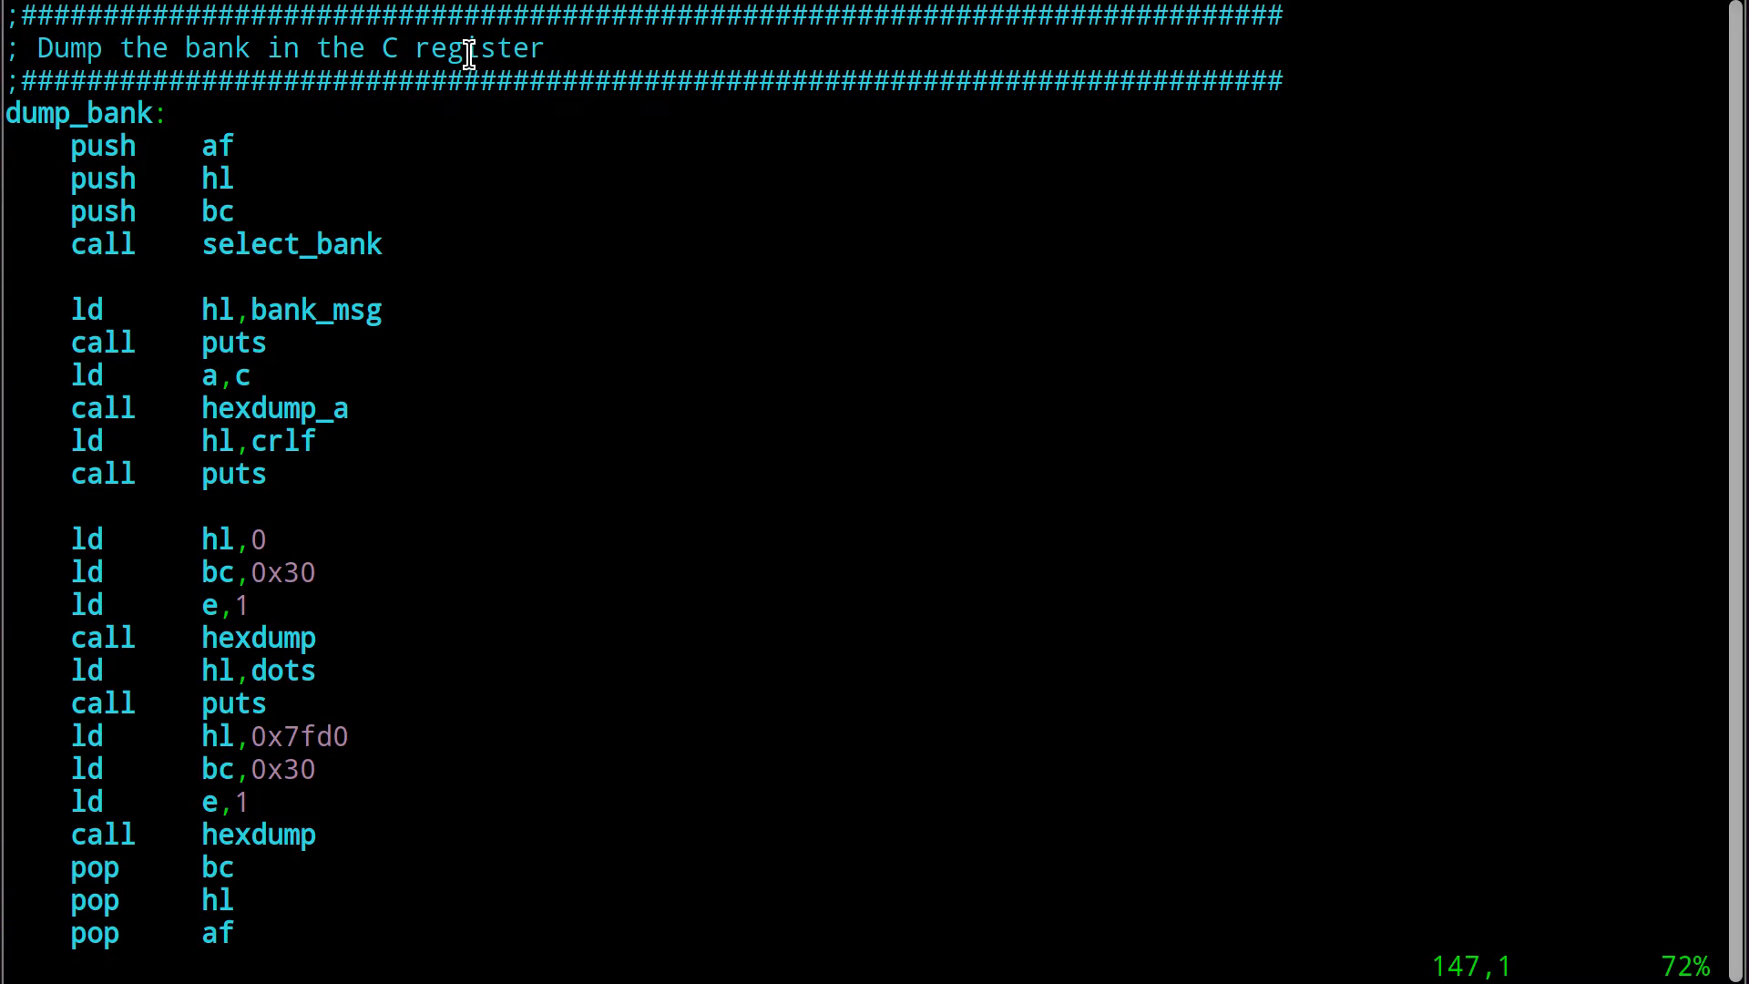
pyautogui.scroll(-3)
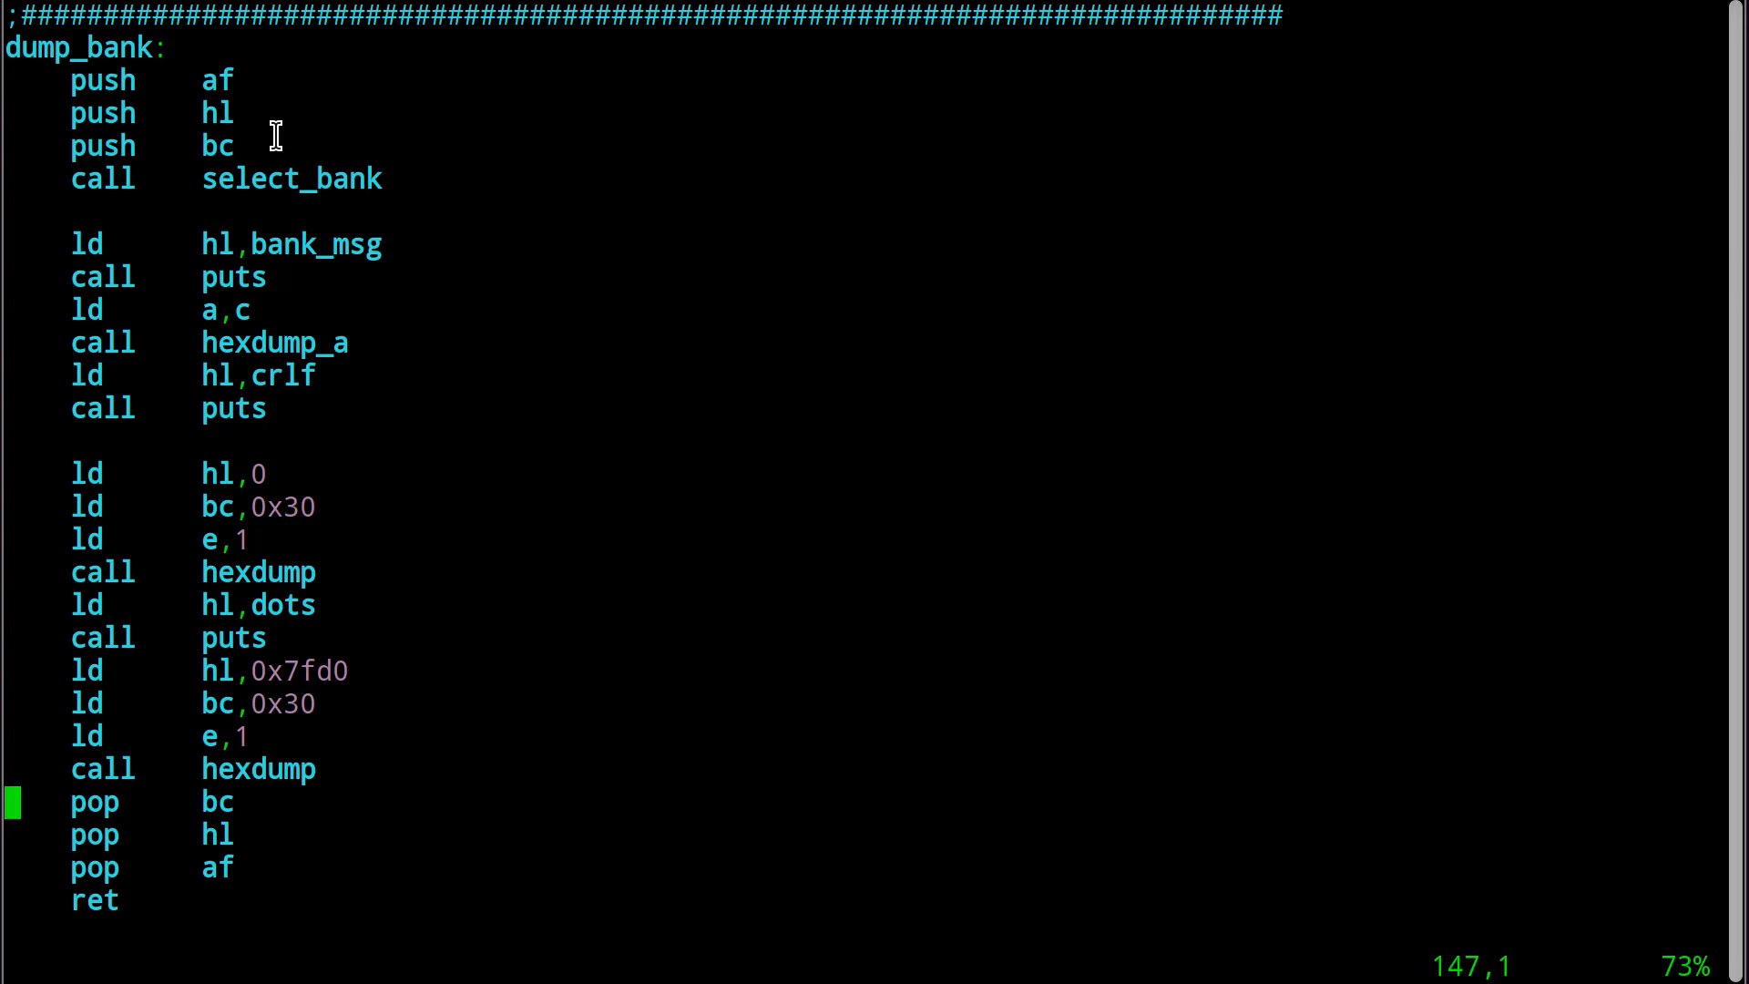
pyautogui.moveTo(211, 109)
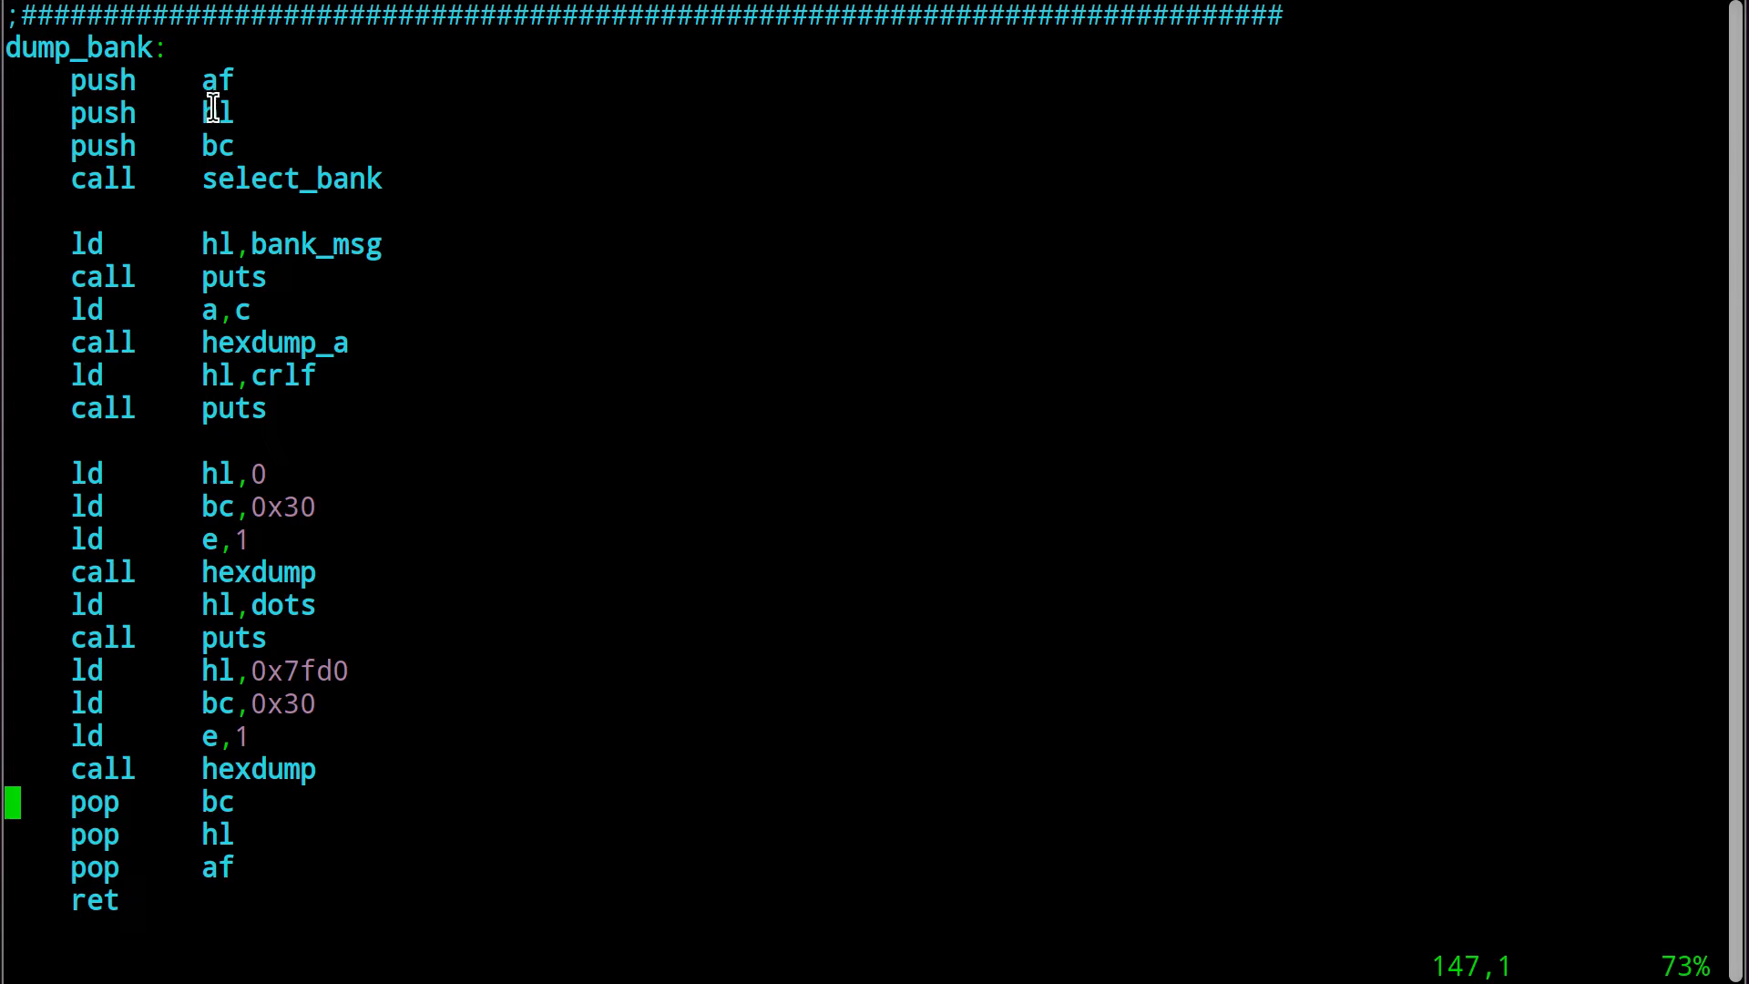
pyautogui.moveTo(519, 390)
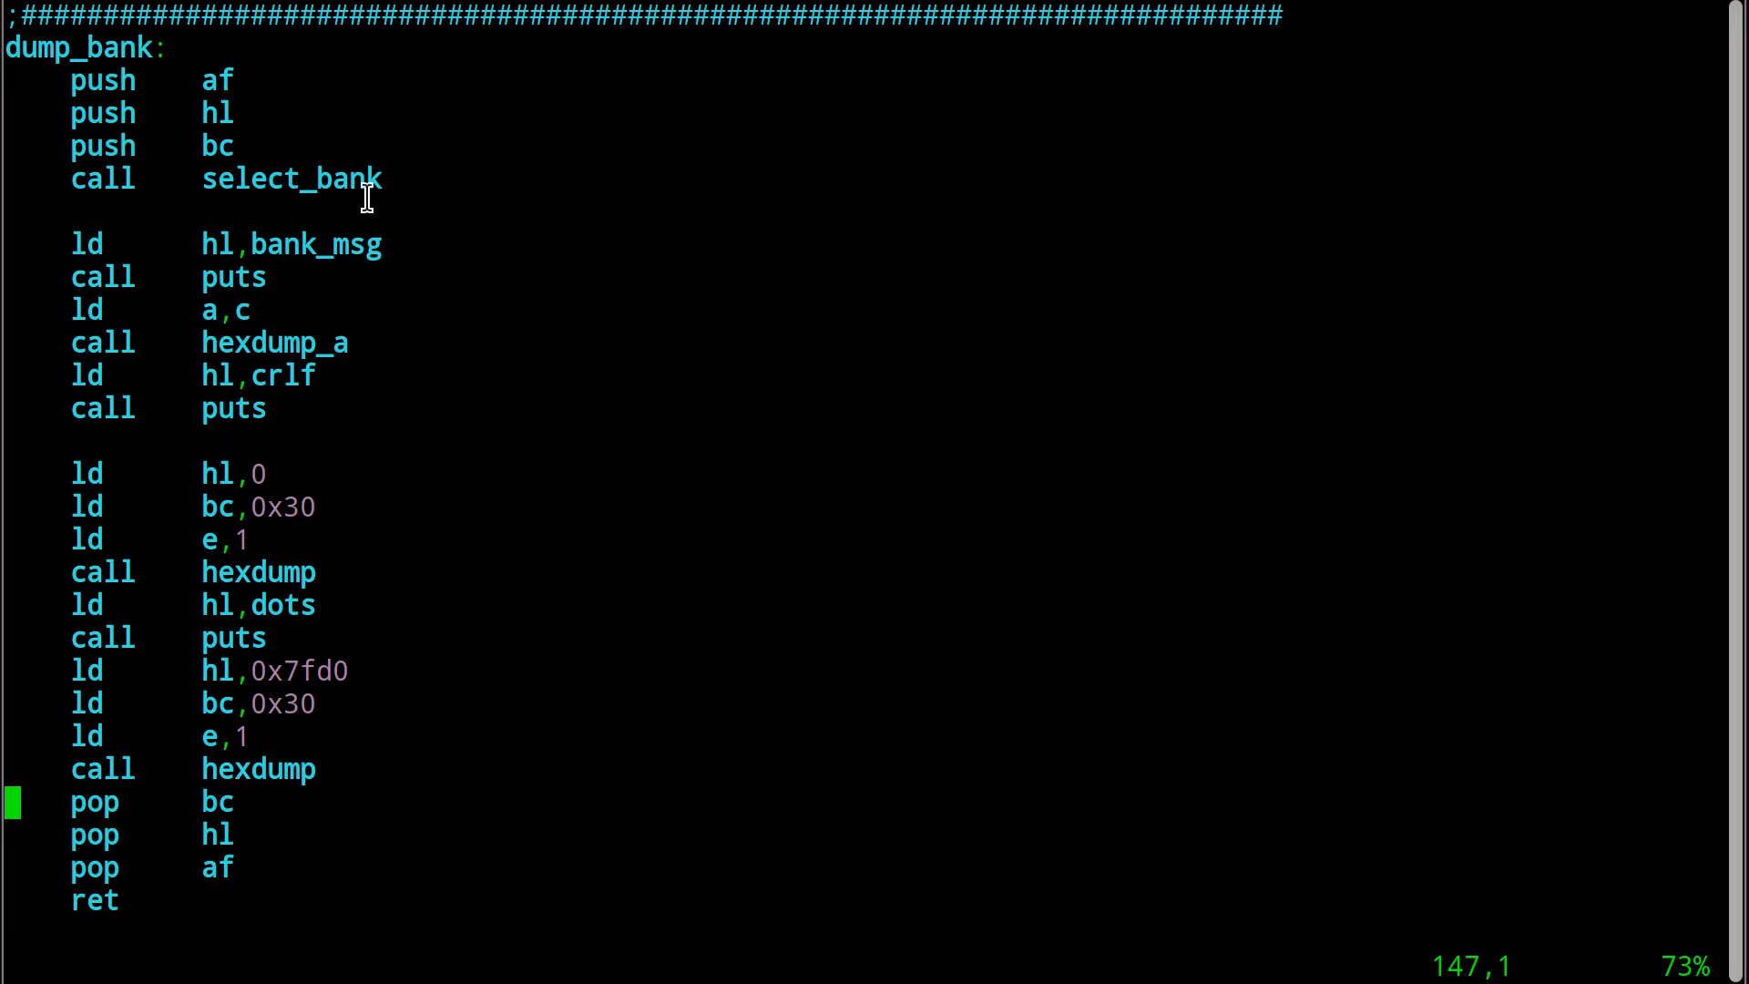
pyautogui.doubleClick(290, 178)
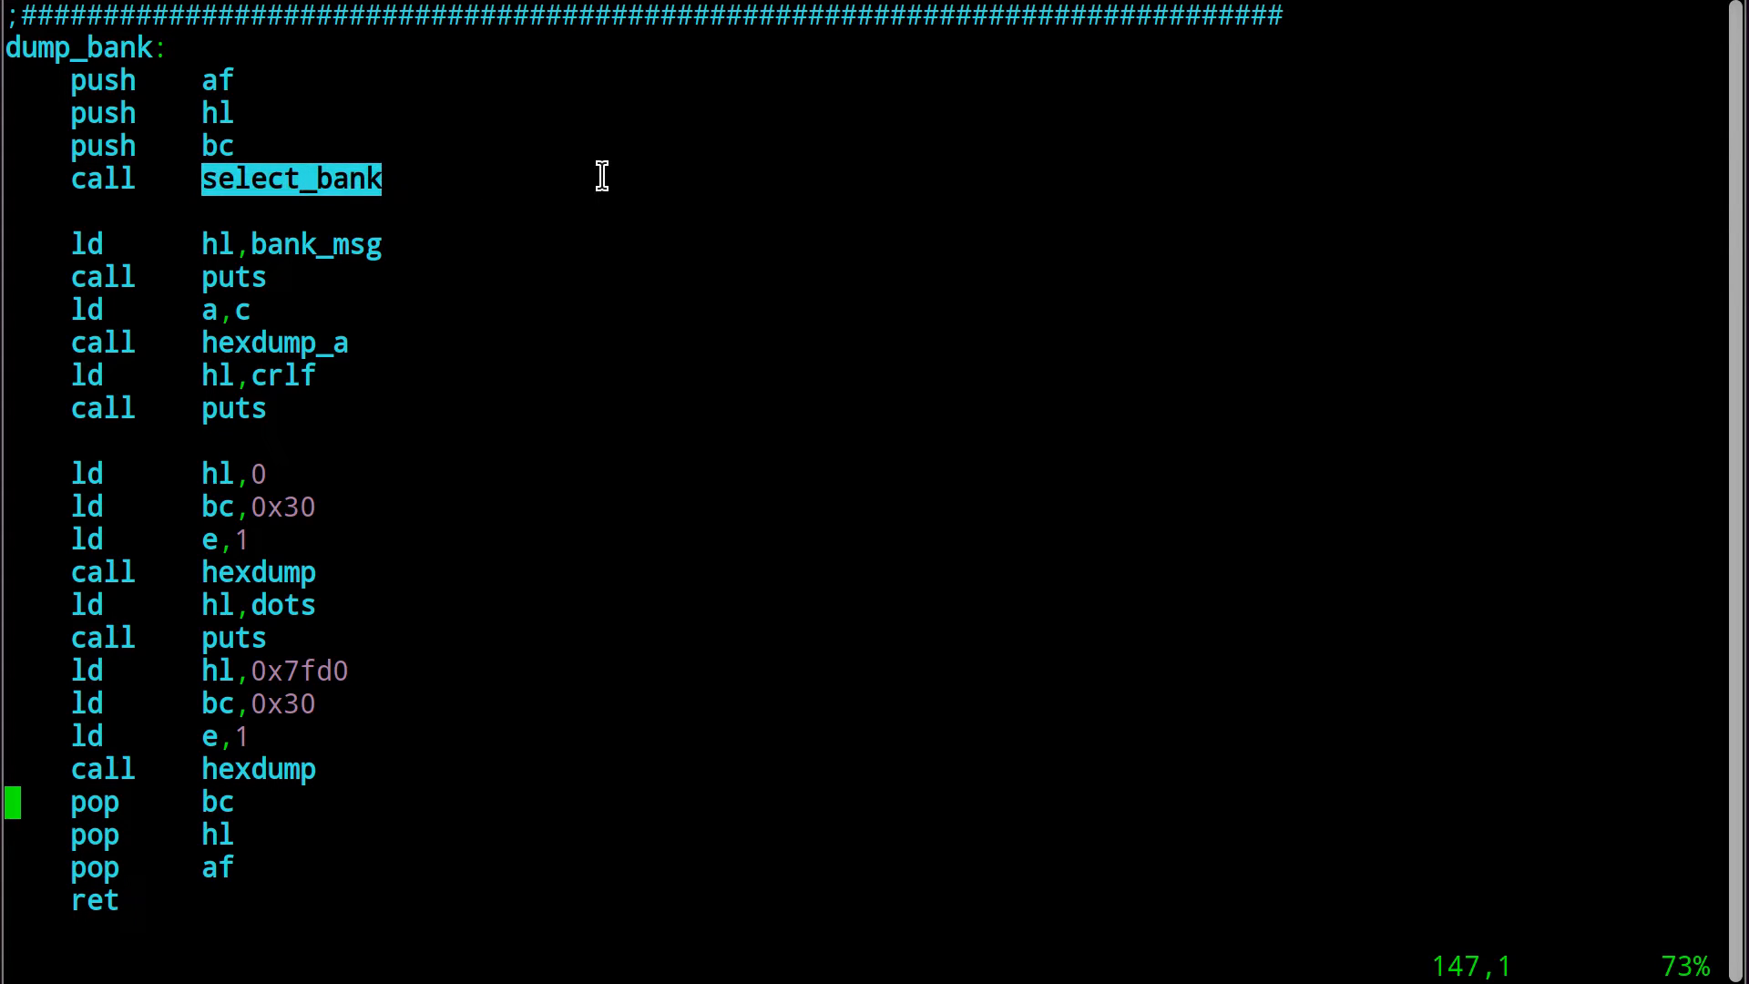
pyautogui.moveTo(523, 190)
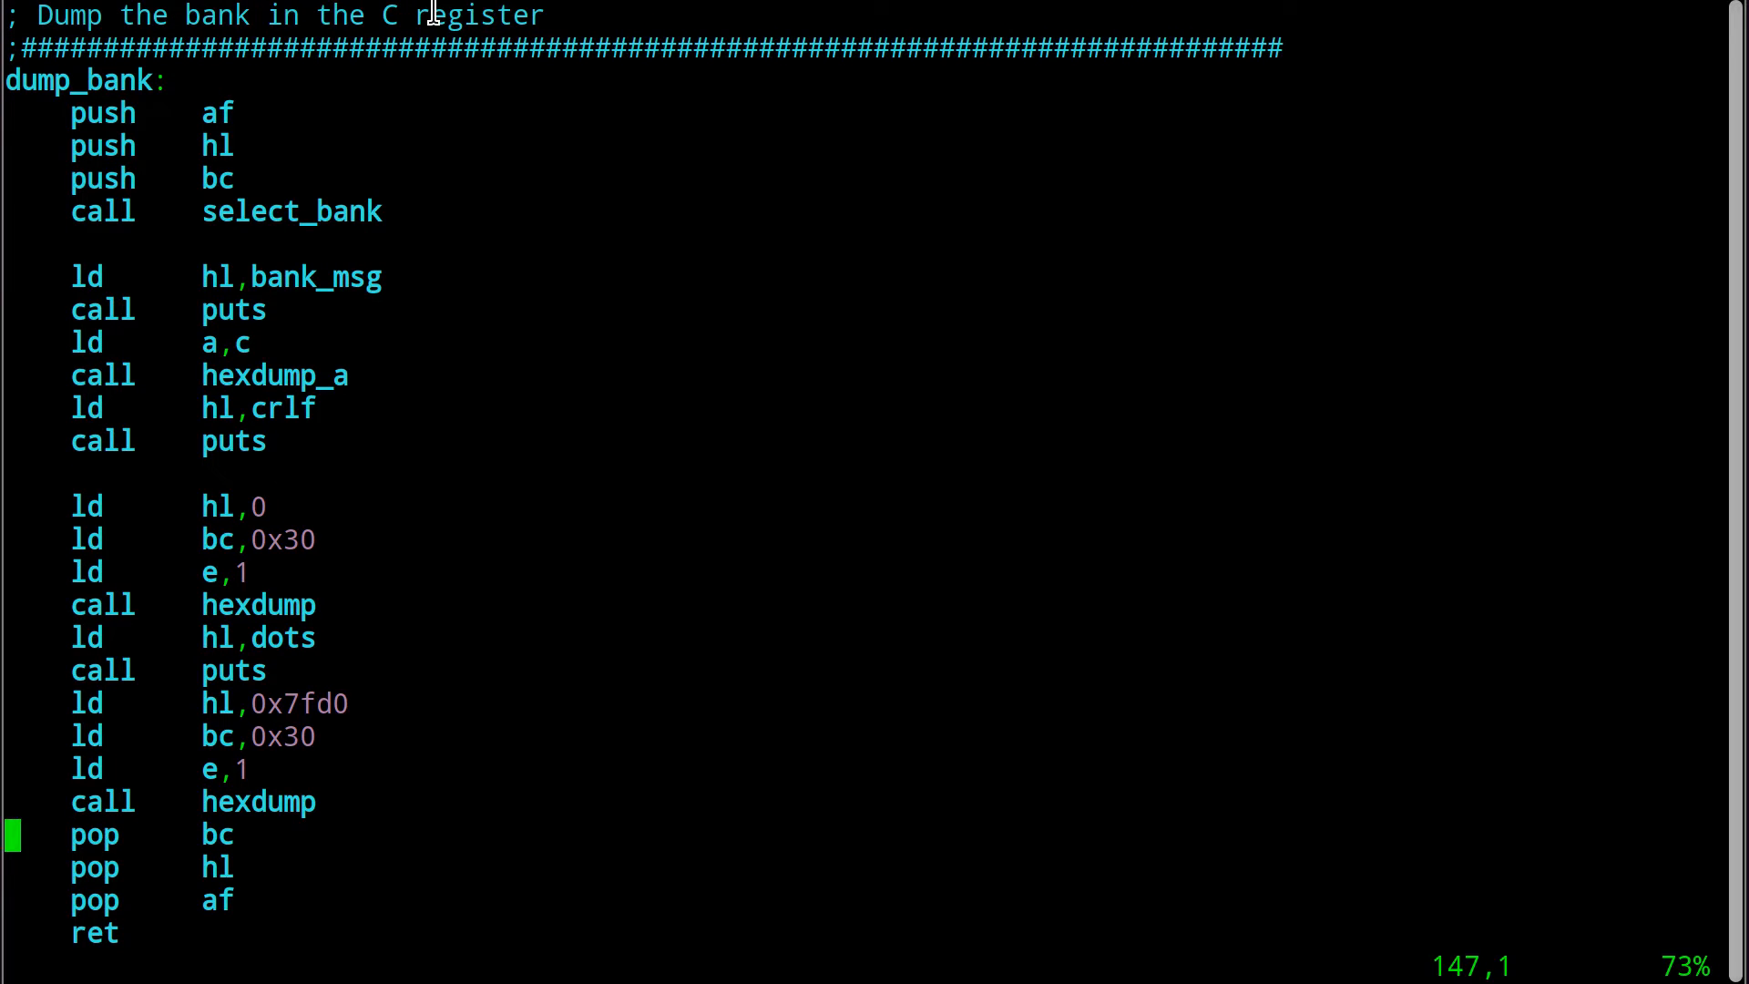
pyautogui.moveTo(324, 750)
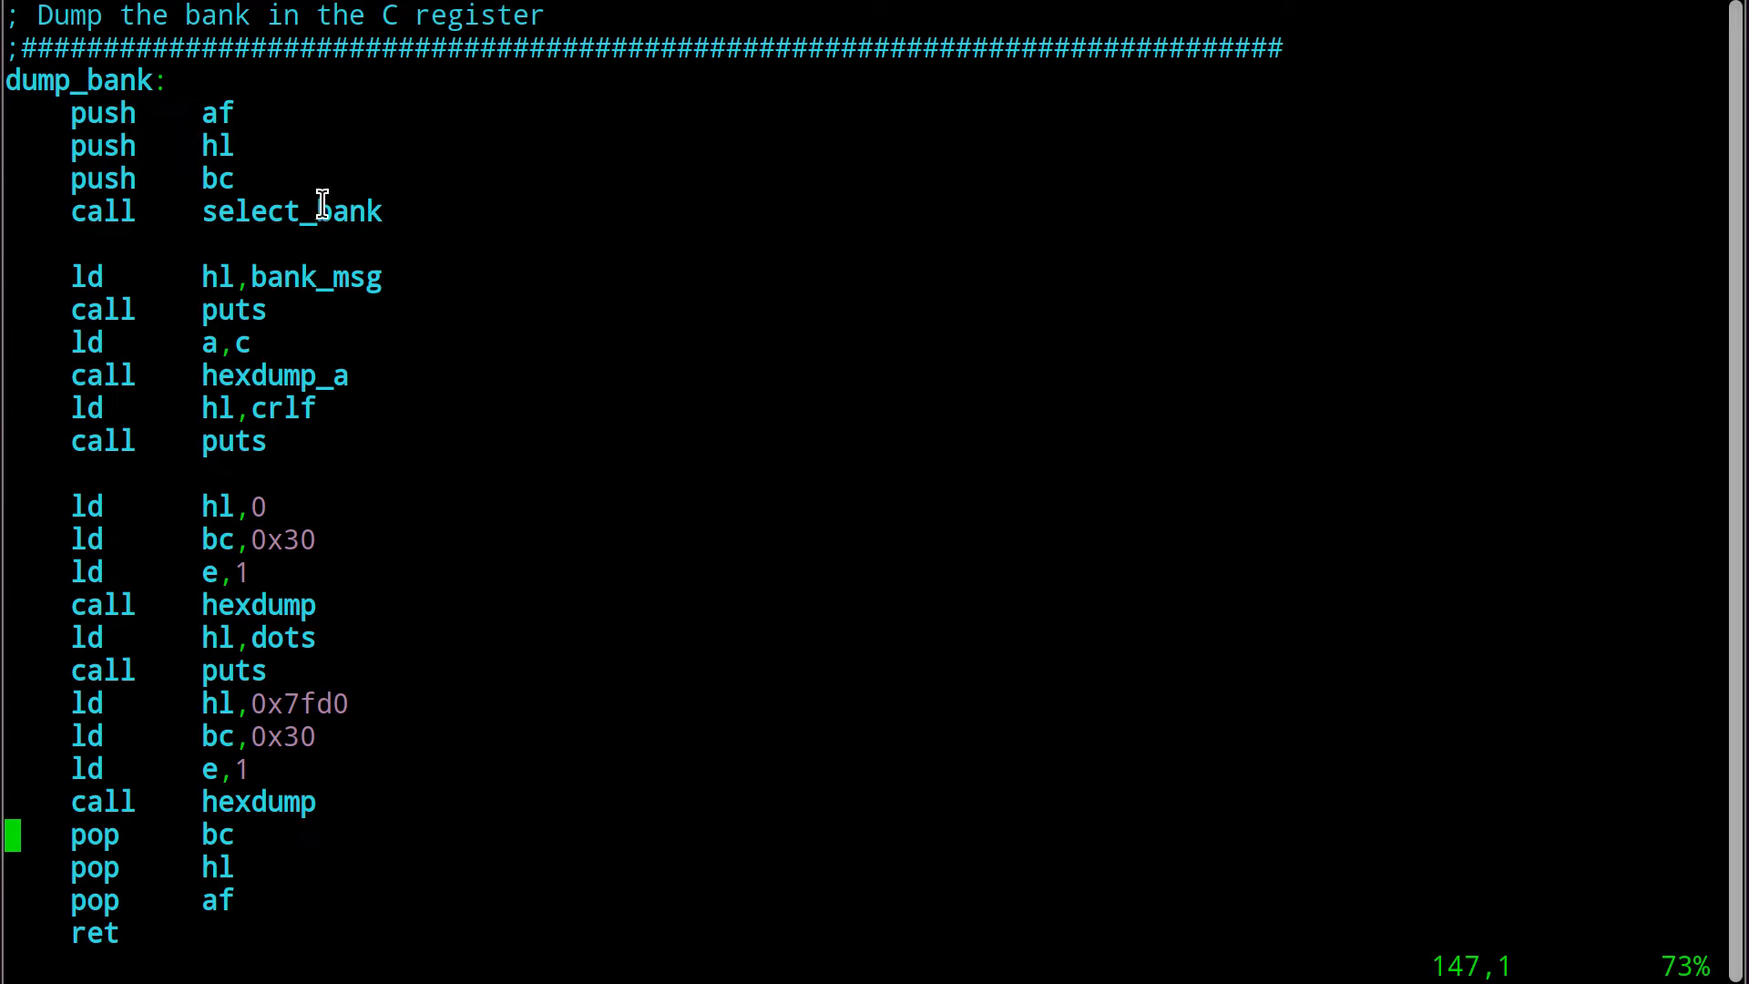
pyautogui.doubleClick(291, 211)
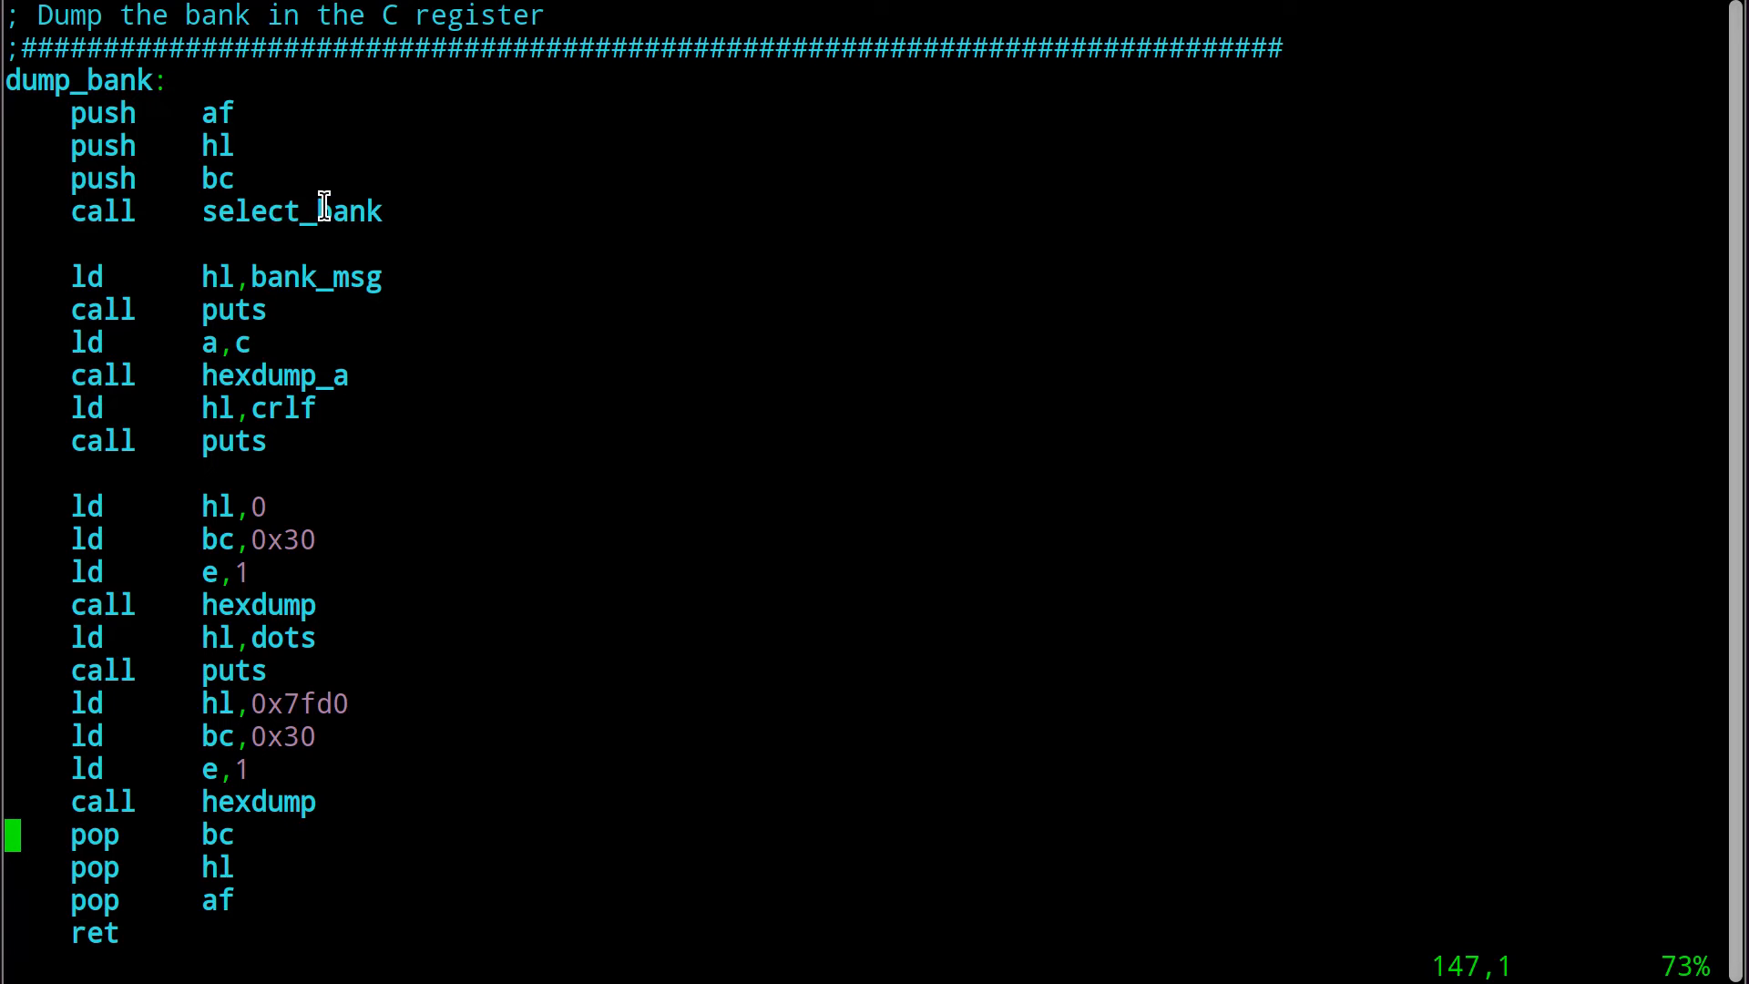
pyautogui.moveTo(277, 201)
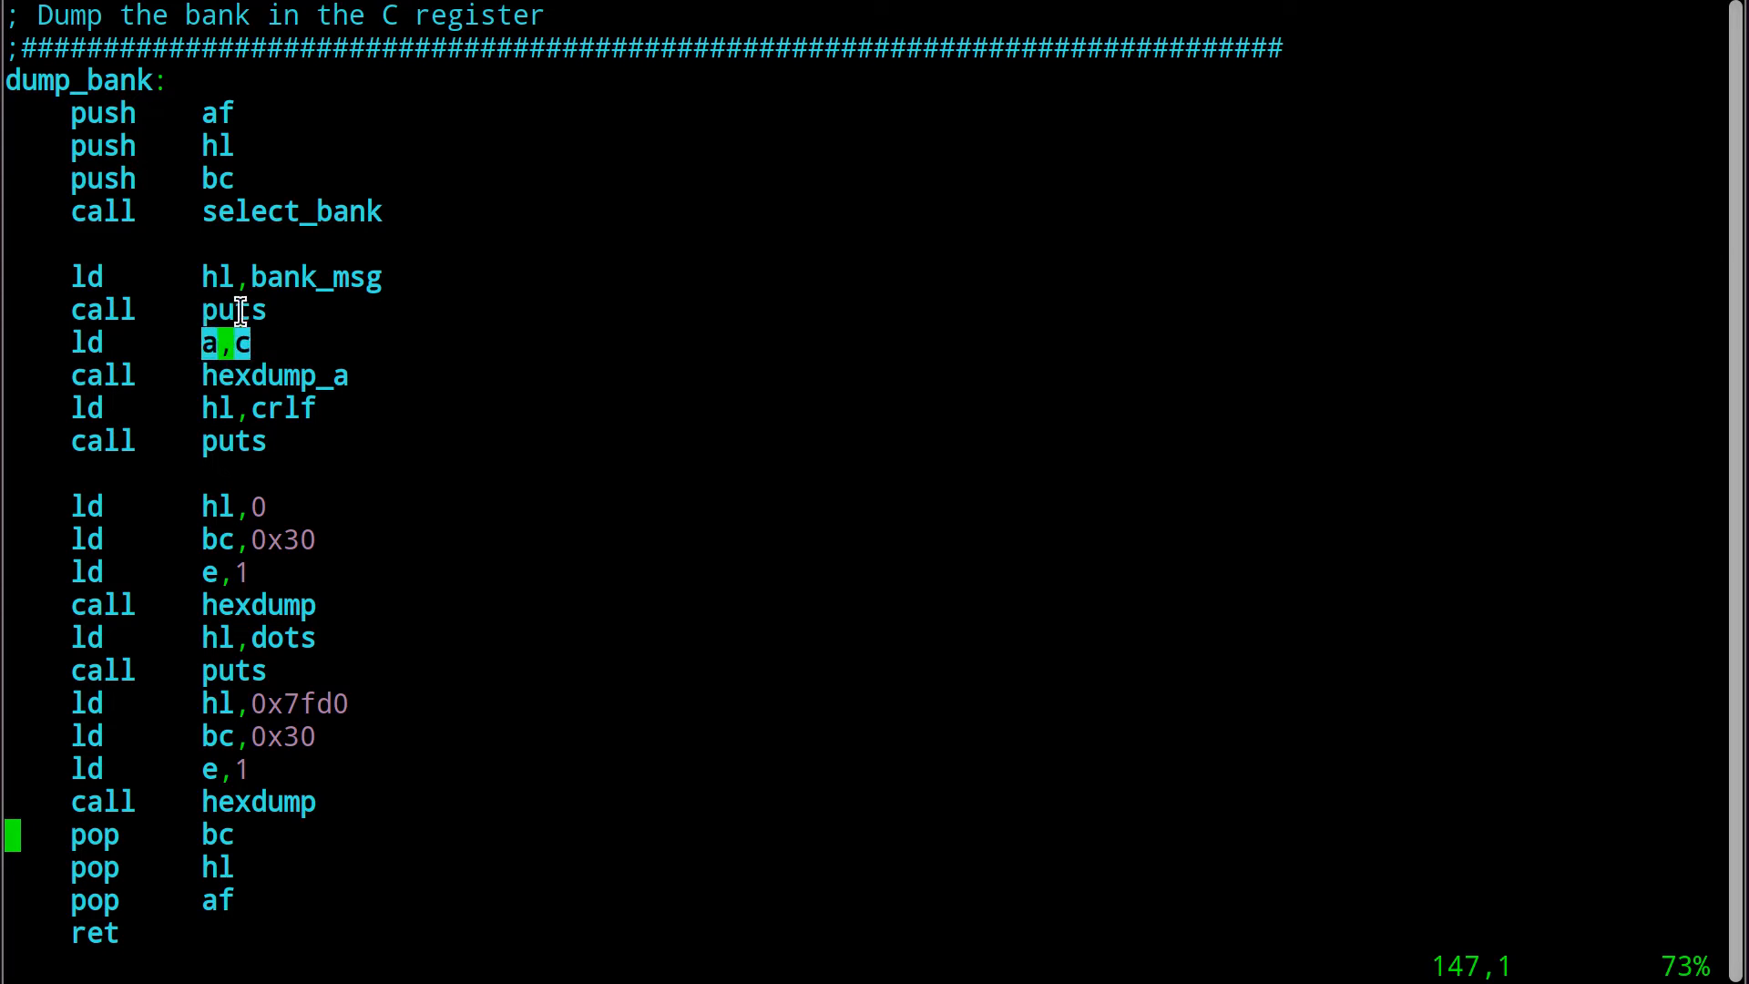
pyautogui.moveTo(212, 376)
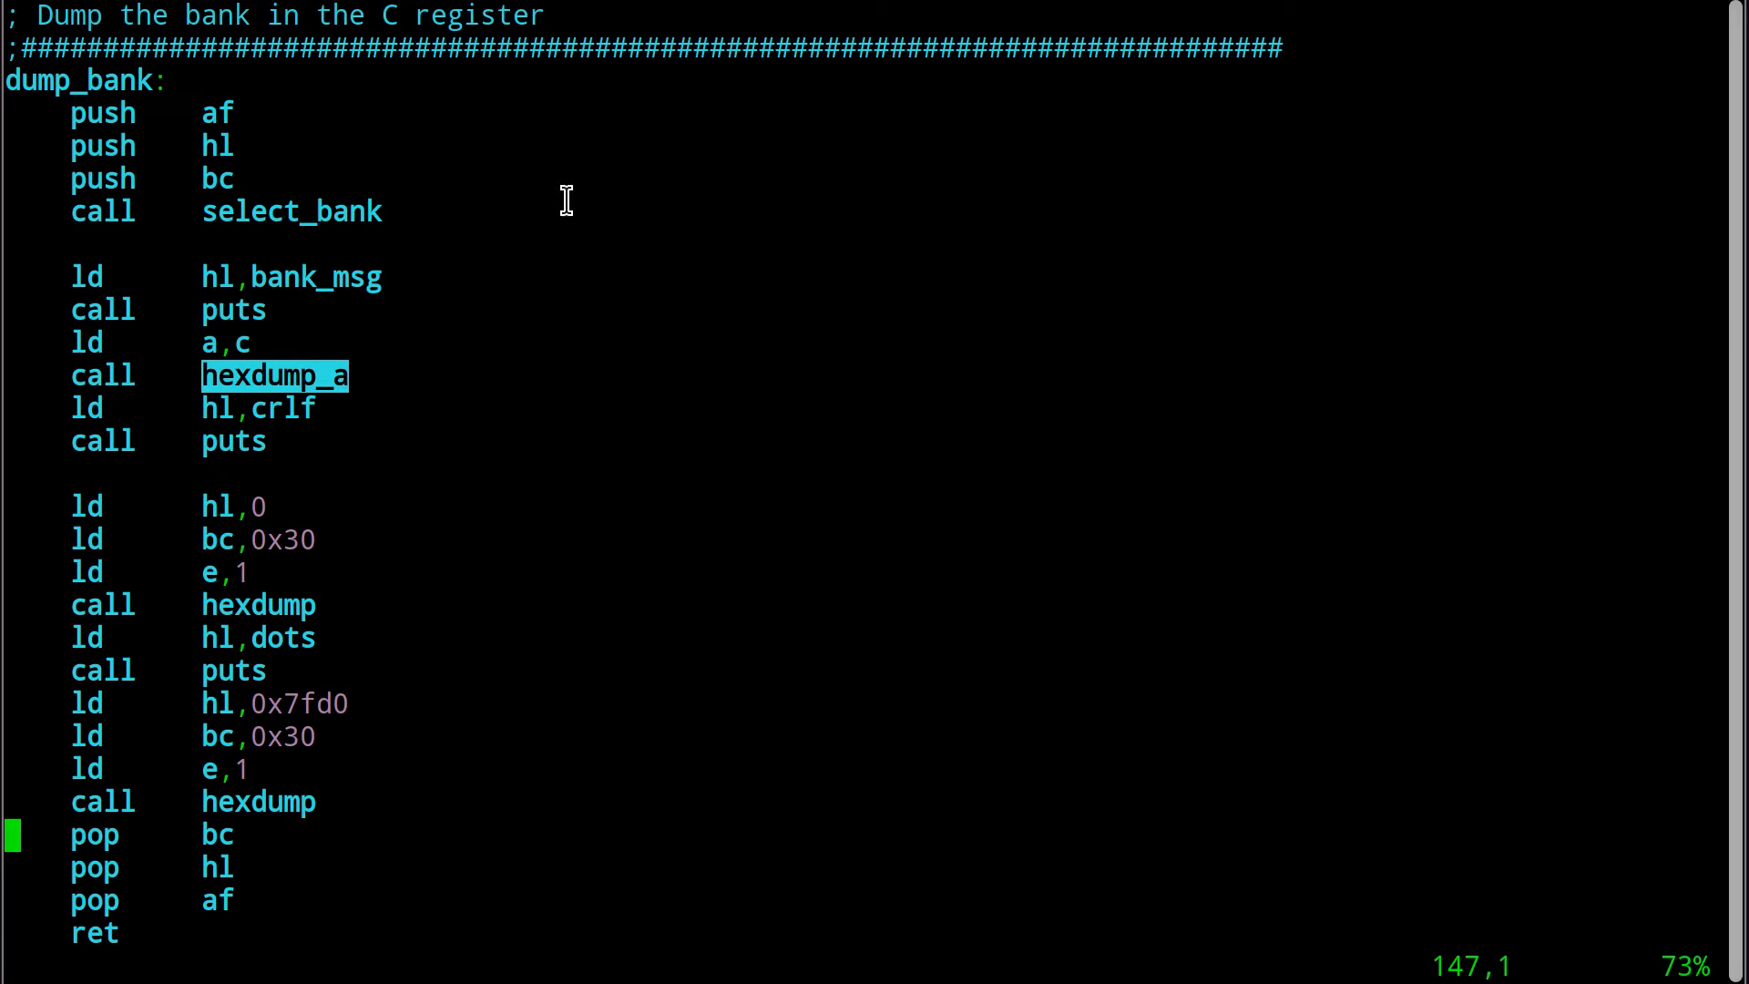
pyautogui.moveTo(392, 357)
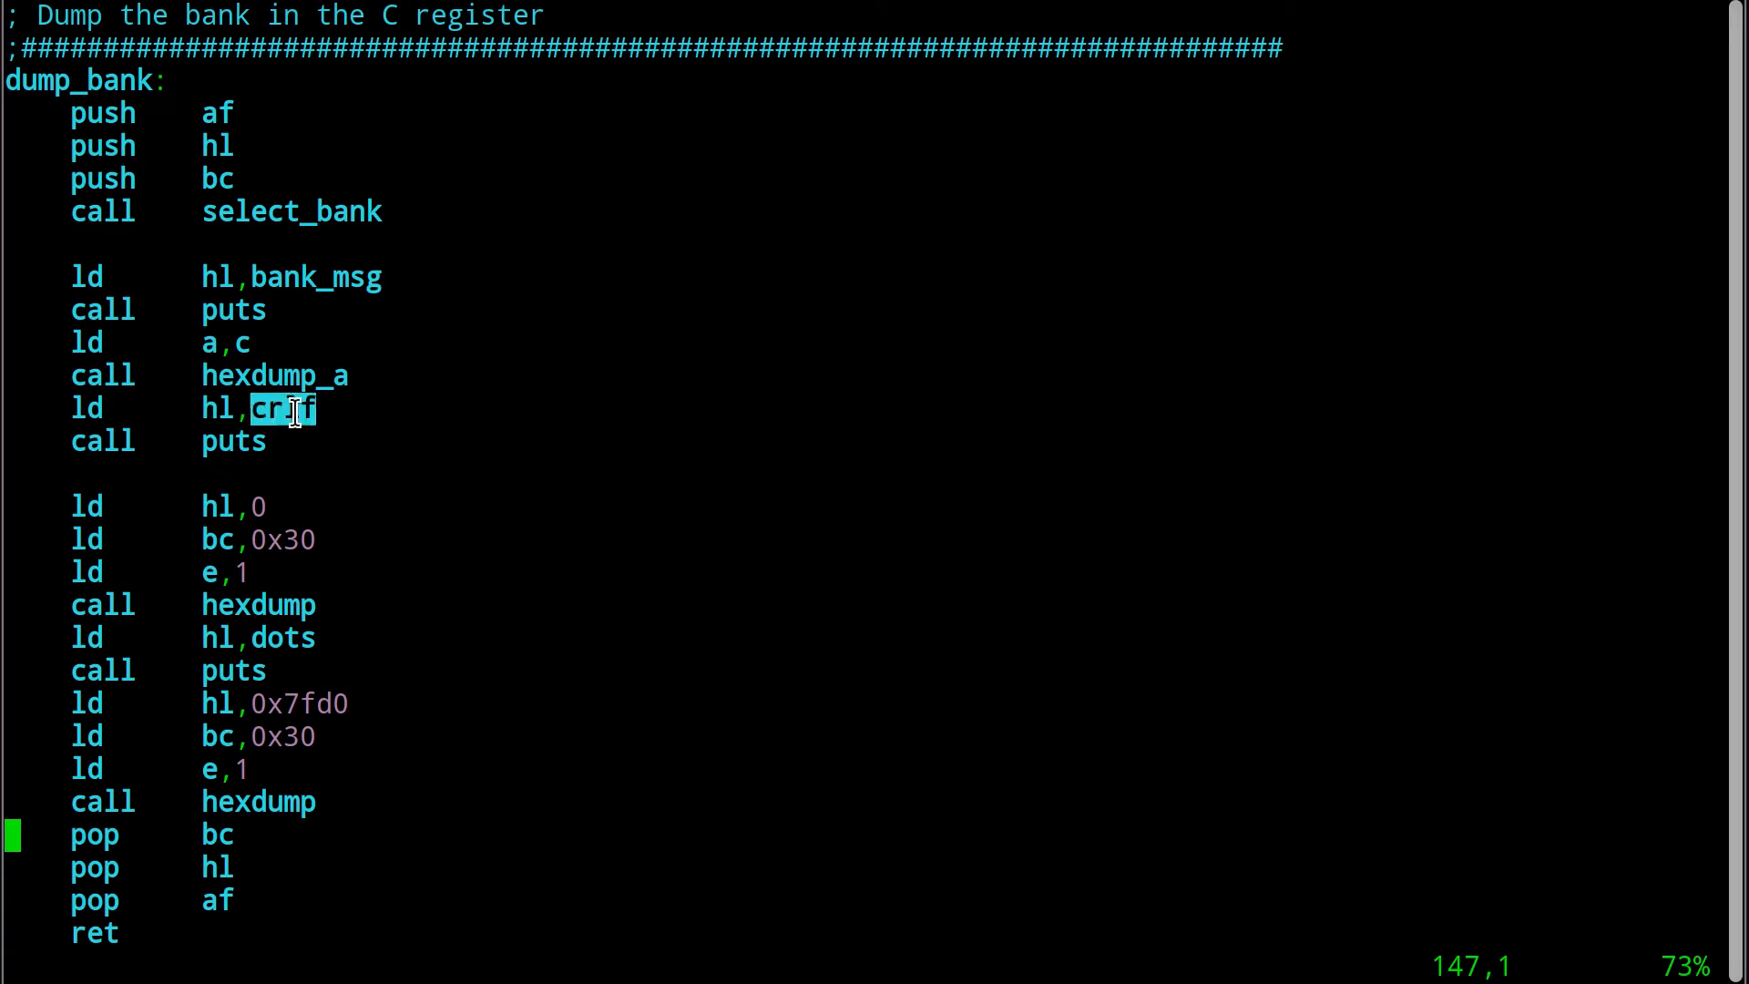
pyautogui.moveTo(383, 375)
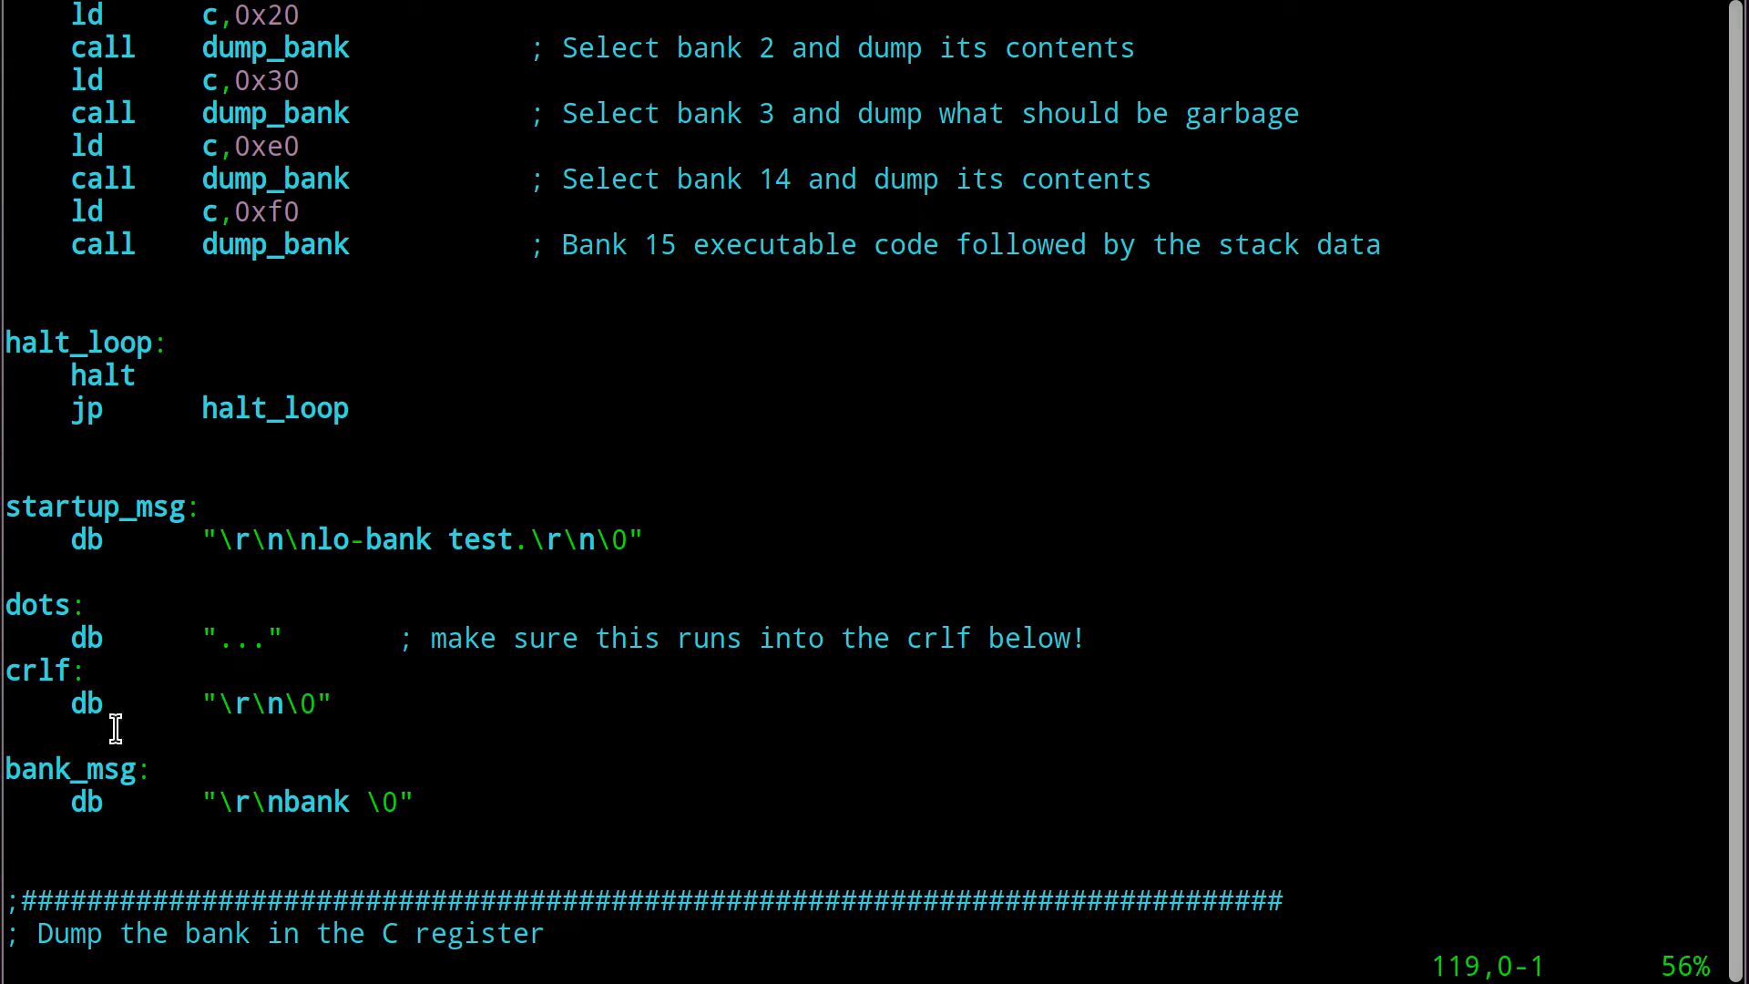
pyautogui.moveTo(284, 802)
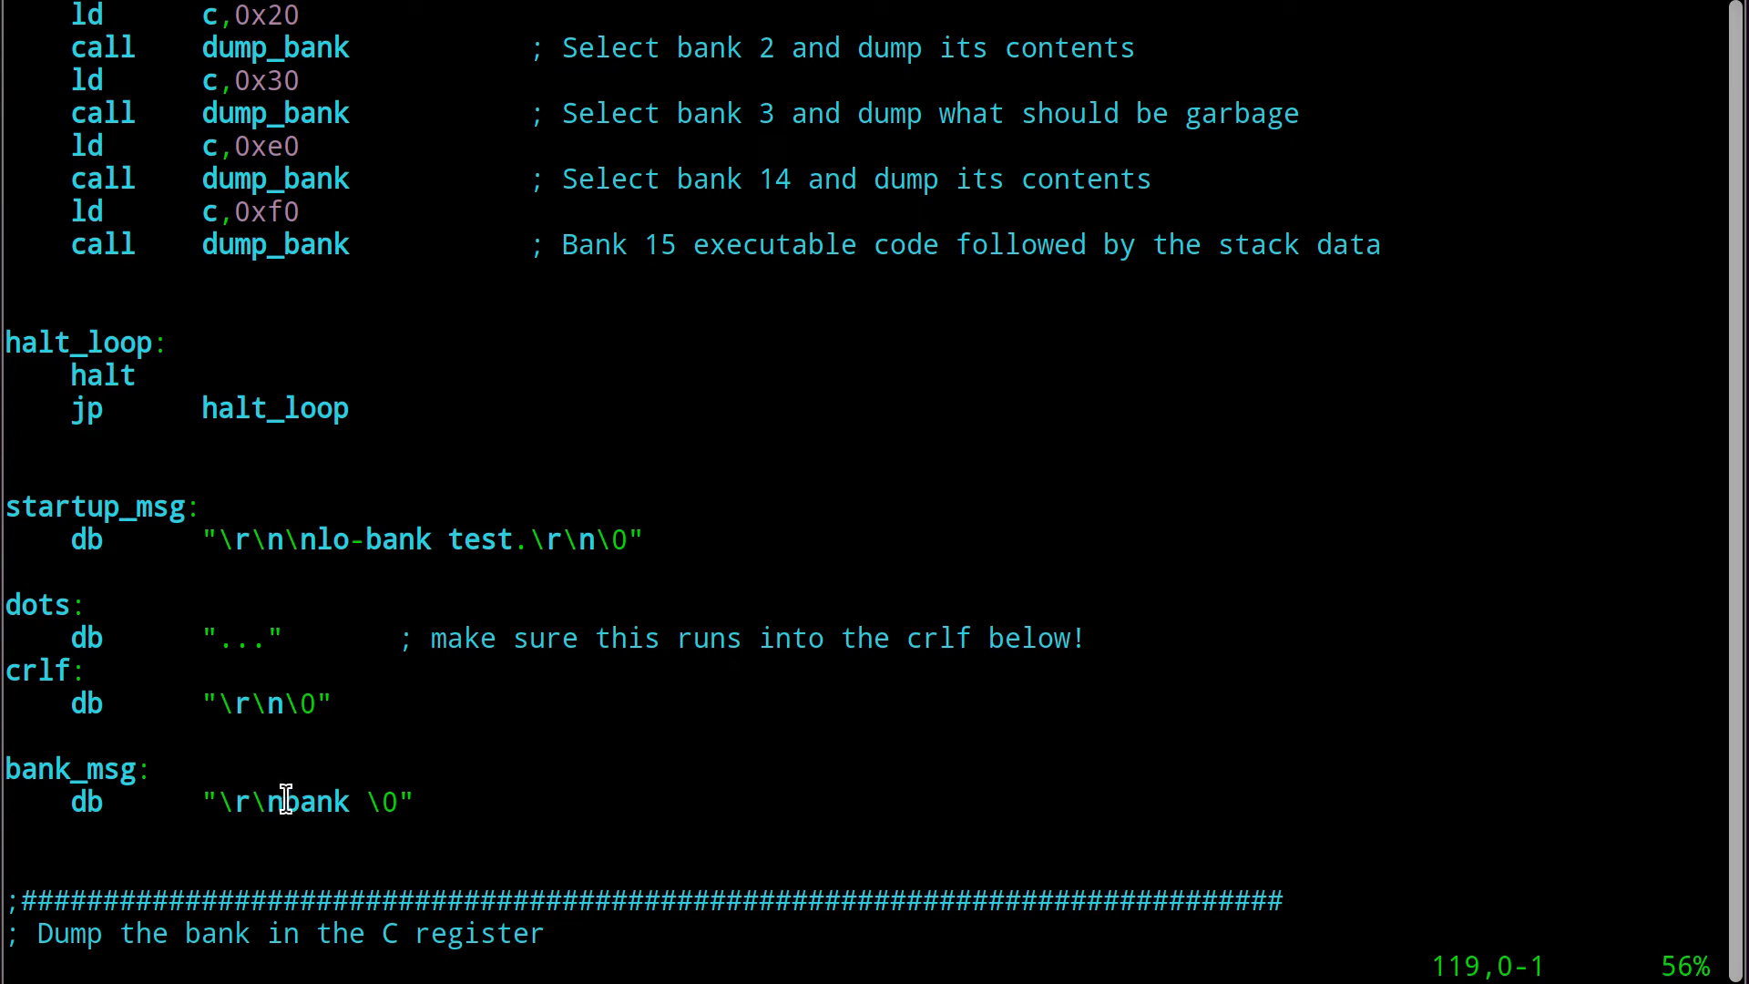
pyautogui.doubleClick(315, 802)
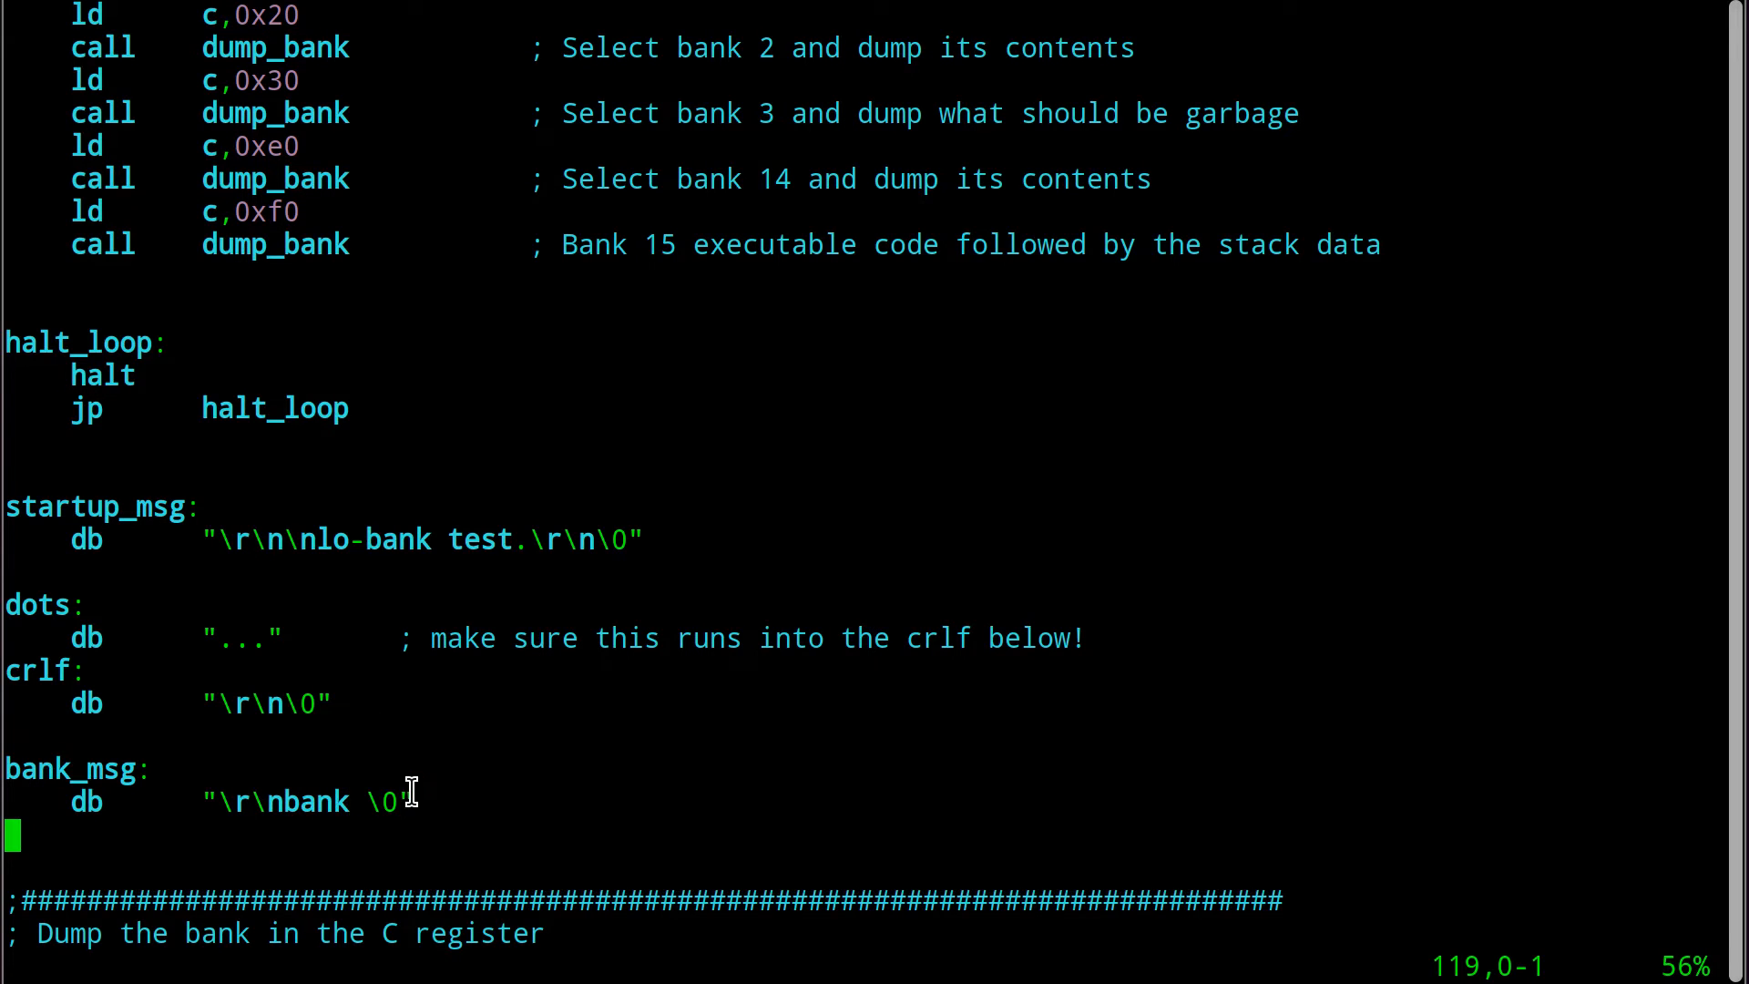
pyautogui.scroll(-3)
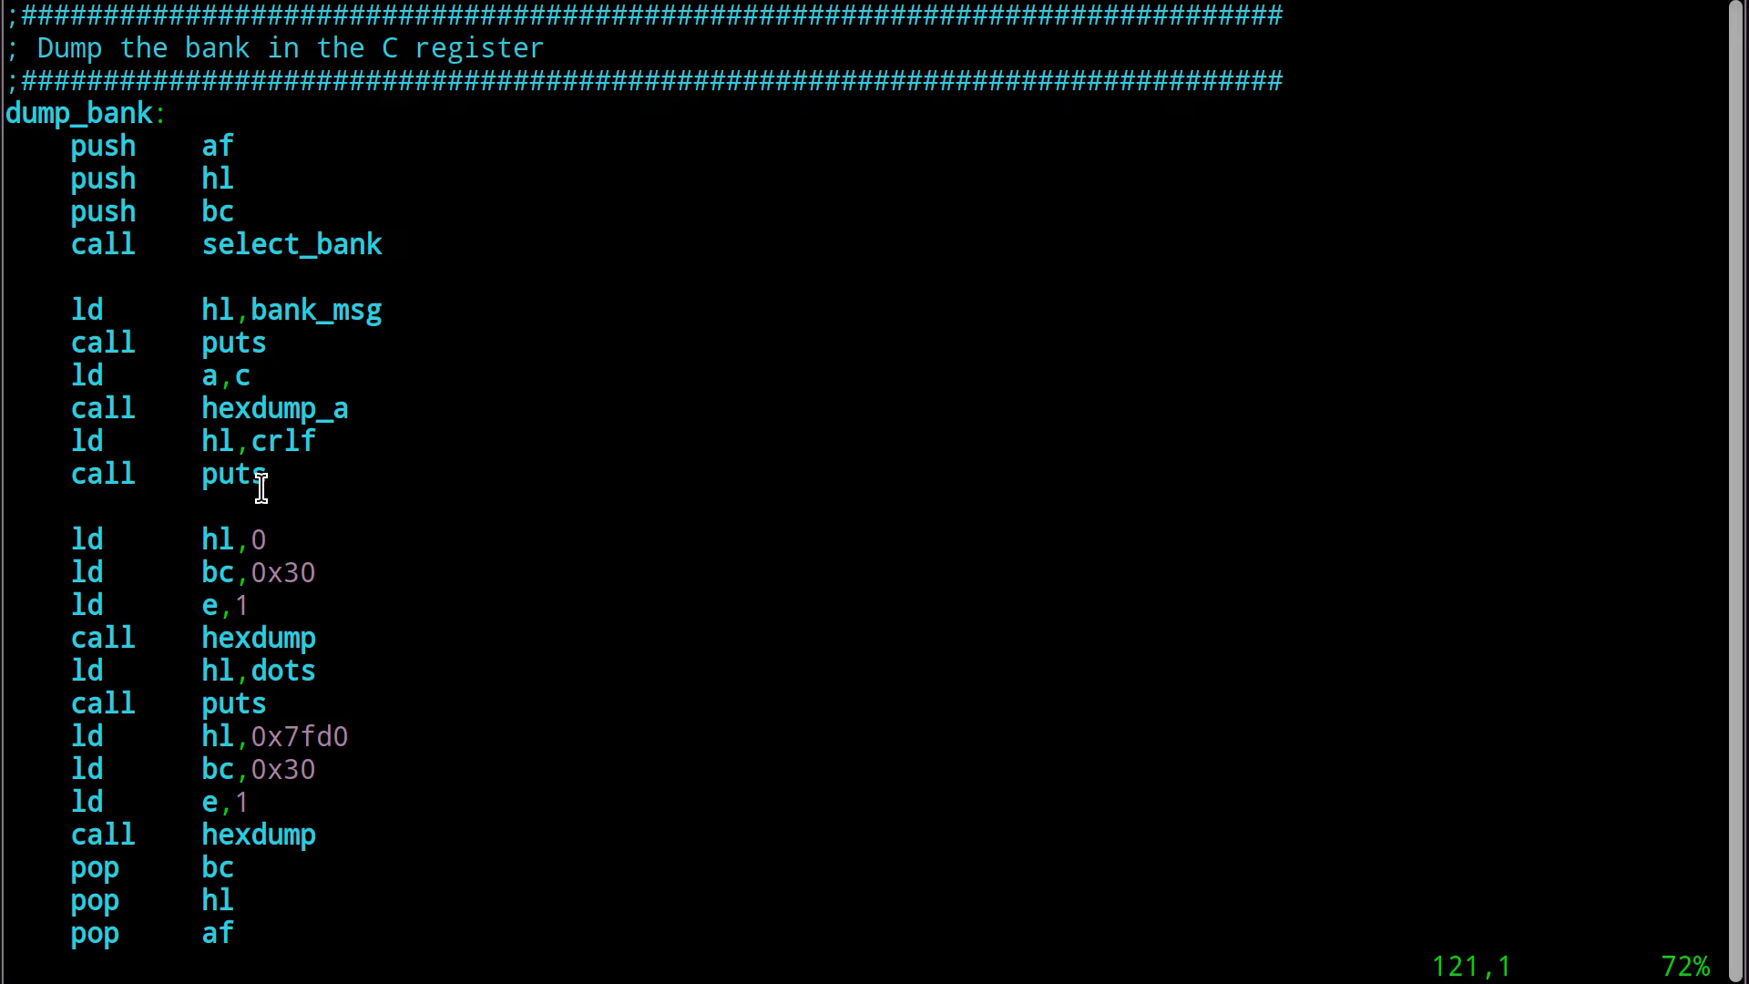
pyautogui.doubleClick(282, 441)
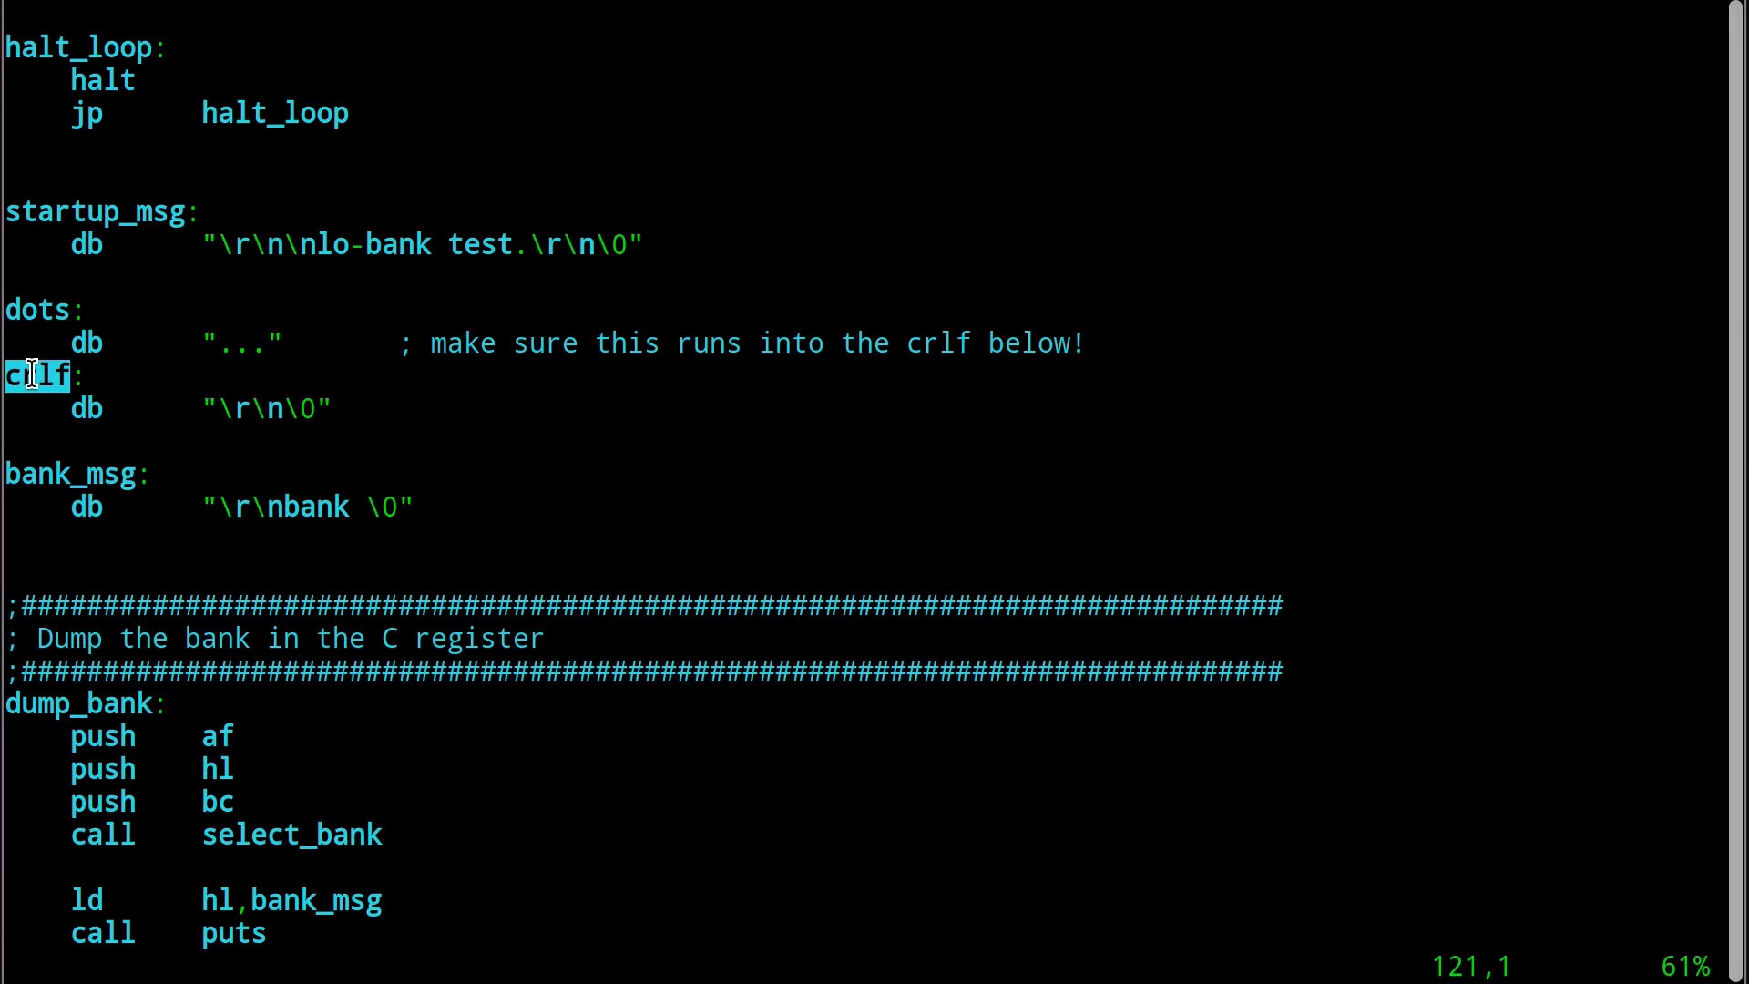
pyautogui.moveTo(312, 410)
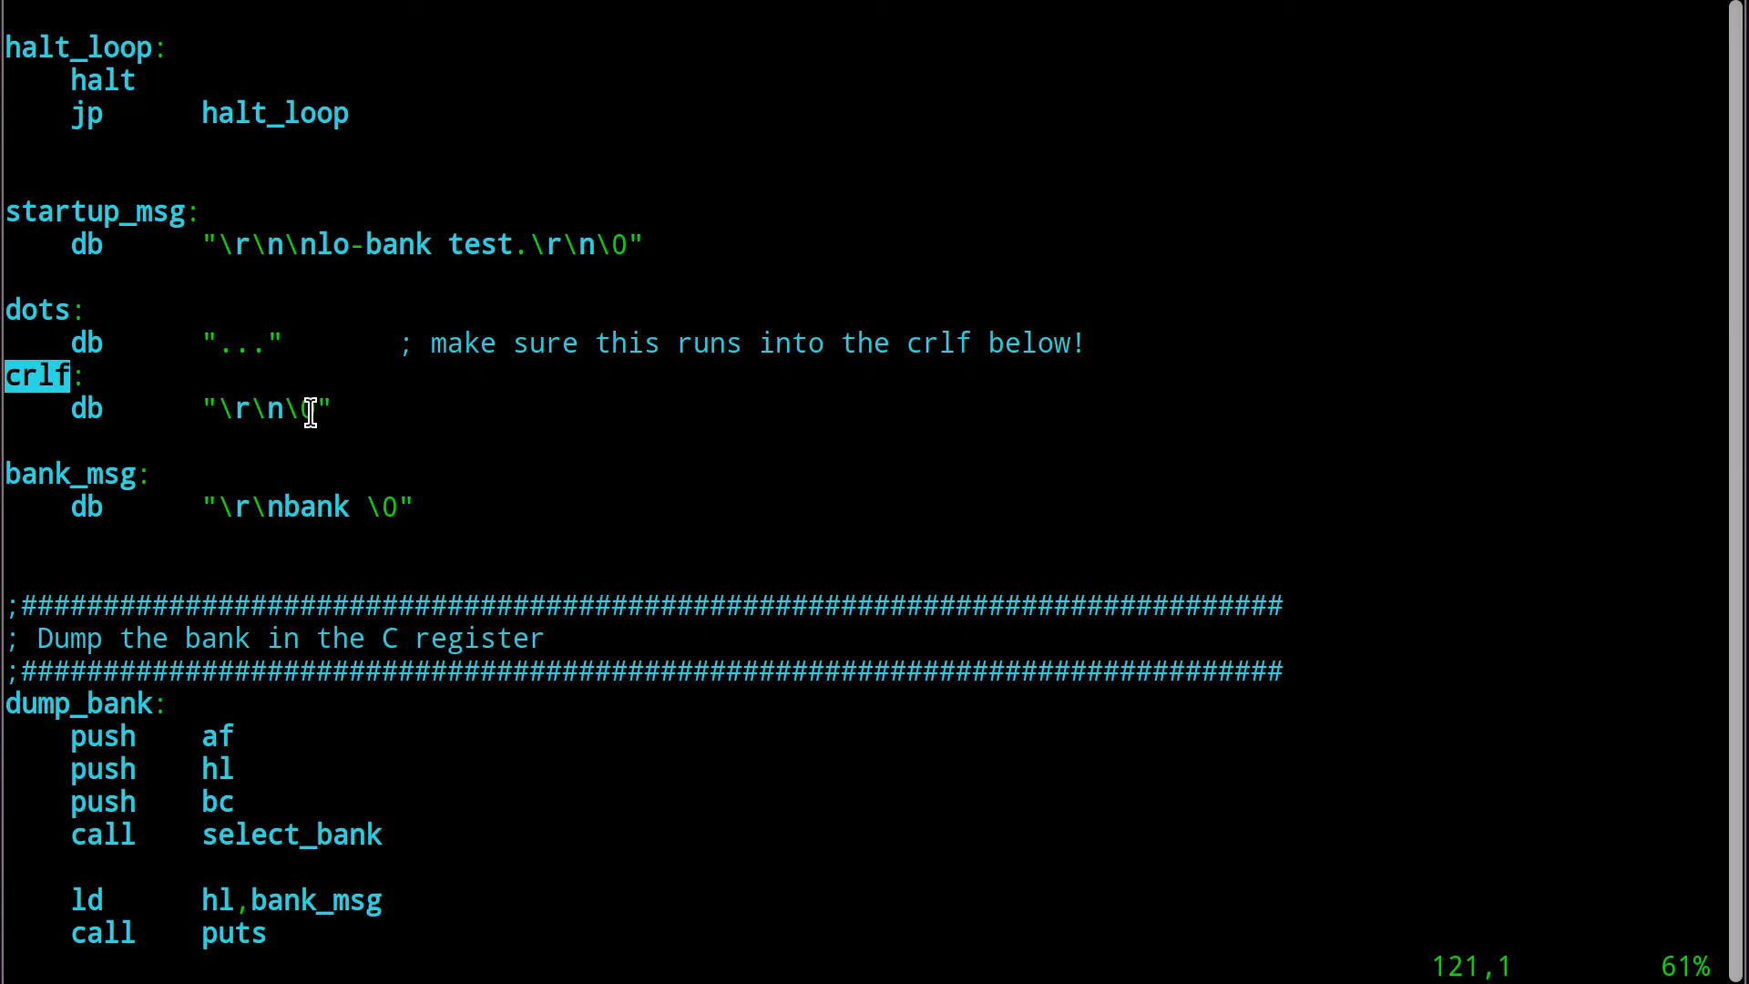
pyautogui.scroll(-3)
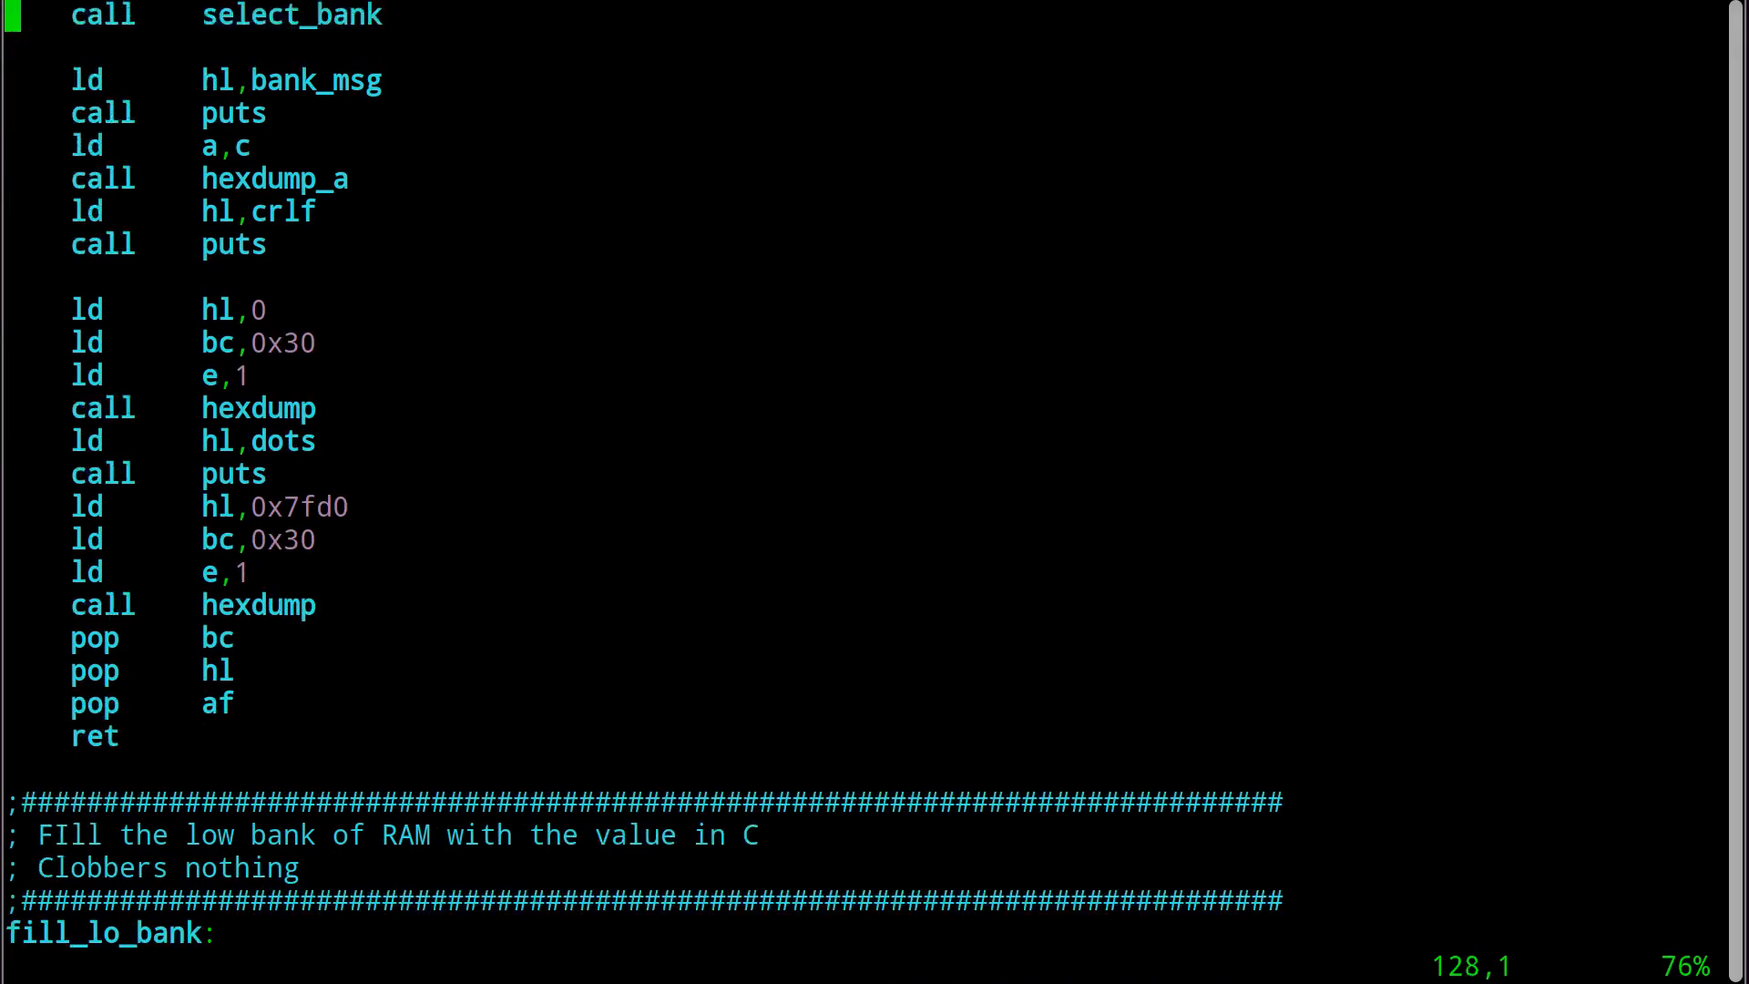
pyautogui.scroll(-3)
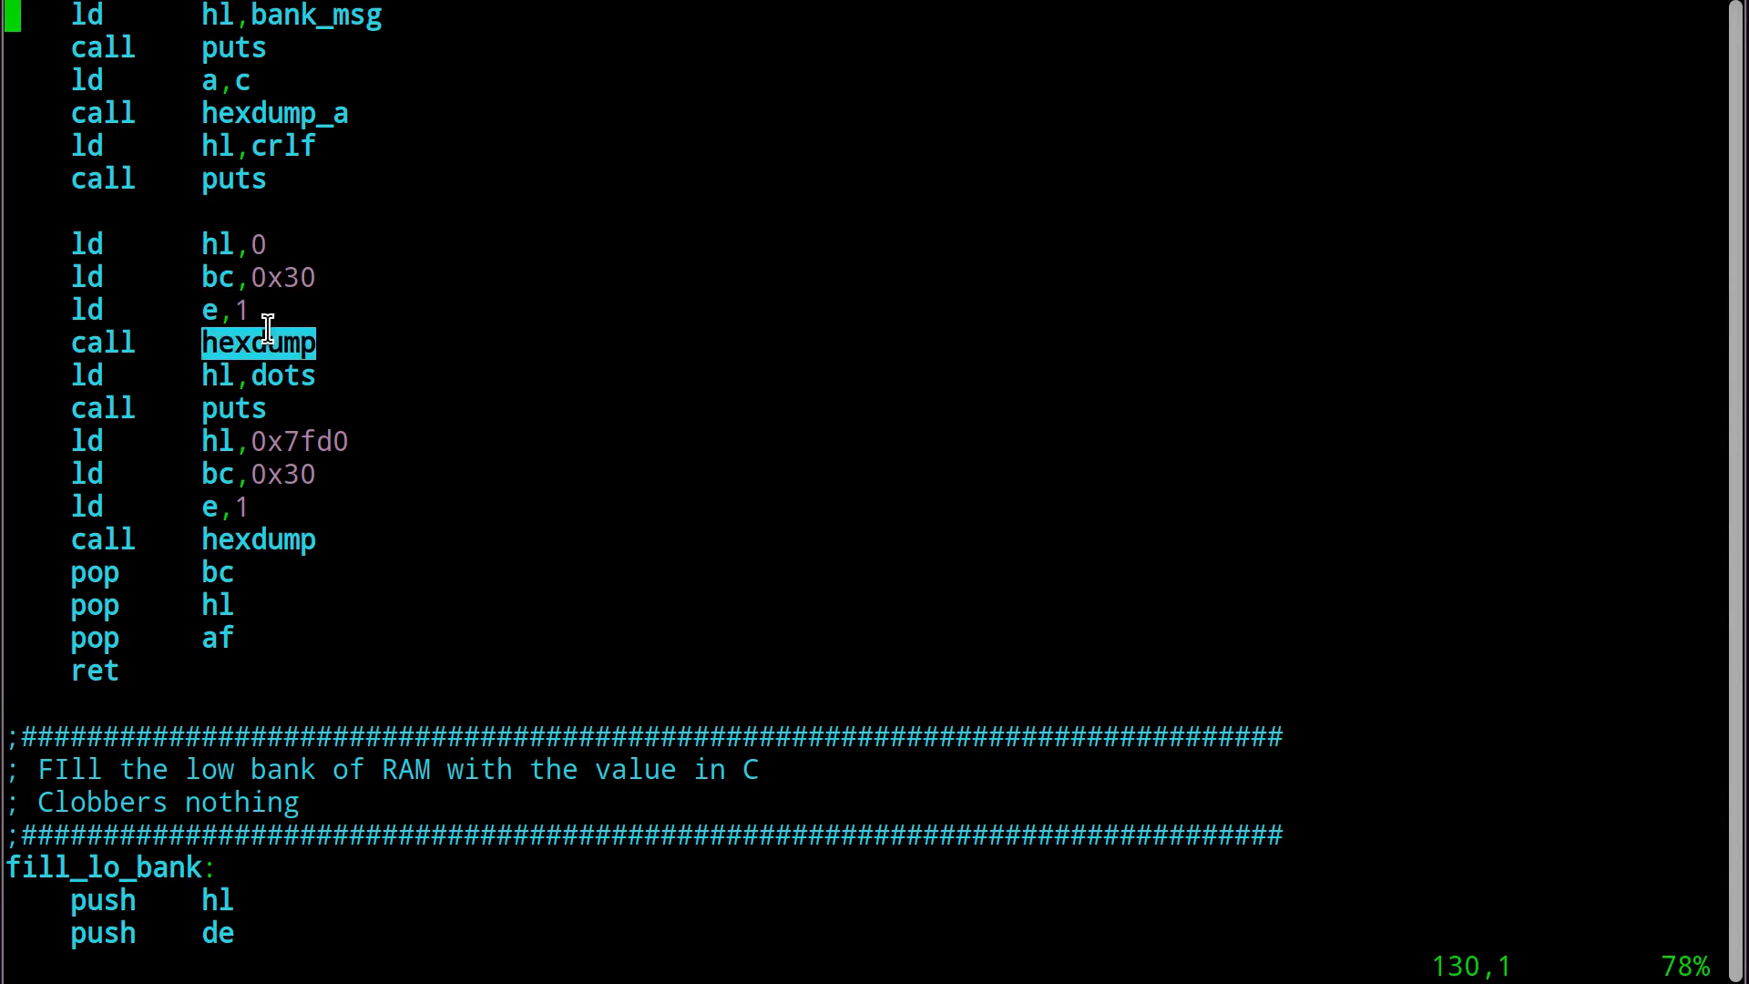
pyautogui.moveTo(193, 376)
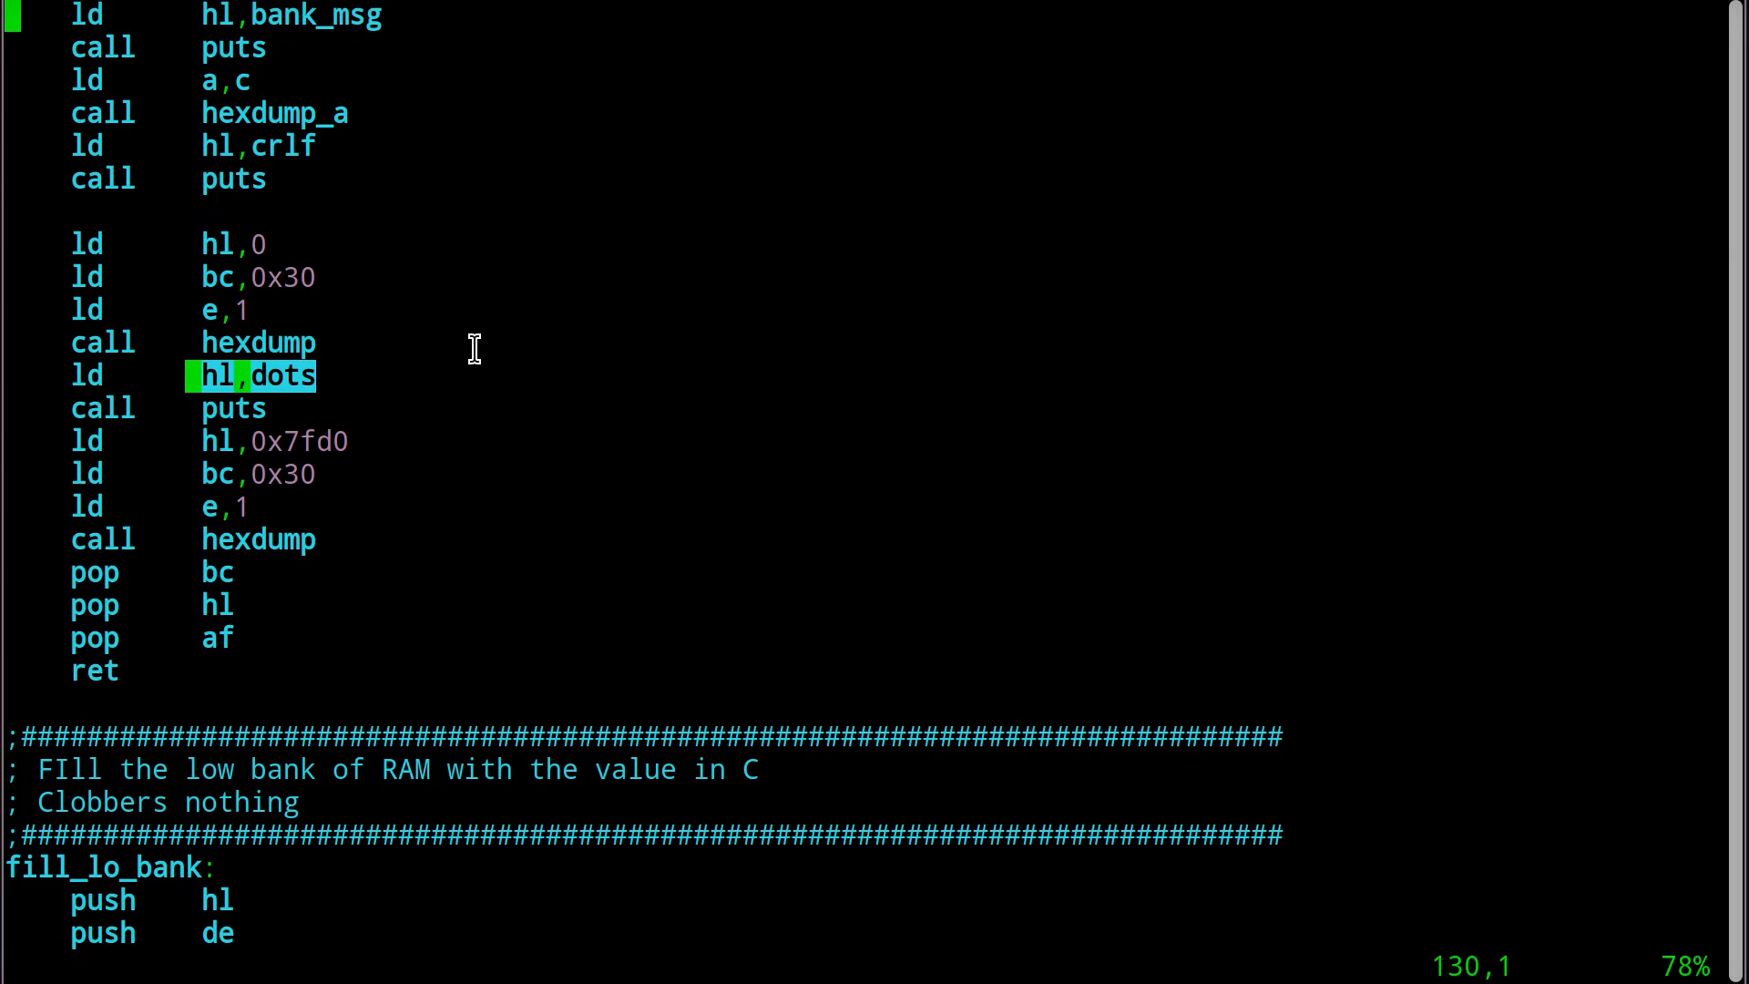
pyautogui.scroll(-3)
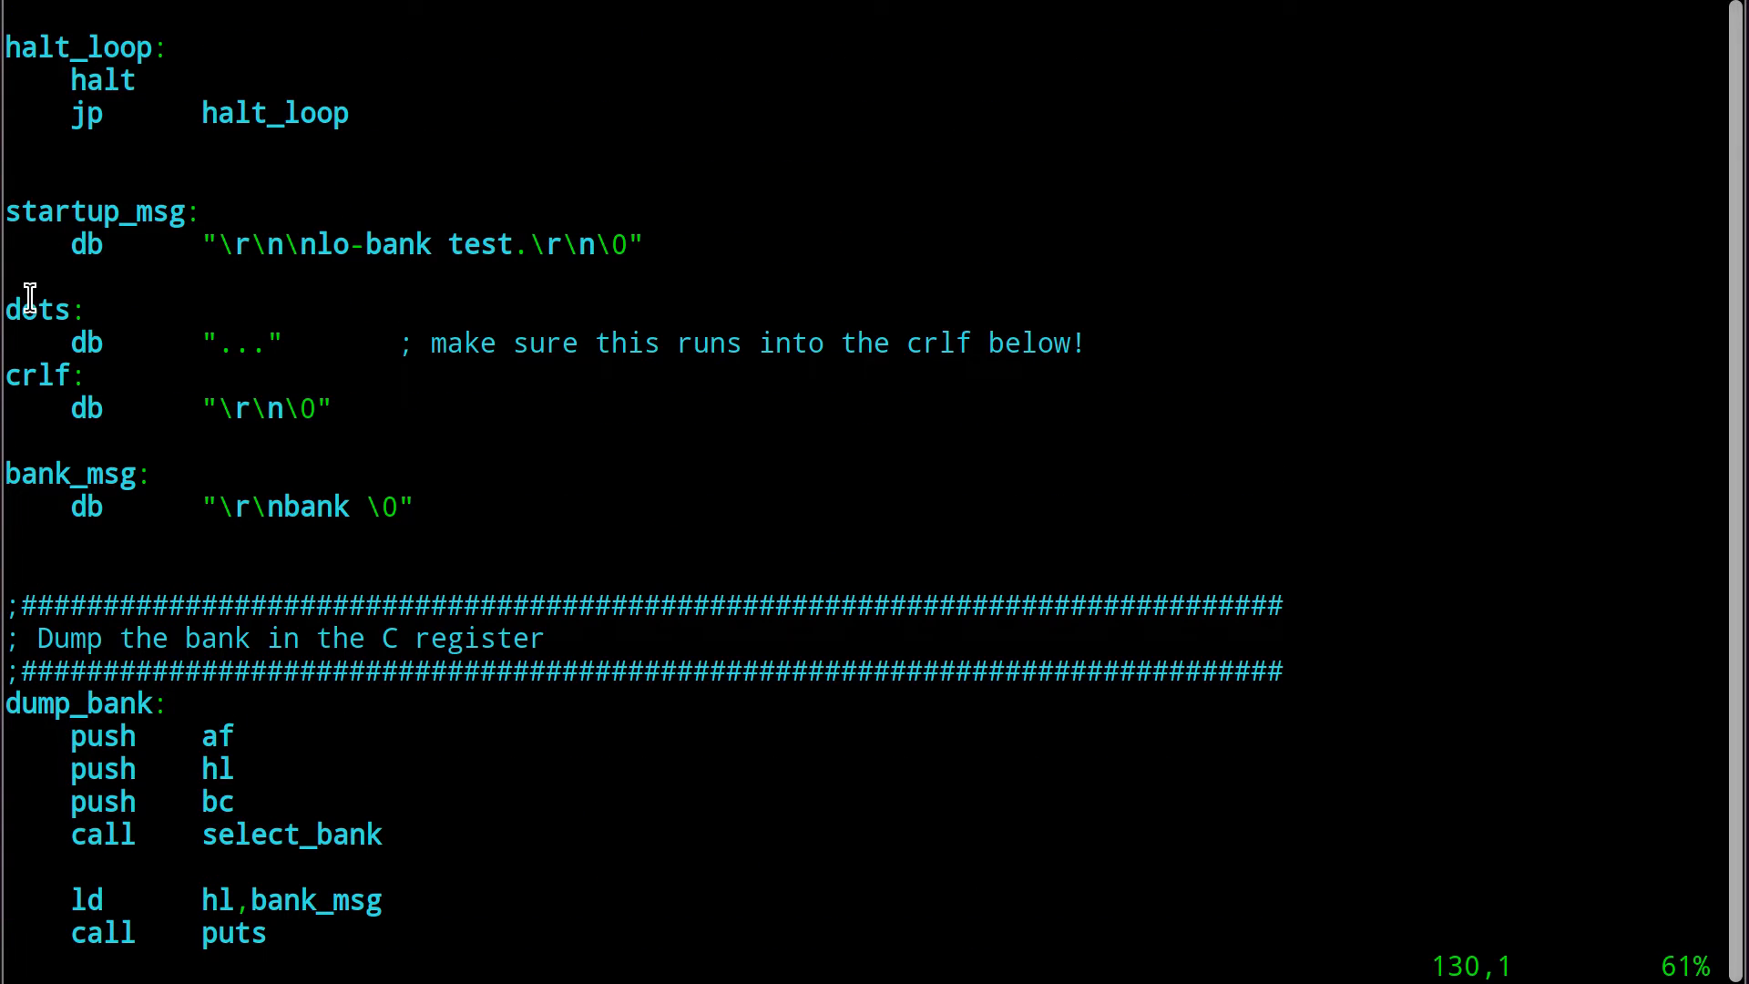
pyautogui.moveTo(285, 331)
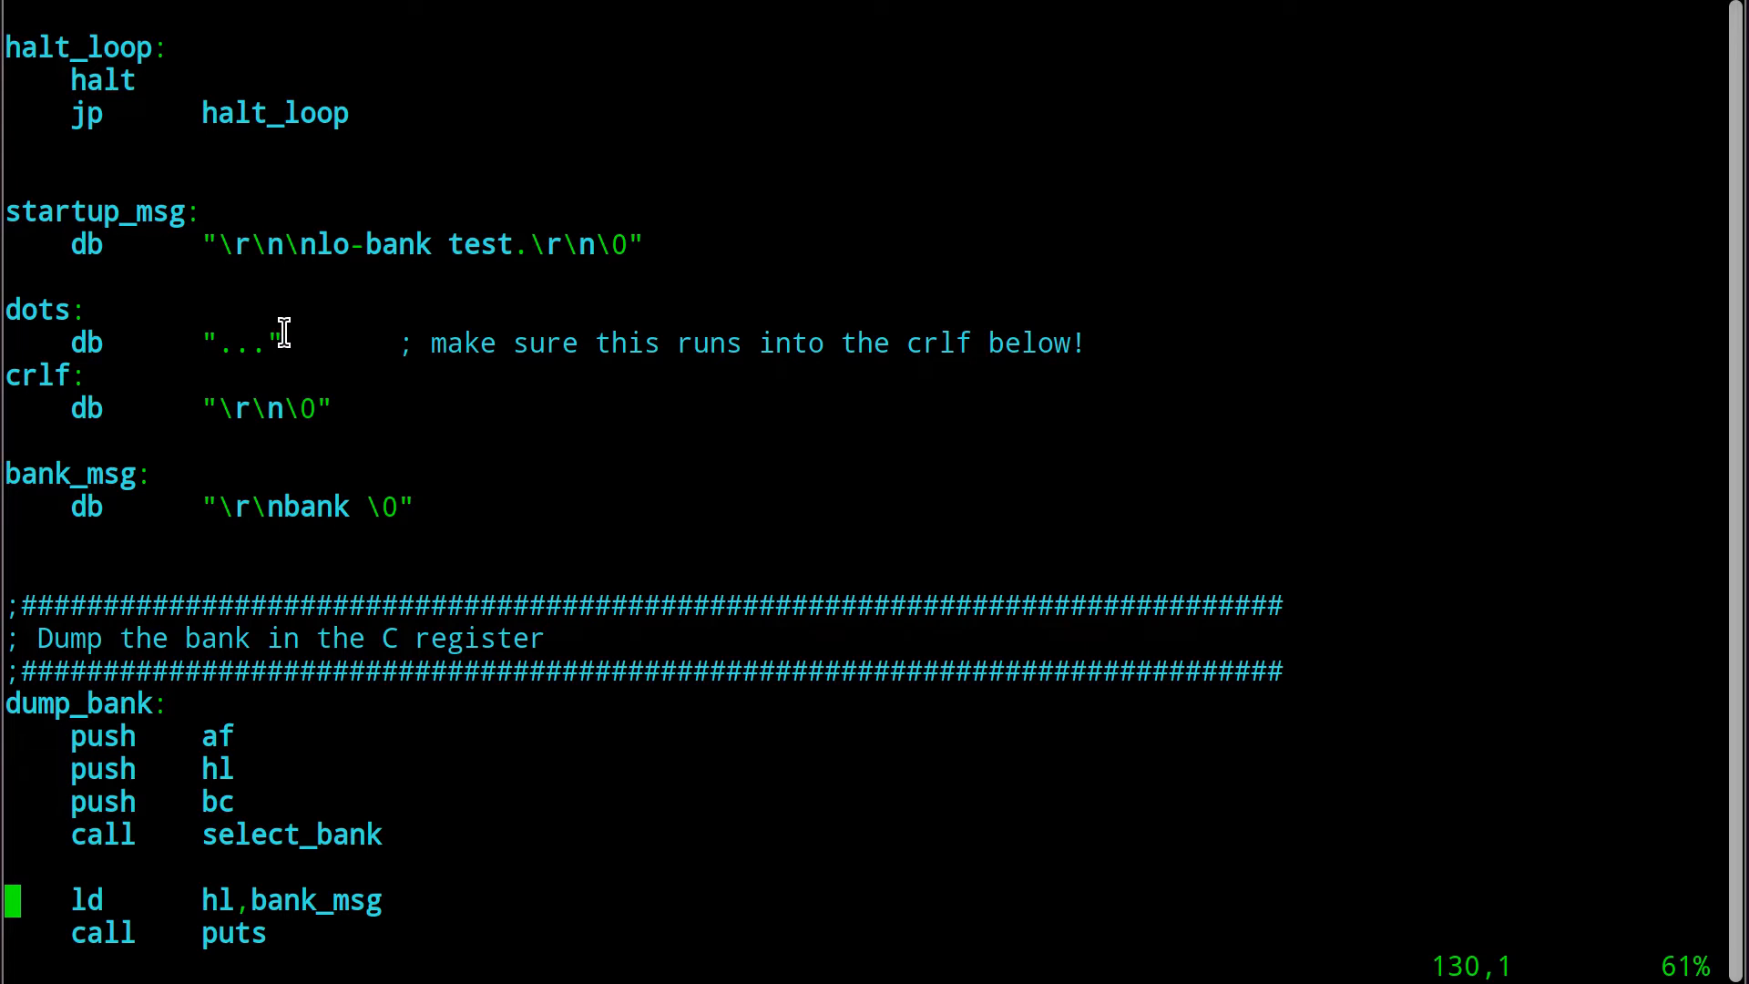
pyautogui.moveTo(240, 343)
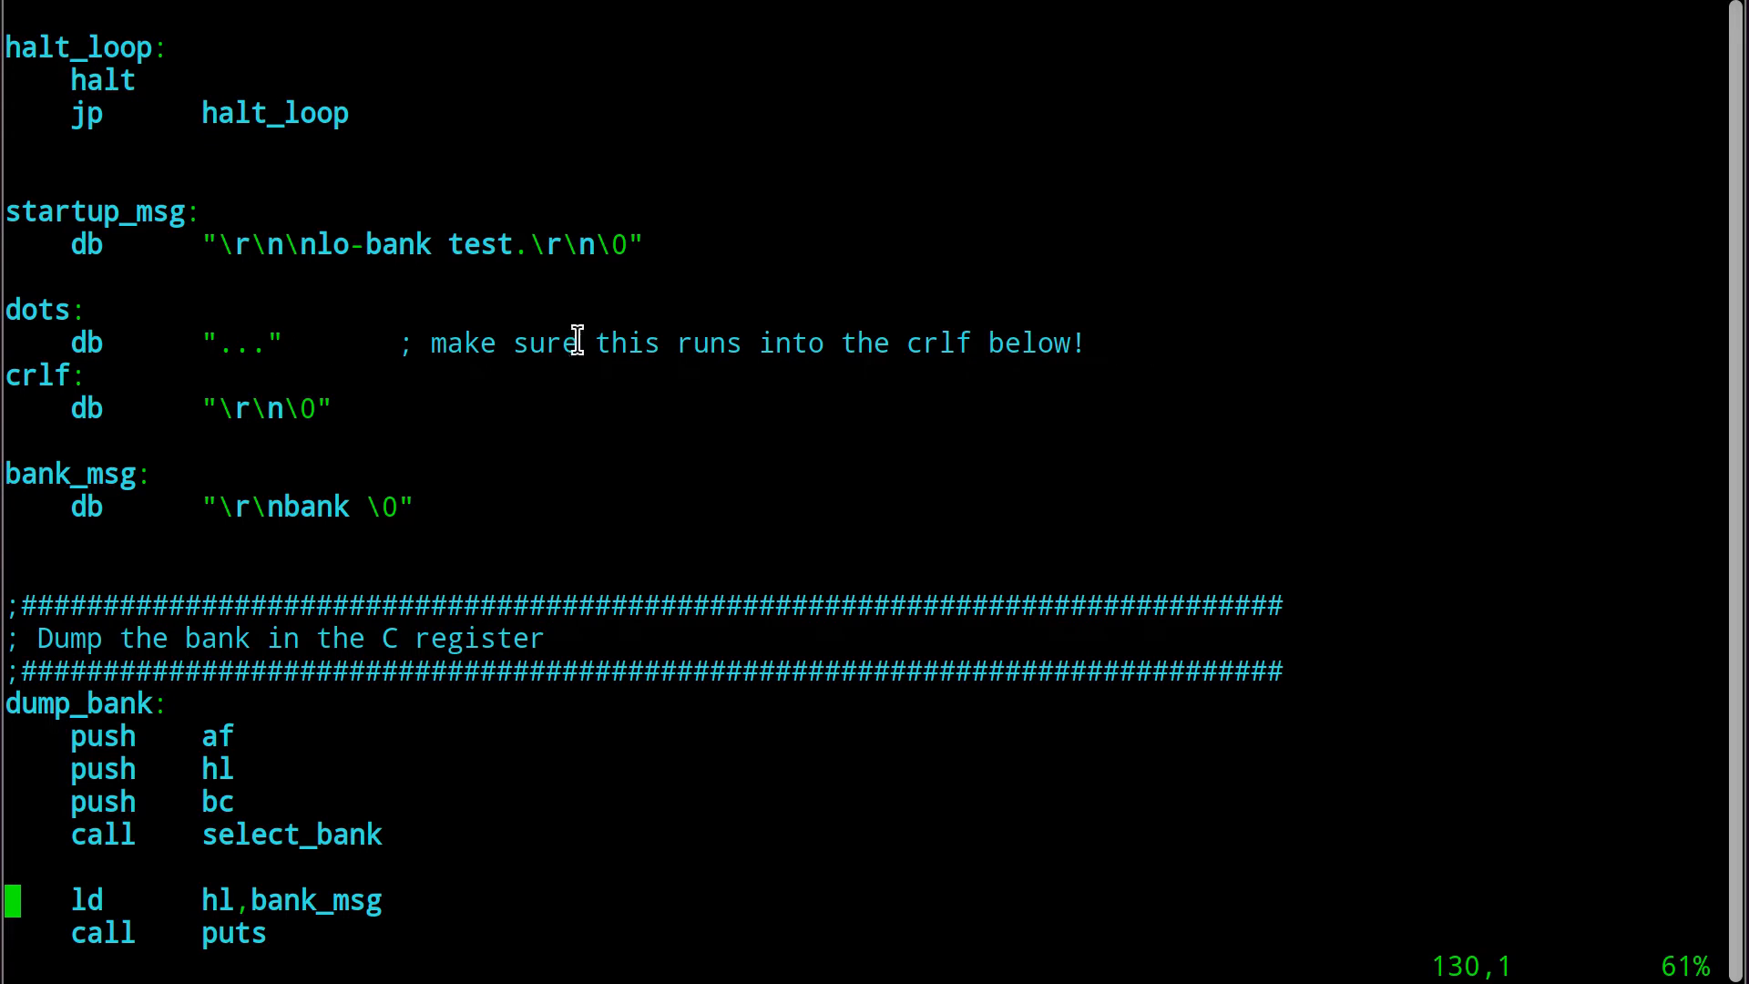
pyautogui.moveTo(279, 343)
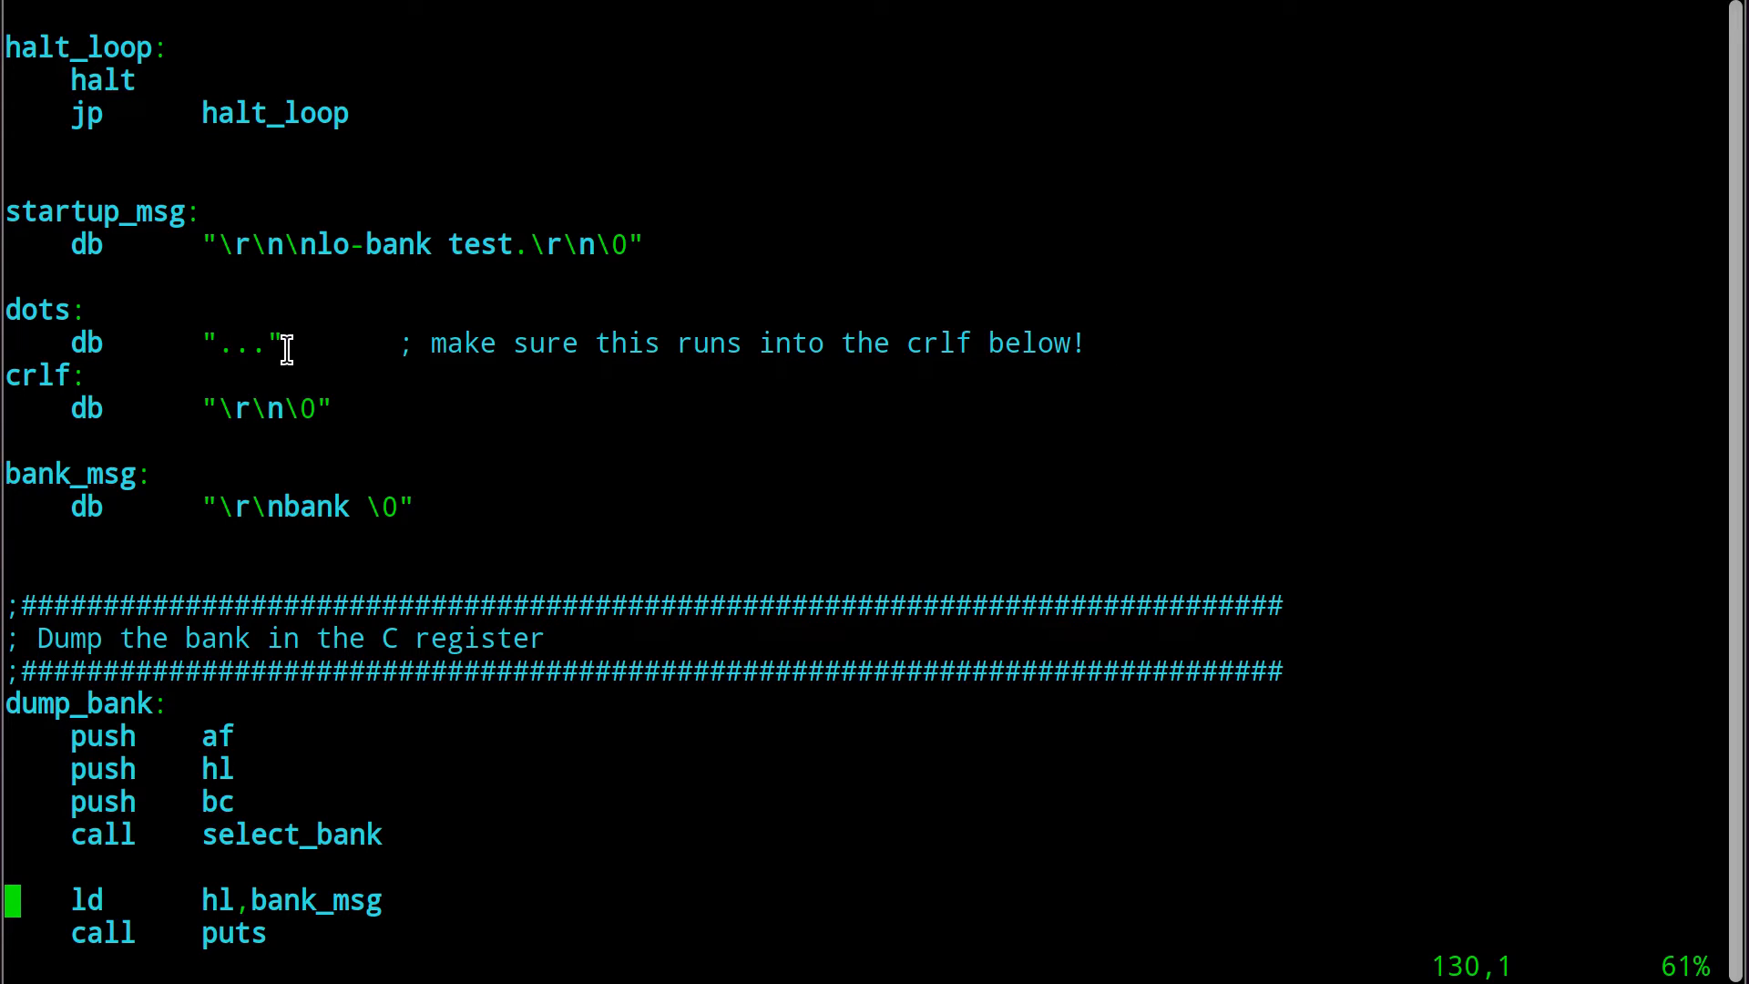
pyautogui.moveTo(301, 407)
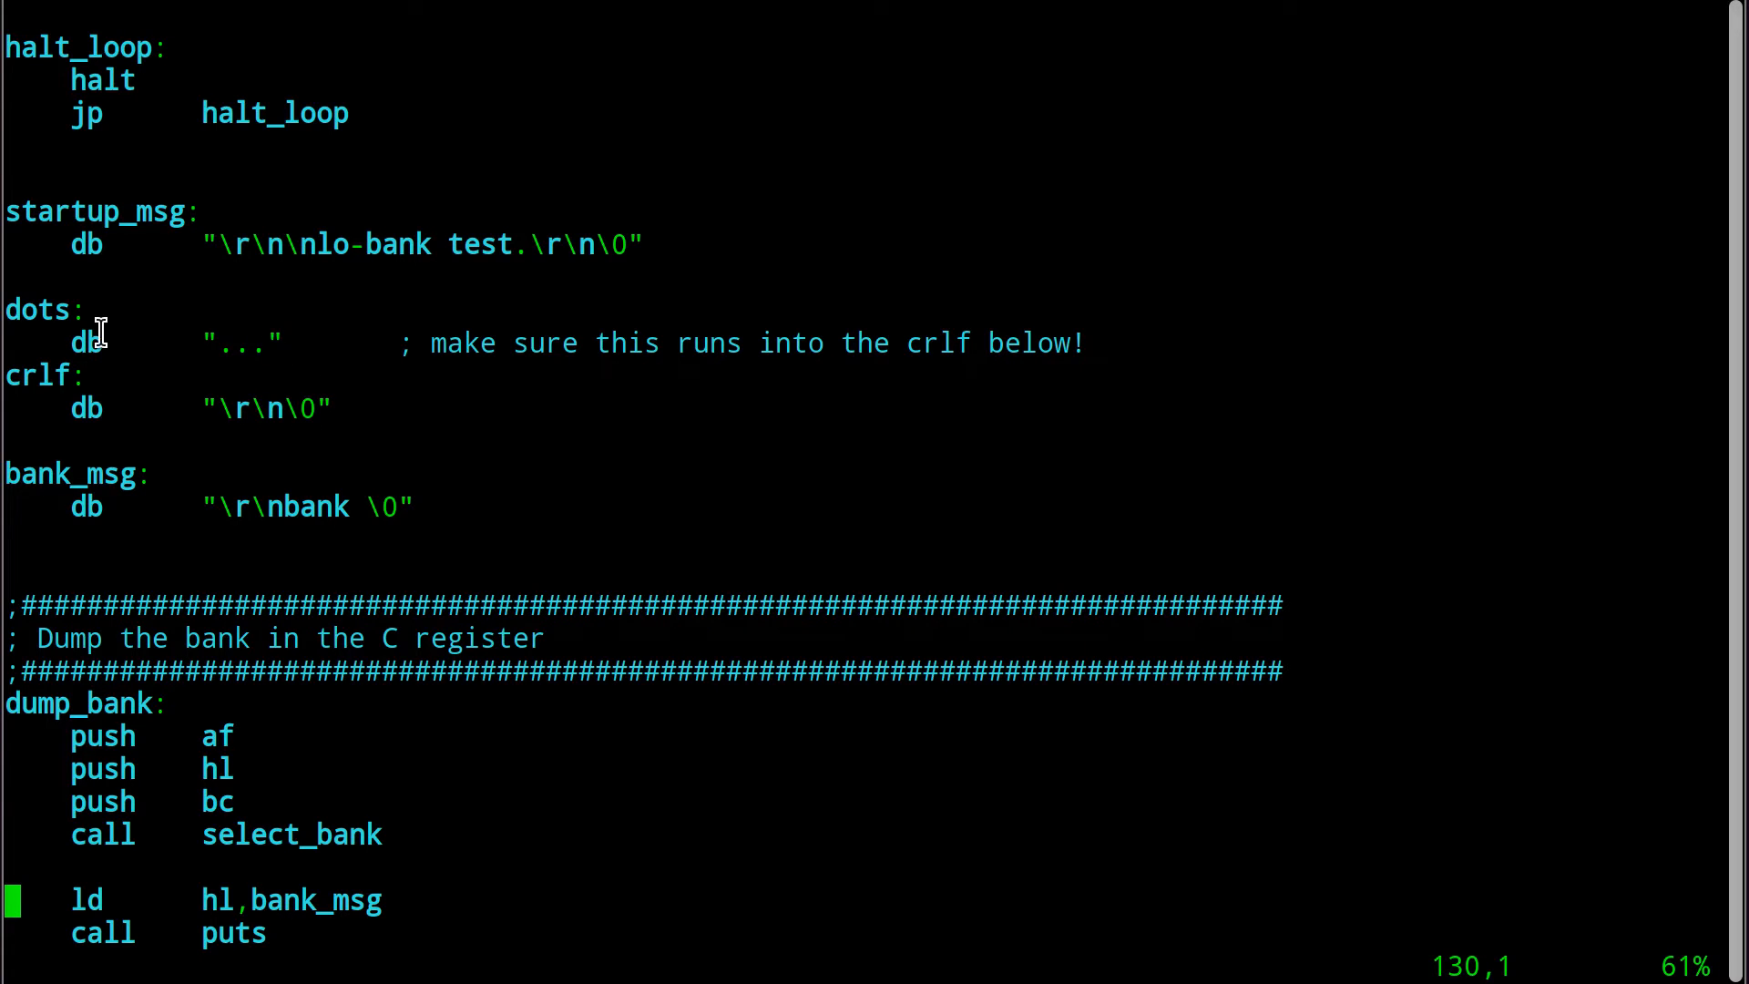
pyautogui.moveTo(203, 337)
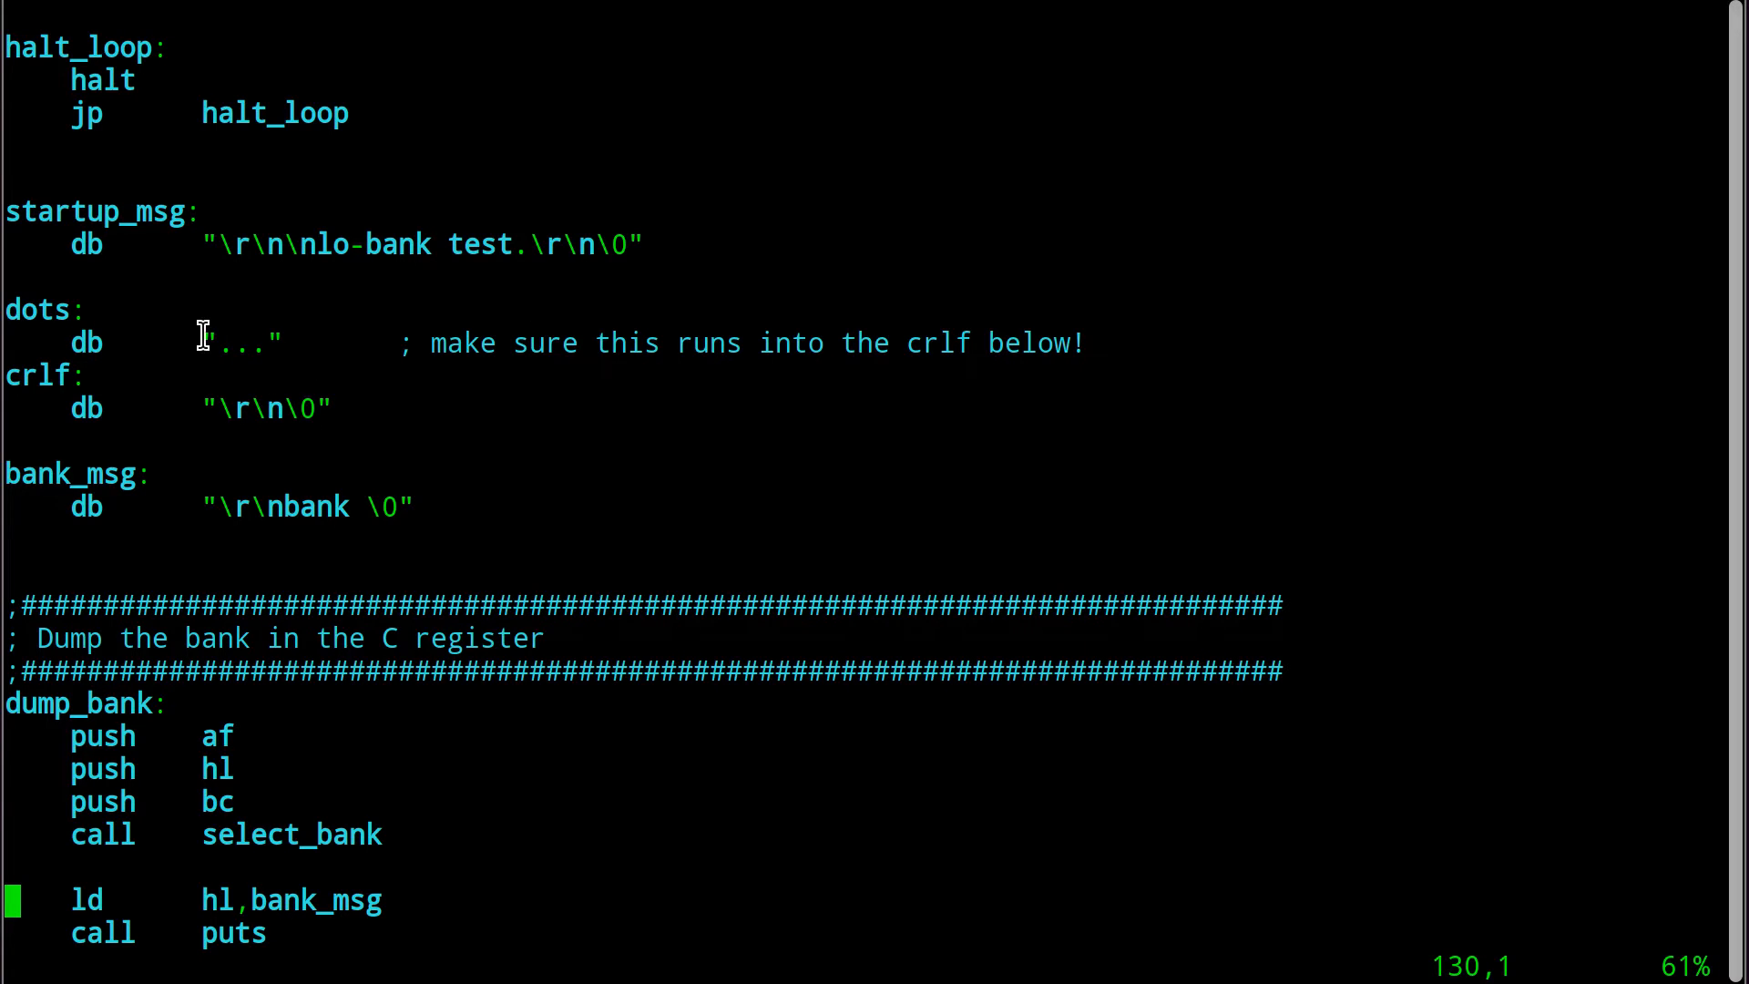
pyautogui.doubleClick(241, 343)
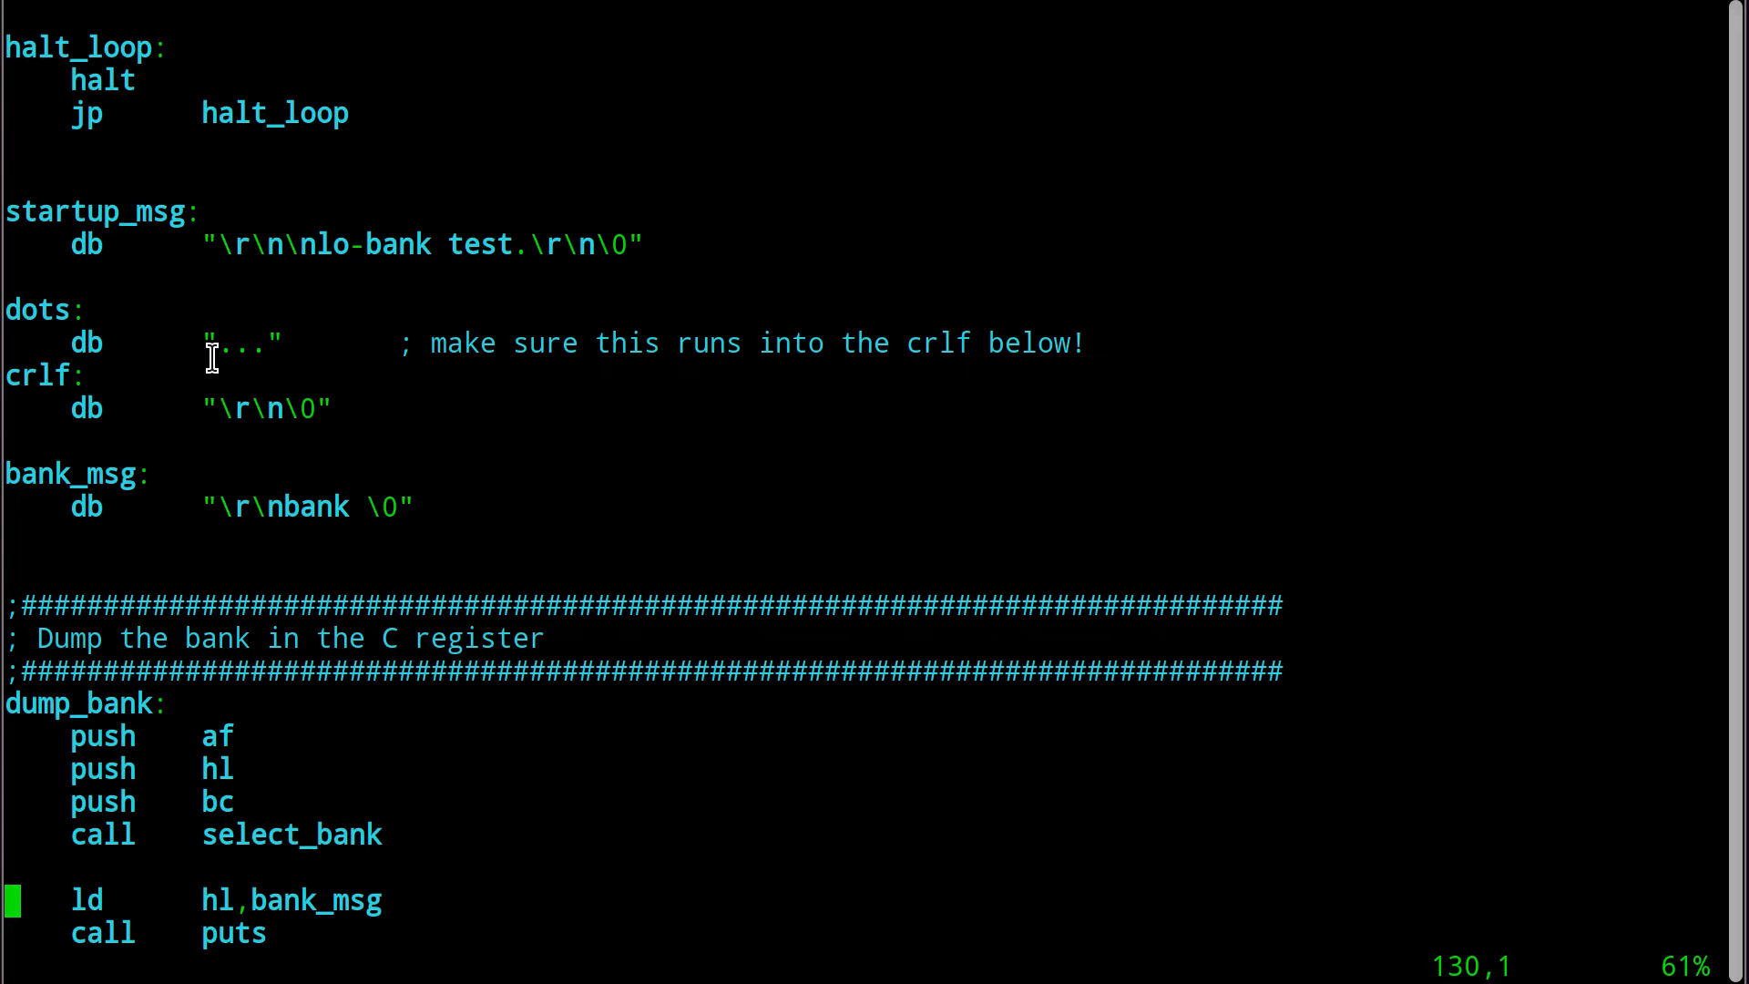
pyautogui.moveTo(202, 408); pyautogui.dragTo(330, 408)
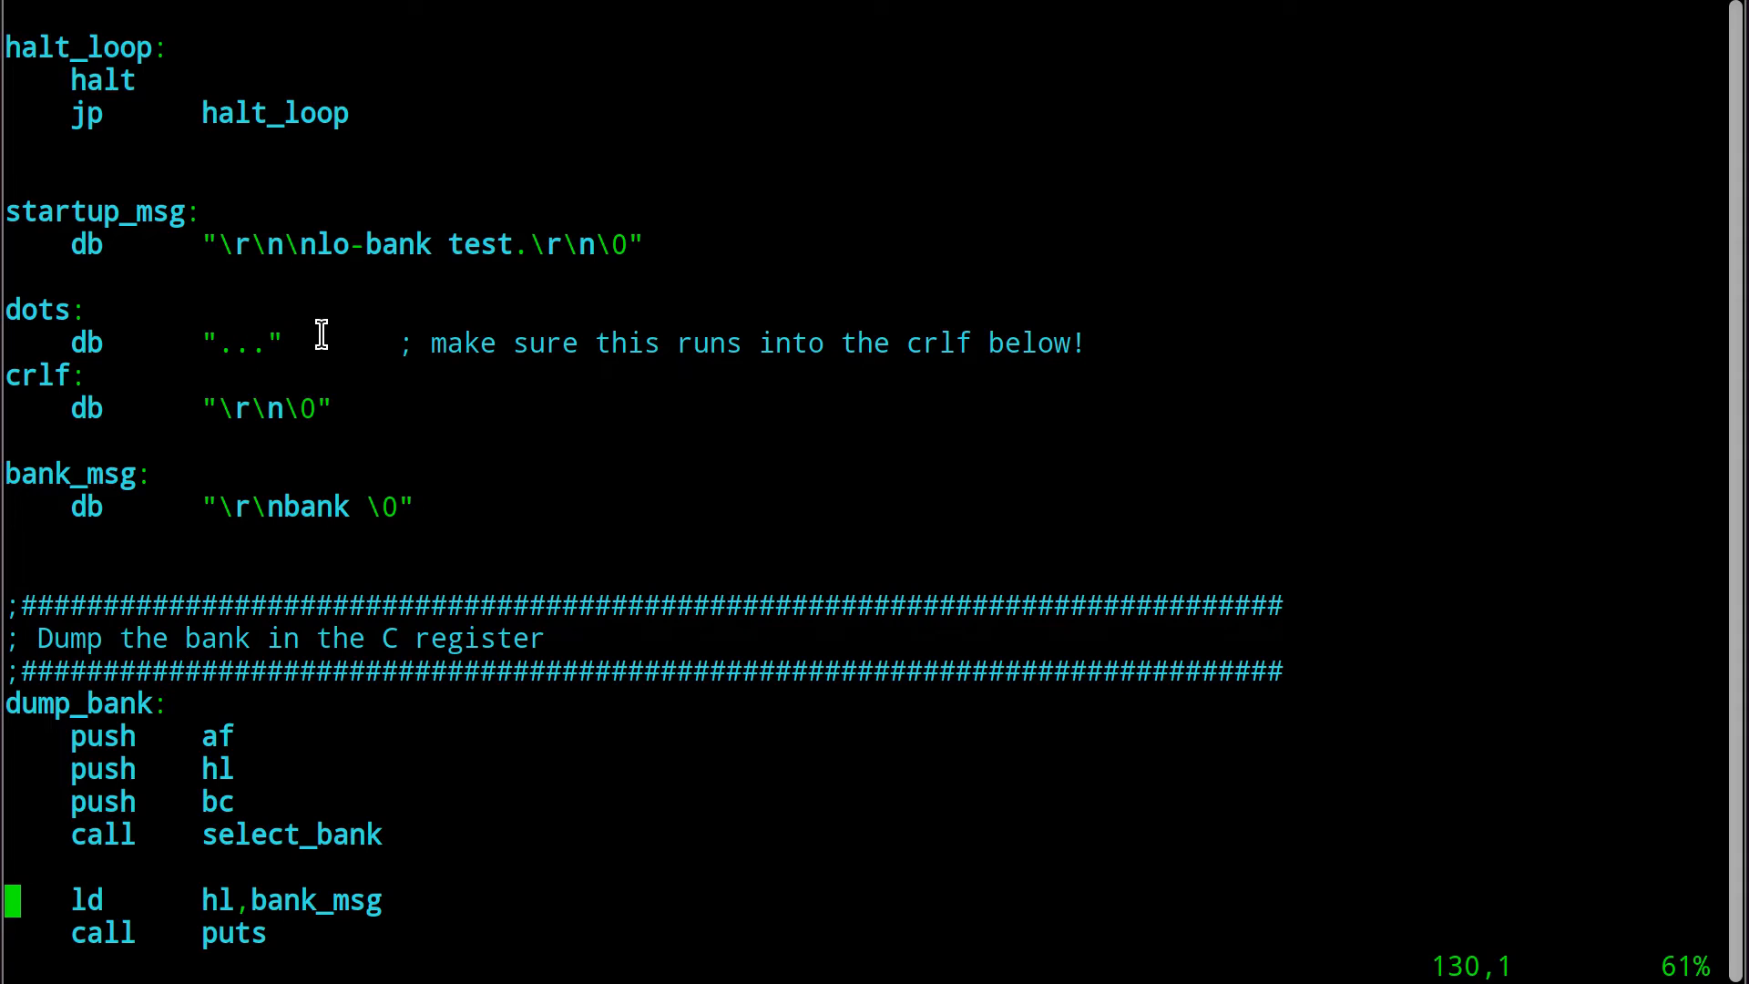
pyautogui.moveTo(172, 534)
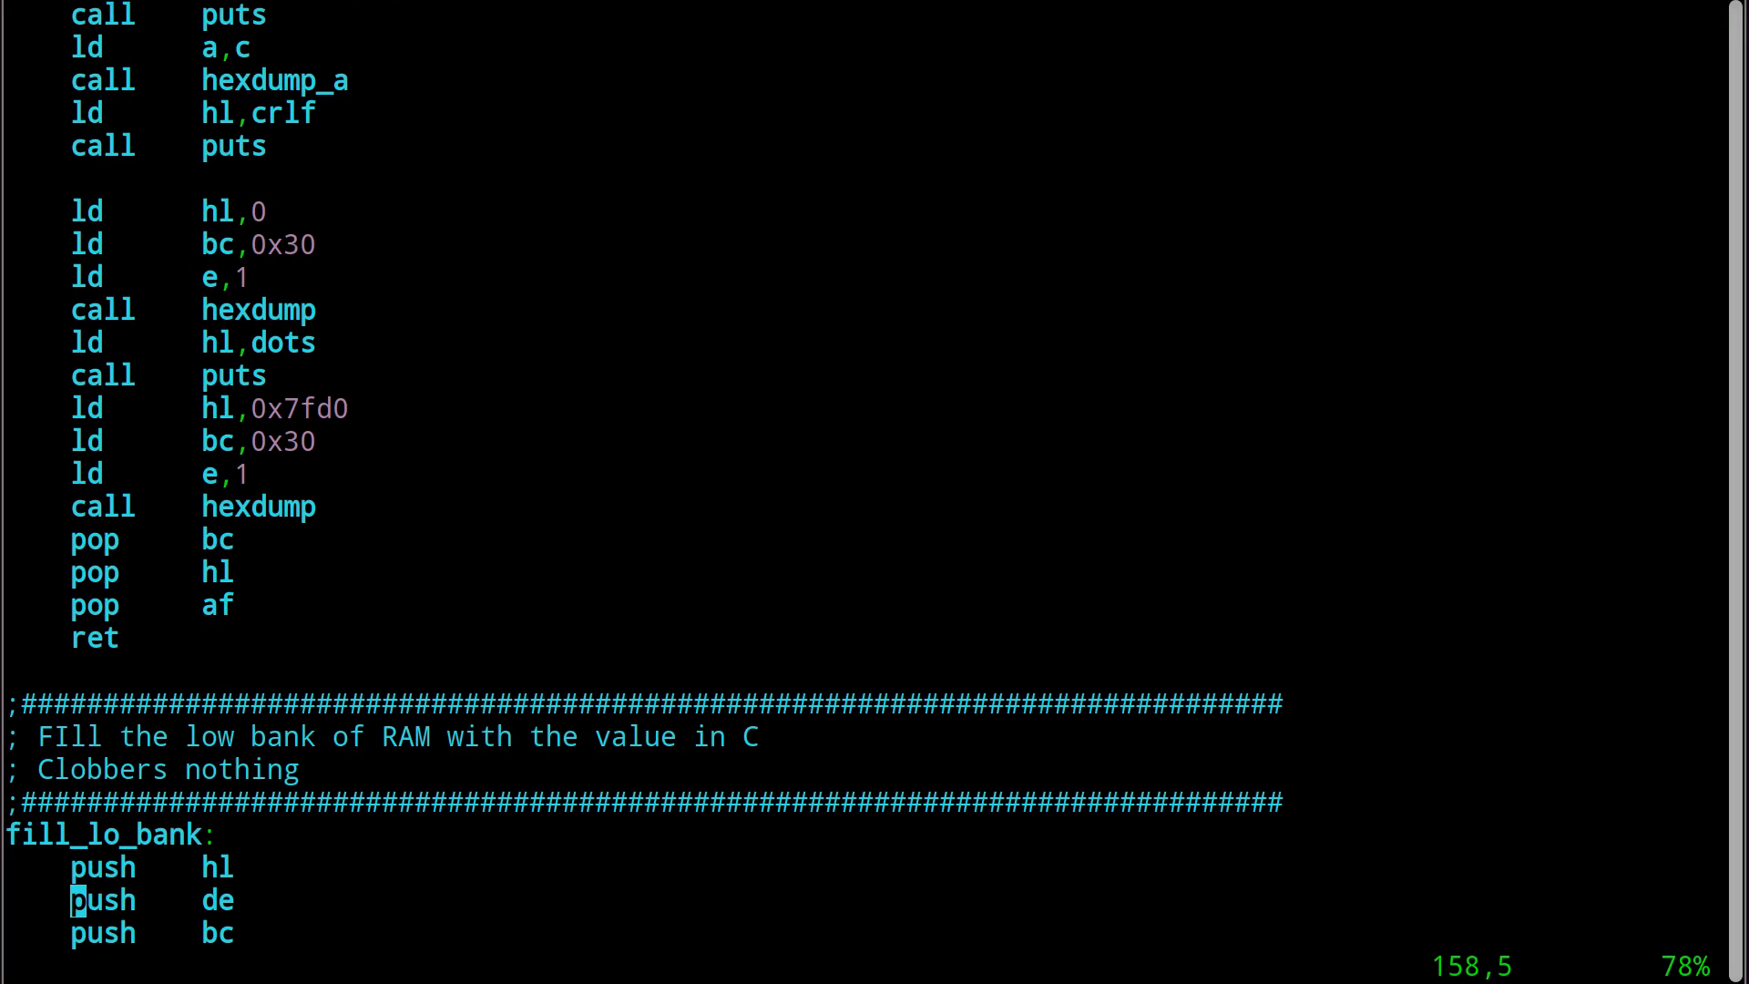
pyautogui.scroll(3)
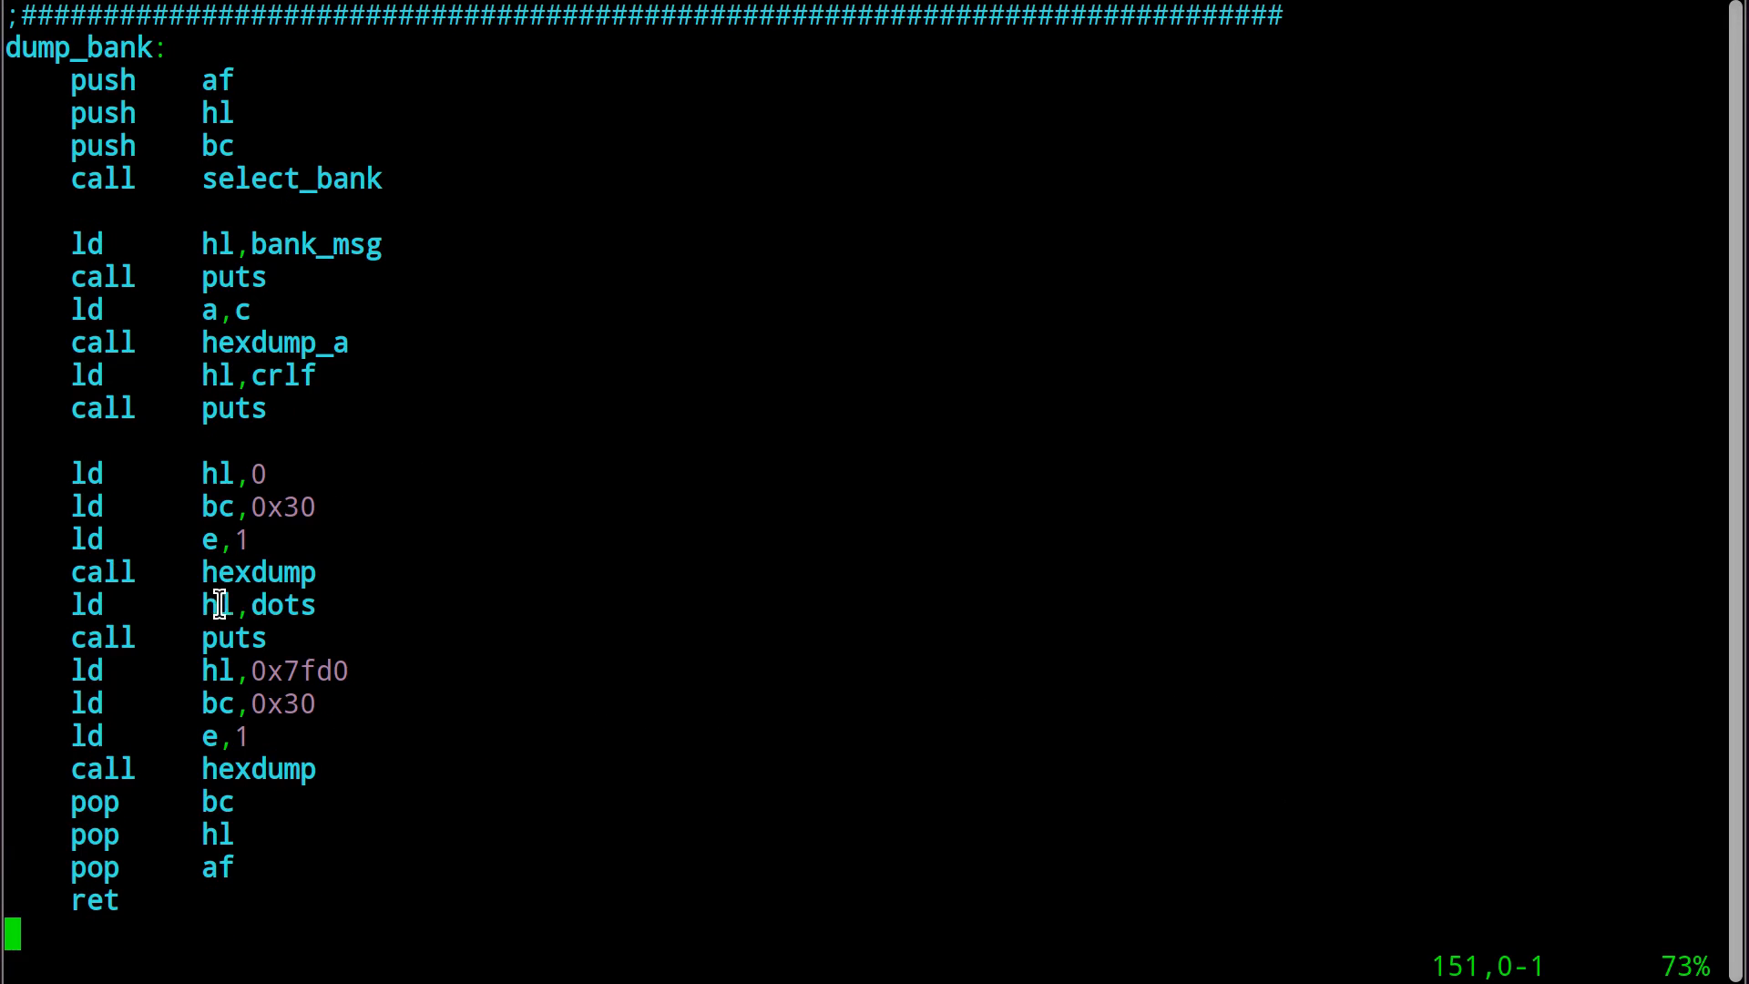
pyautogui.doubleClick(257, 605)
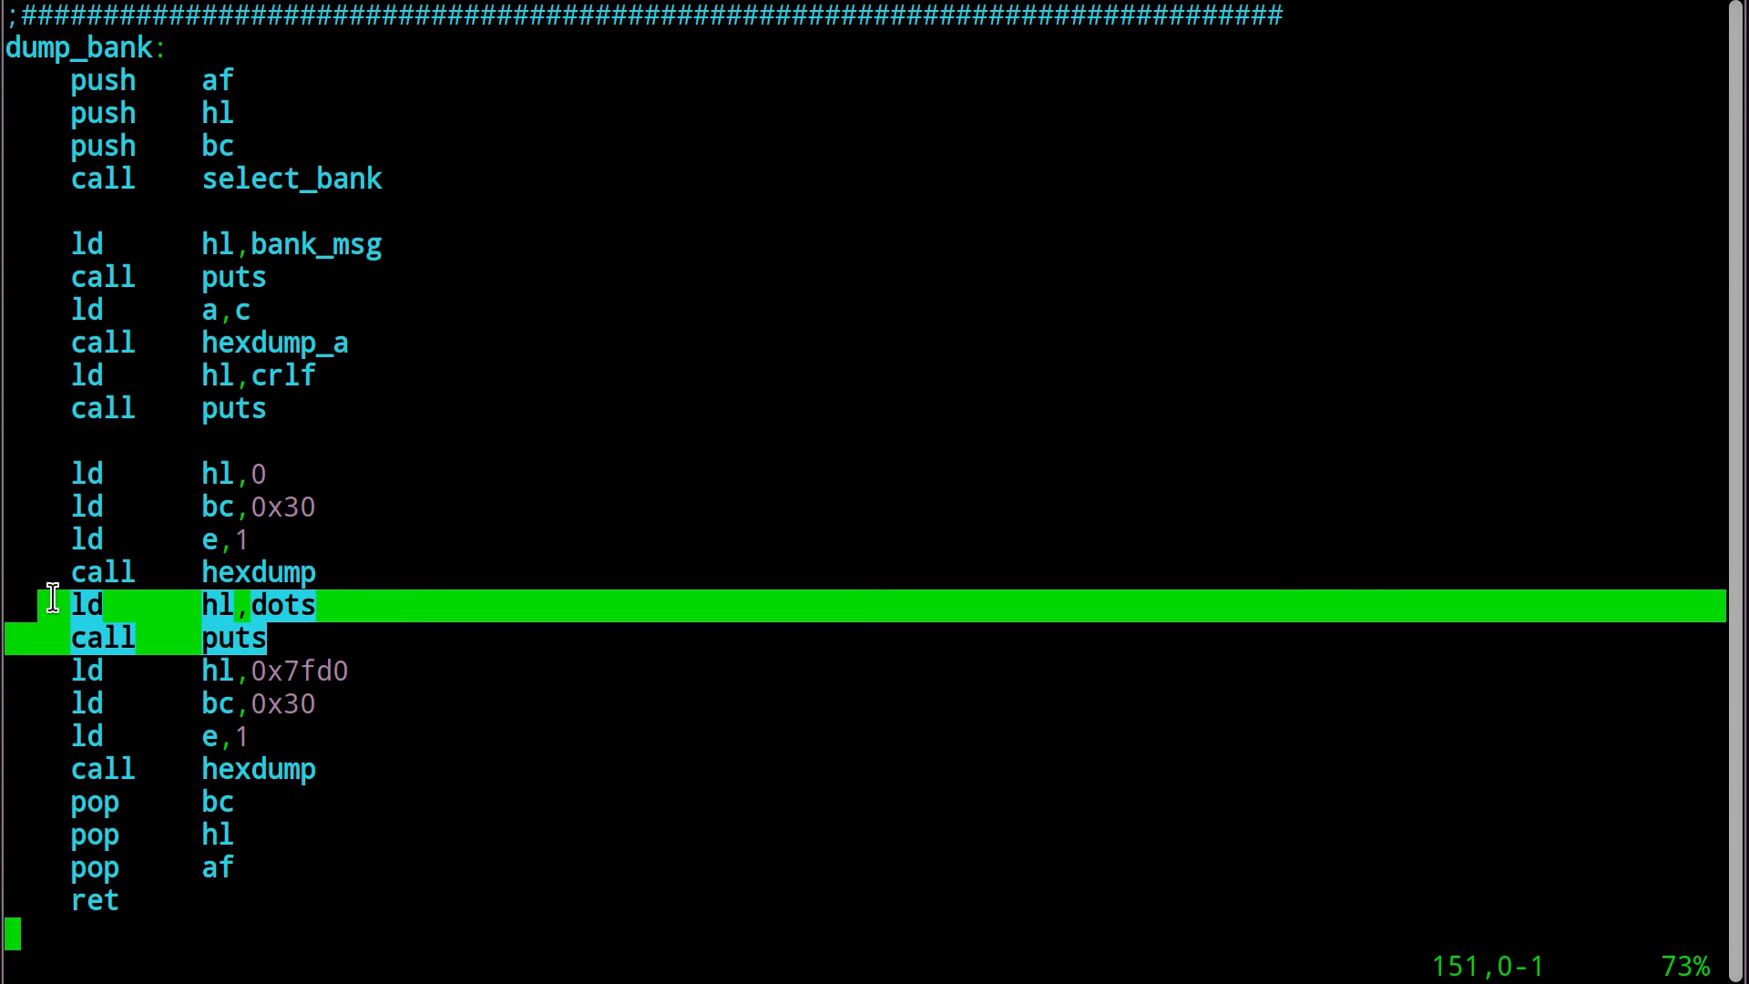
pyautogui.moveTo(290, 604)
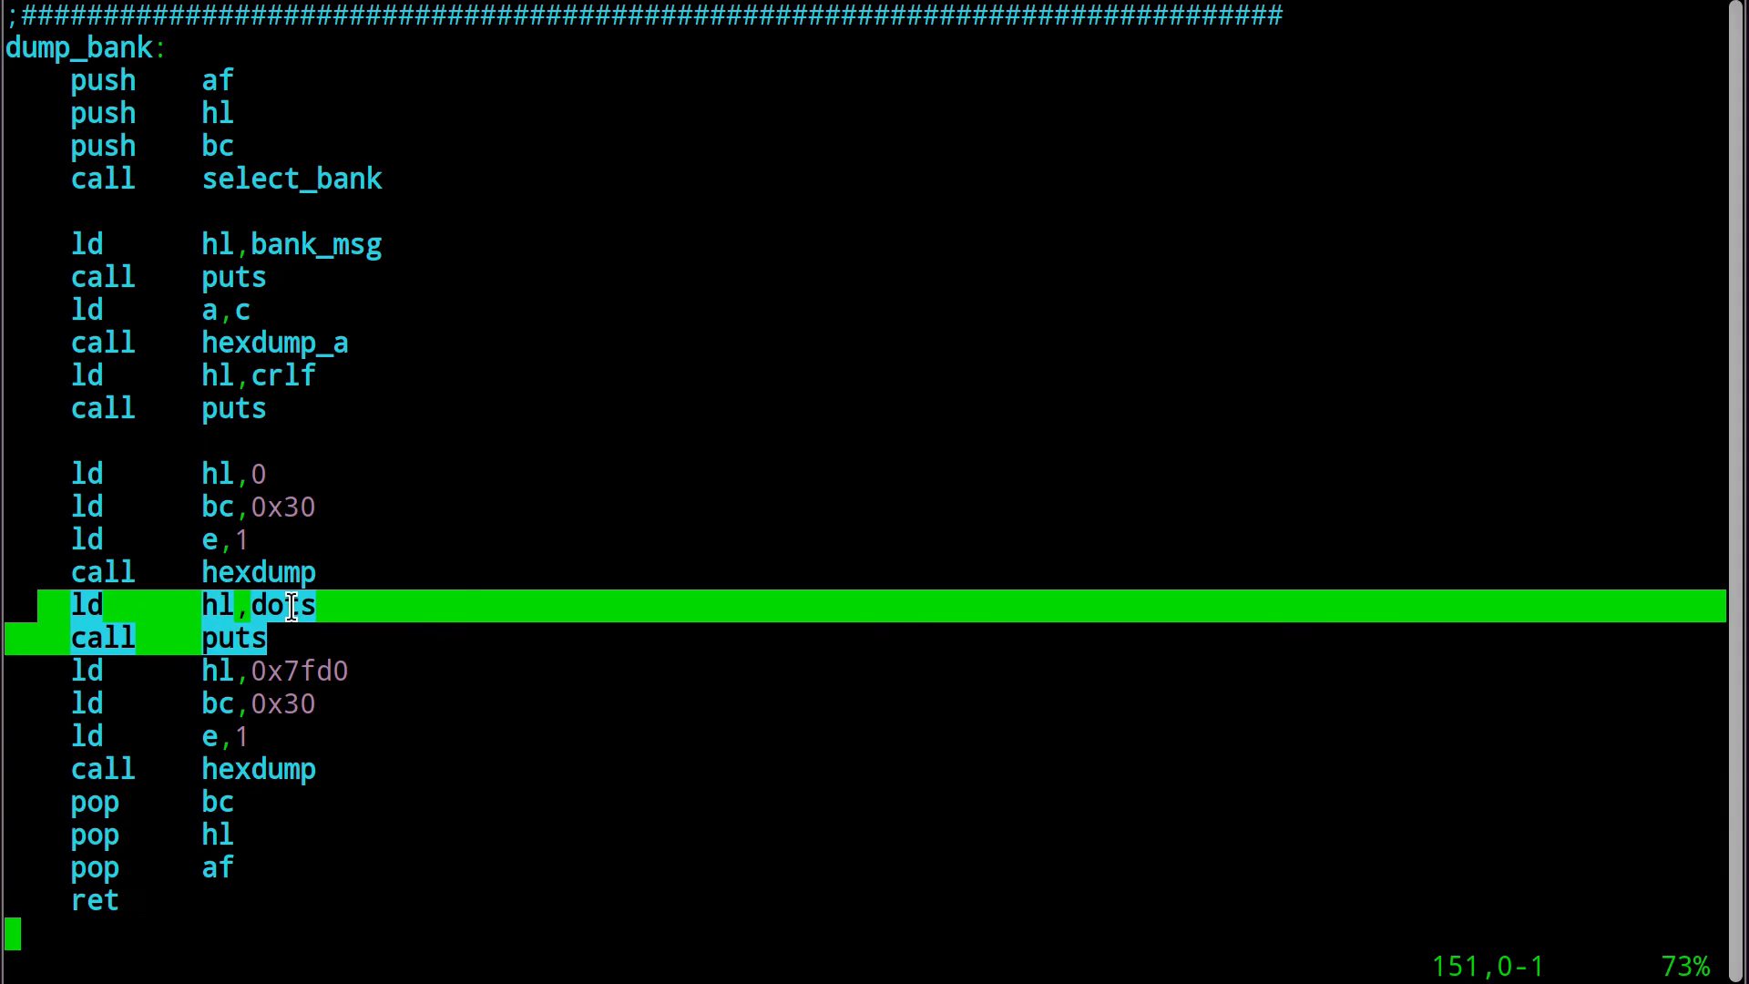
pyautogui.moveTo(315, 670)
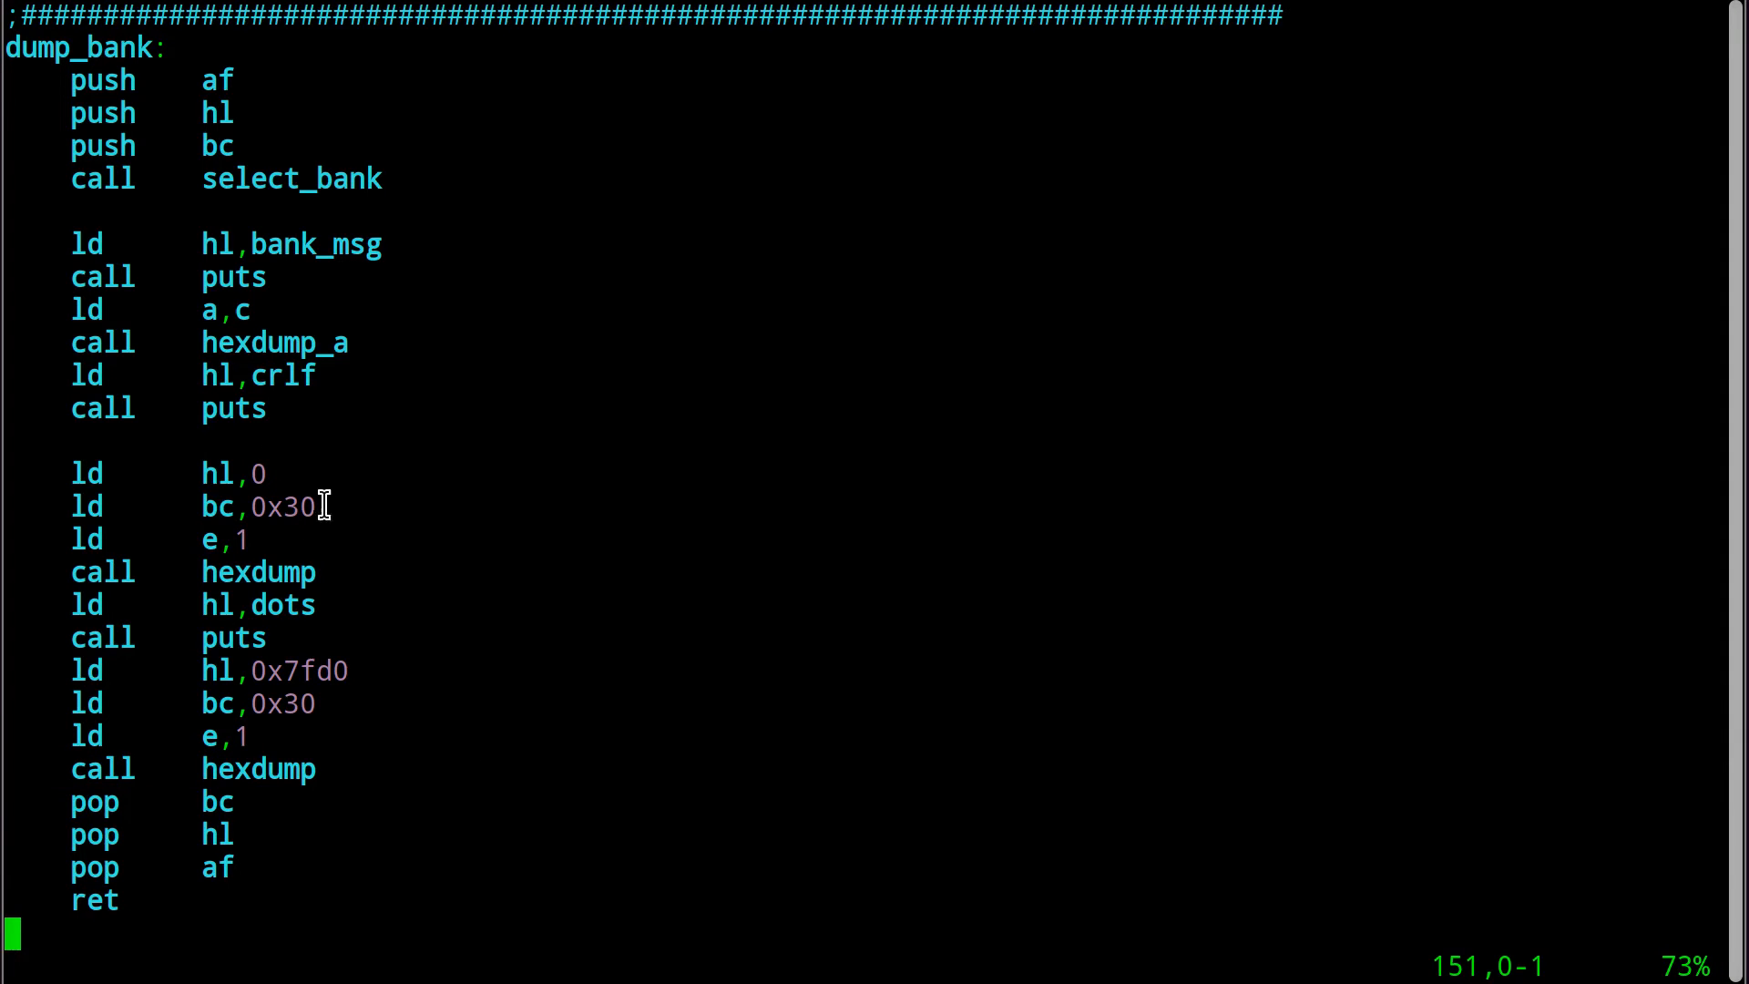
pyautogui.moveTo(299, 504)
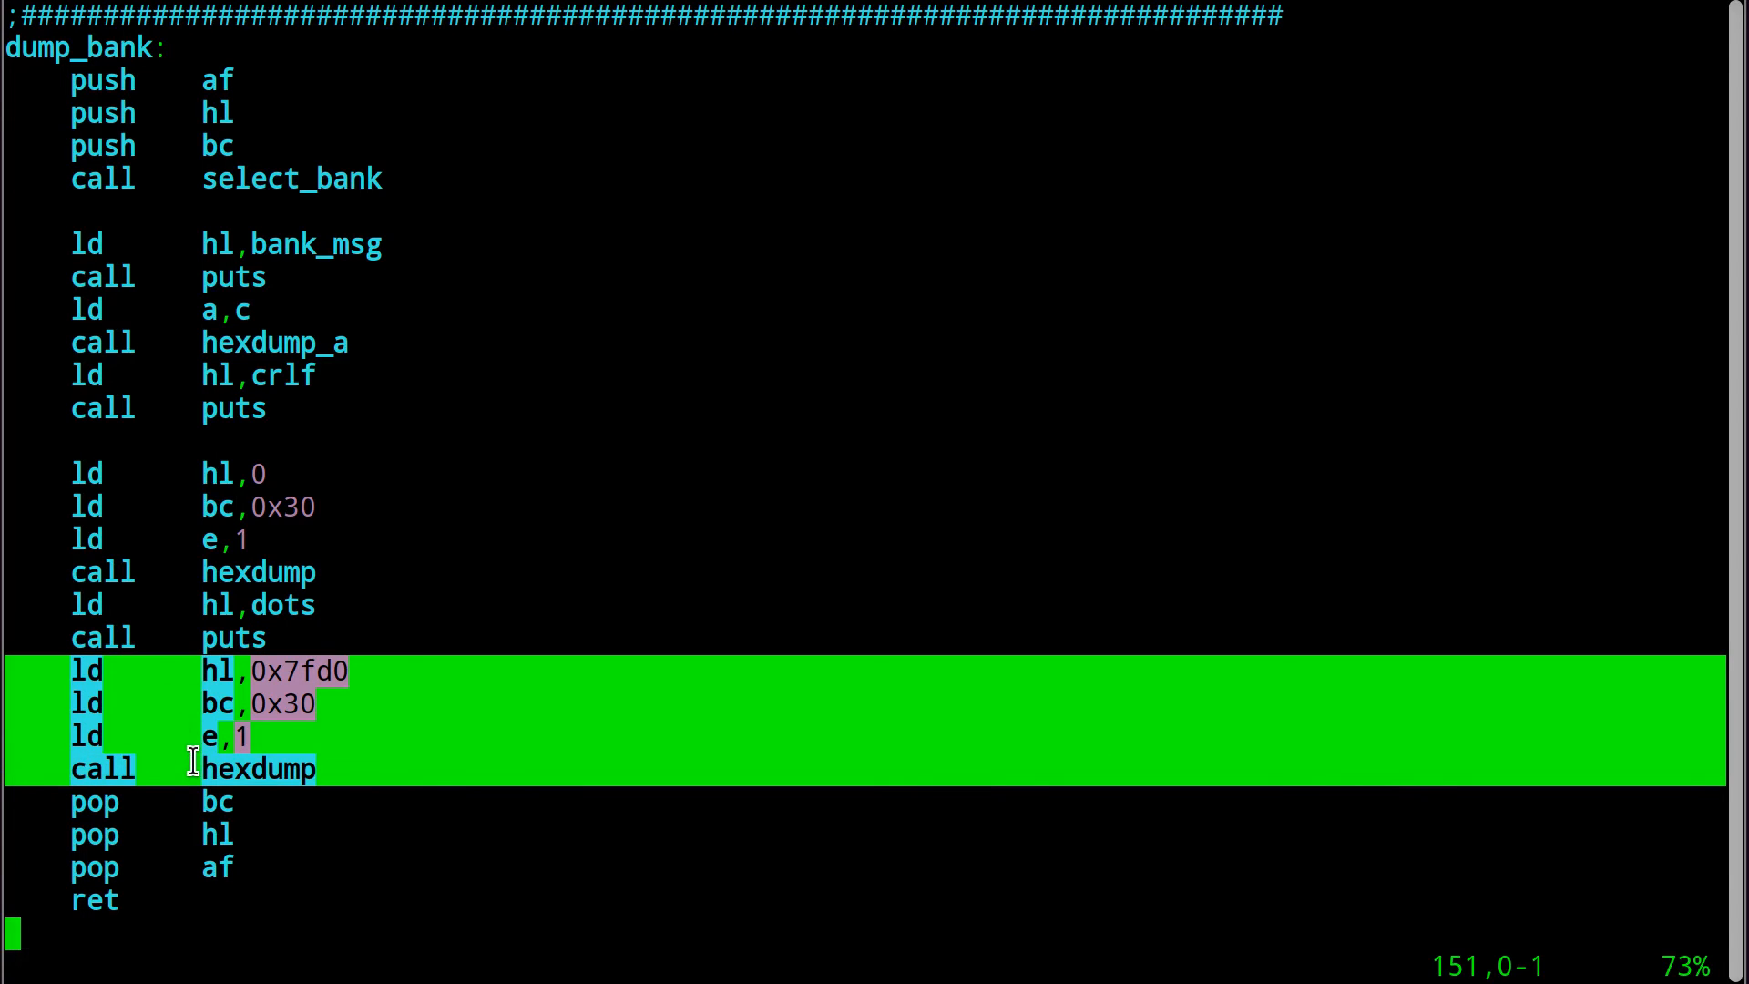
pyautogui.moveTo(421, 746)
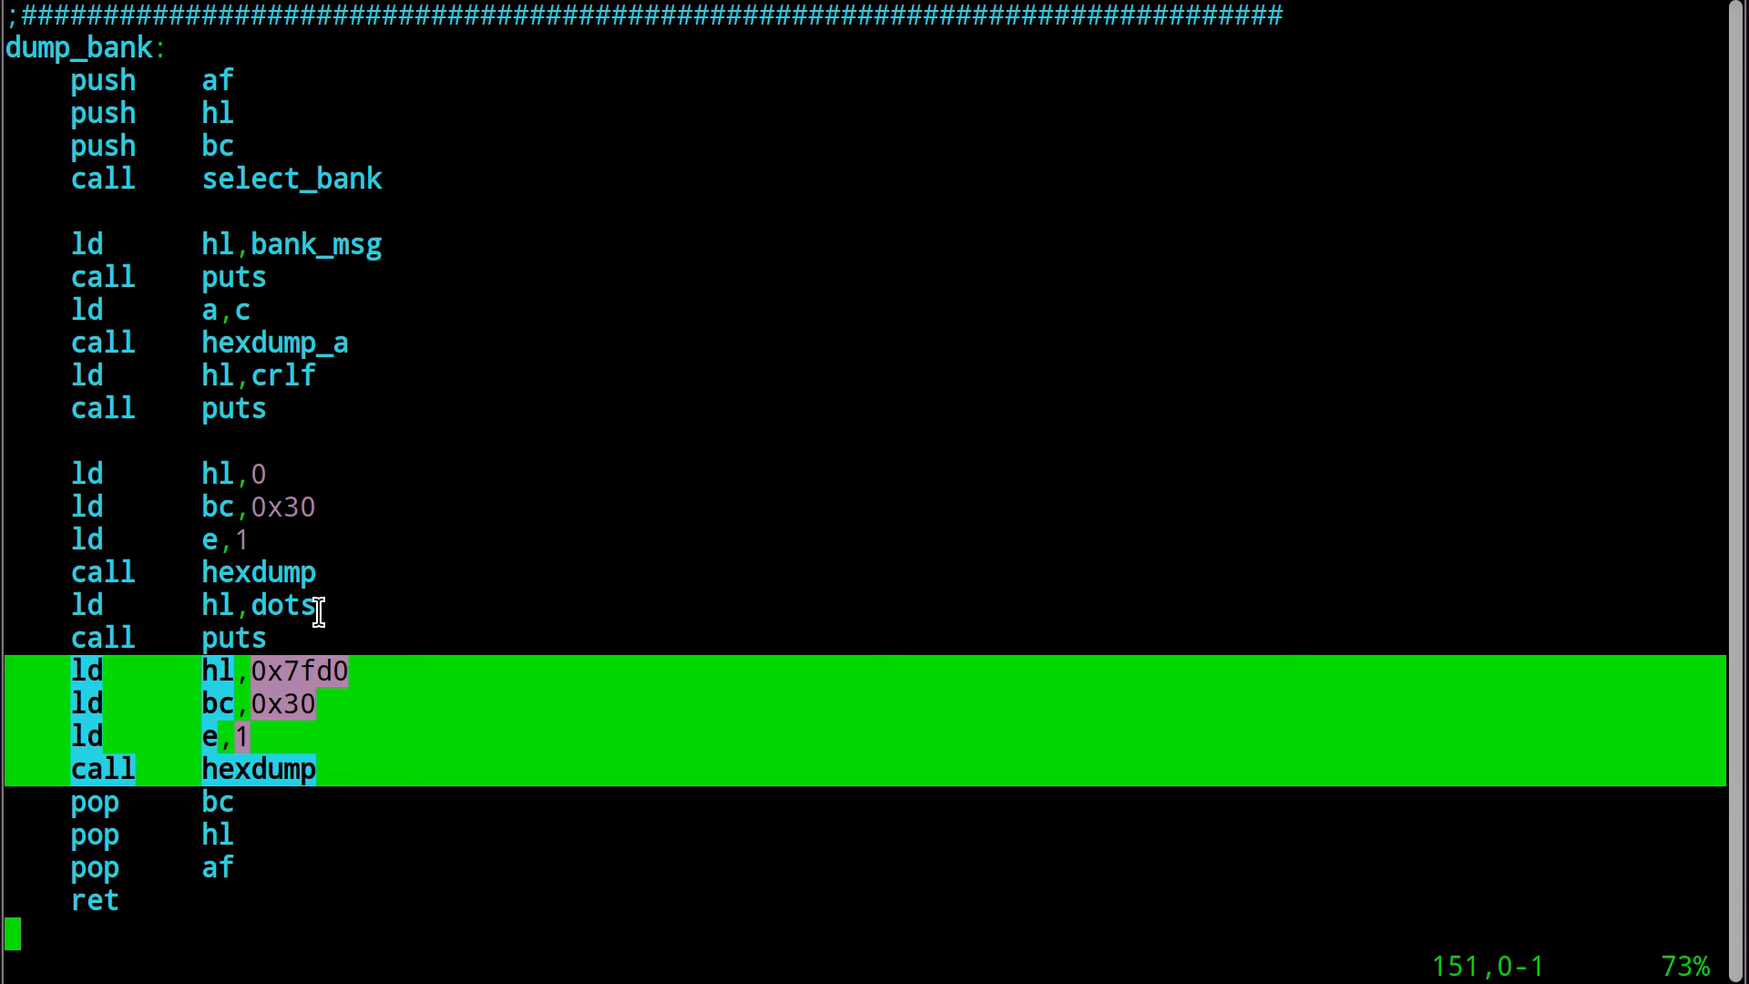
pyautogui.moveTo(343, 648)
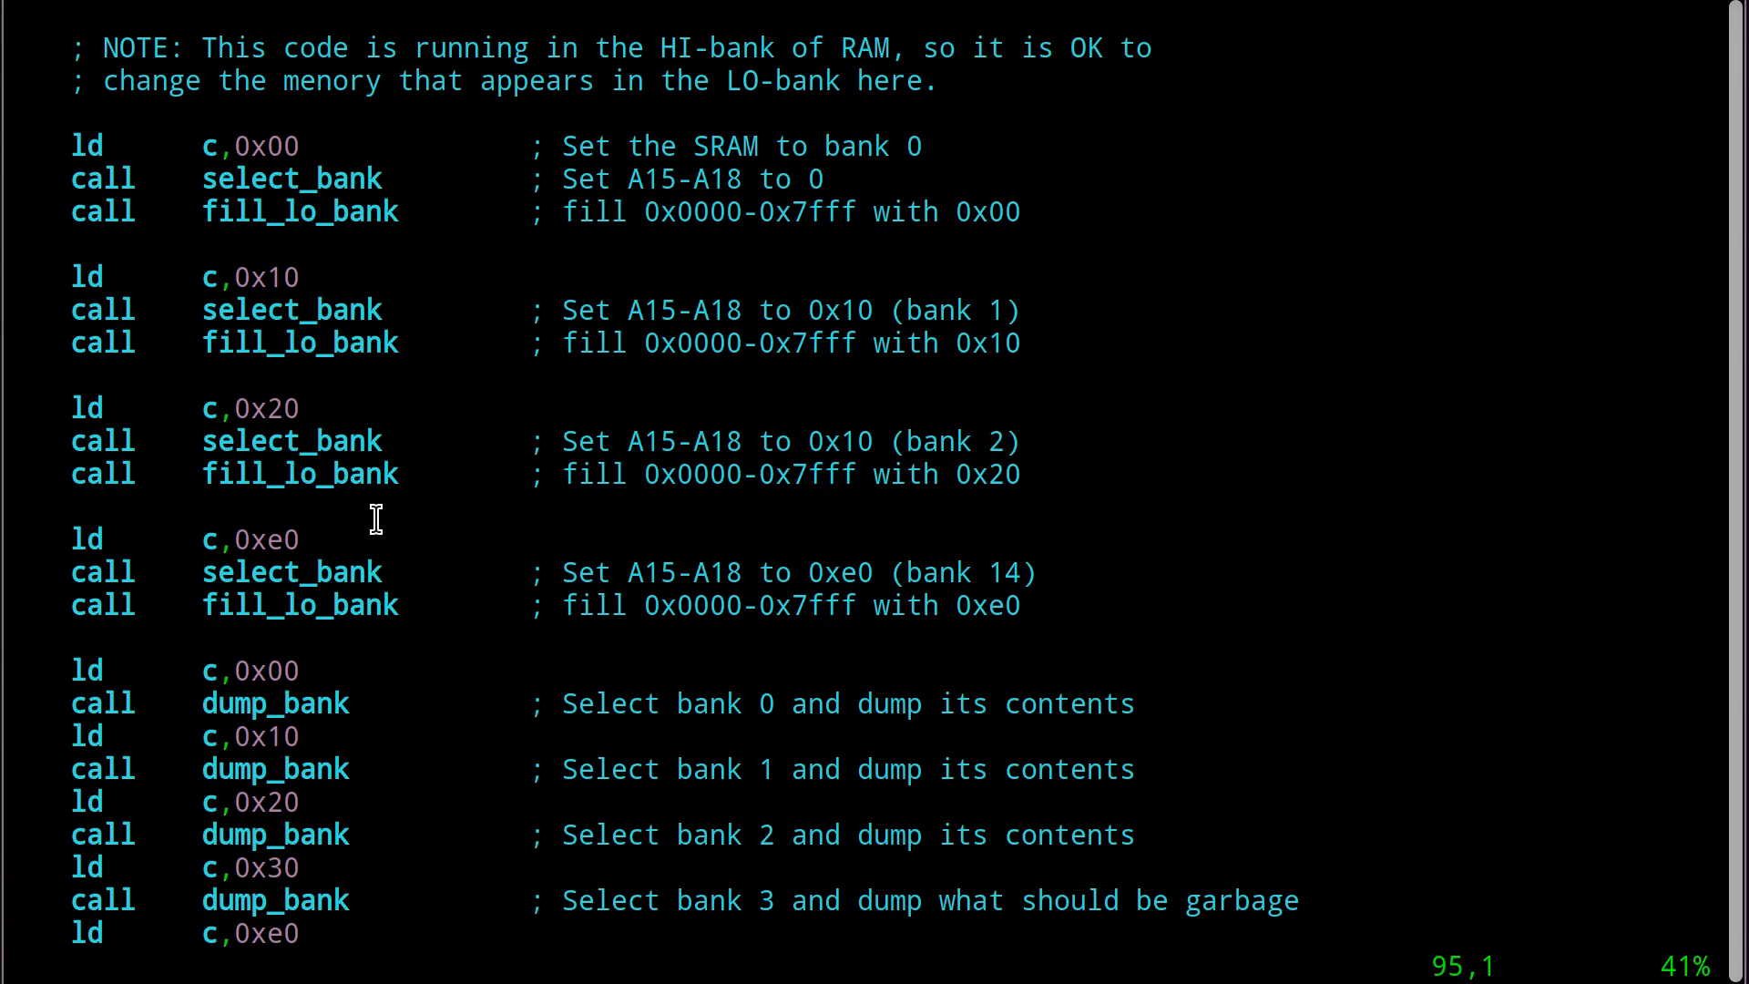
pyautogui.moveTo(315, 549)
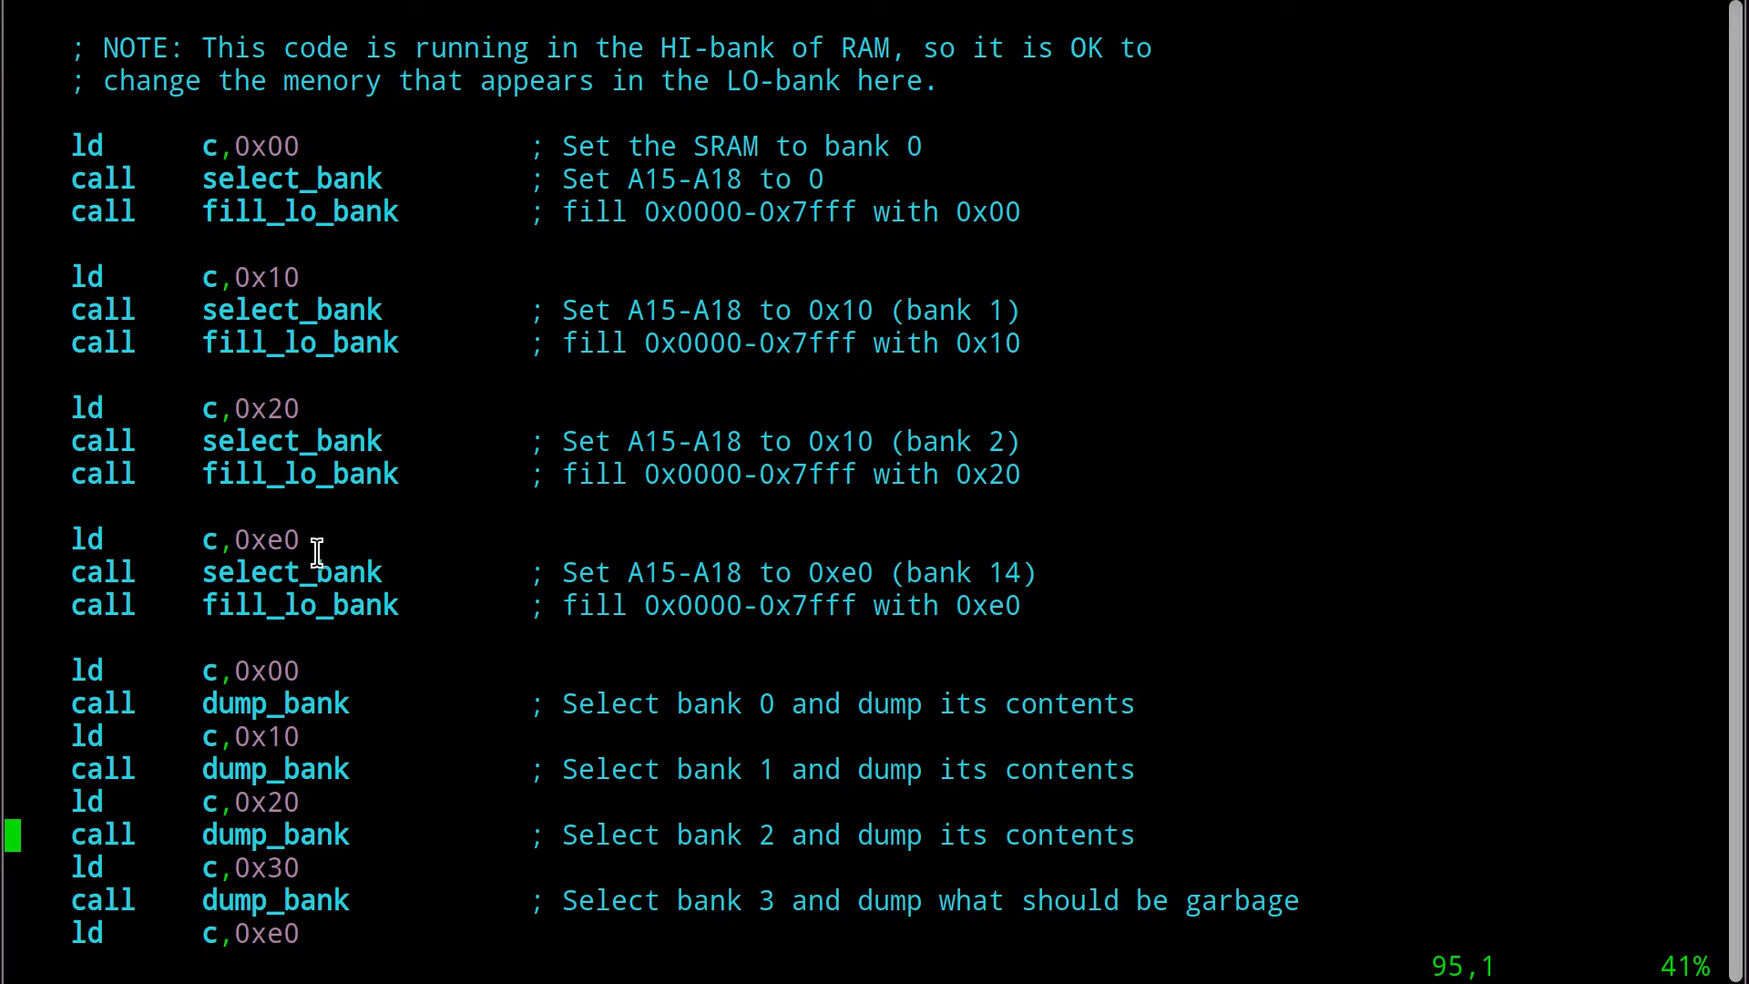
# Scroll through the dump_bank calls to the halt loop, quit vim and rebuild all tests with make world.
pyautogui.scroll(-3)
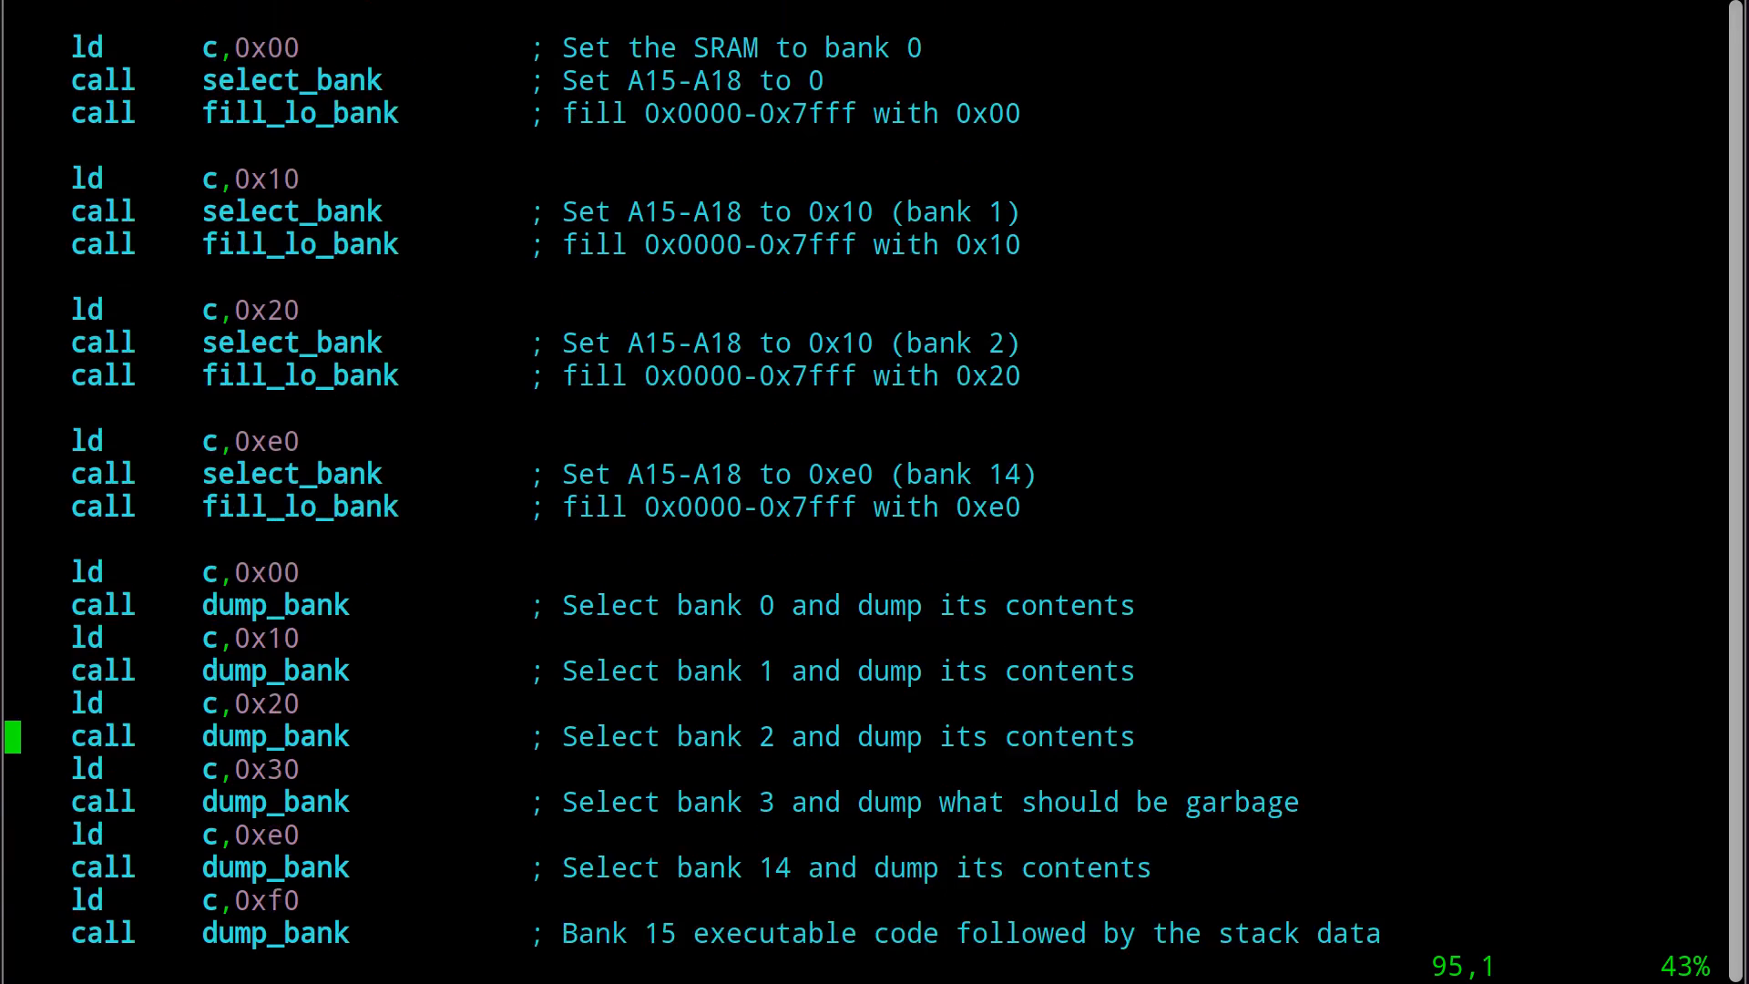
pyautogui.scroll(-3)
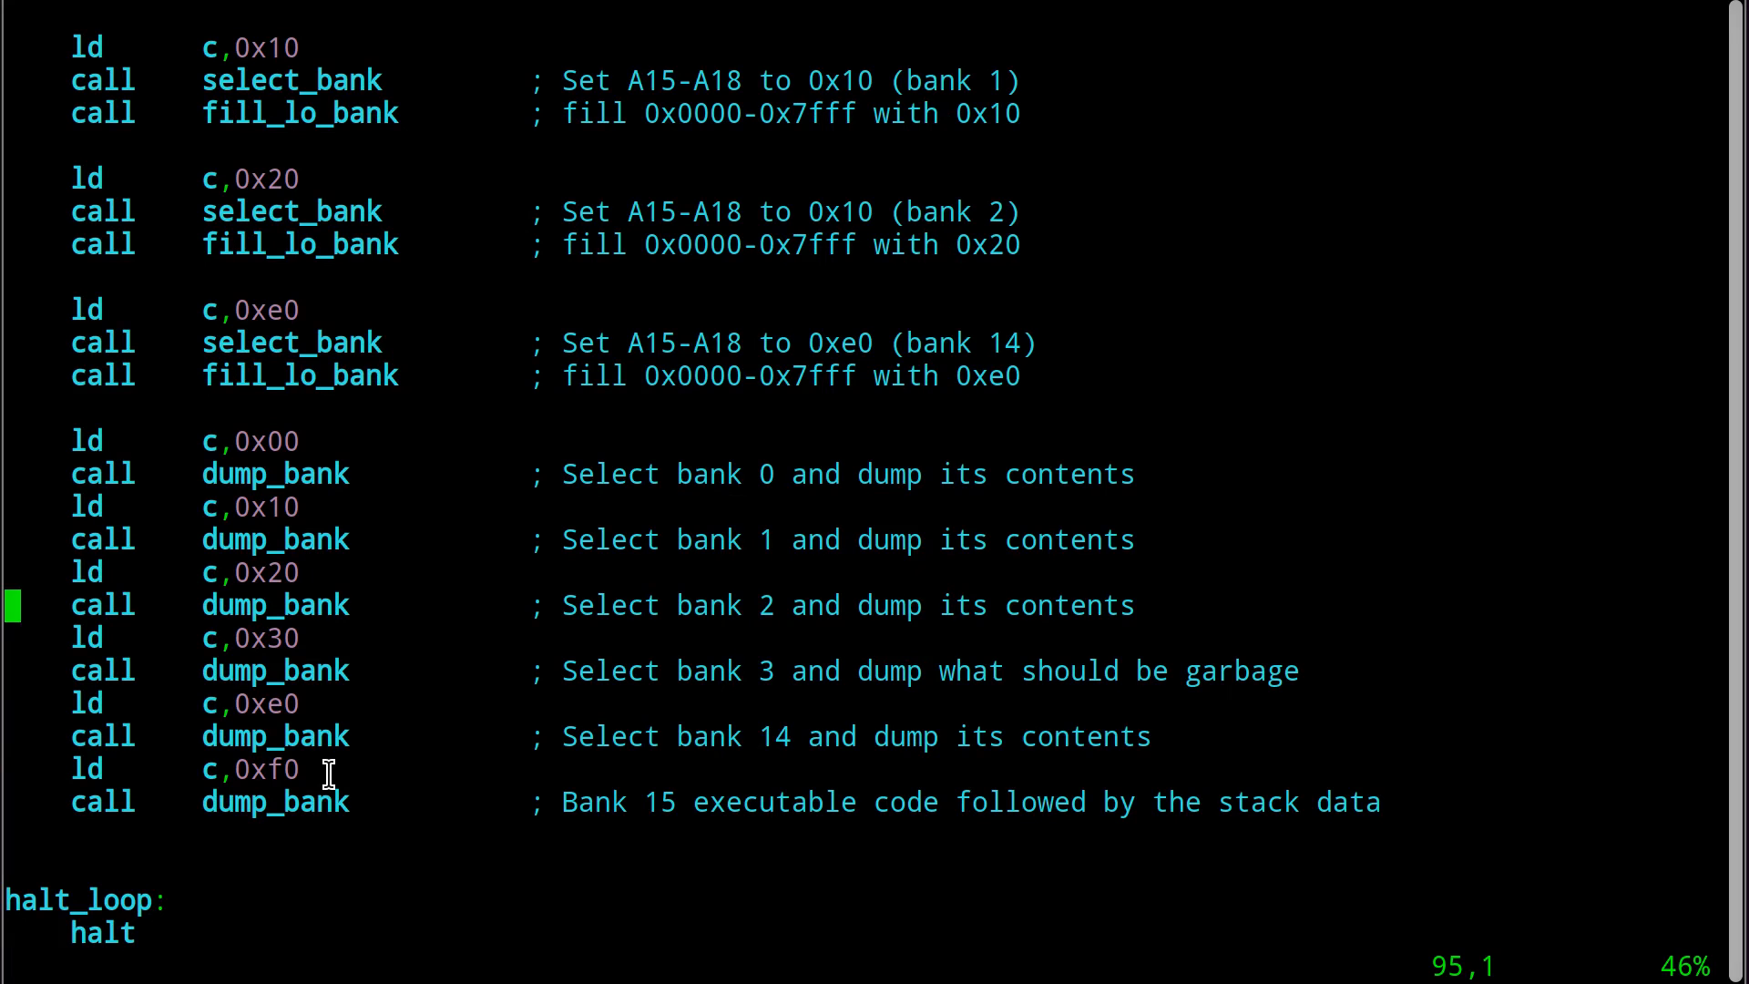
pyautogui.moveTo(352, 629)
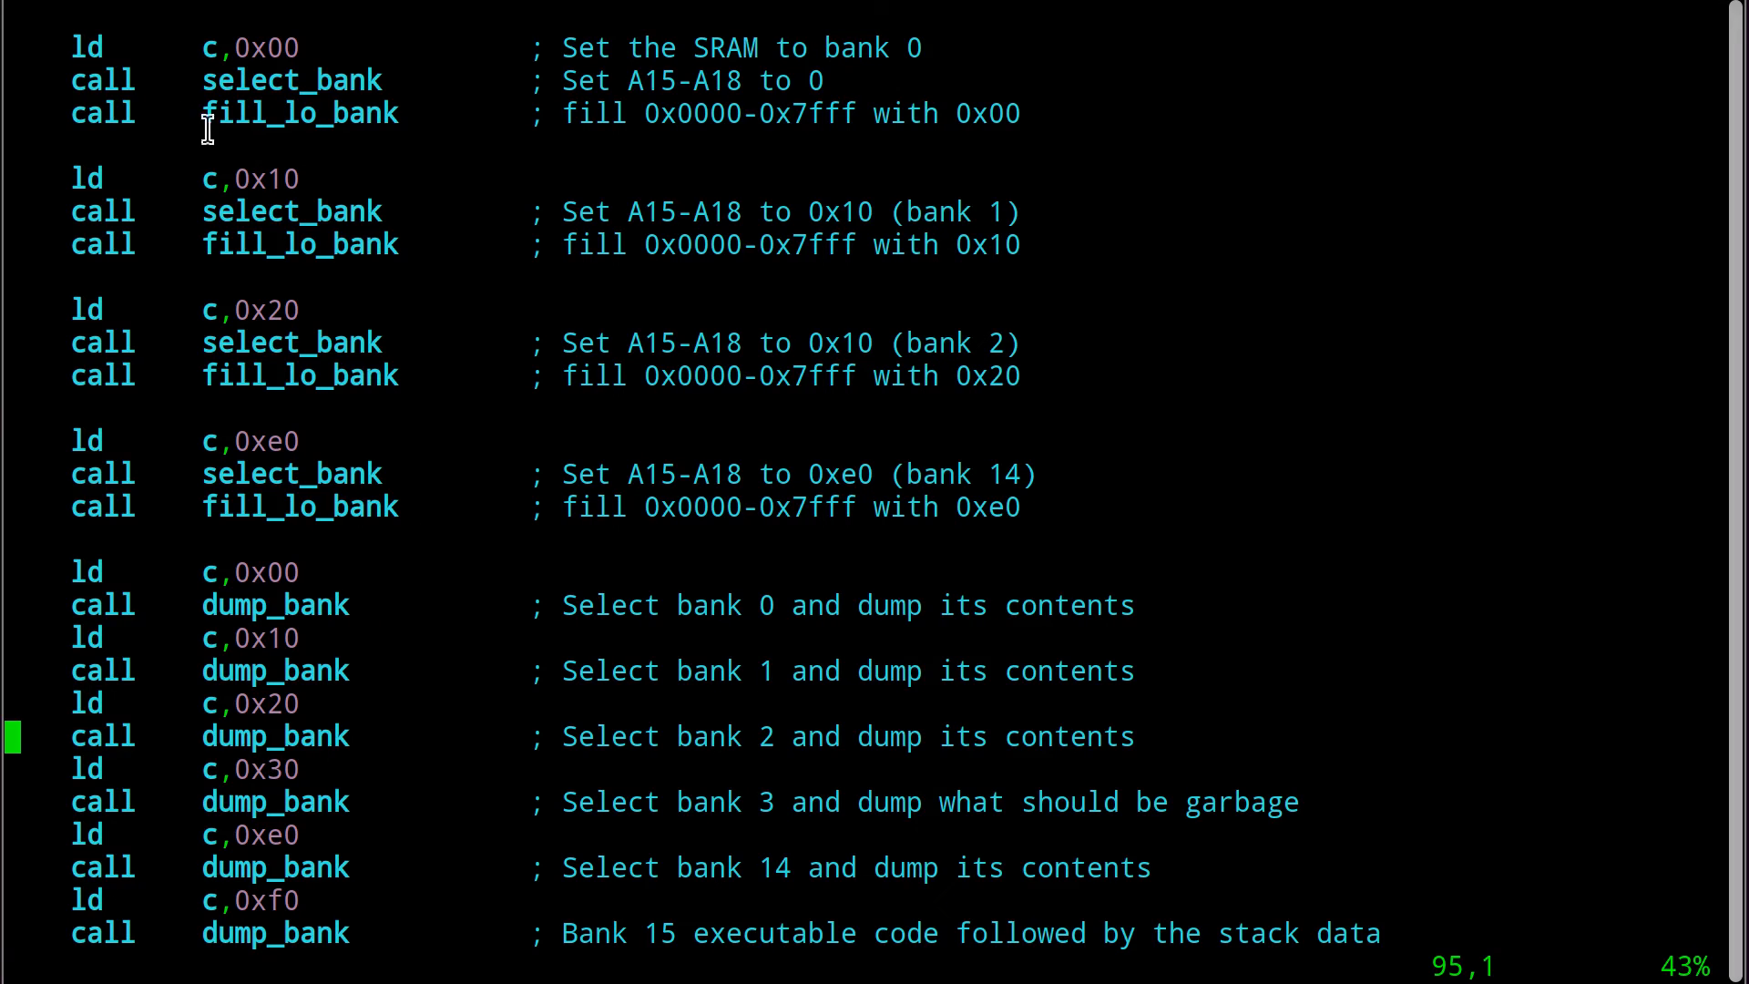
pyautogui.moveTo(167, 289)
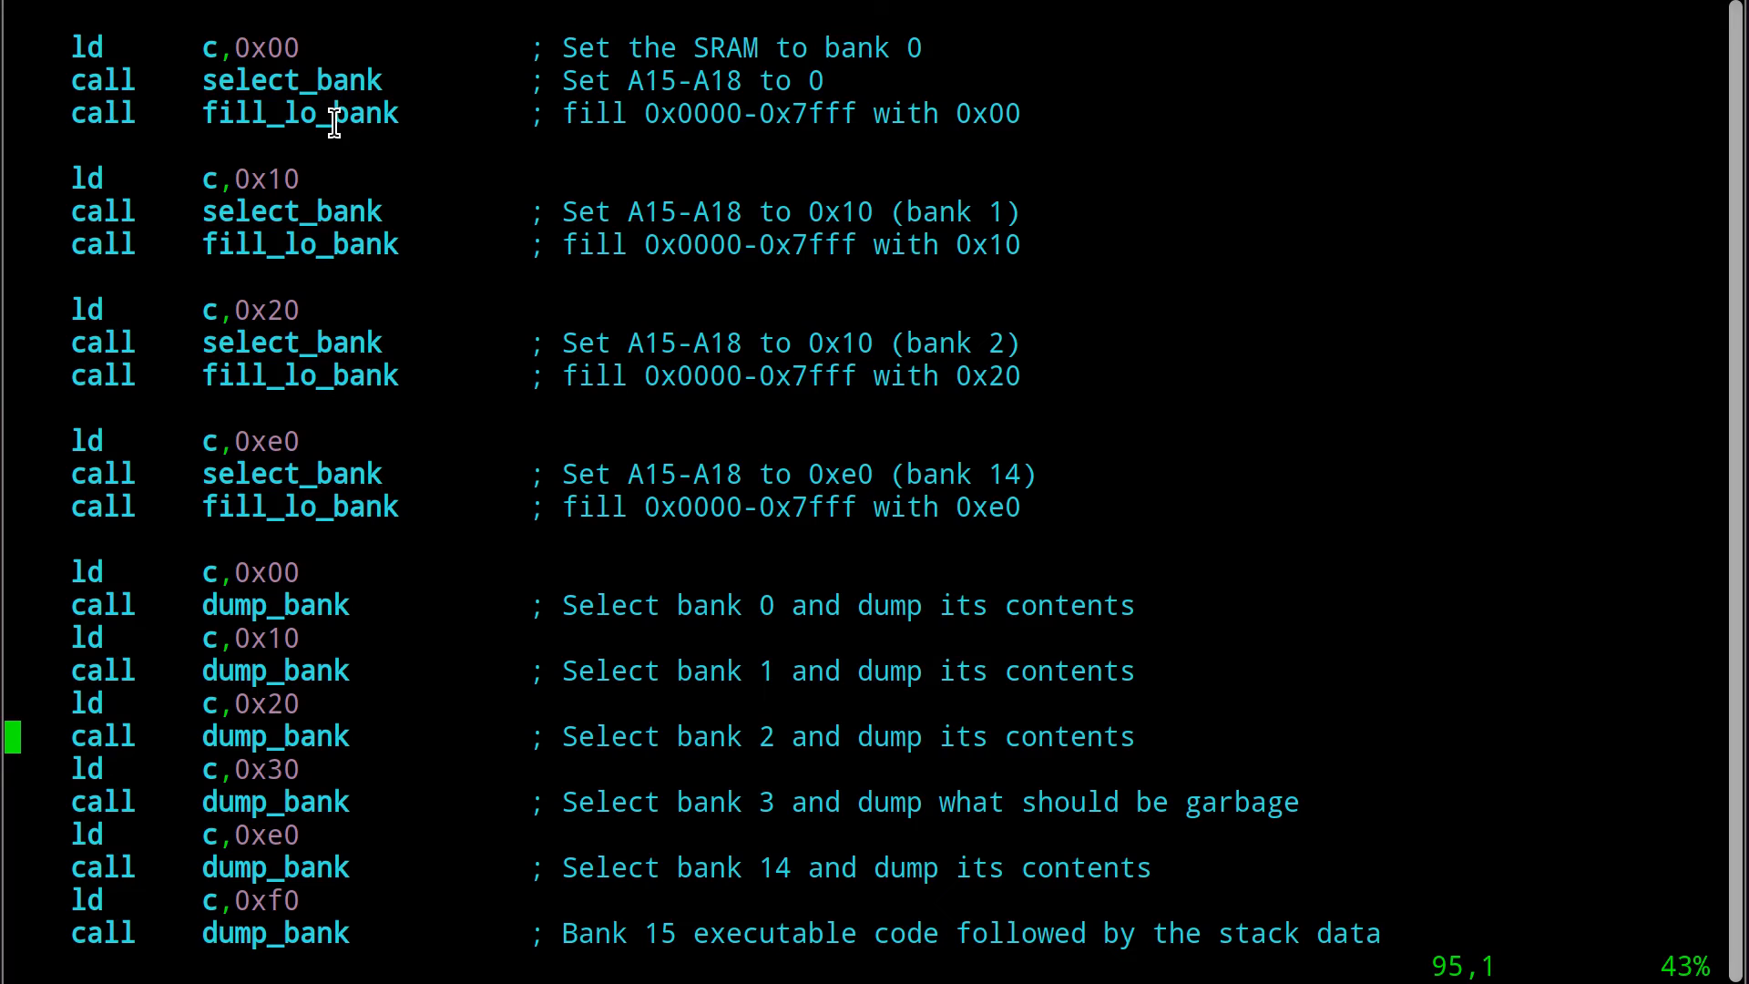
pyautogui.moveTo(268, 505)
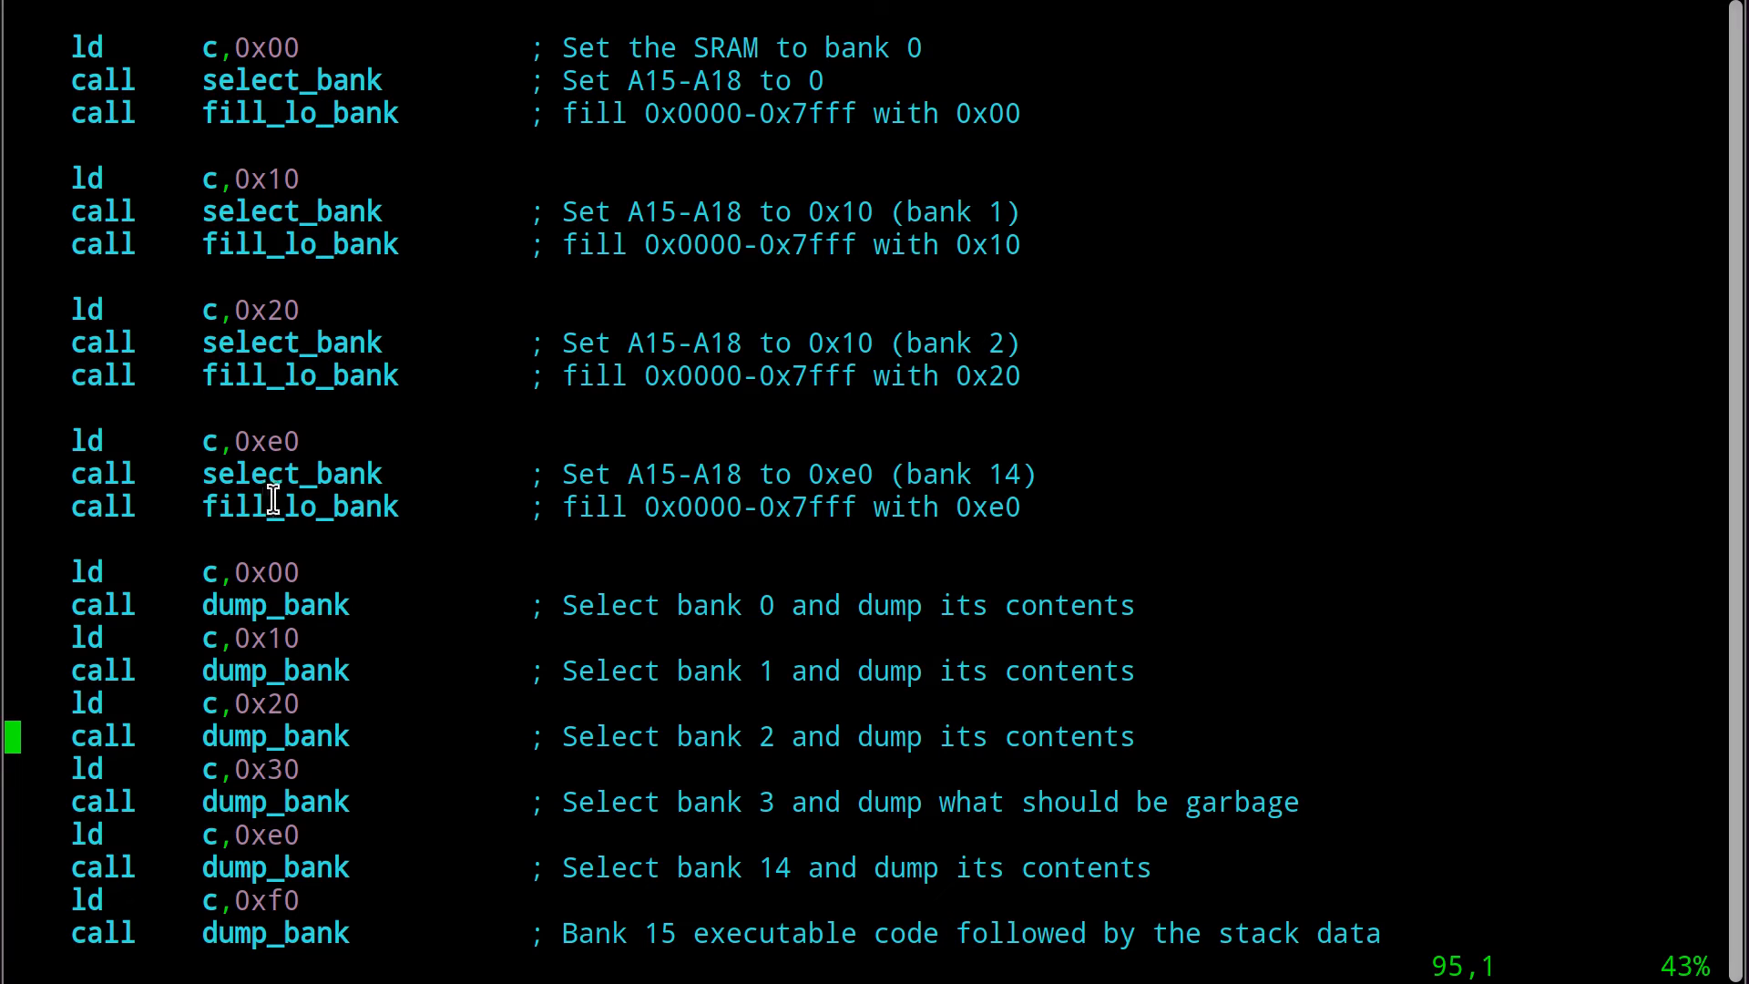
pyautogui.moveTo(268, 510)
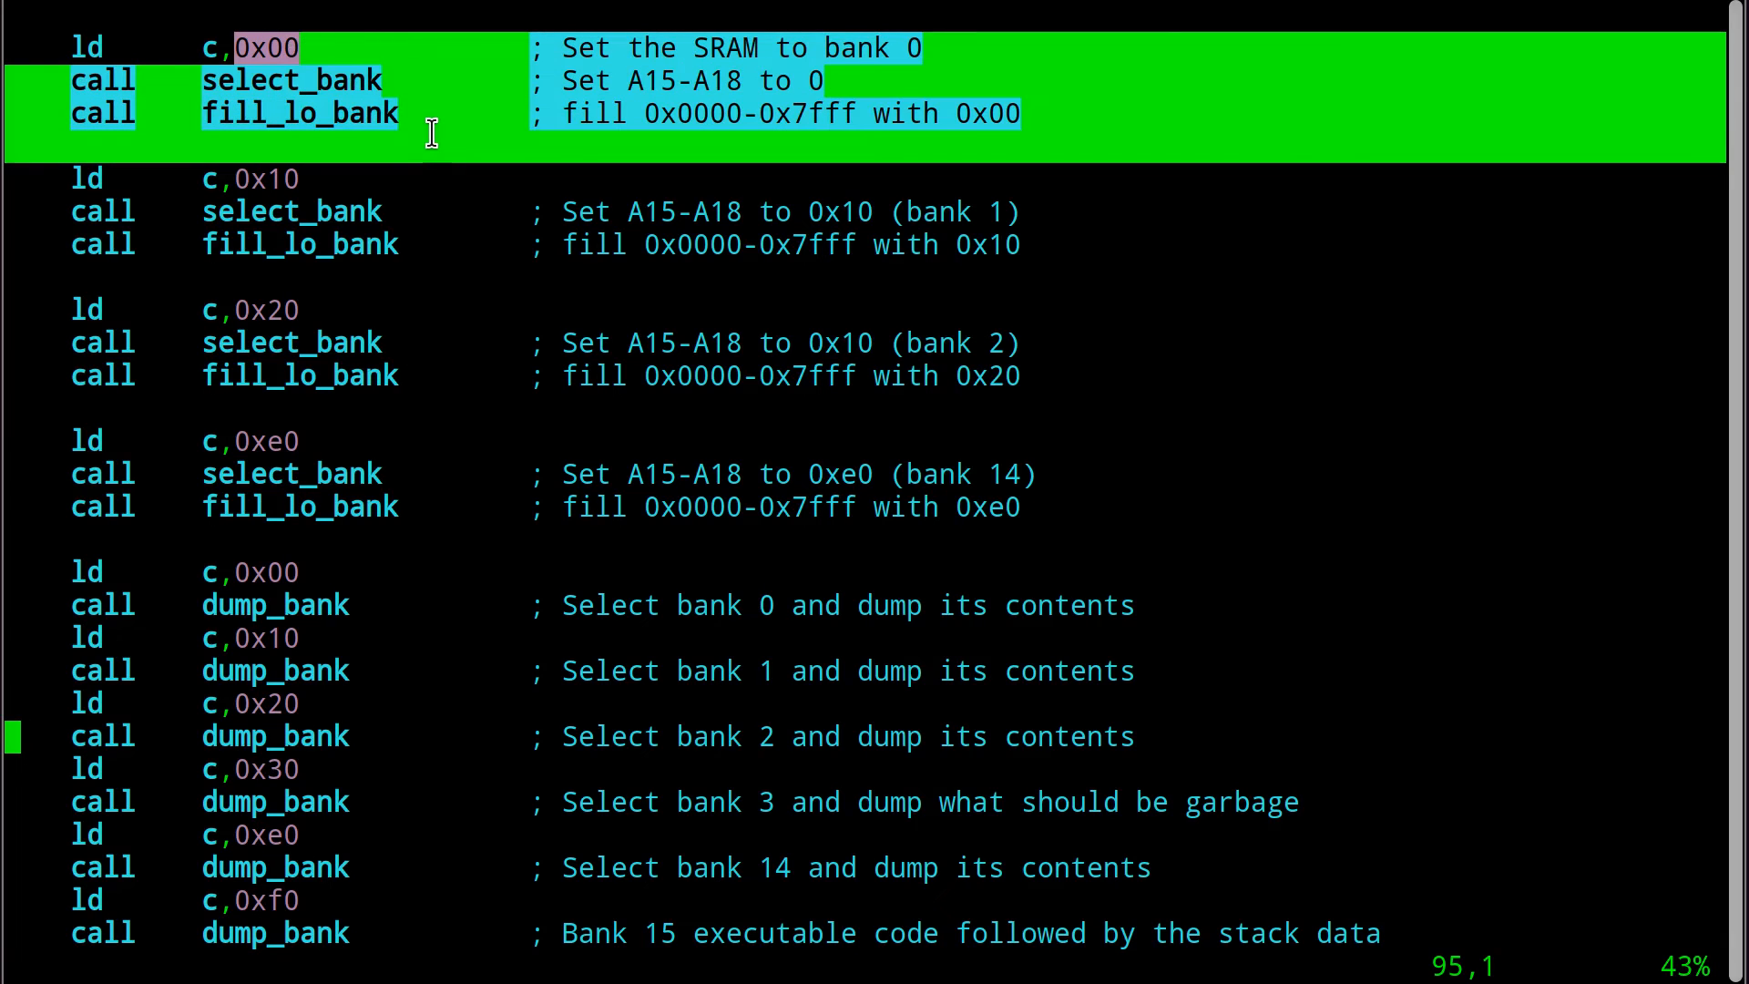
pyautogui.moveTo(390, 78)
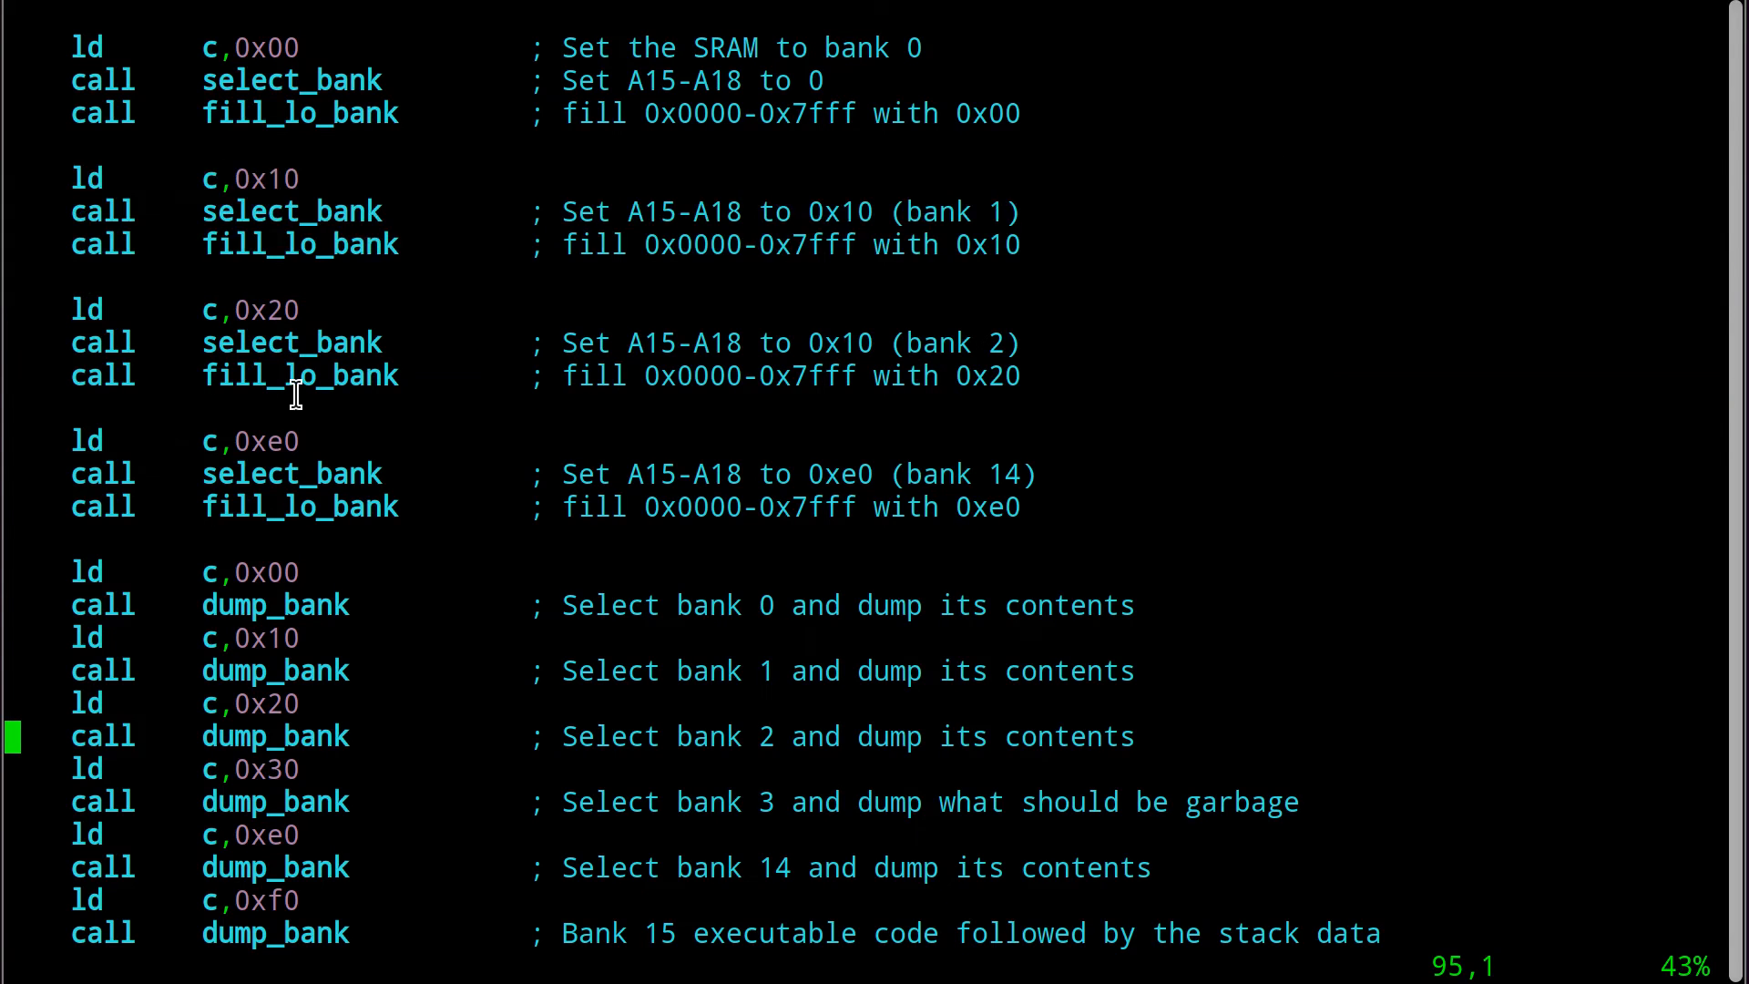
pyautogui.moveTo(446, 503)
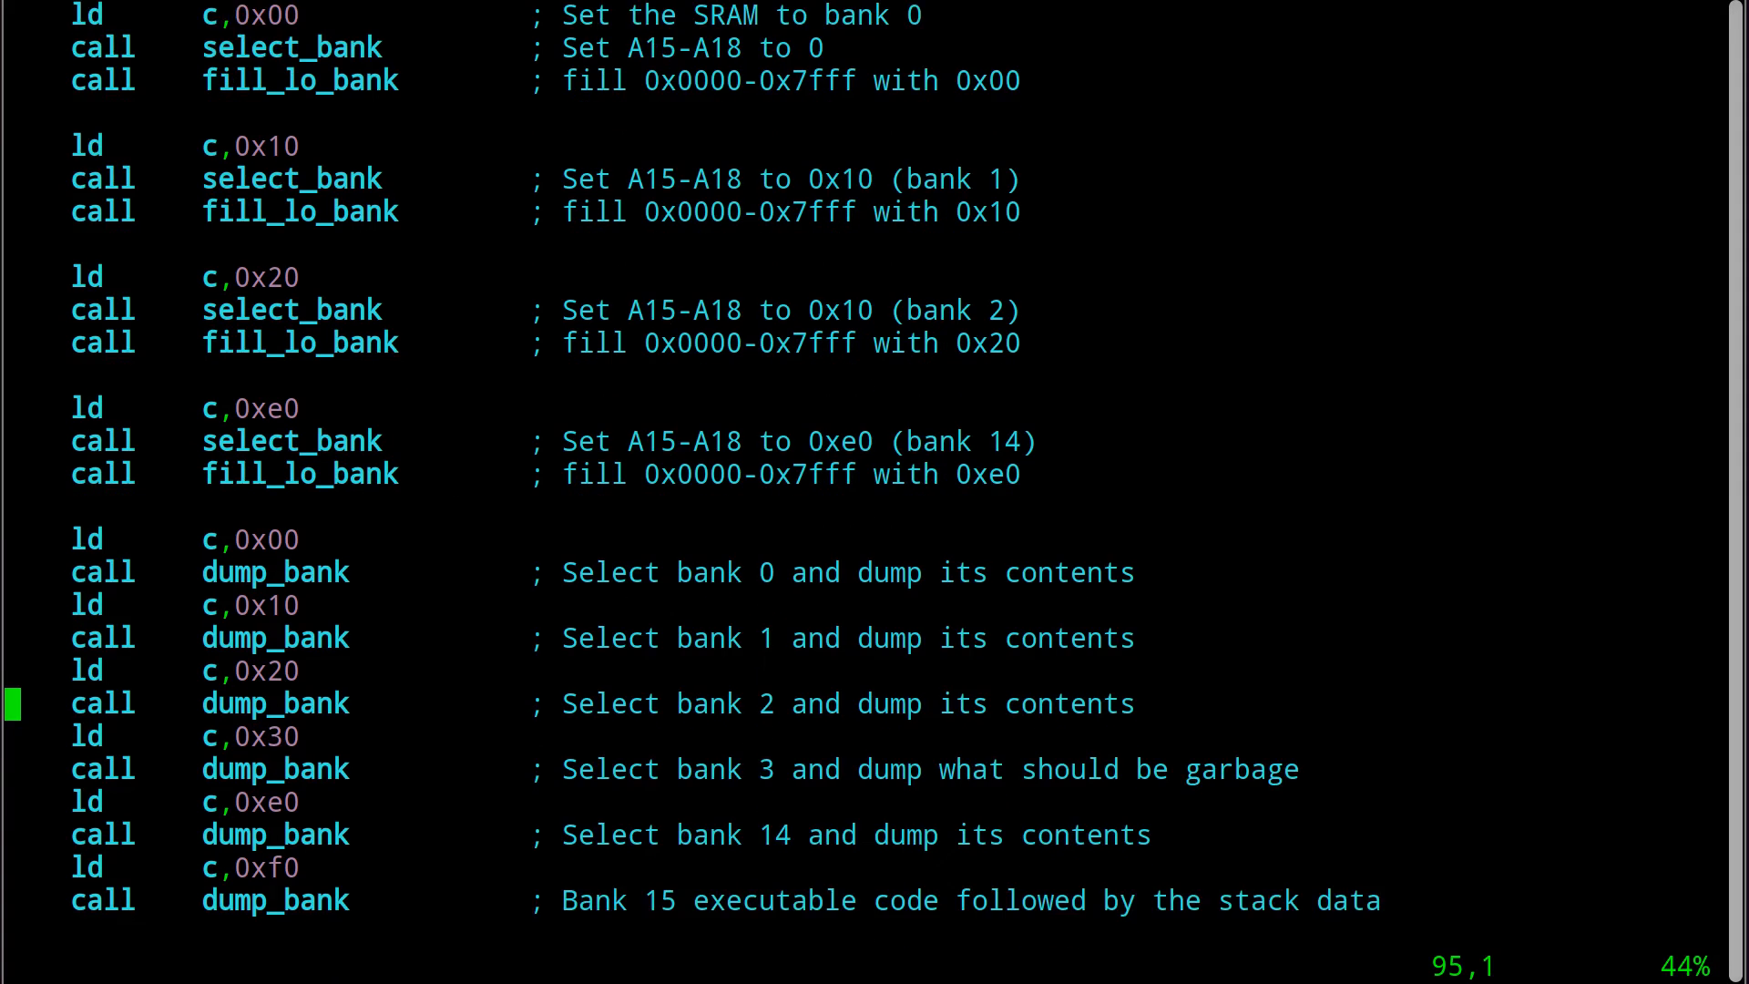
pyautogui.scroll(-3)
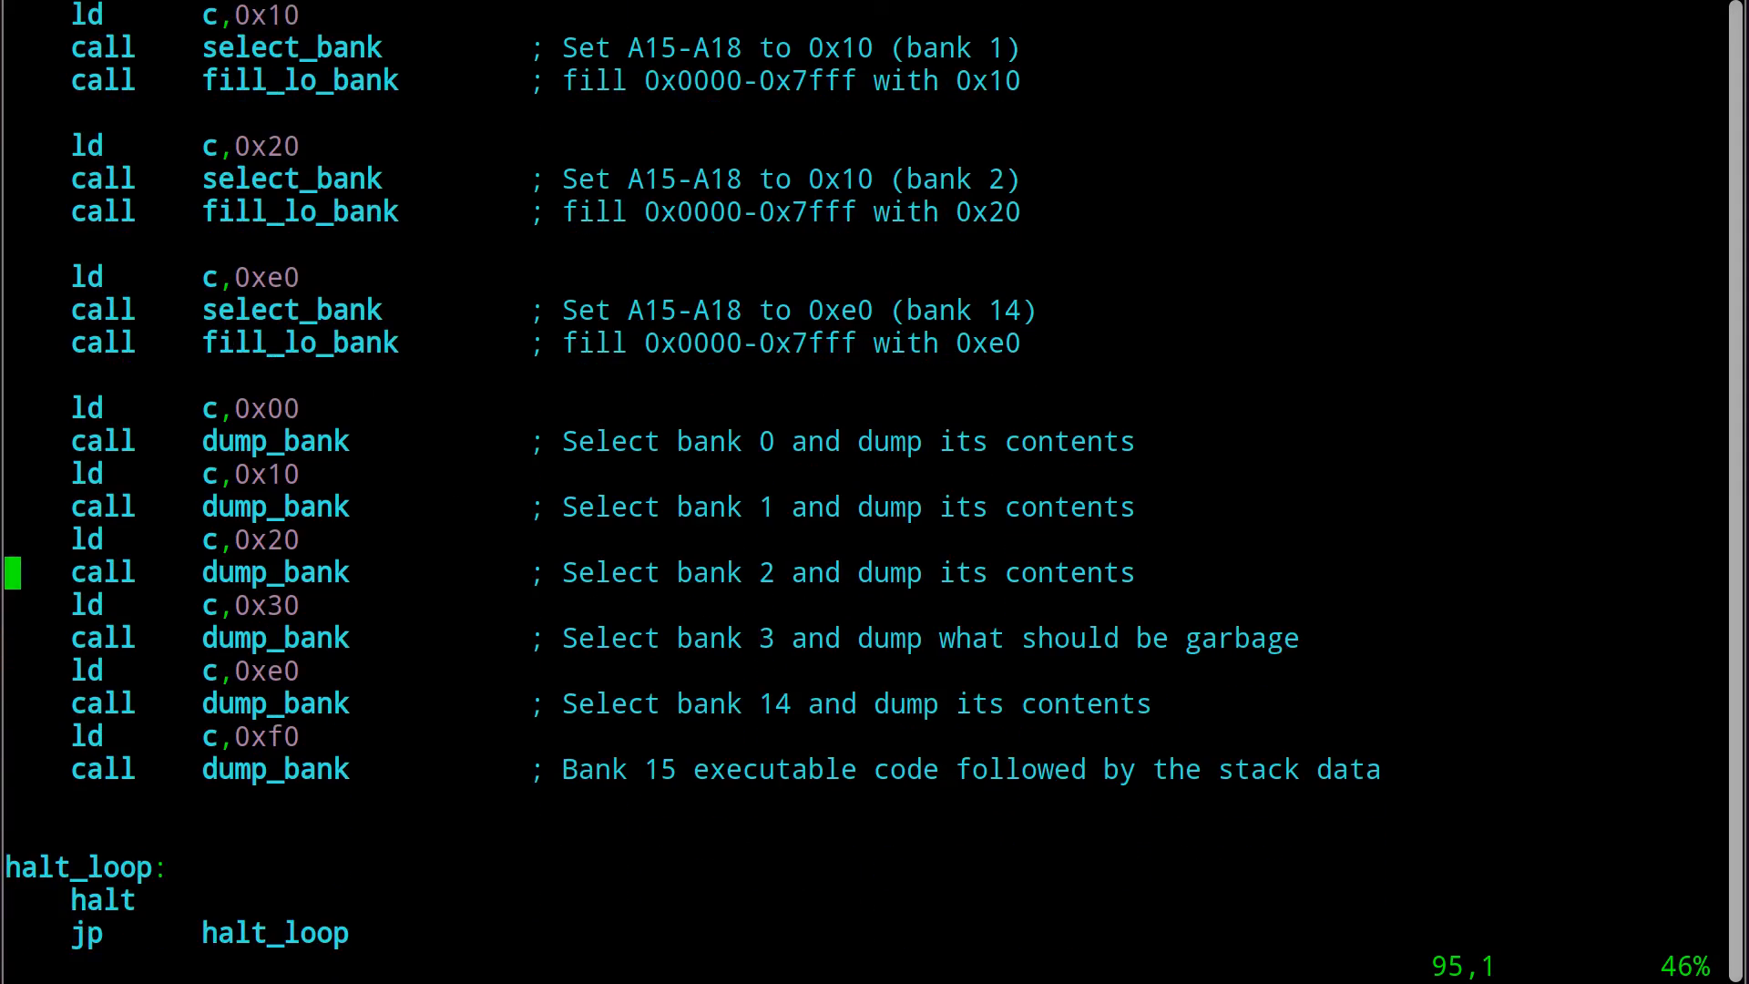
pyautogui.moveTo(488, 332)
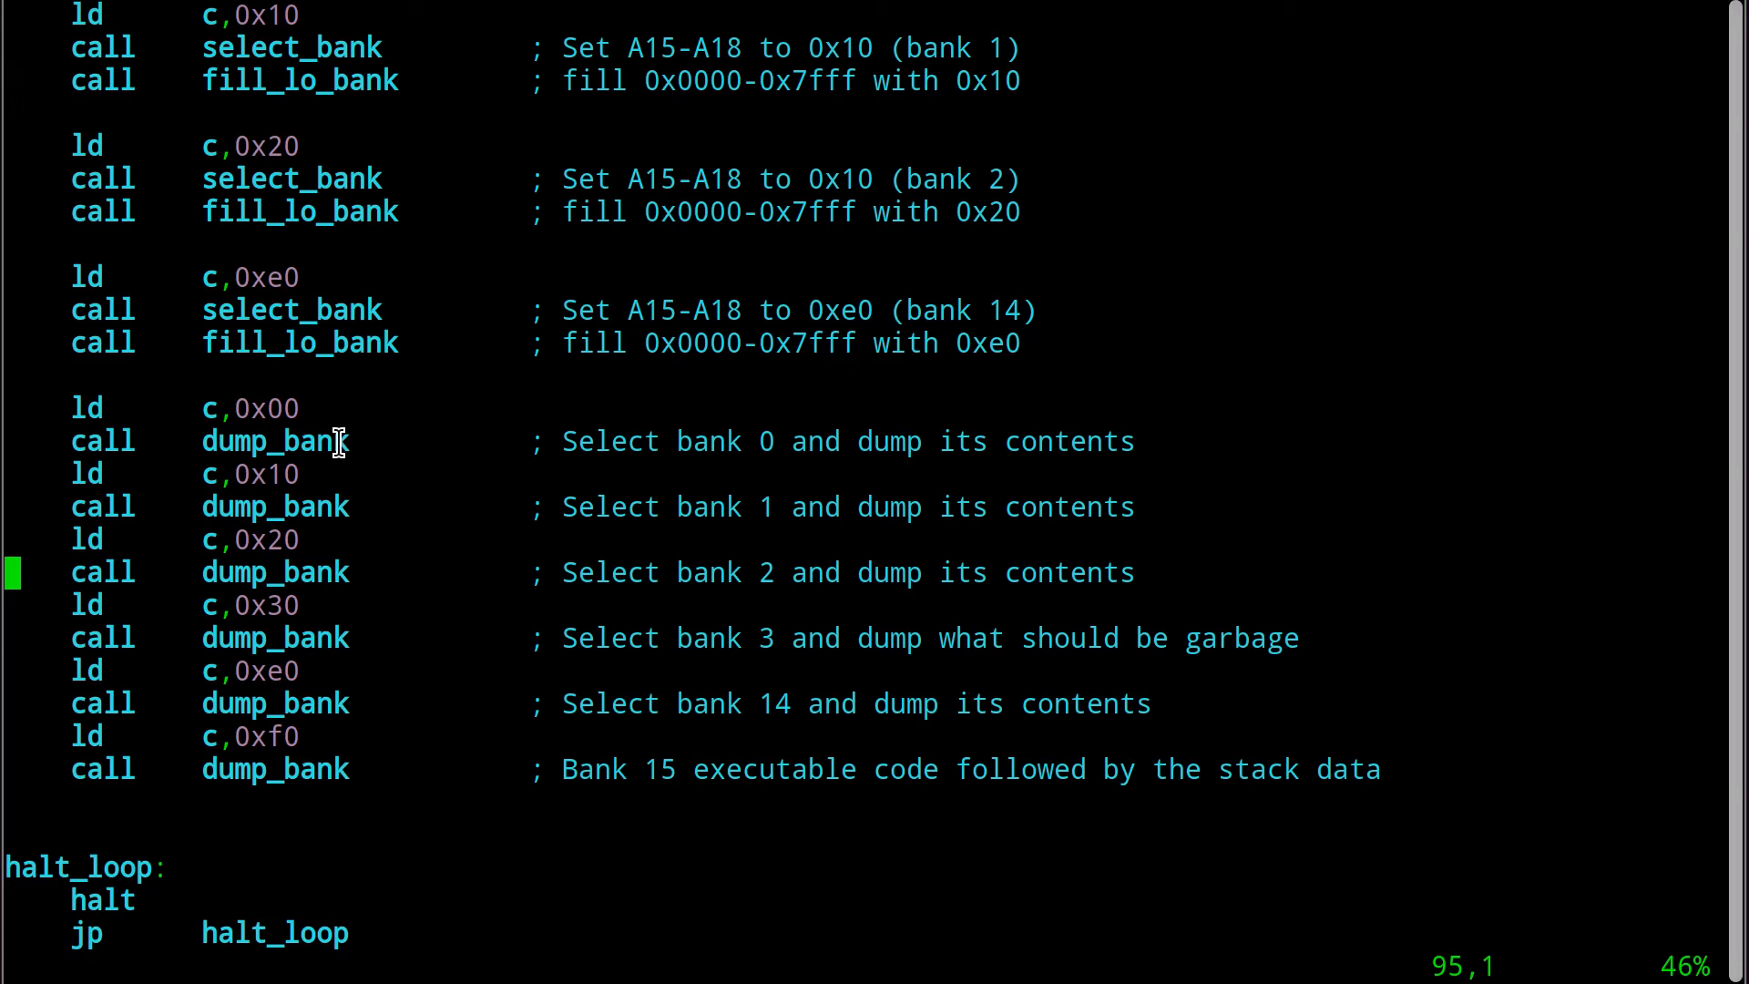
pyautogui.moveTo(357, 490)
pyautogui.write('make world')
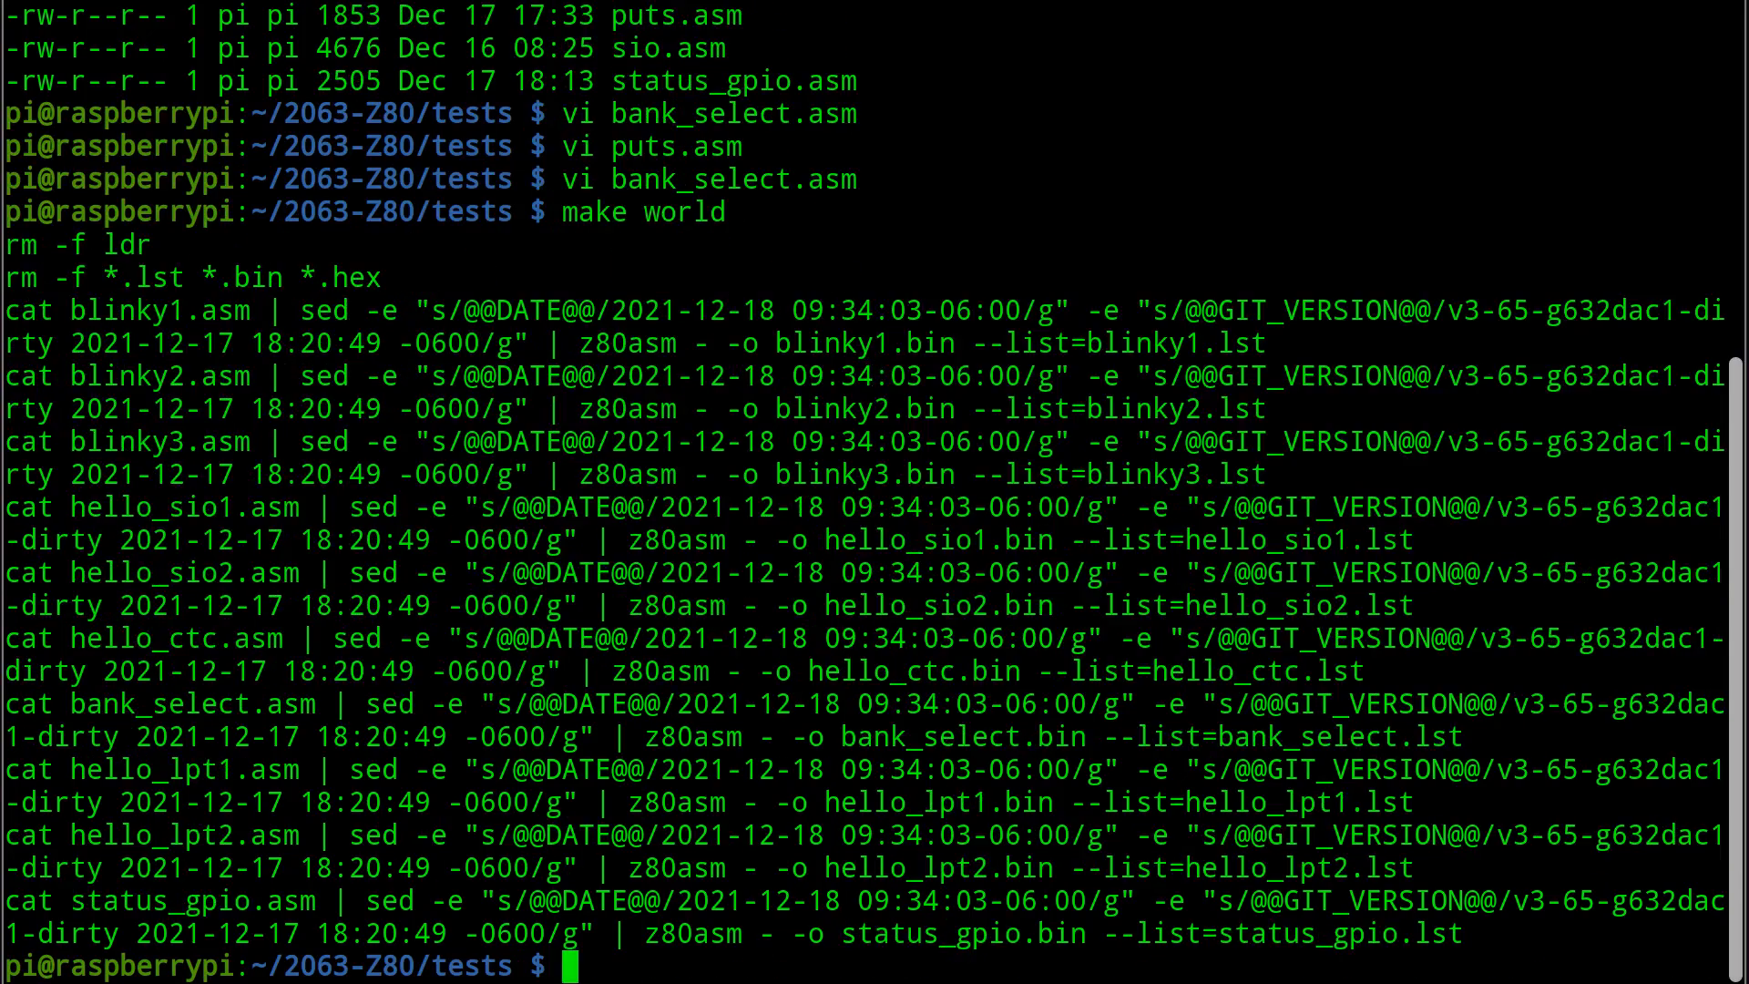
# List the tests folder showing new bank_select.bin/.lst and select the README's flash command path.
pyautogui.write('ll')
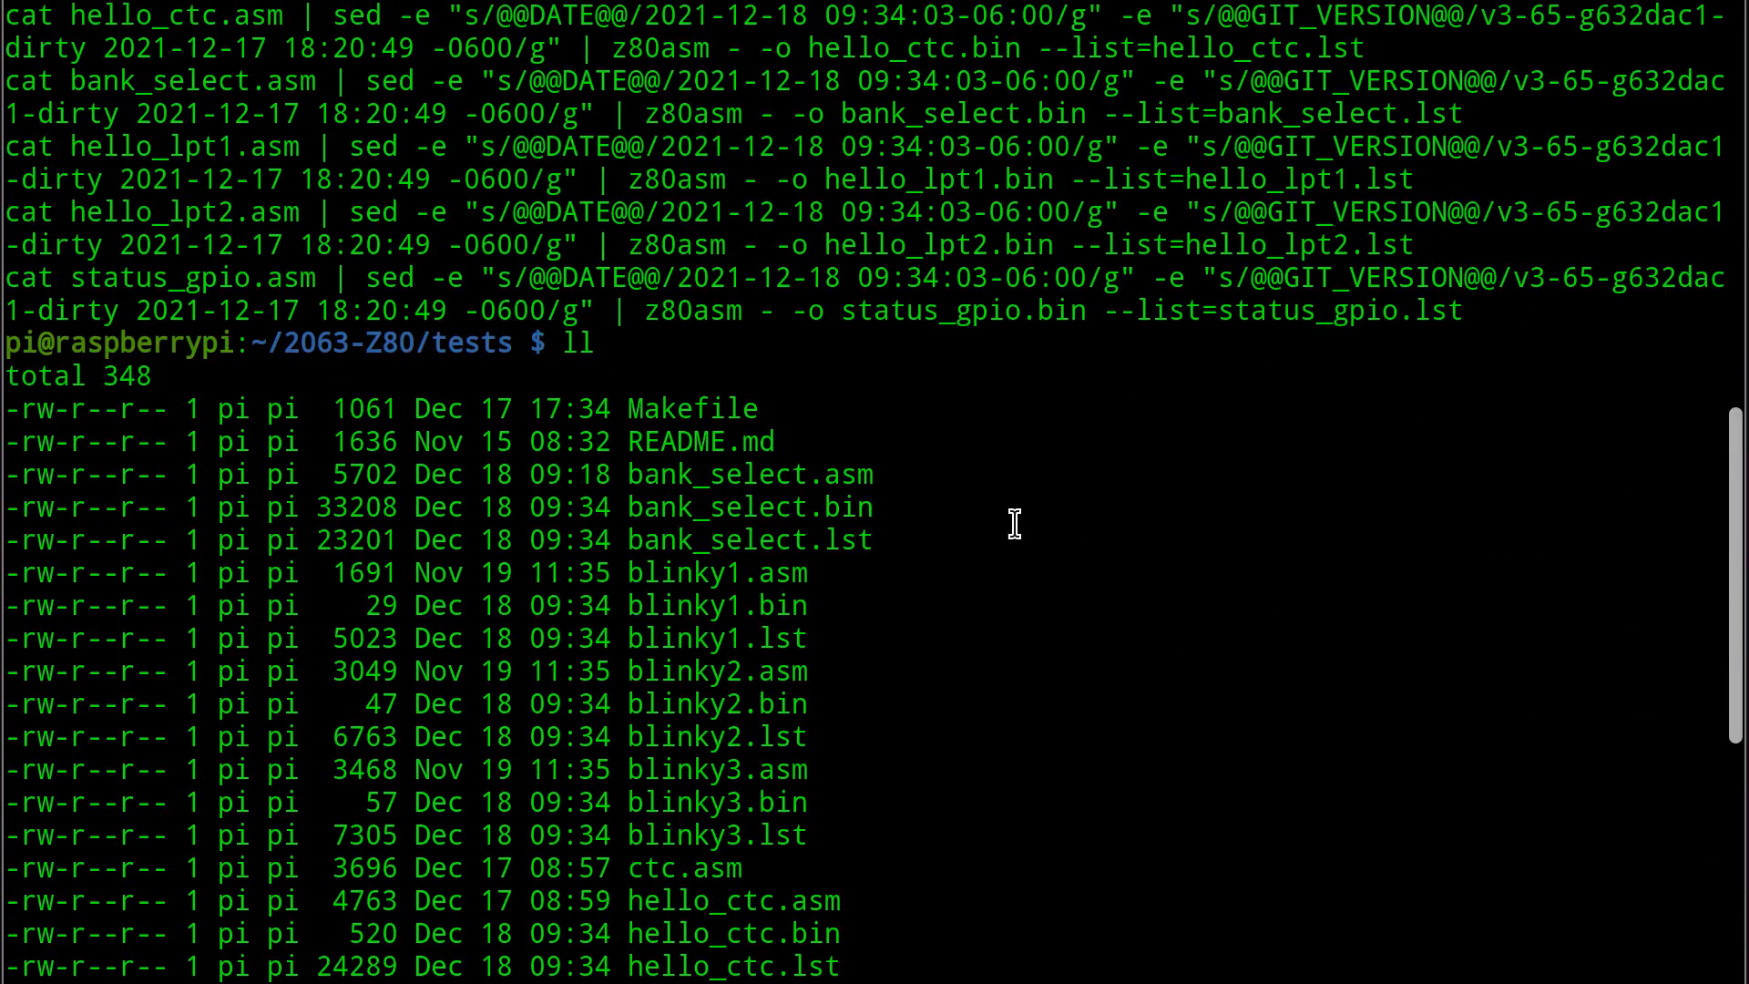
pyautogui.doubleClick(749, 509)
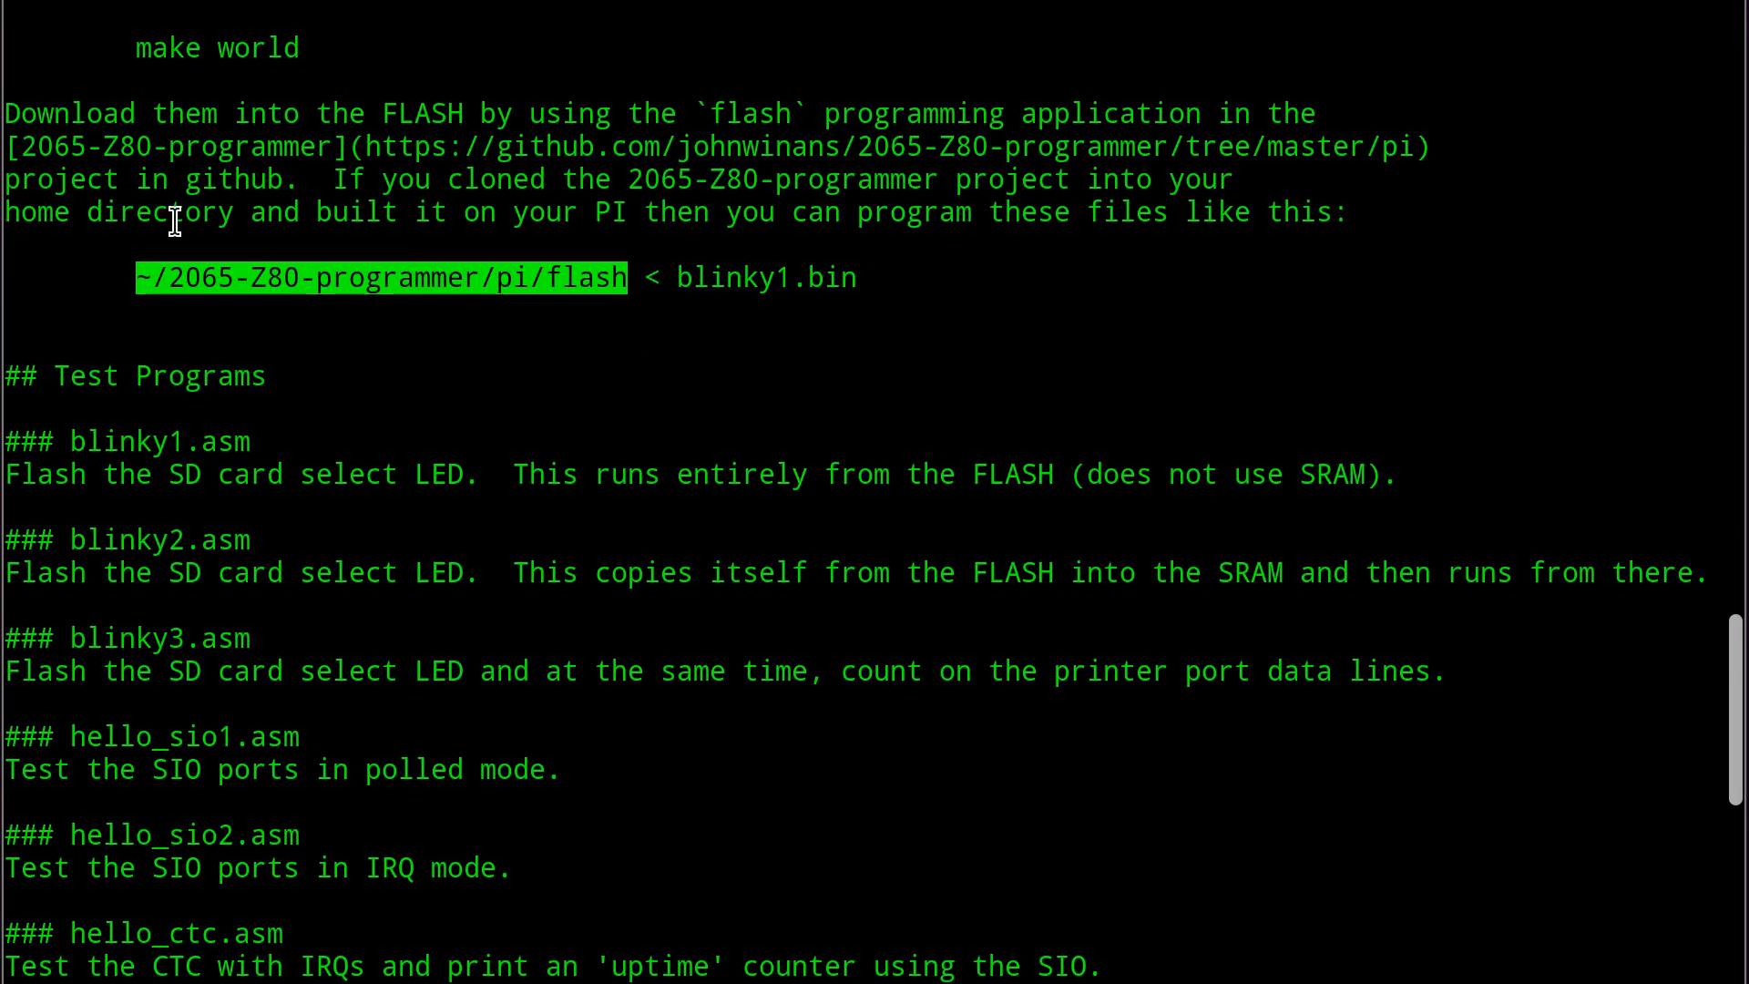
# Flash bank_select.bin with ~/2065-Z80-programmer/pi/flash and bring up Minicom on ttyUSB0.
pyautogui.scroll(-3)
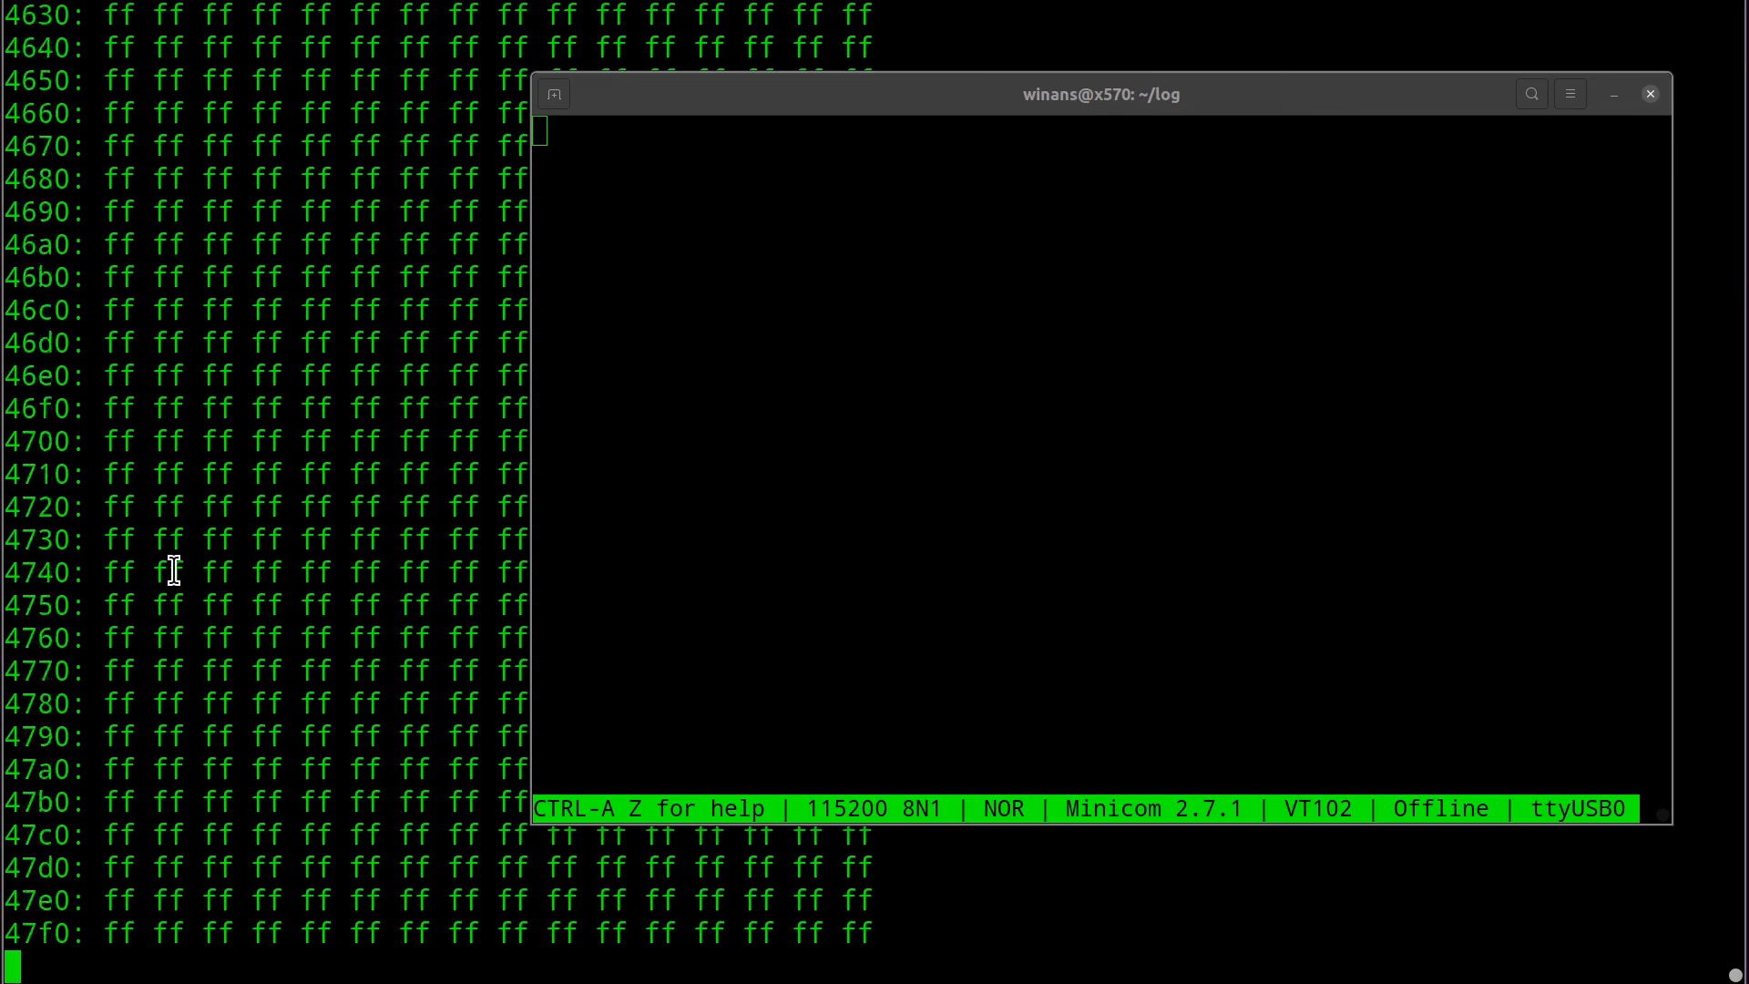
# Reset the Z80 board and watch Minicom dump banks through E0 and F0 after verify SUCCESS.
pyautogui.scroll(-3)
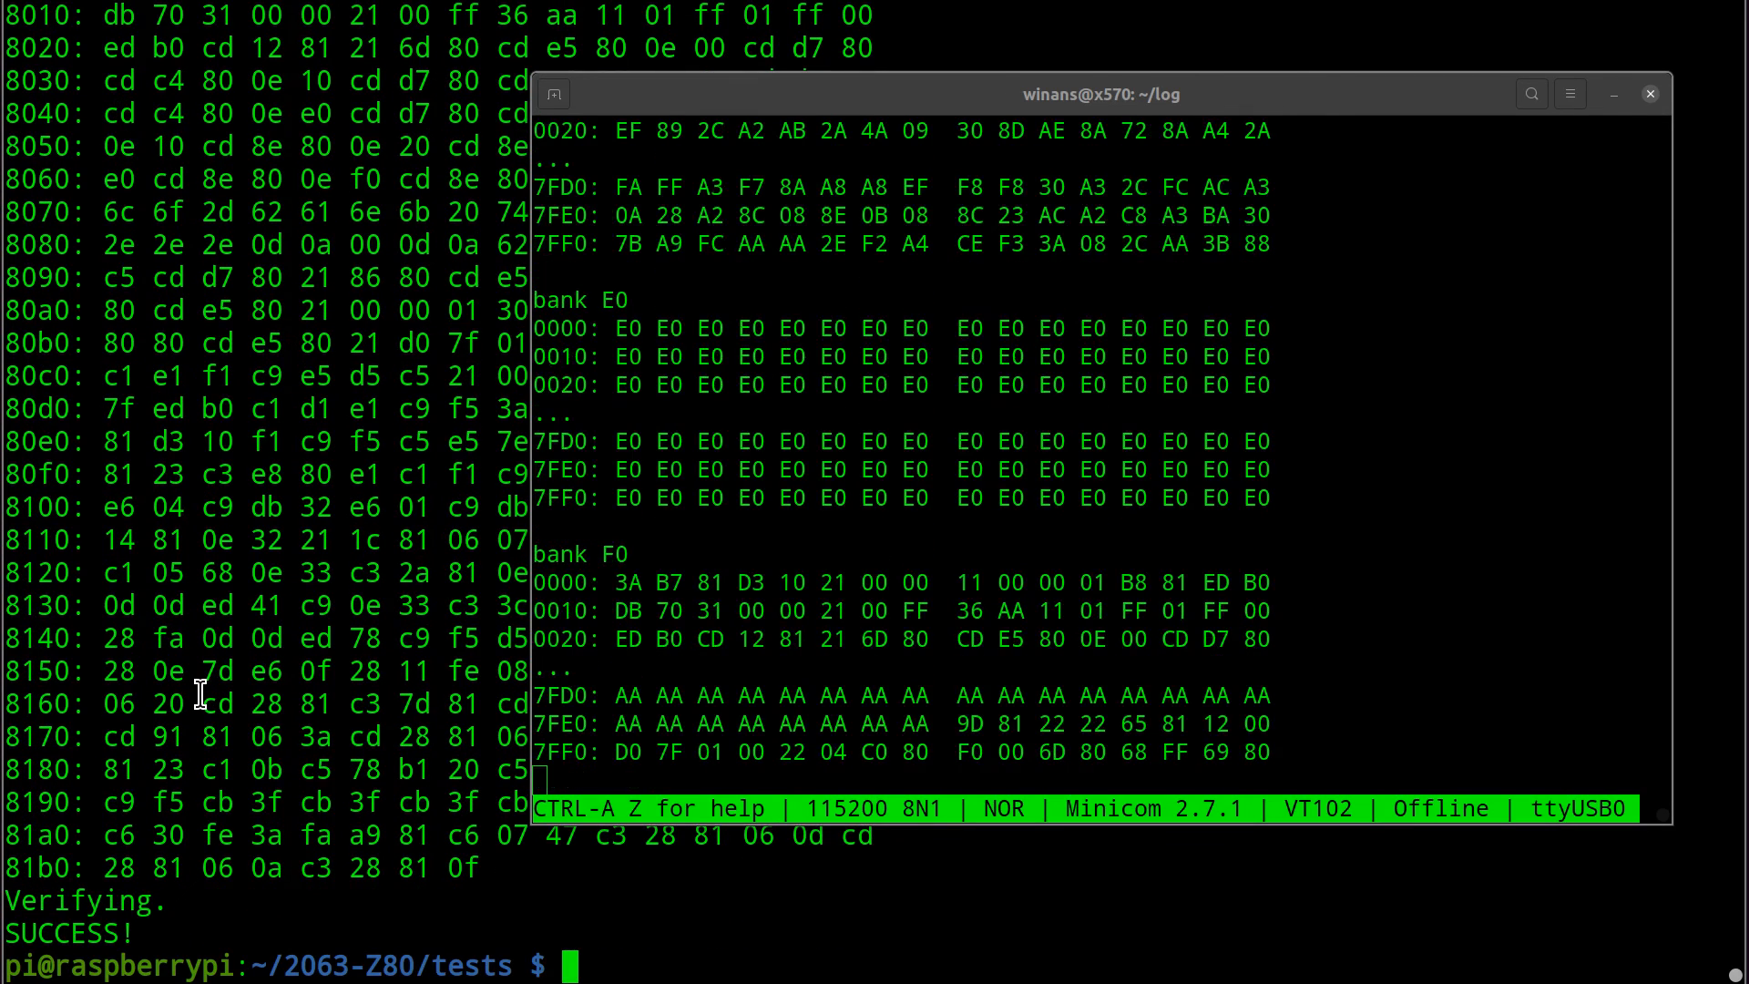
pyautogui.moveTo(216, 631)
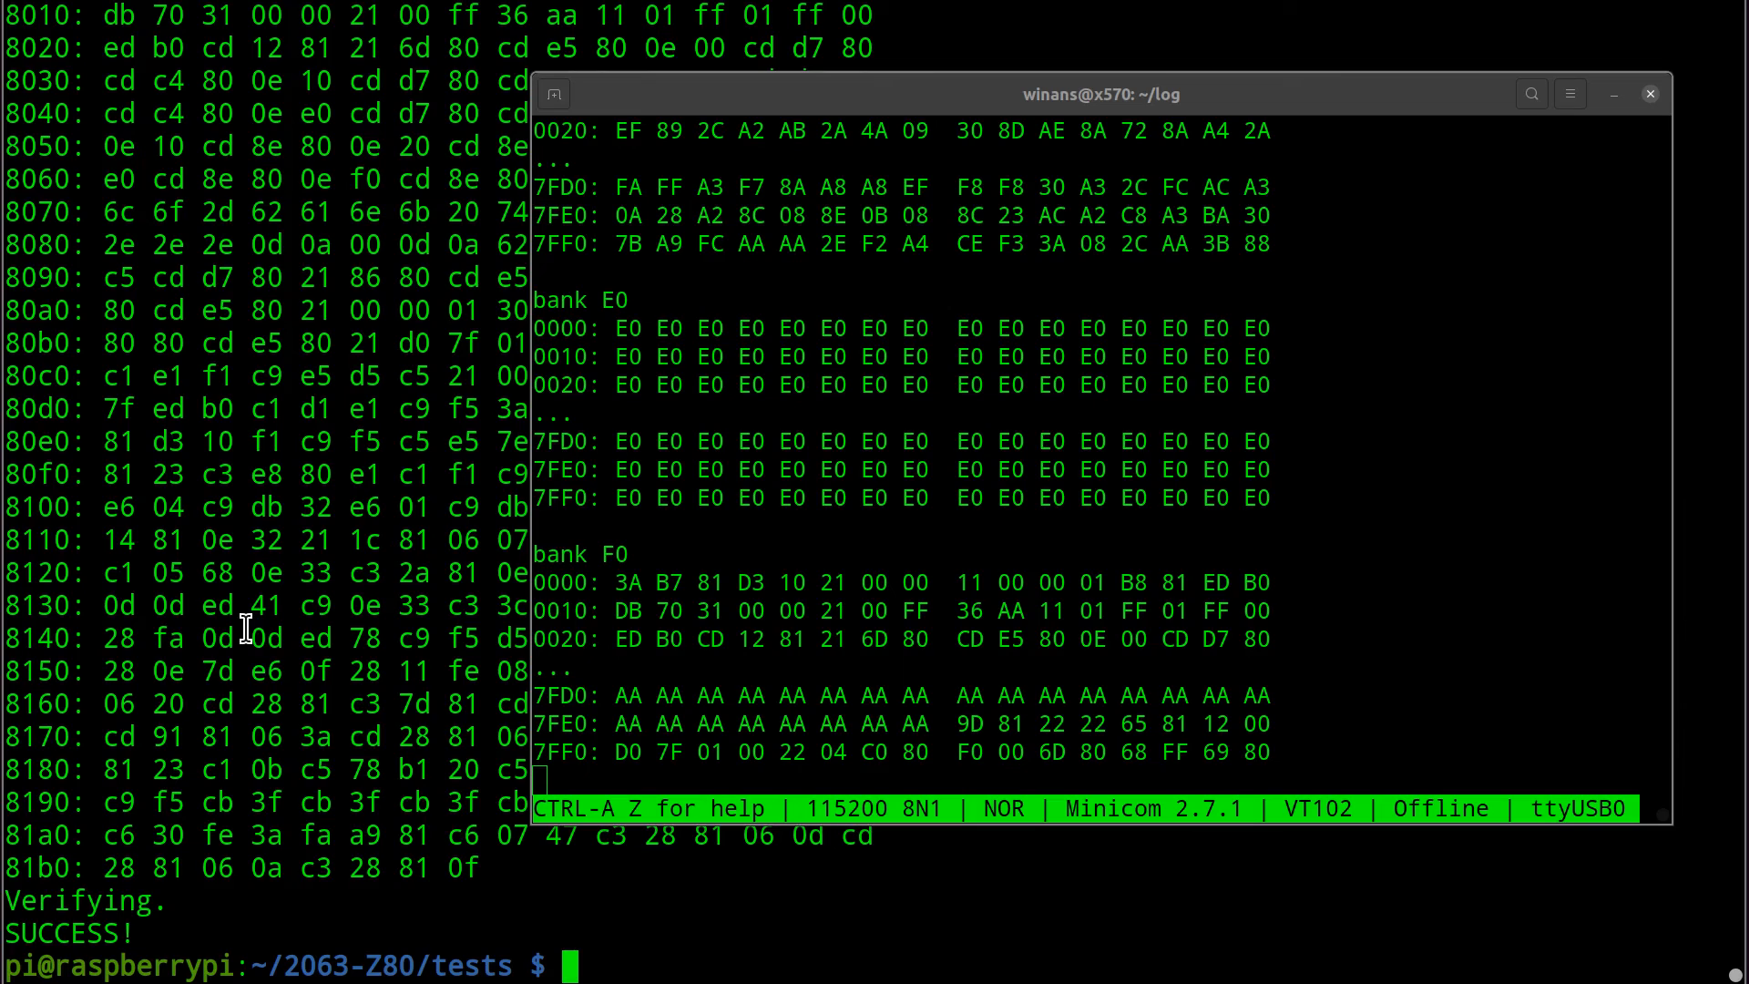
pyautogui.moveTo(235, 541)
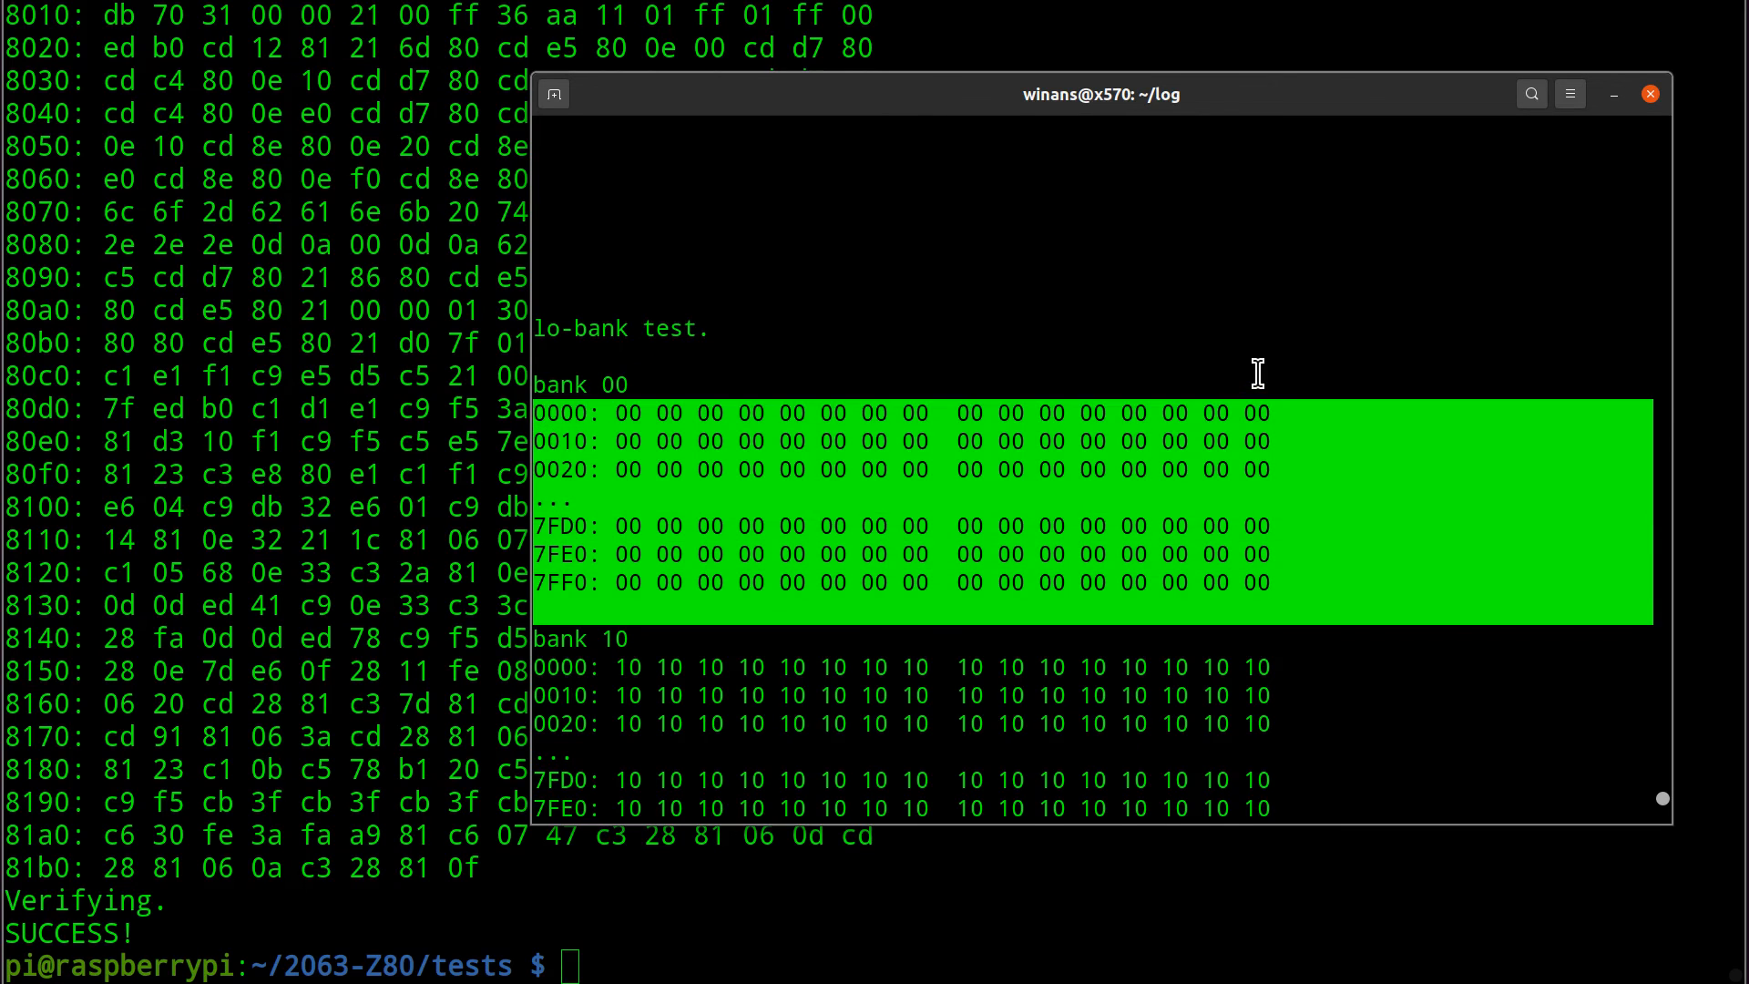
pyautogui.scroll(-3)
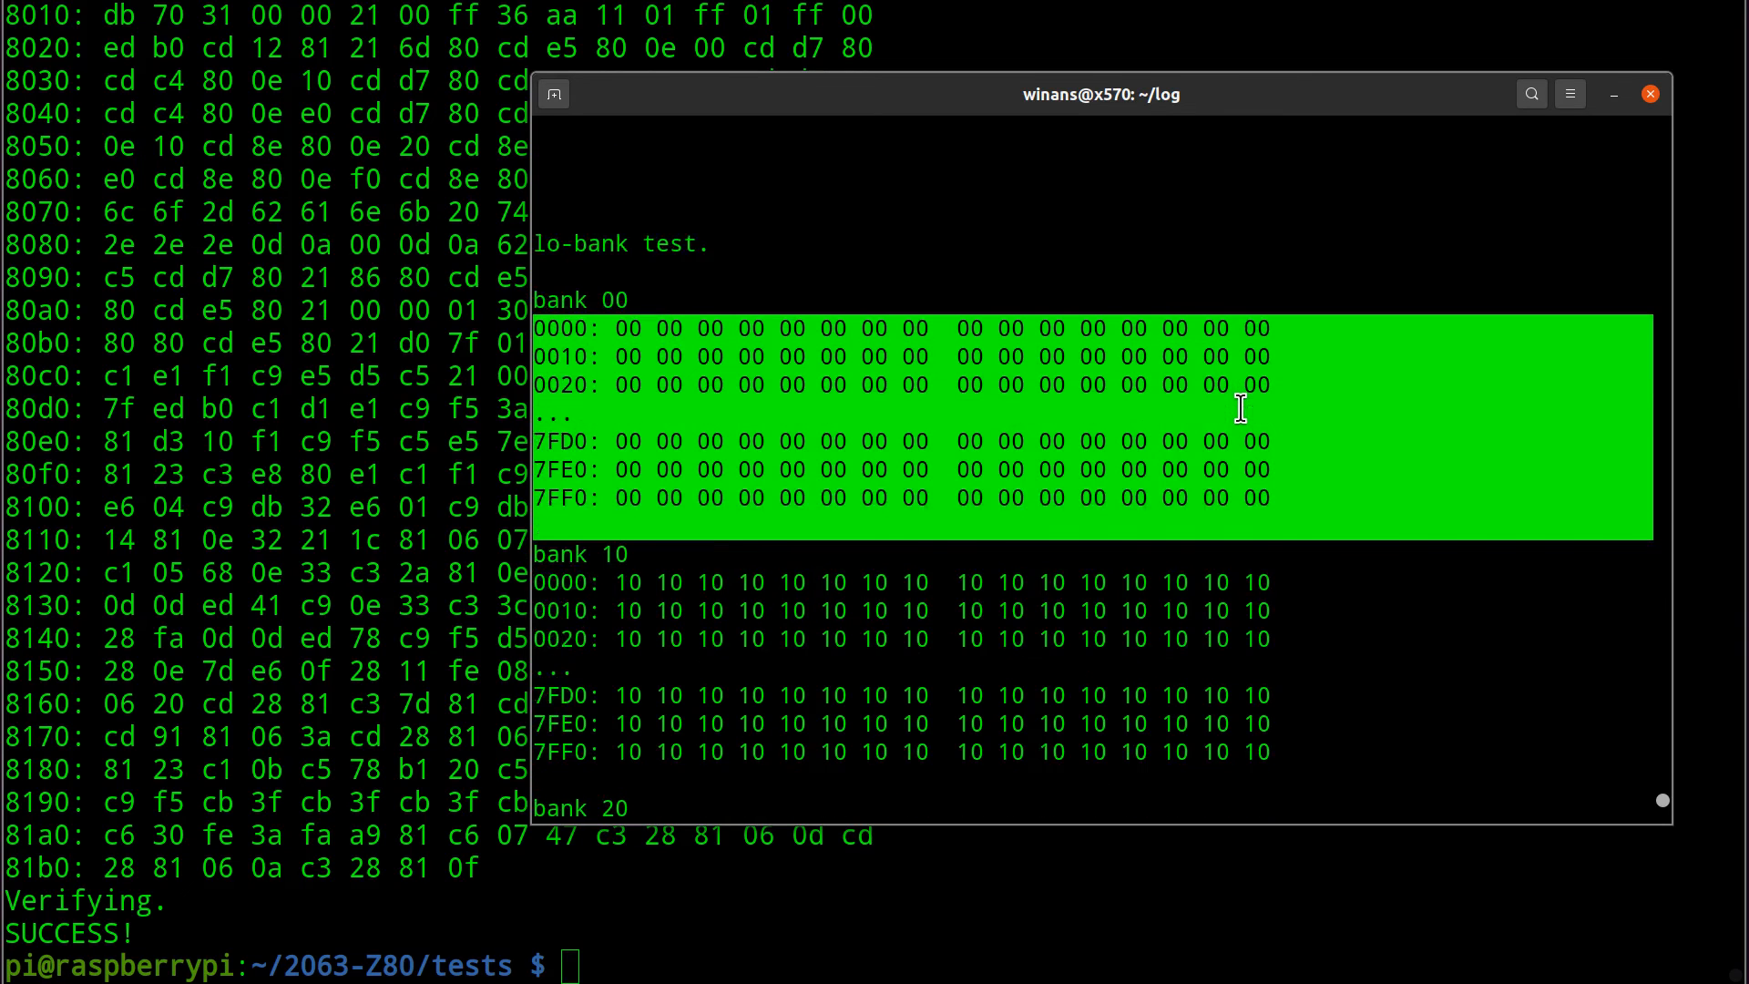
pyautogui.scroll(-3)
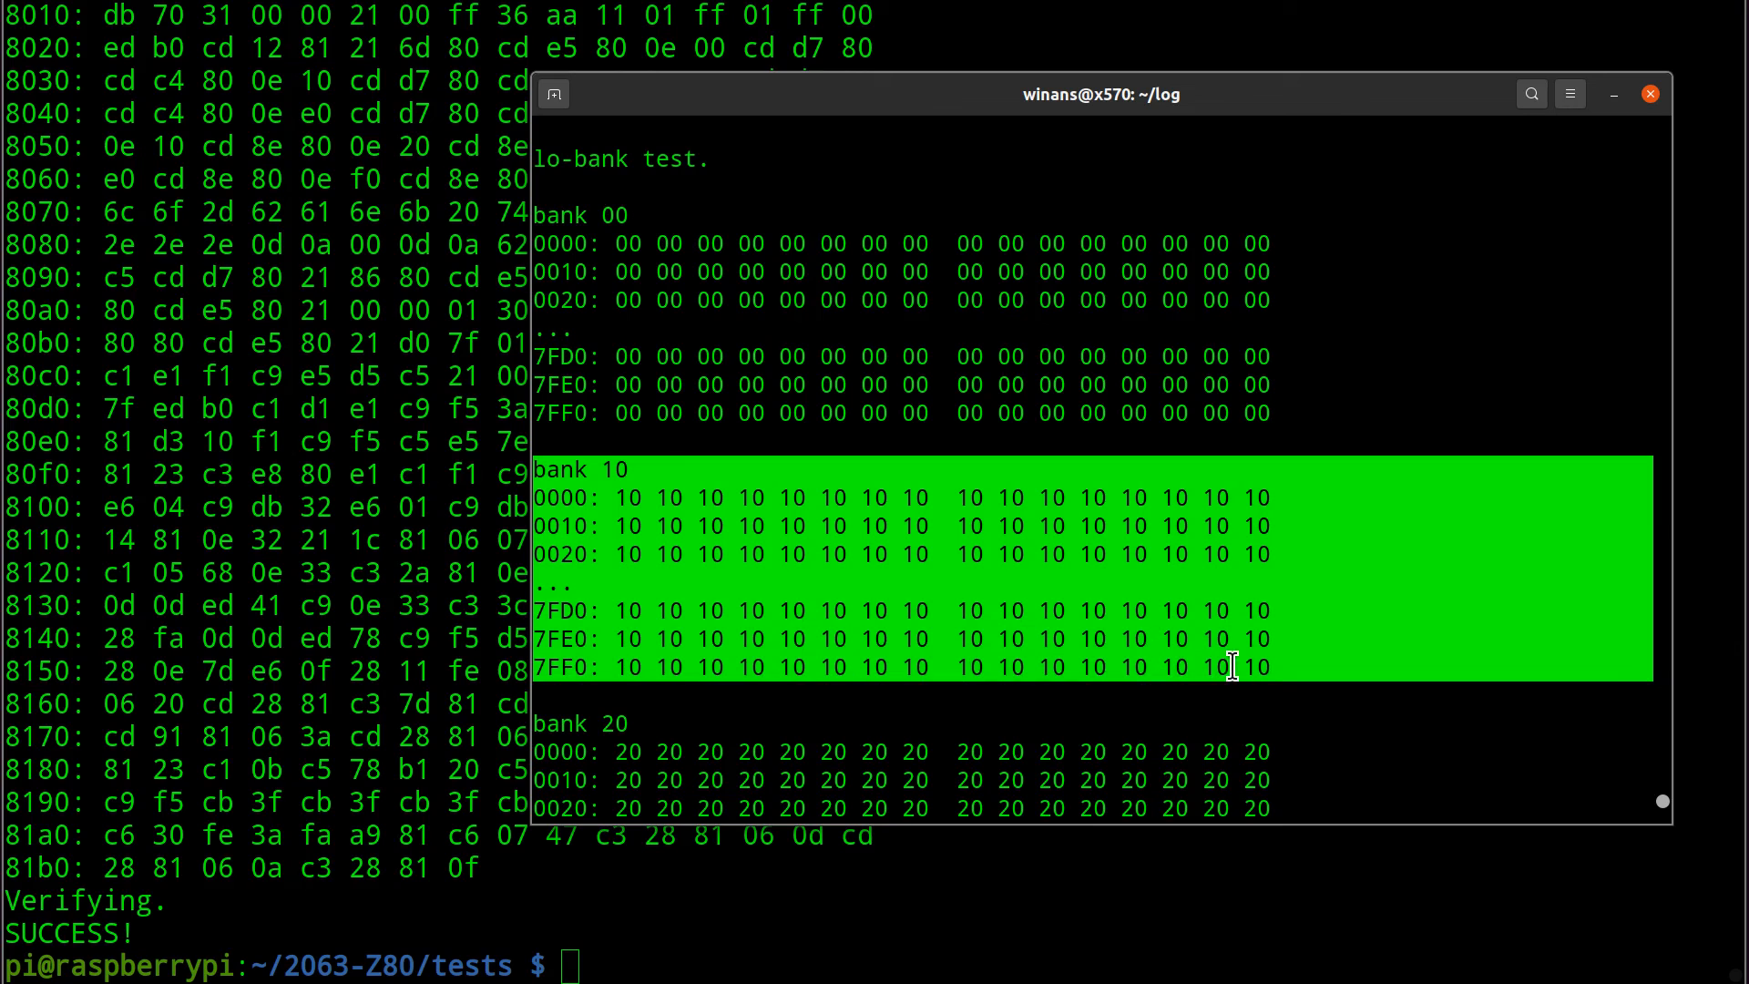
pyautogui.moveTo(645, 436)
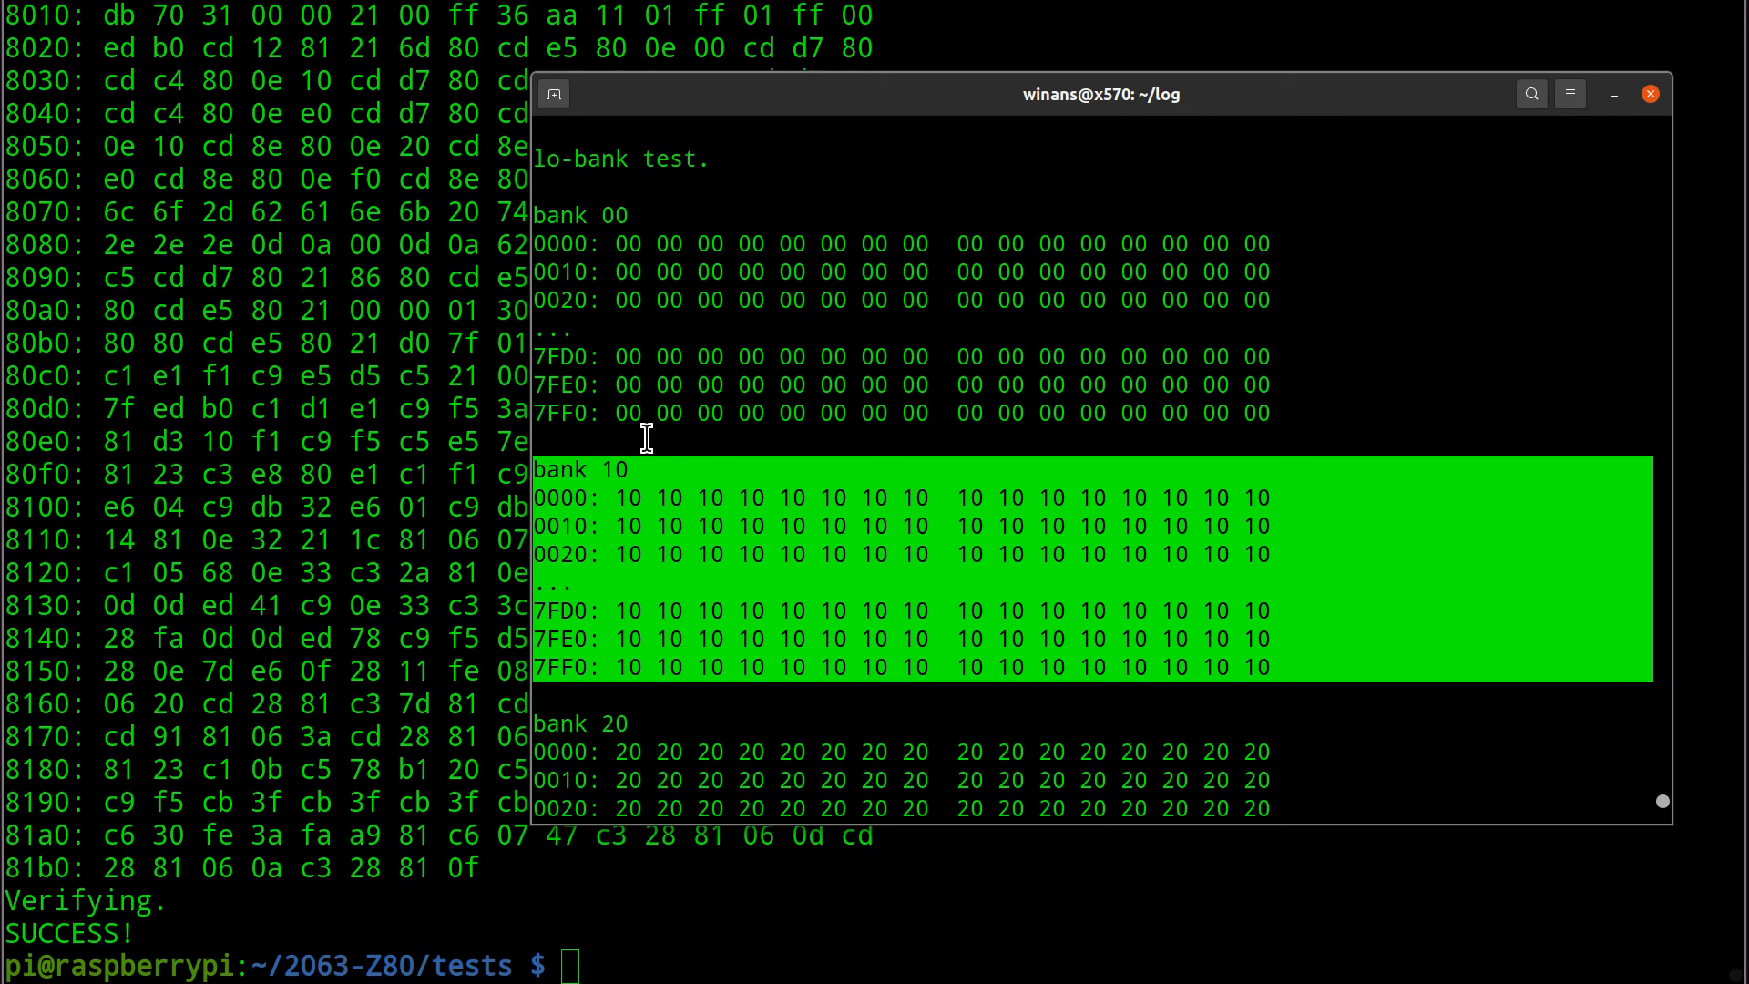
pyautogui.scroll(-3)
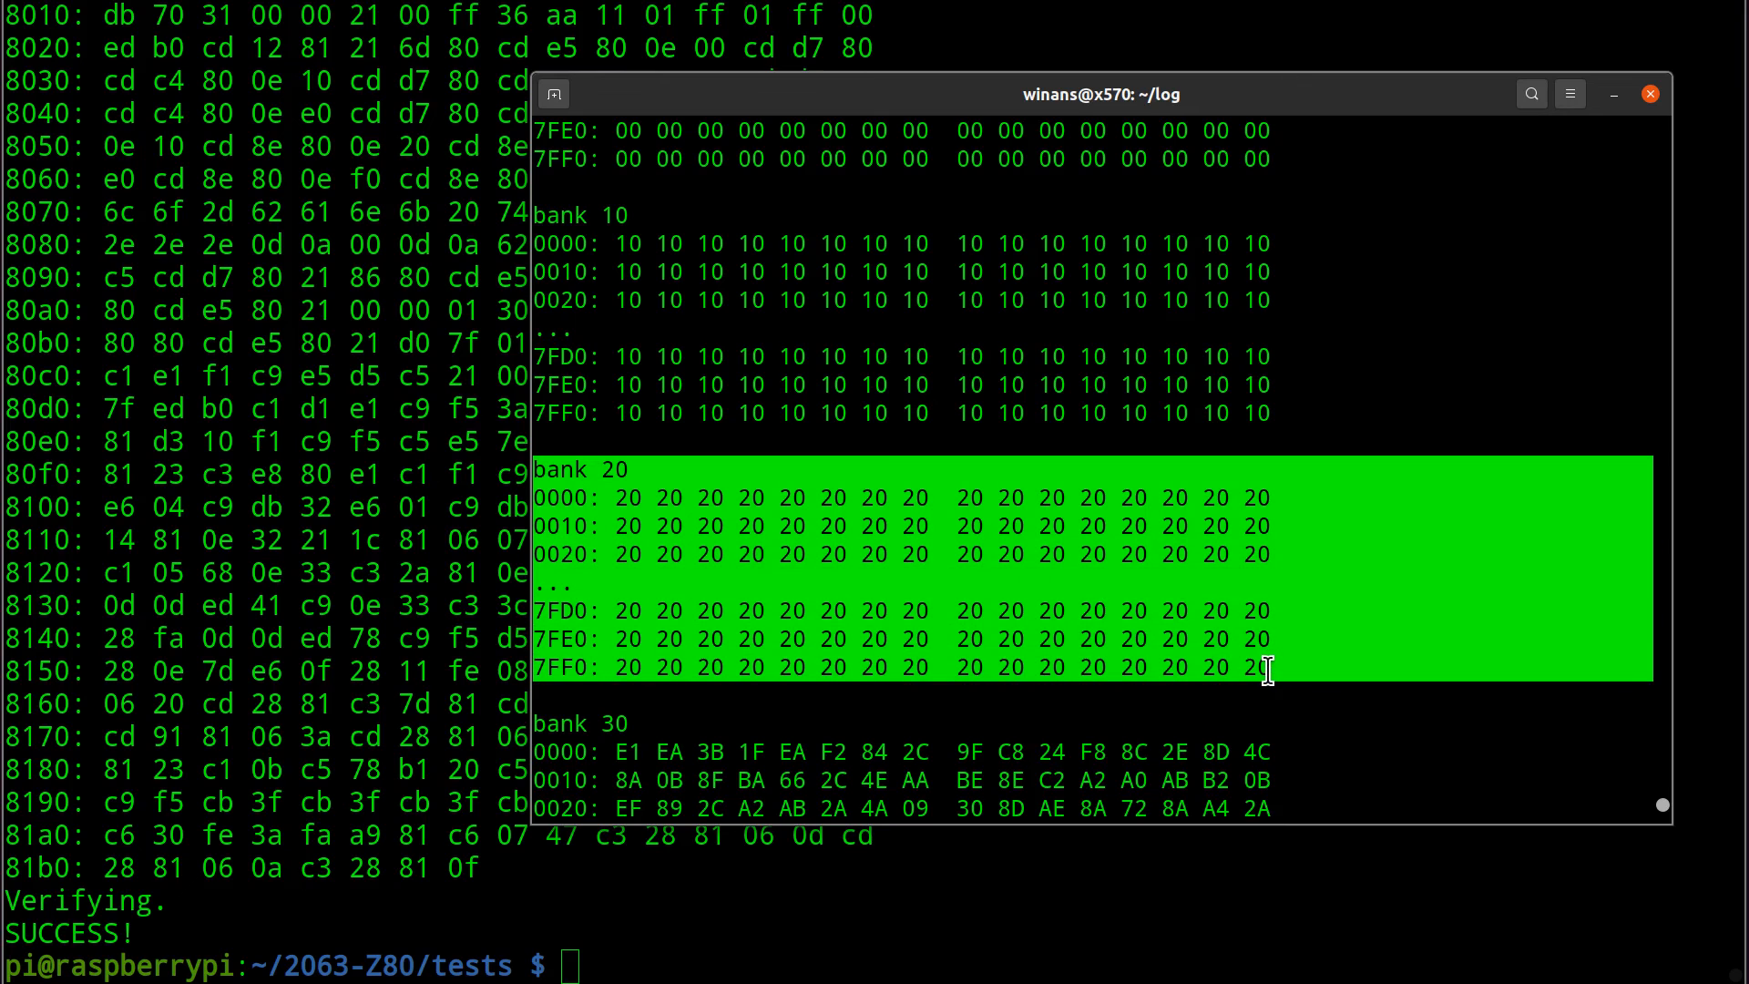
pyautogui.scroll(-3)
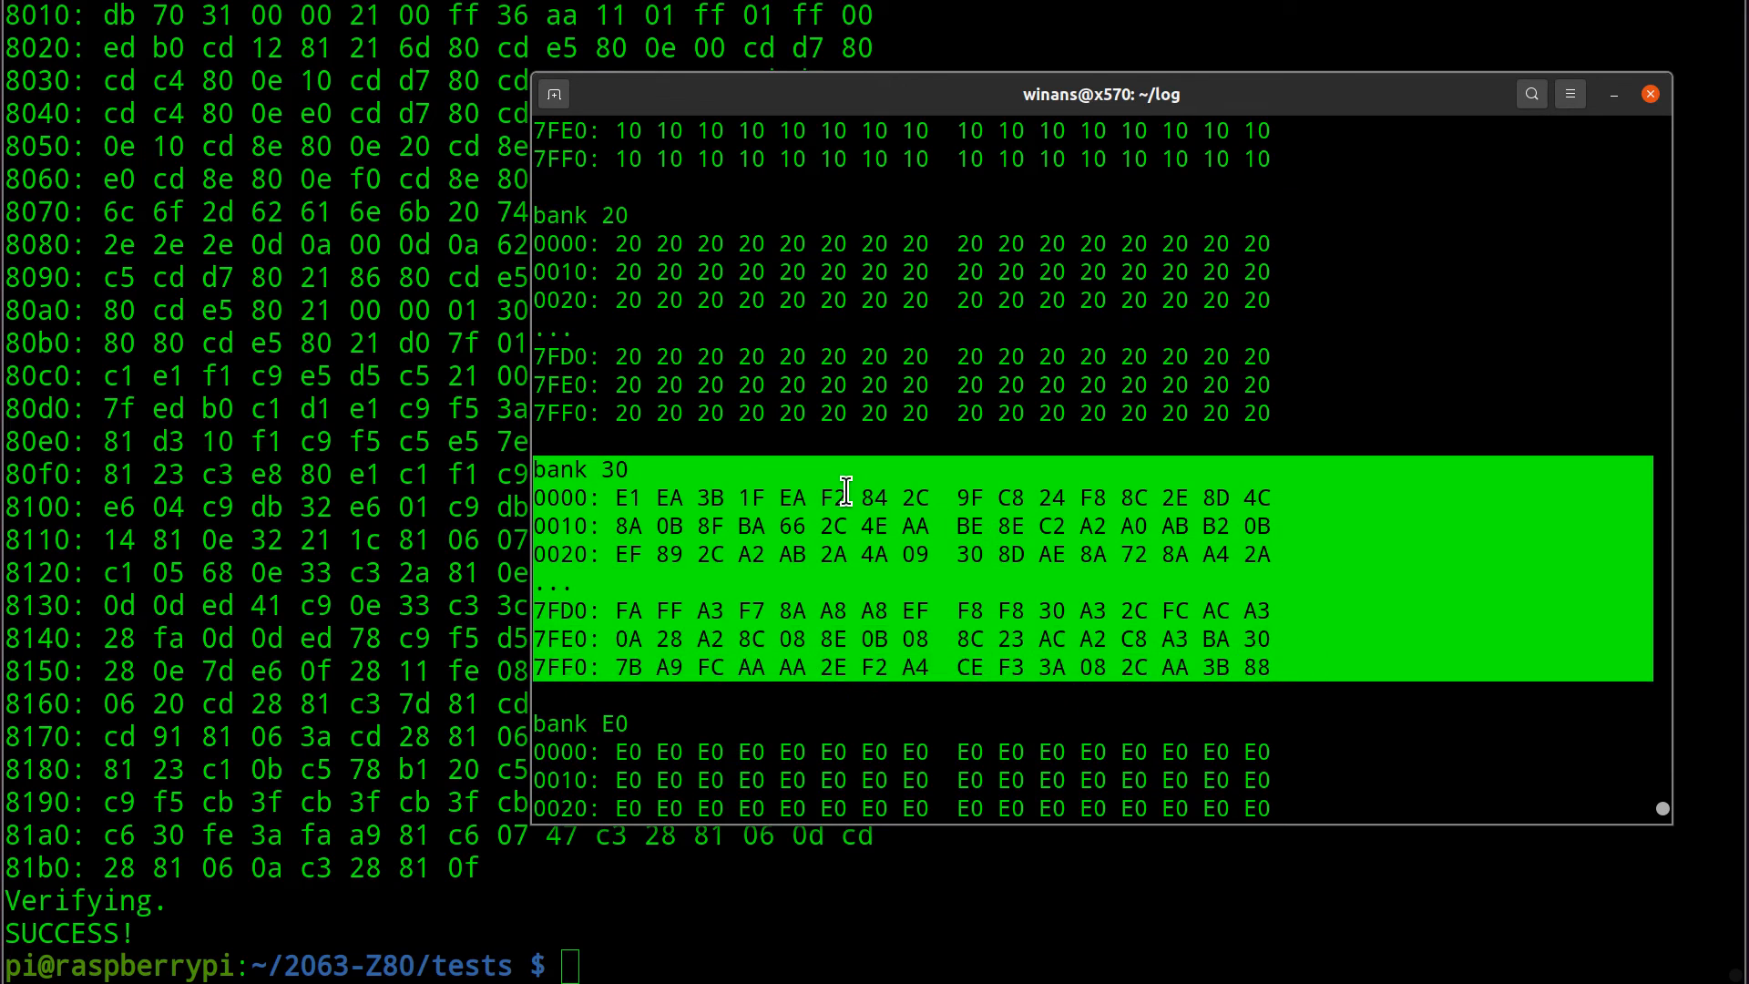
pyautogui.moveTo(1141, 558)
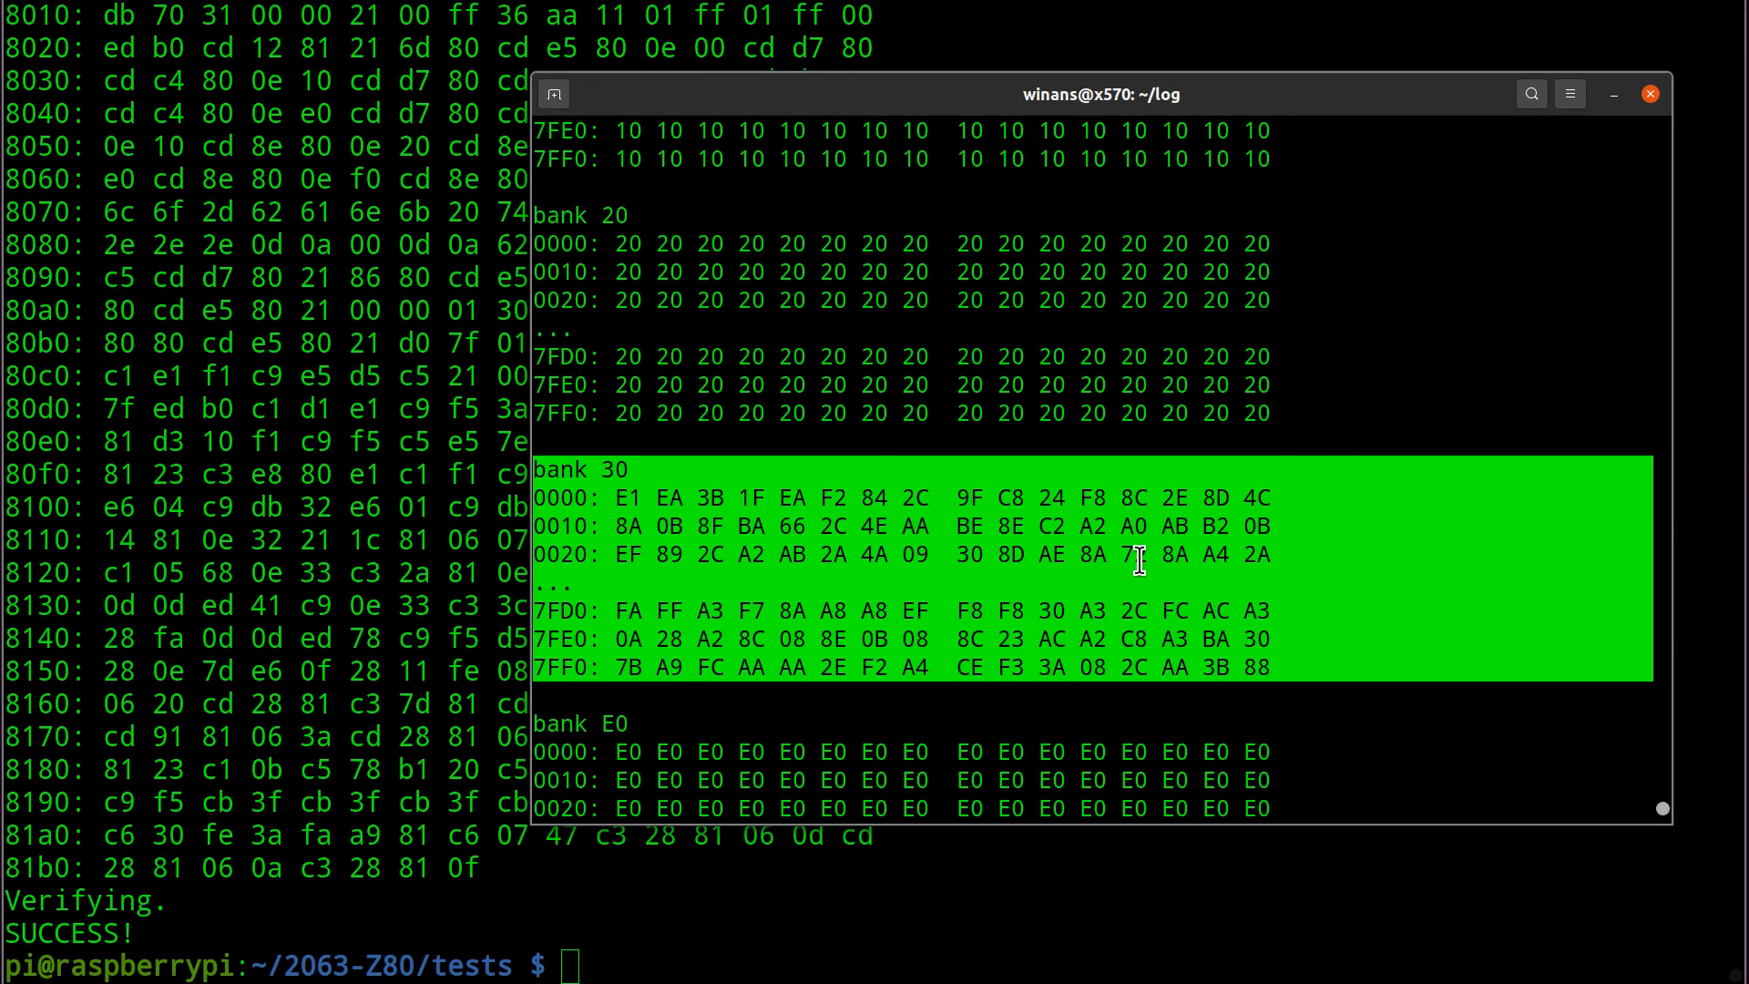
pyautogui.scroll(-3)
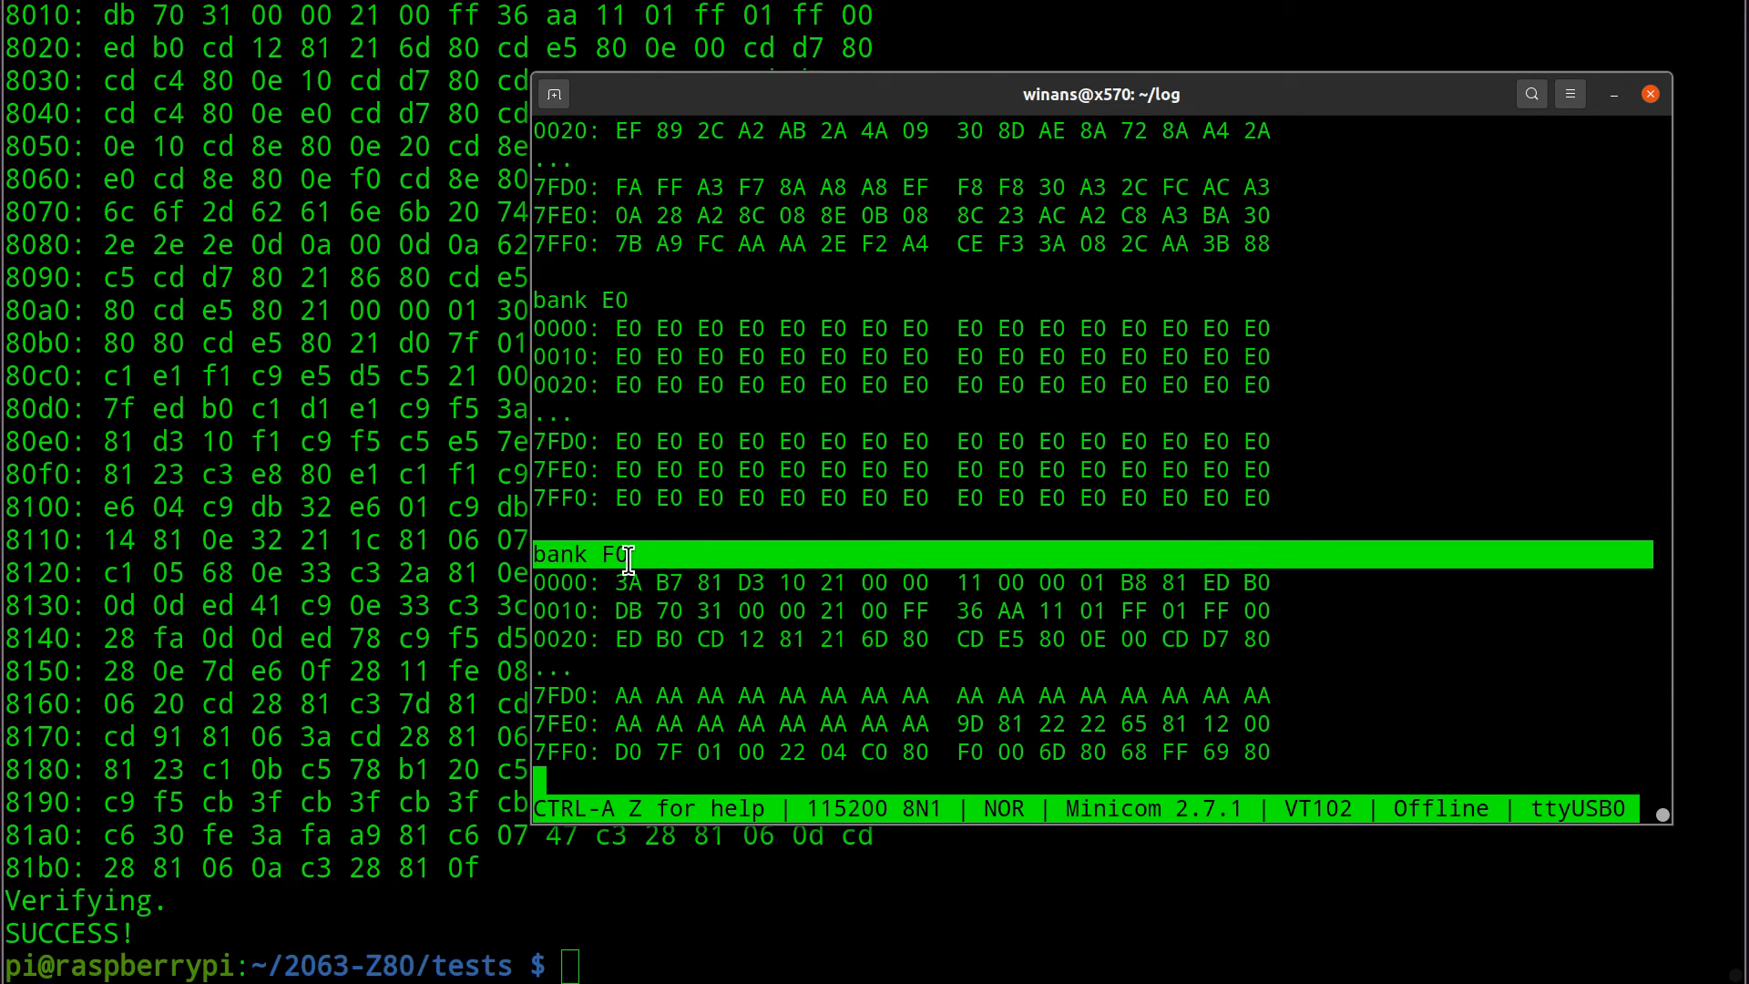
pyautogui.moveTo(727, 554)
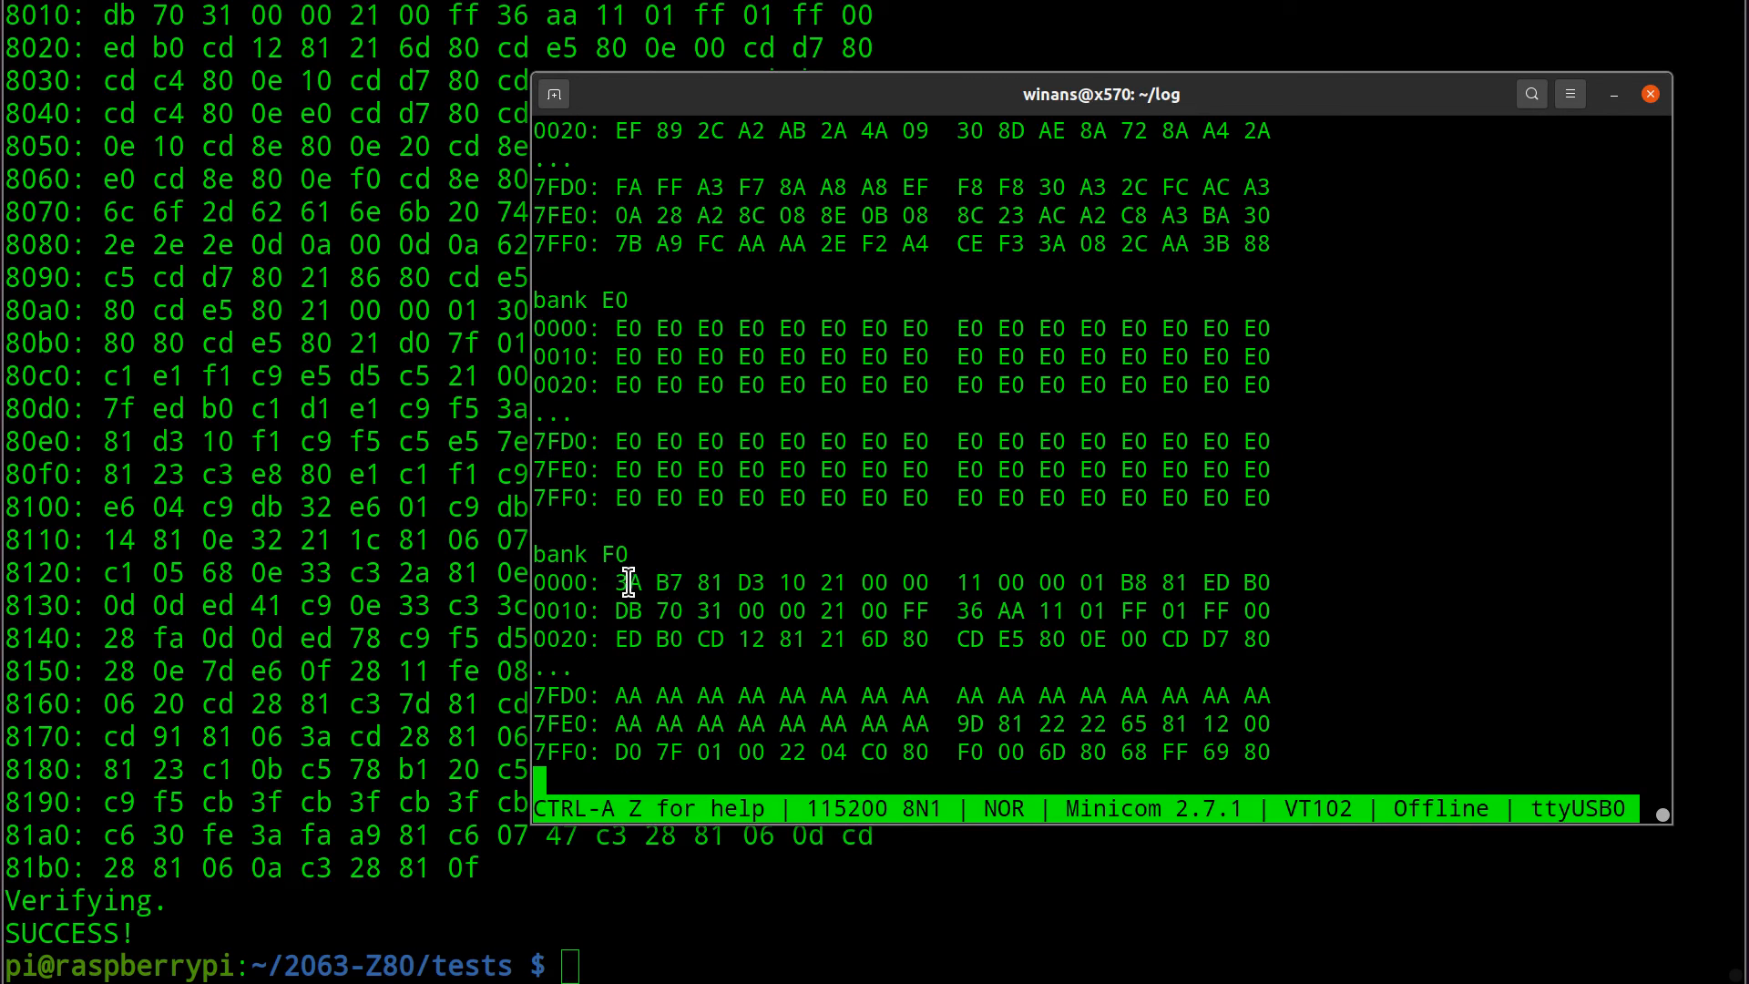
pyautogui.moveTo(618, 582); pyautogui.dragTo(1061, 581)
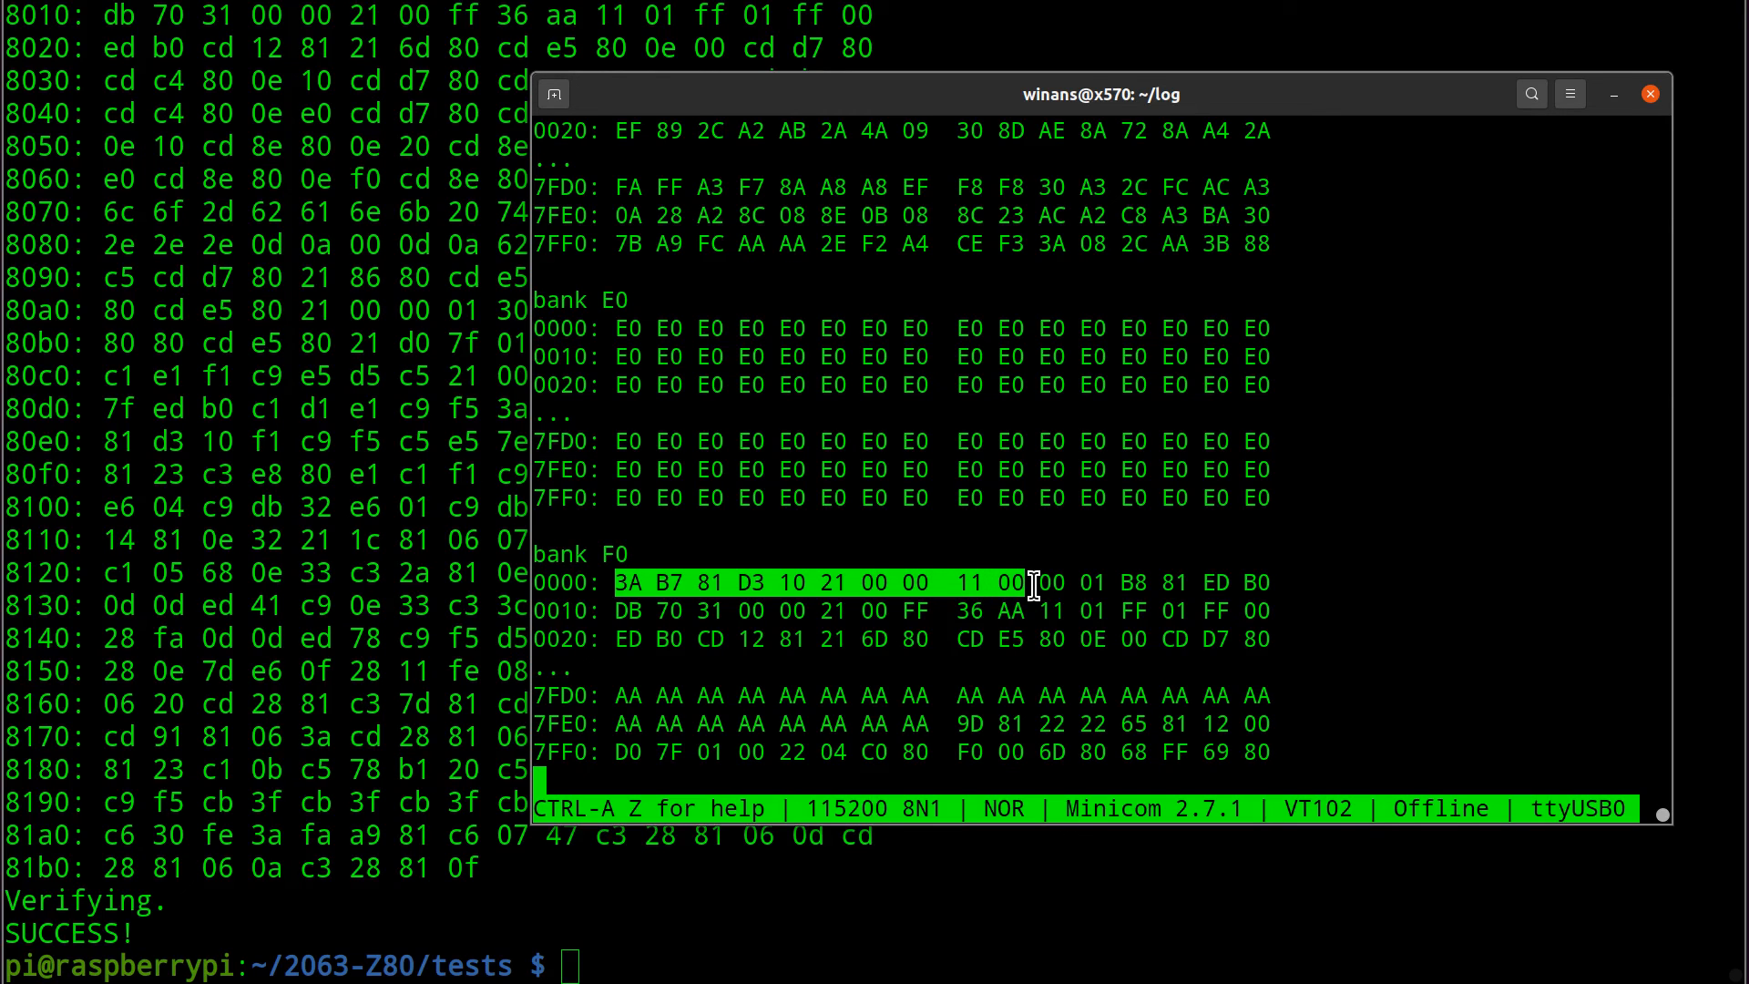
pyautogui.moveTo(734, 639)
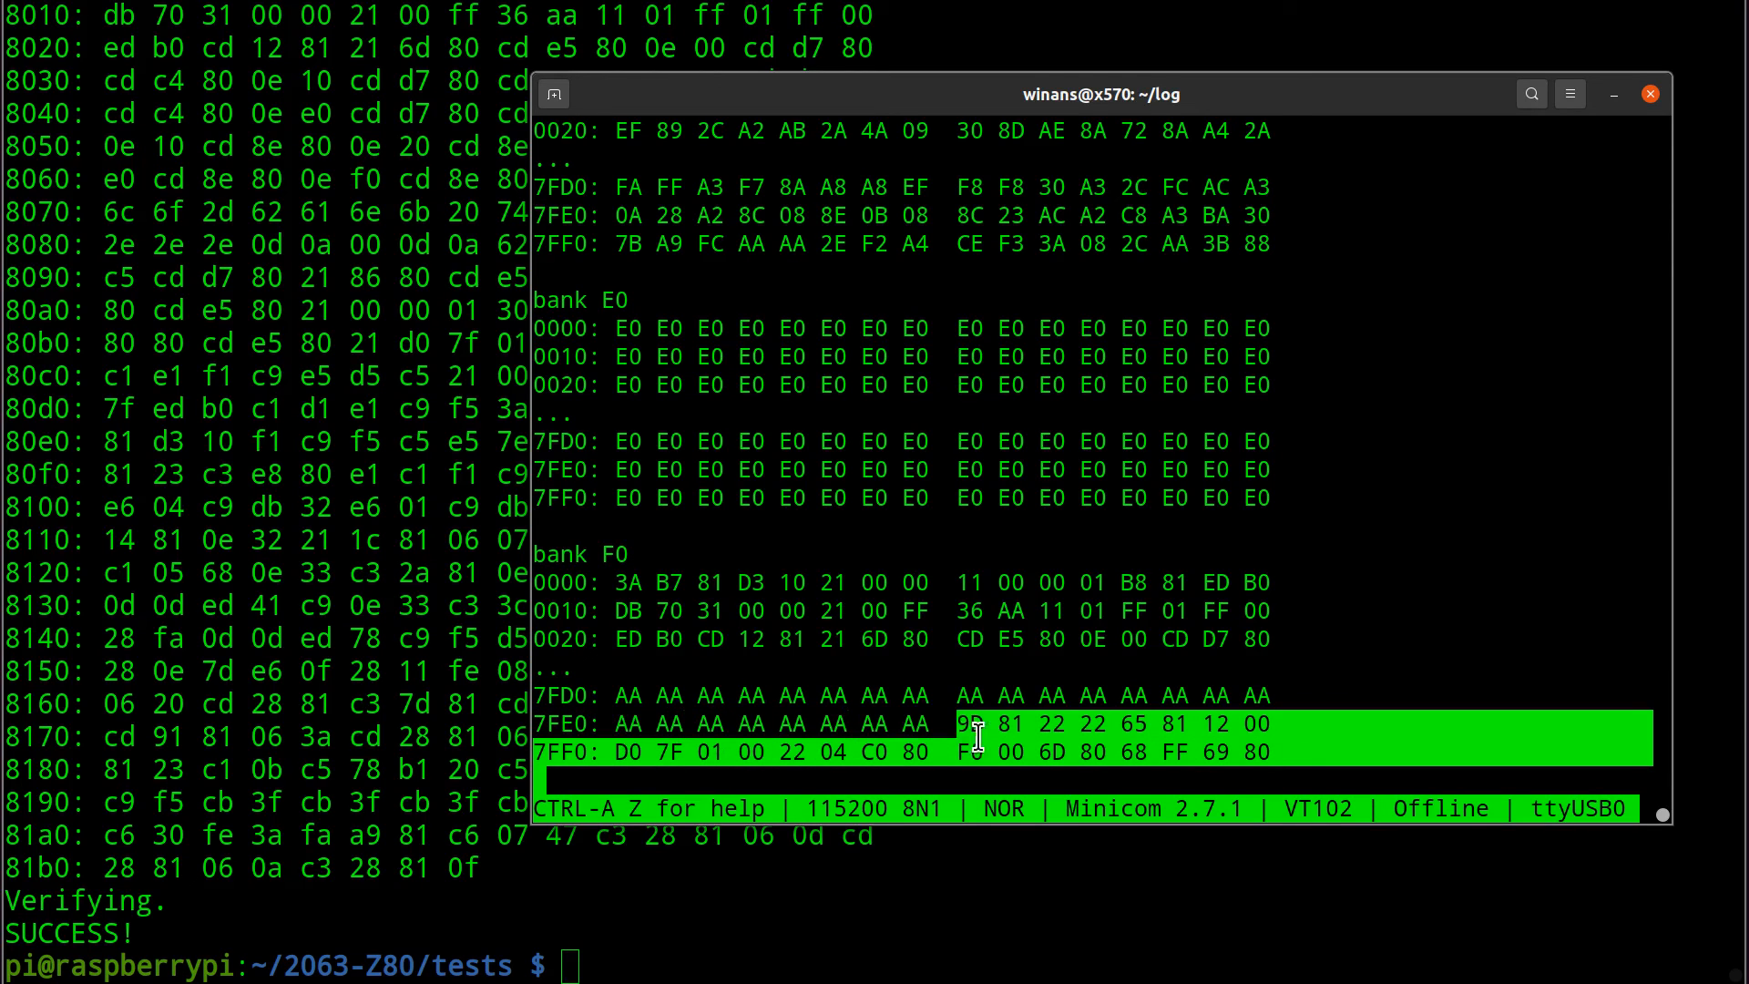
pyautogui.moveTo(667, 704)
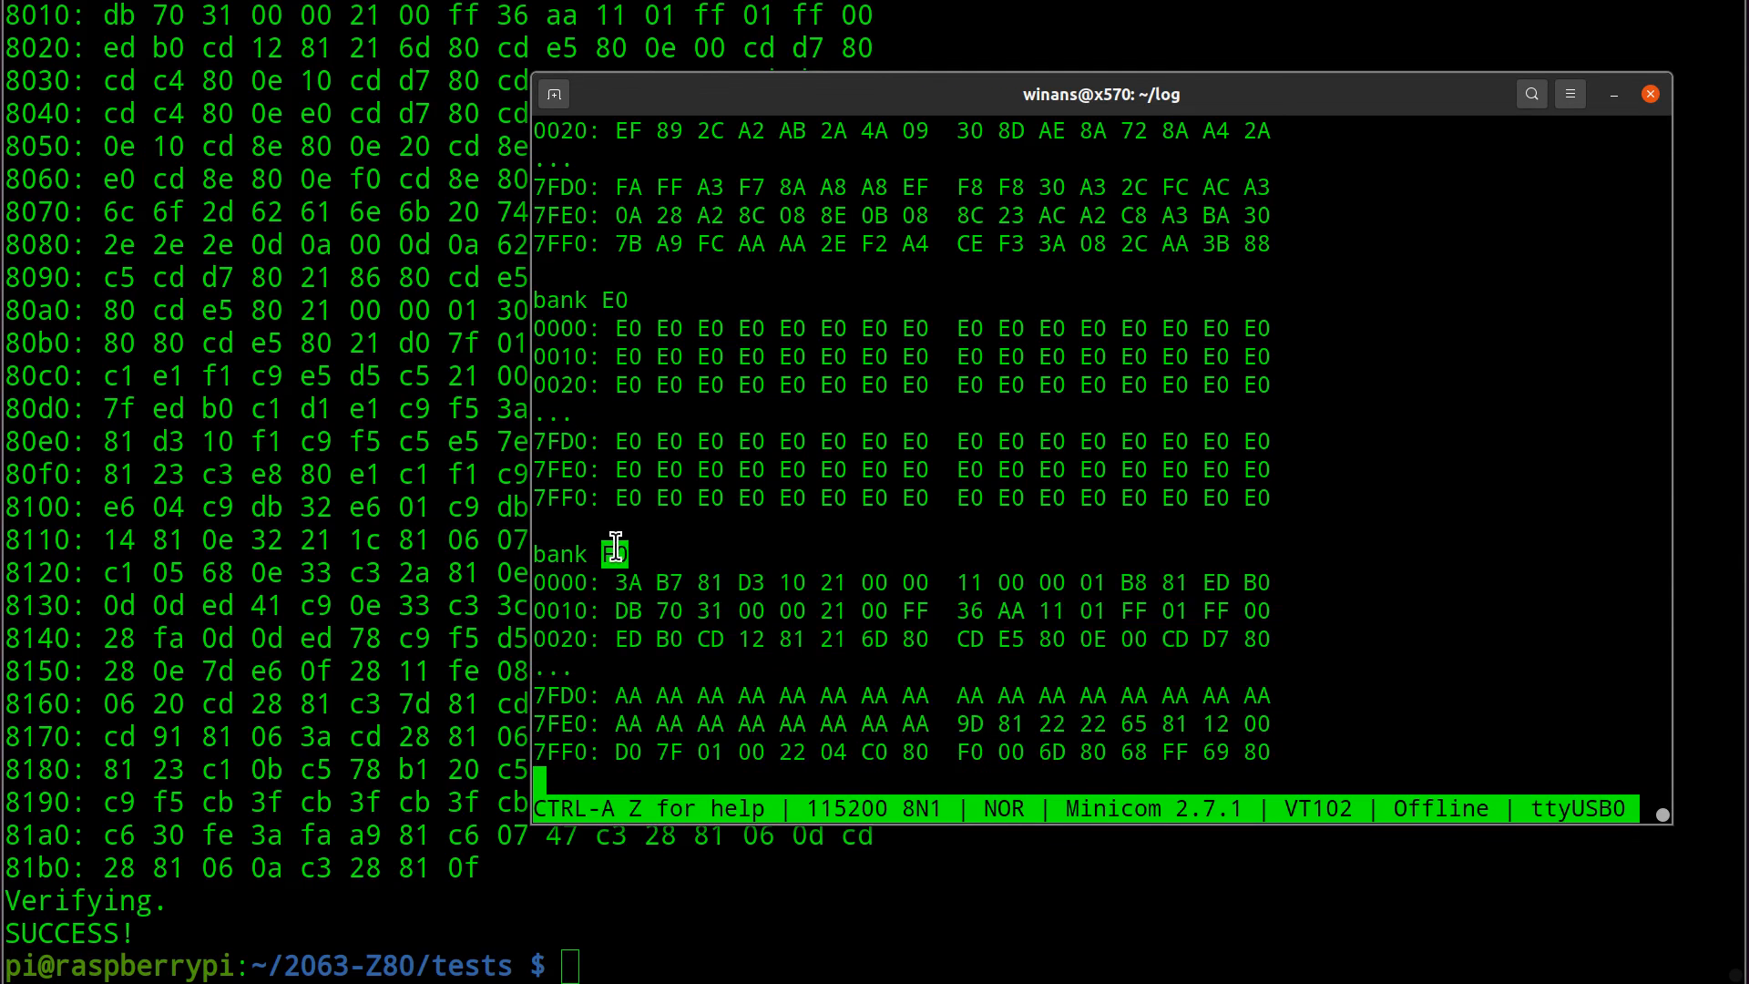
pyautogui.moveTo(1268, 758)
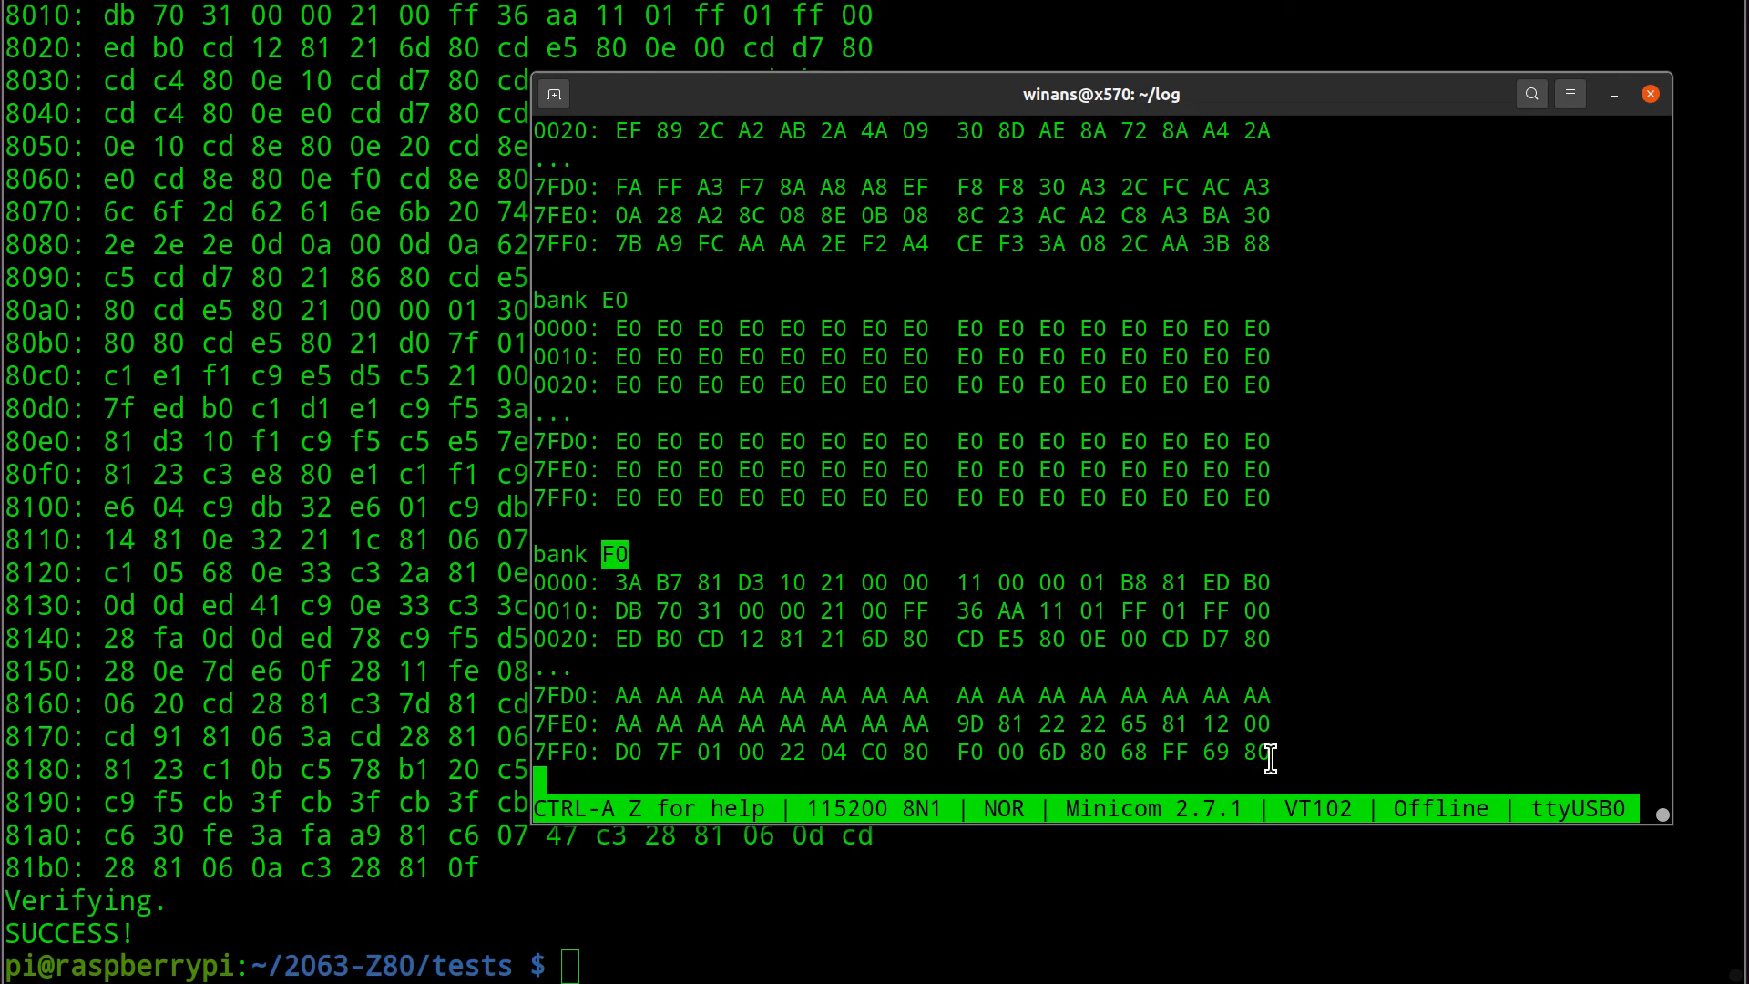